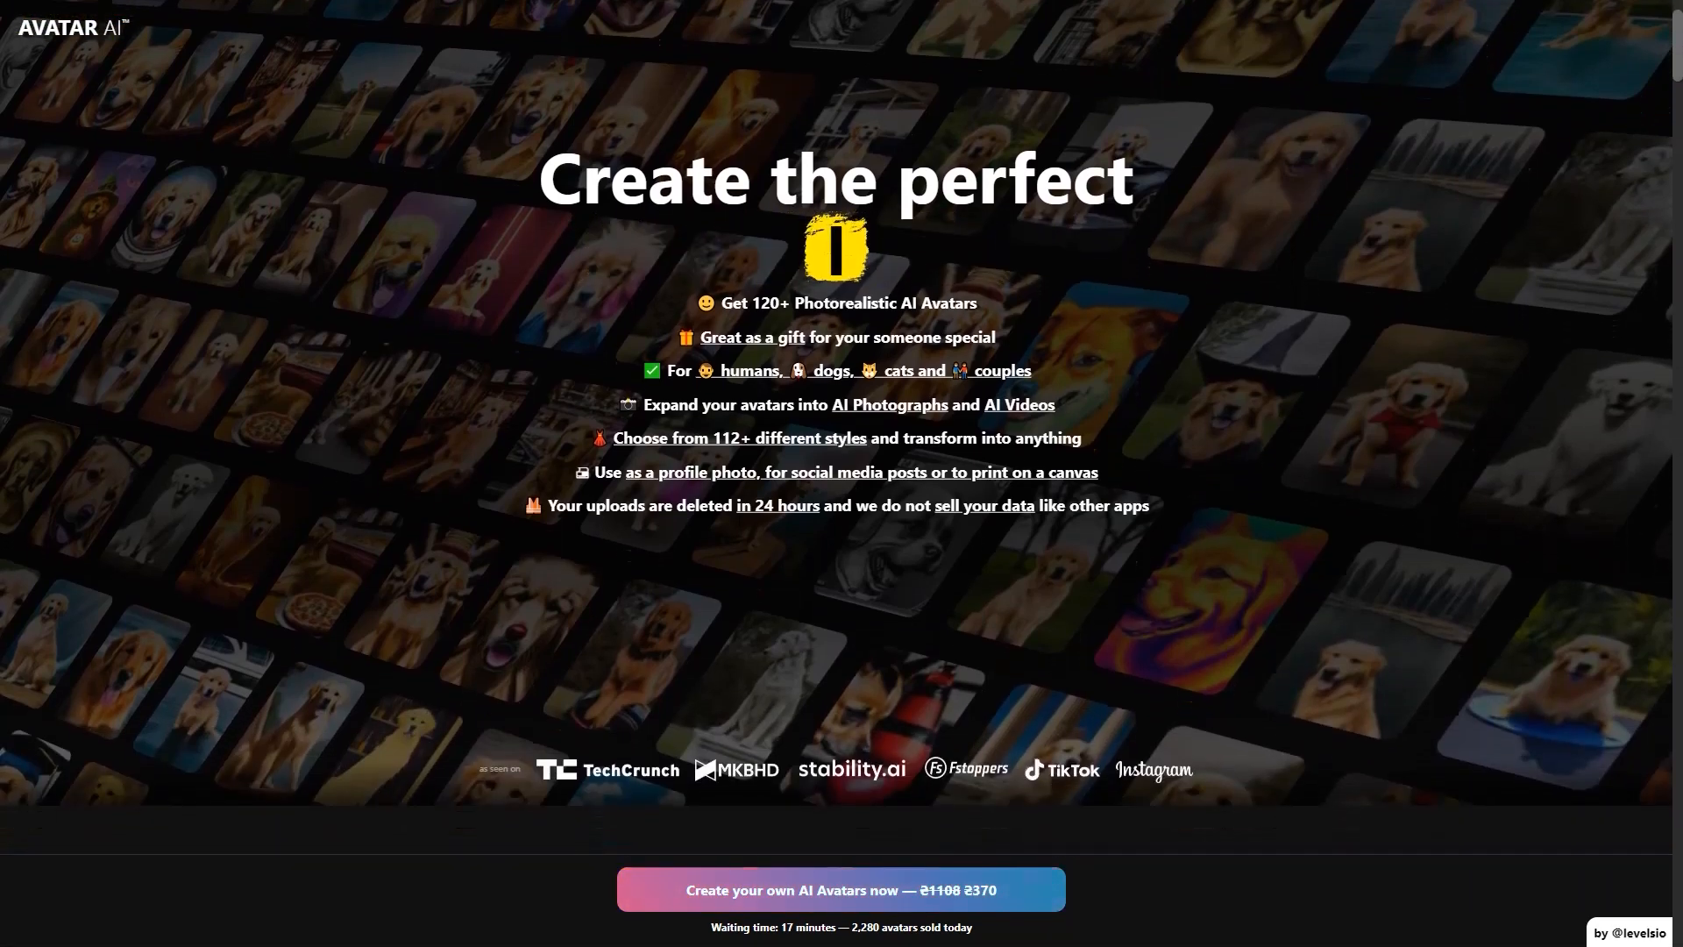
Scroll past the hero banner to the 'Choose from 100+ different styles' section with sample portraits.
scroll("down", 3)
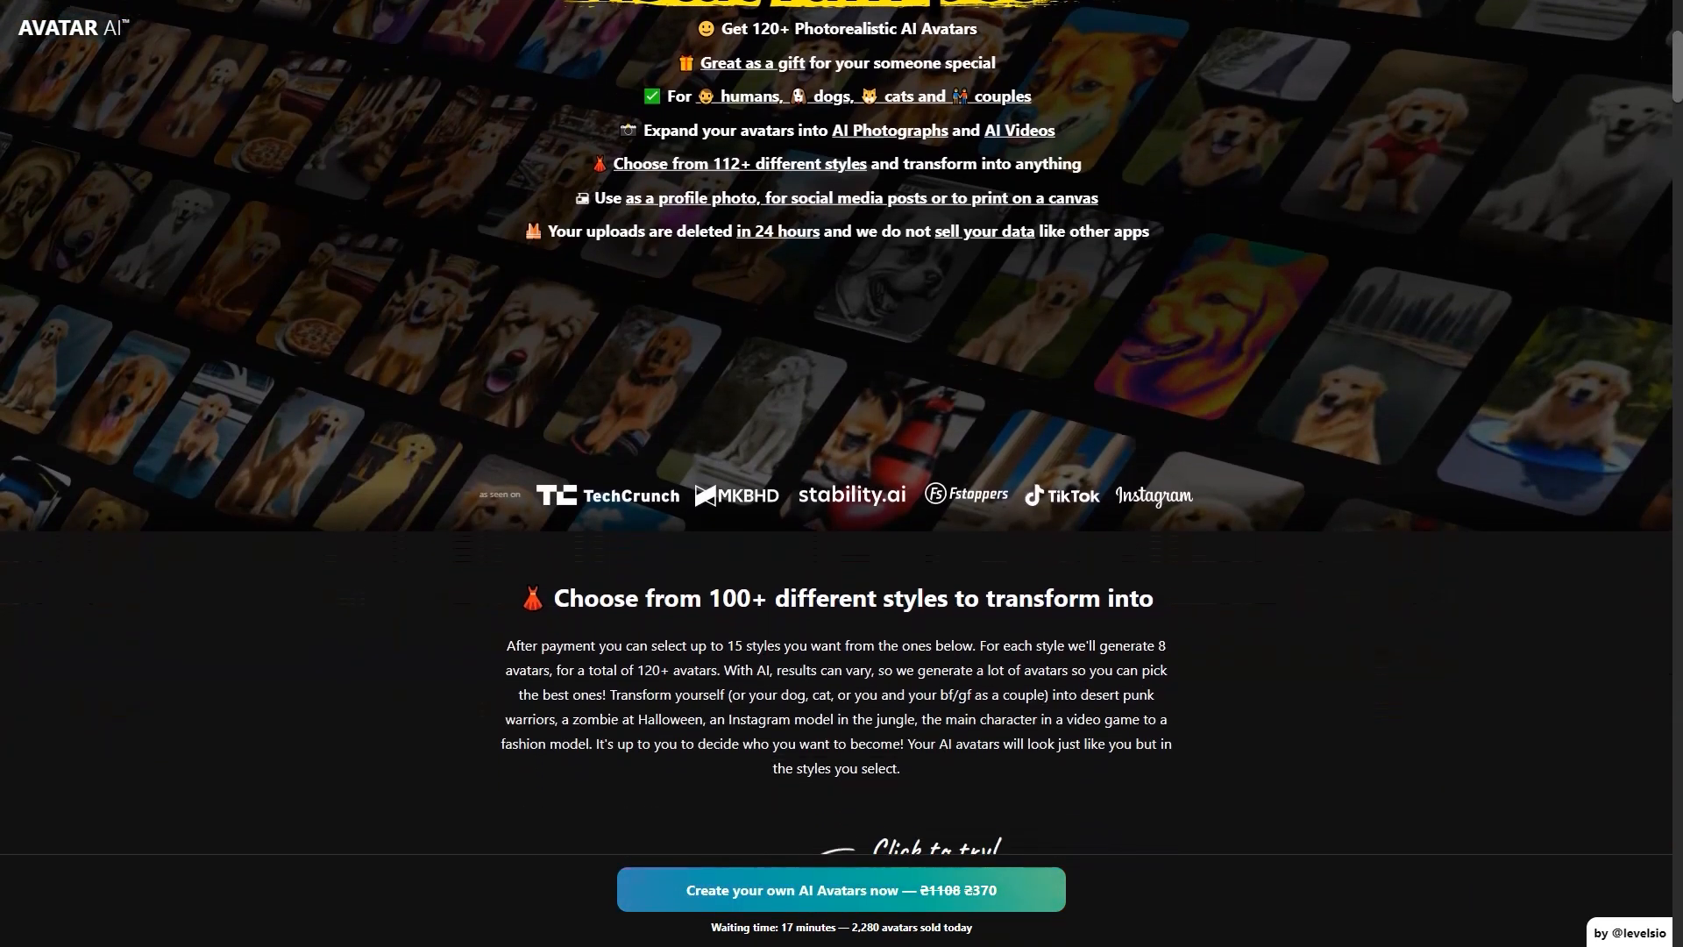
scroll("down", 3)
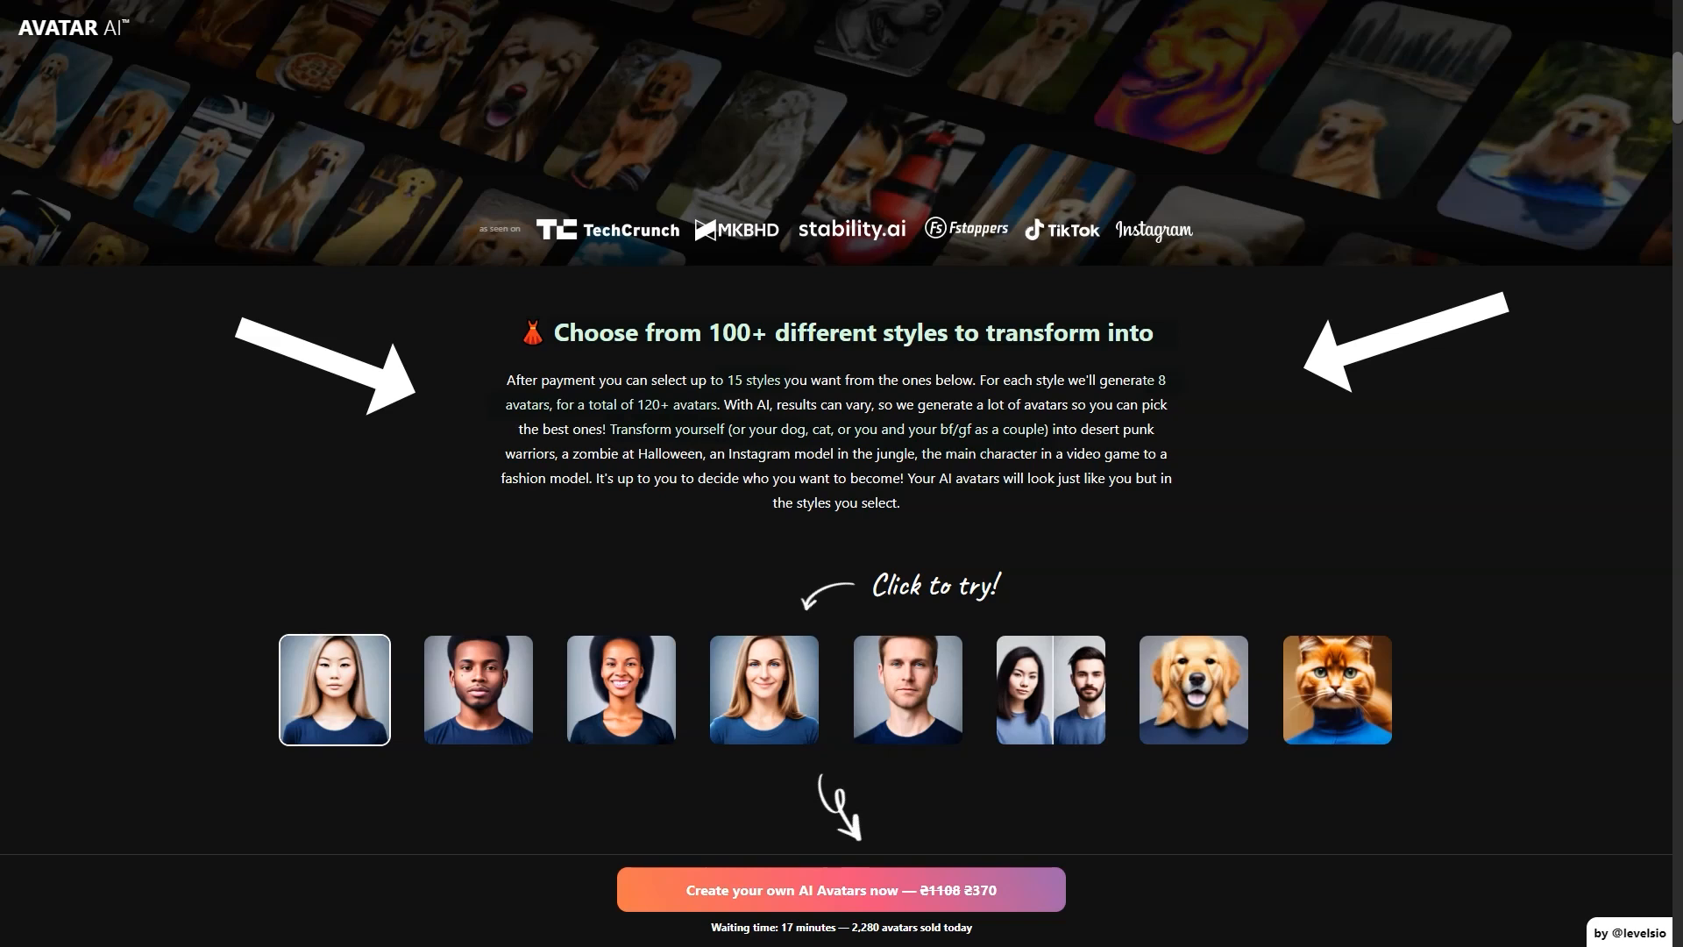
Reach the 'Click to try!' grid and preview the style examples for the man sample.
scroll("down", 3)
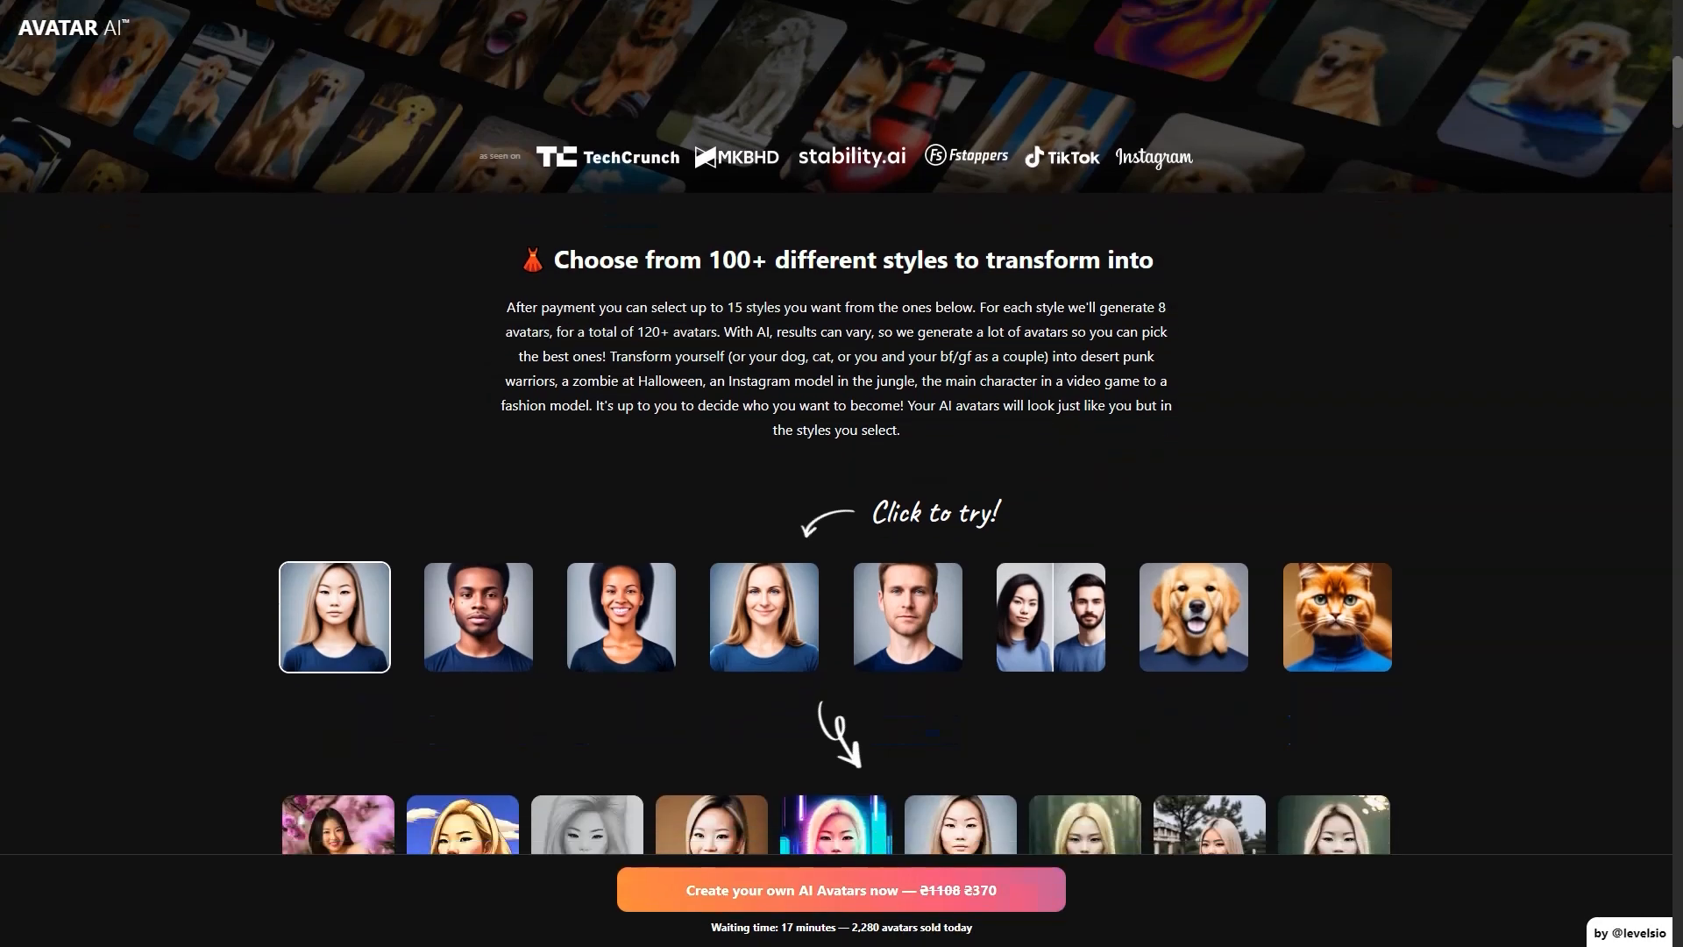
scroll("down", 3)
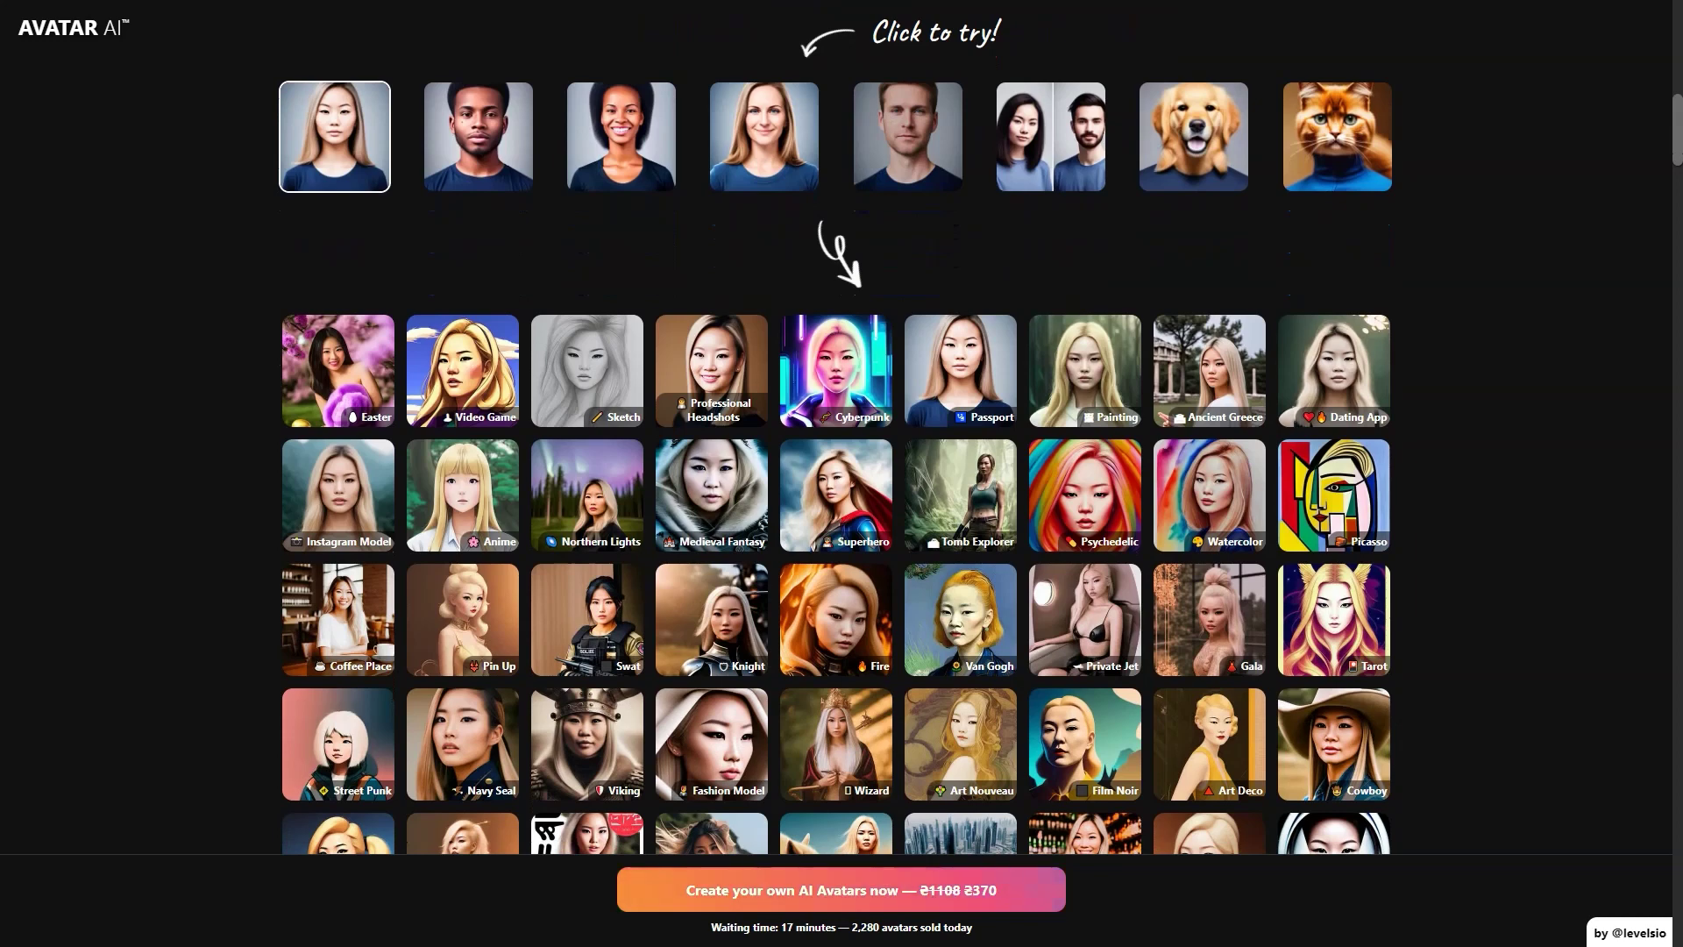
left_click(906, 135)
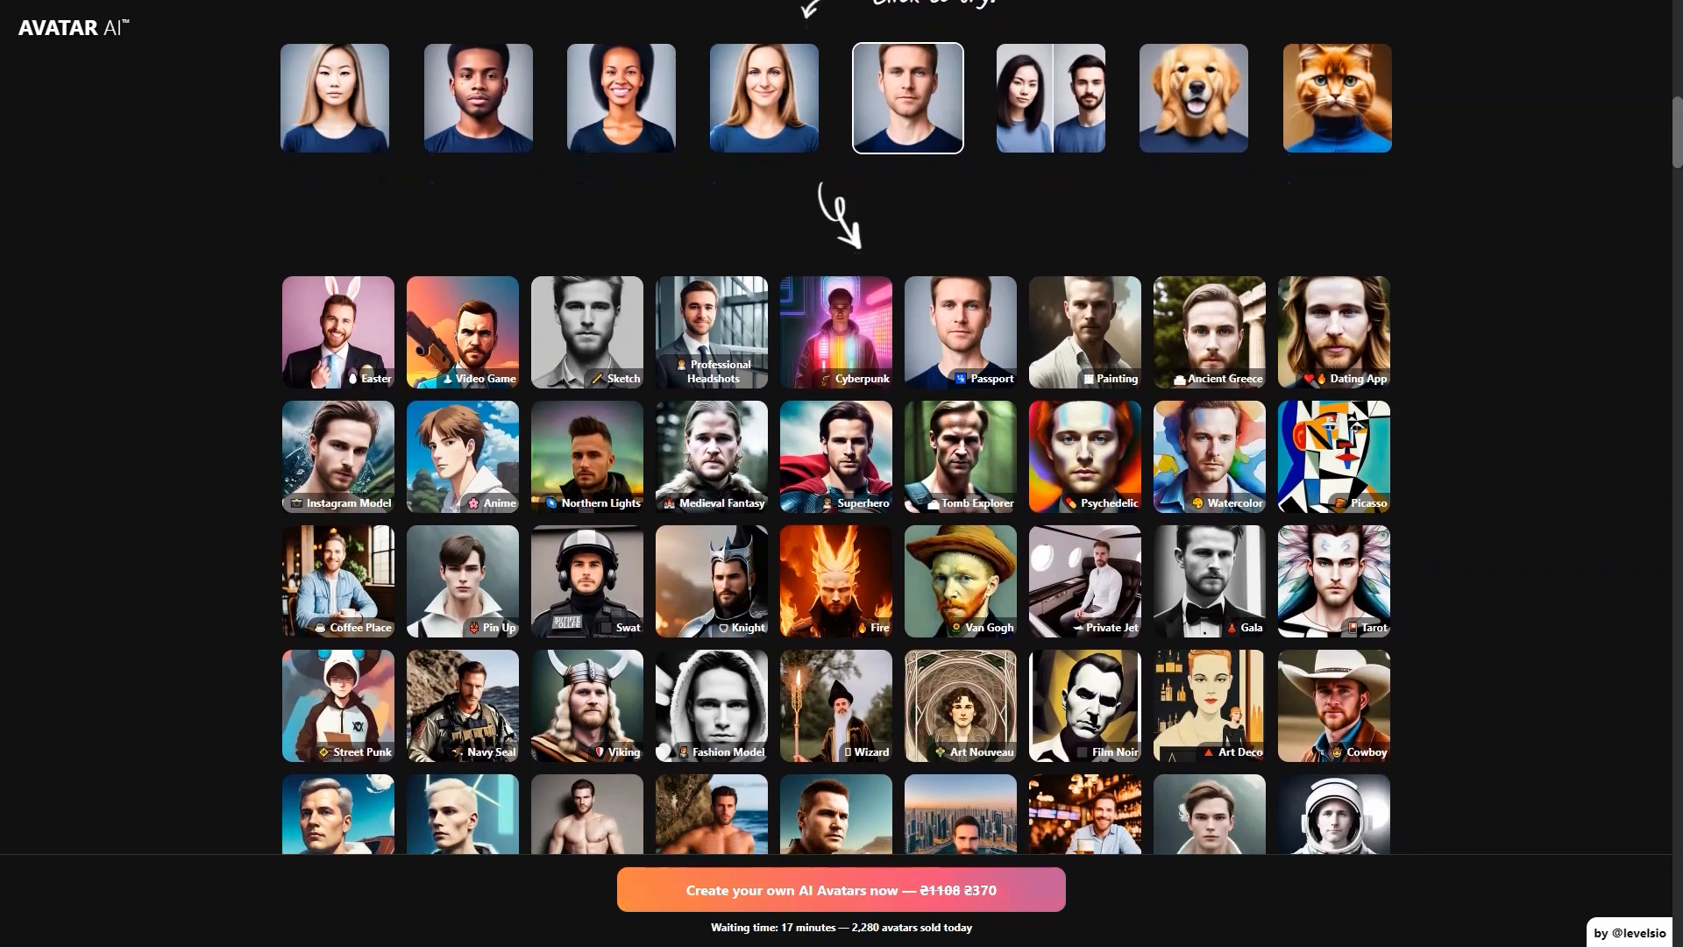
scroll("down", 3)
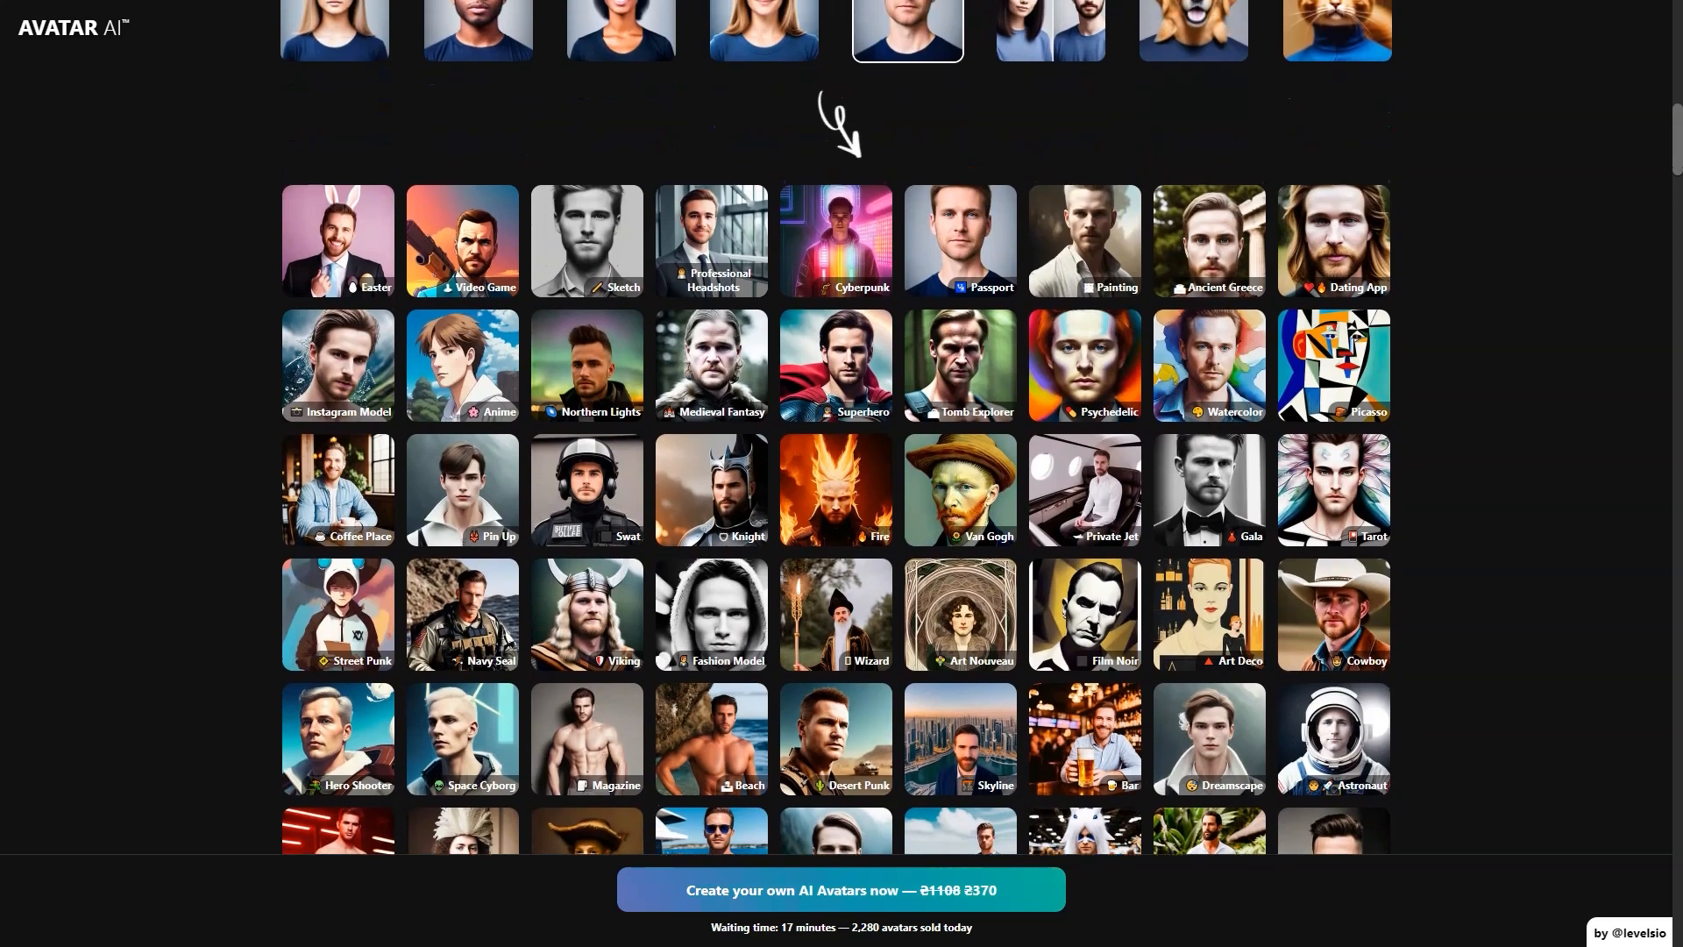
scroll("up", 3)
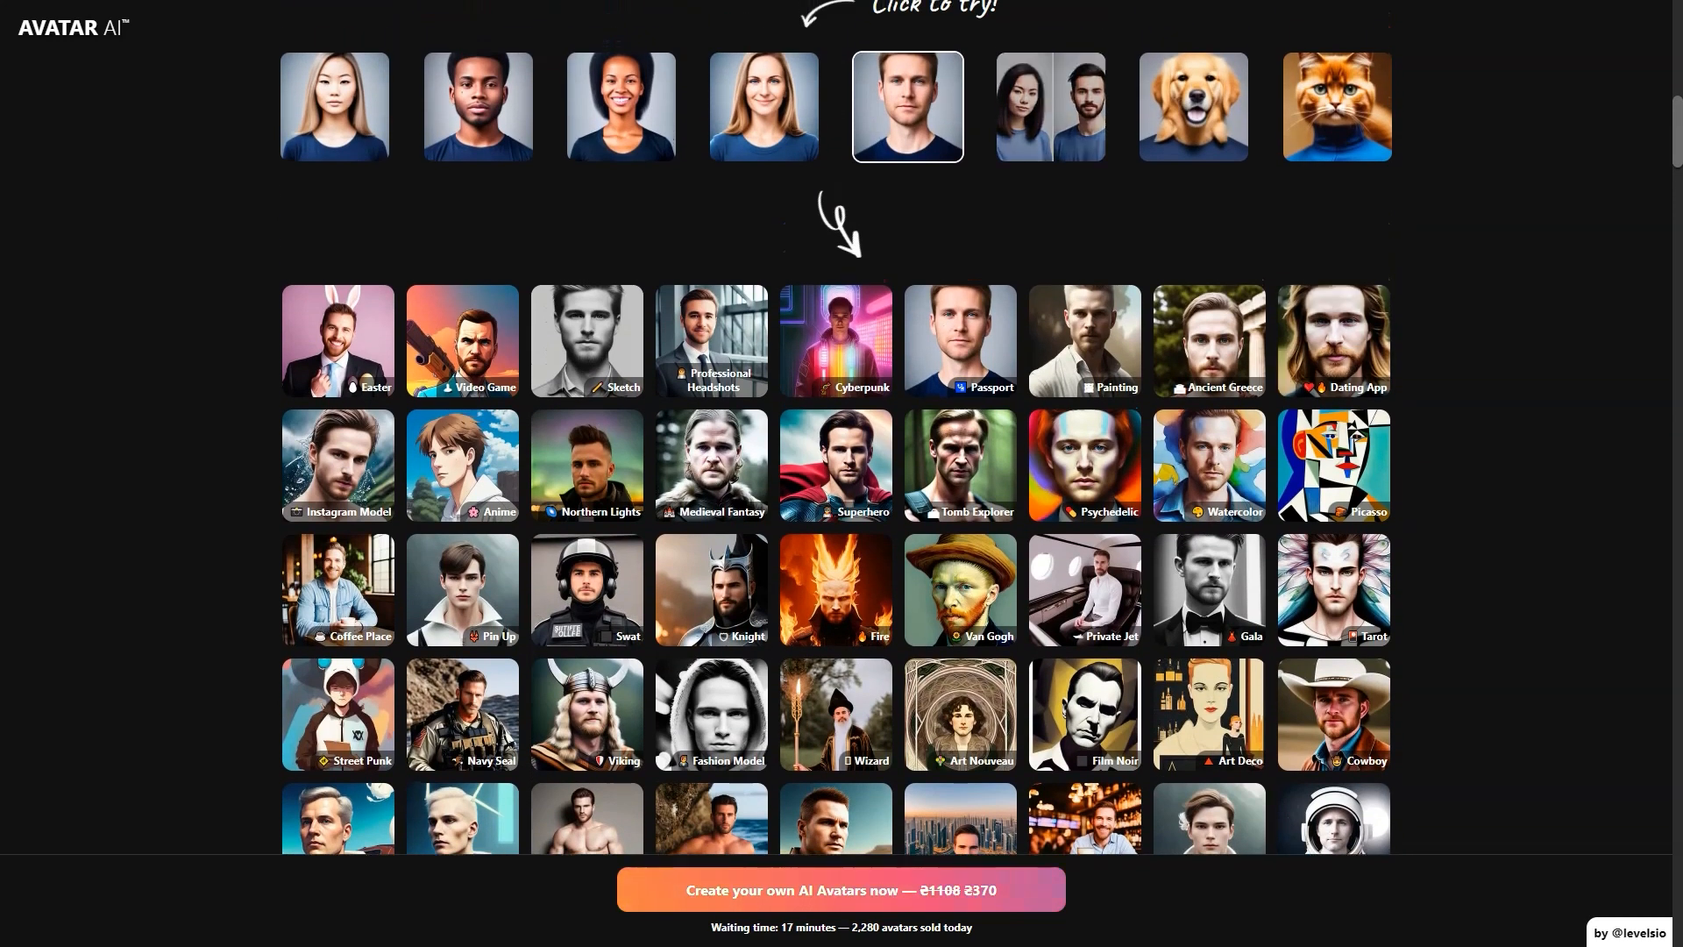
Preview the couple and dog style examples, then return to the first woman's.
left_click(1048, 105)
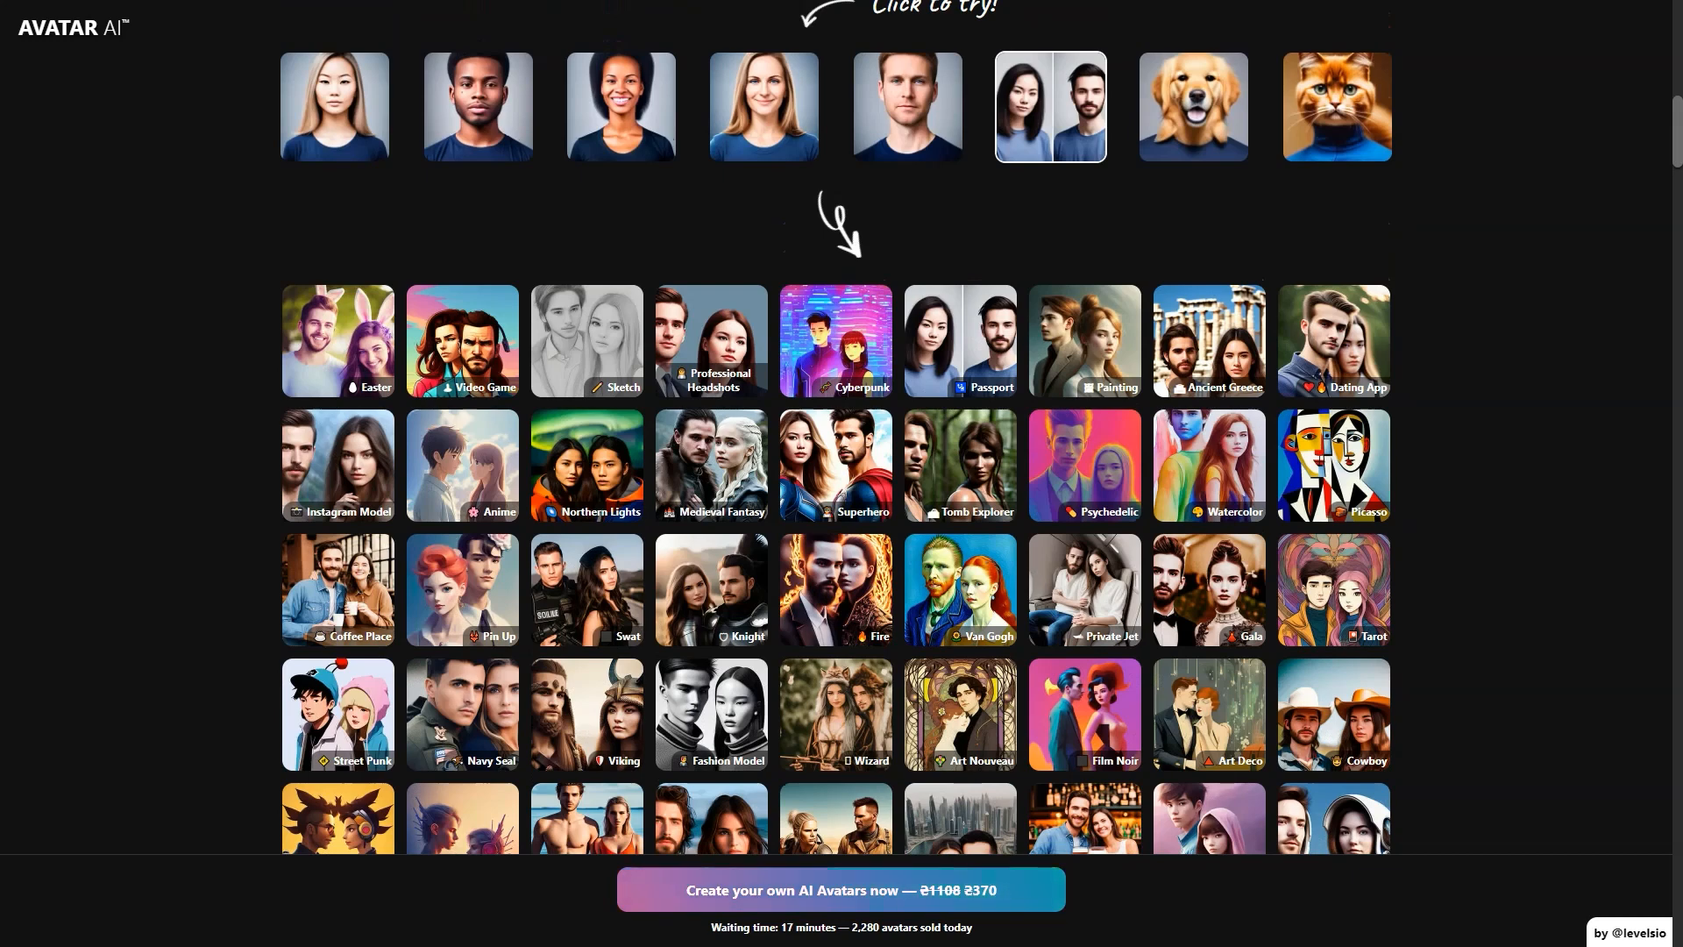
left_click(1192, 105)
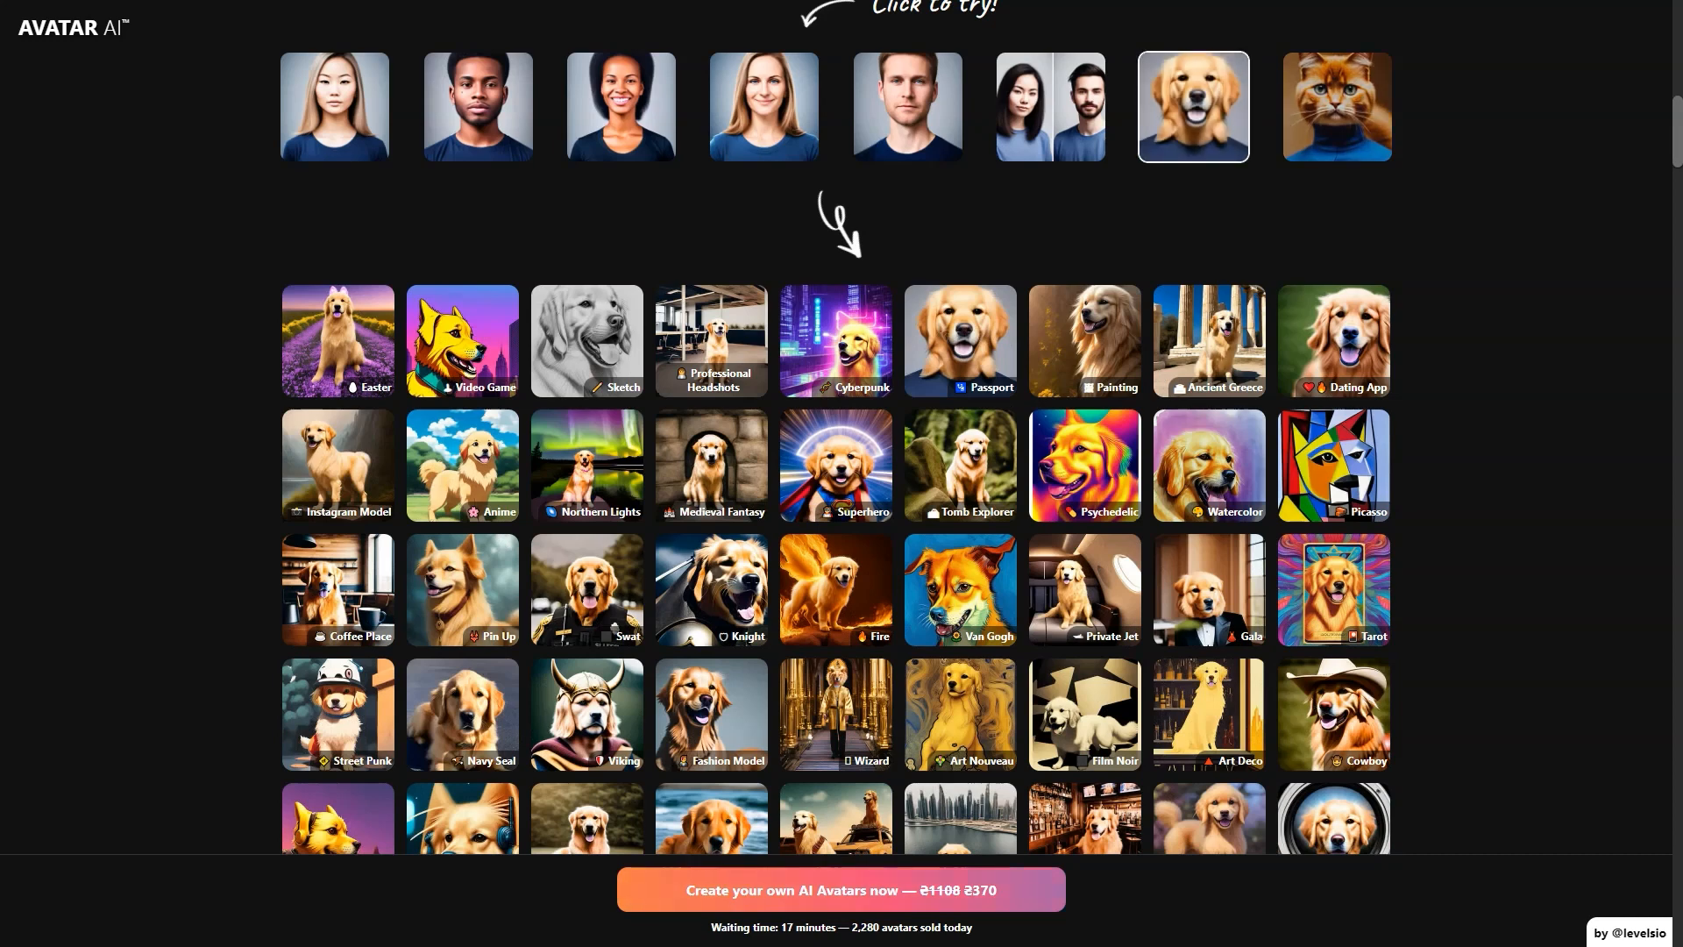
left_click(1336, 105)
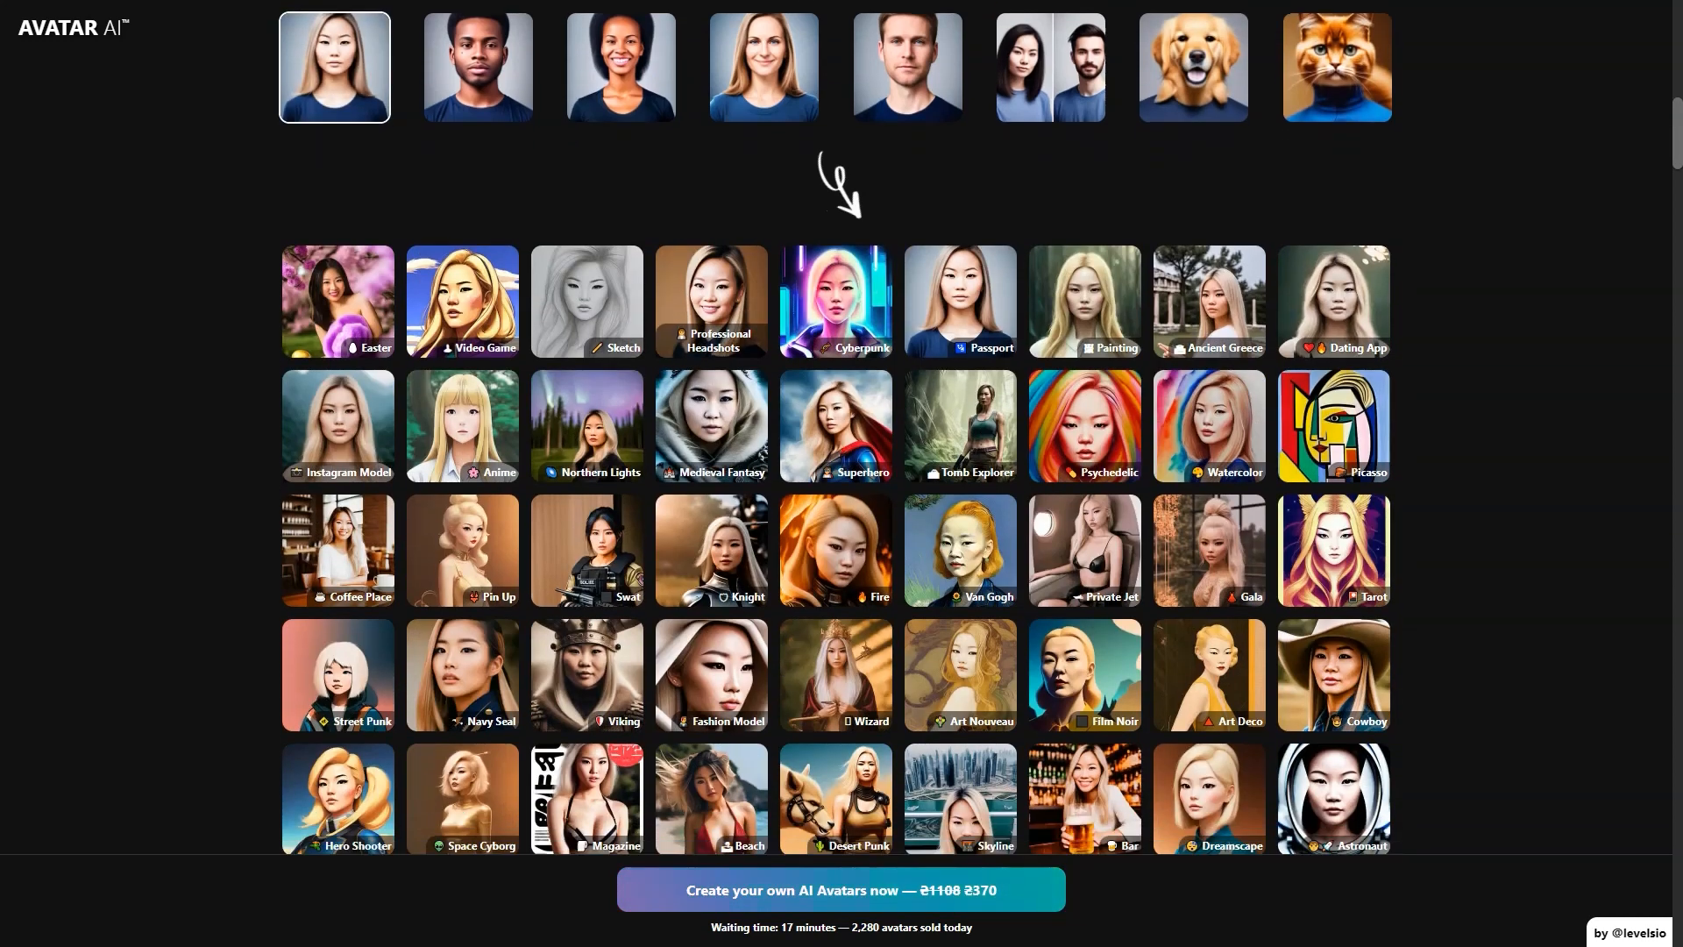
Scroll through the rest of the style grid to the 4K highest-quality comparison.
scroll("down", 3)
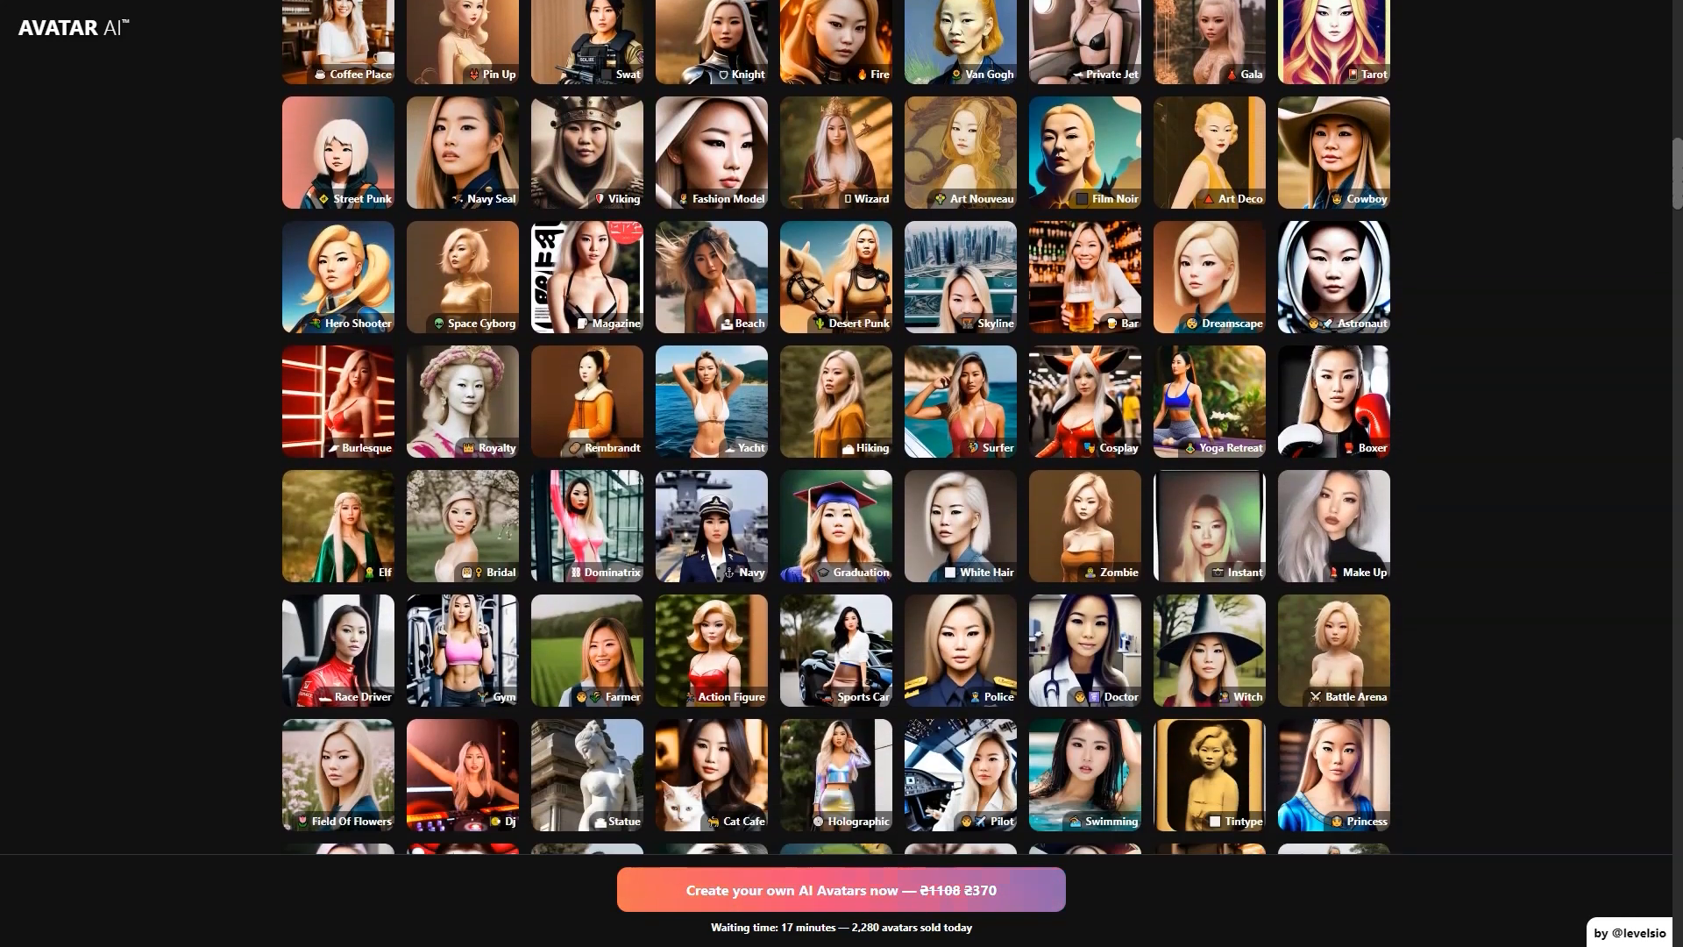
scroll("down", 3)
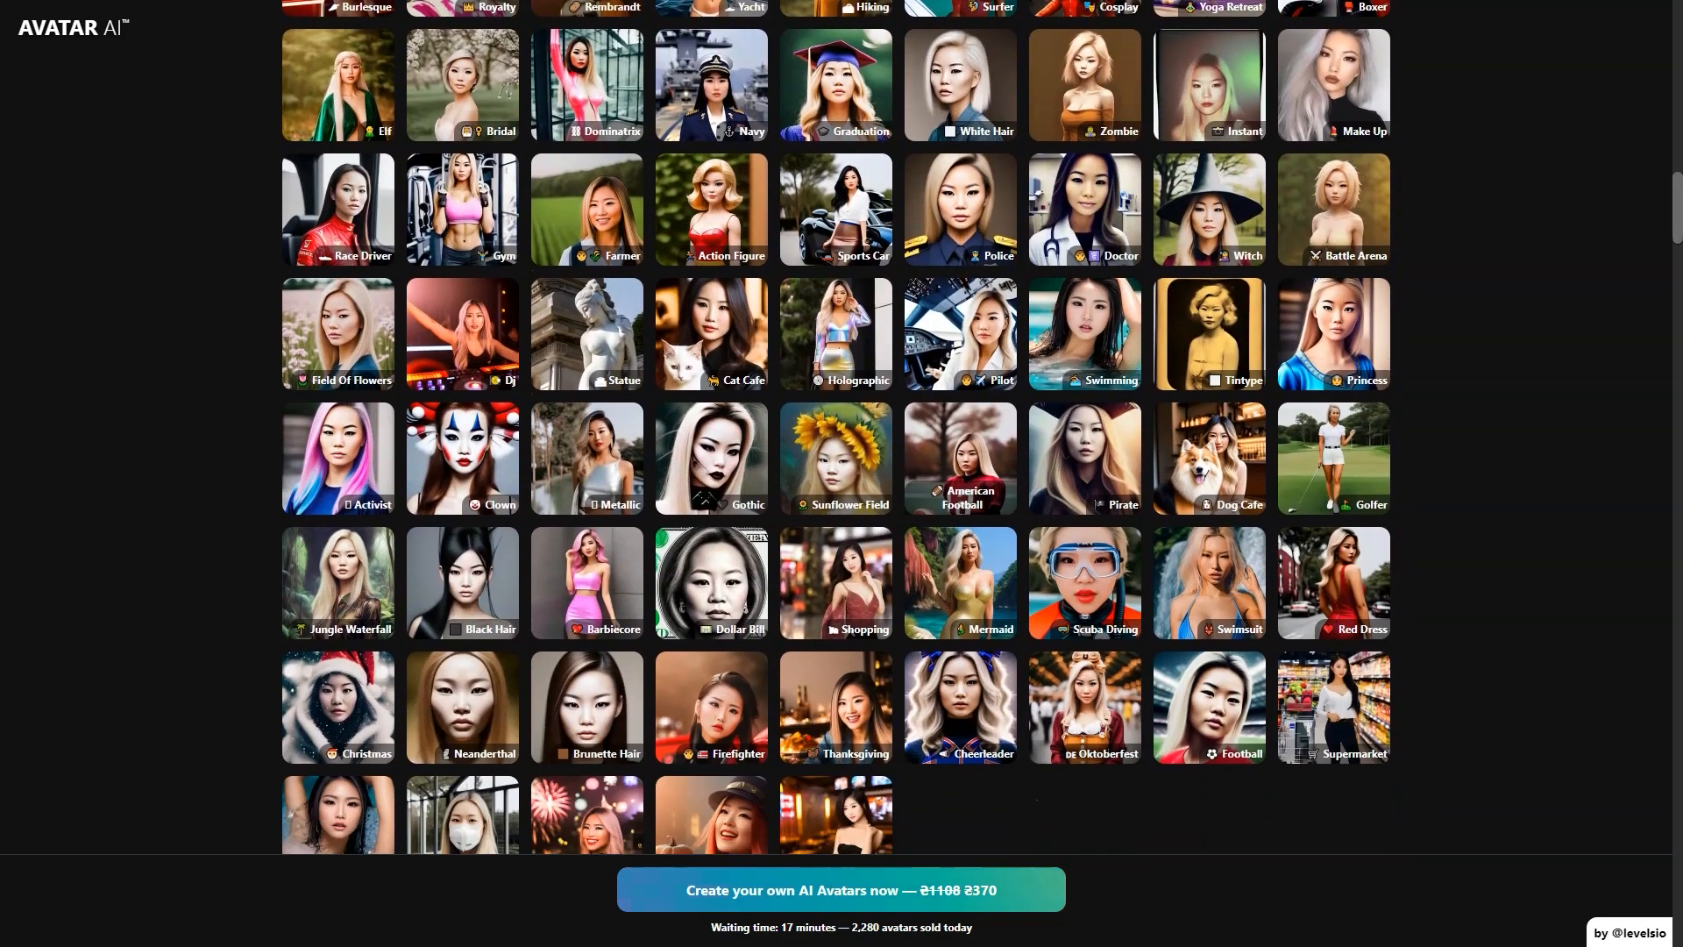
scroll("down", 3)
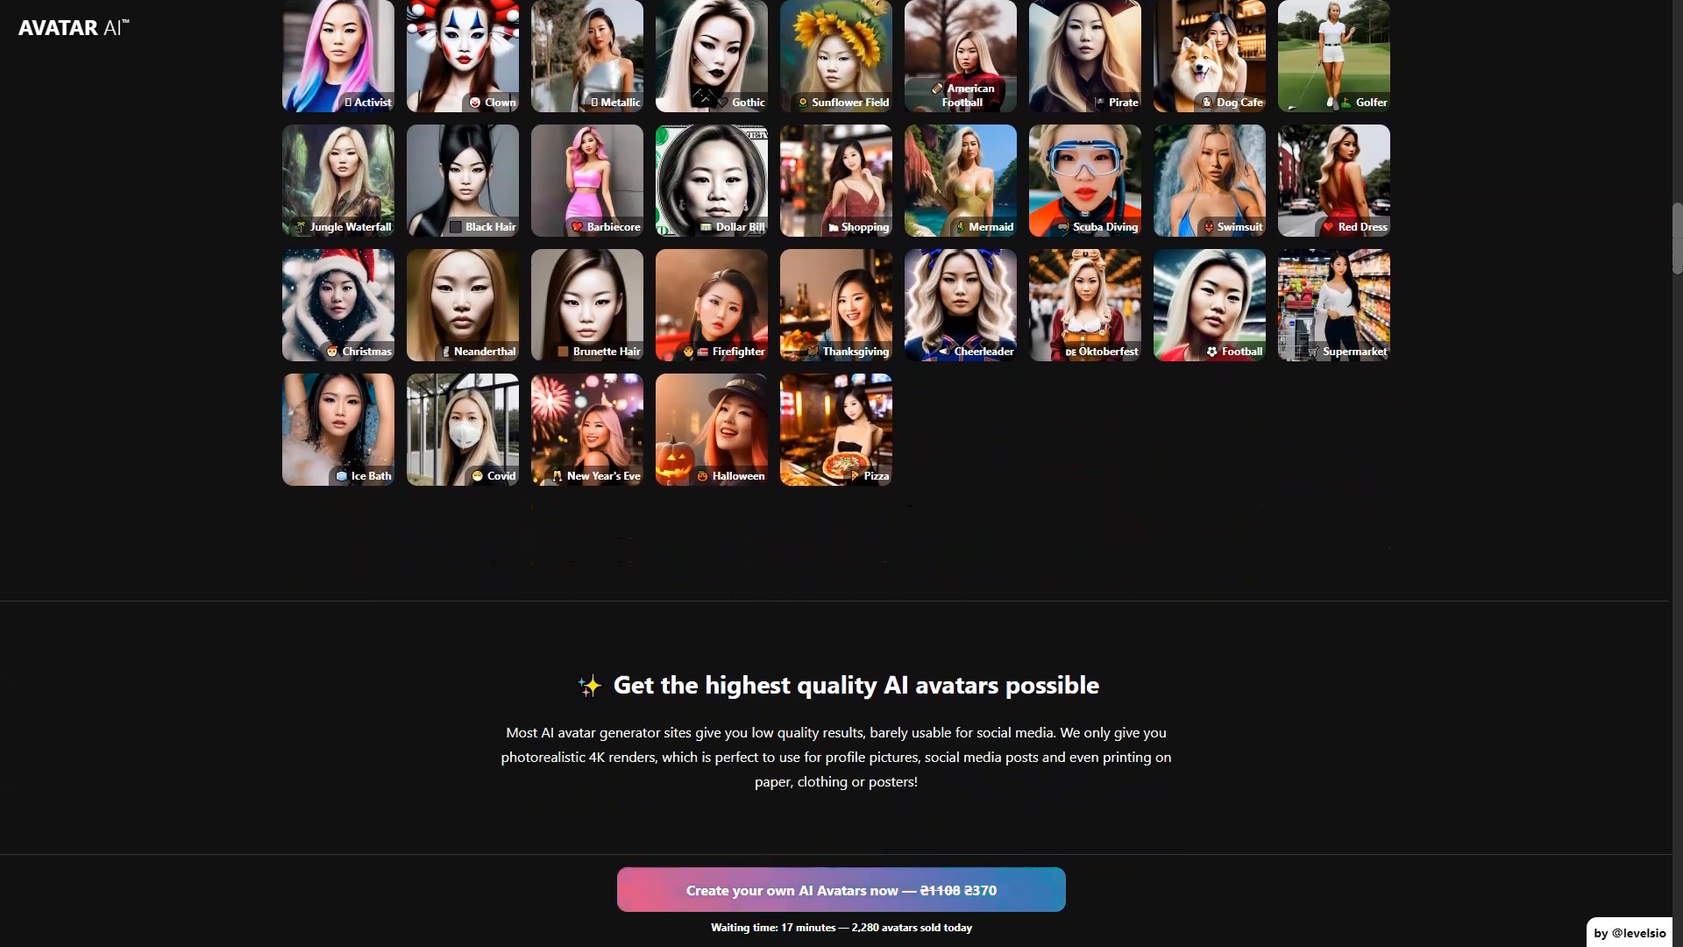
scroll("down", 3)
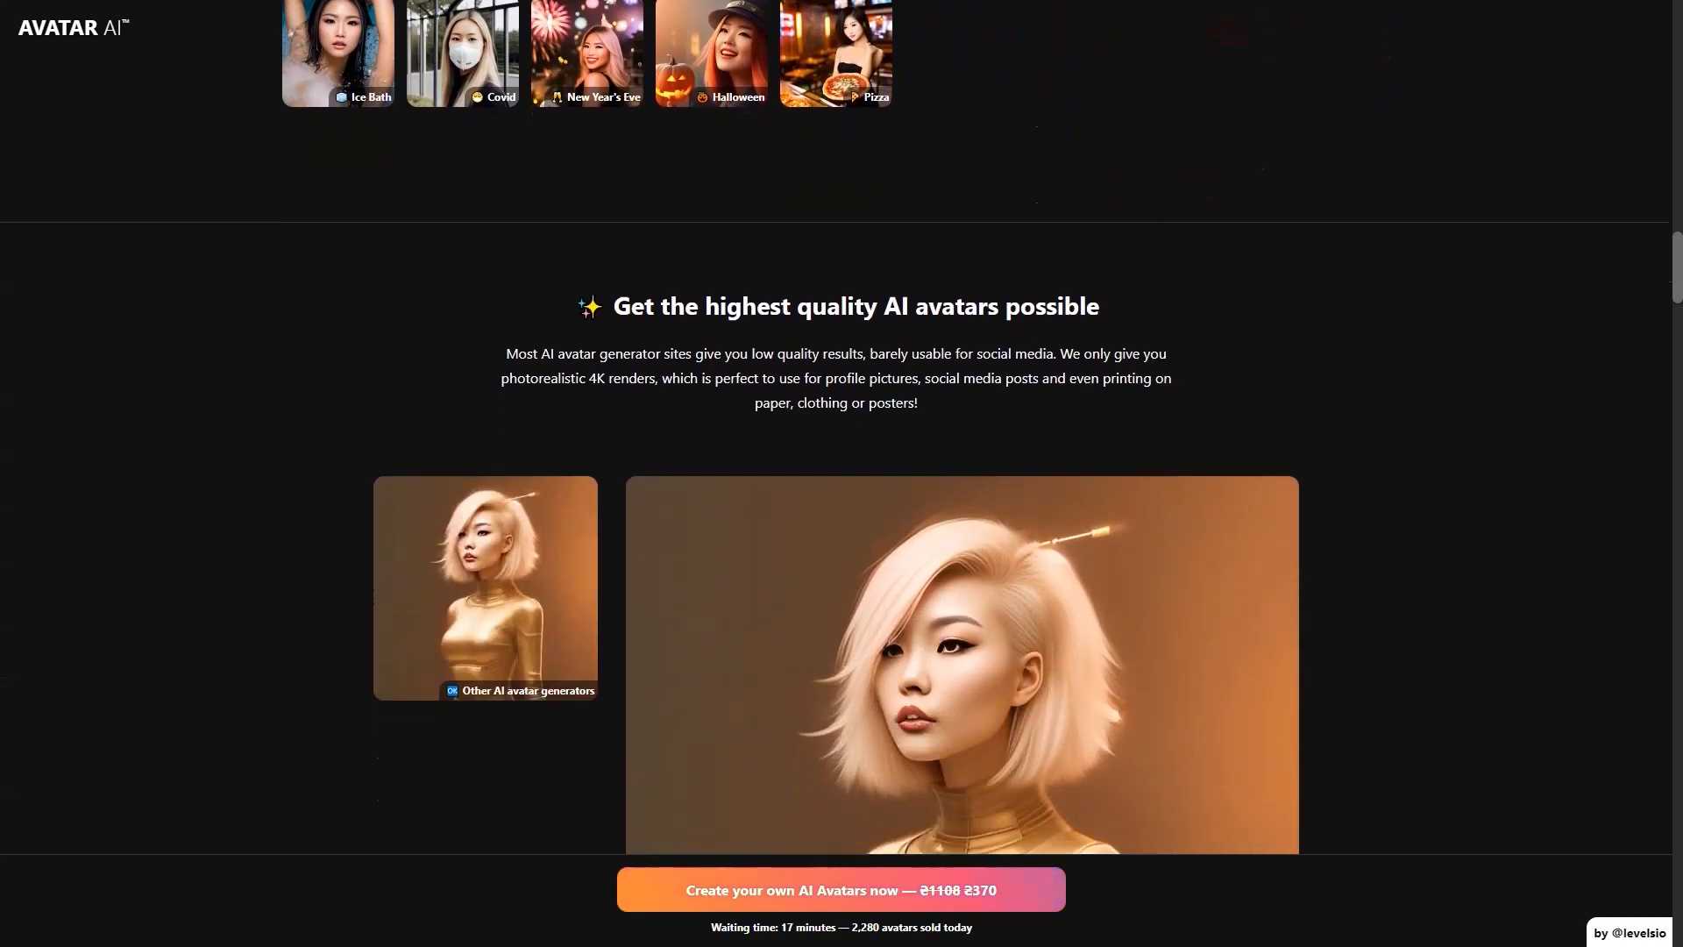
scroll("down", 3)
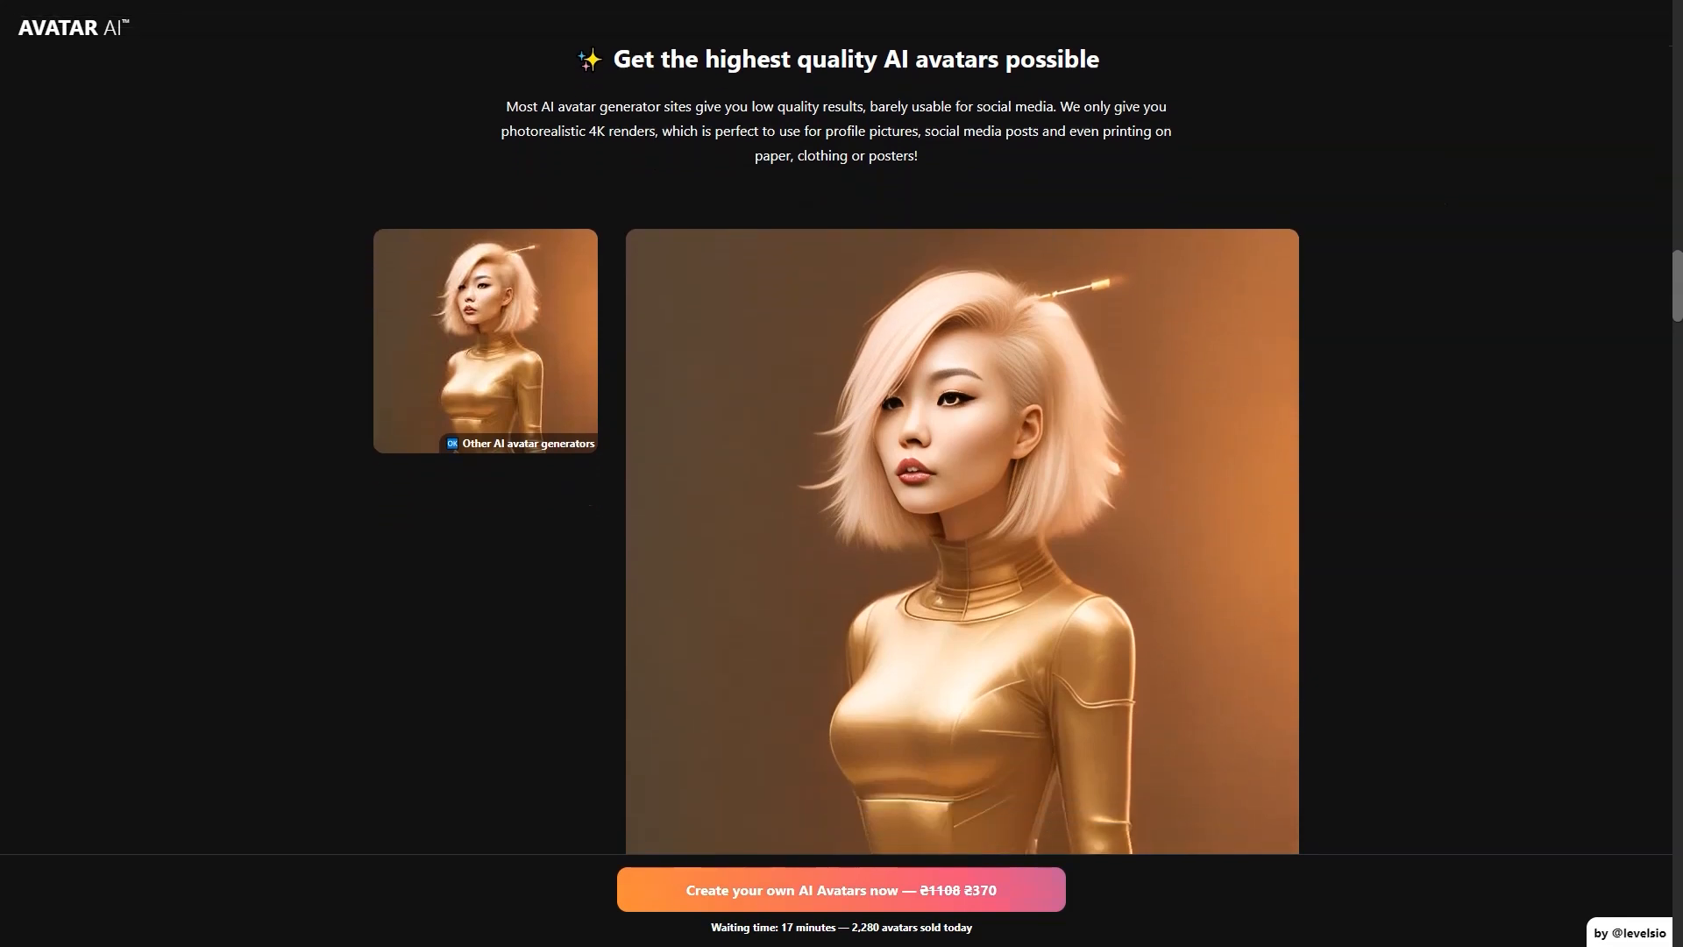
Scroll past the gift section to the '9,228 people' avatar-creation count.
scroll("down", 3)
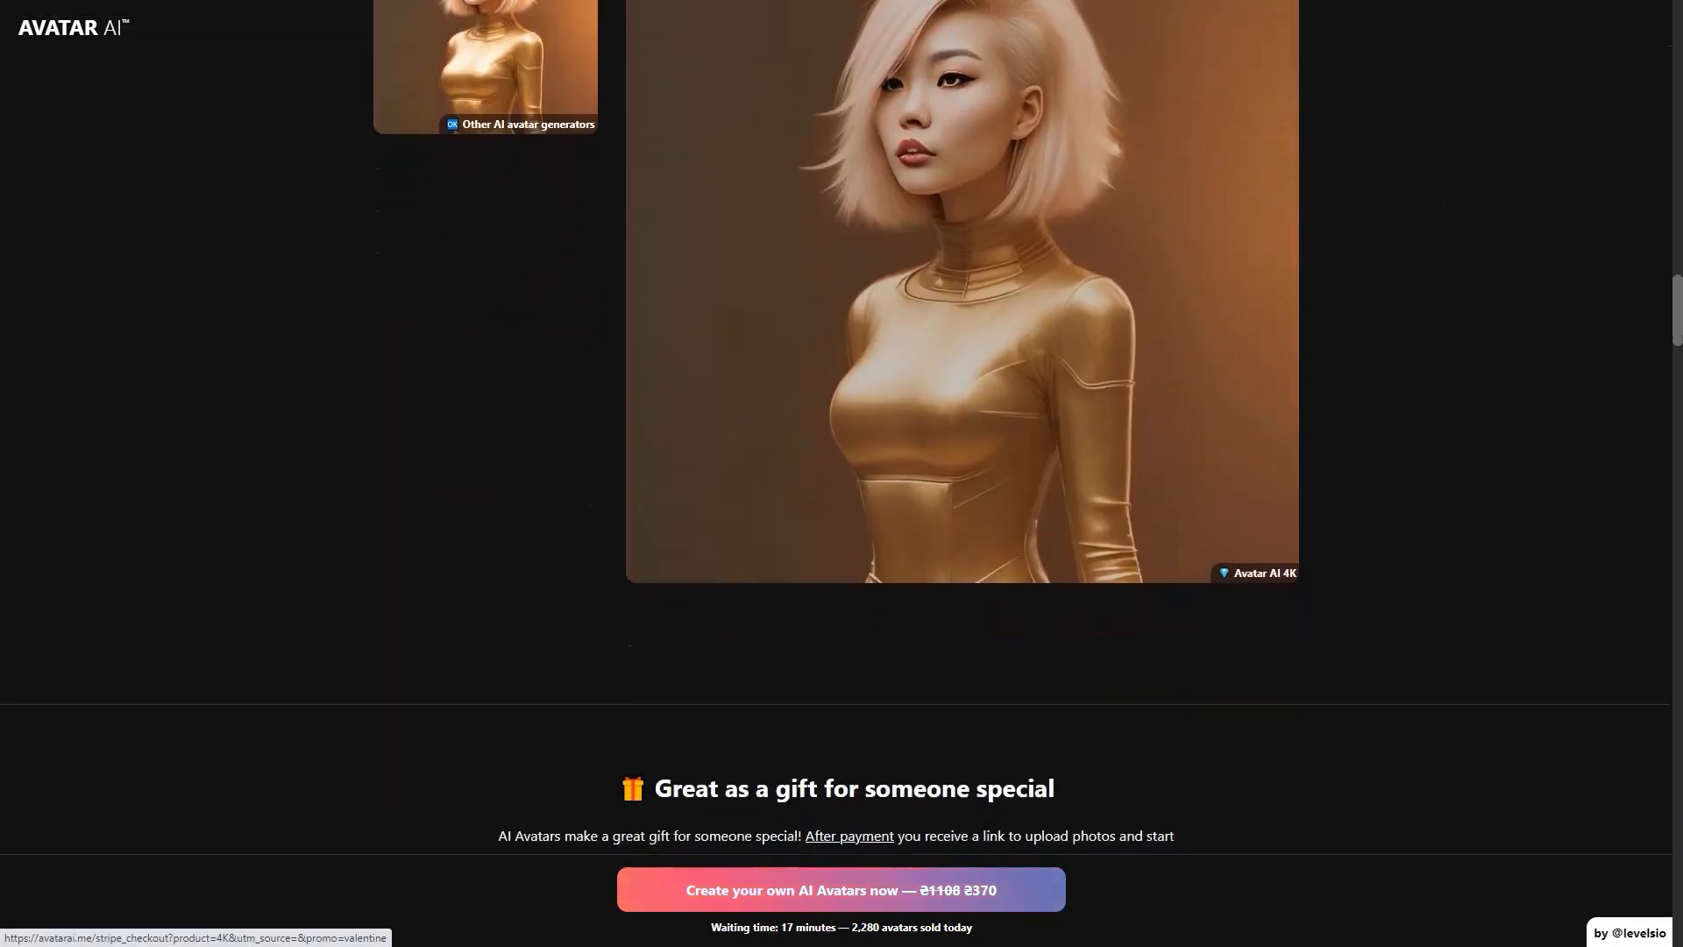
scroll("down", 3)
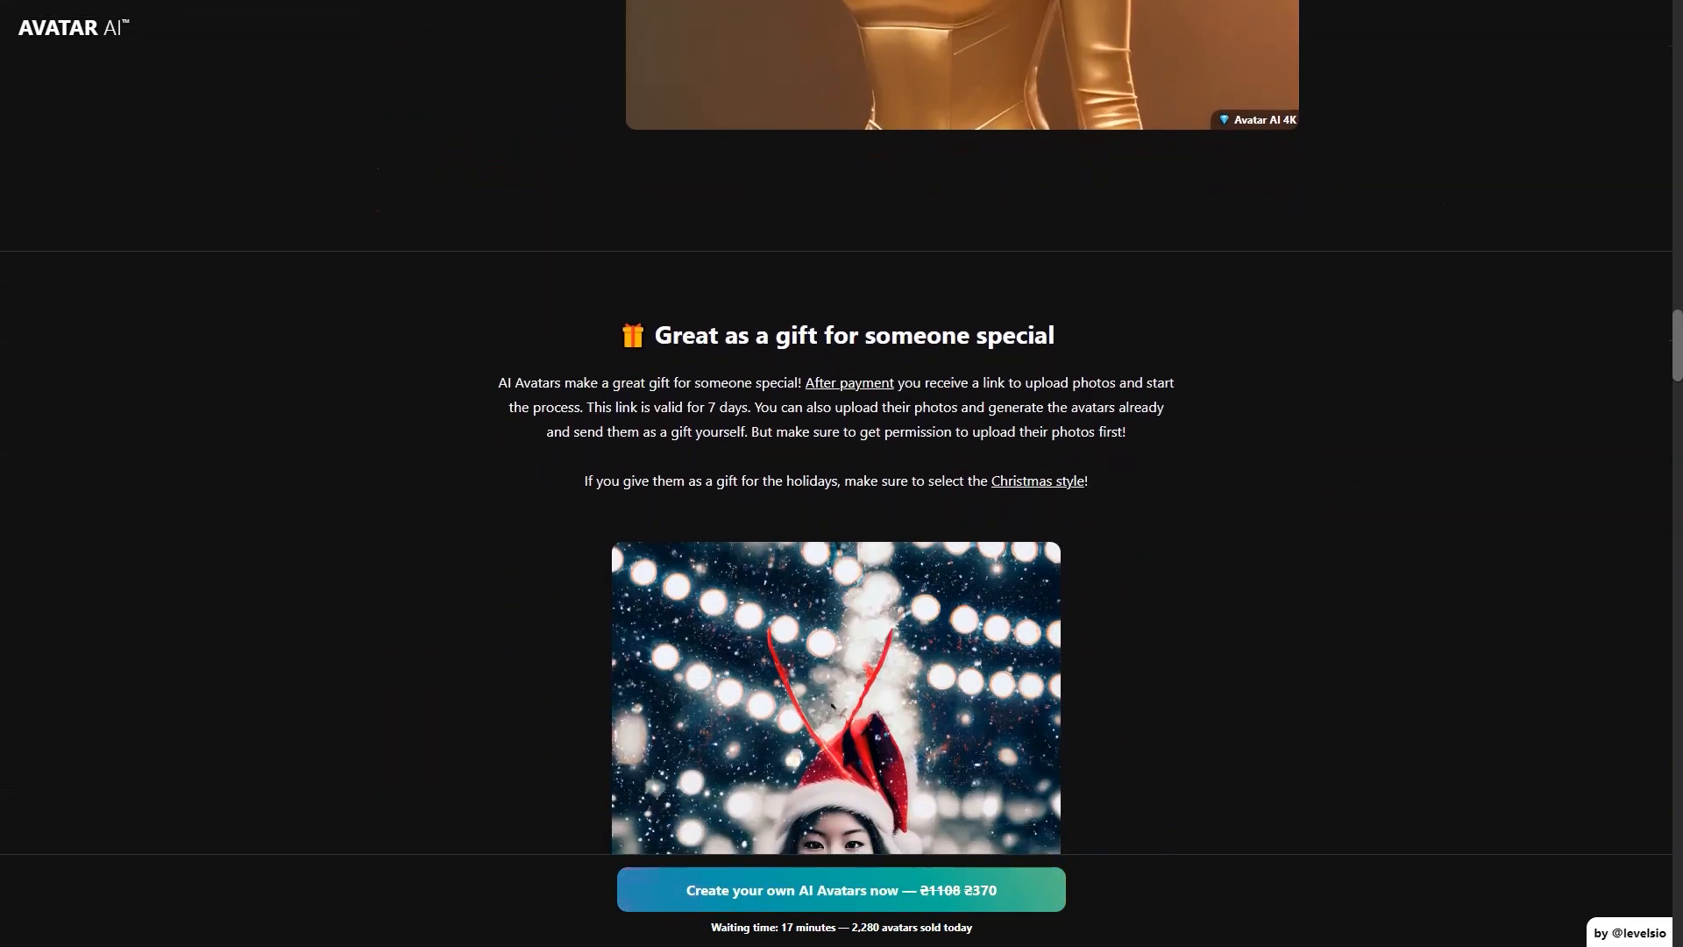
scroll("down", 3)
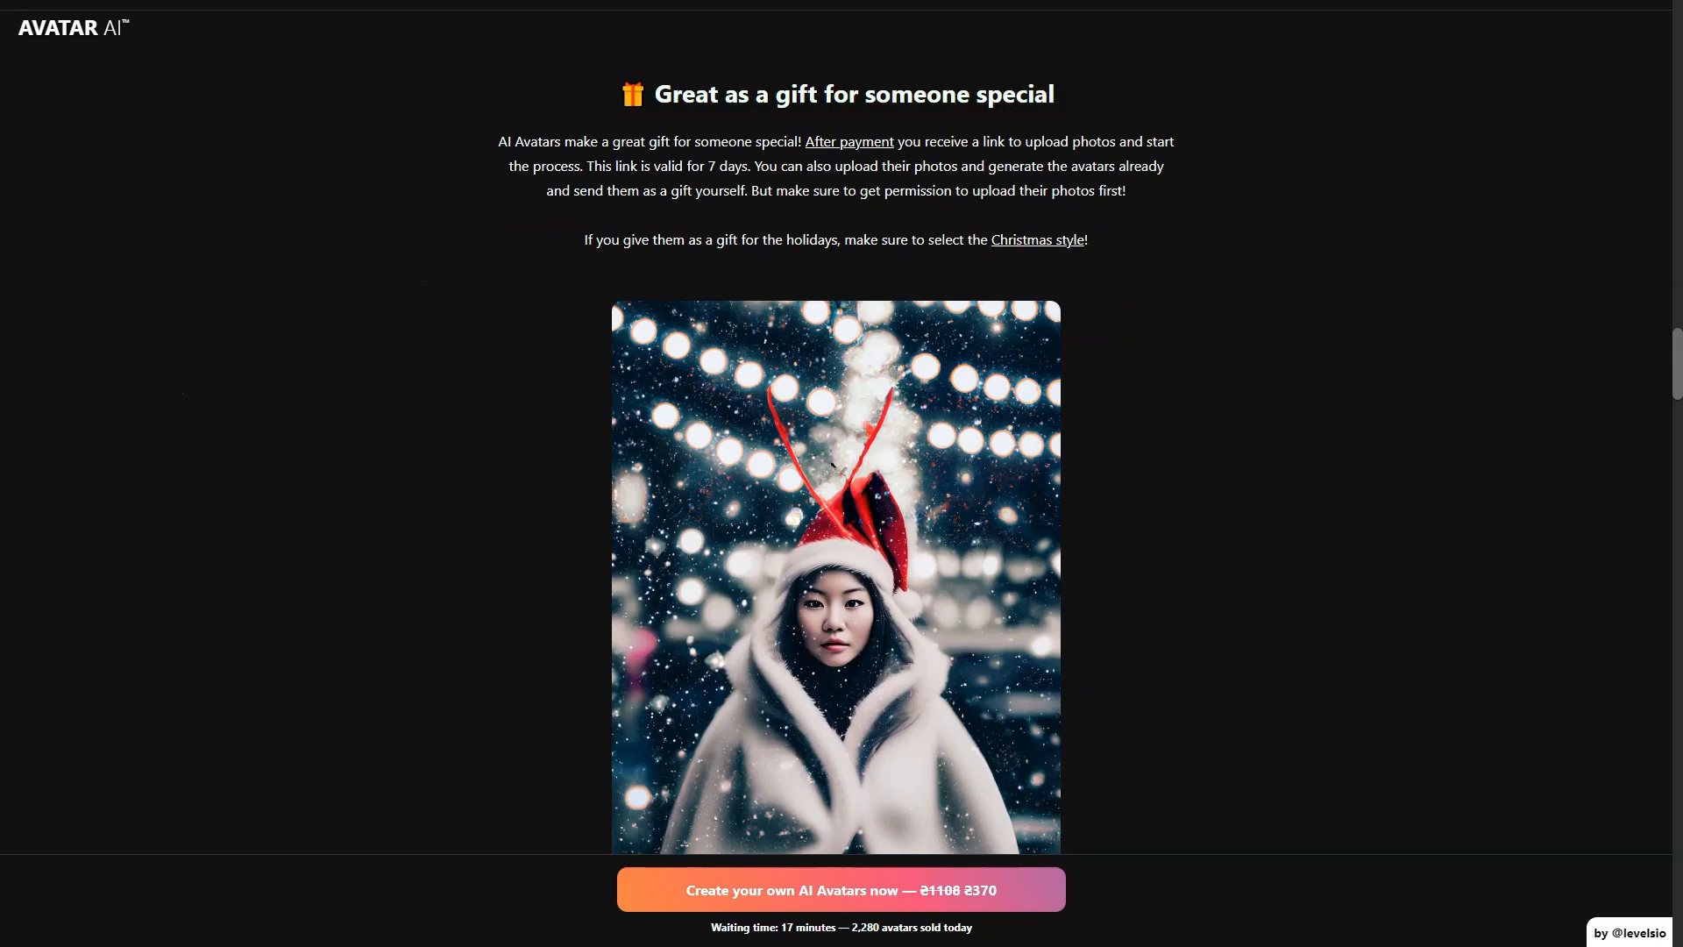
scroll("down", 3)
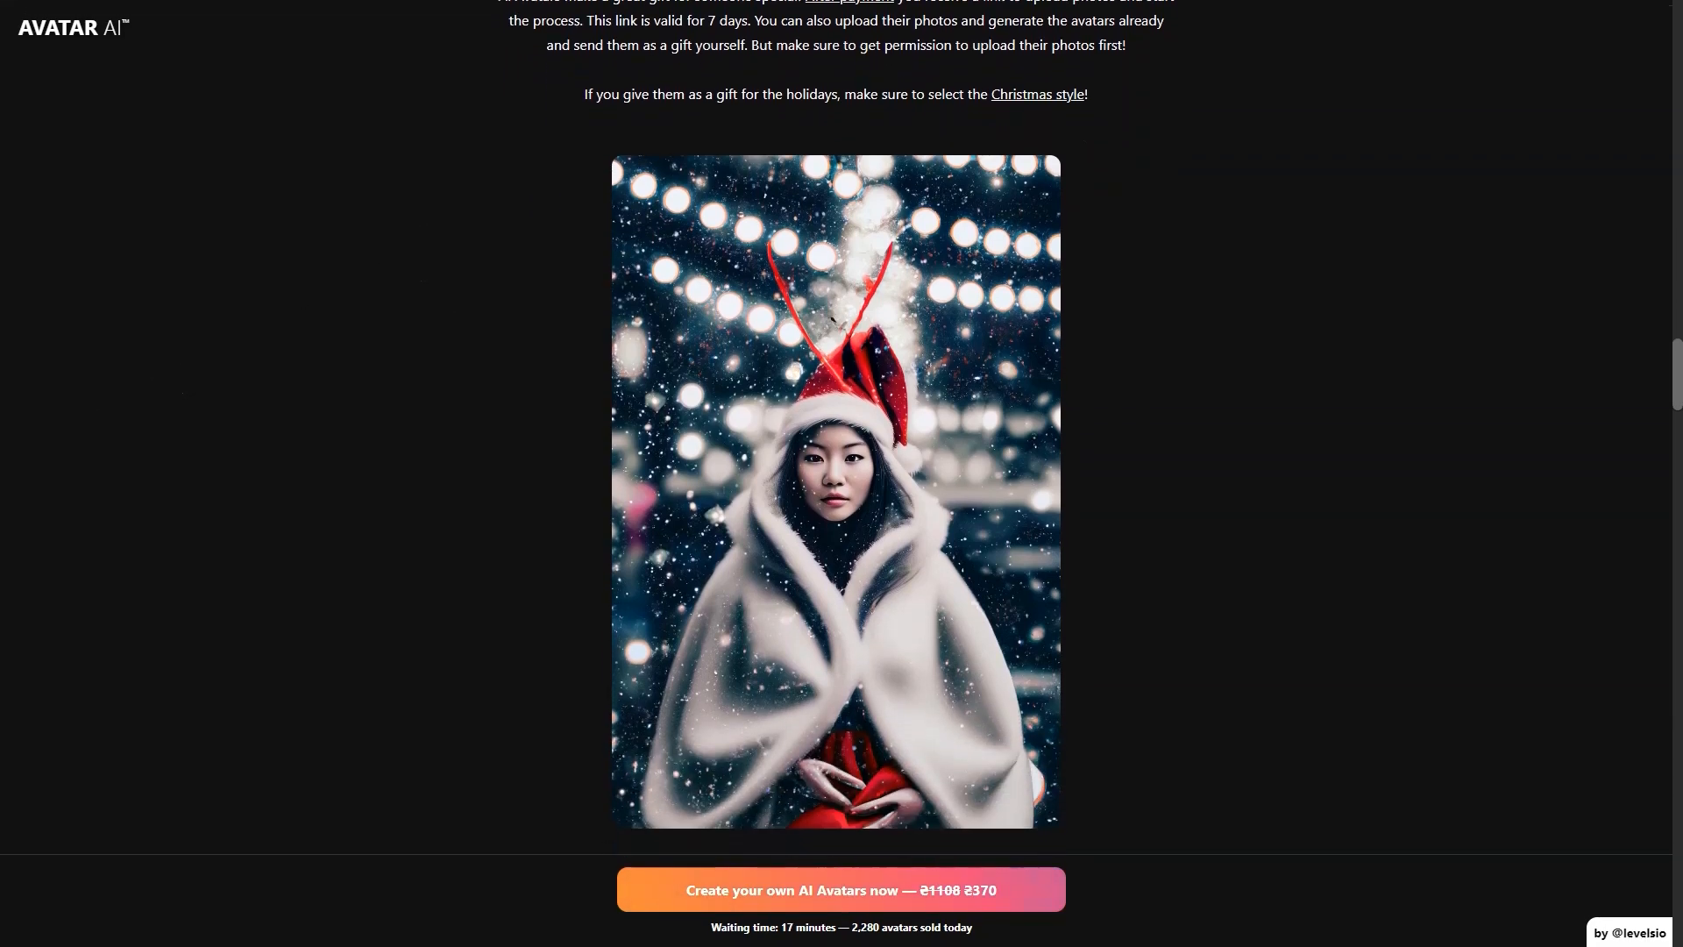
scroll("down", 3)
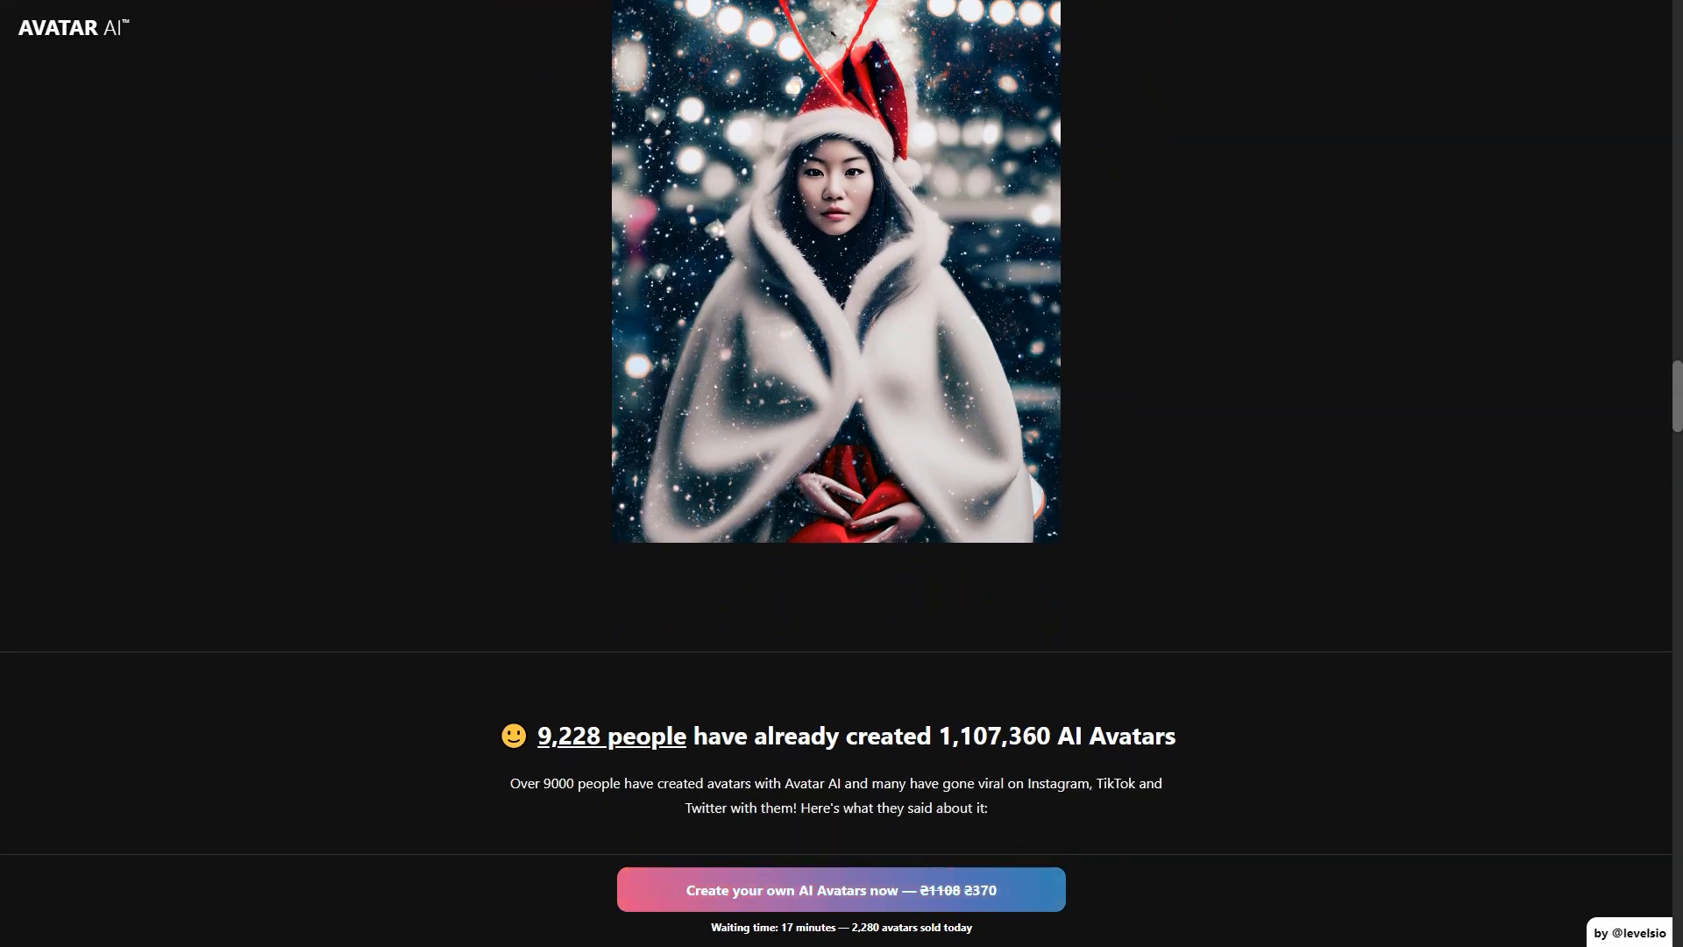
Scroll down through the first half of the wall of user tweets showing generated avatars.
scroll("down", 3)
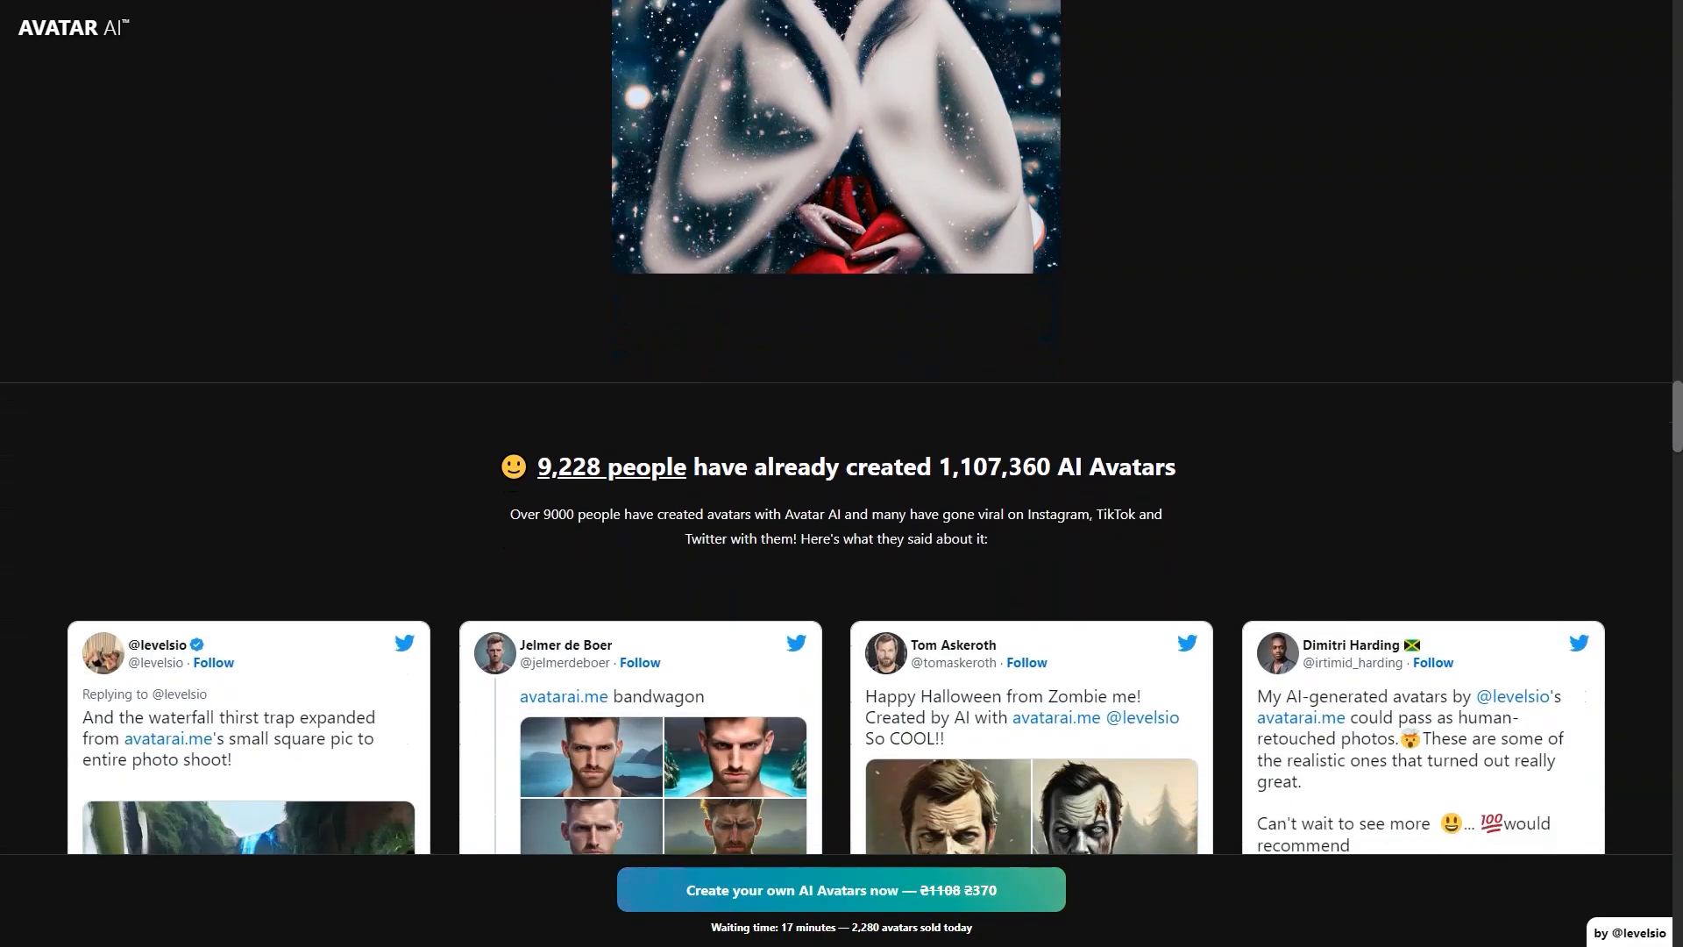
scroll("down", 3)
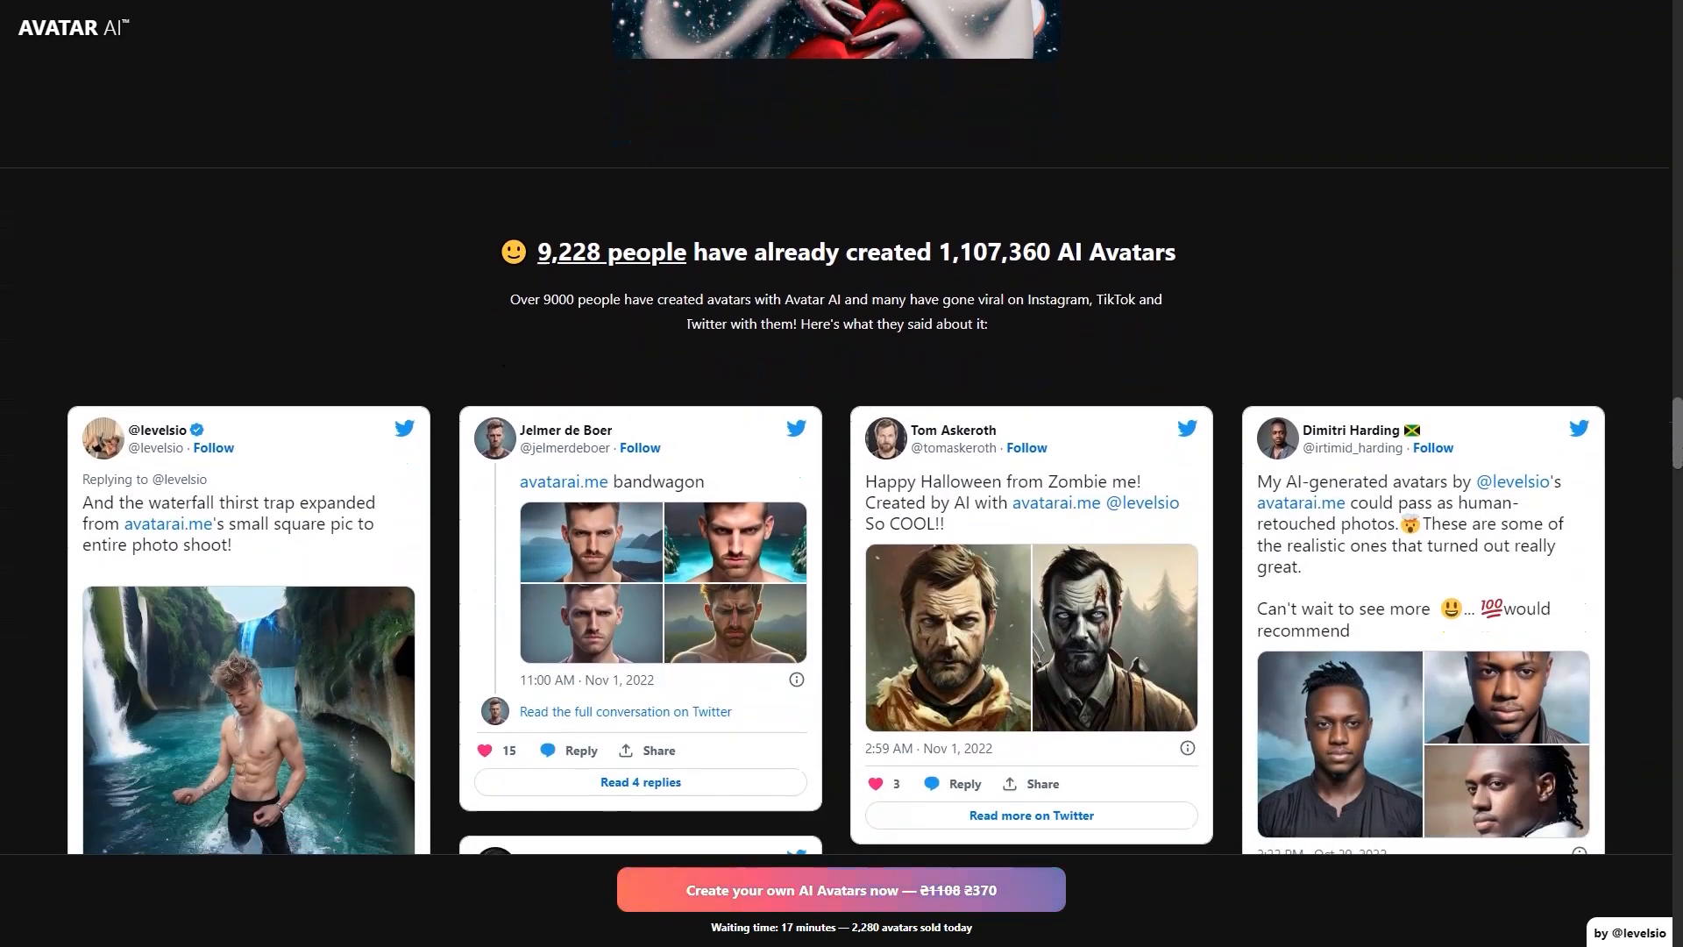
scroll("down", 3)
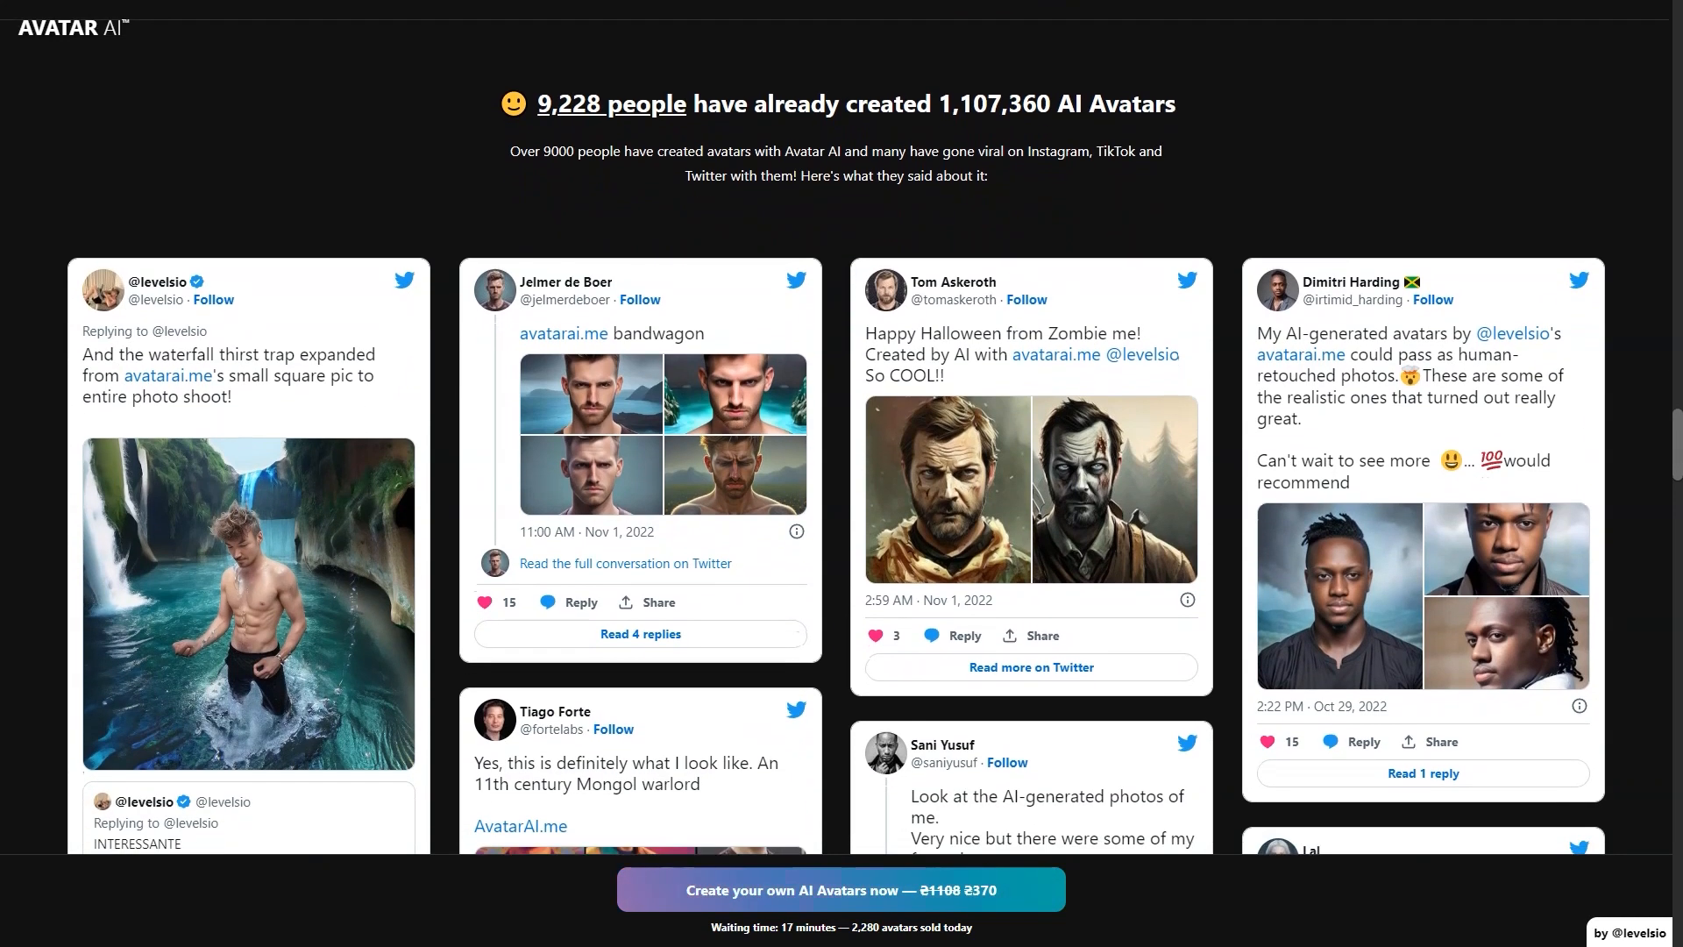
scroll("down", 3)
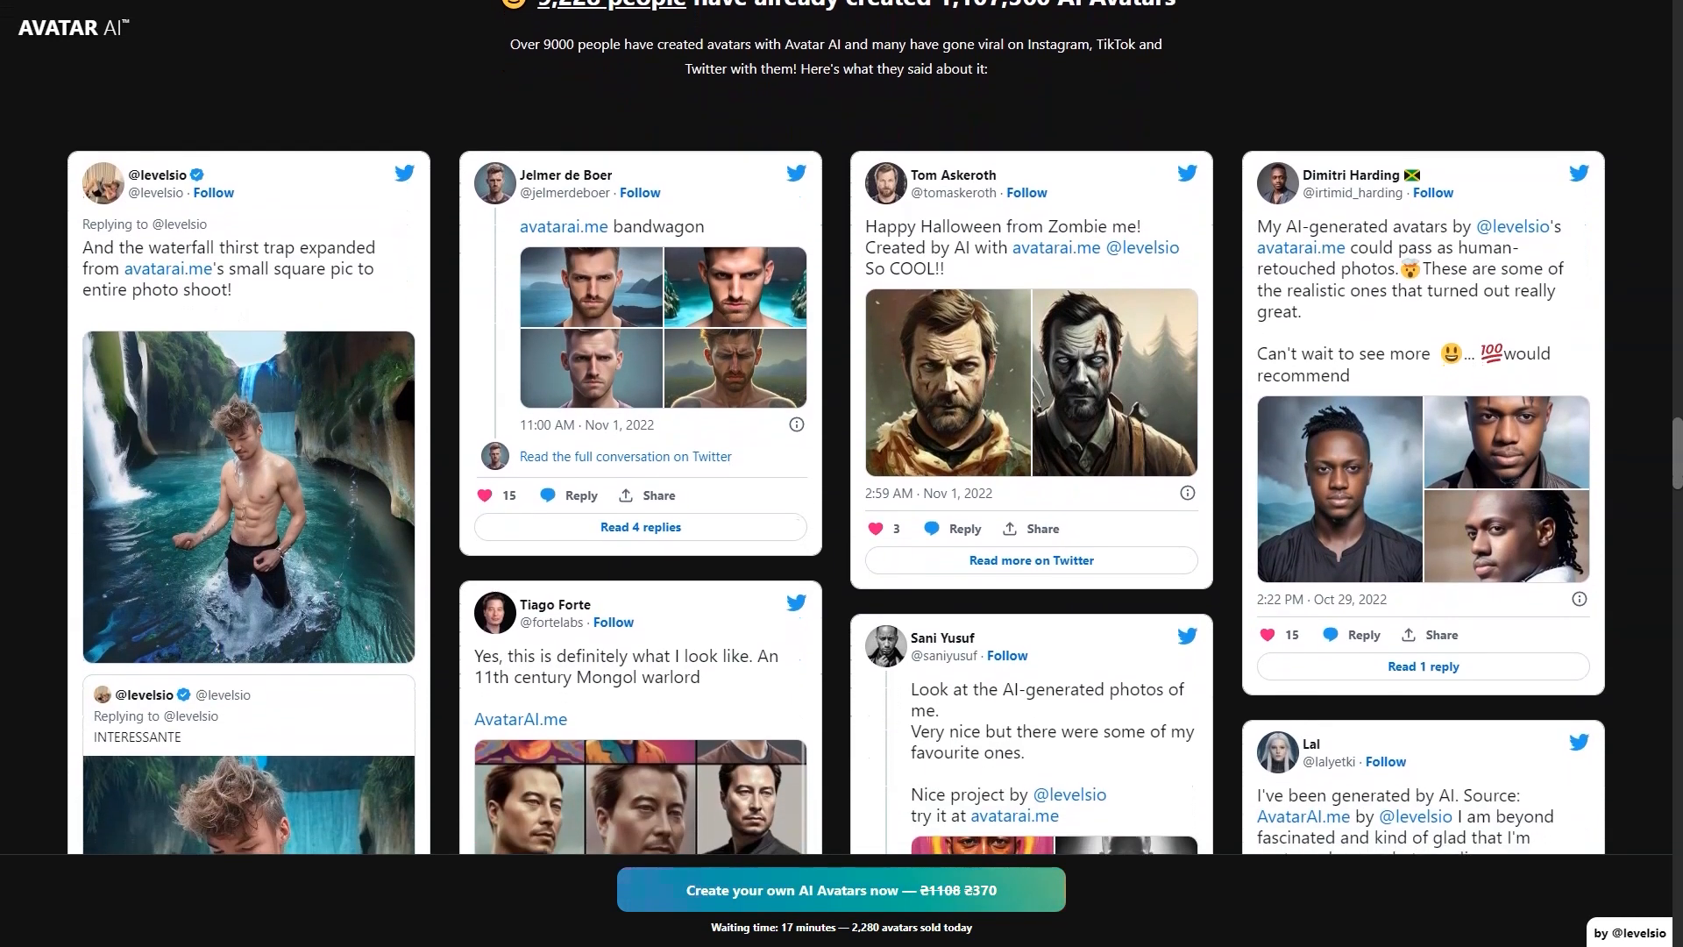
scroll("down", 3)
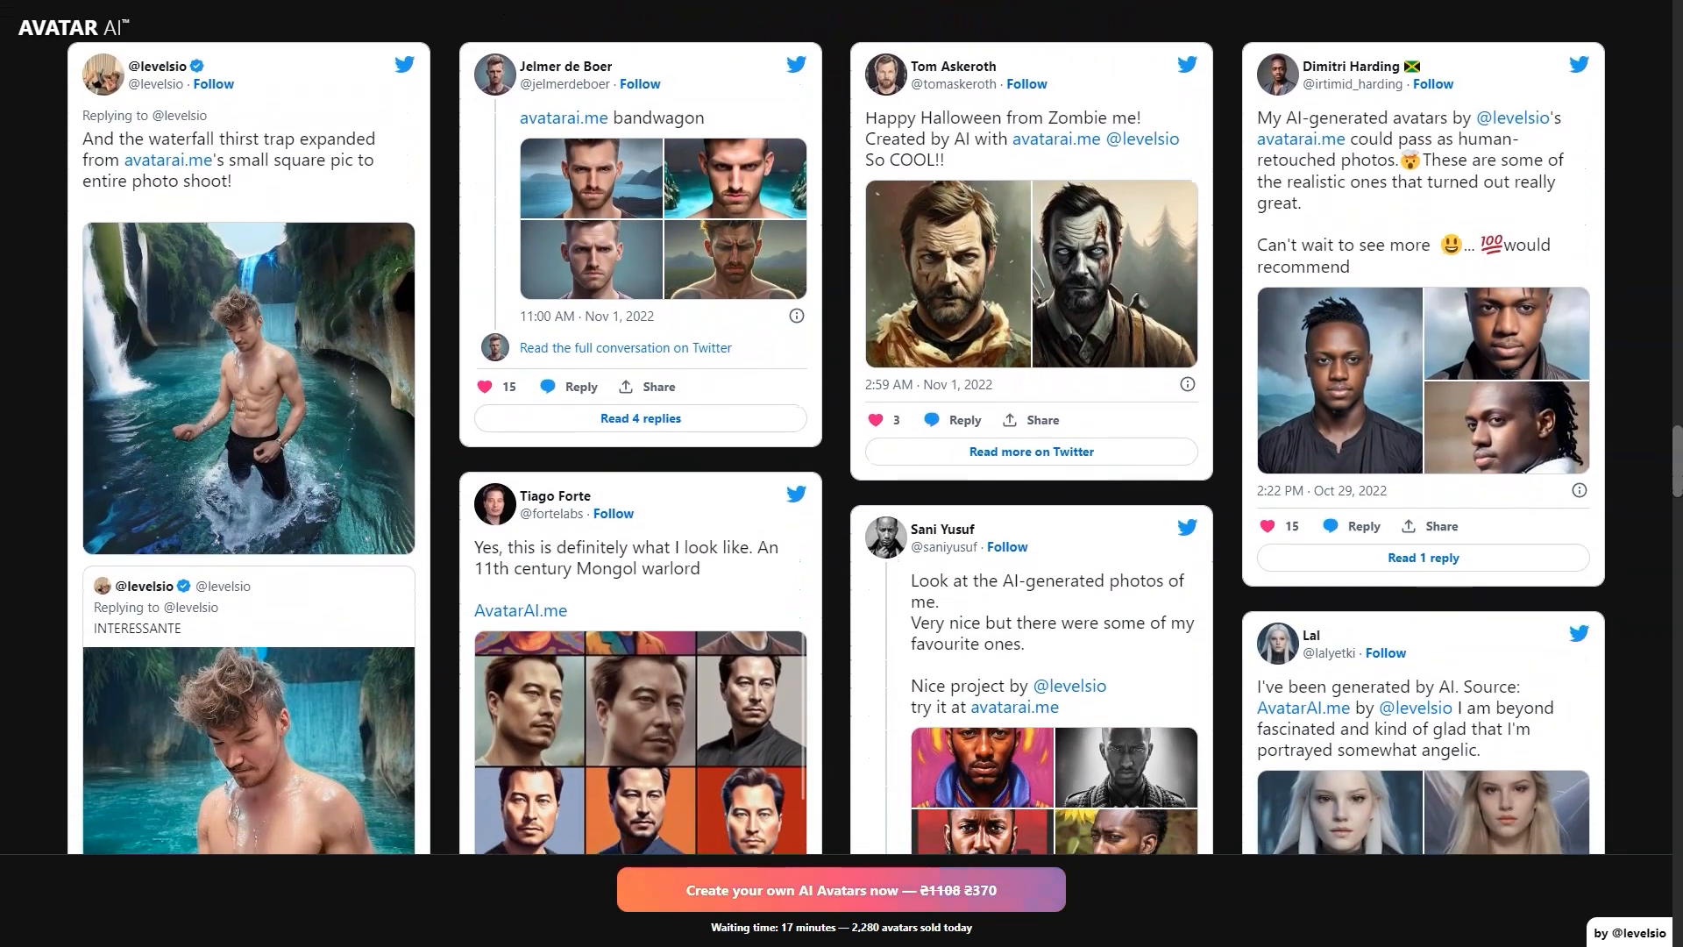
scroll("down", 3)
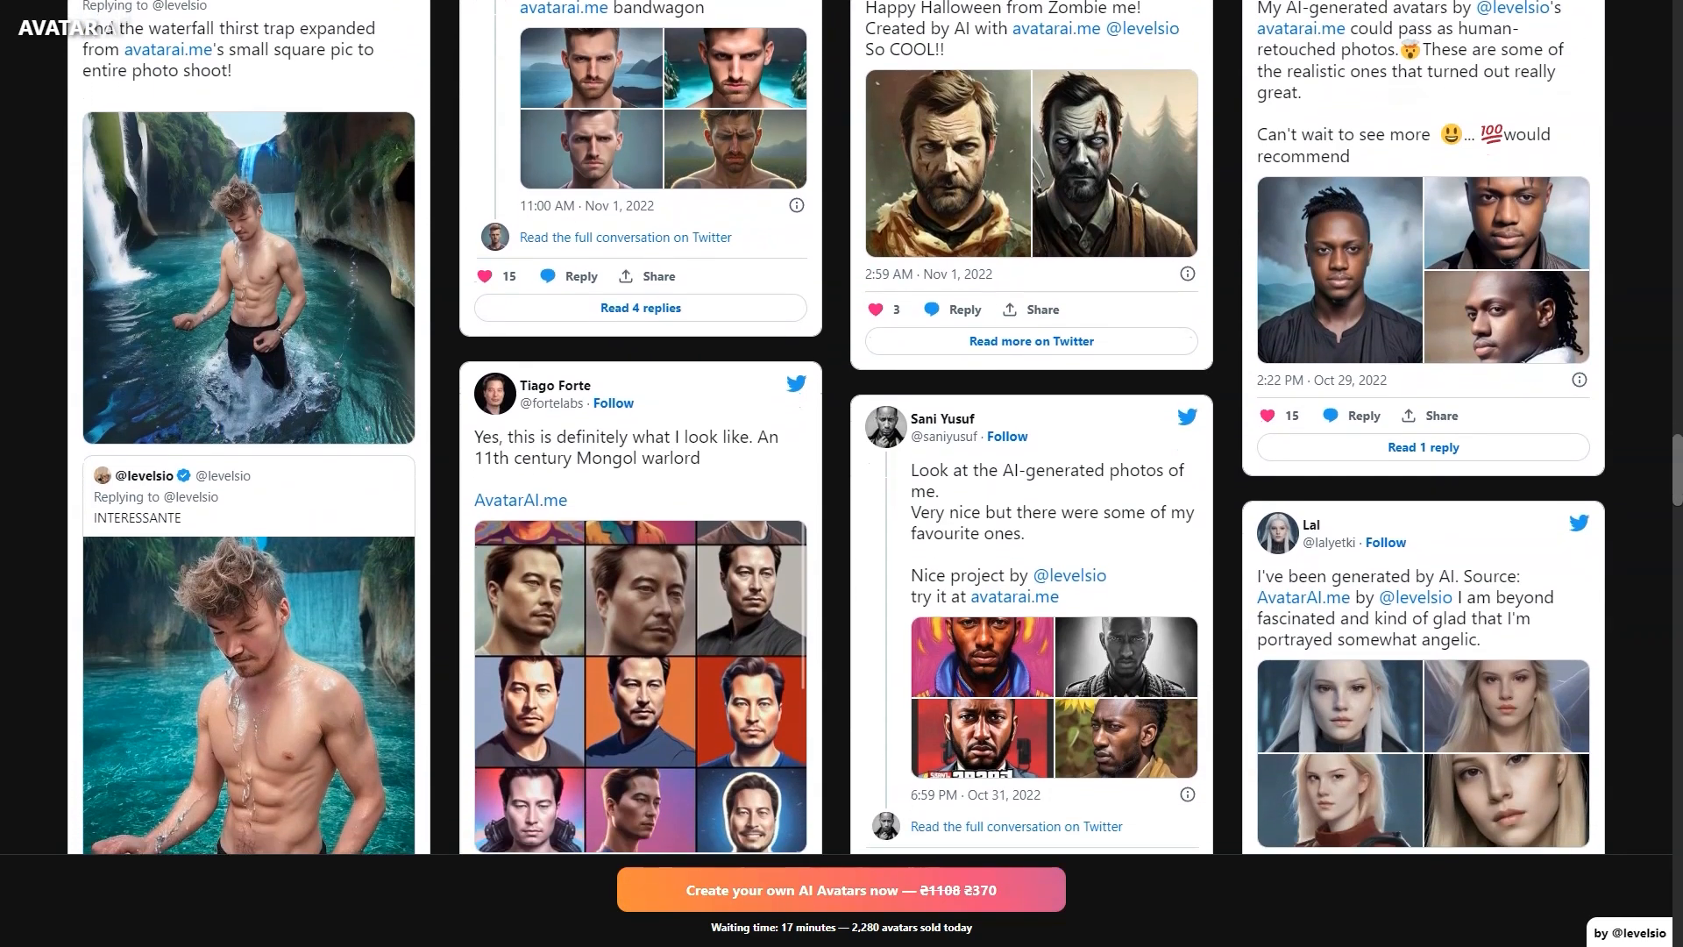
scroll("down", 3)
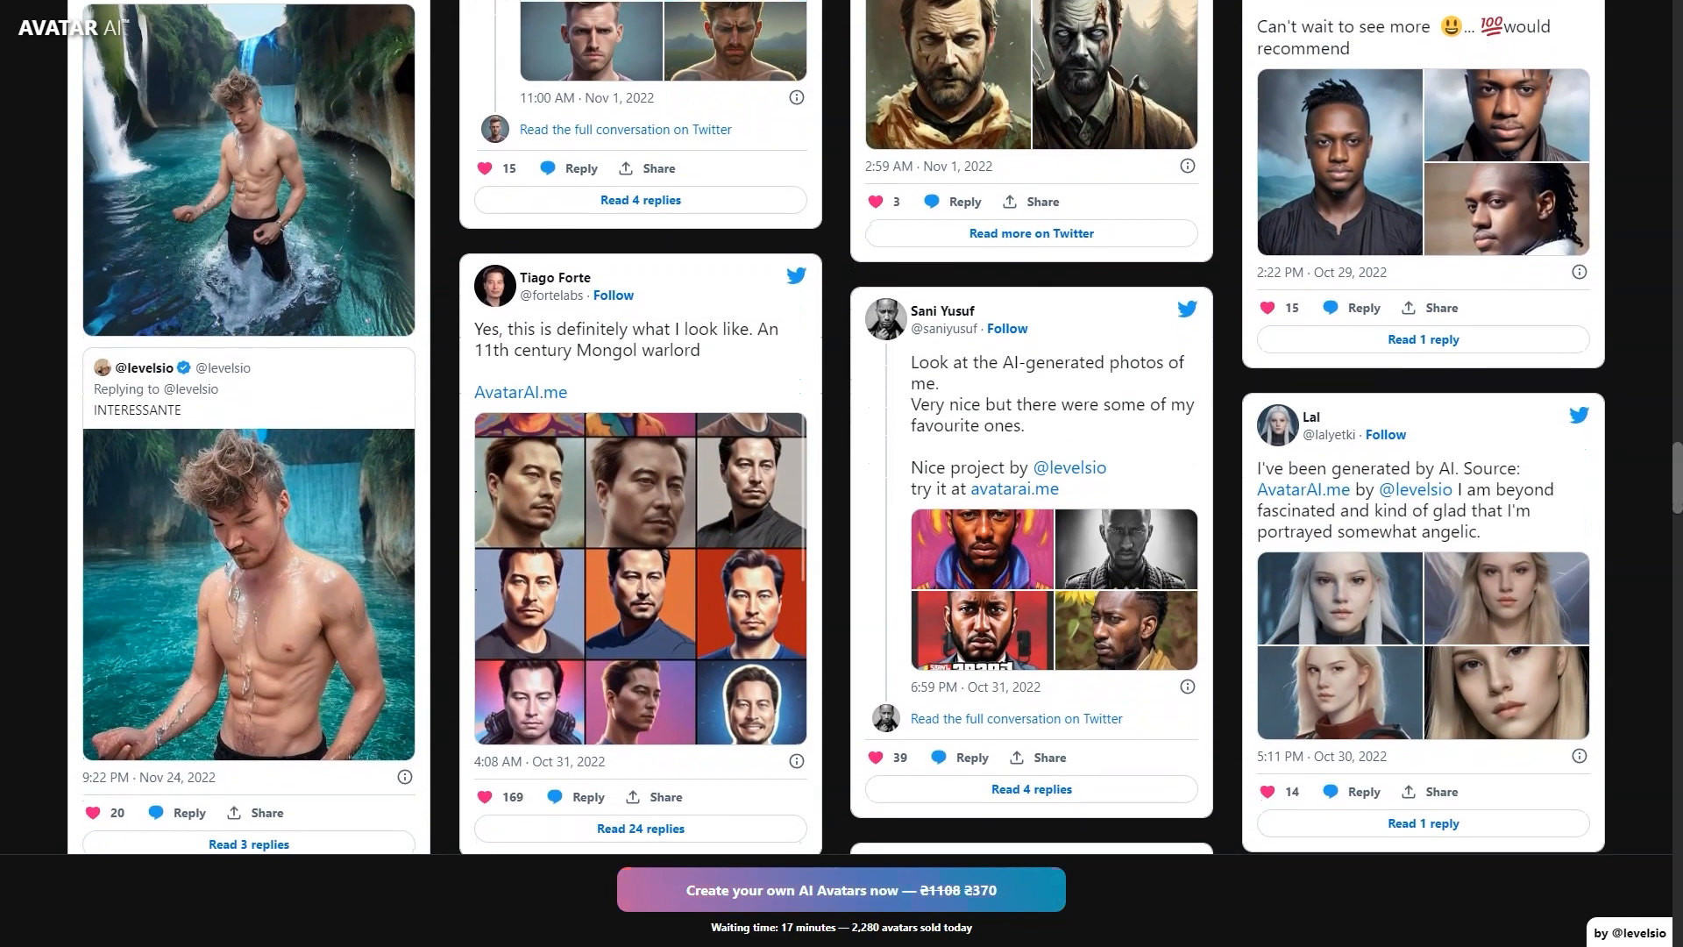
scroll("down", 3)
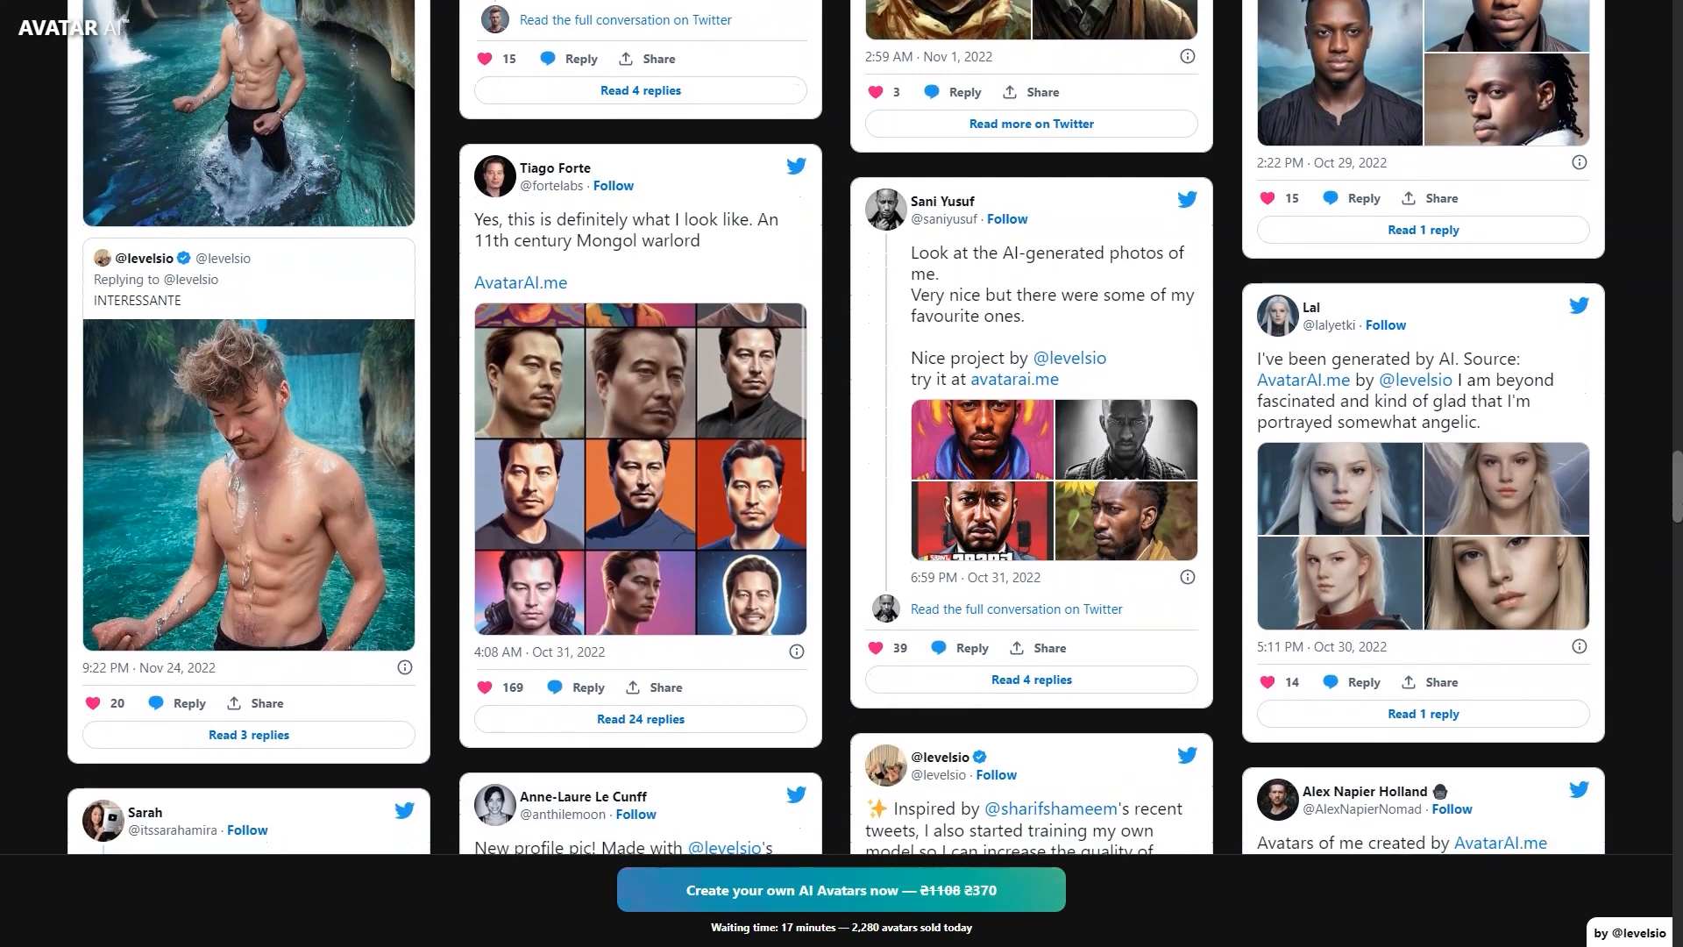
scroll("down", 3)
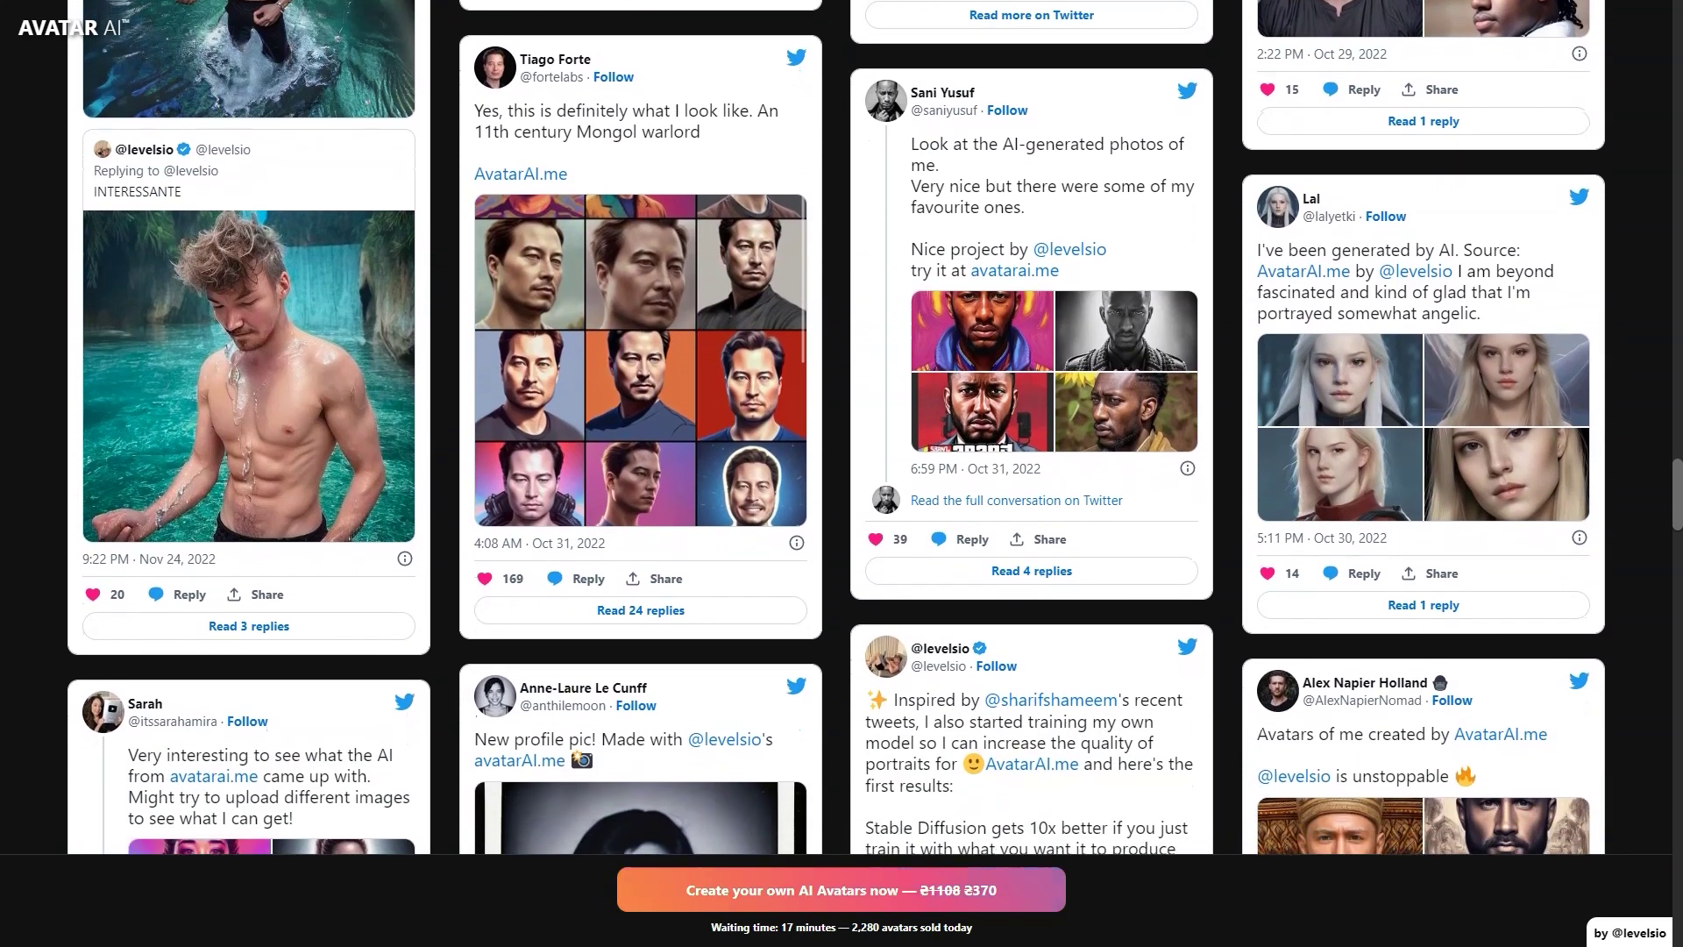
scroll("down", 3)
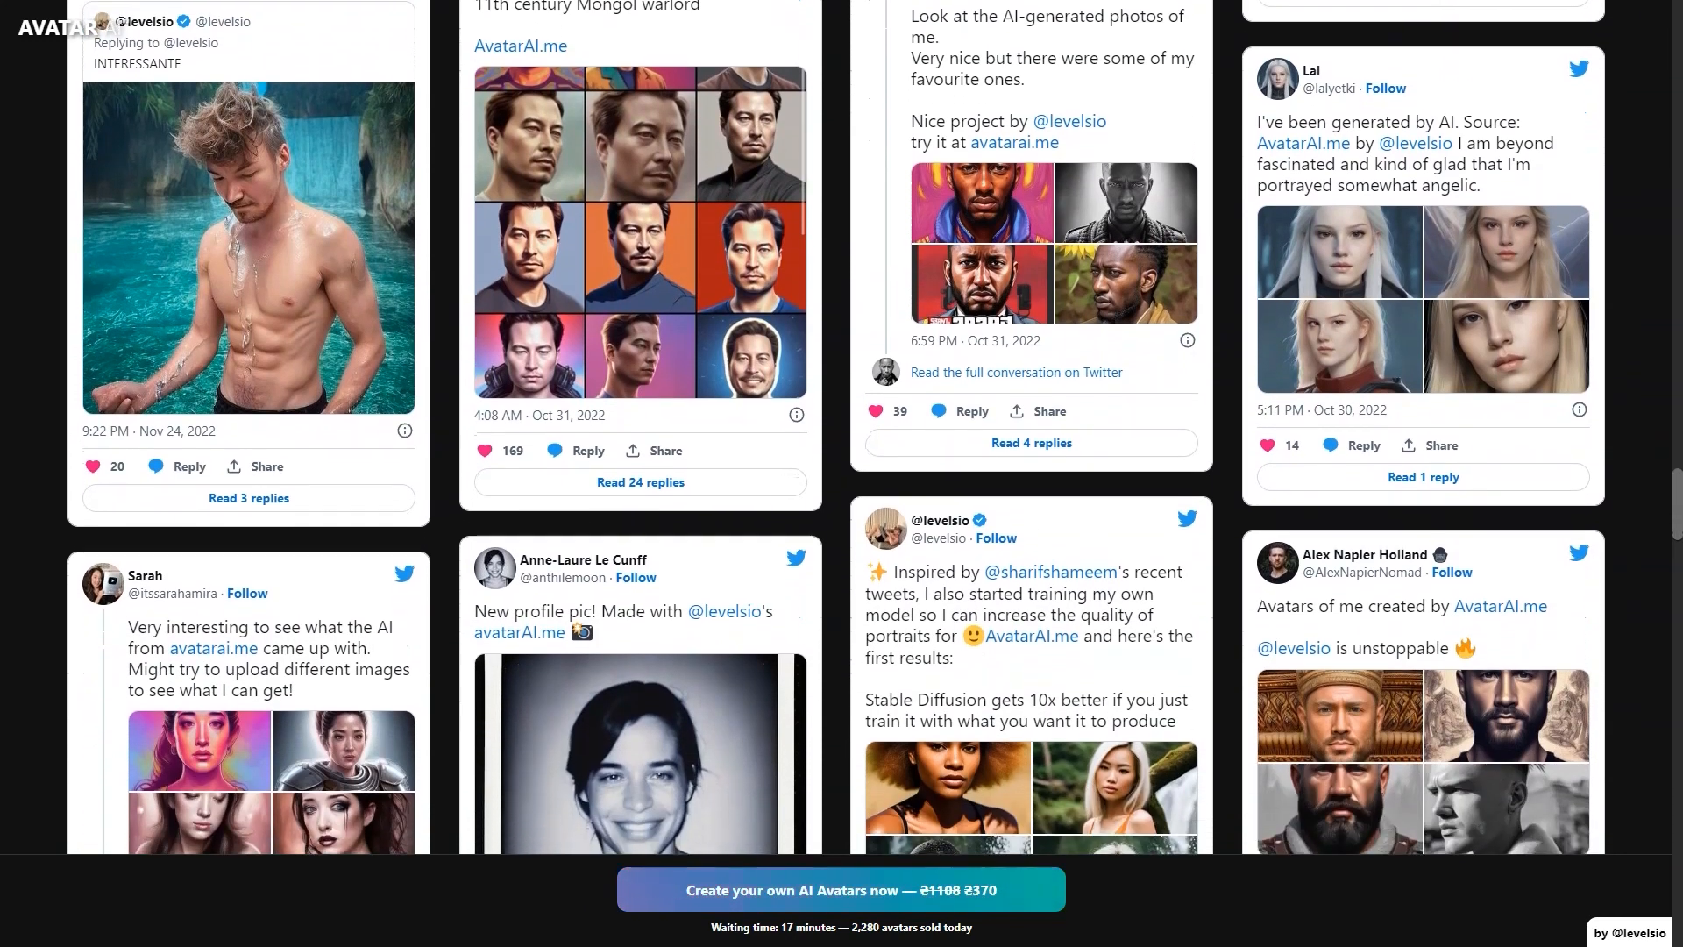
scroll("down", 3)
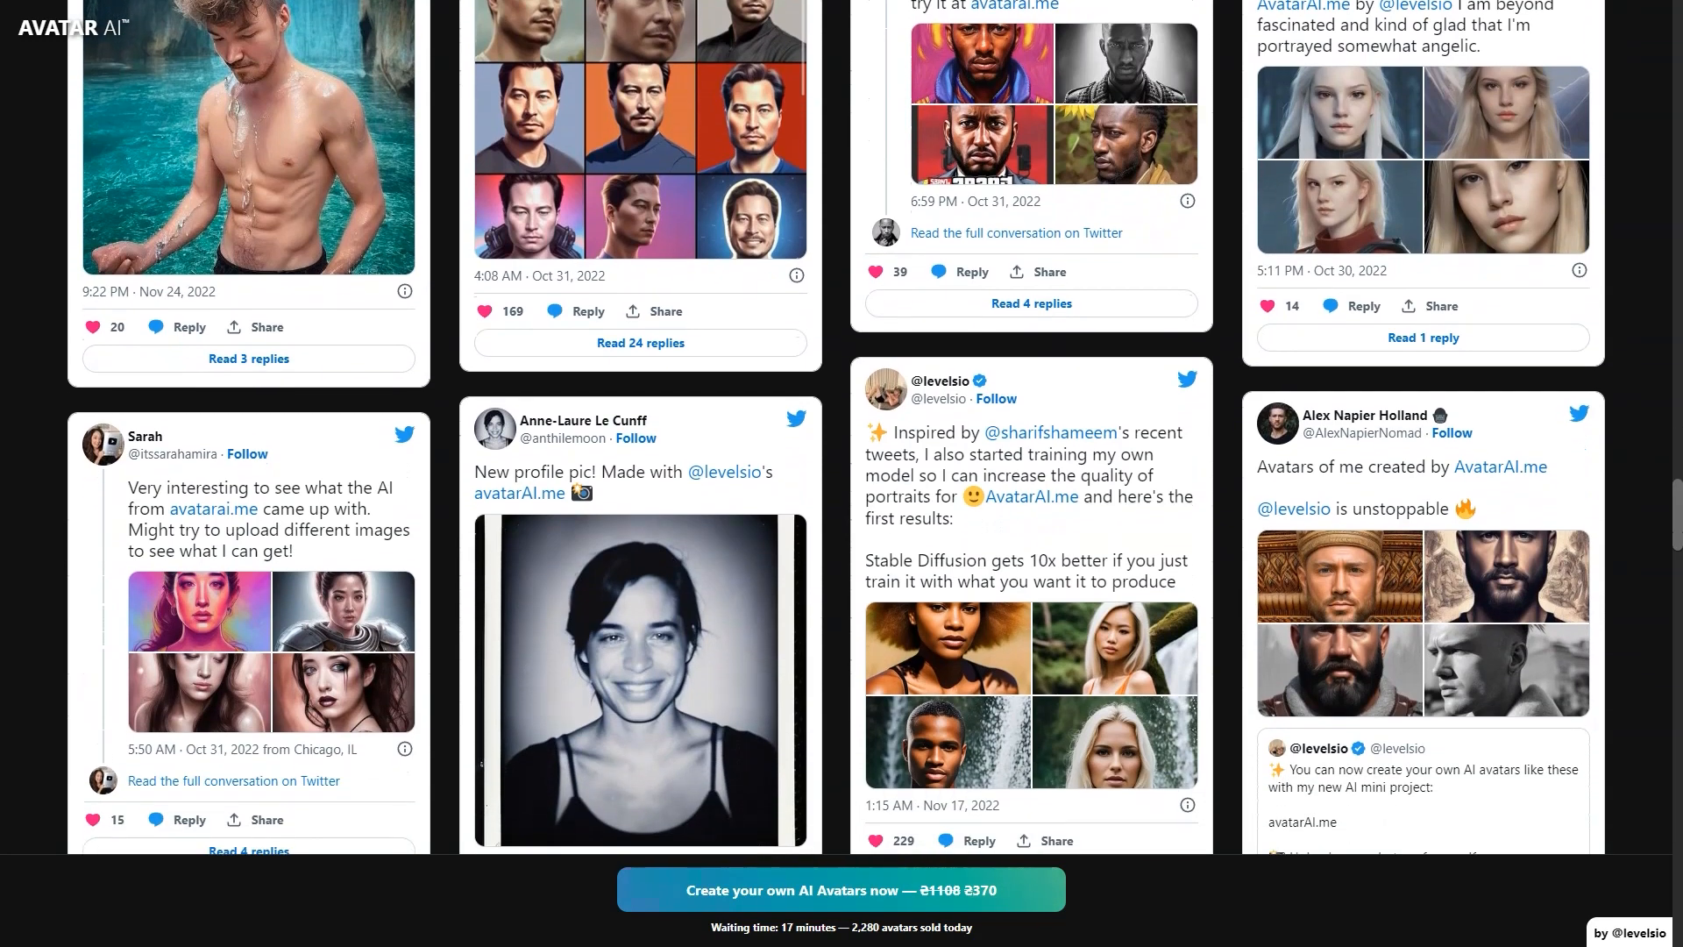
Continue through the remaining tweets to the 'Using state-of-the-art Dreambooth technology' heading.
scroll("down", 3)
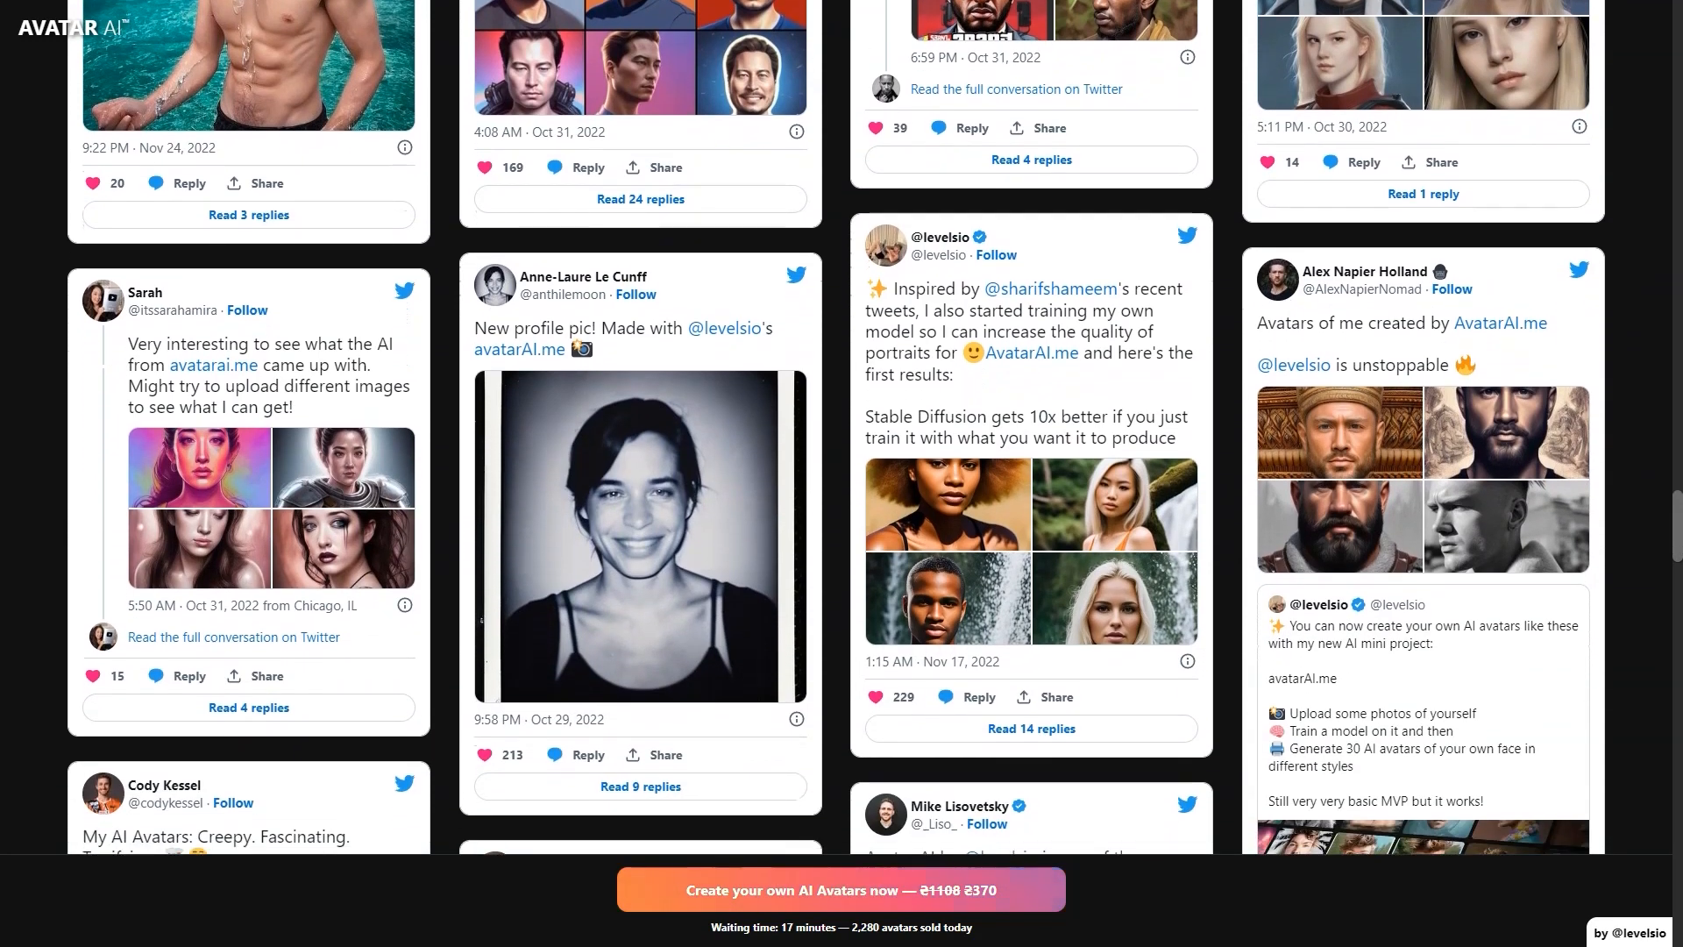
scroll("down", 3)
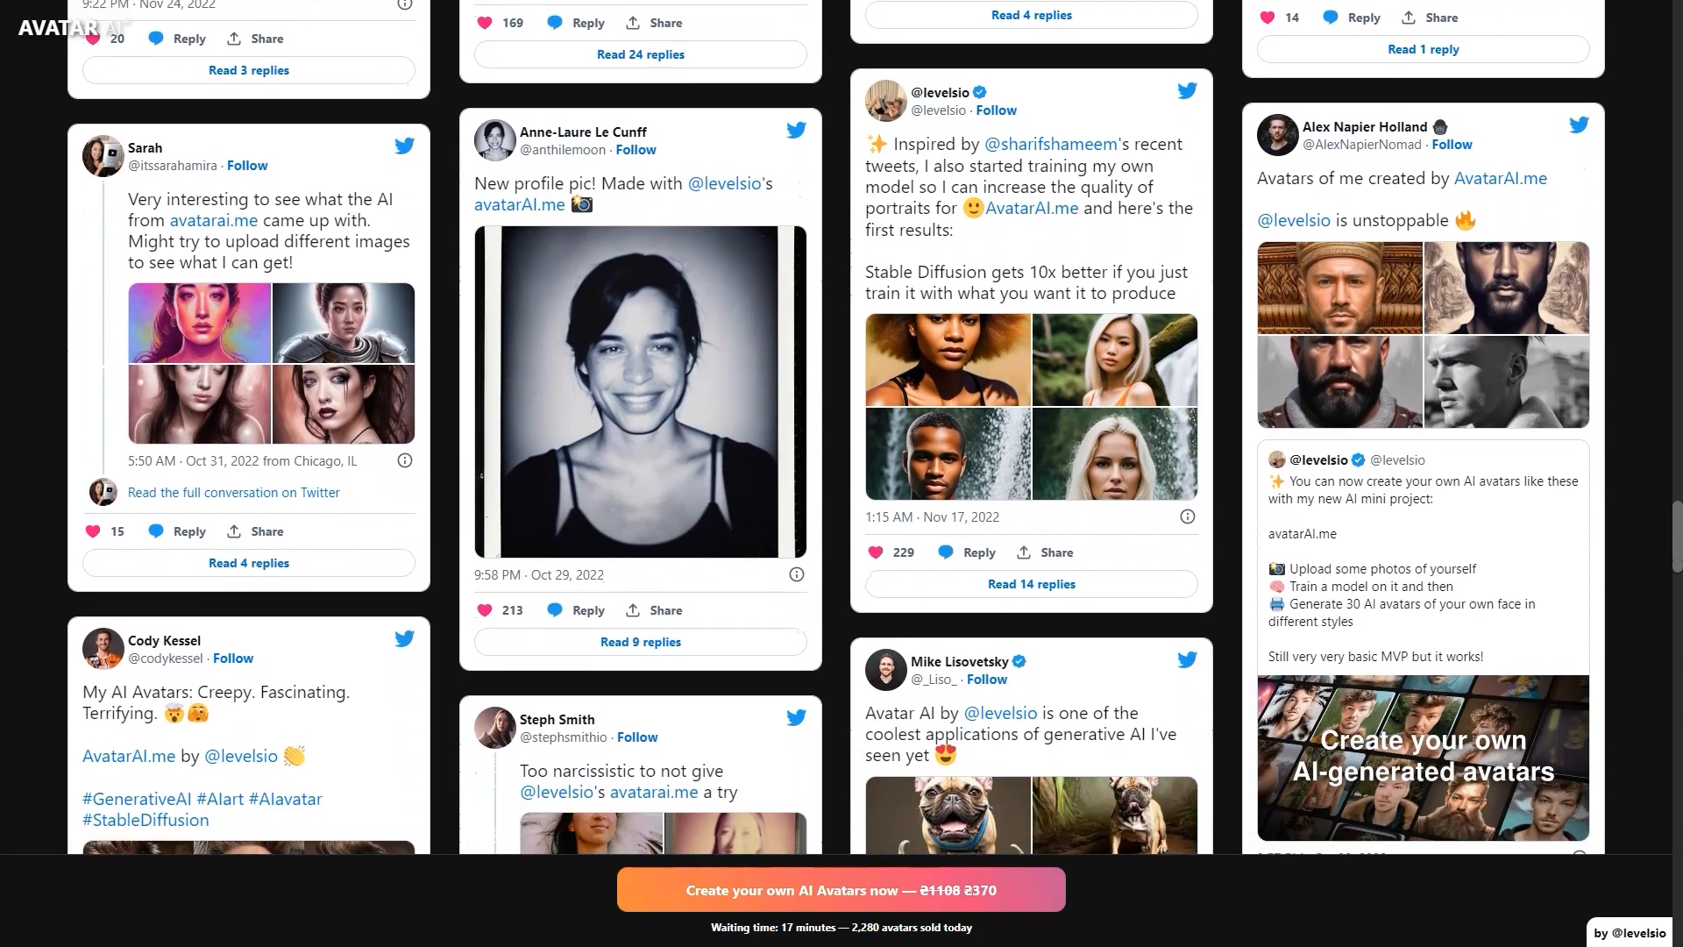
scroll("down", 3)
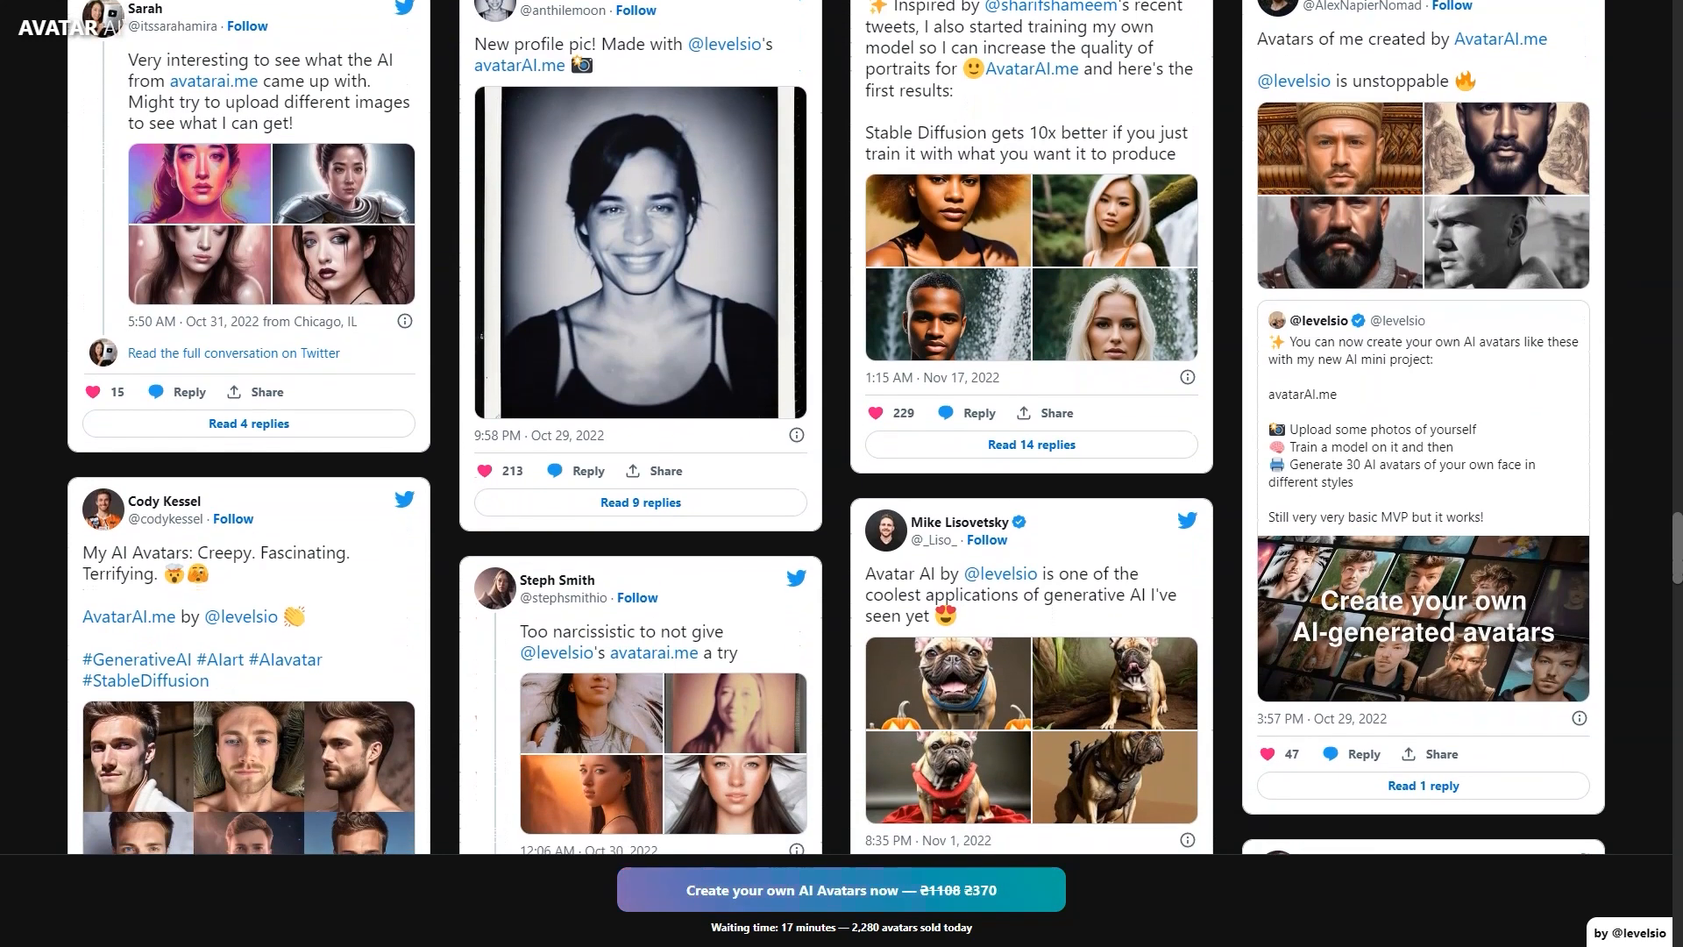
scroll("down", 3)
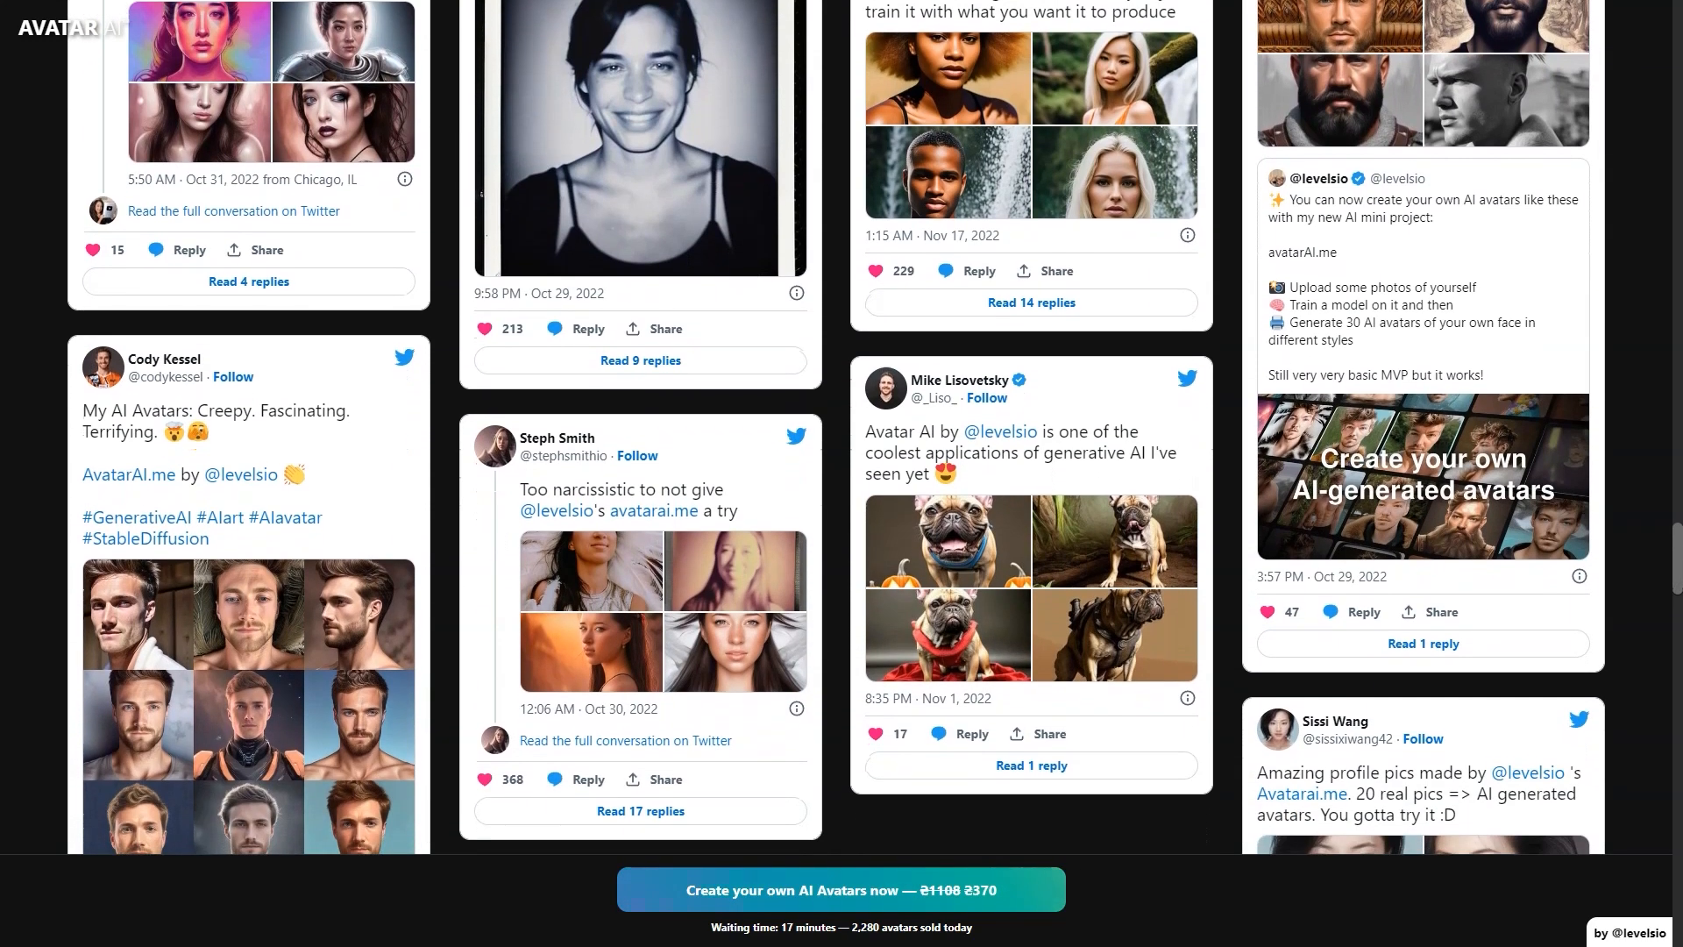
scroll("down", 3)
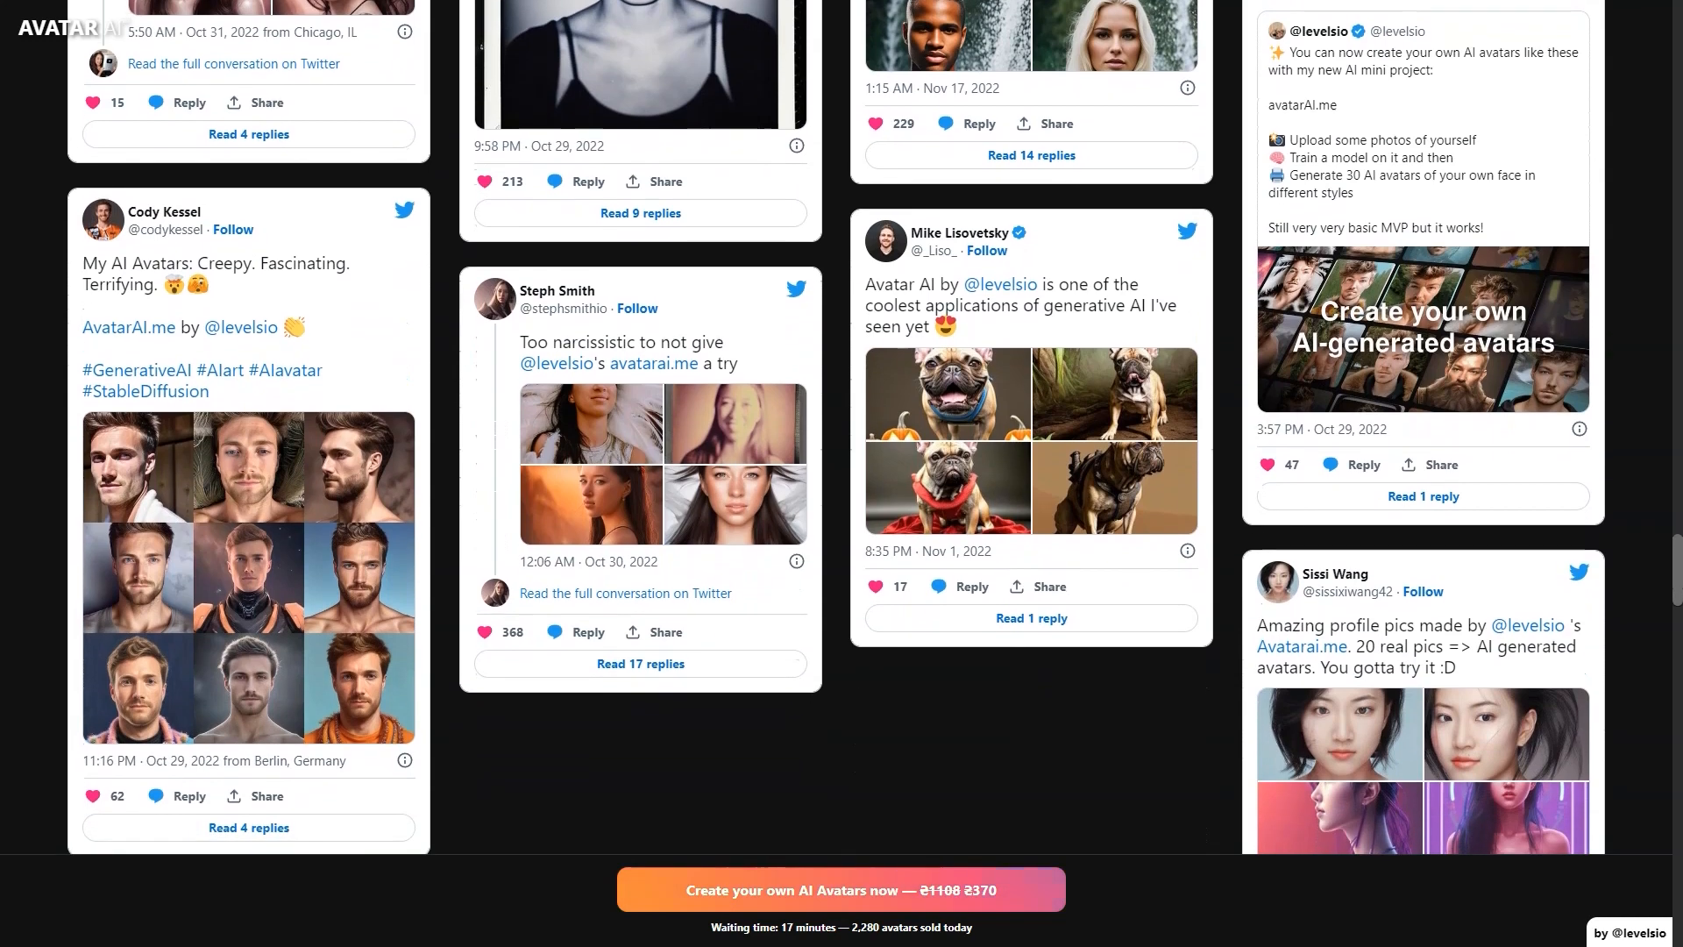
scroll("down", 3)
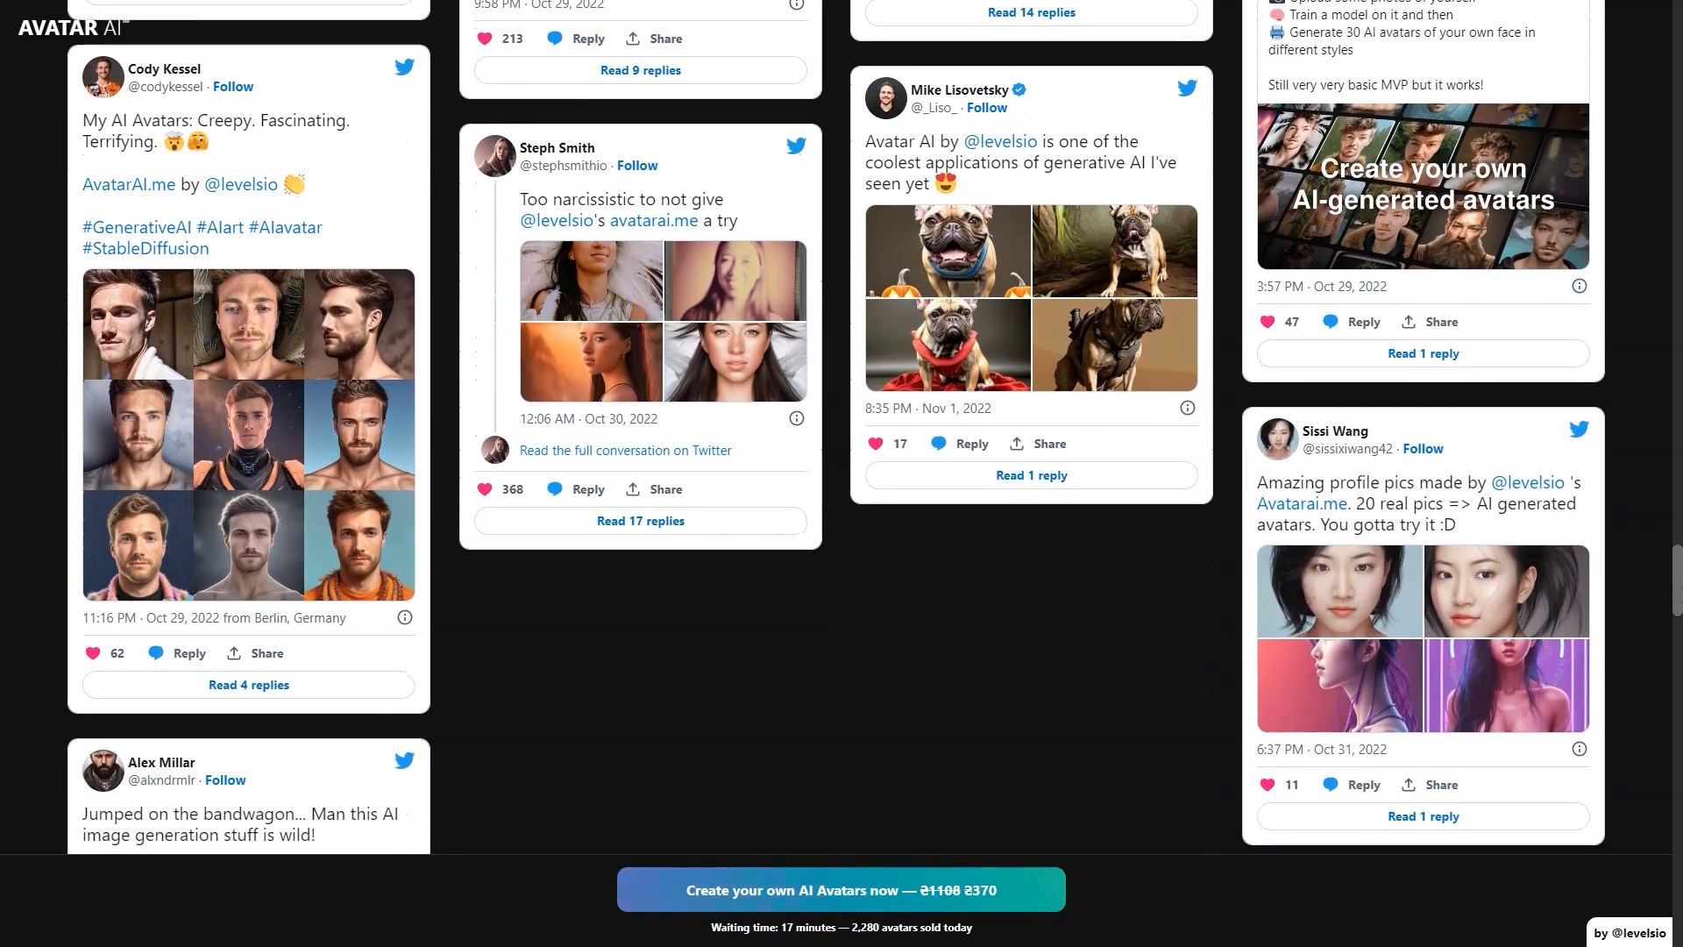
scroll("down", 3)
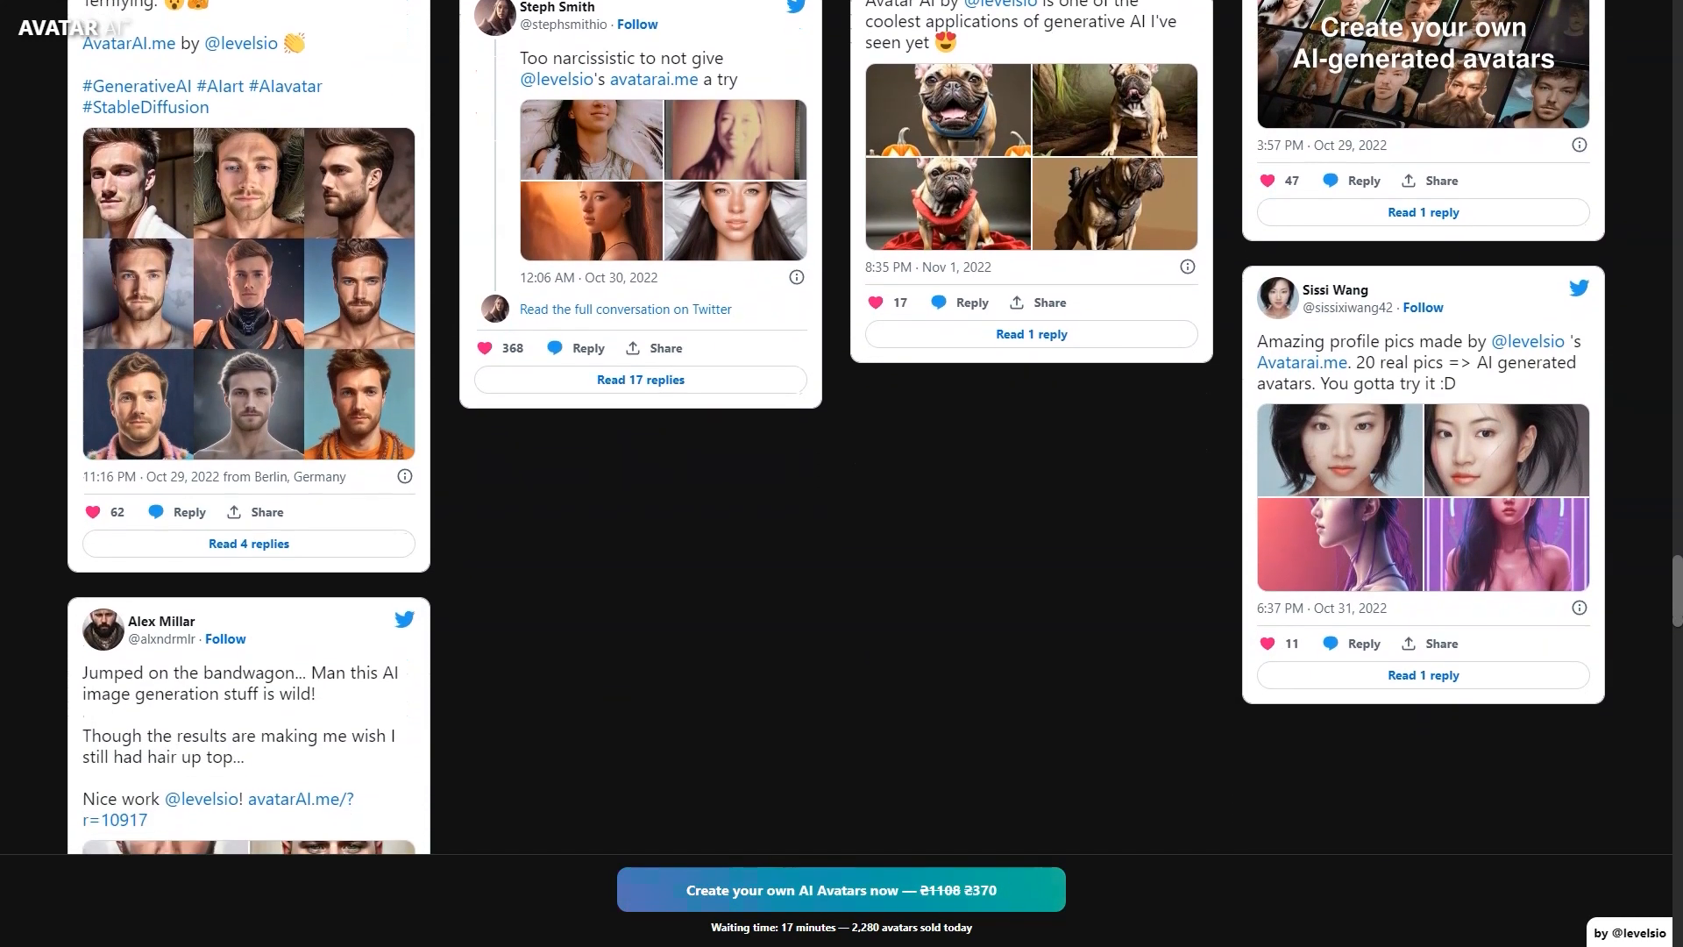
scroll("down", 3)
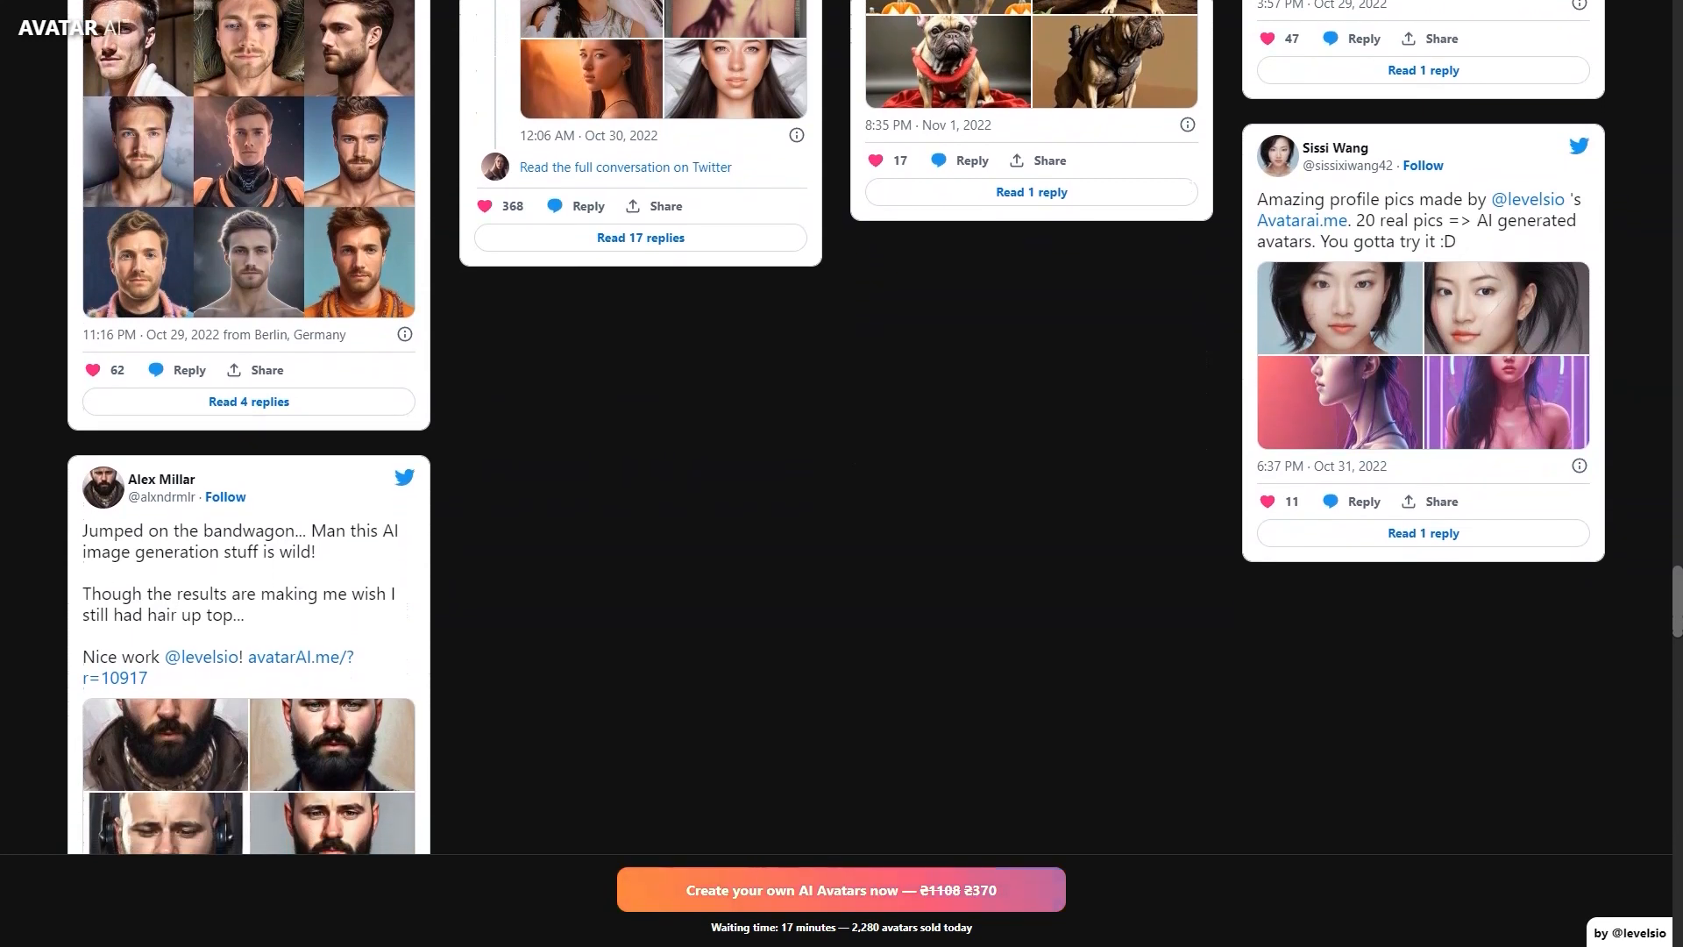
scroll("down", 3)
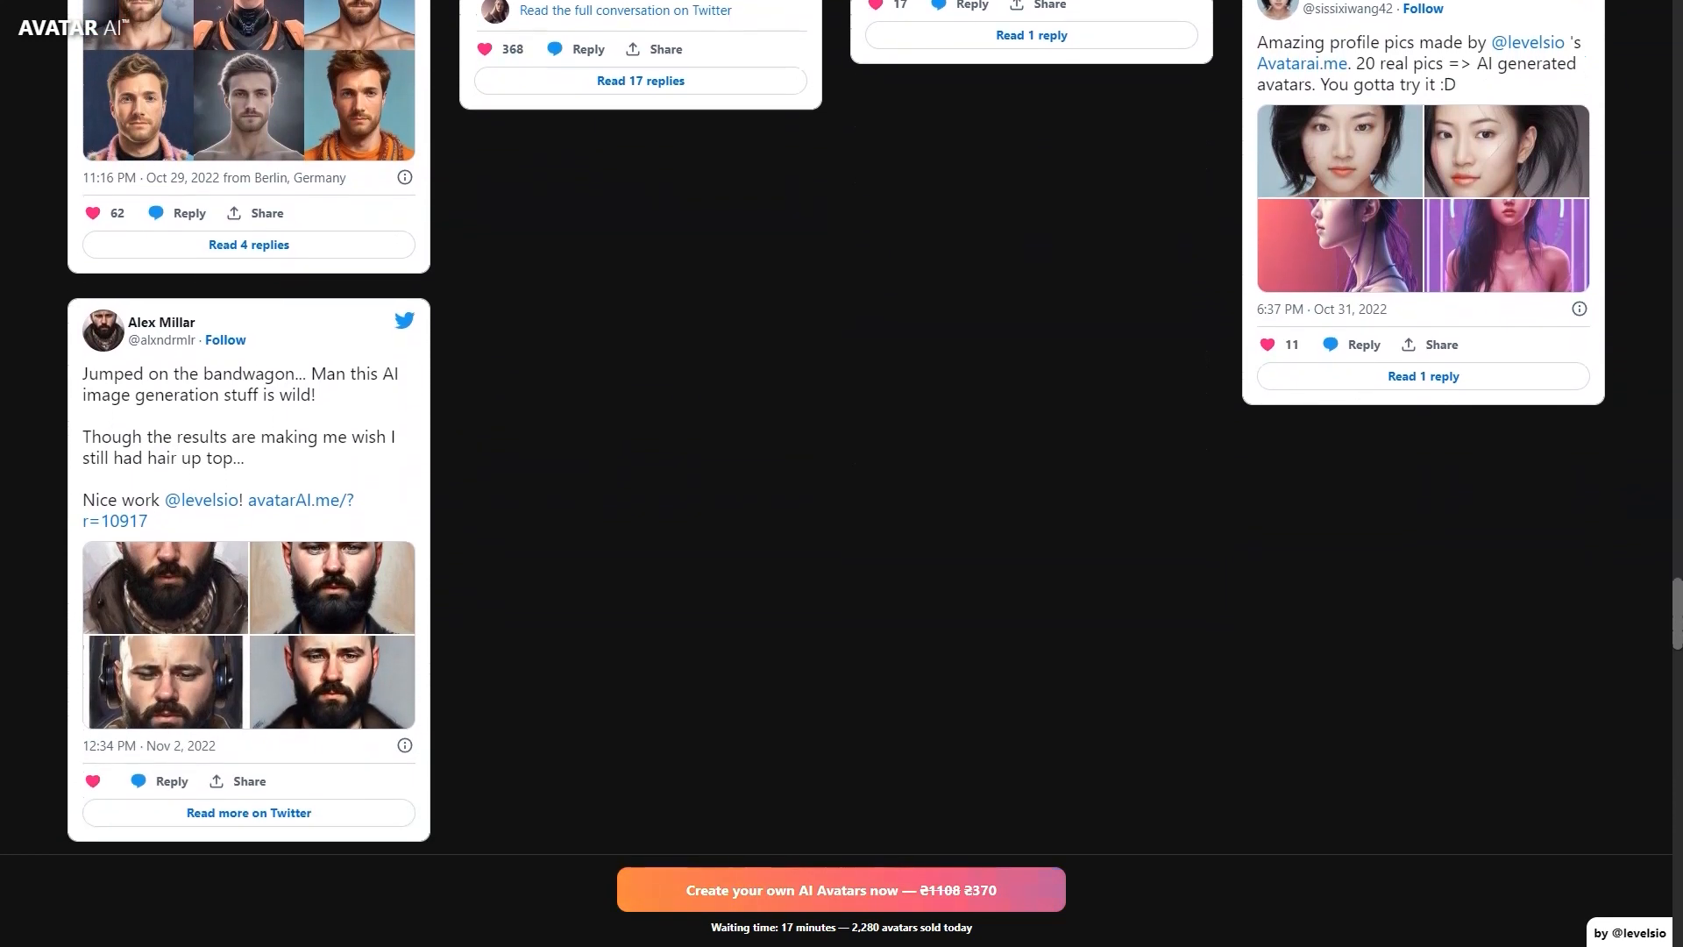
scroll("down", 3)
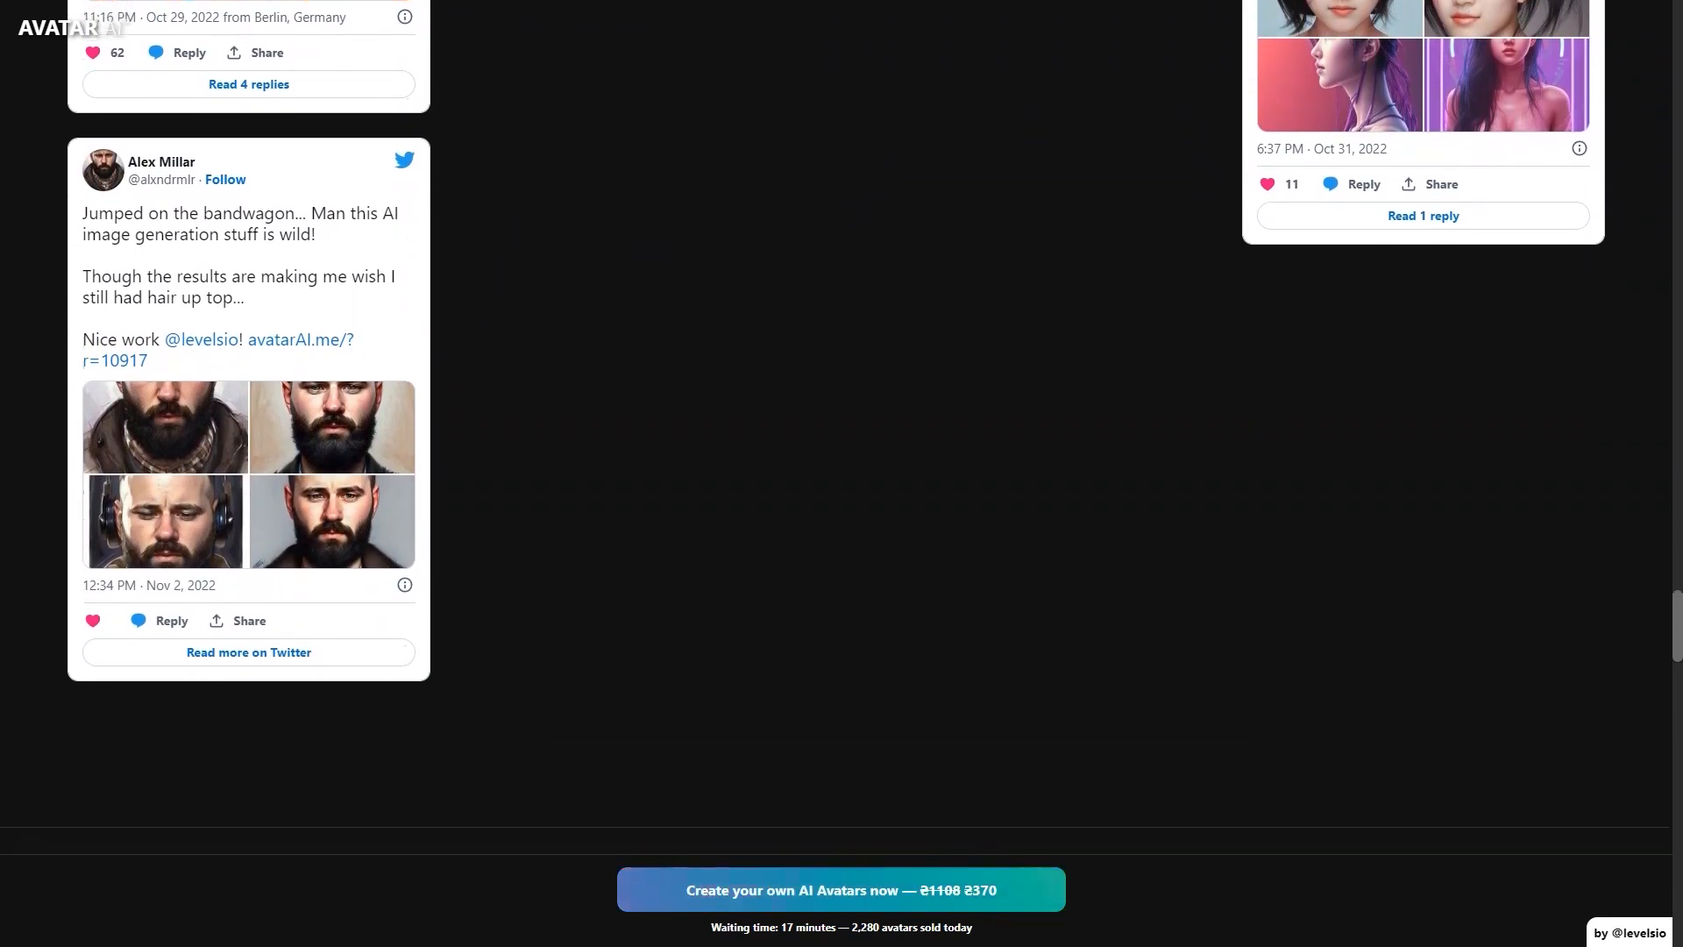
scroll("down", 3)
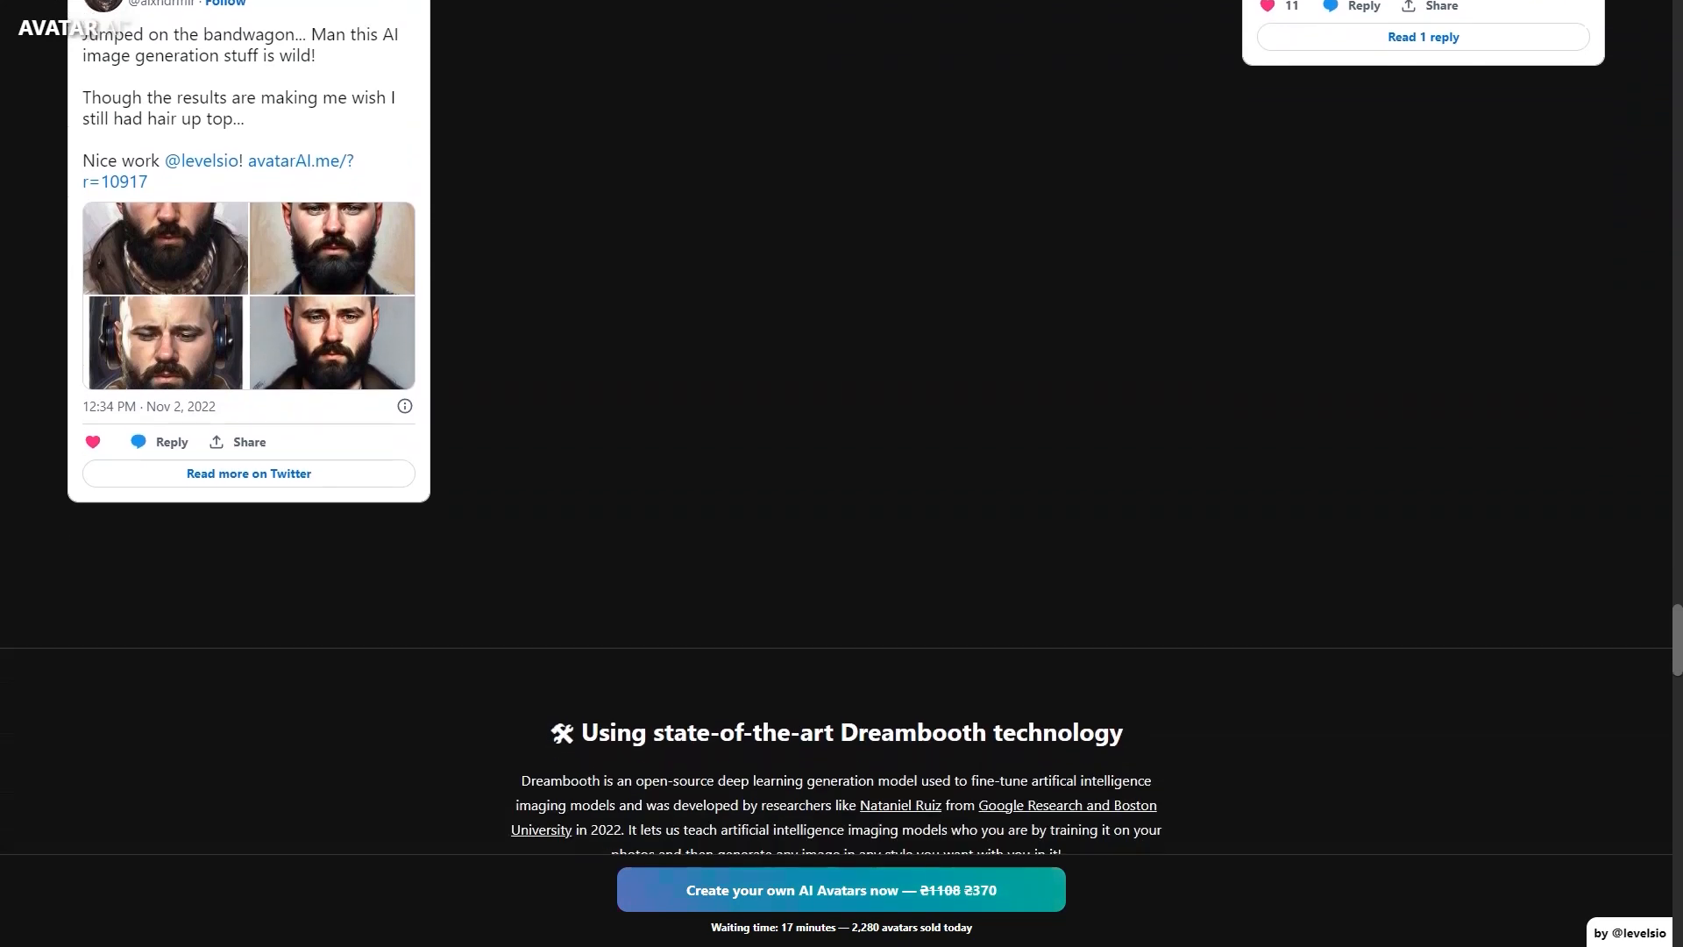
Scroll to show the Dreambooth description and training diagram down to the FAQ heading.
scroll("down", 3)
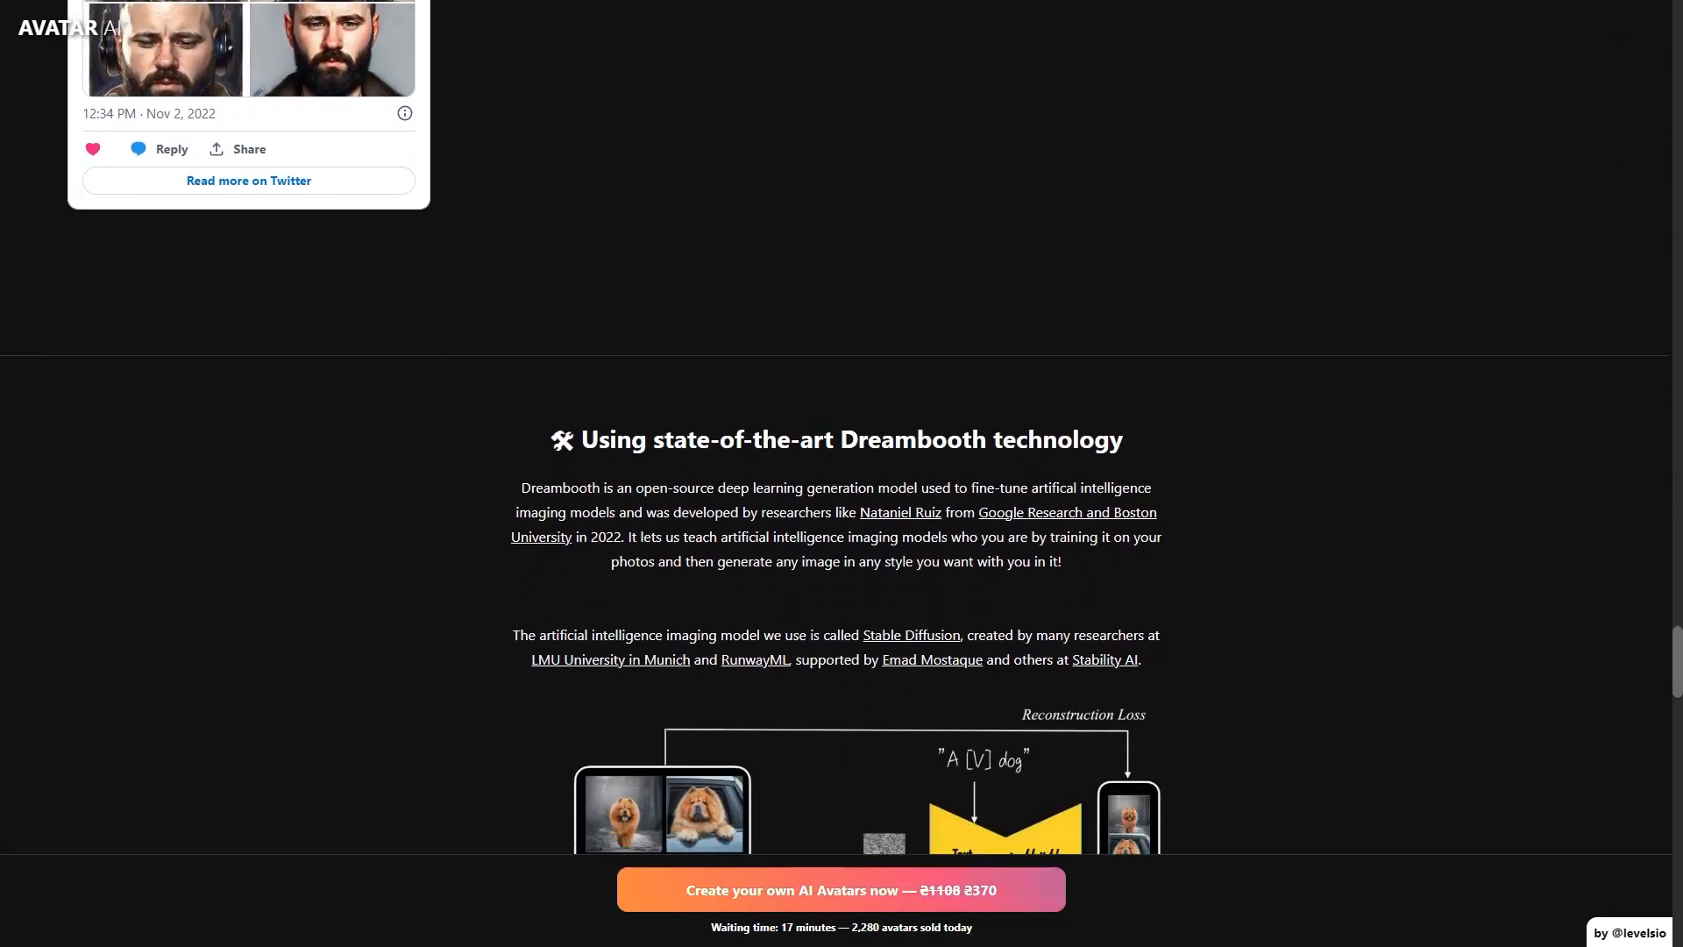
scroll("down", 3)
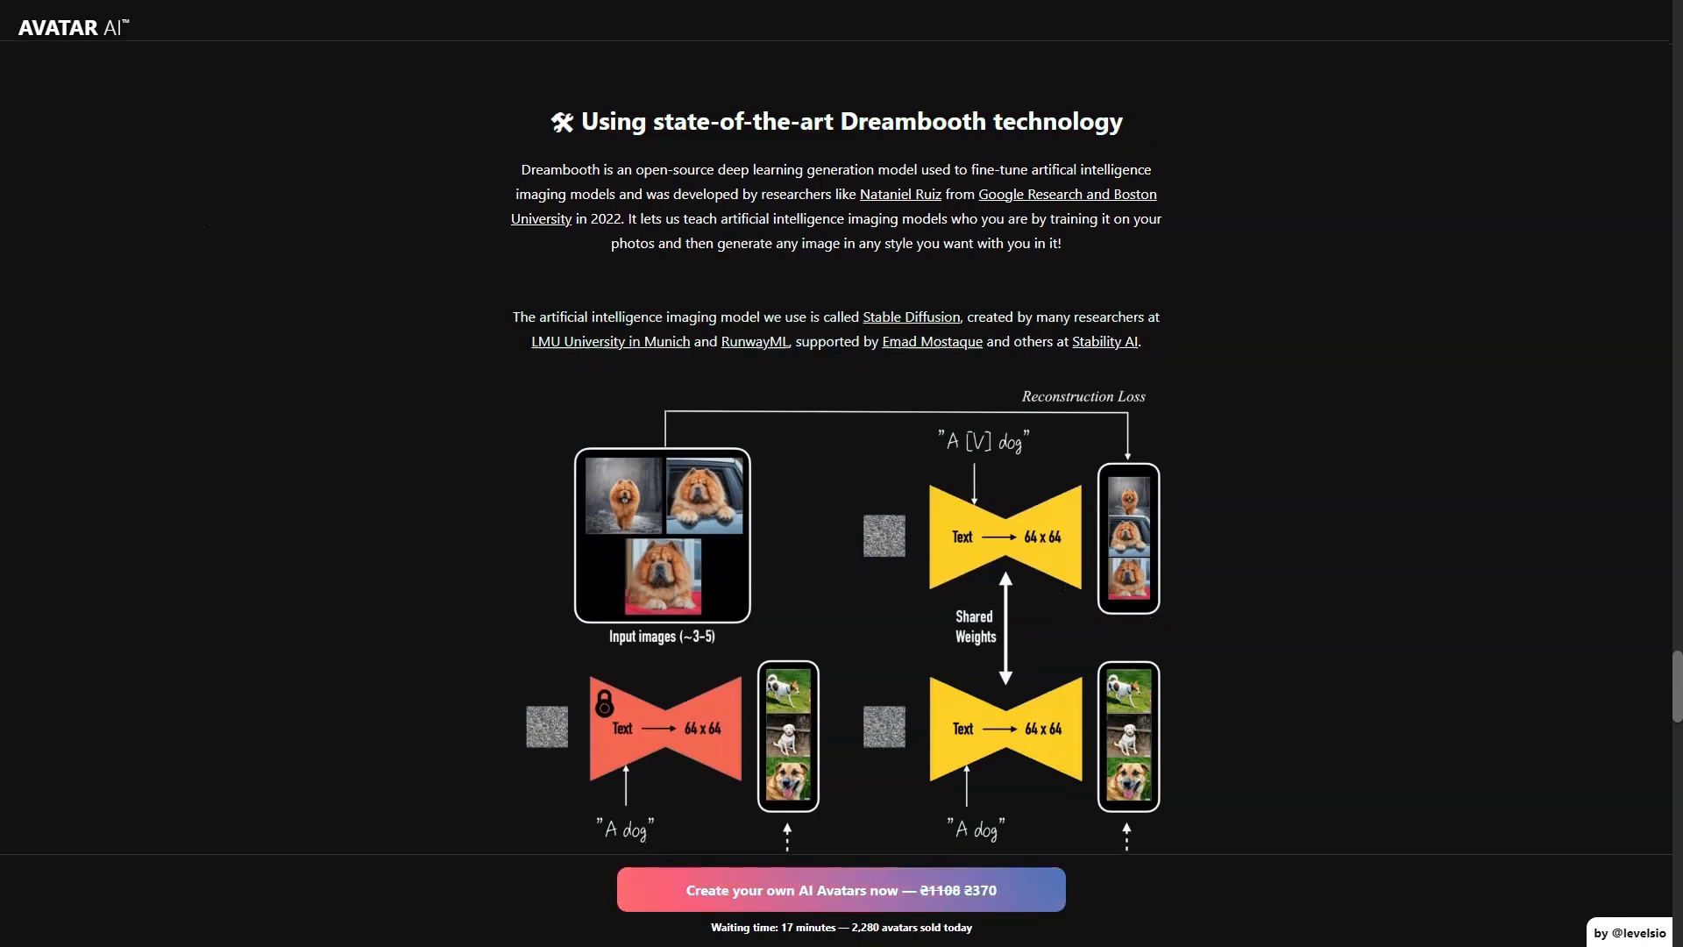
scroll("down", 3)
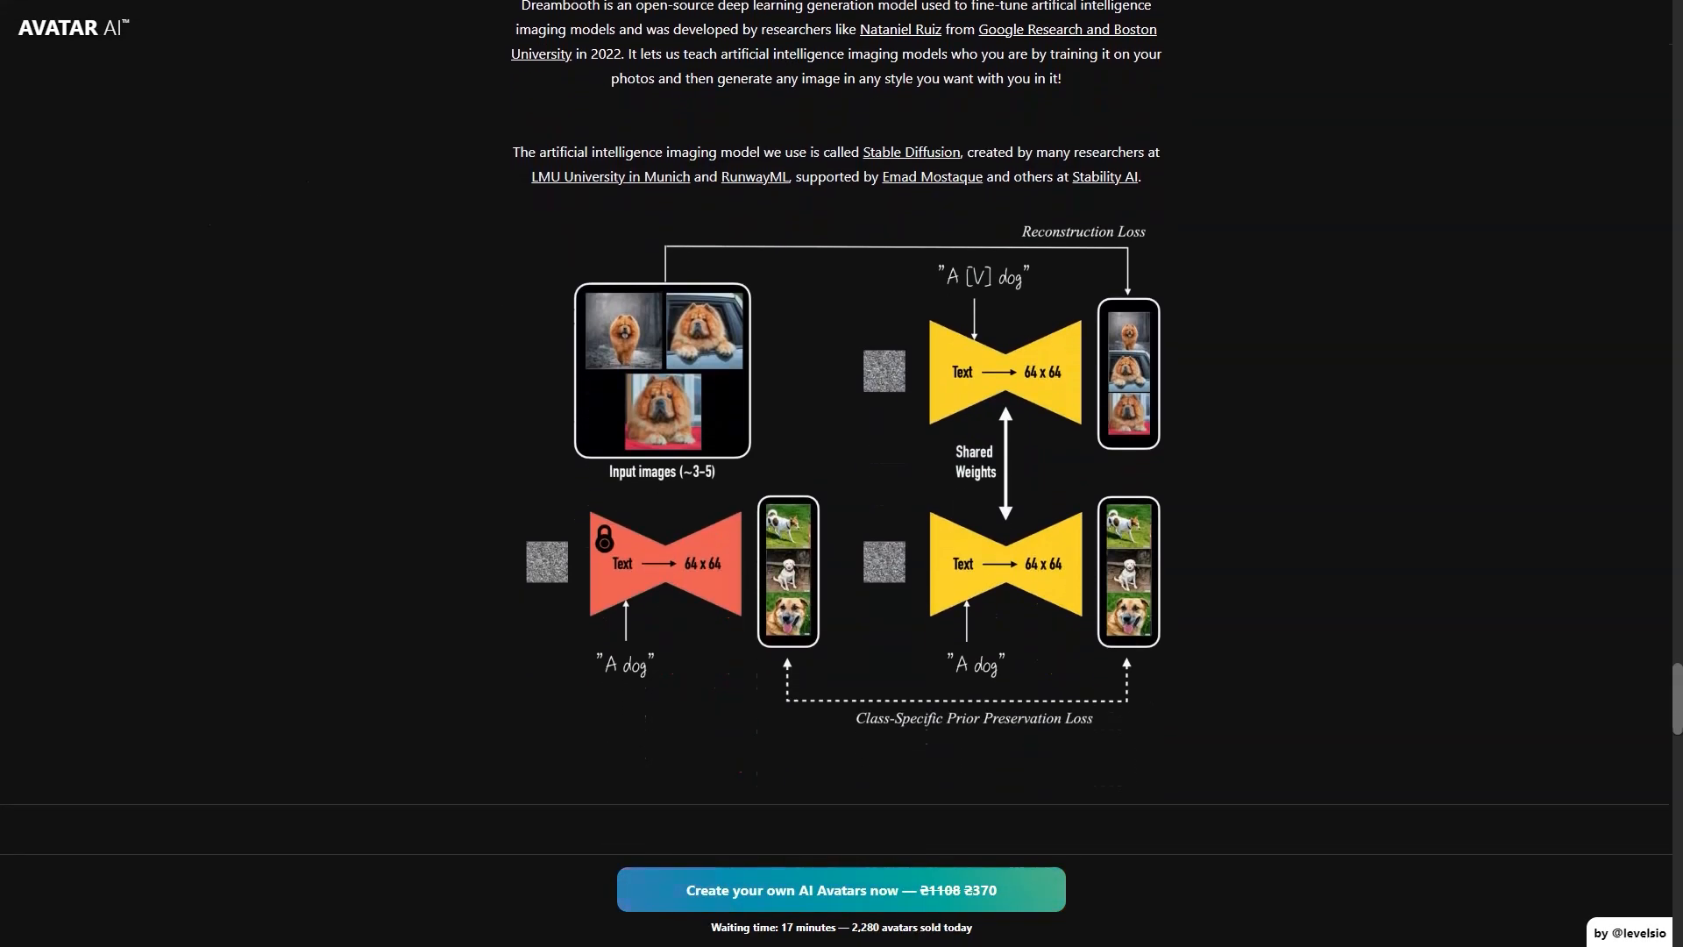
scroll("down", 3)
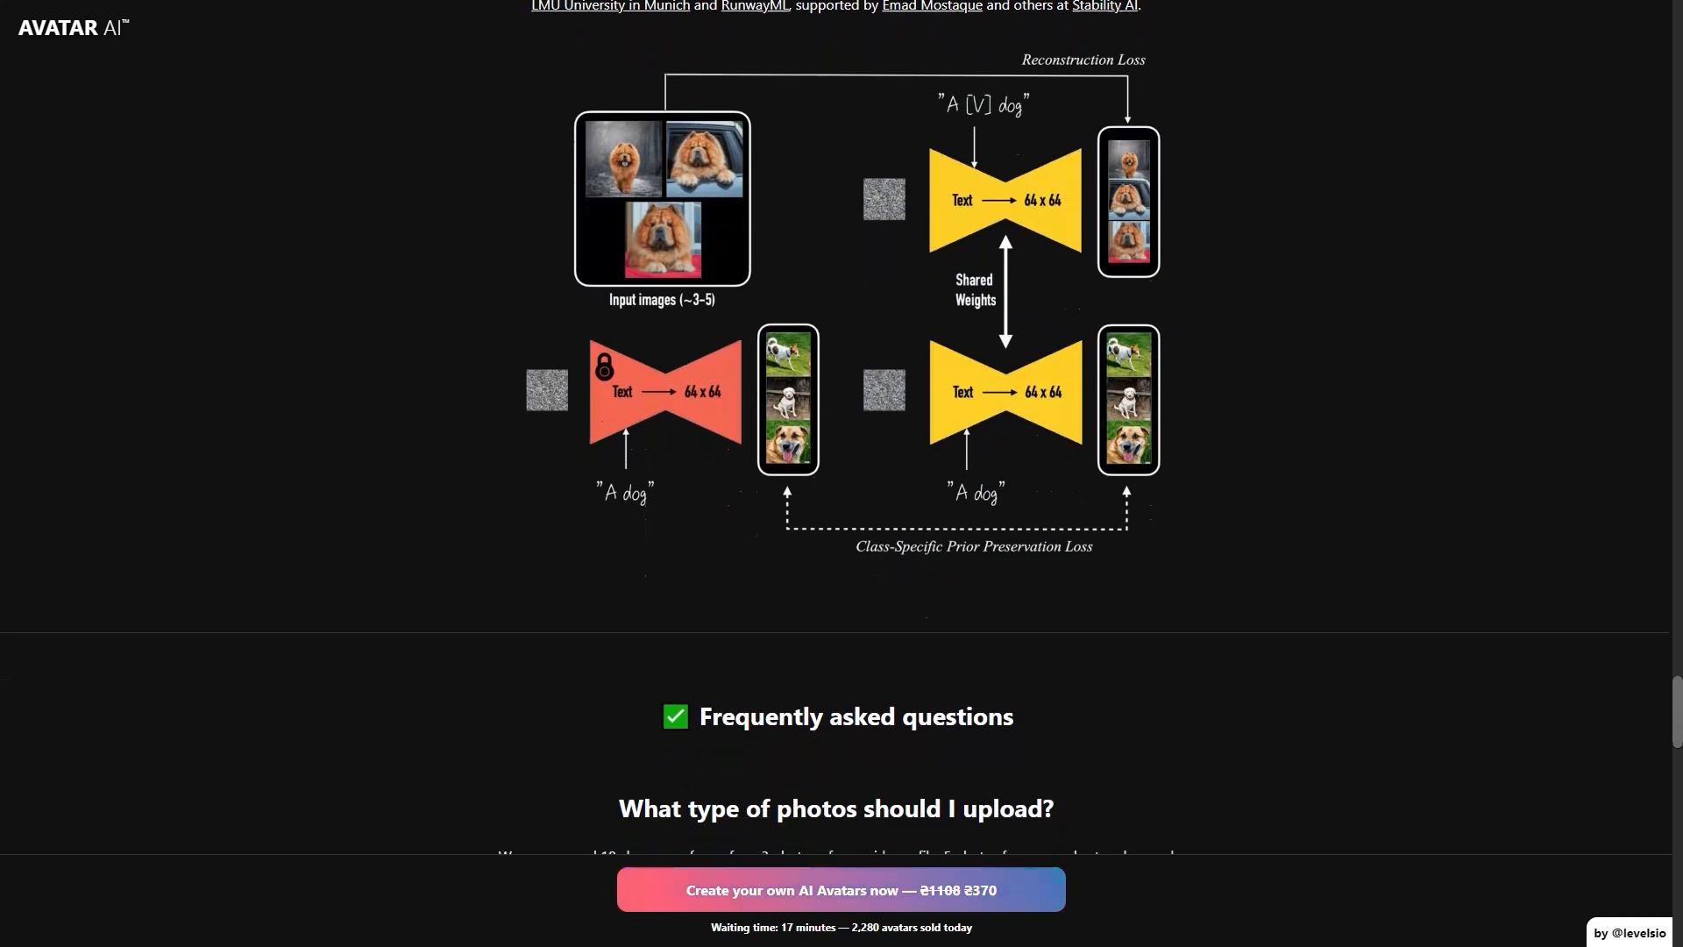
Scroll through the FAQ answers starting with which photos to upload.
scroll("down", 3)
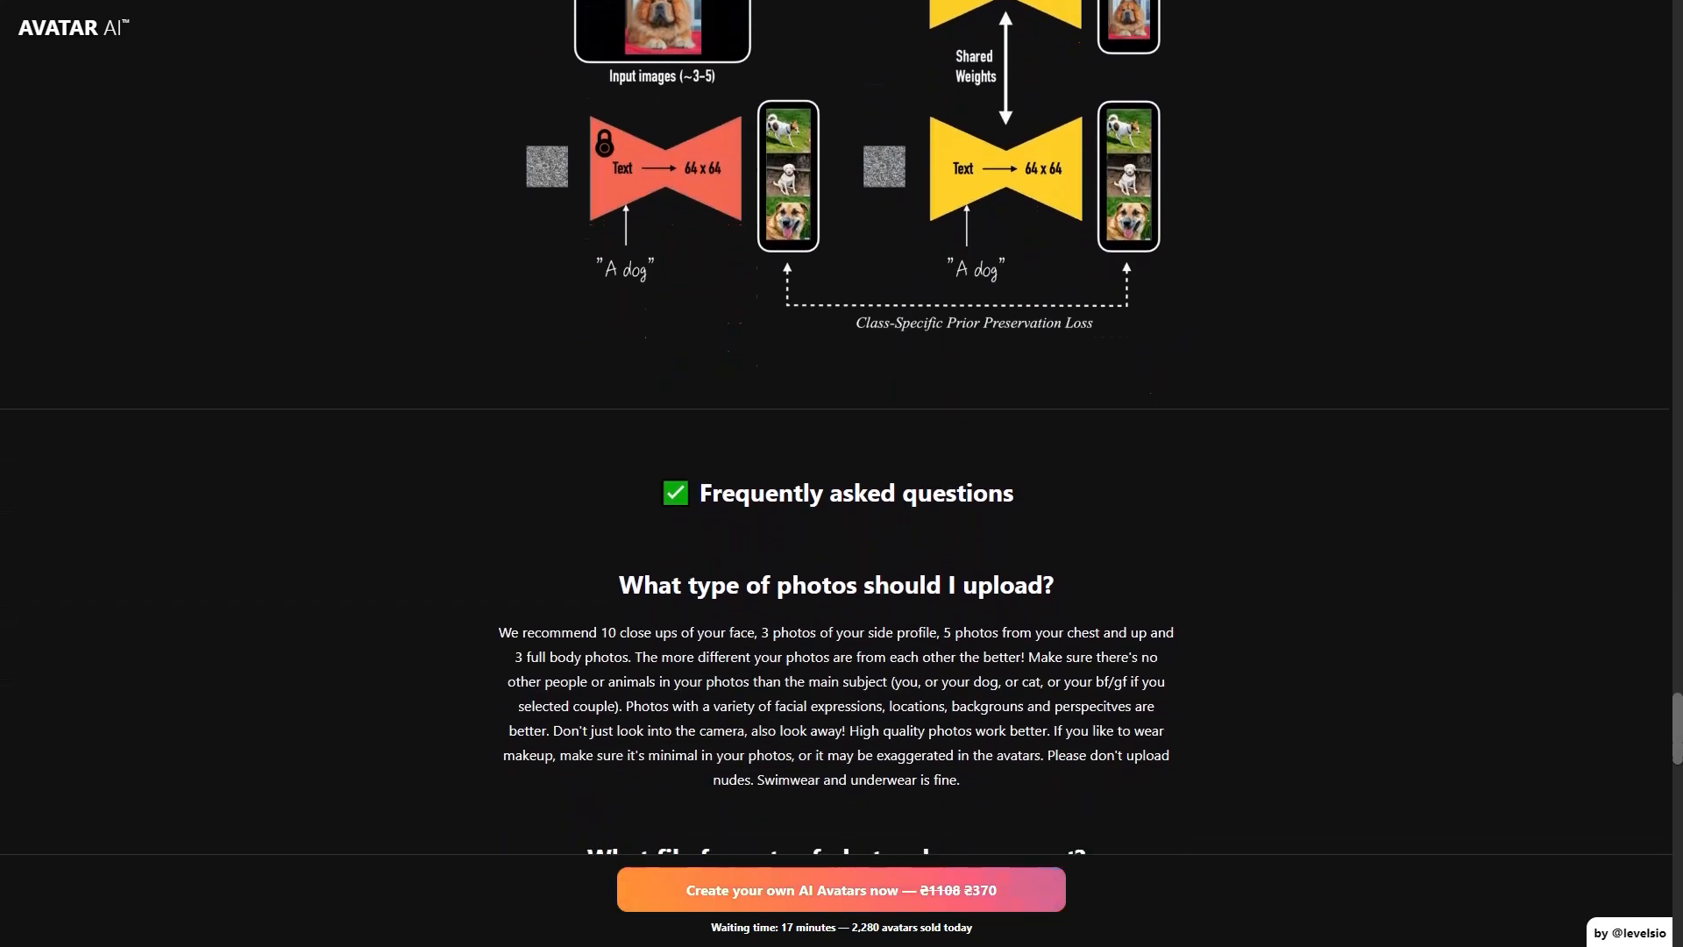
scroll("down", 3)
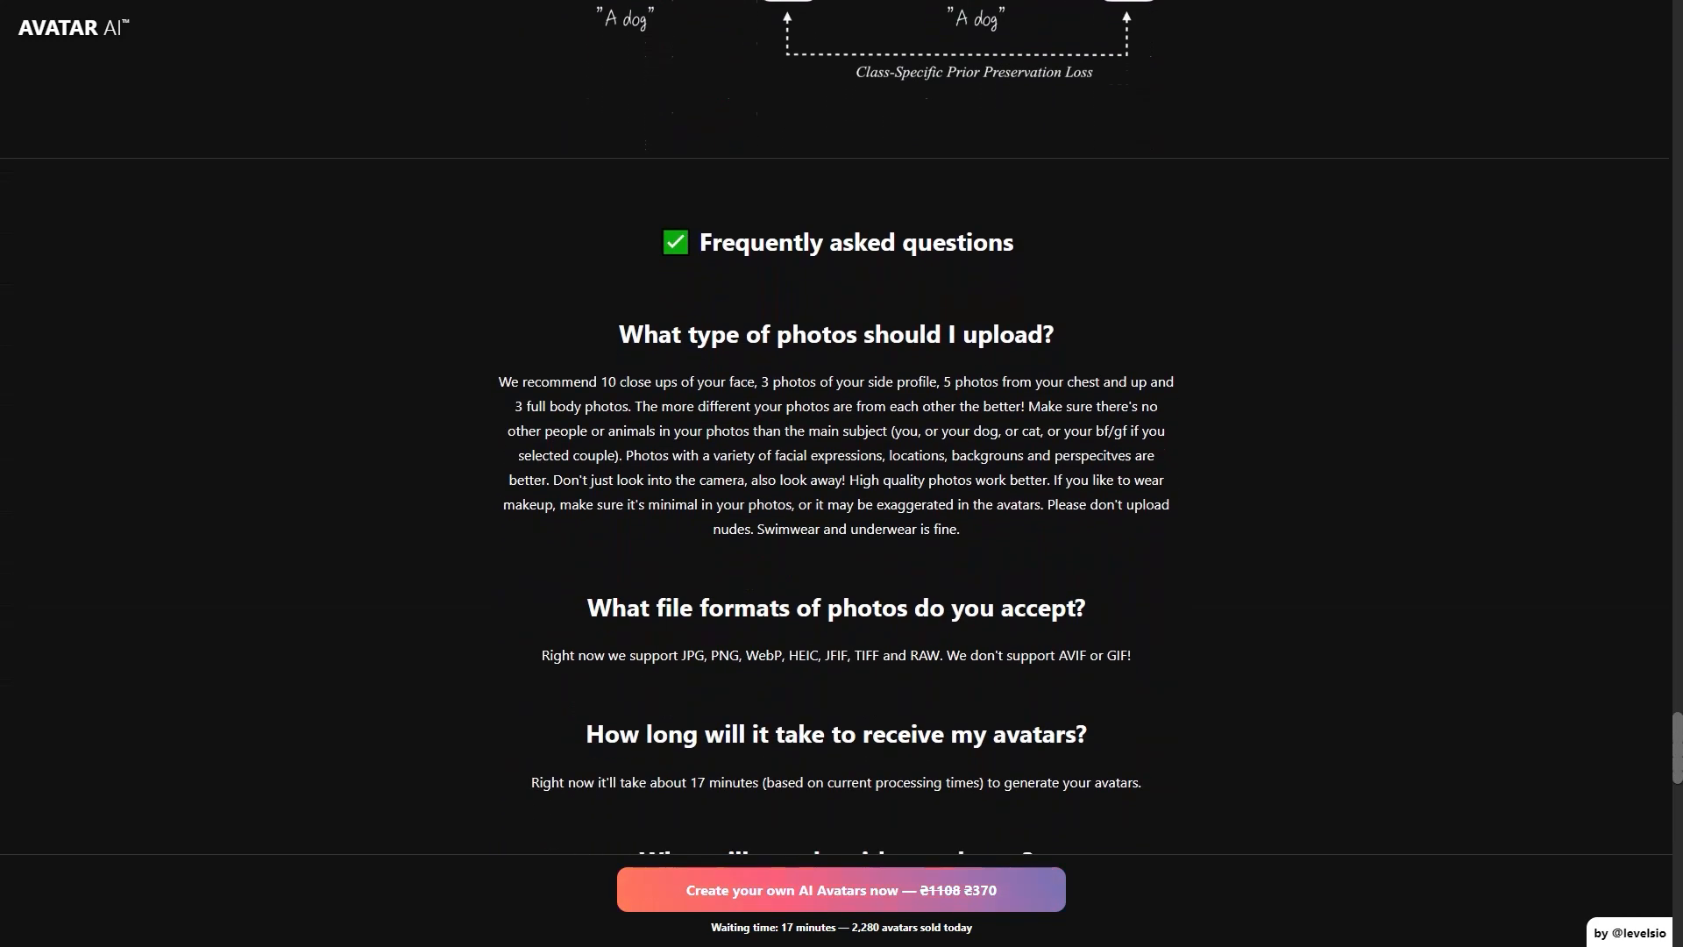
scroll("down", 3)
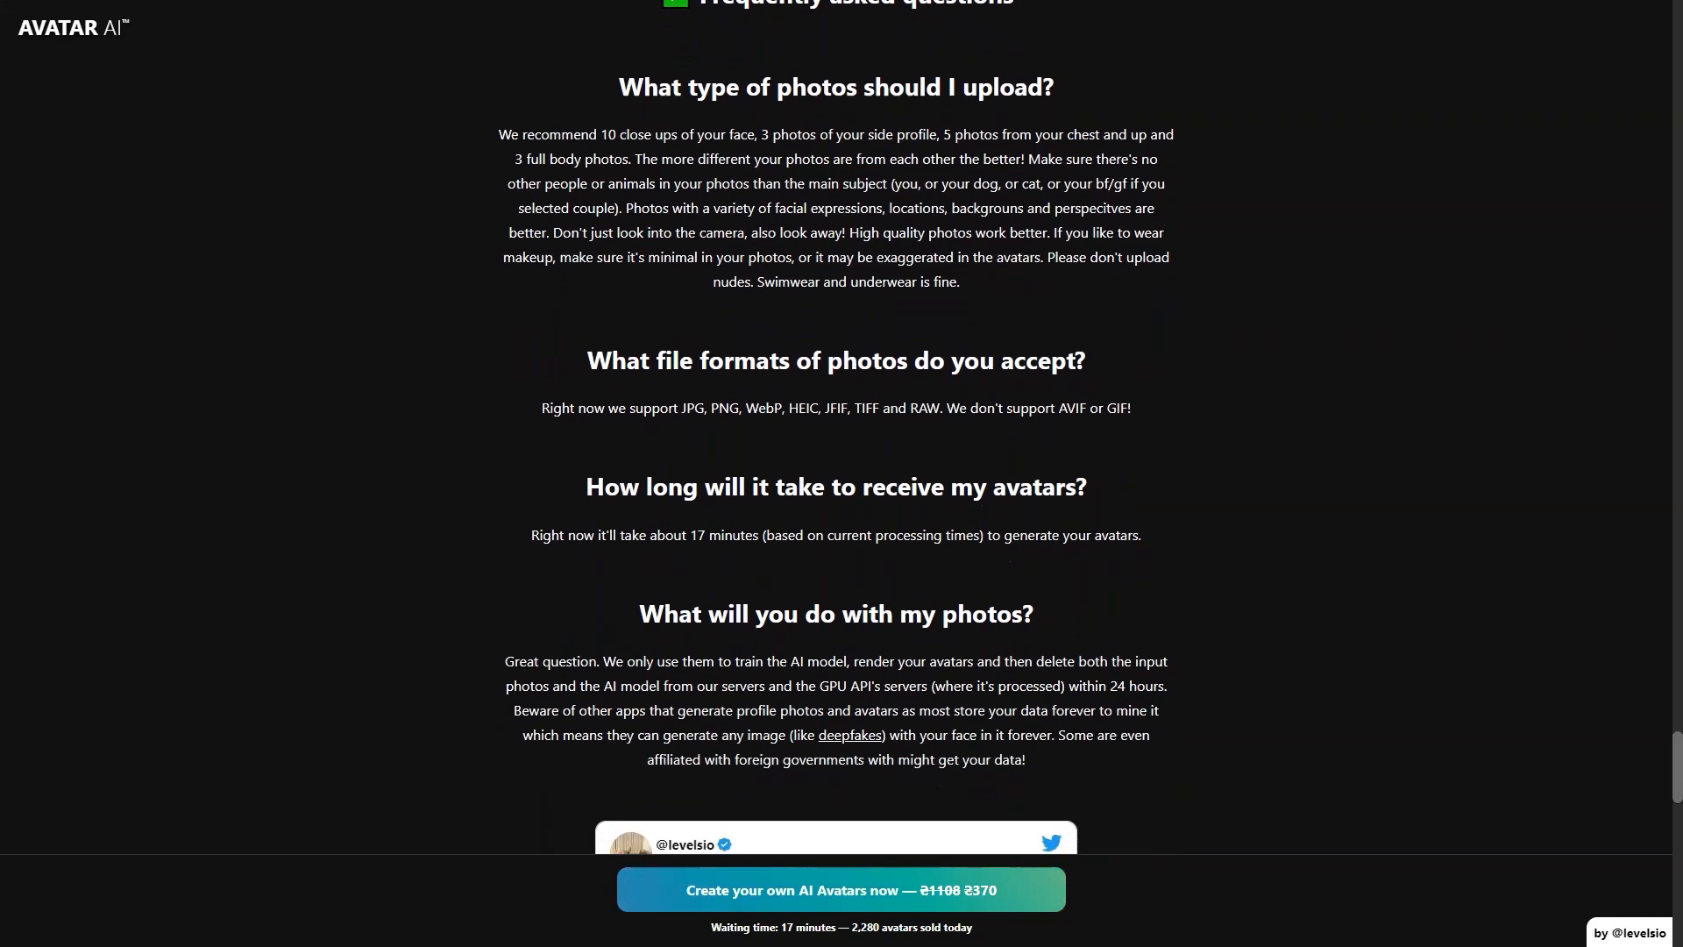
scroll("down", 3)
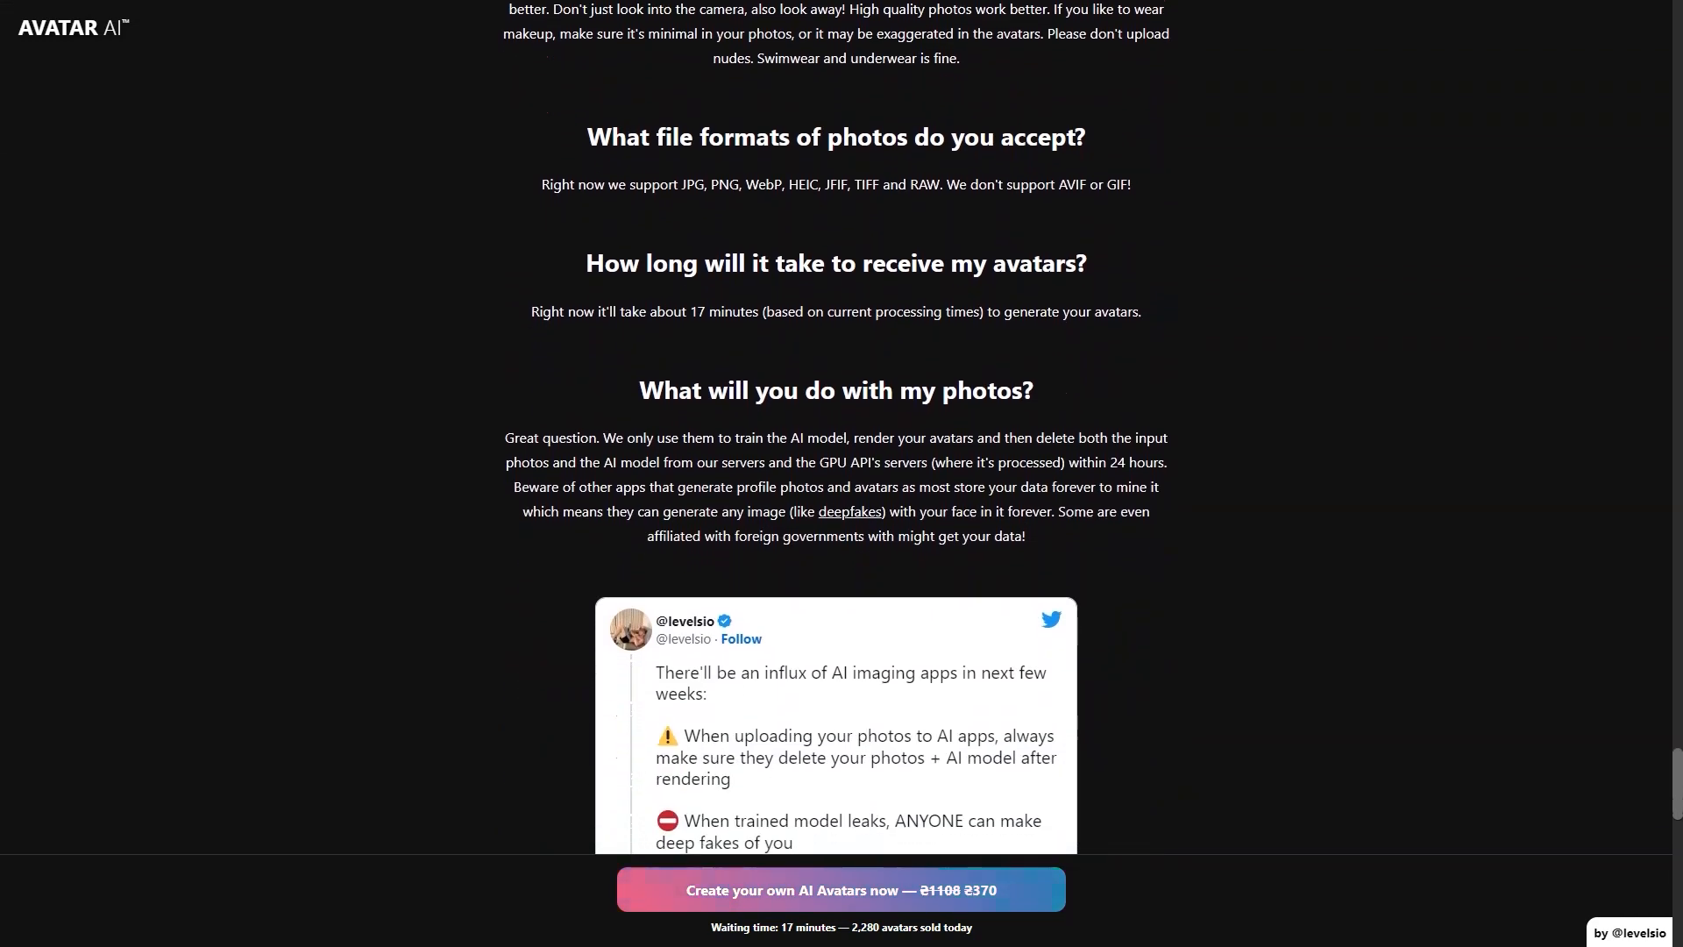
scroll("down", 3)
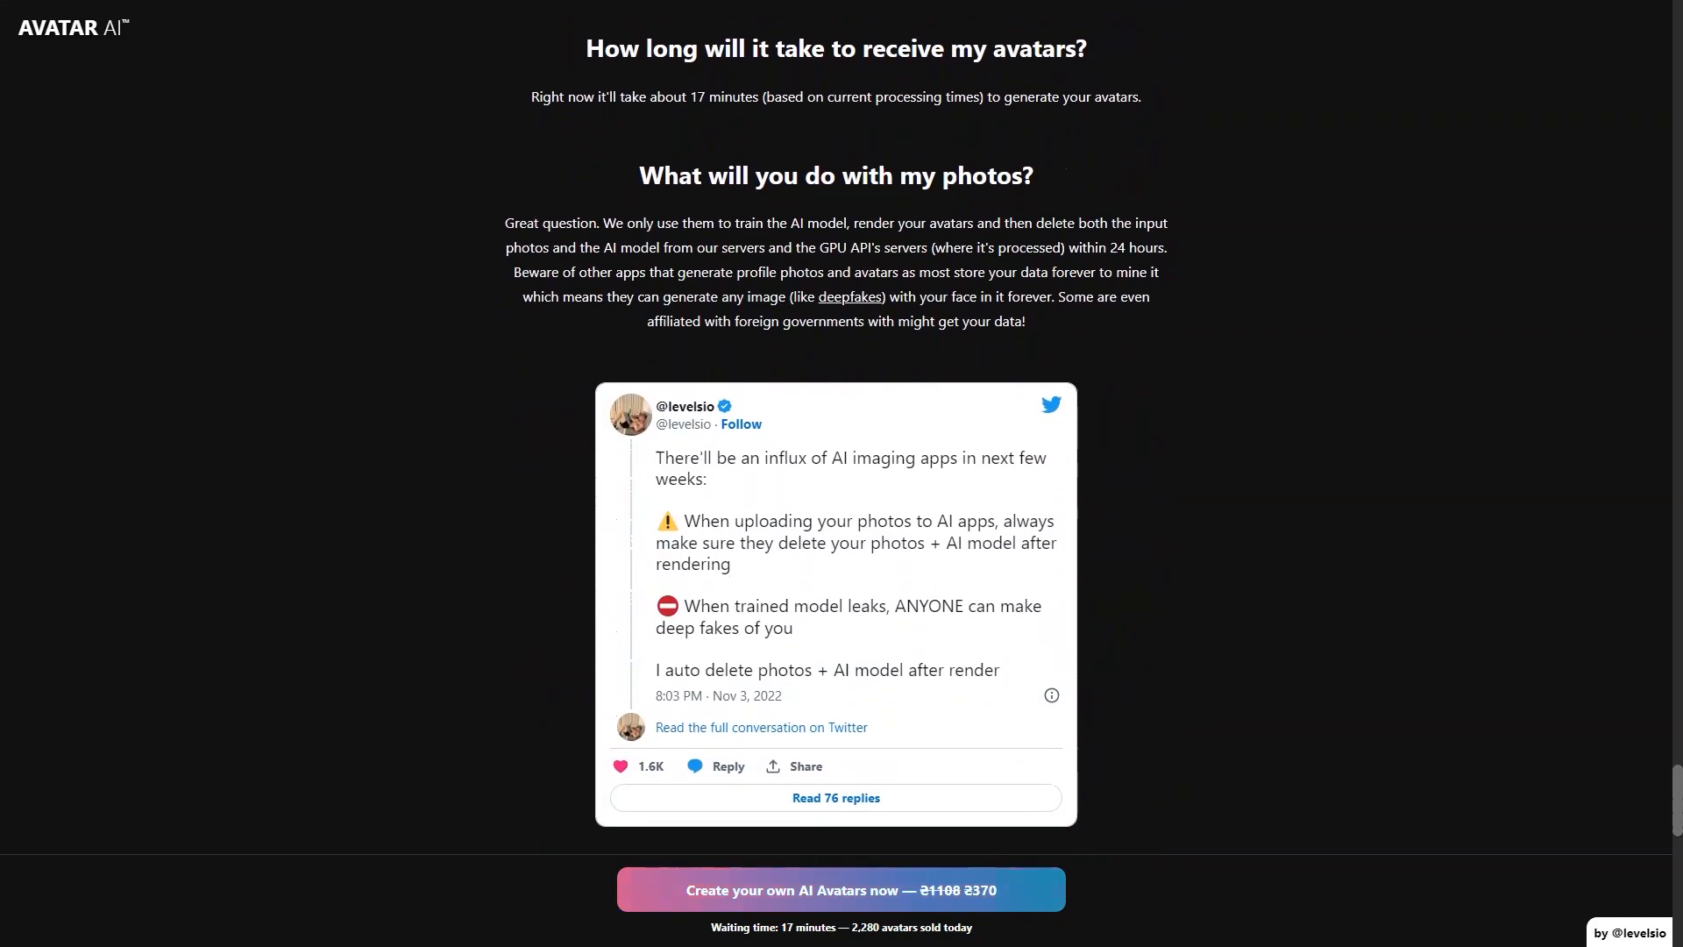
scroll("down", 3)
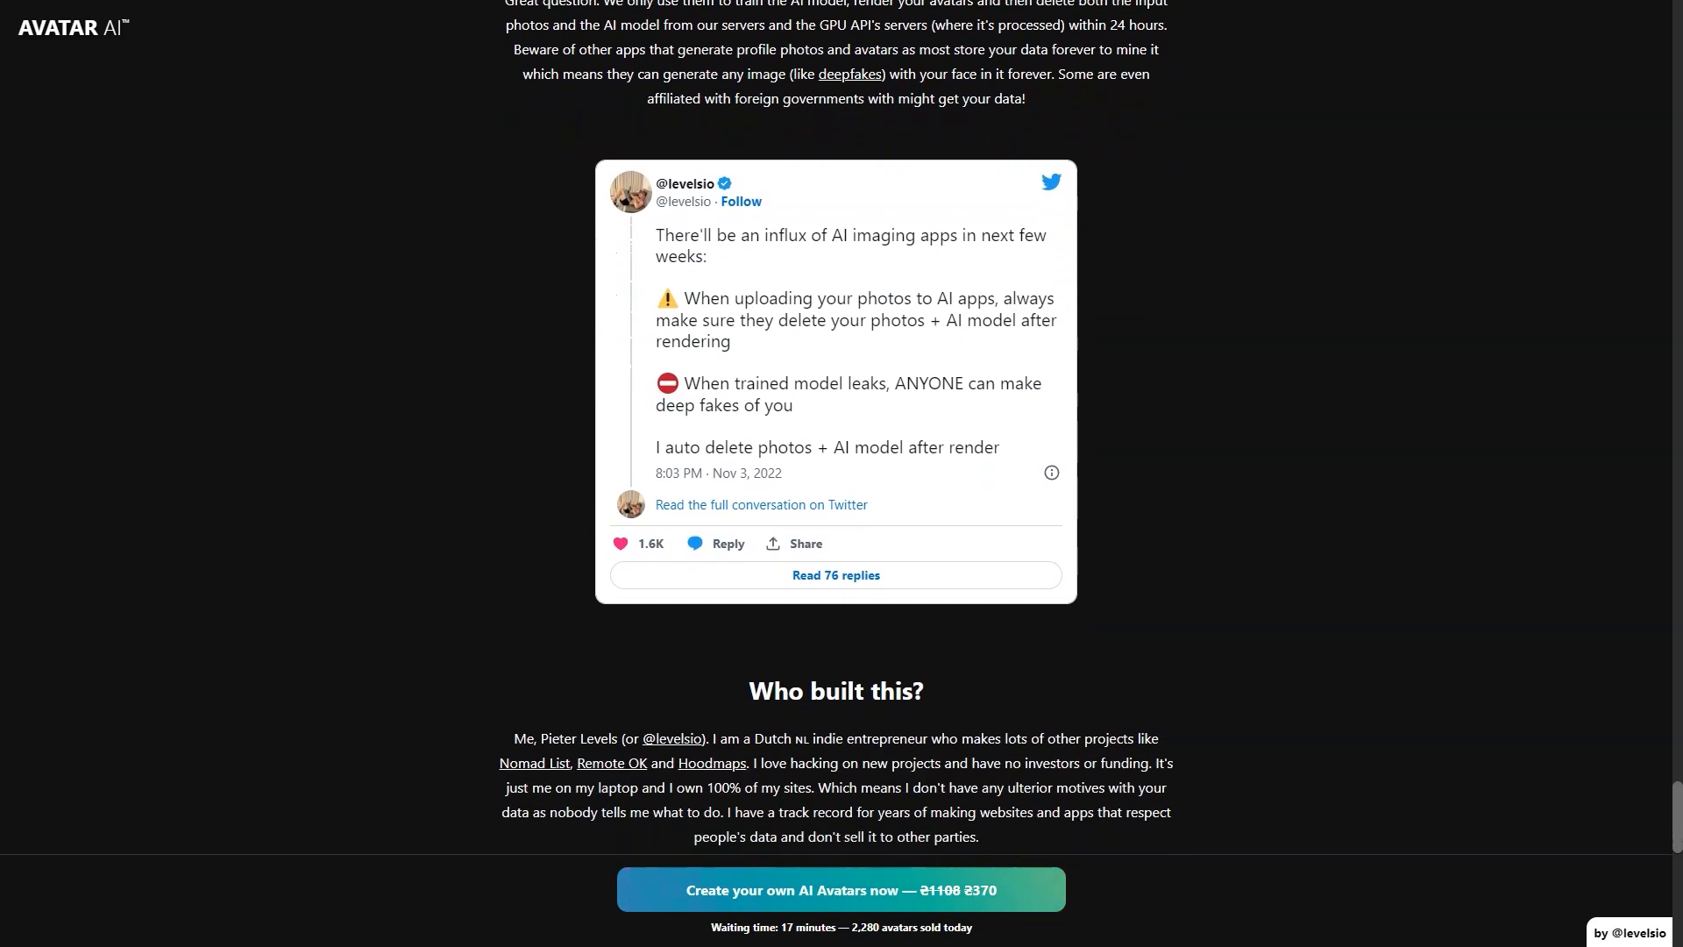
Continue down the FAQ to the 'Can I get a refund?' answer at the page bottom.
scroll("down", 3)
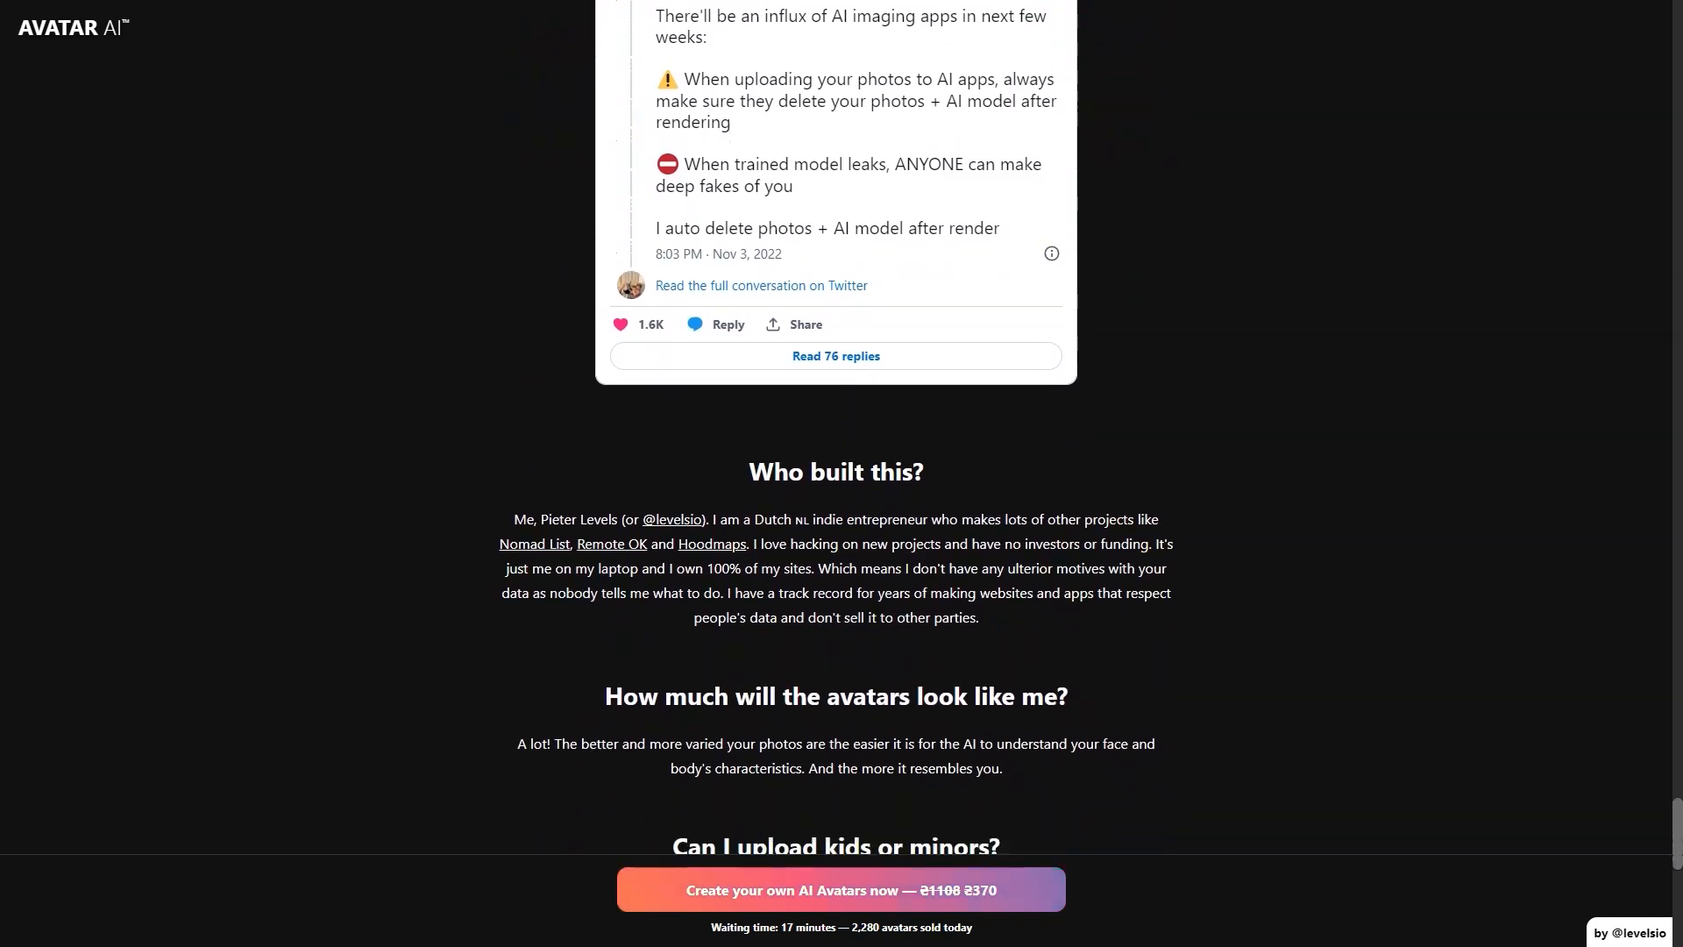
scroll("down", 3)
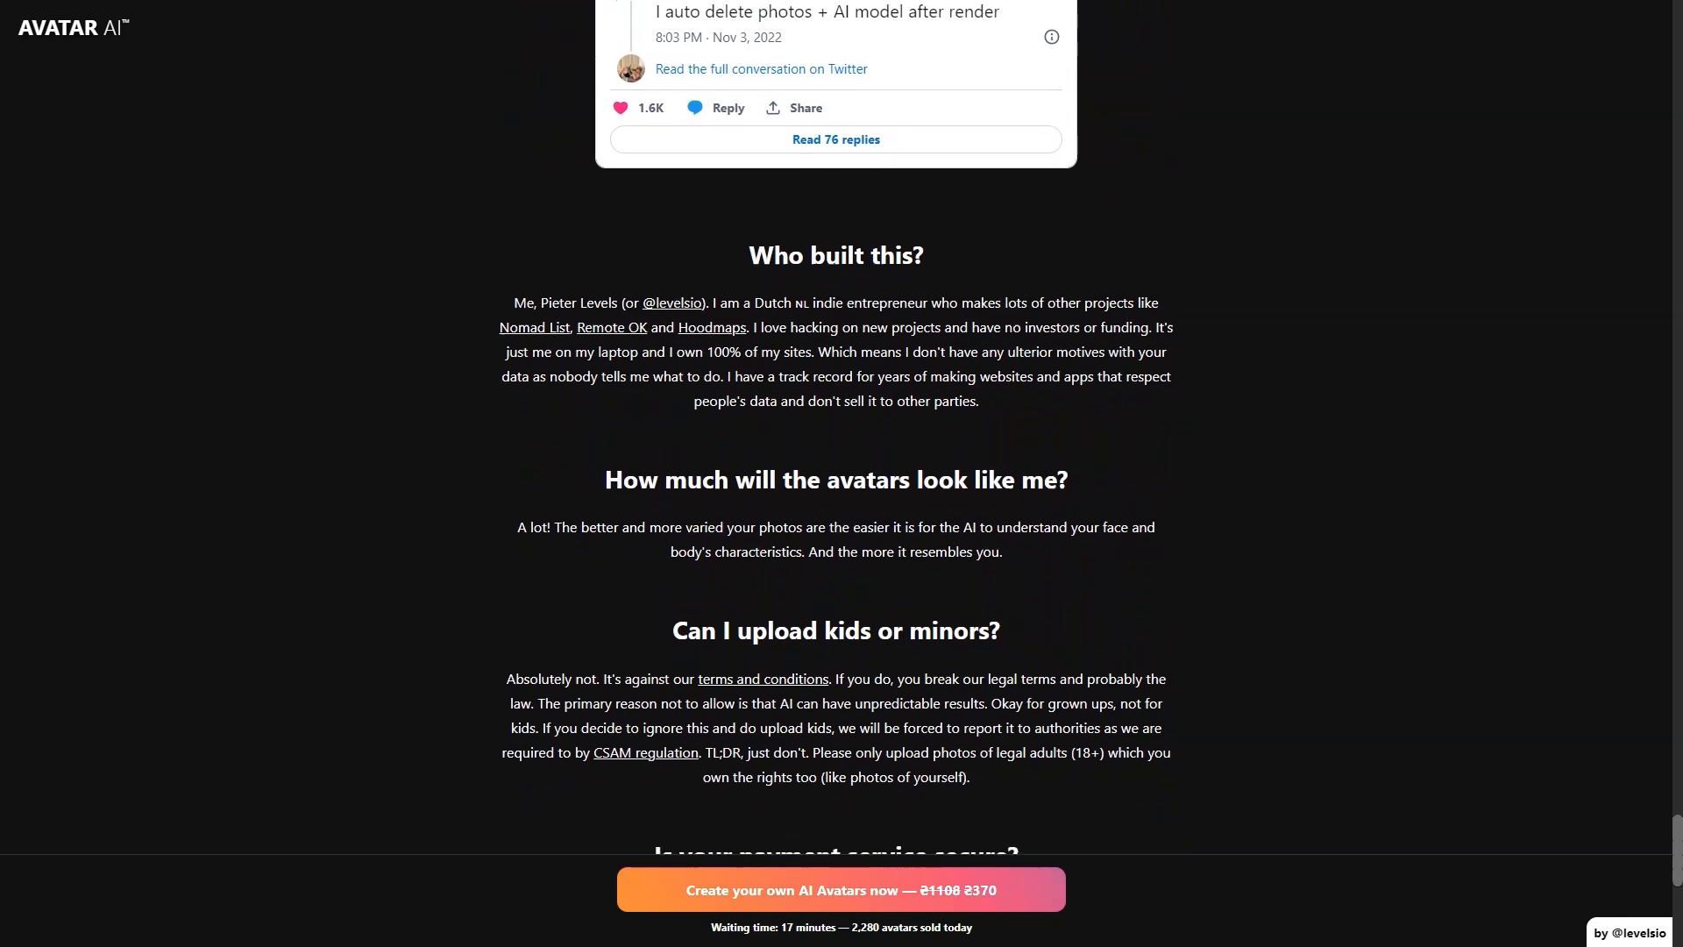
scroll("down", 3)
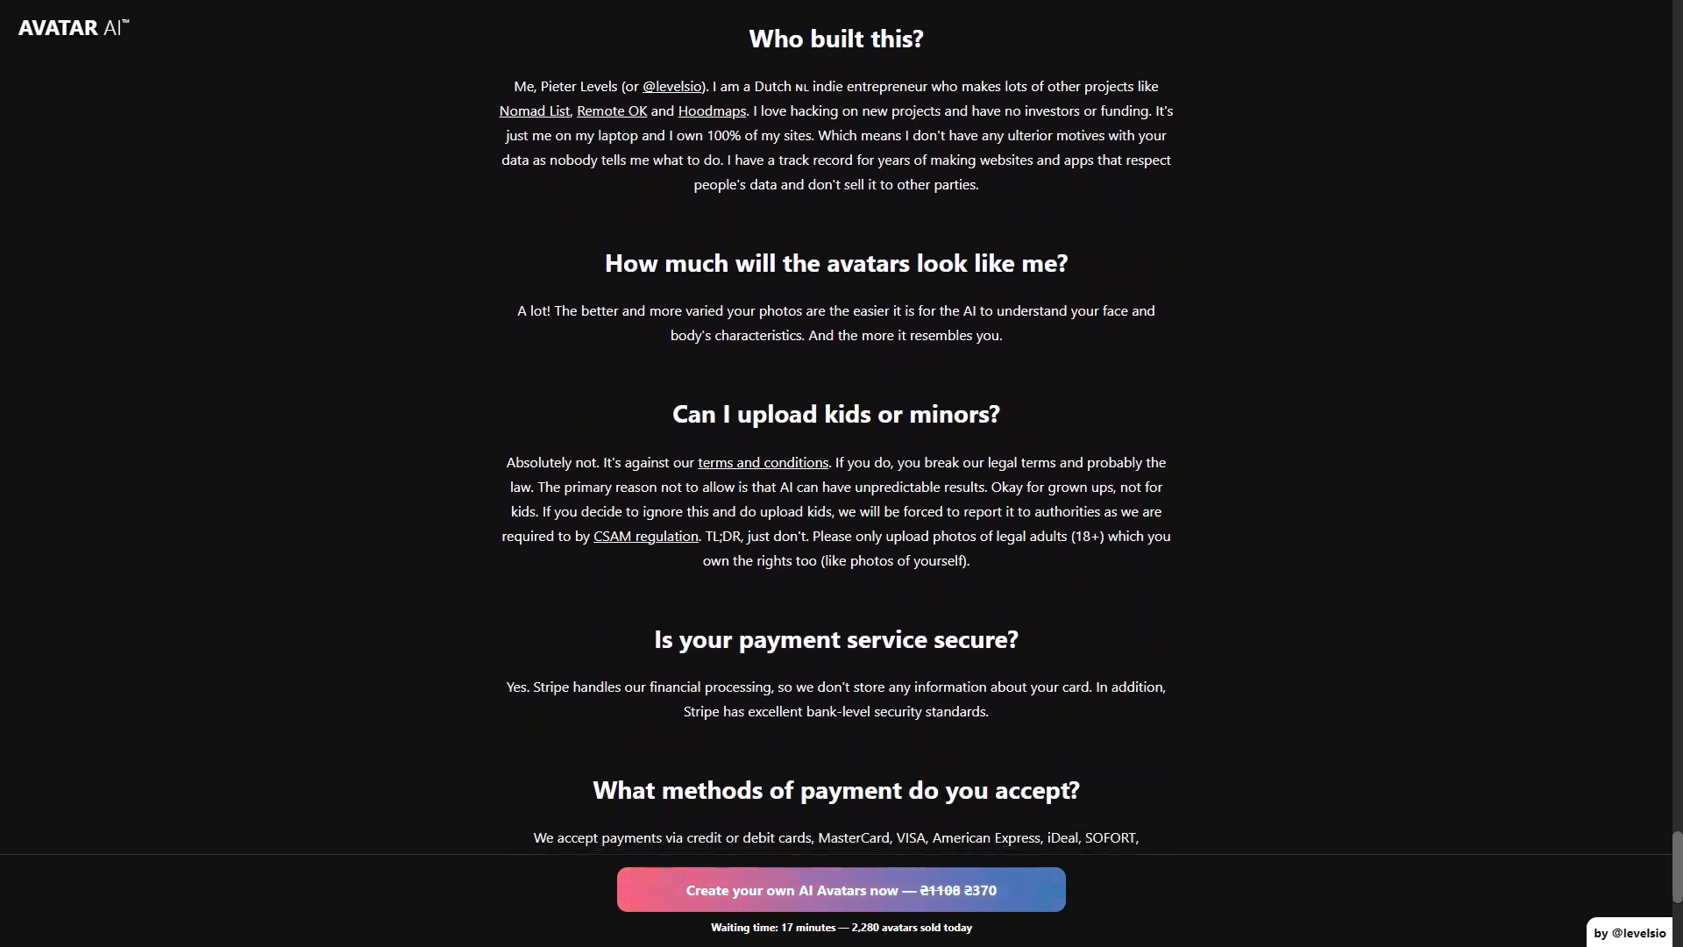
scroll("down", 3)
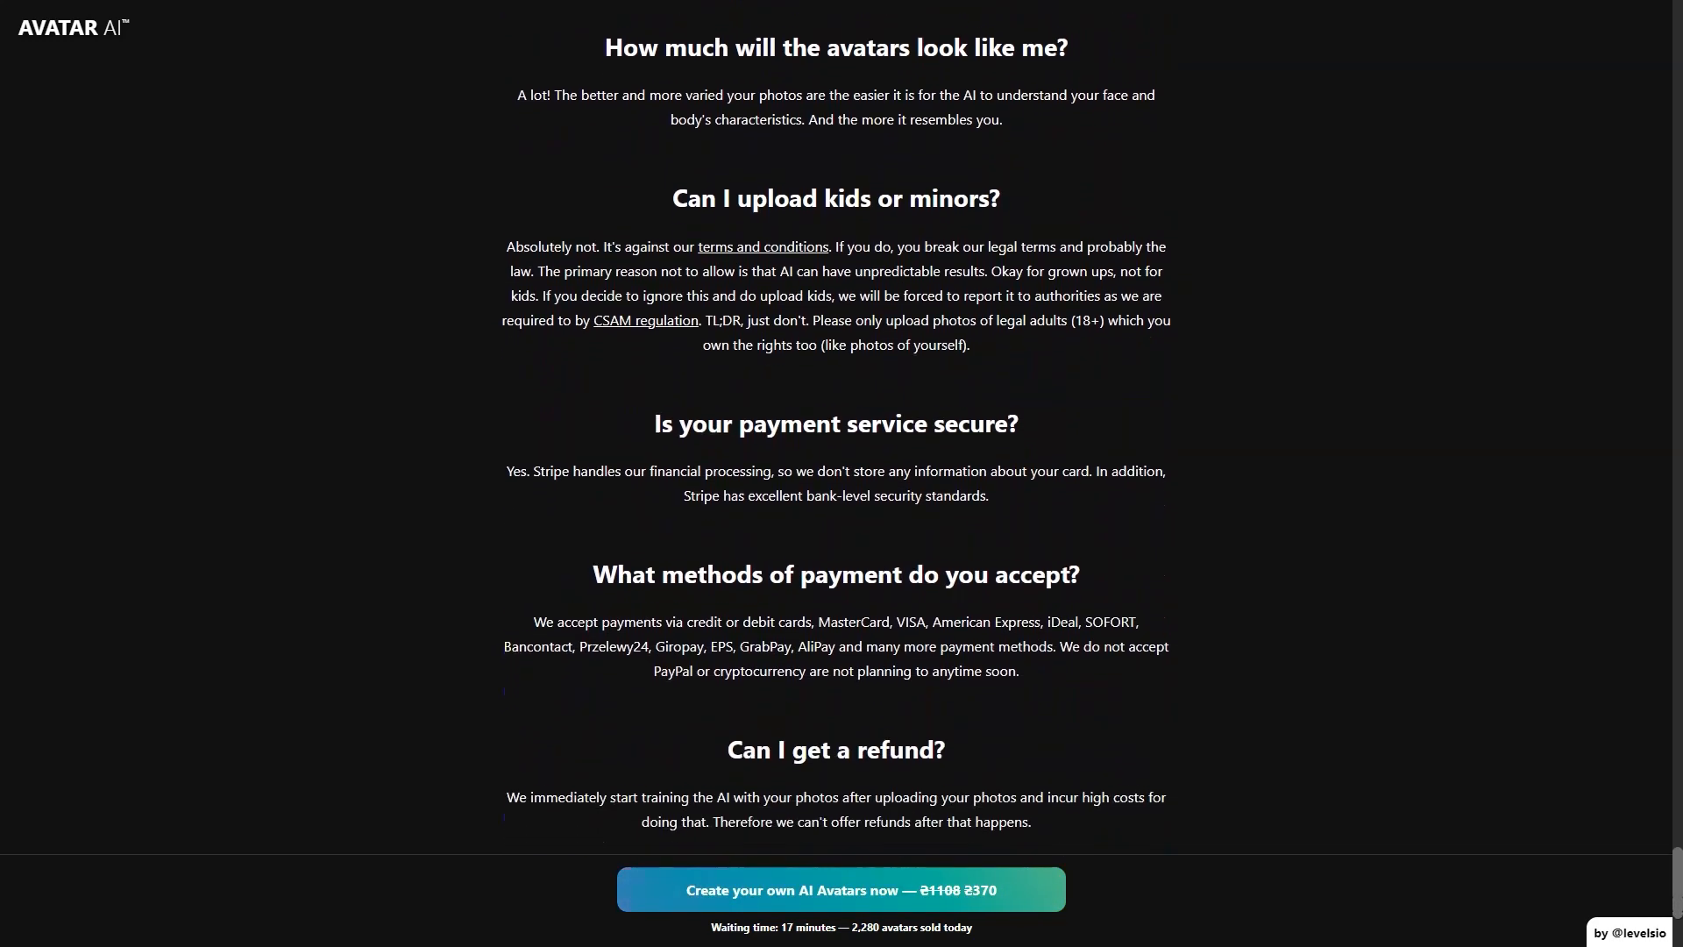
scroll("down", 3)
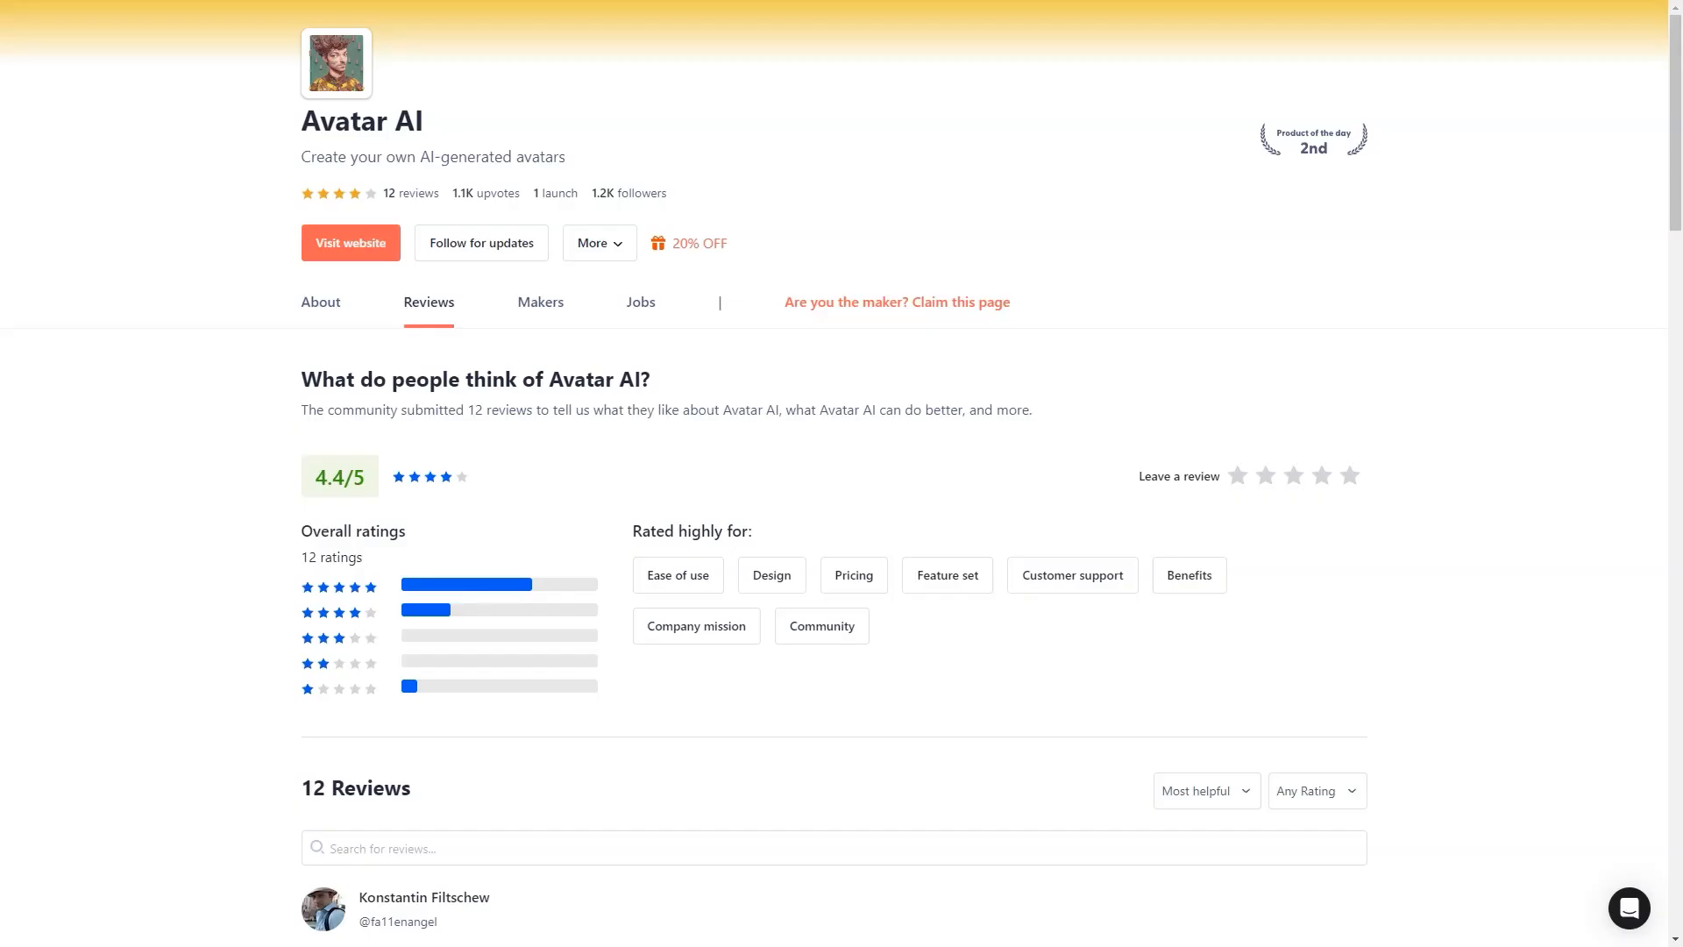
scroll("down", 3)
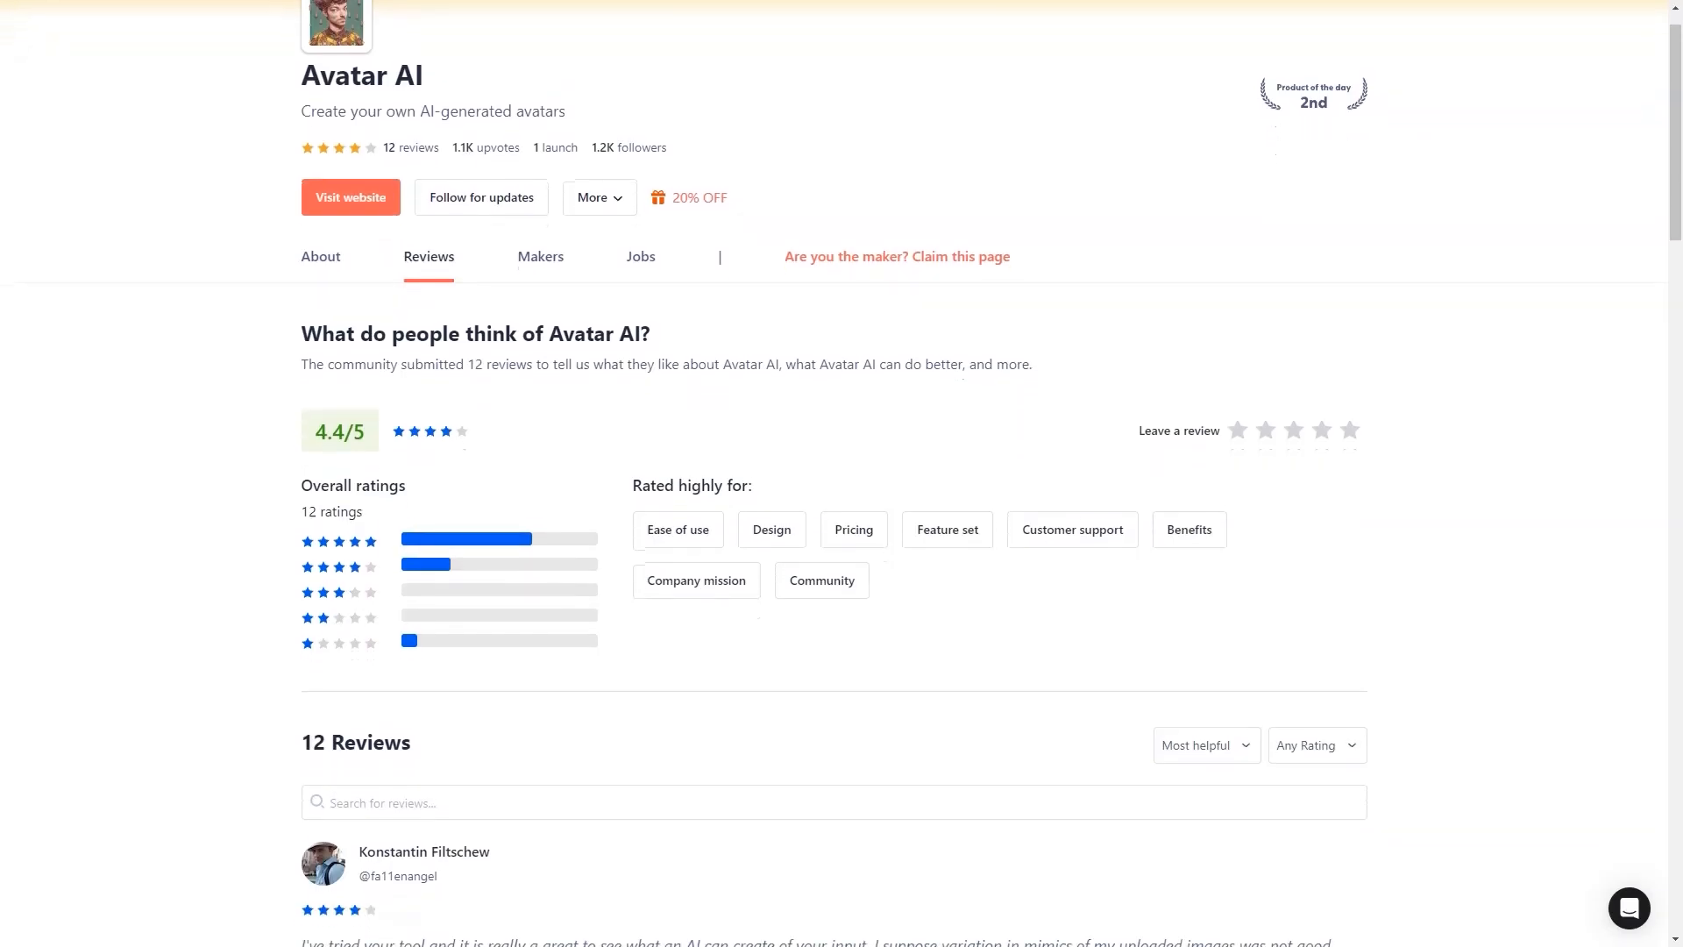
scroll("down", 3)
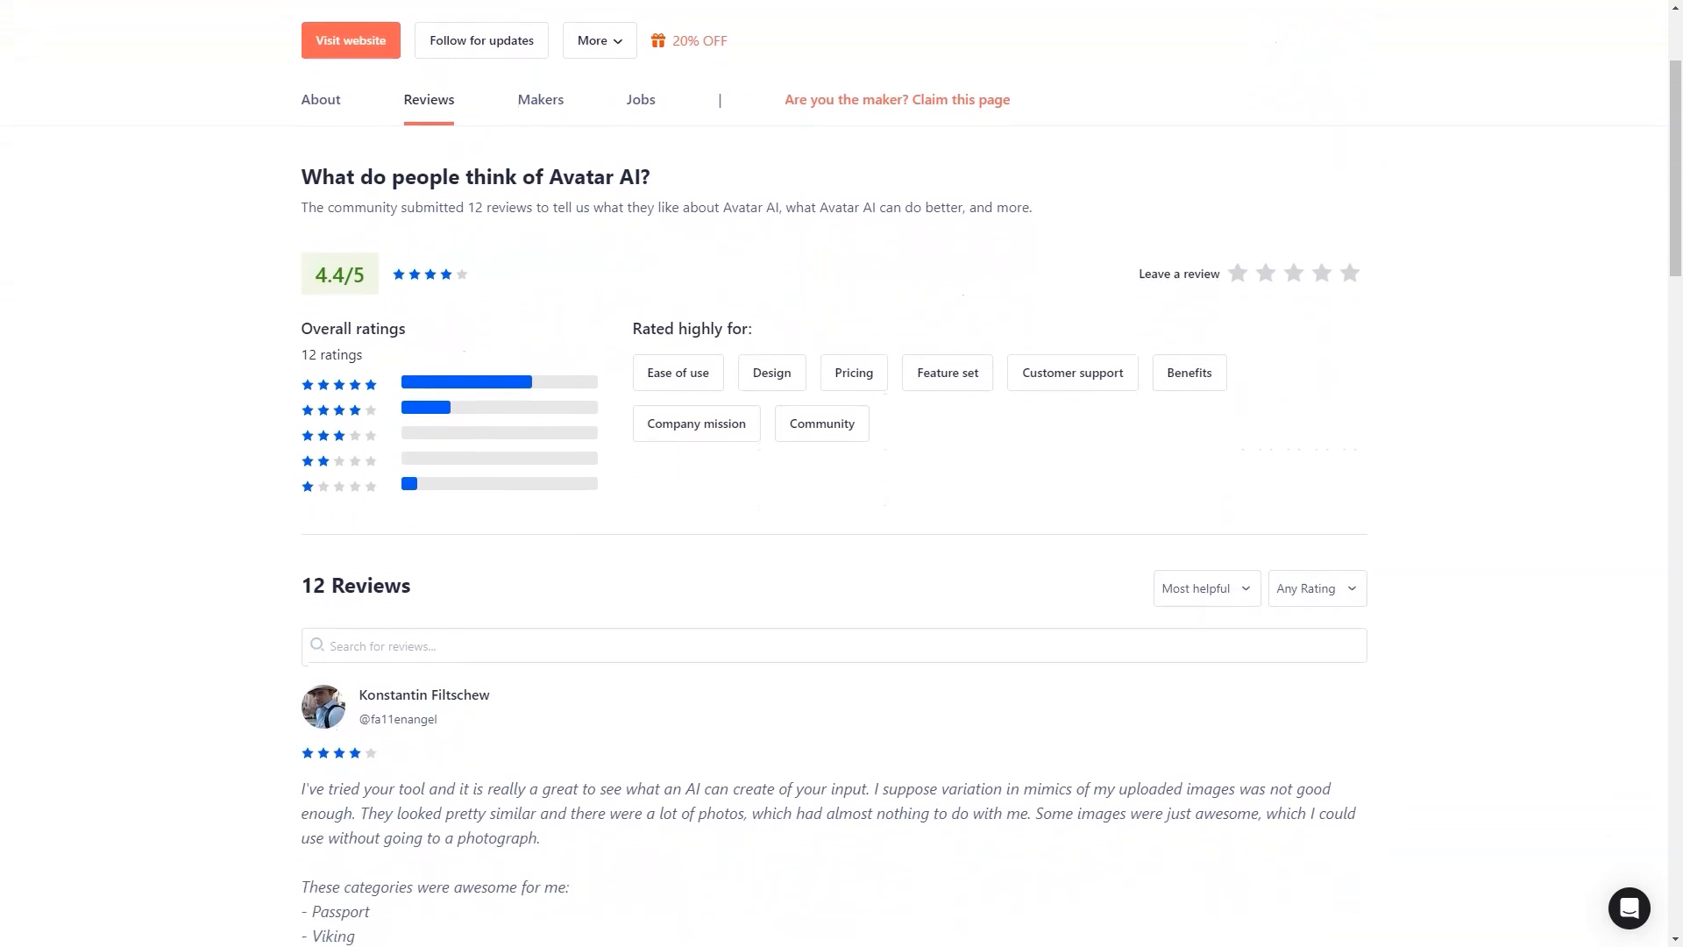
scroll("down", 3)
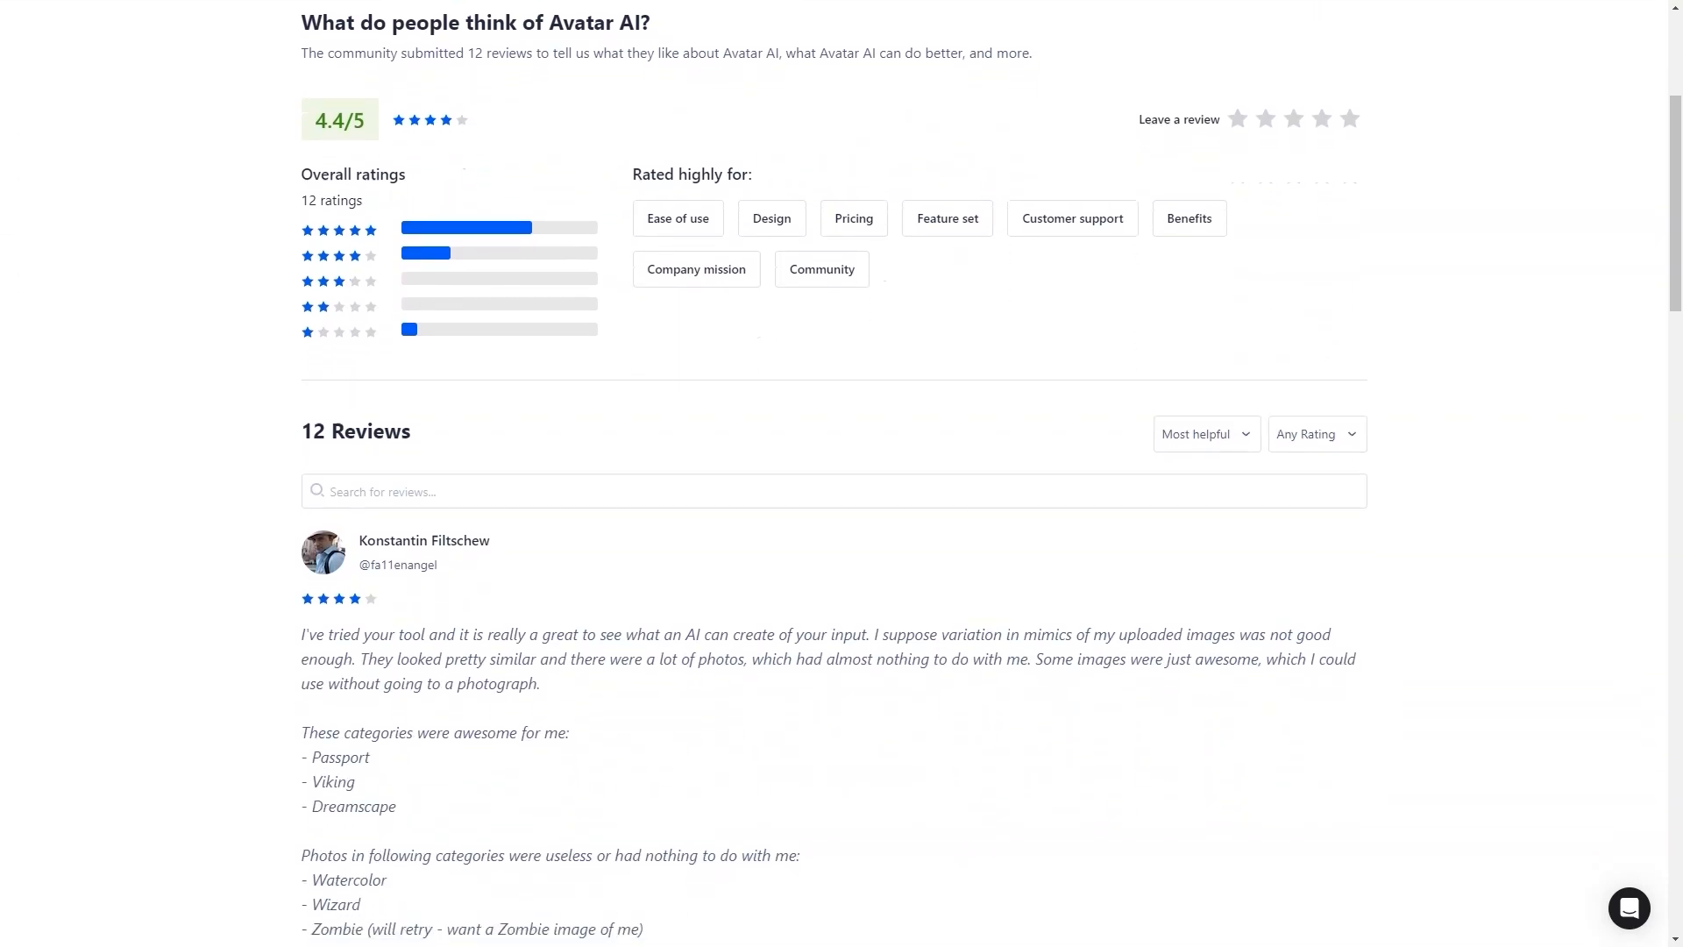
scroll("down", 3)
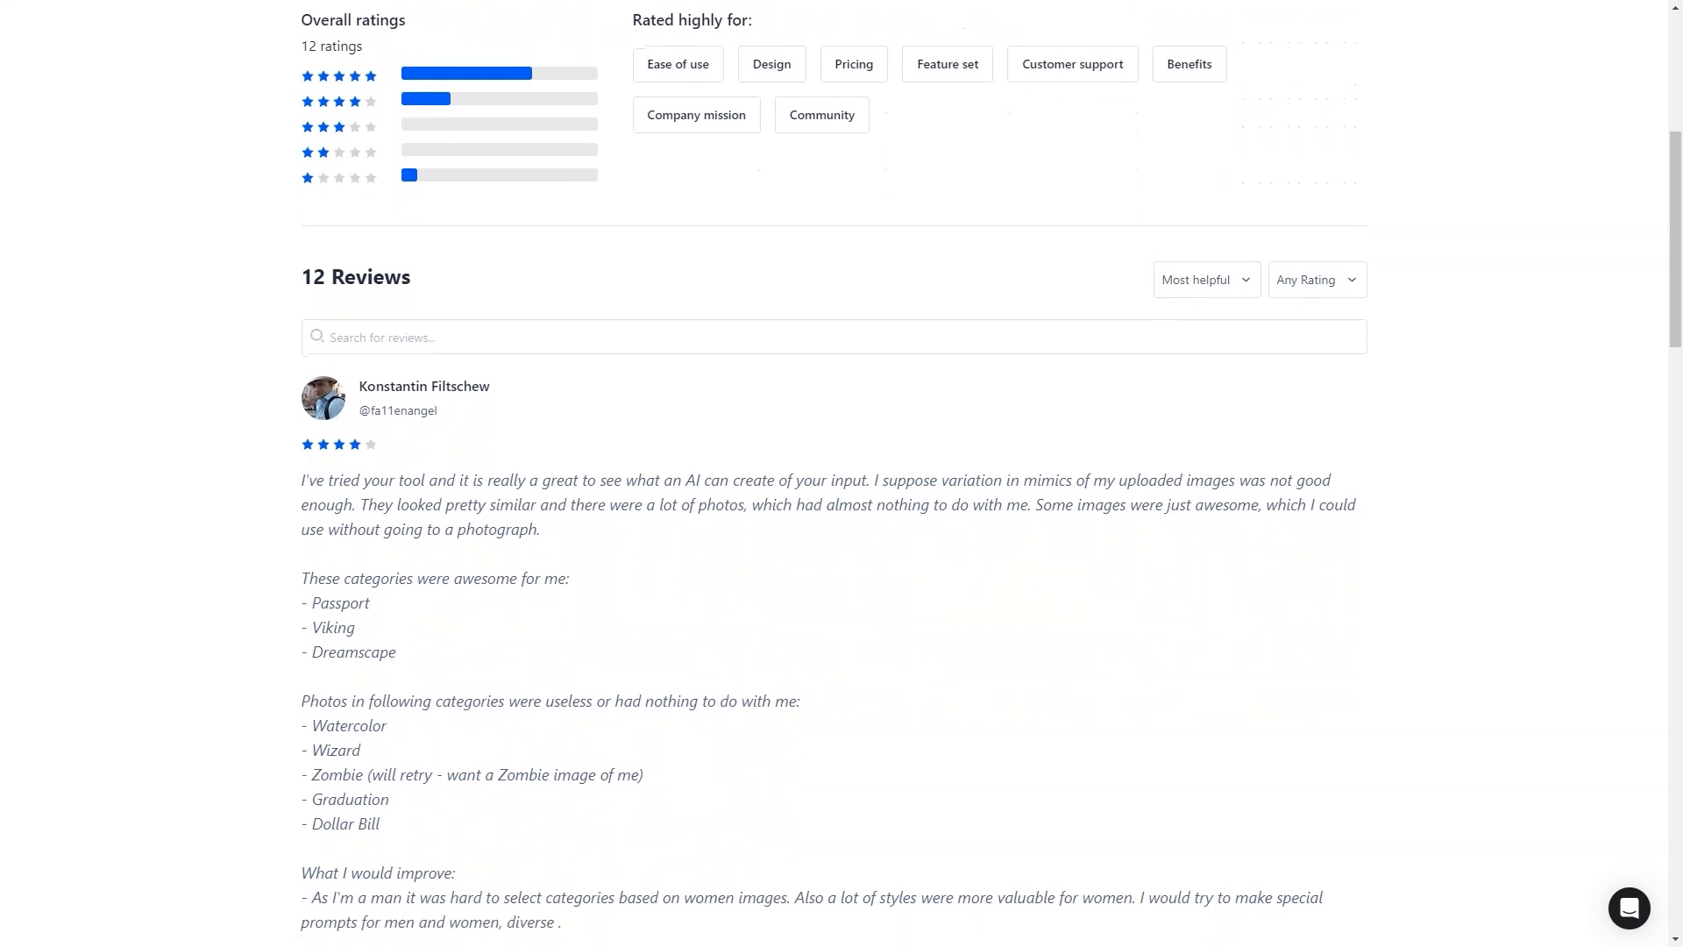
scroll("down", 3)
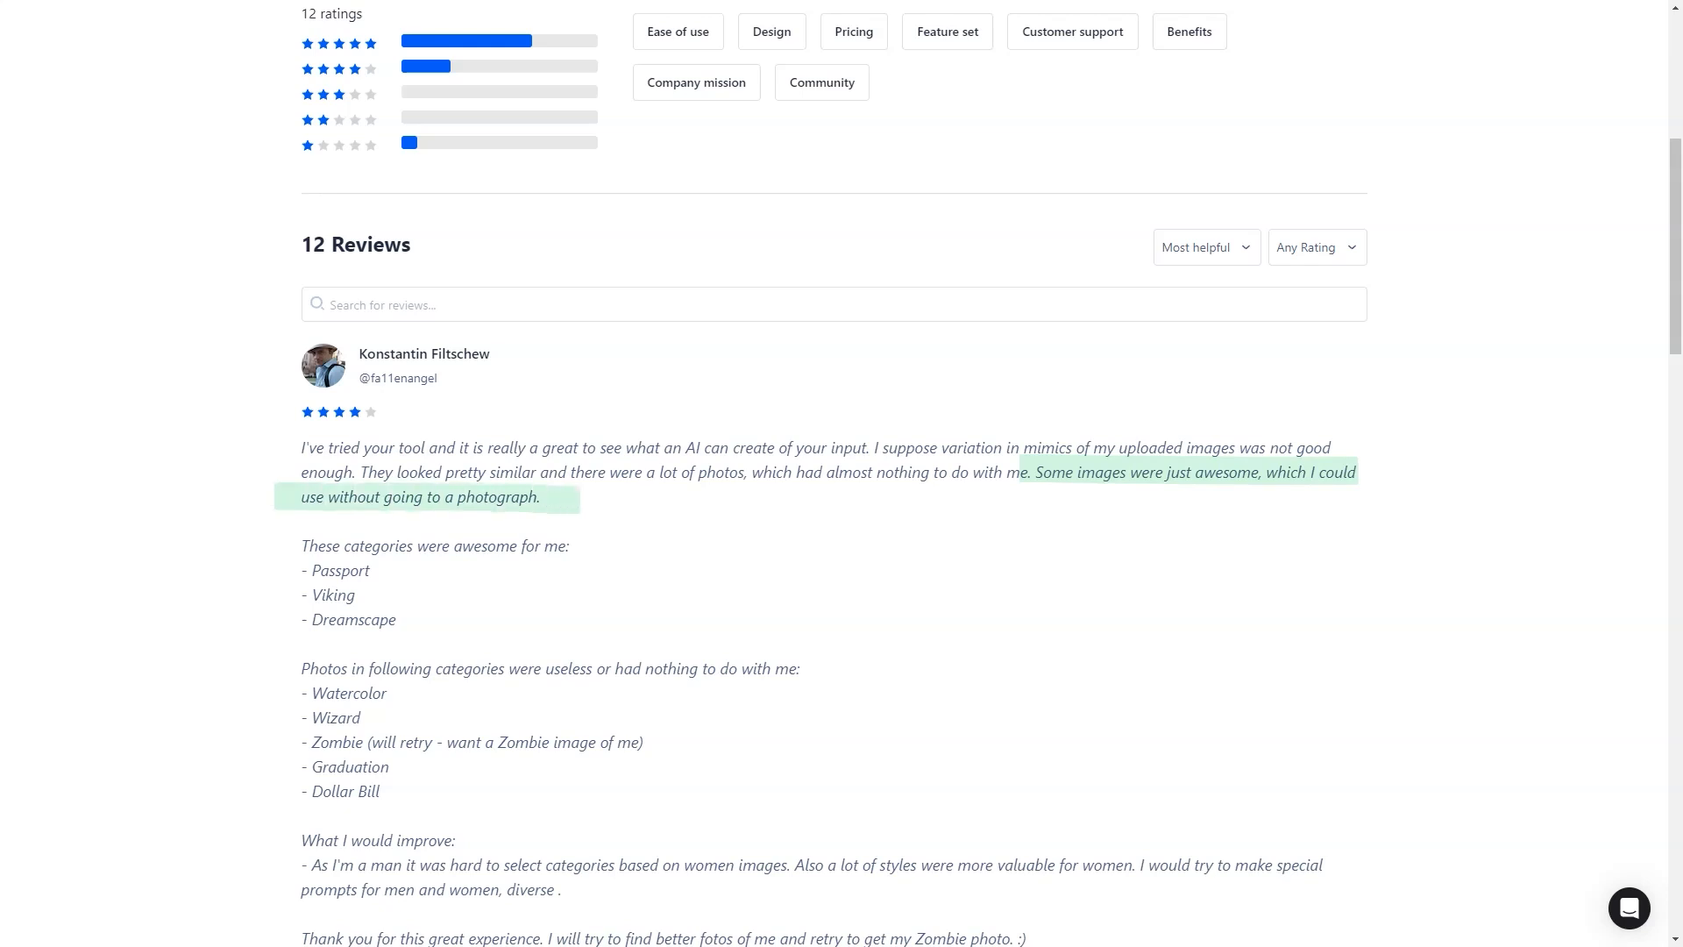
Read through the full review on style categories until the next review appears.
scroll("down", 3)
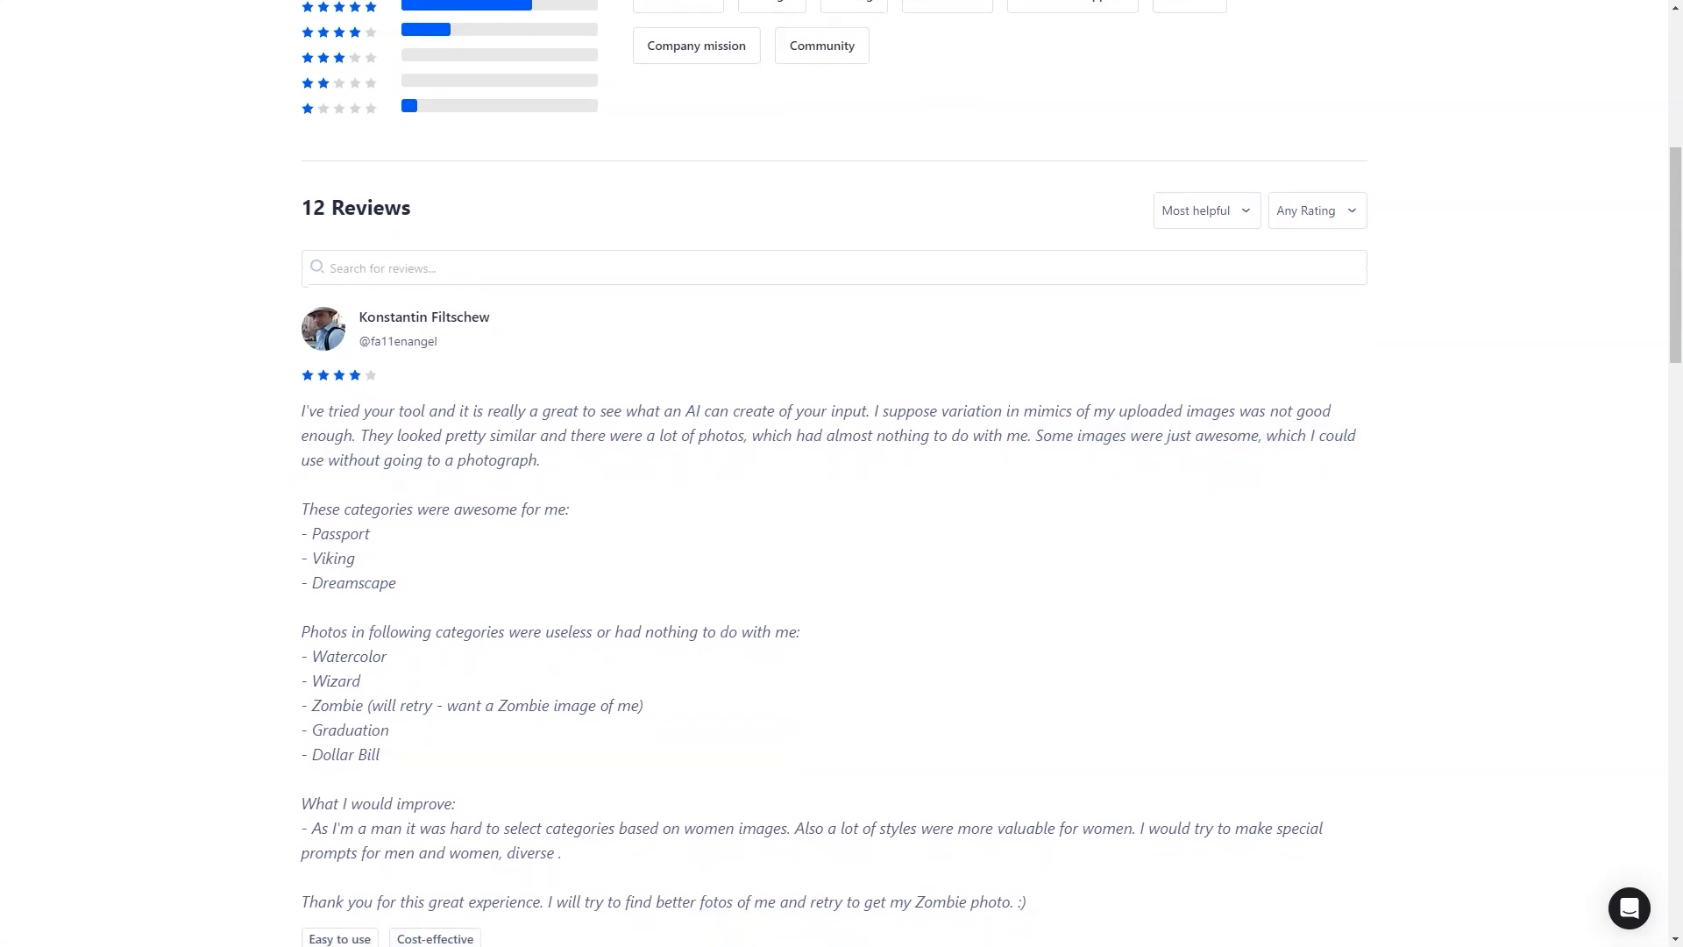
scroll("down", 3)
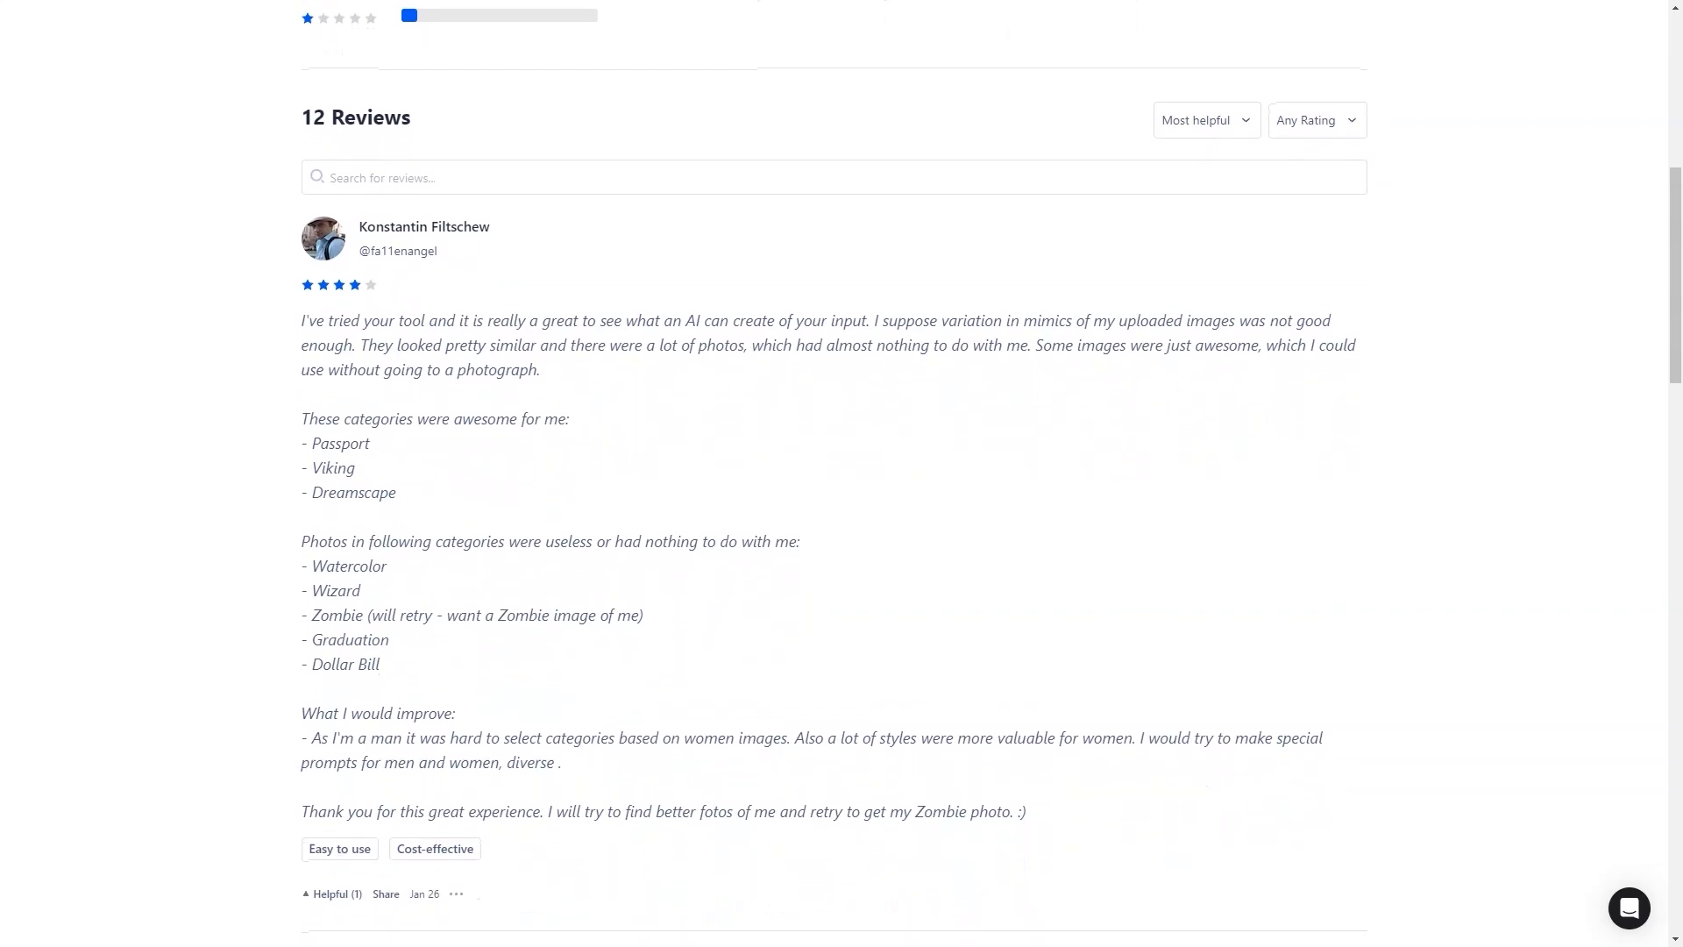
scroll("down", 3)
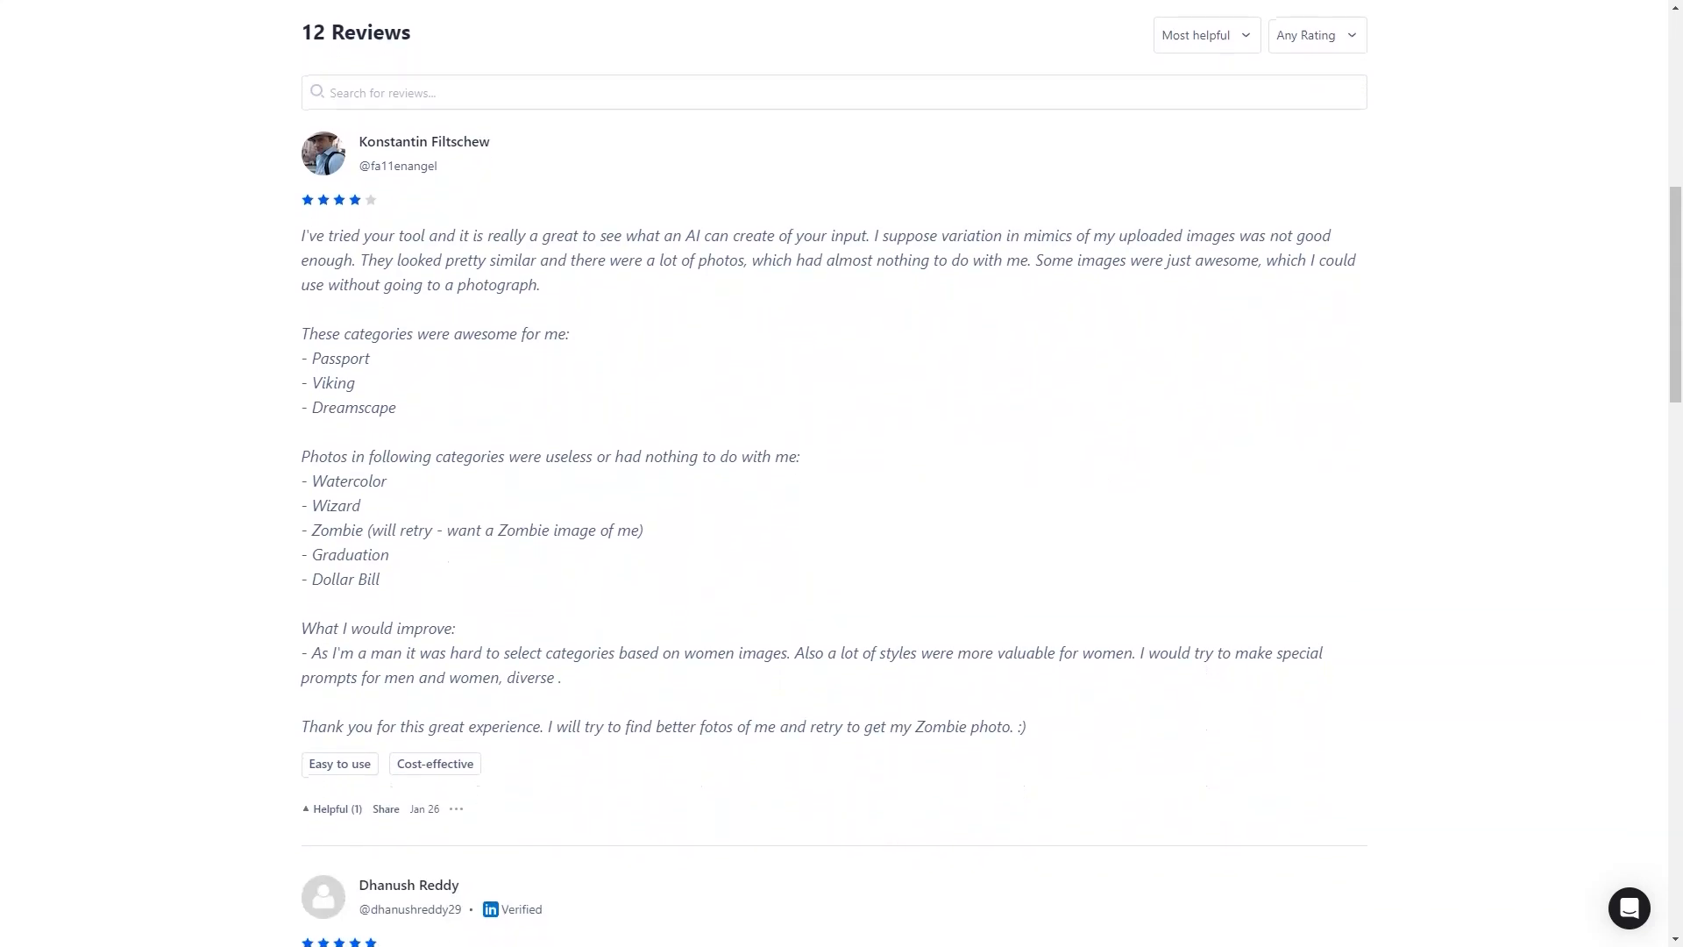
scroll("down", 3)
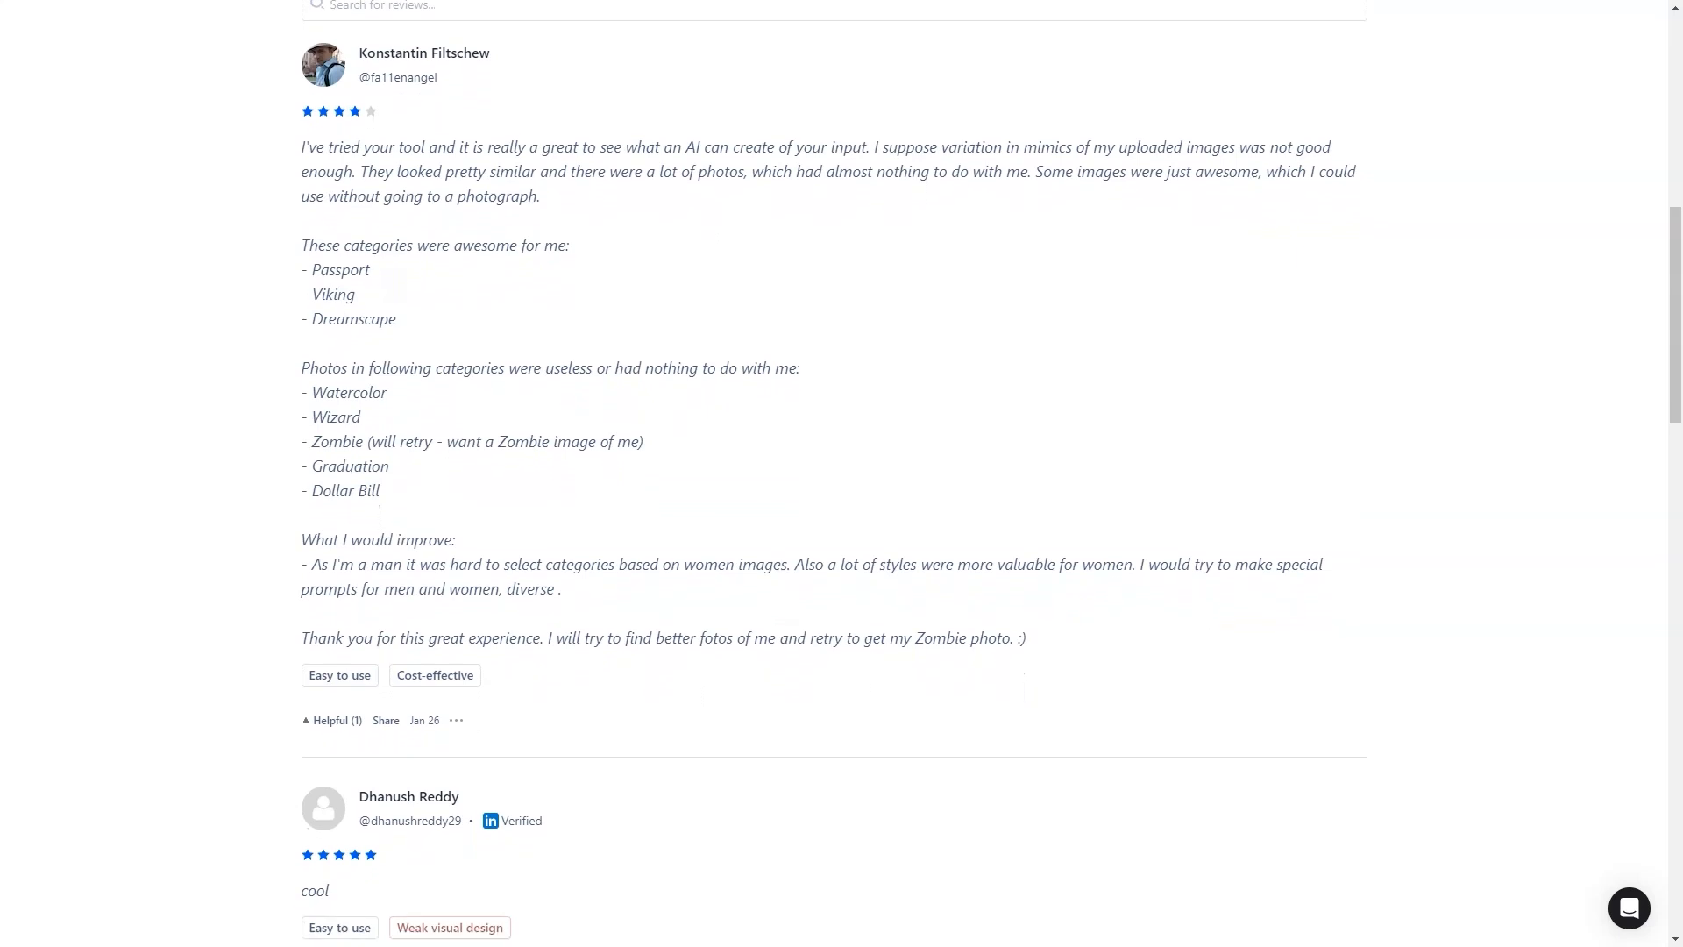
scroll("down", 3)
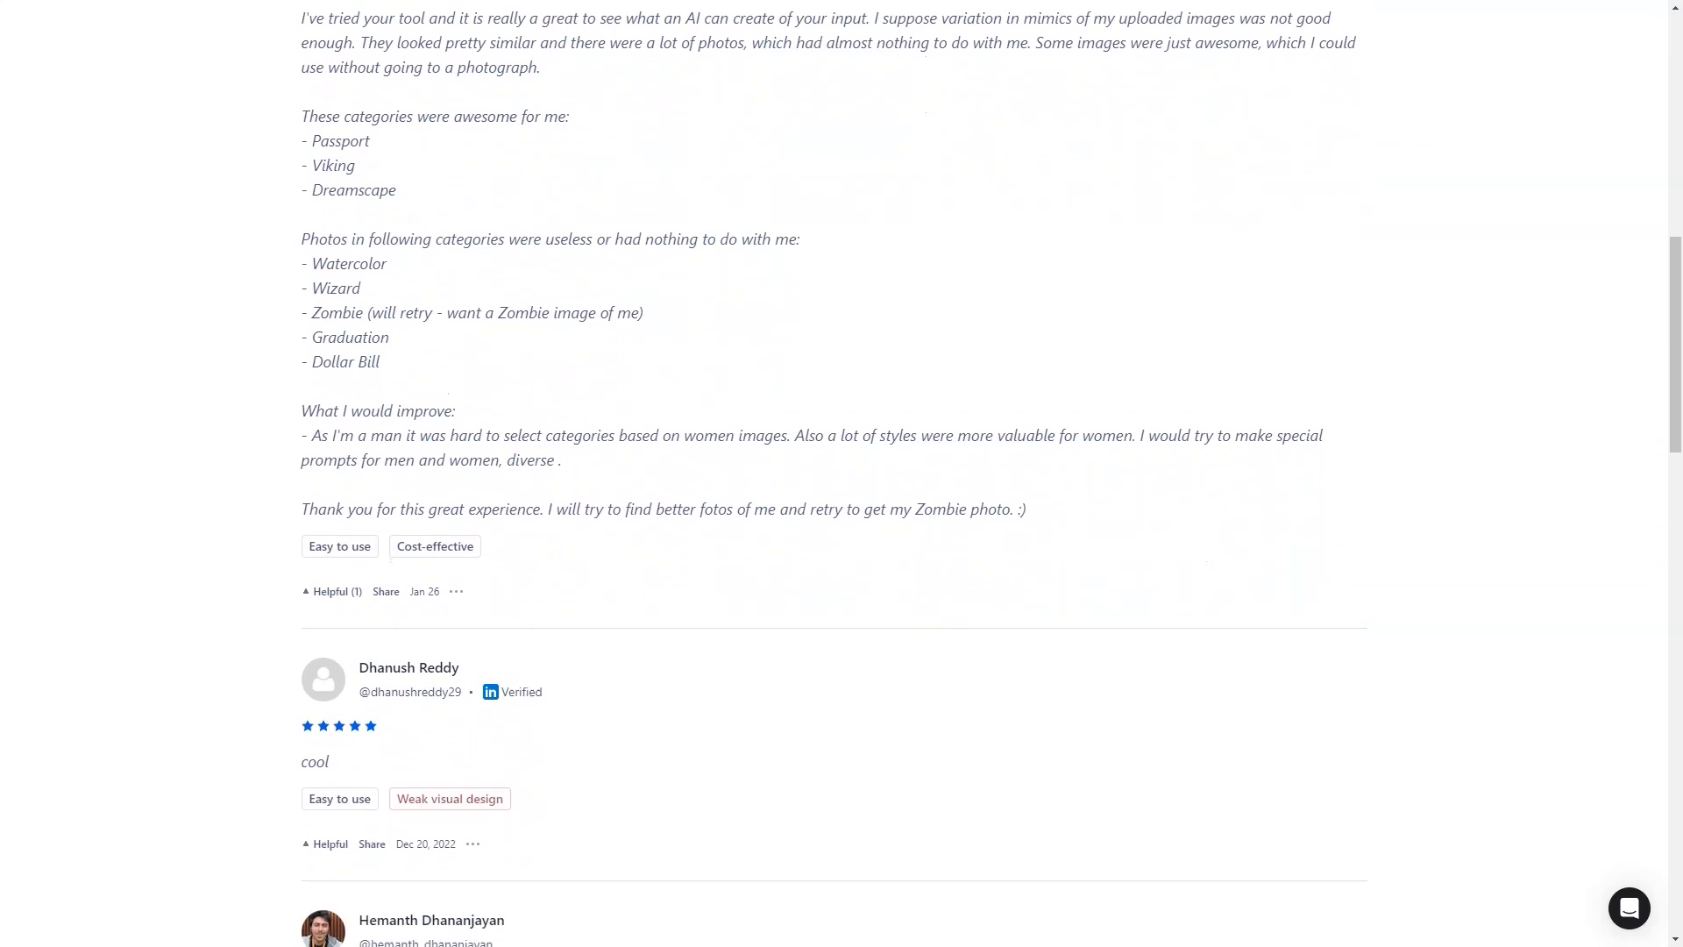
scroll("down", 3)
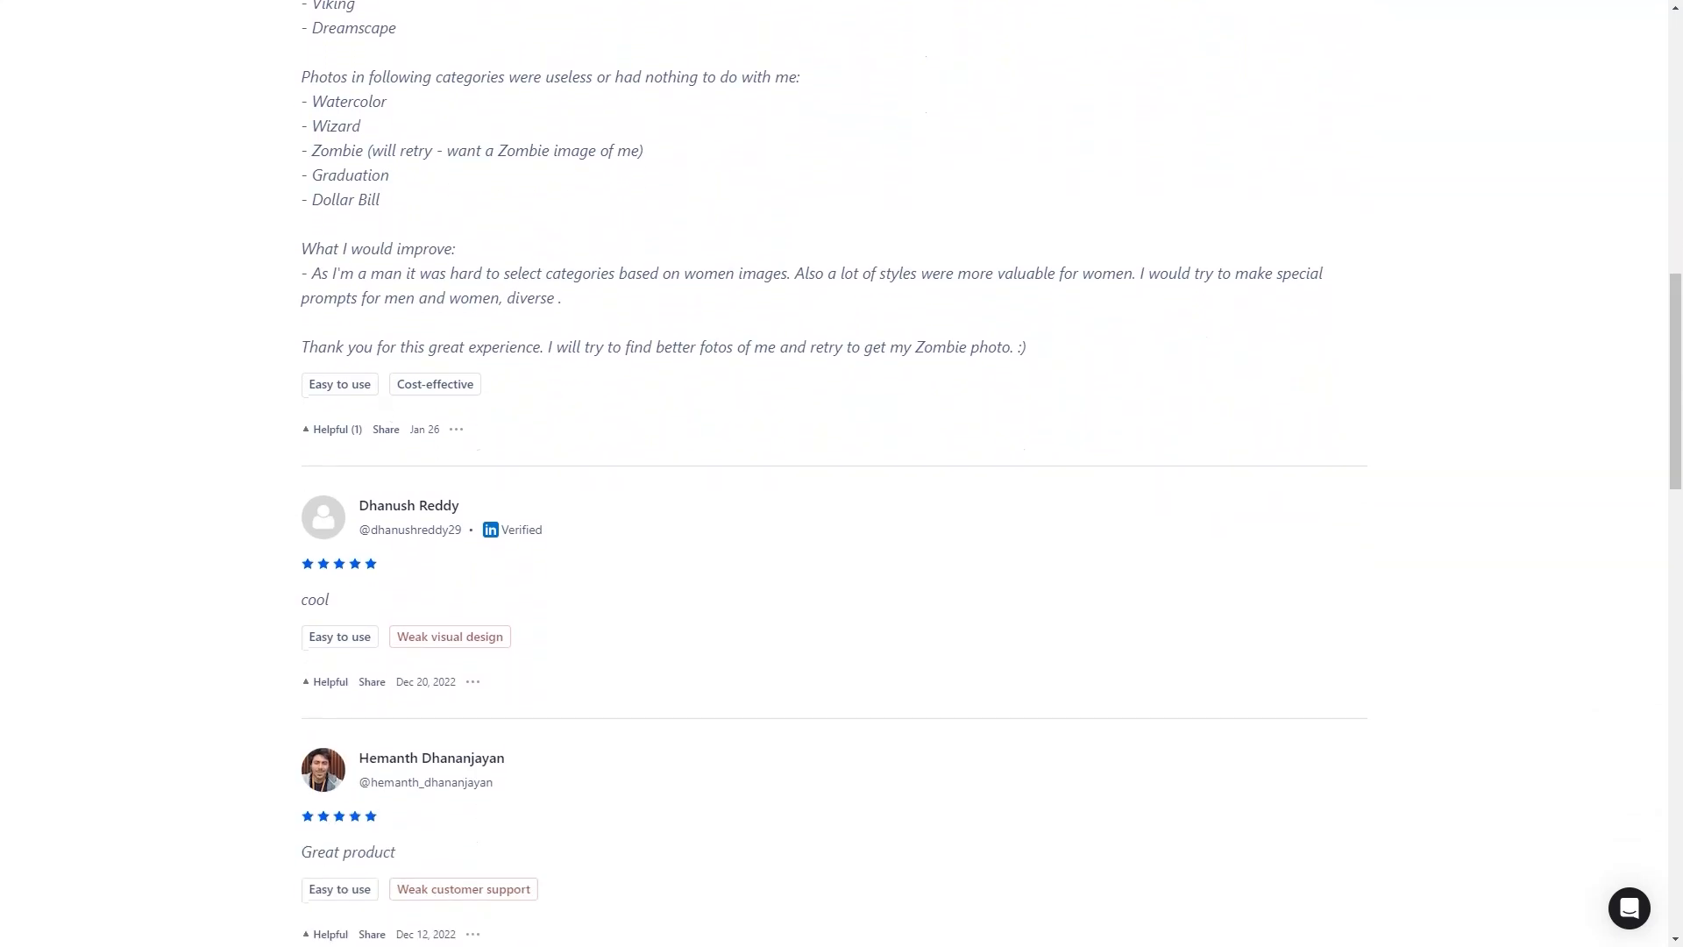
scroll("down", 3)
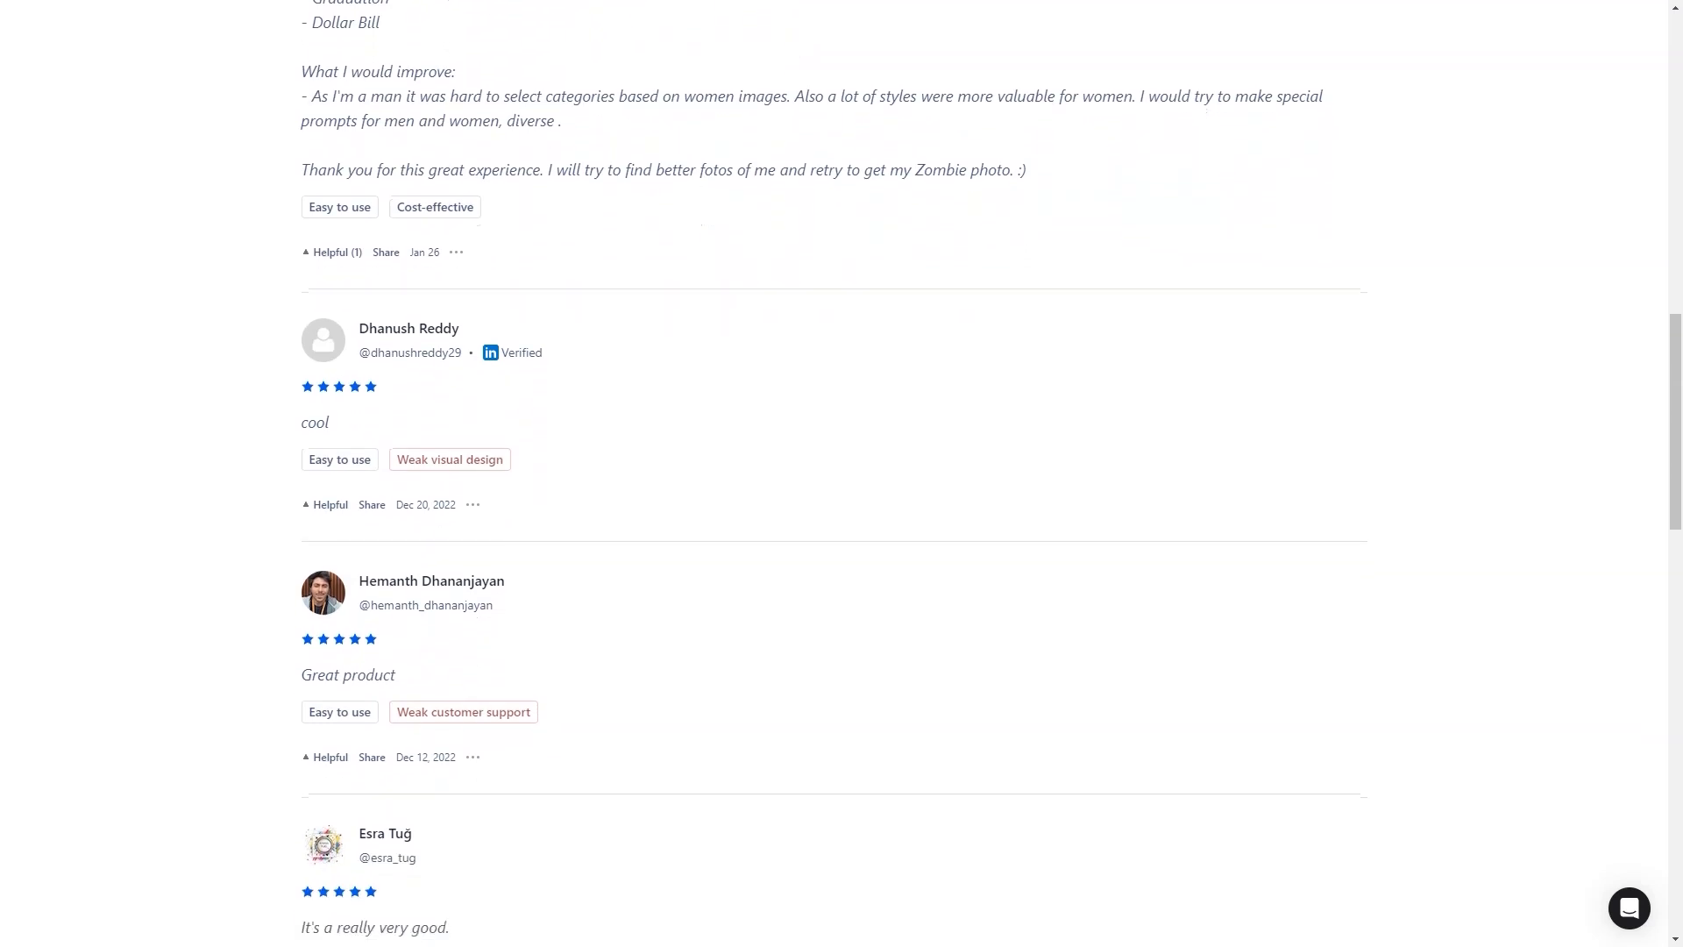
scroll("down", 3)
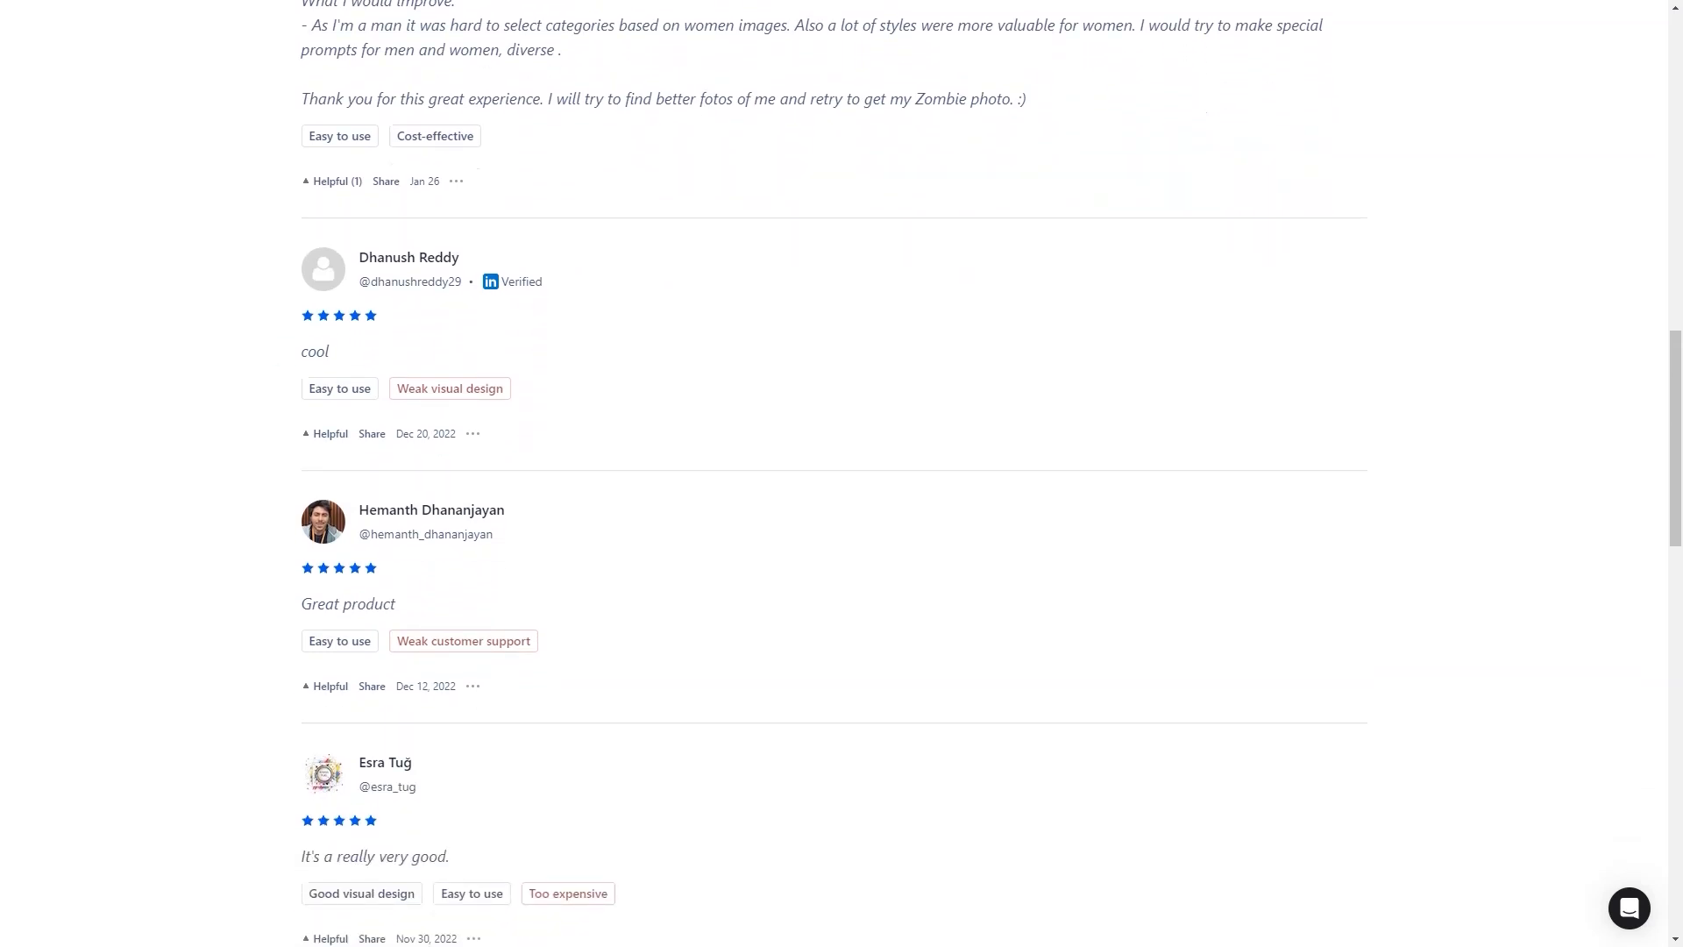
double_click(314, 350)
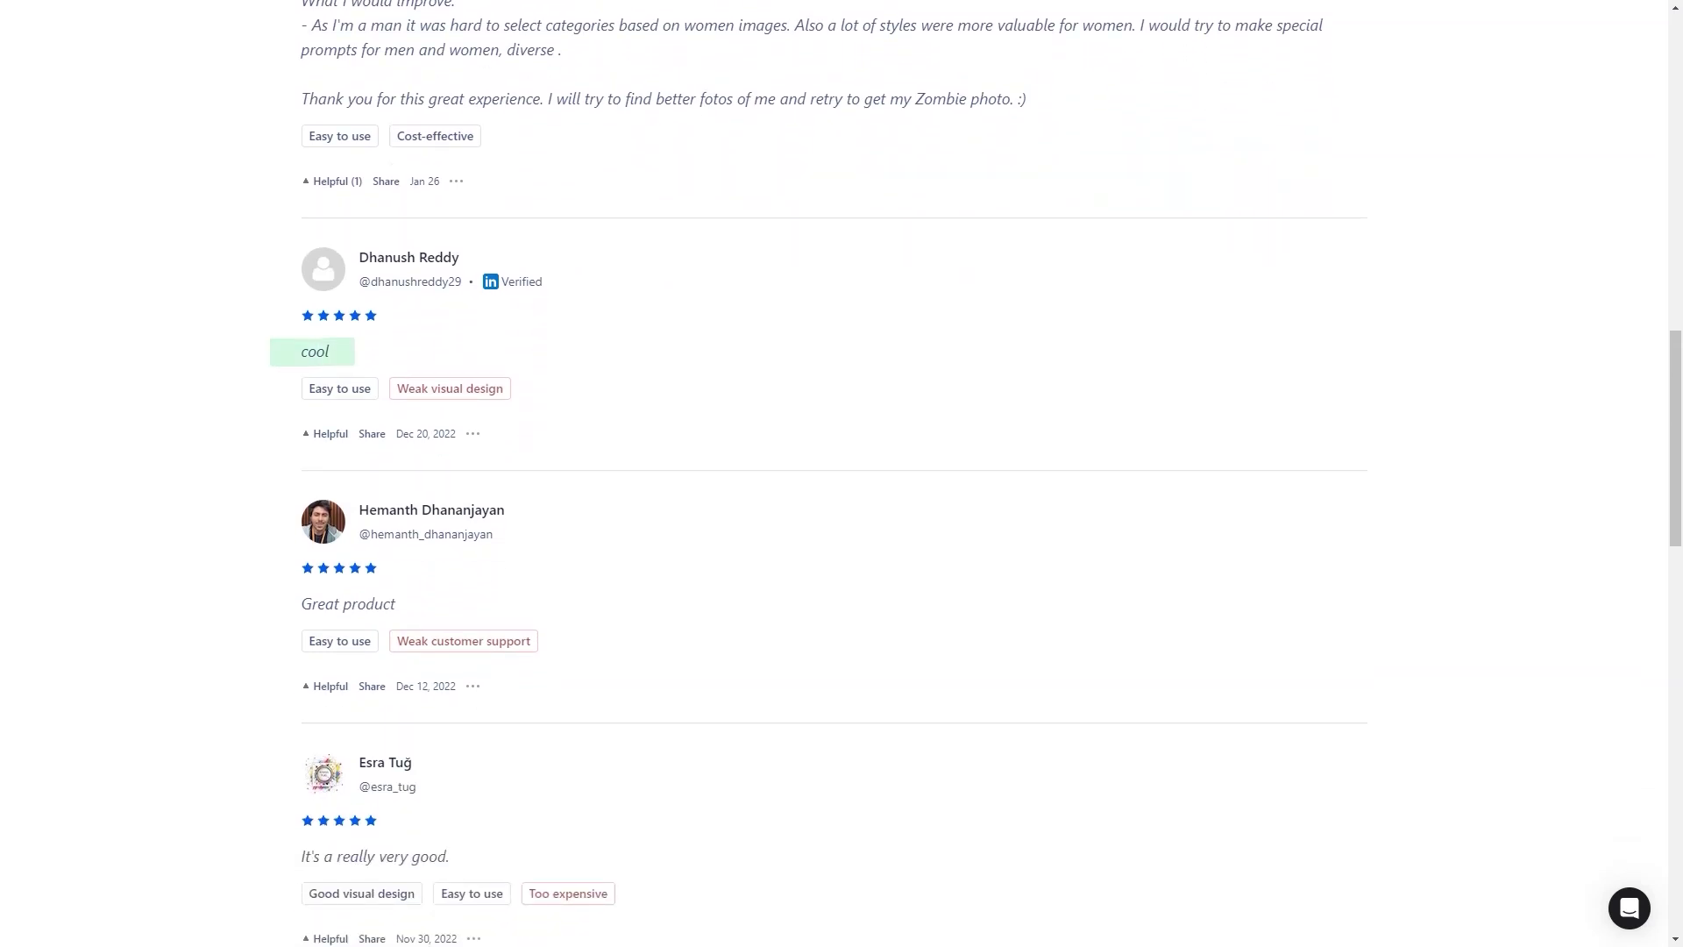
double_click(347, 603)
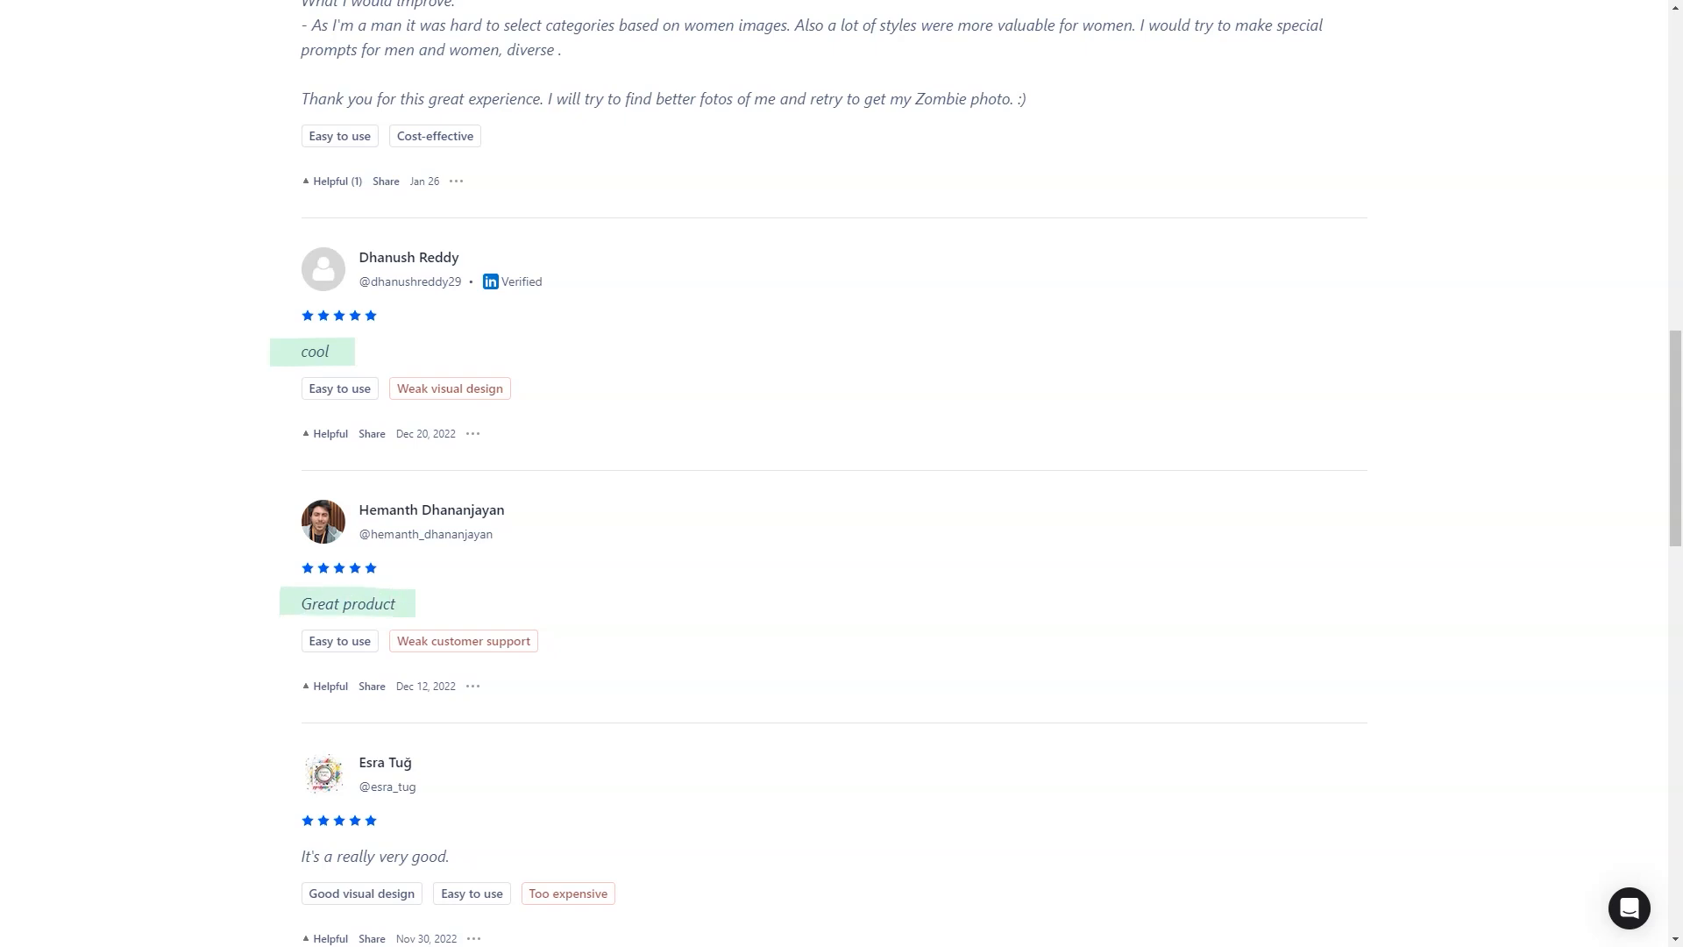
scroll("up", 3)
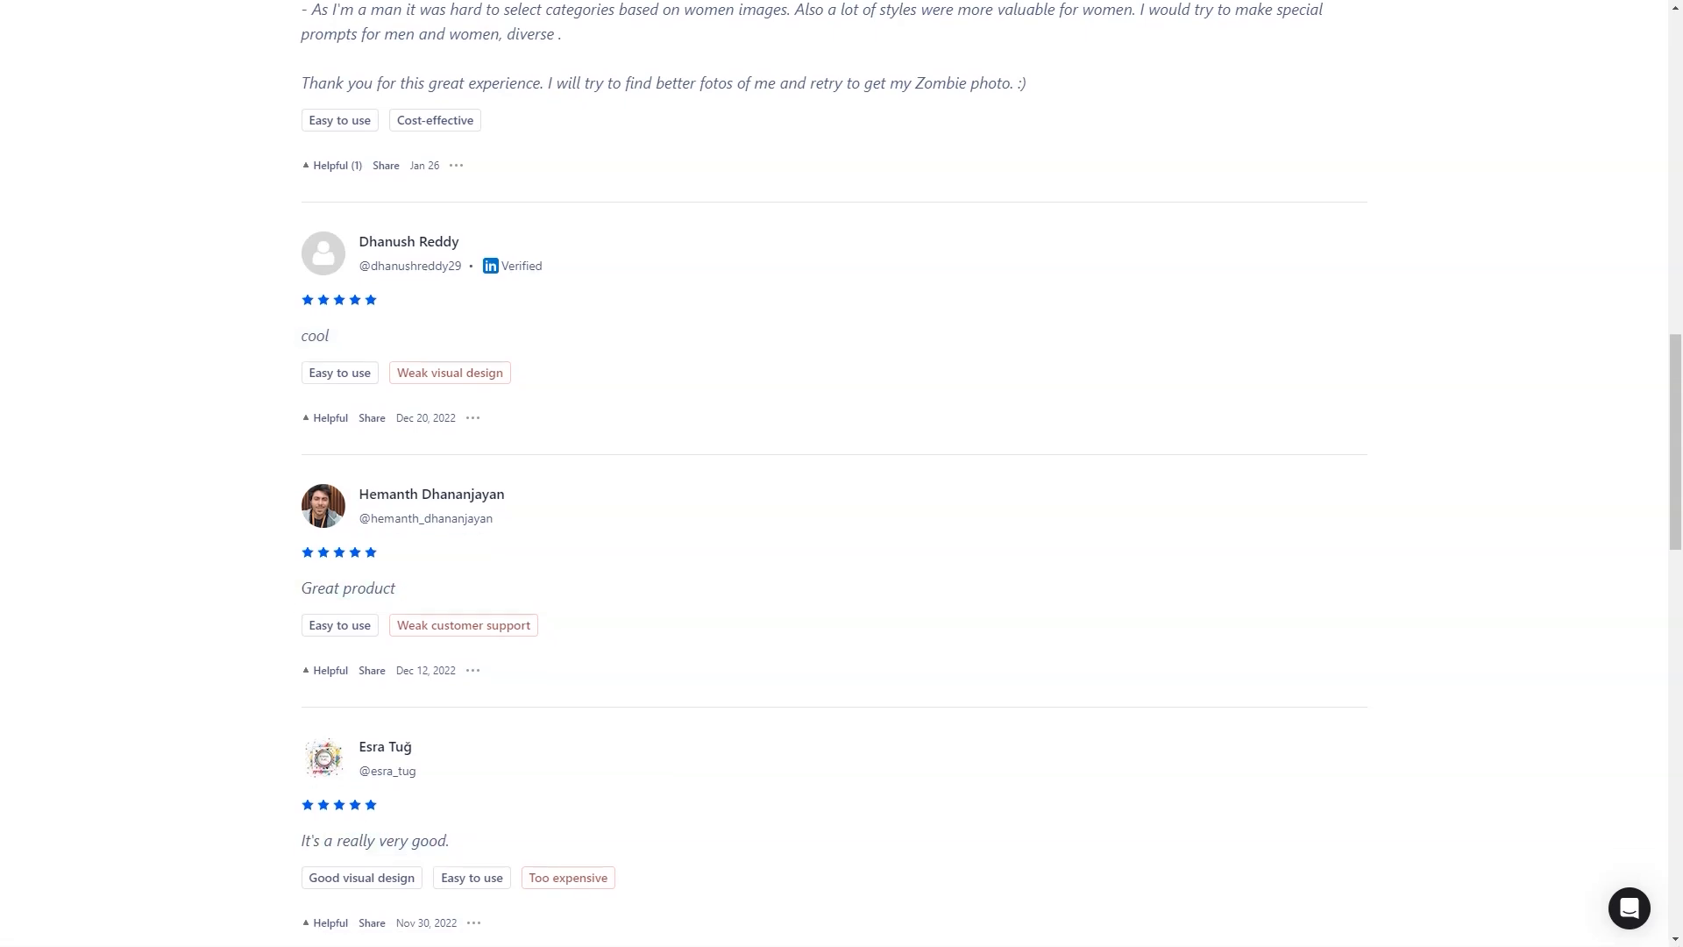
scroll("down", 3)
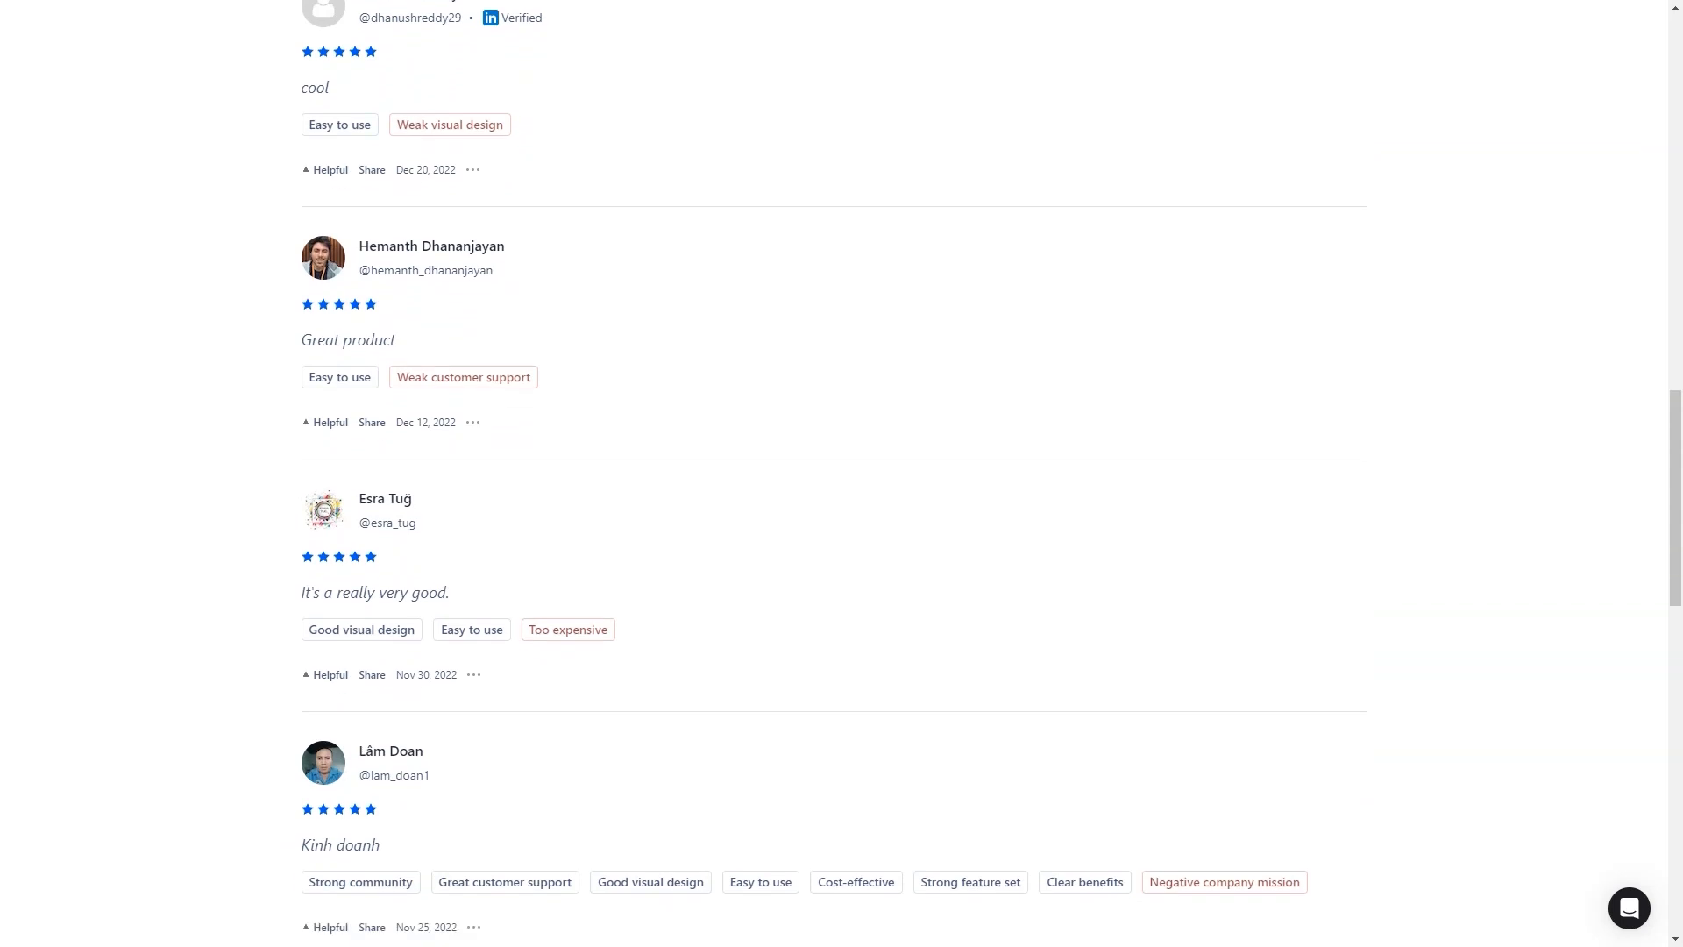
scroll("down", 3)
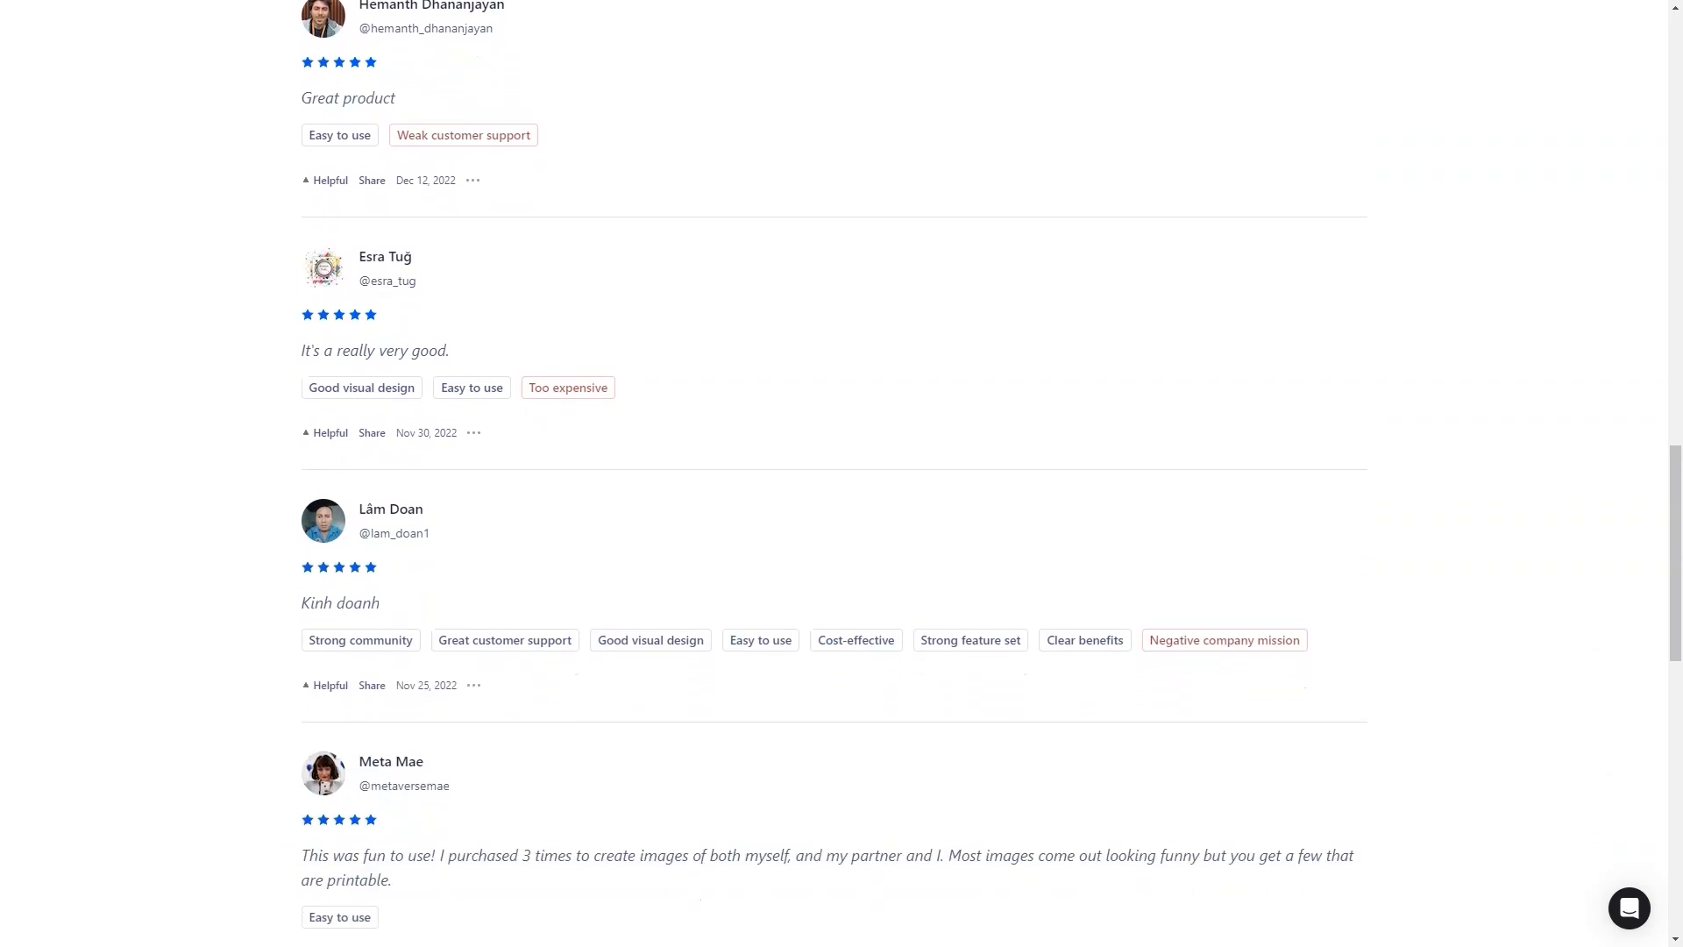
scroll("down", 3)
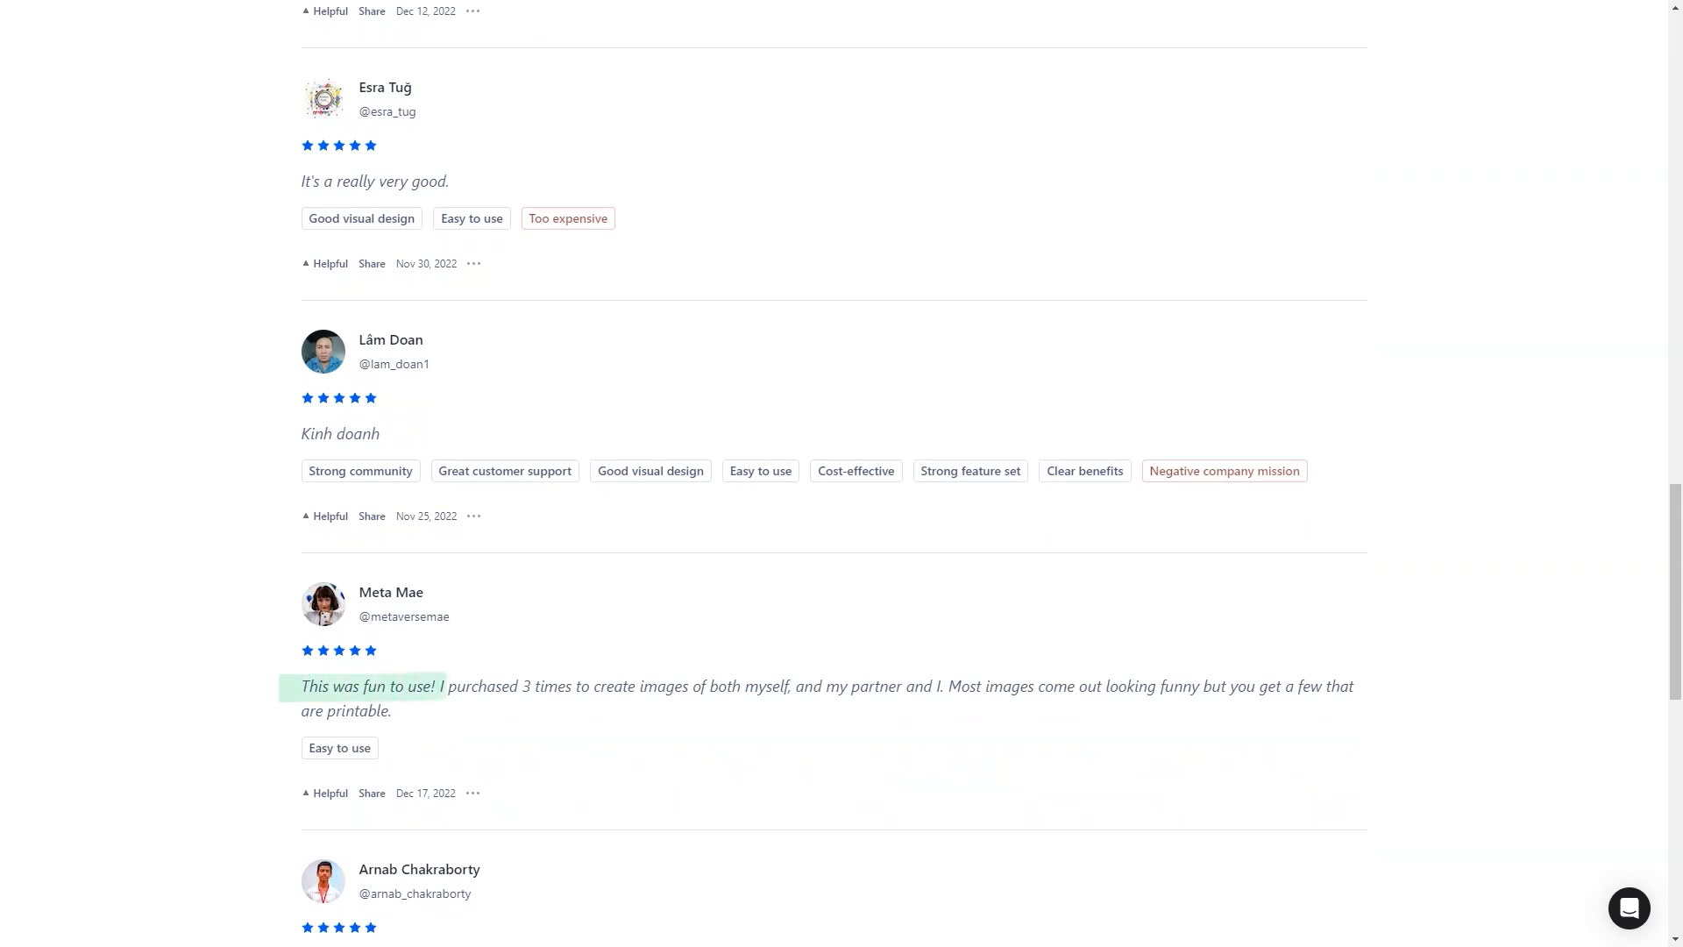
scroll("down", 3)
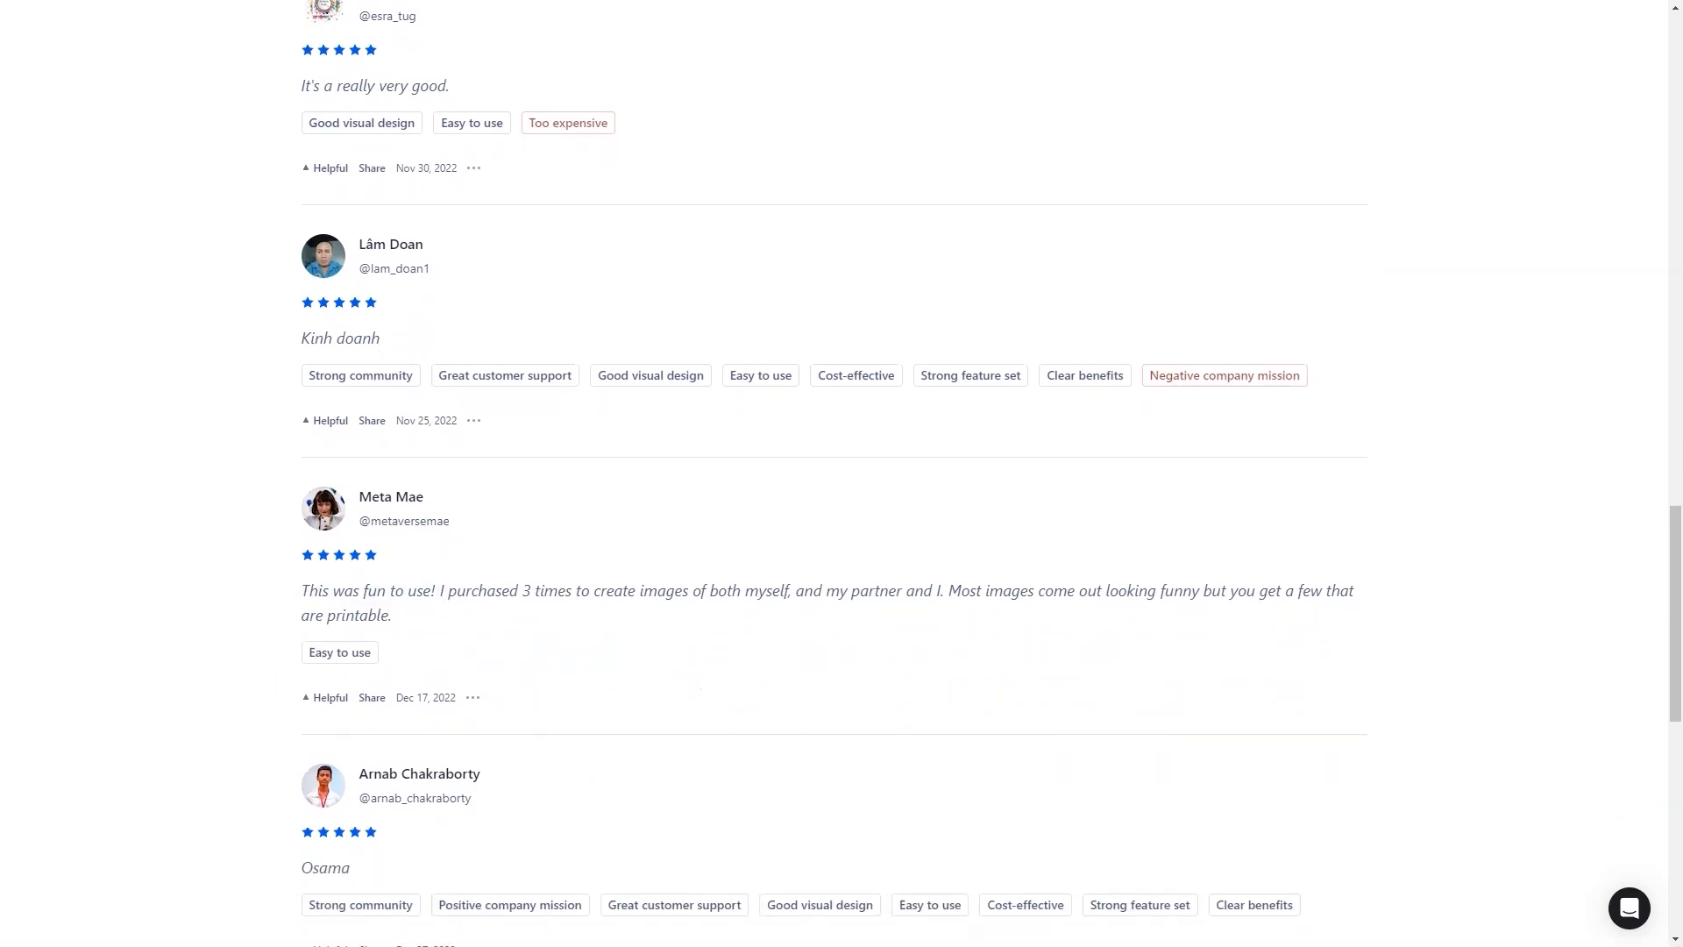
scroll("down", 3)
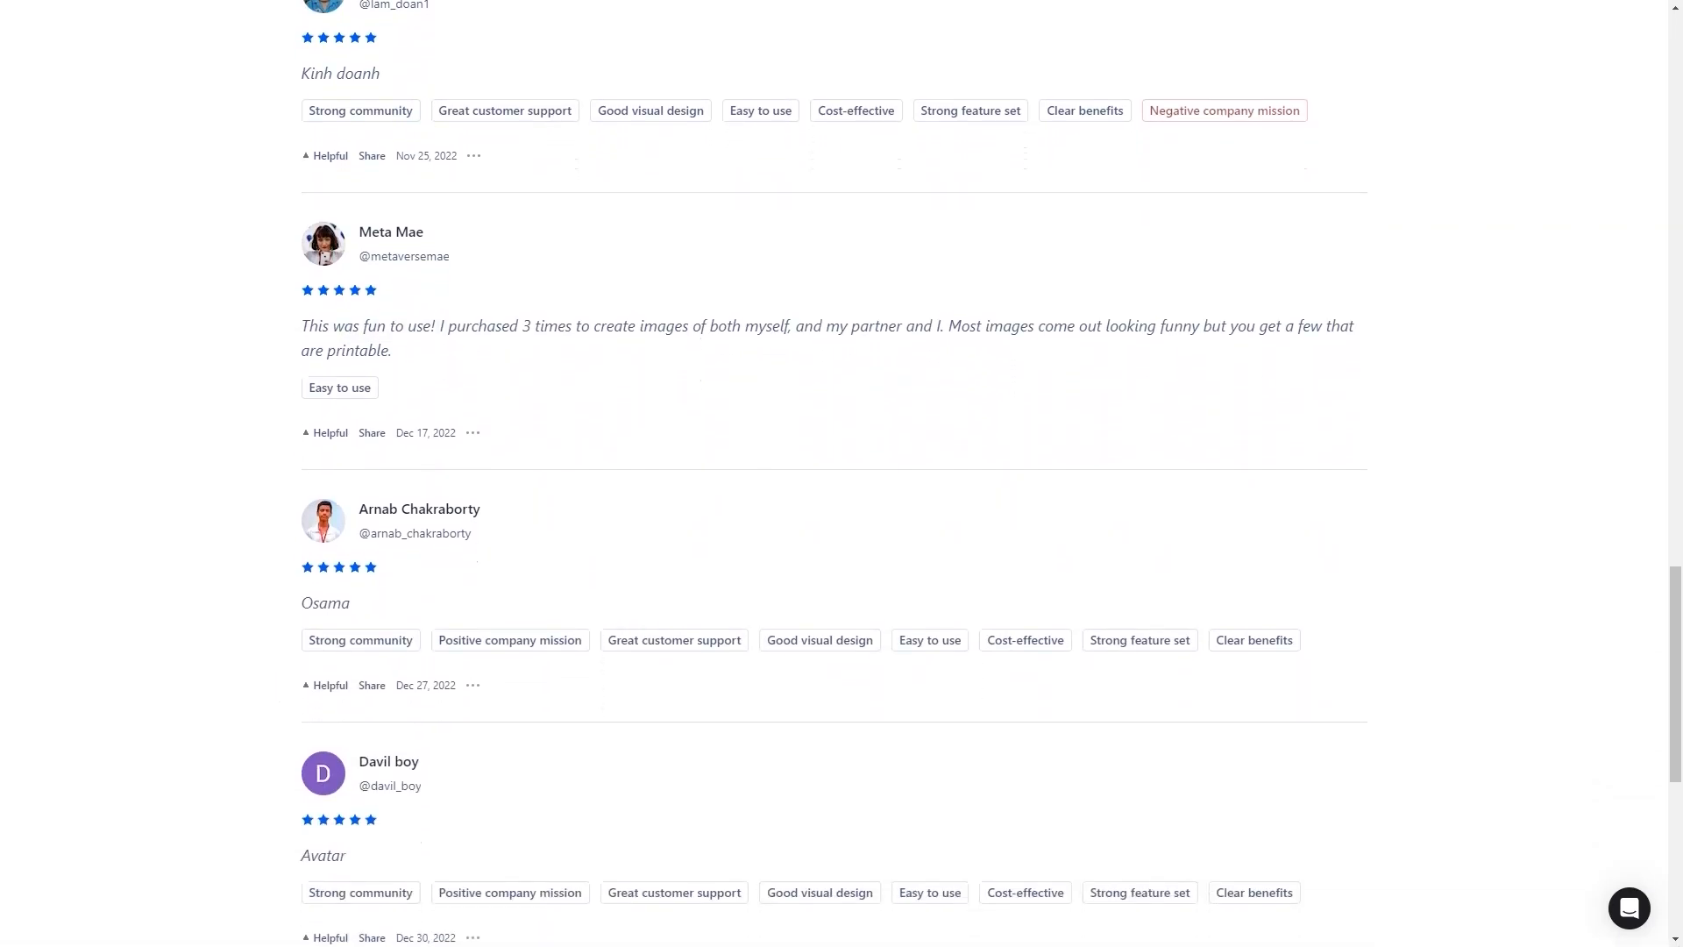
scroll("down", 3)
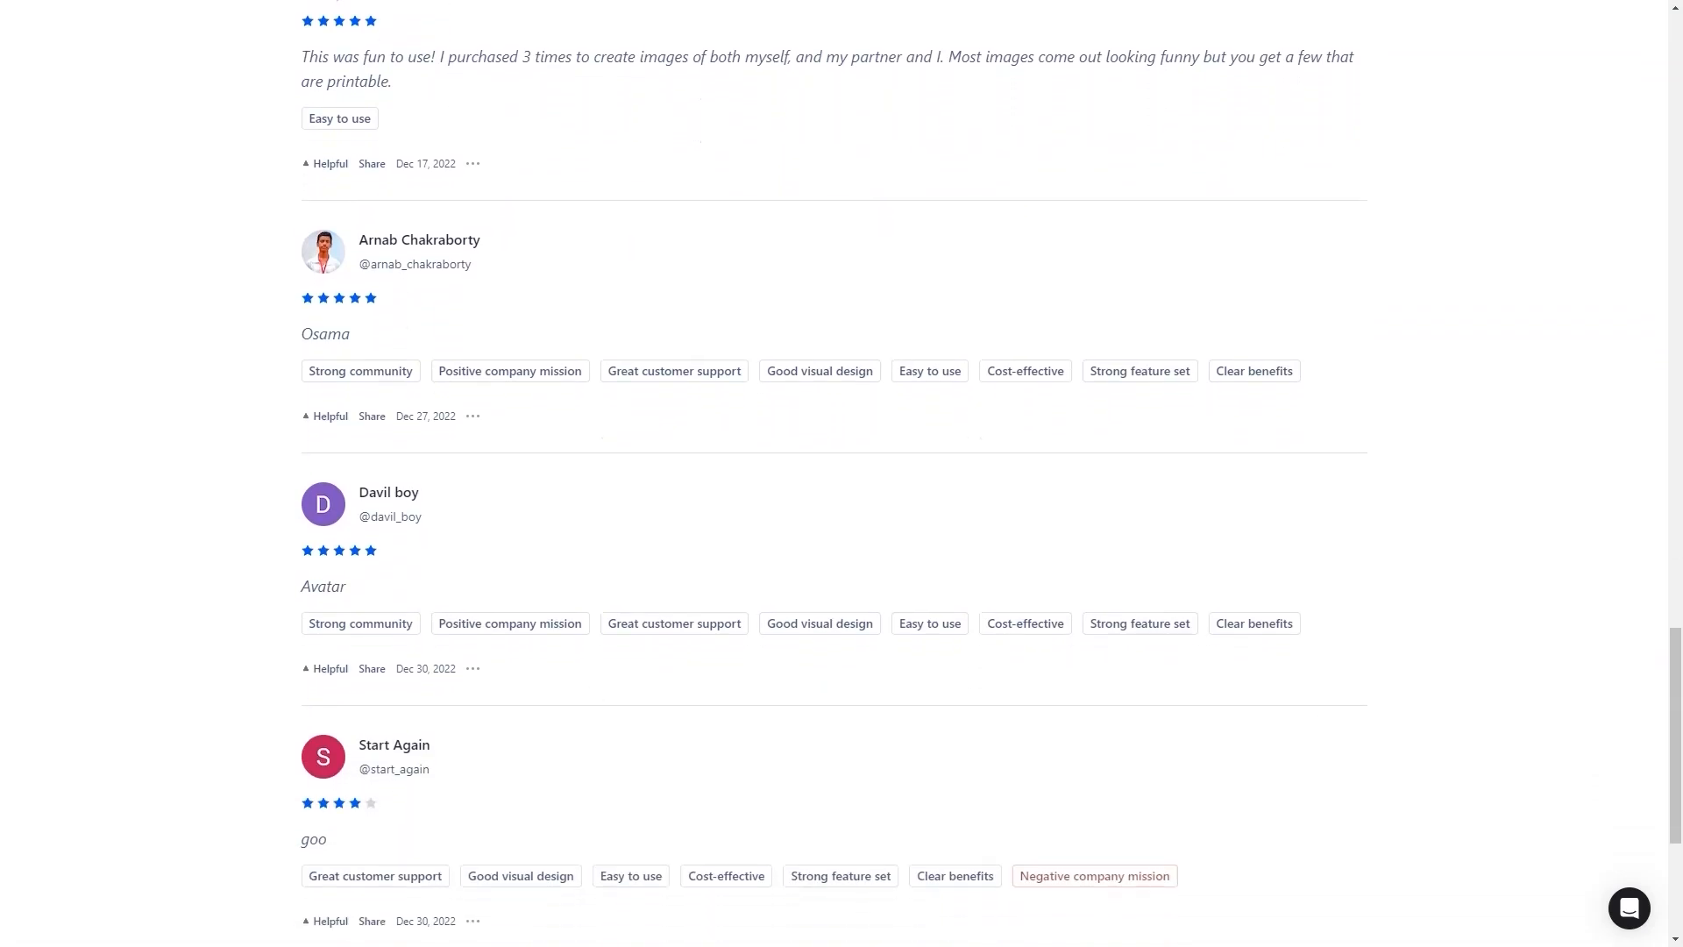
scroll("down", 3)
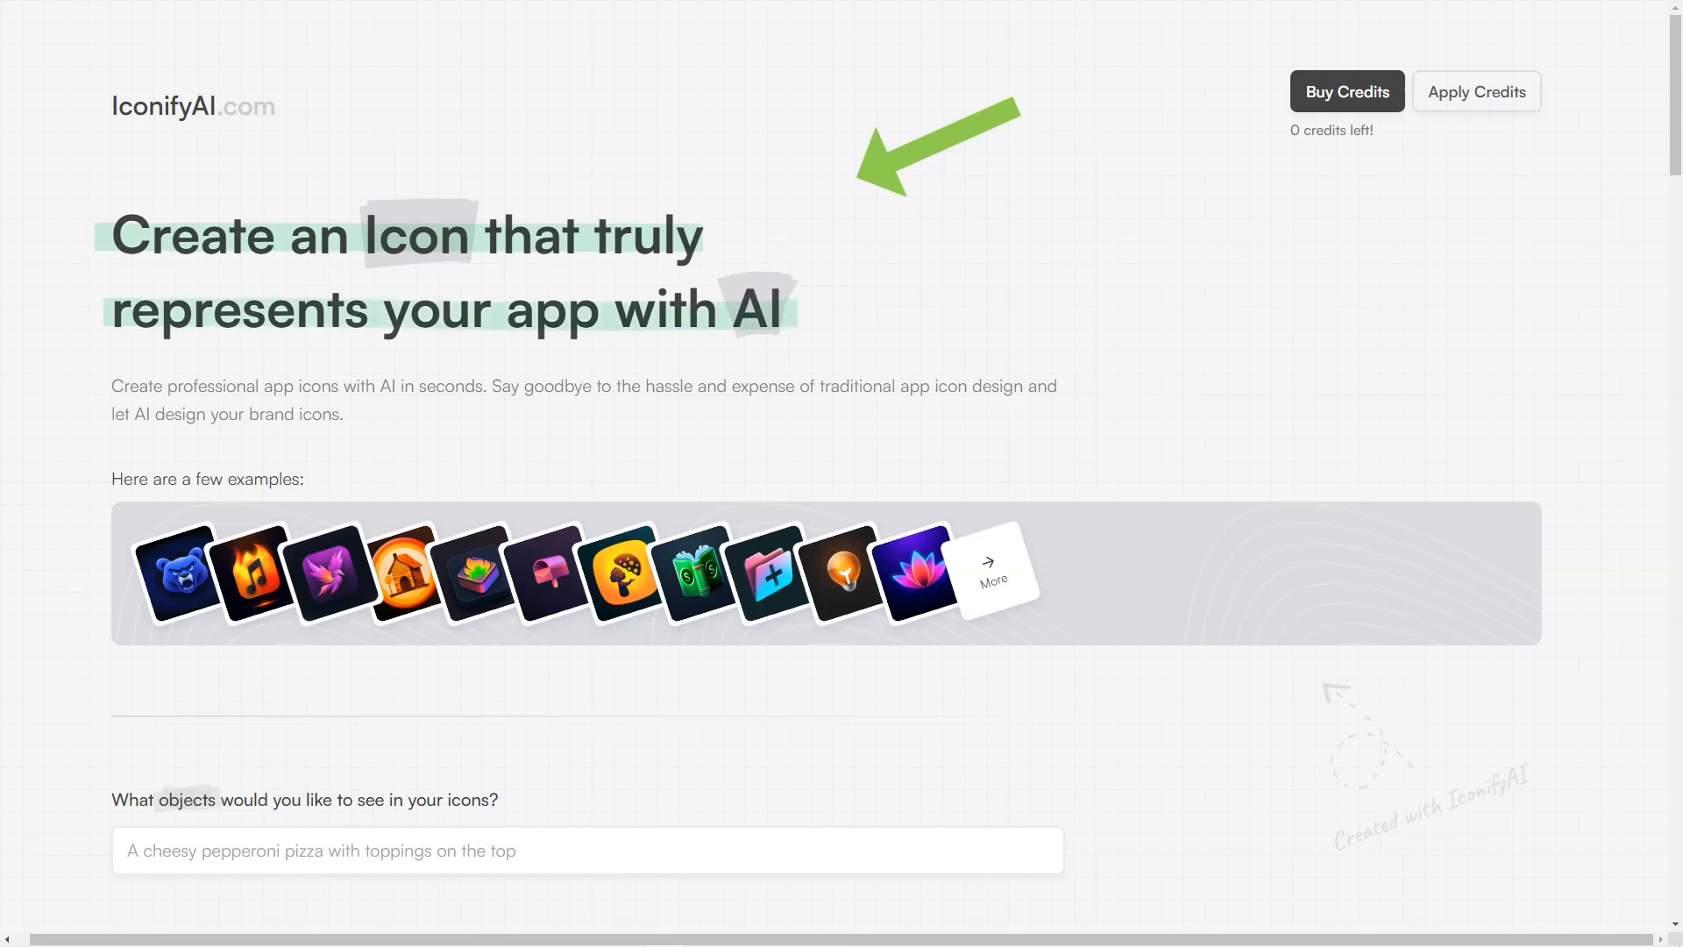
mouse_move(54, 429)
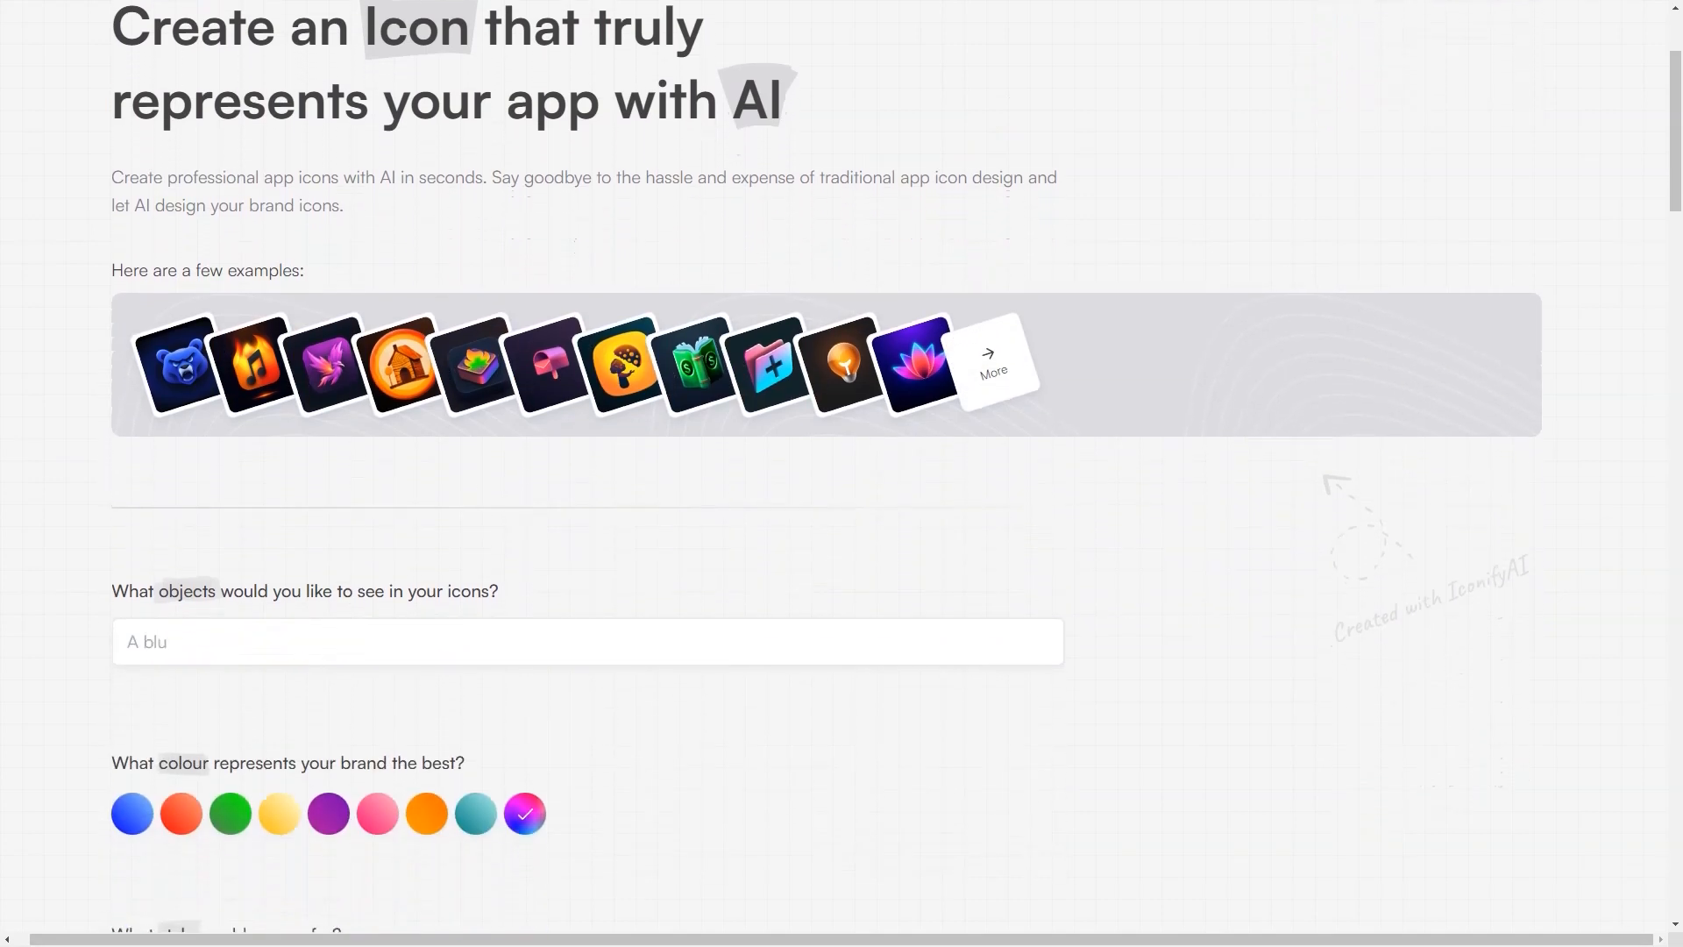
Scroll IconifyAI down to the 'What objects would you like to see' form field.
scroll("down", 3)
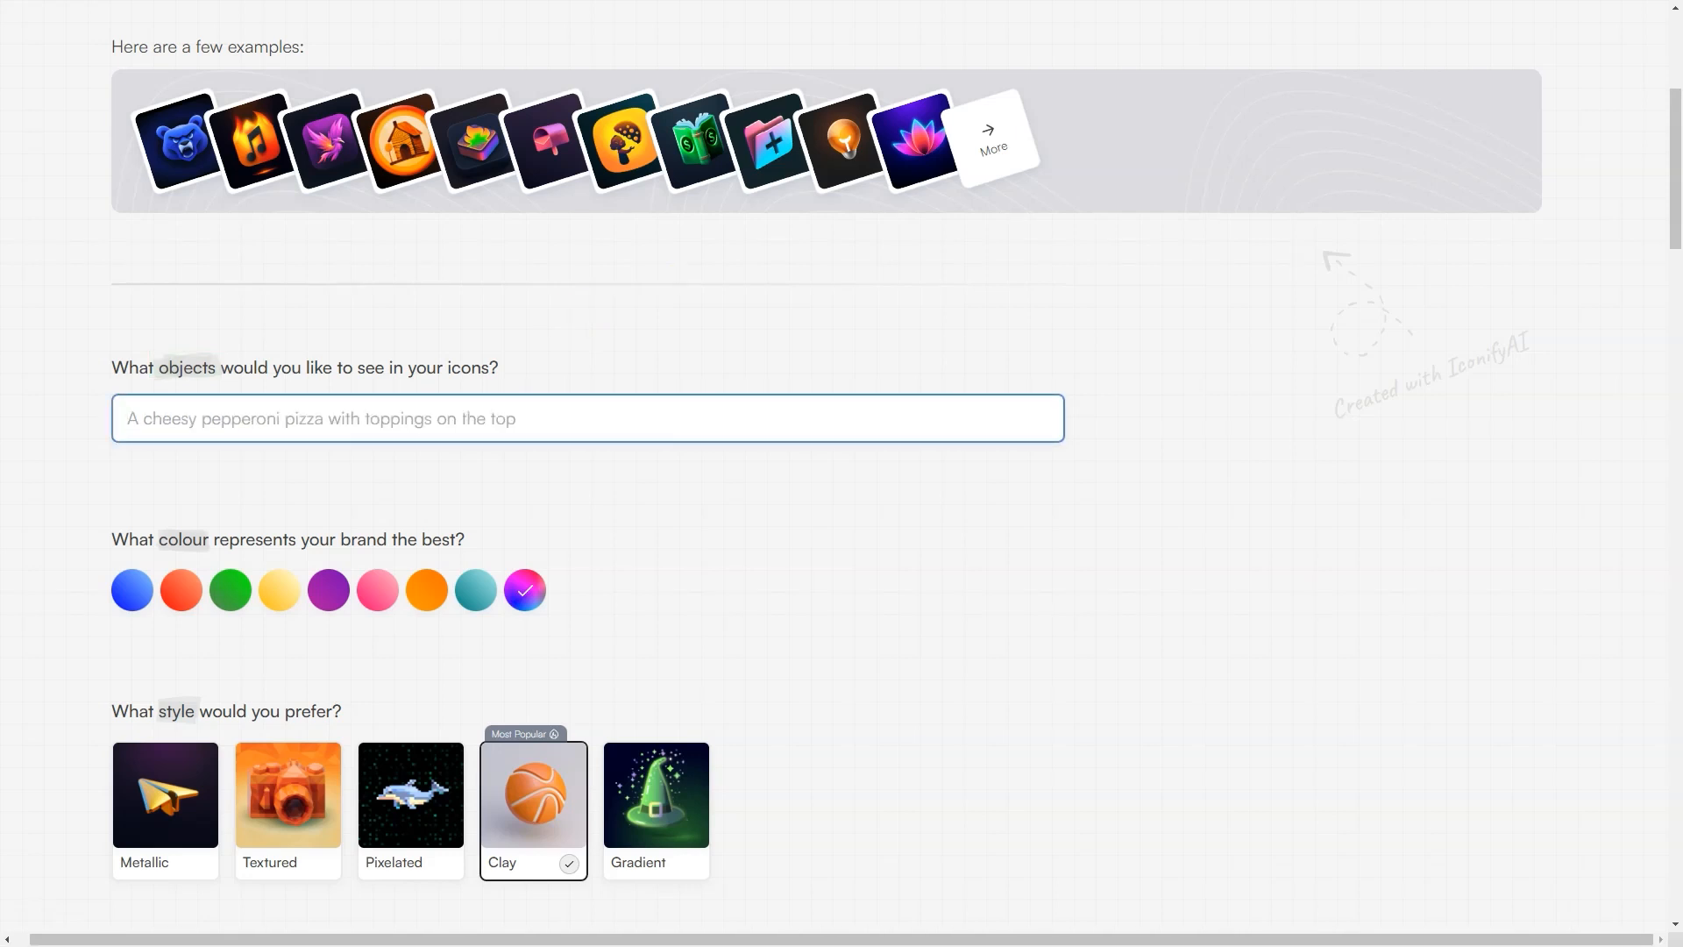
Describe the icon as 'house near the sea' and pick the pink swatch and Pixelated style.
type("house near the sea")
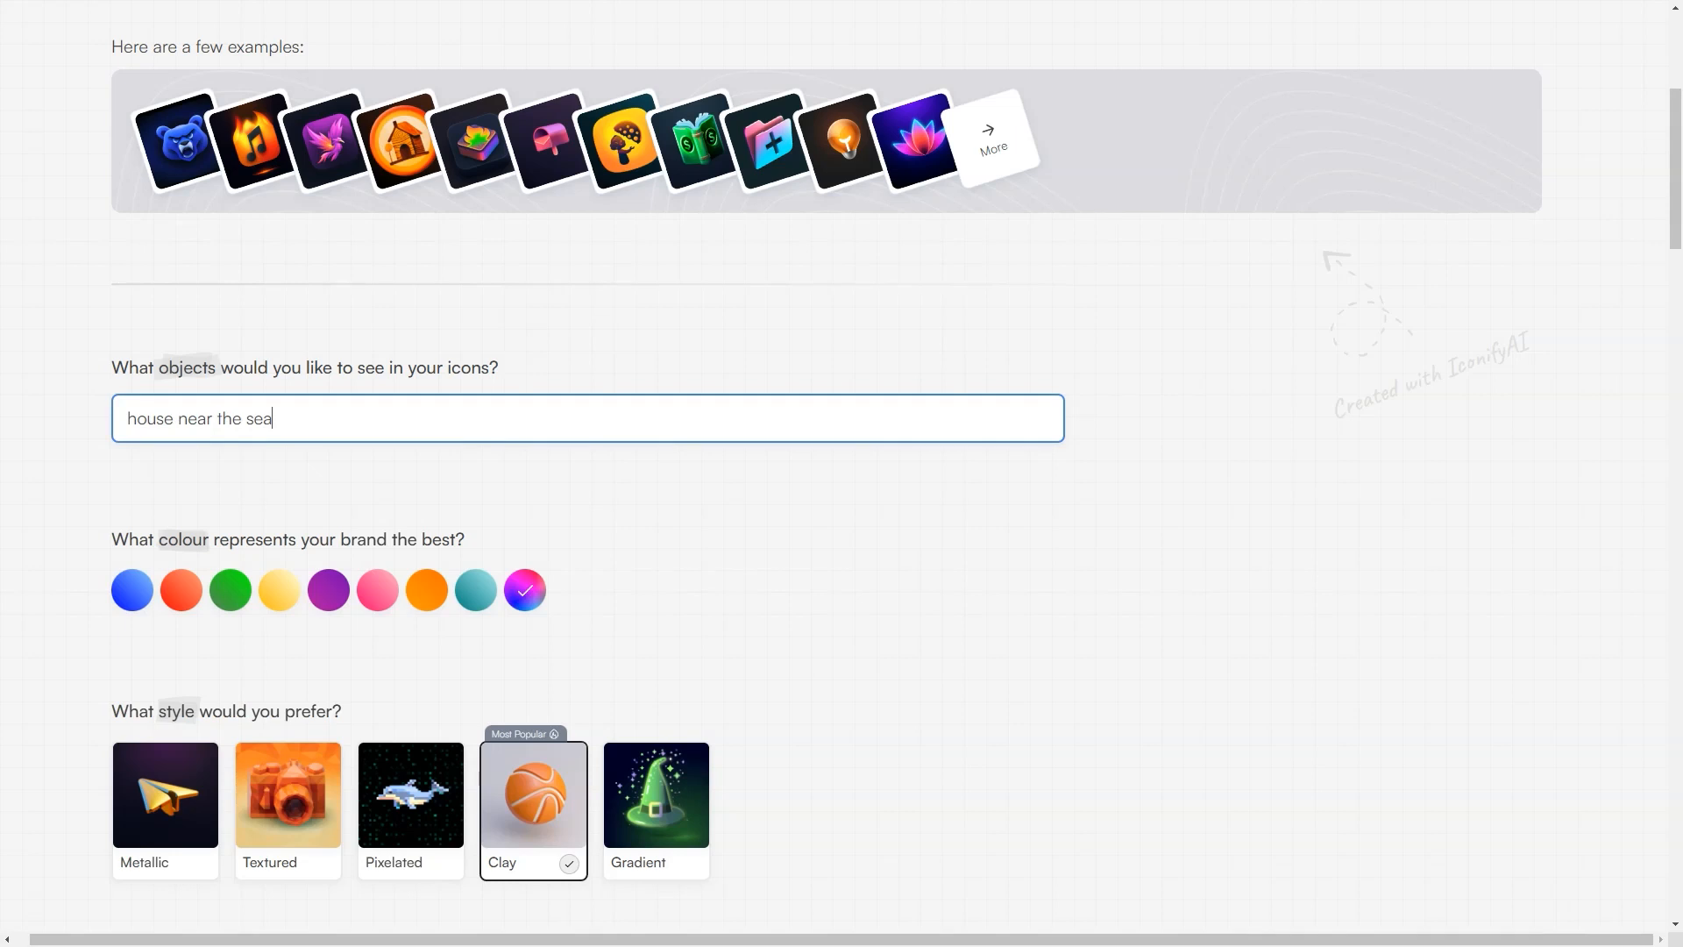
scroll("down", 3)
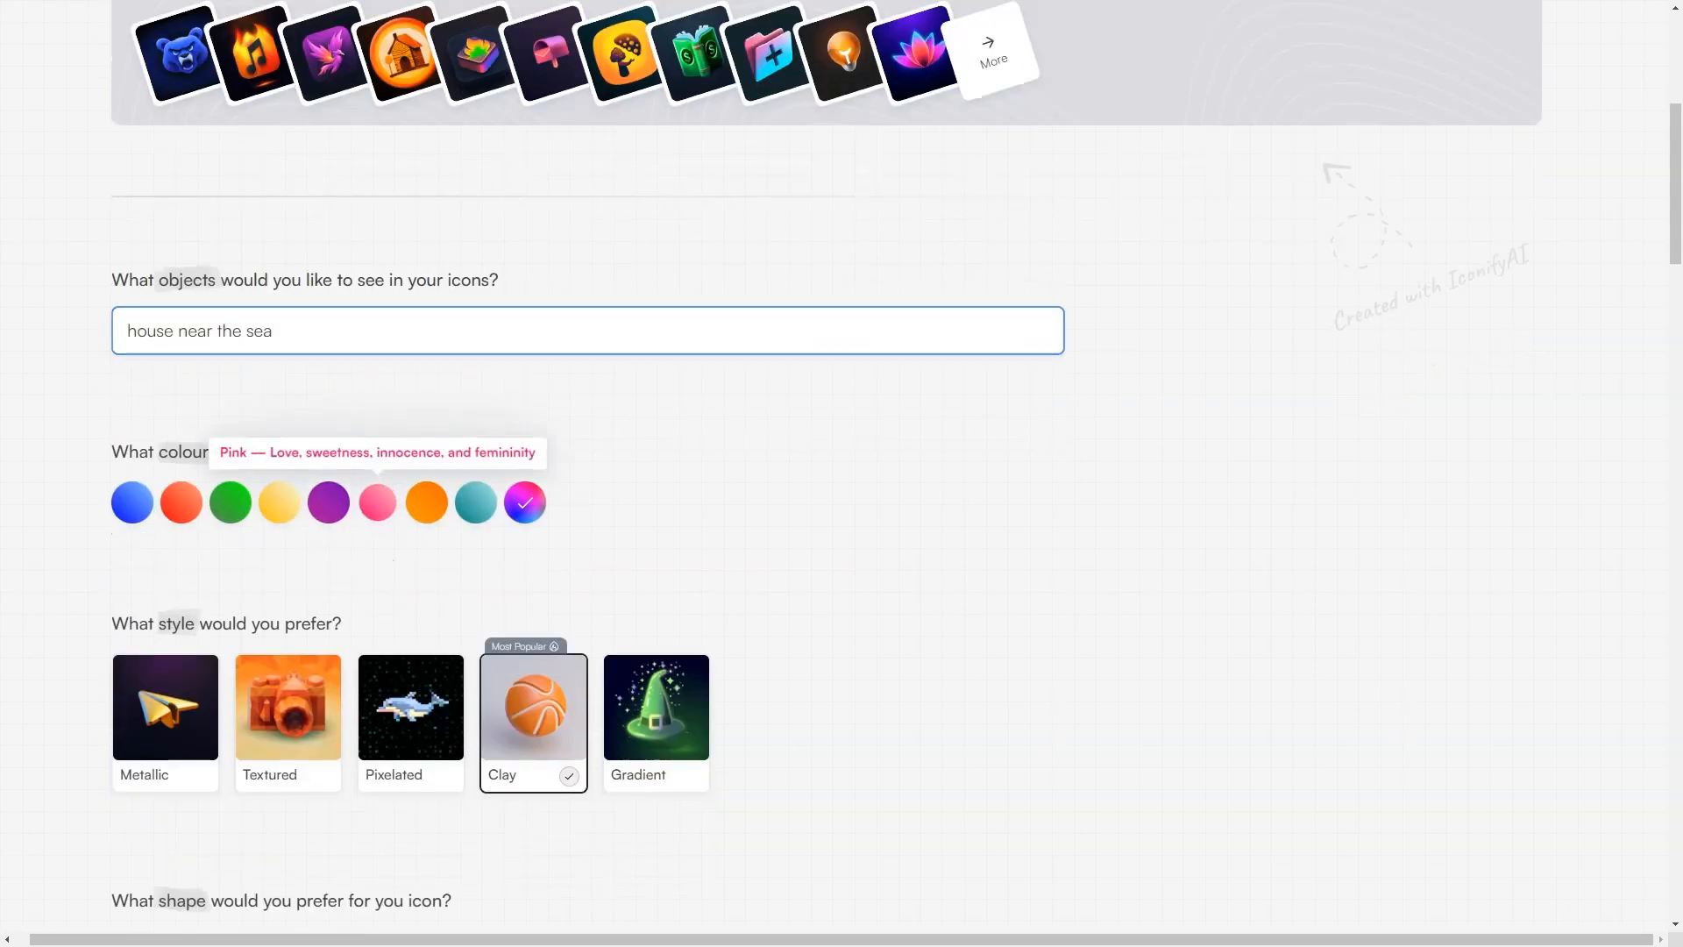
scroll("down", 3)
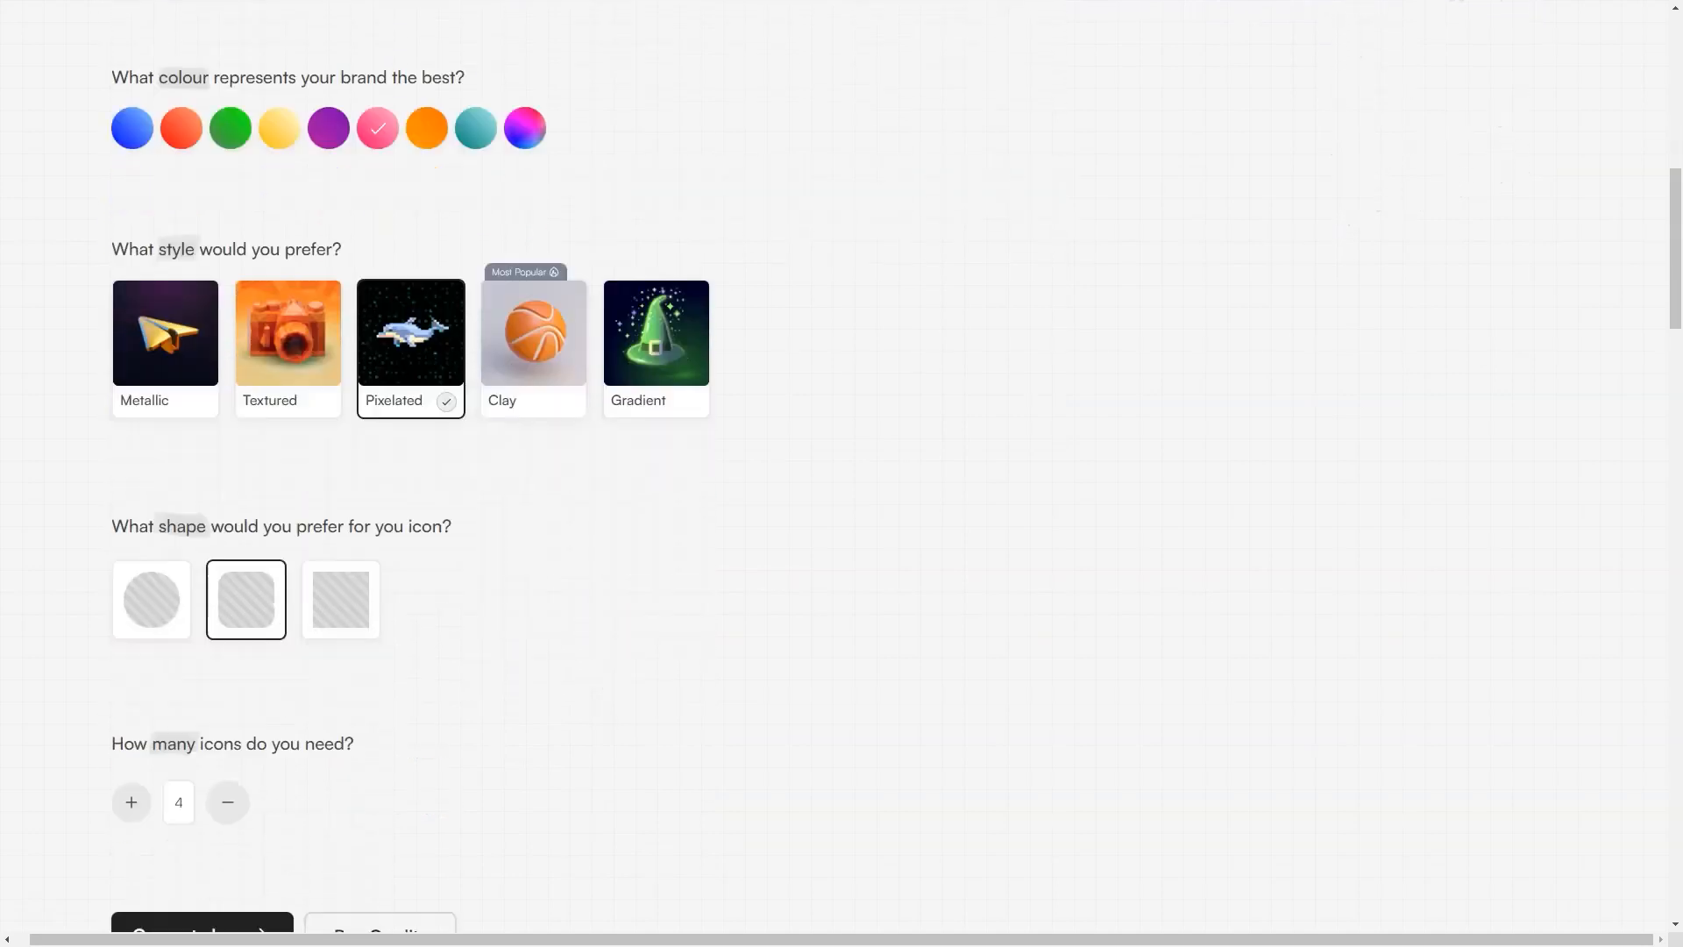
left_click(226, 801)
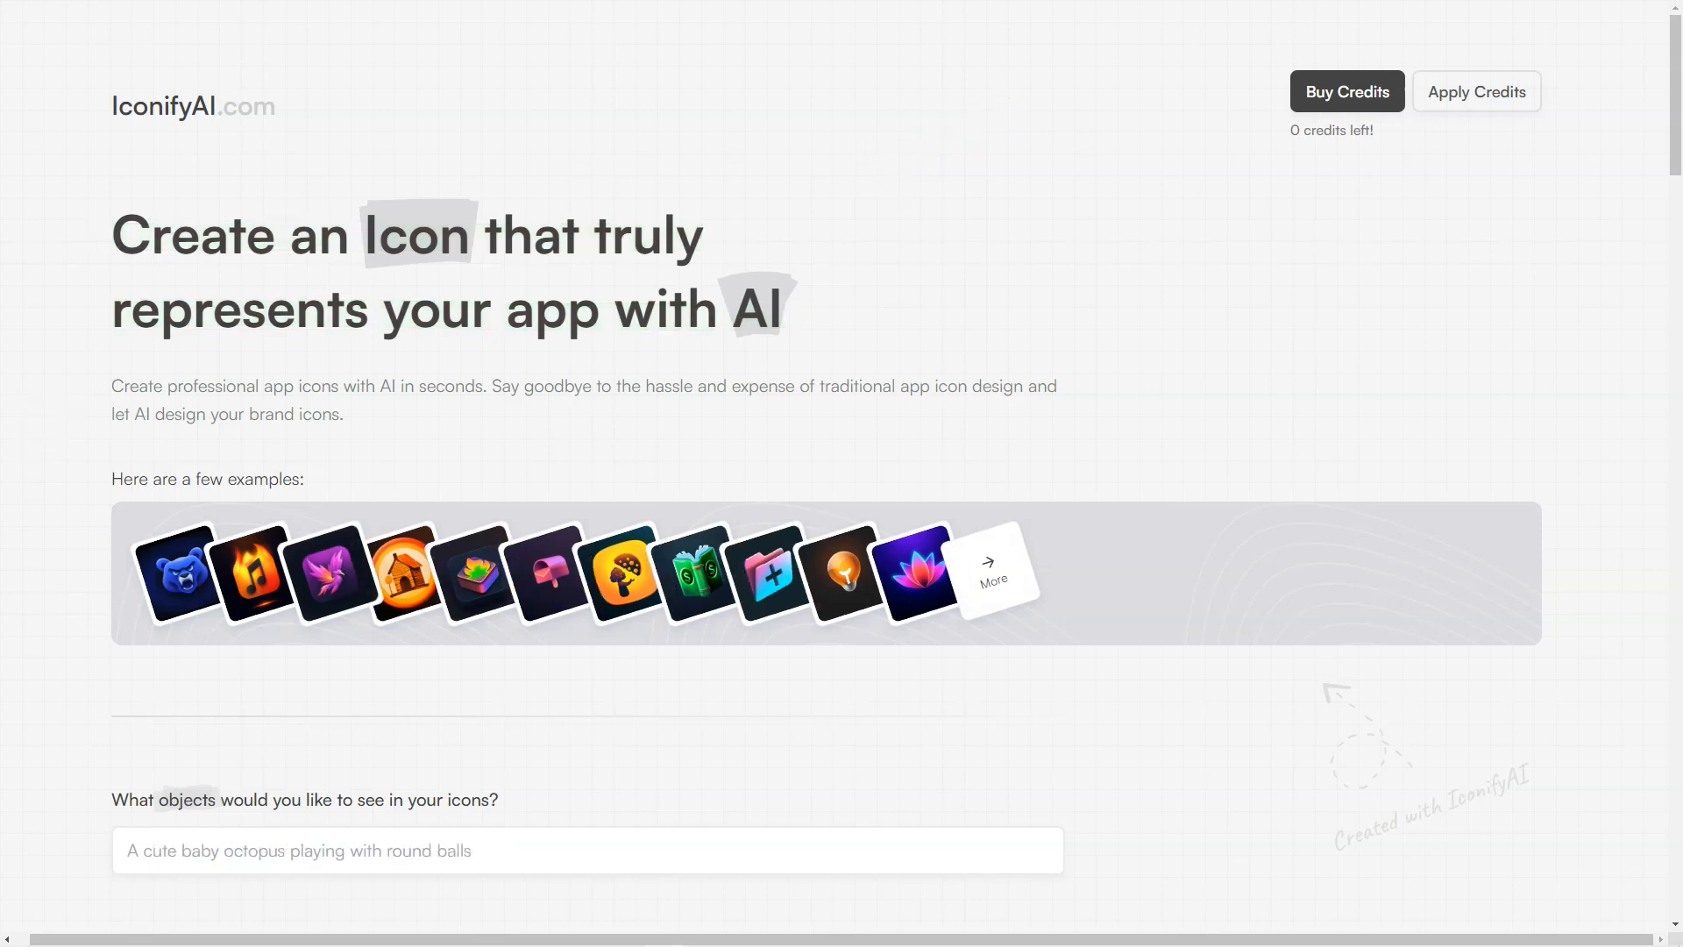
After the refresh, scroll down to the emptied icon form with default colour and clay style.
scroll("down", 3)
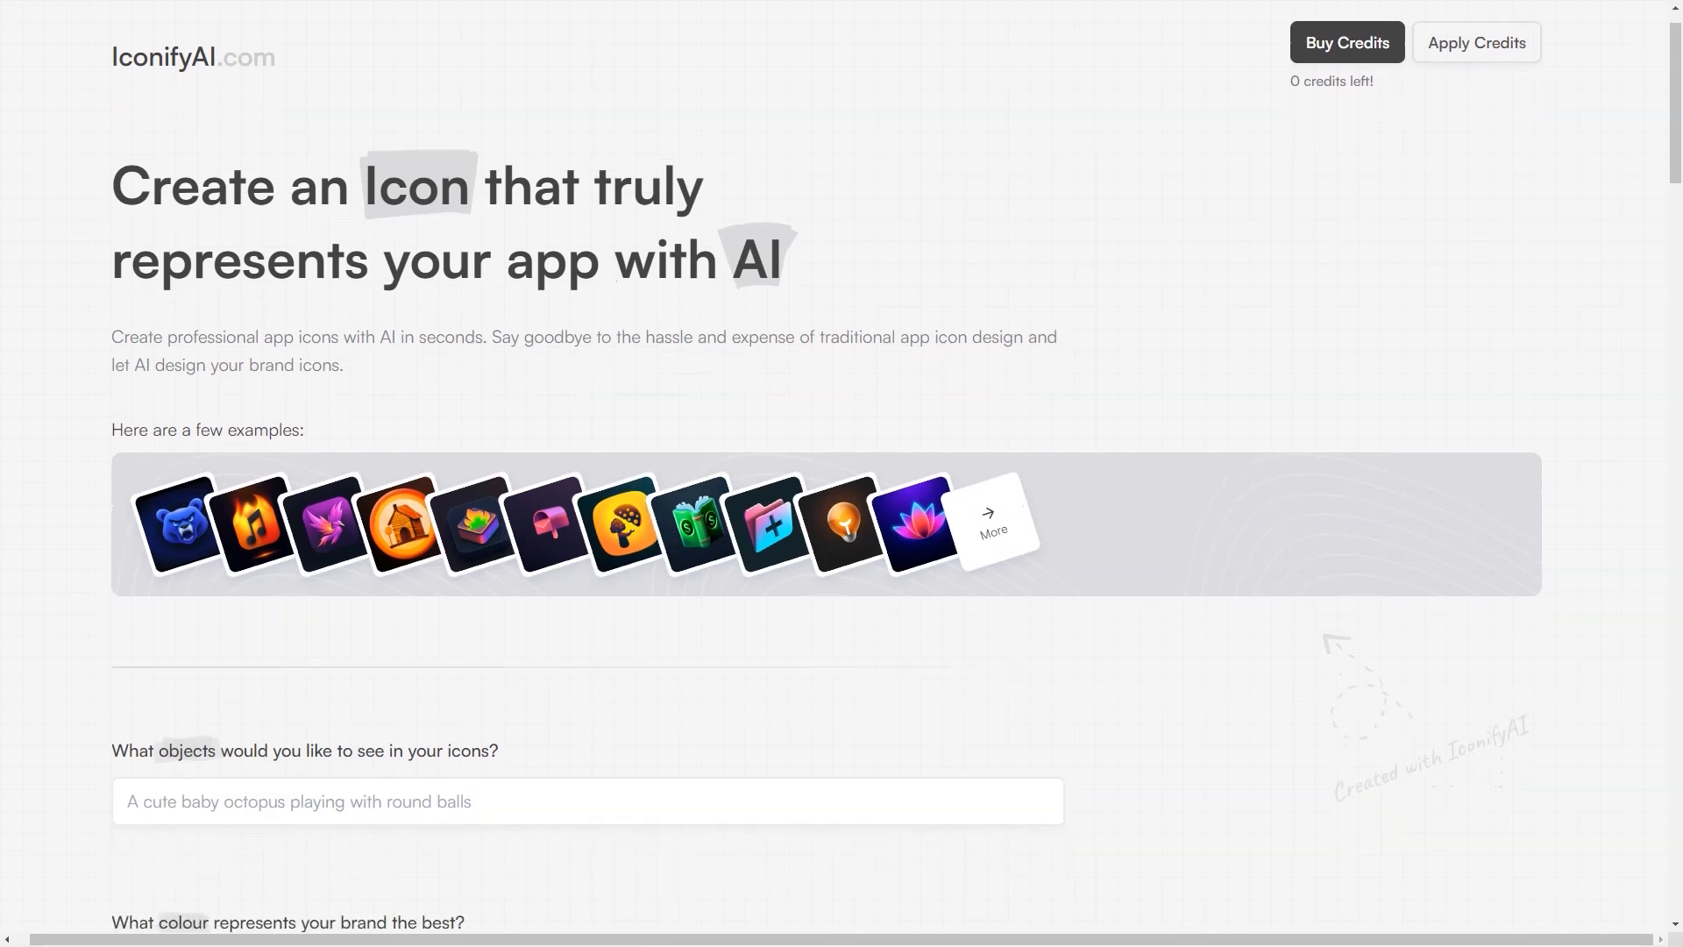
scroll("down", 3)
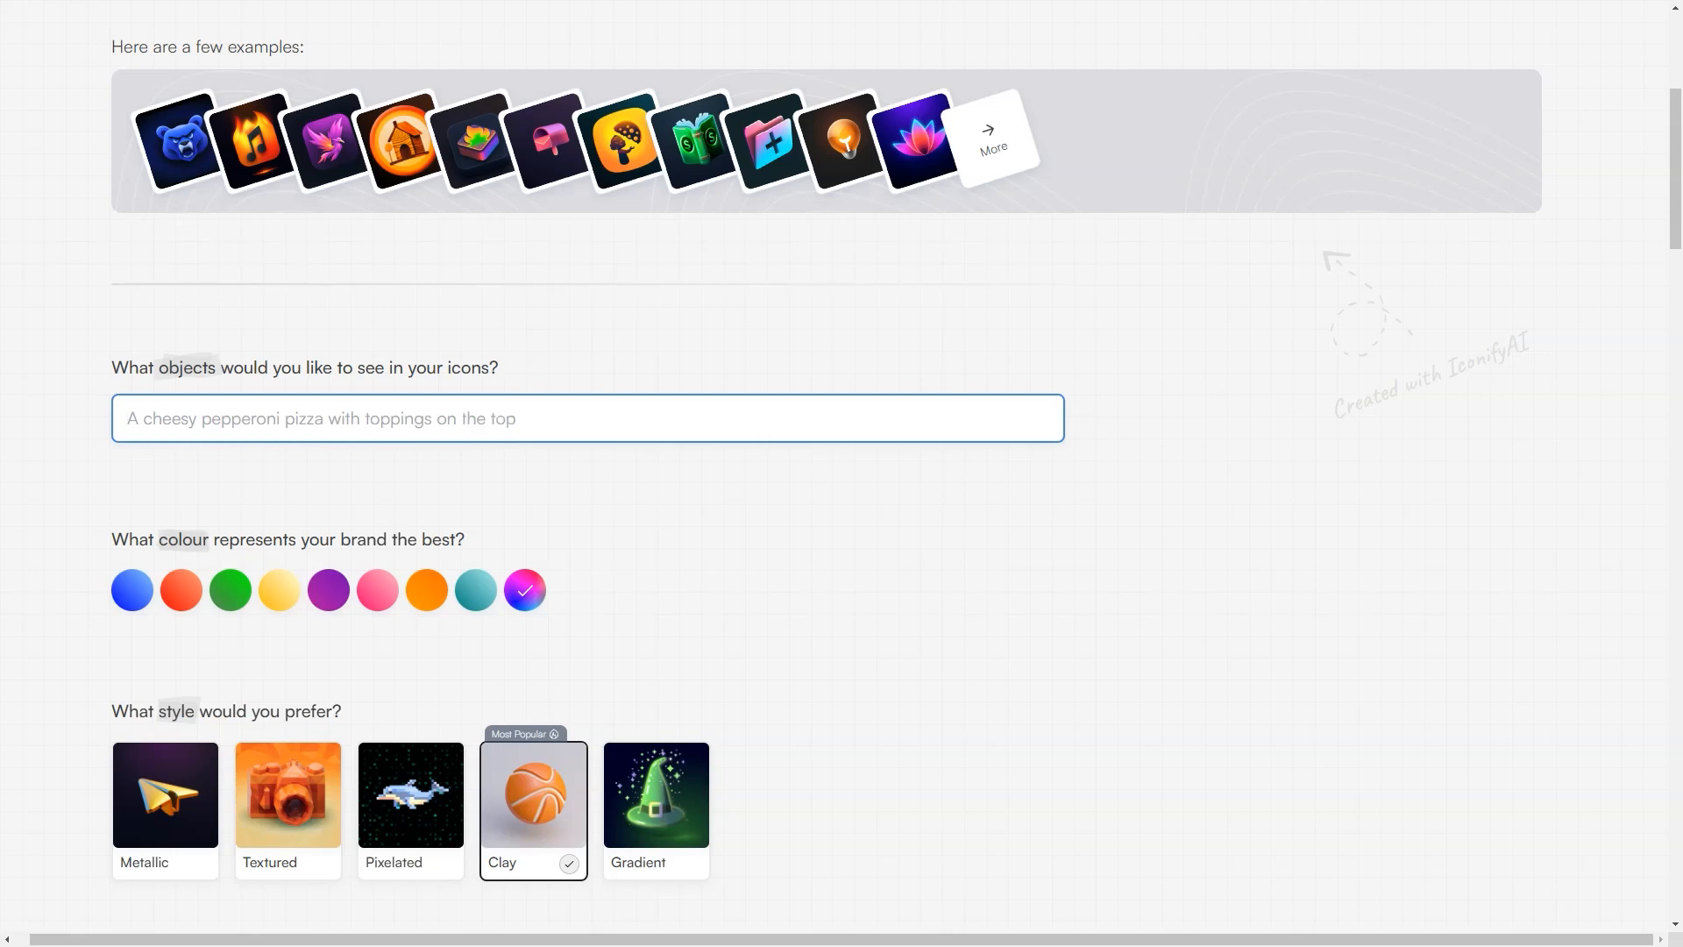
Describe the icon as 'house near the sea', pick the Pixelated style and return to the headline.
type("house near the sea")
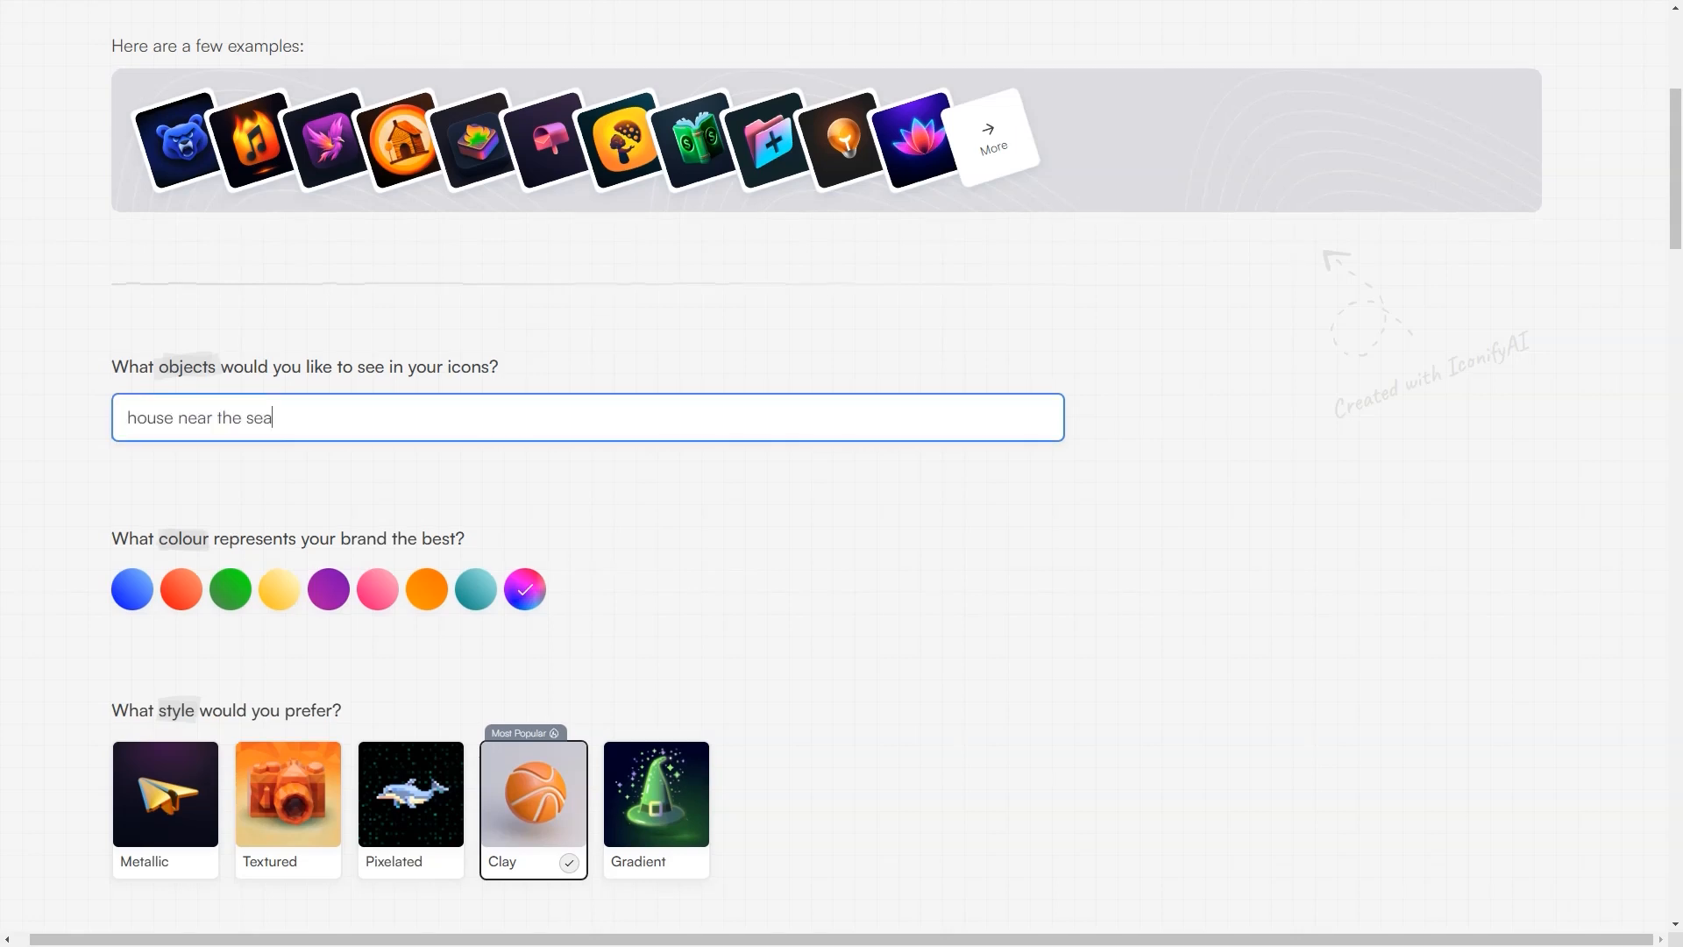
scroll("down", 3)
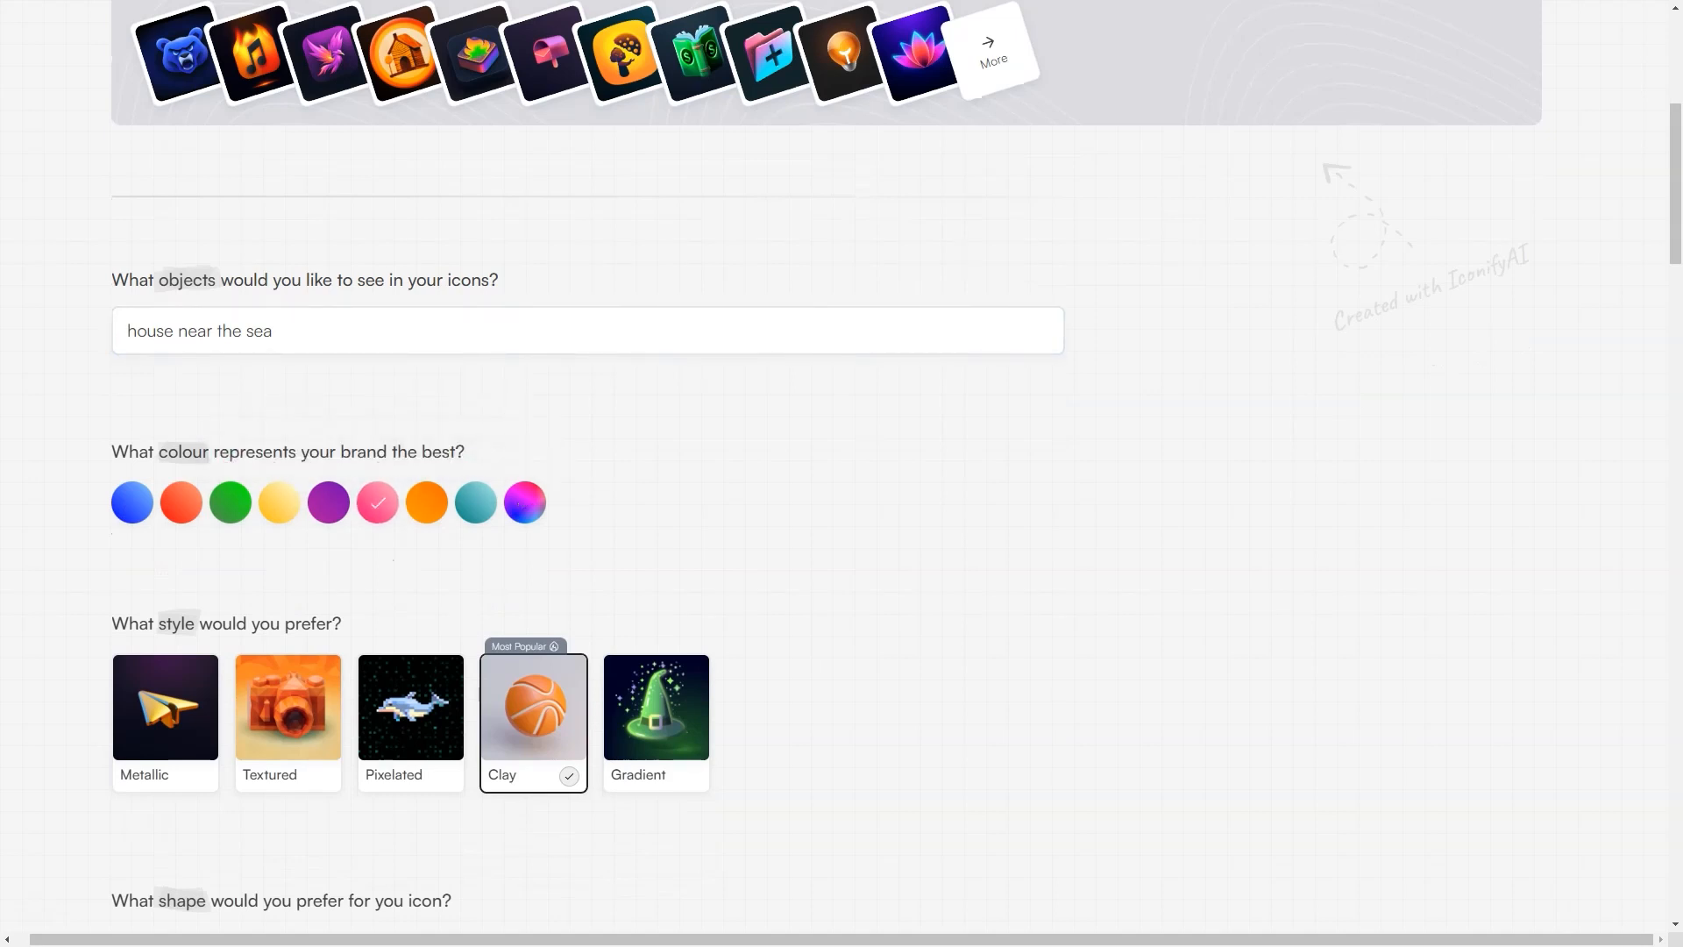
left_click(410, 633)
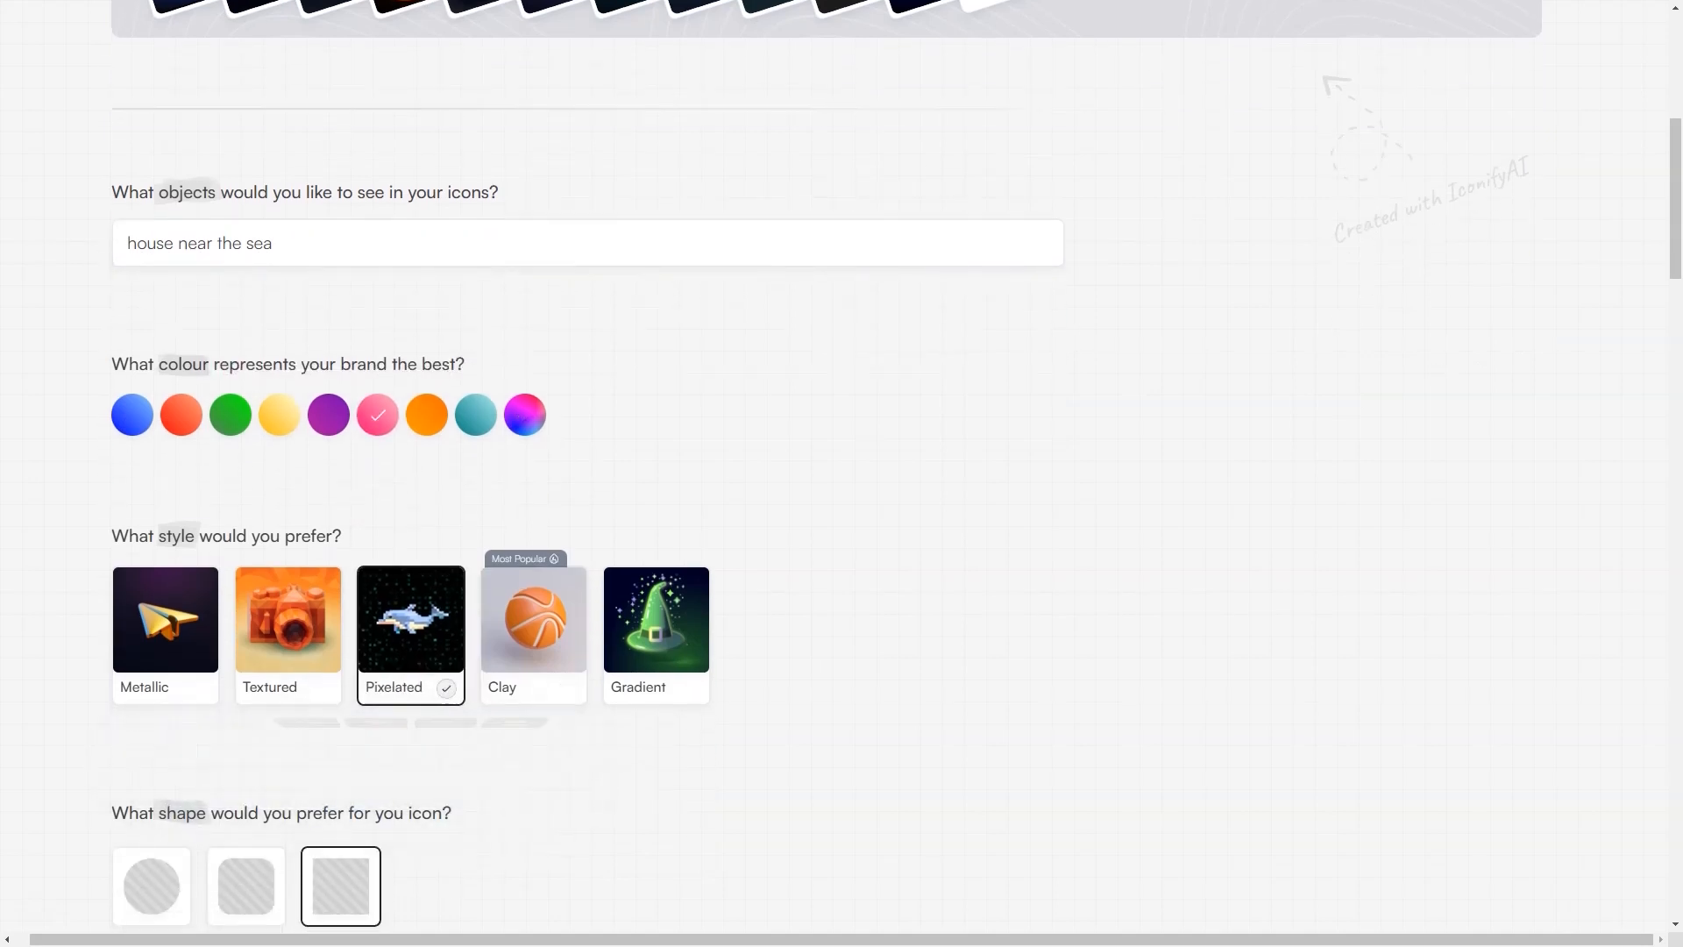
scroll("down", 3)
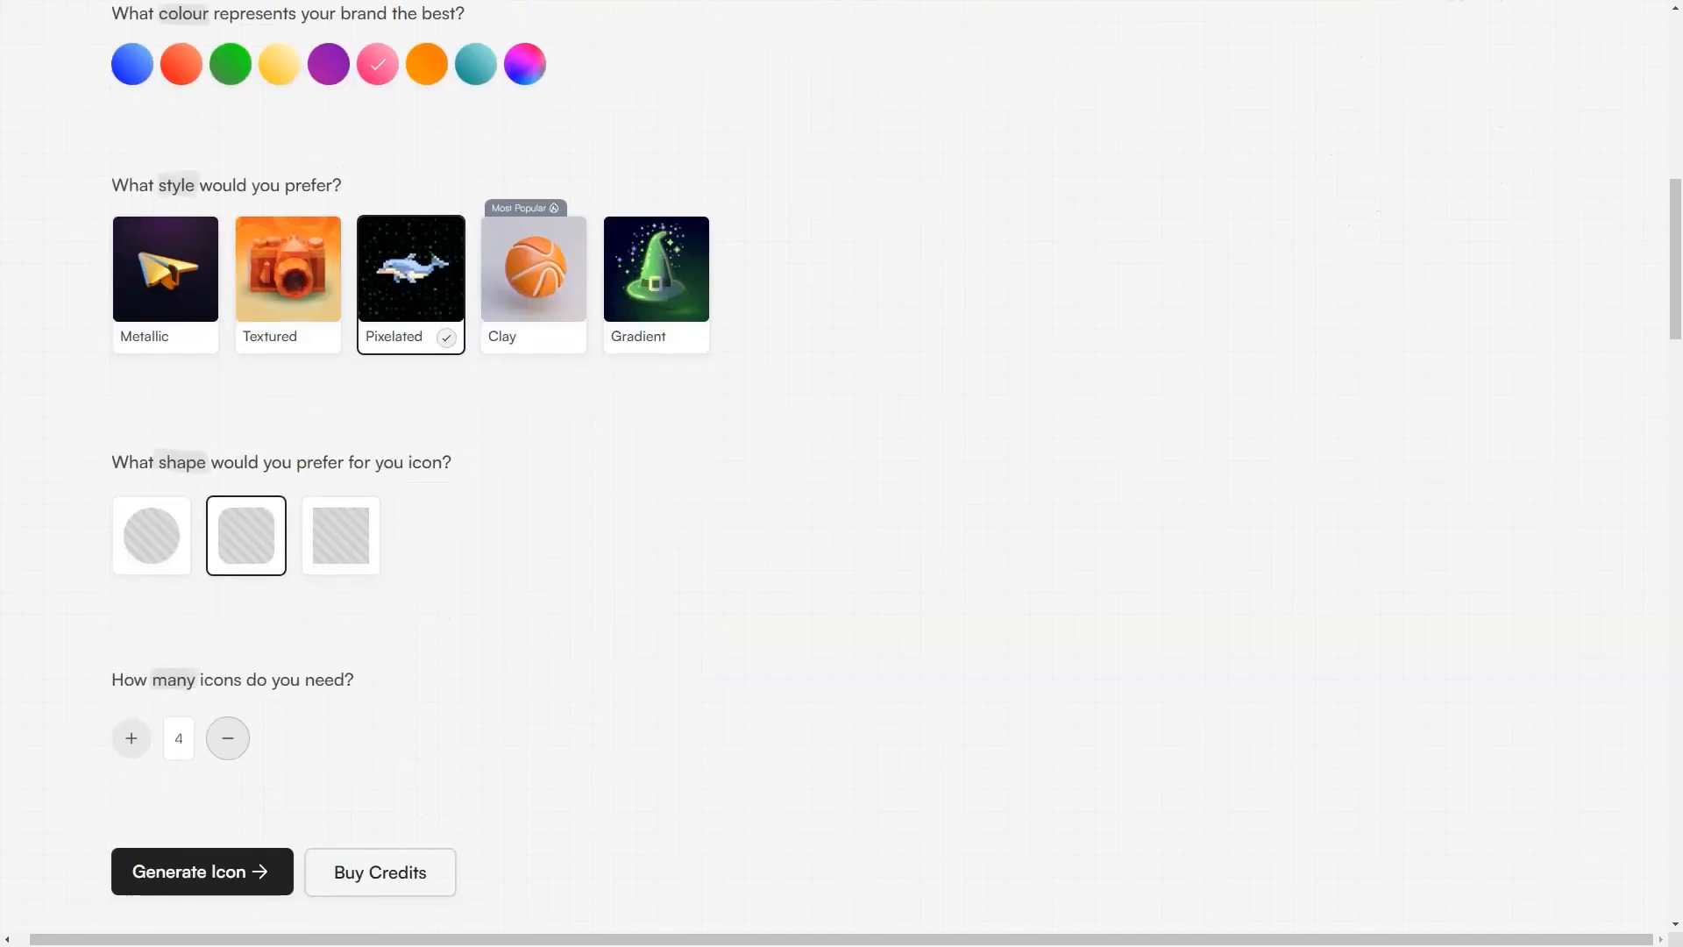
scroll("up", 3)
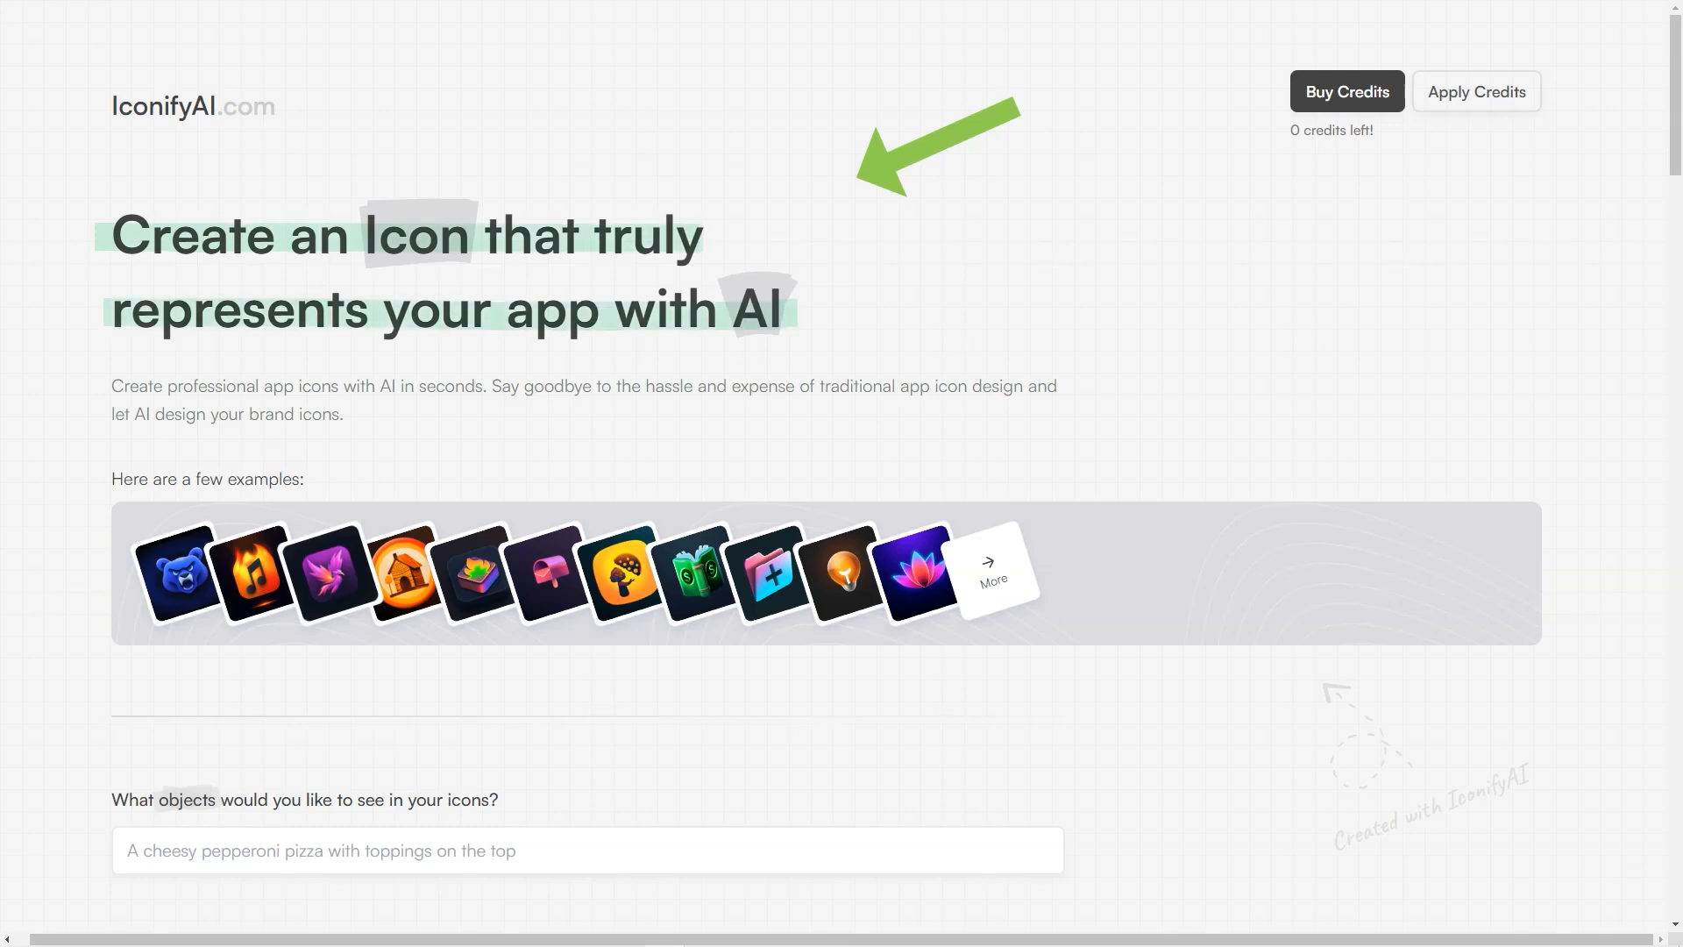
mouse_move(54, 430)
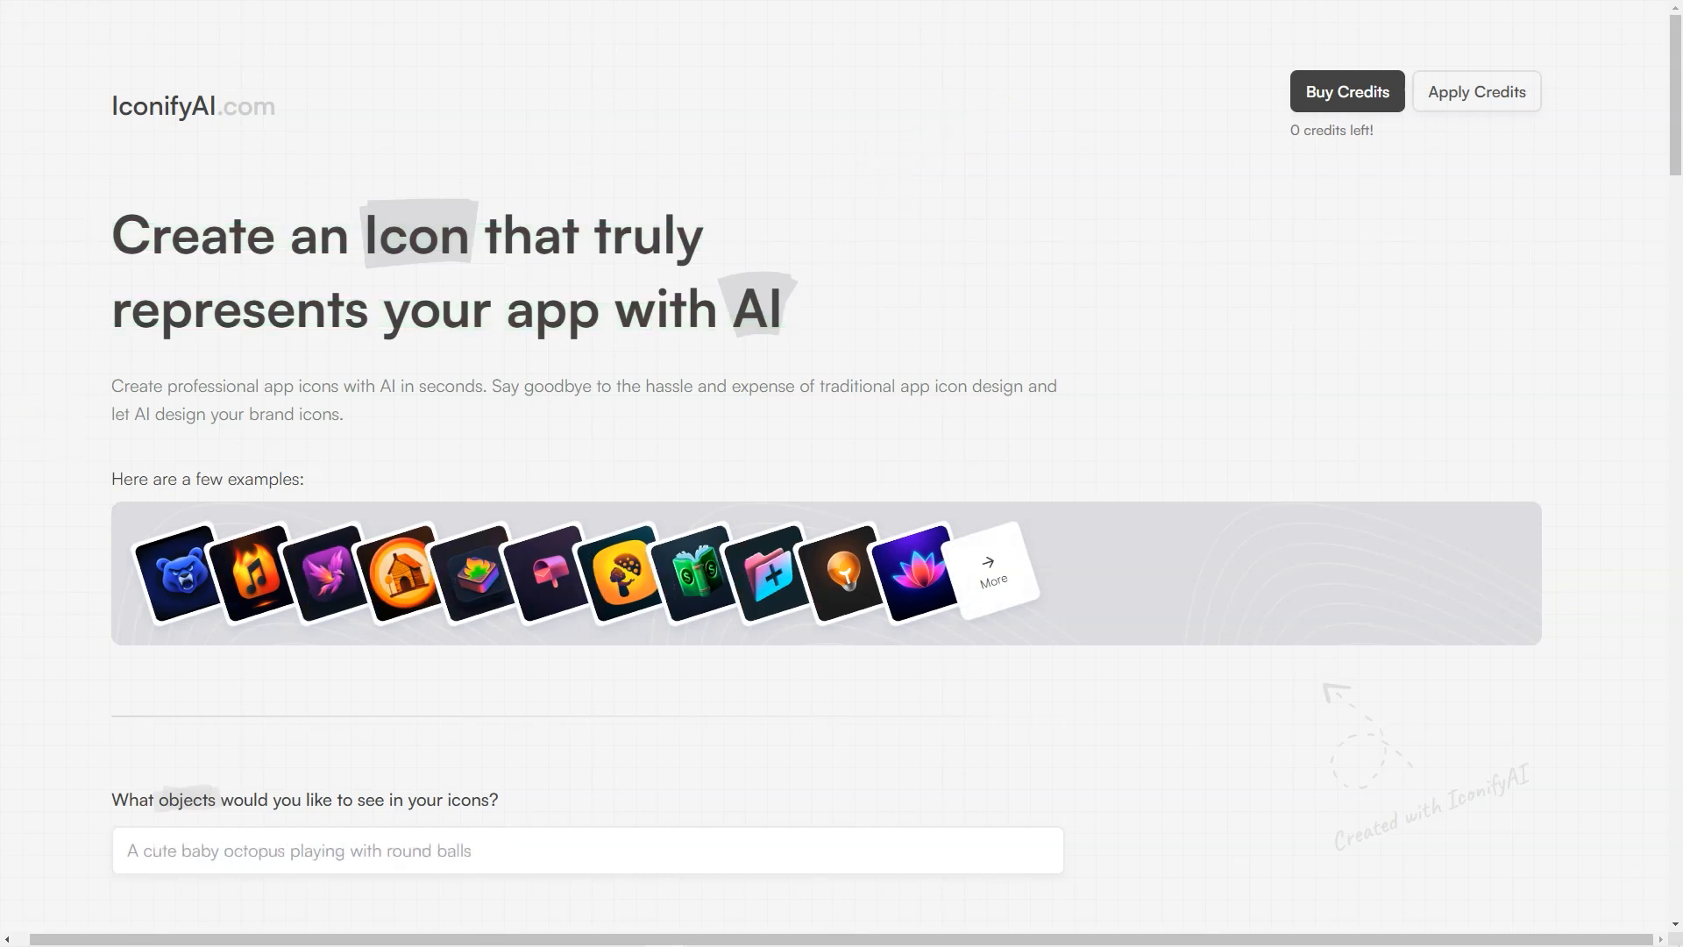
scroll("down", 3)
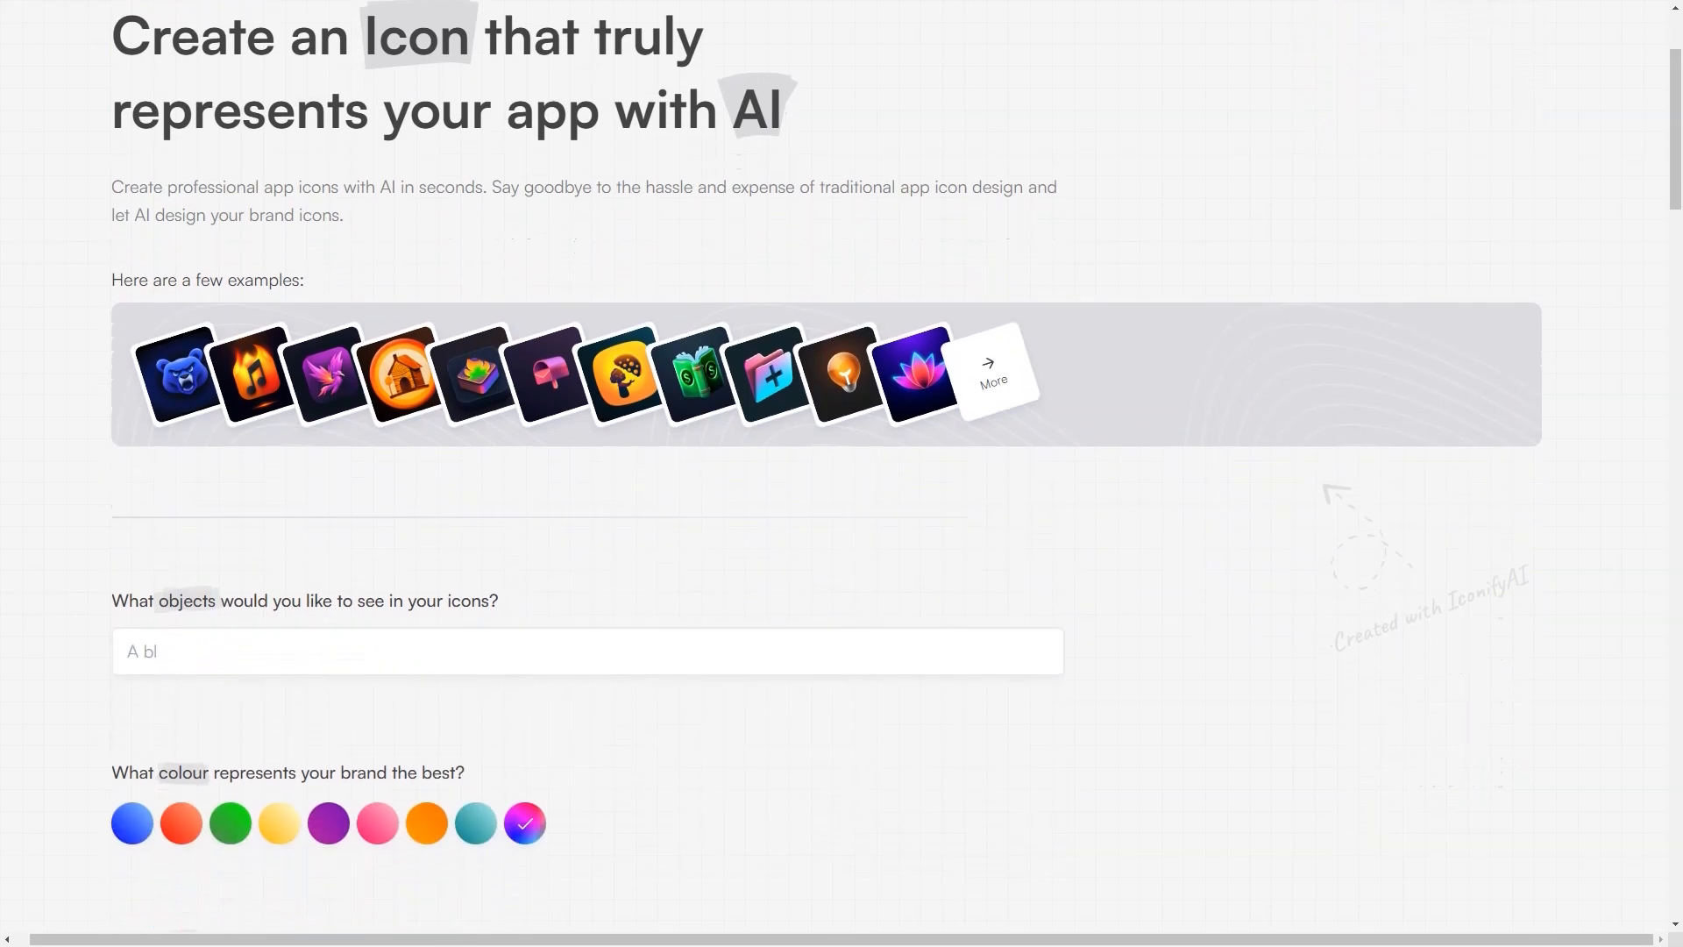
scroll("down", 3)
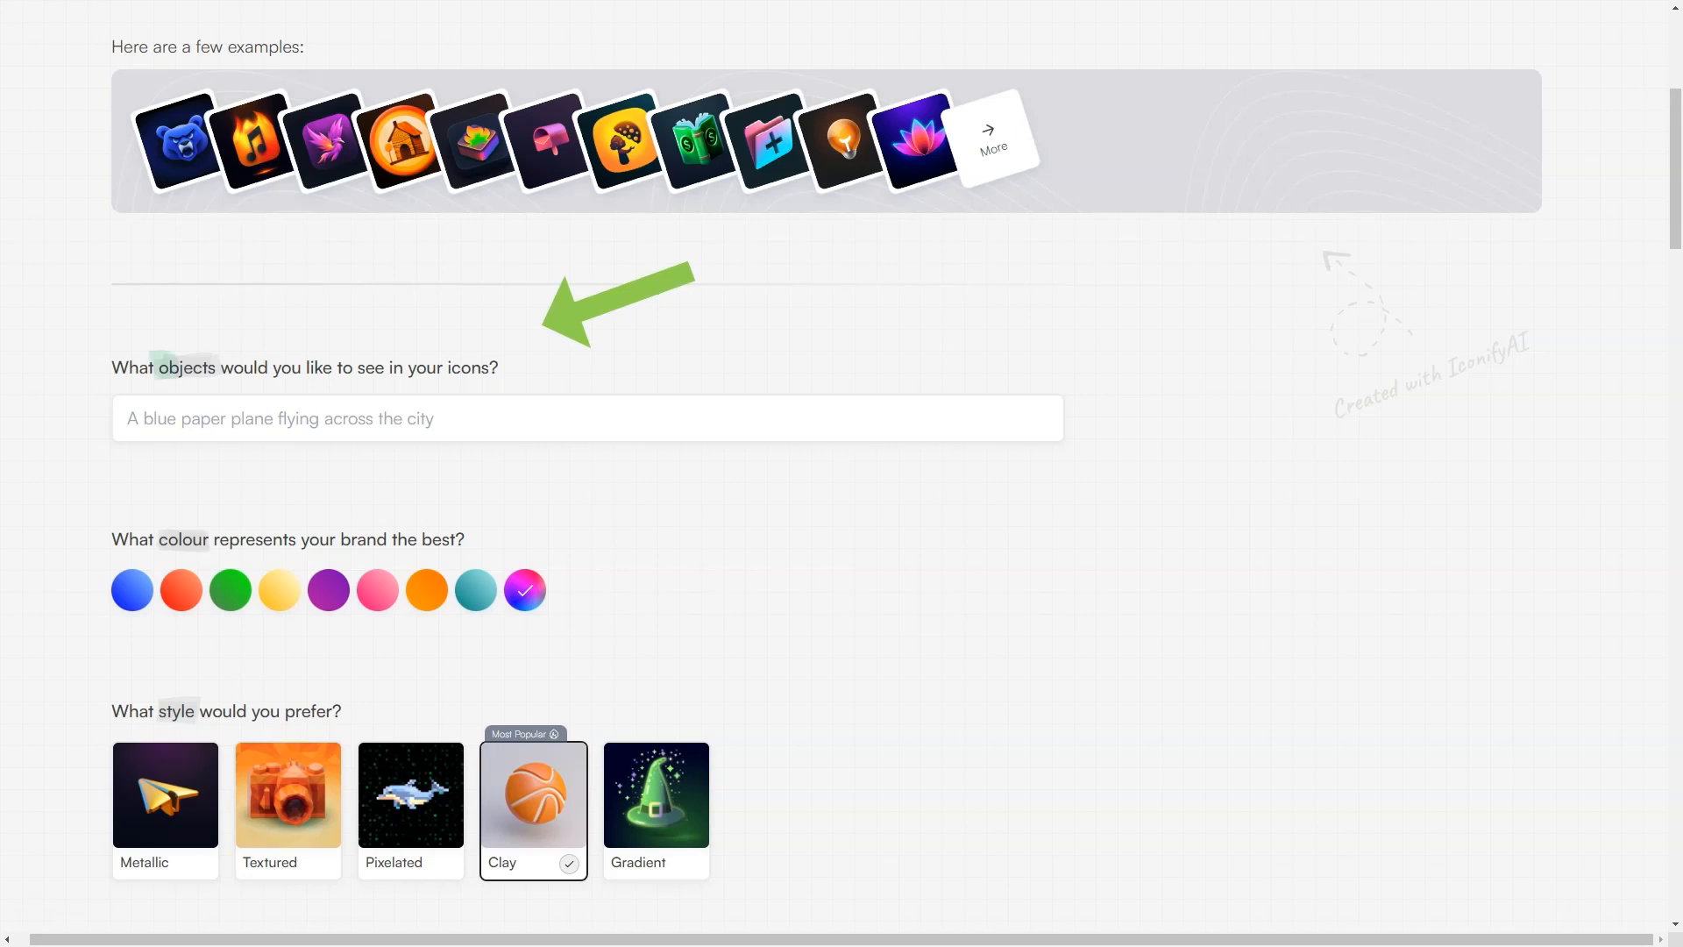
left_click(587, 417)
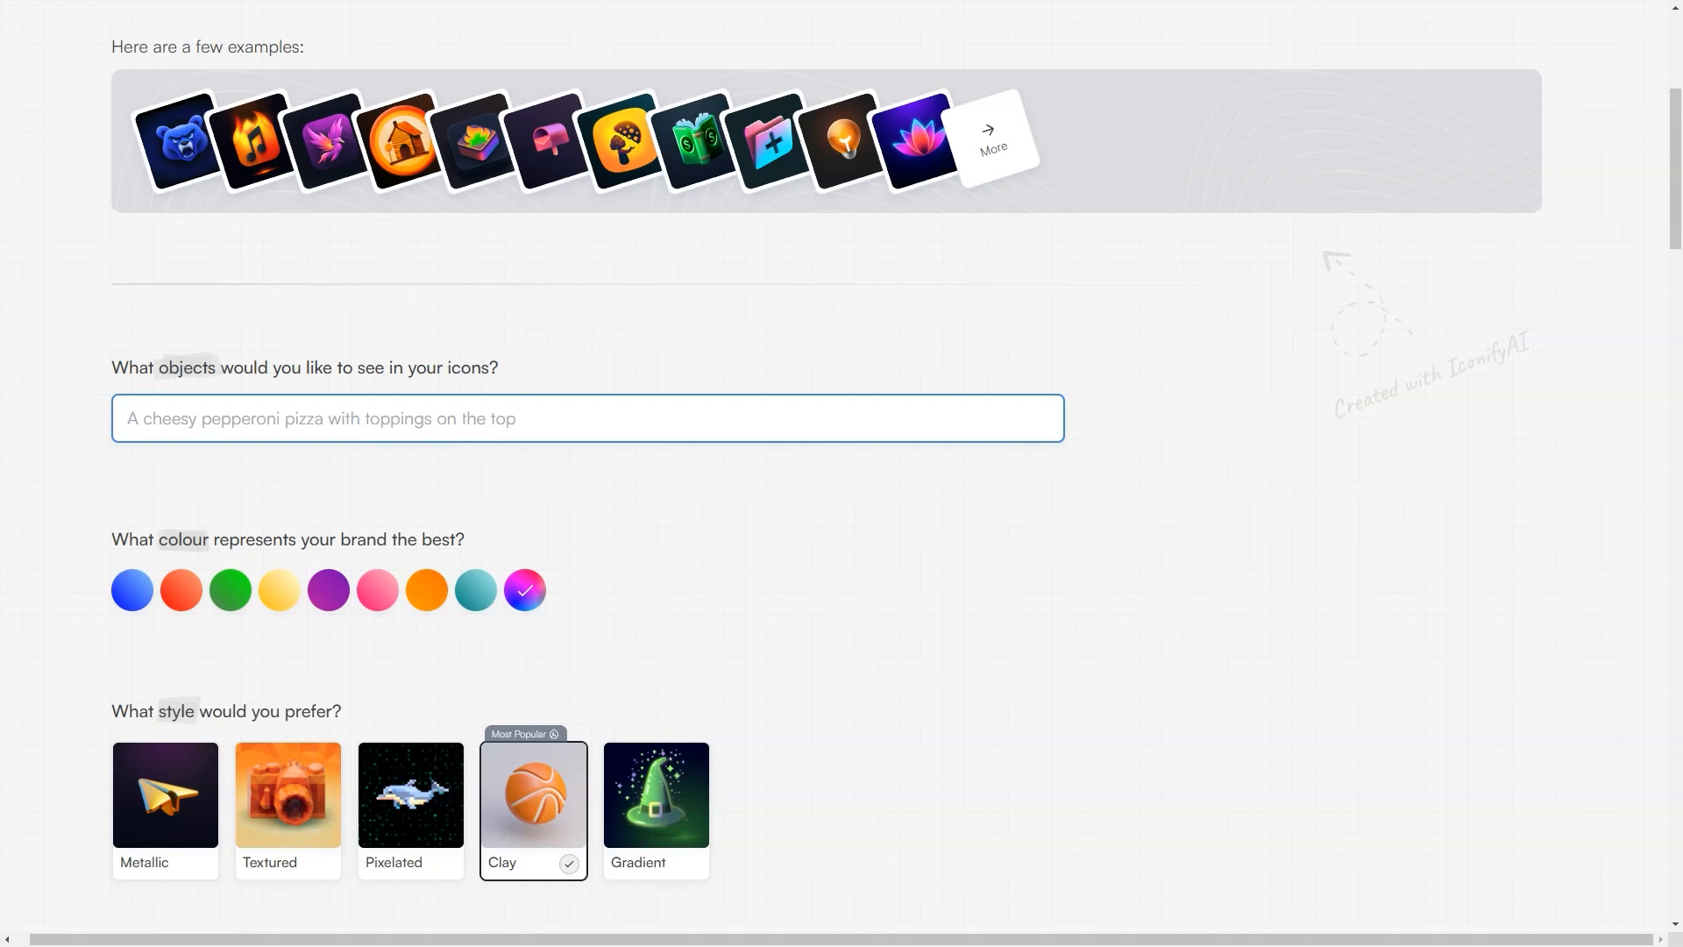
type("house near the sea")
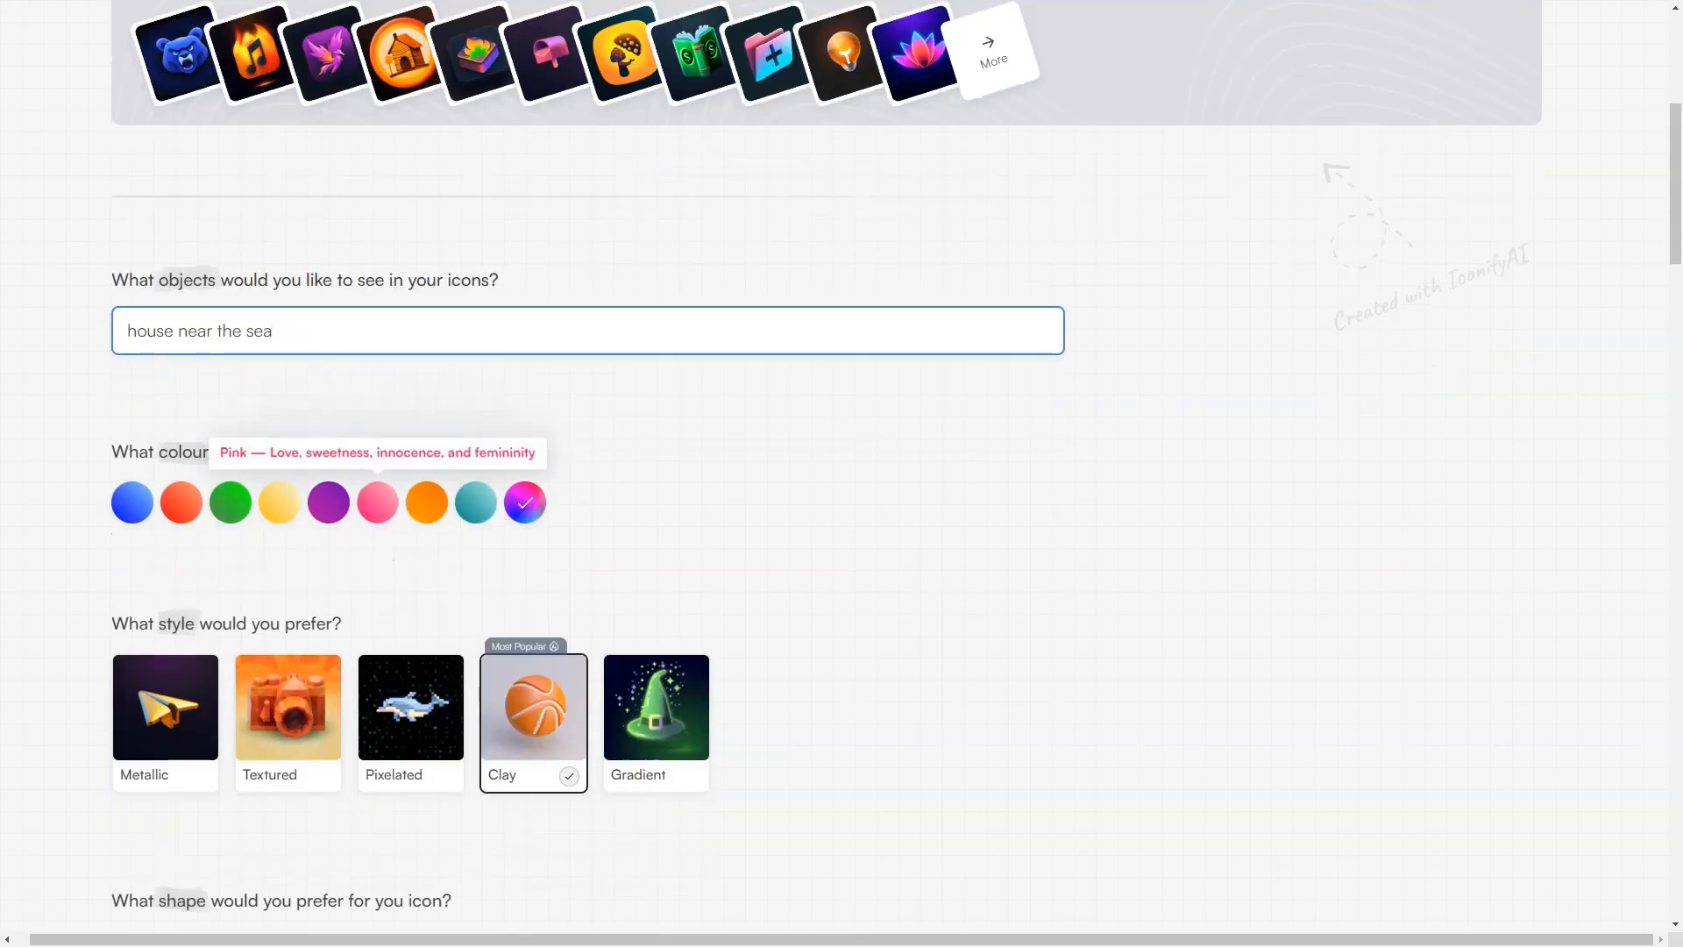
scroll("down", 3)
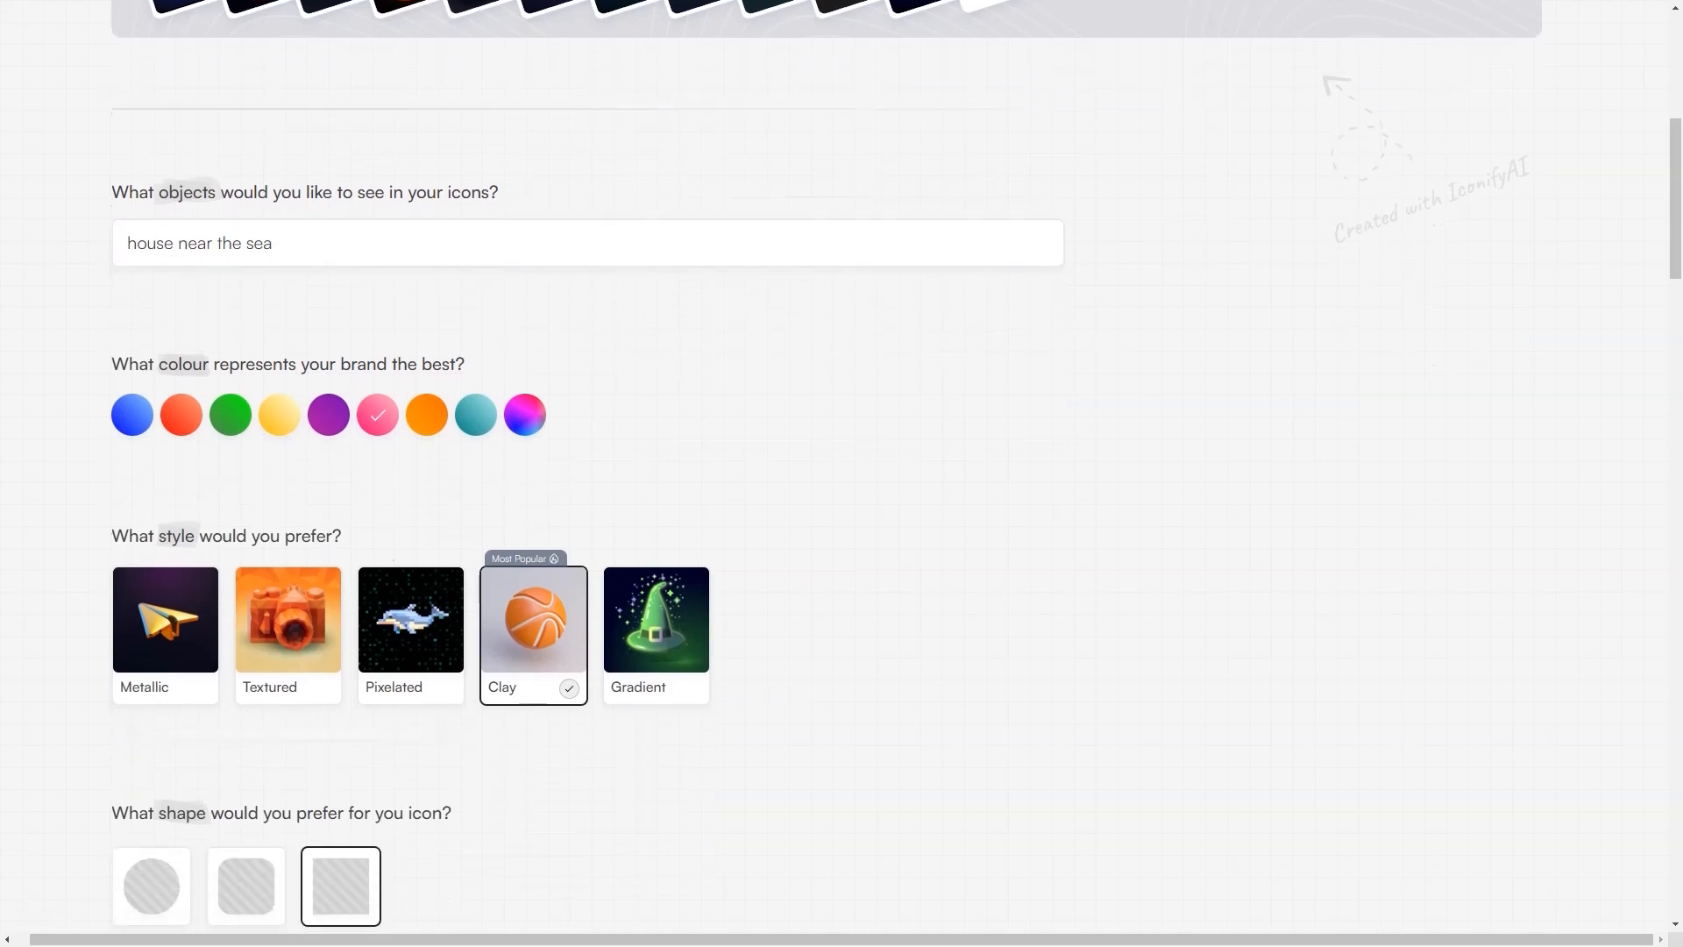
left_click(410, 621)
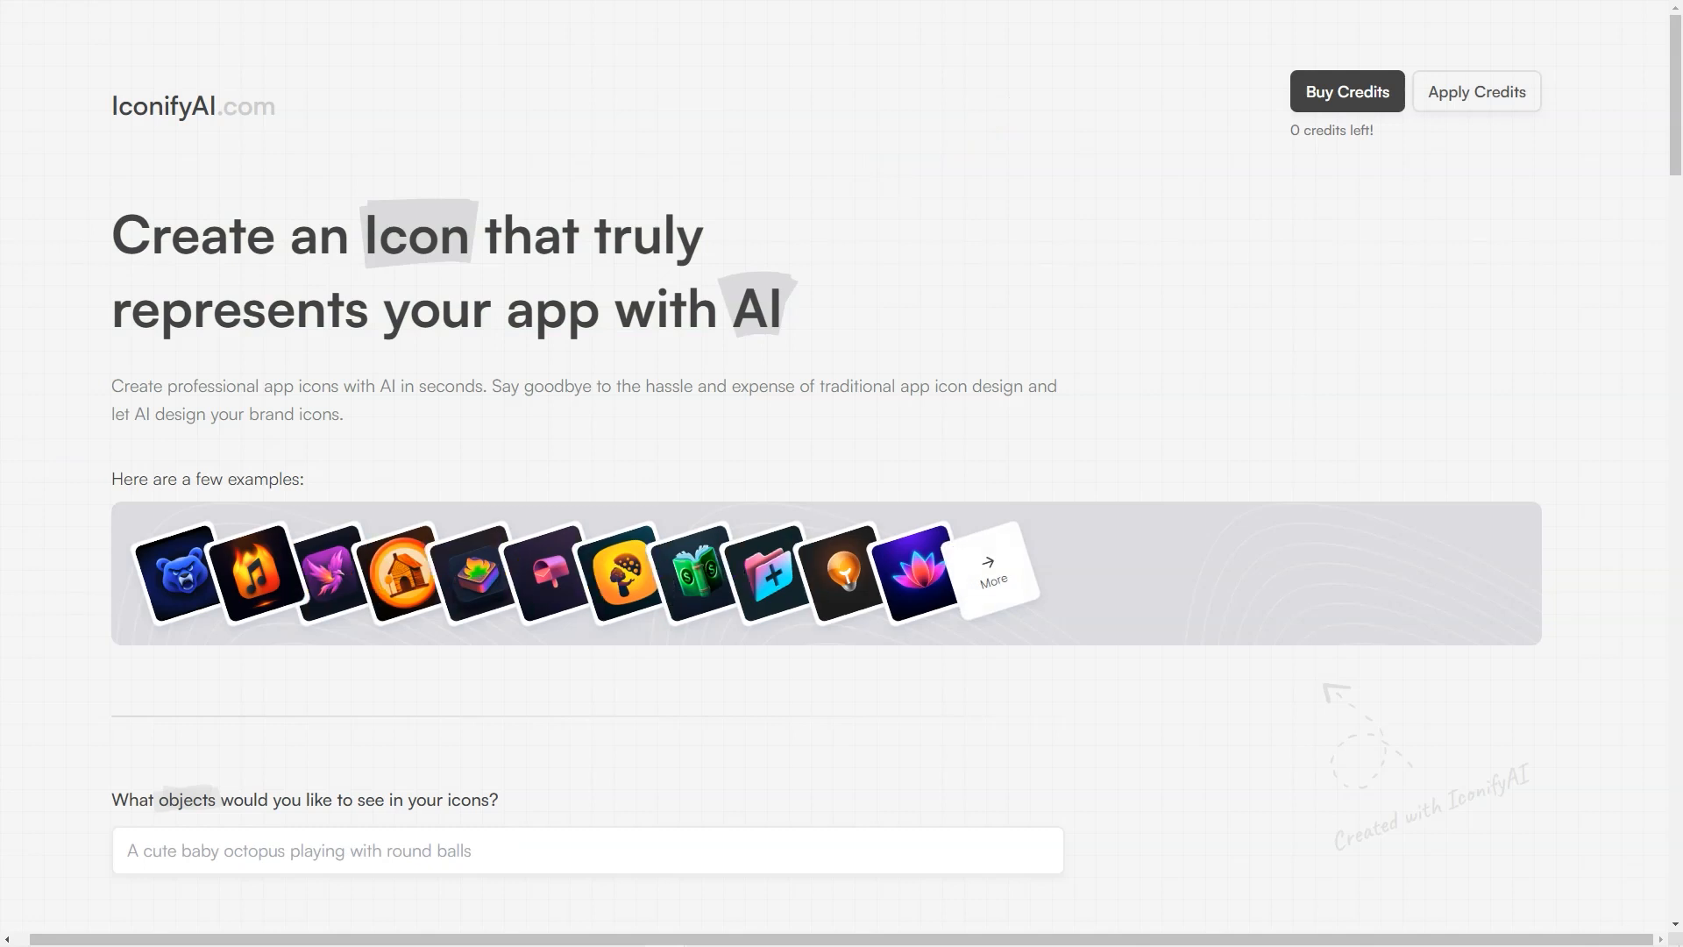
Enter 'house near the sea' as the object, then choose the pink colour and Pixelated style.
scroll("down", 3)
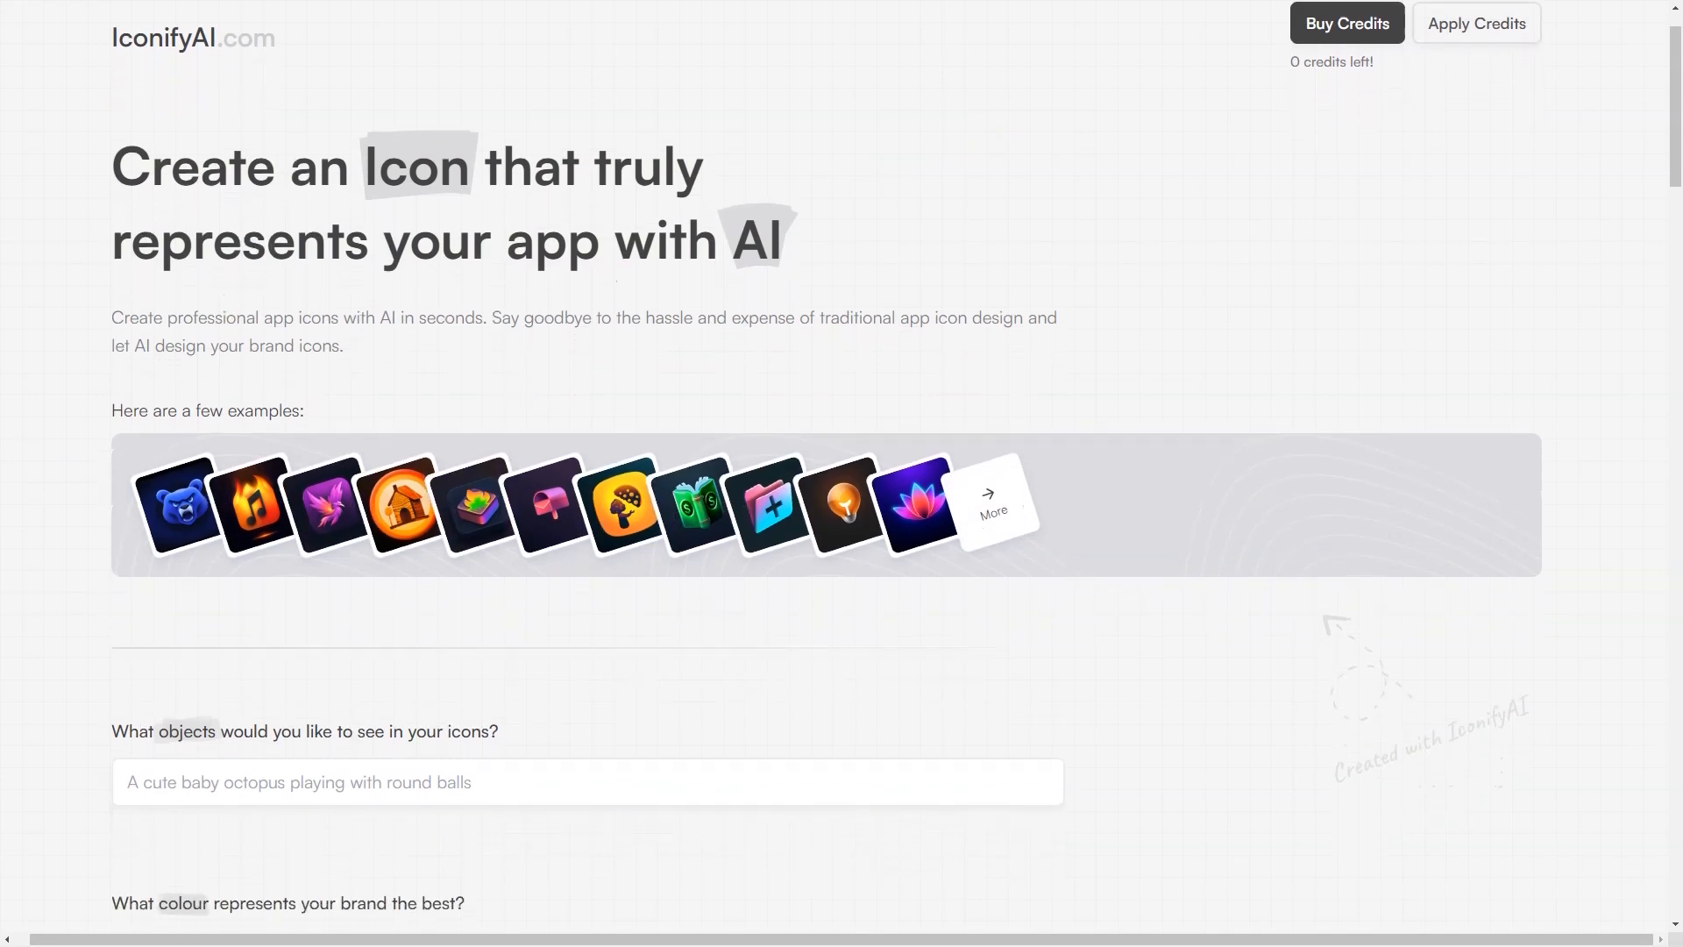
scroll("down", 3)
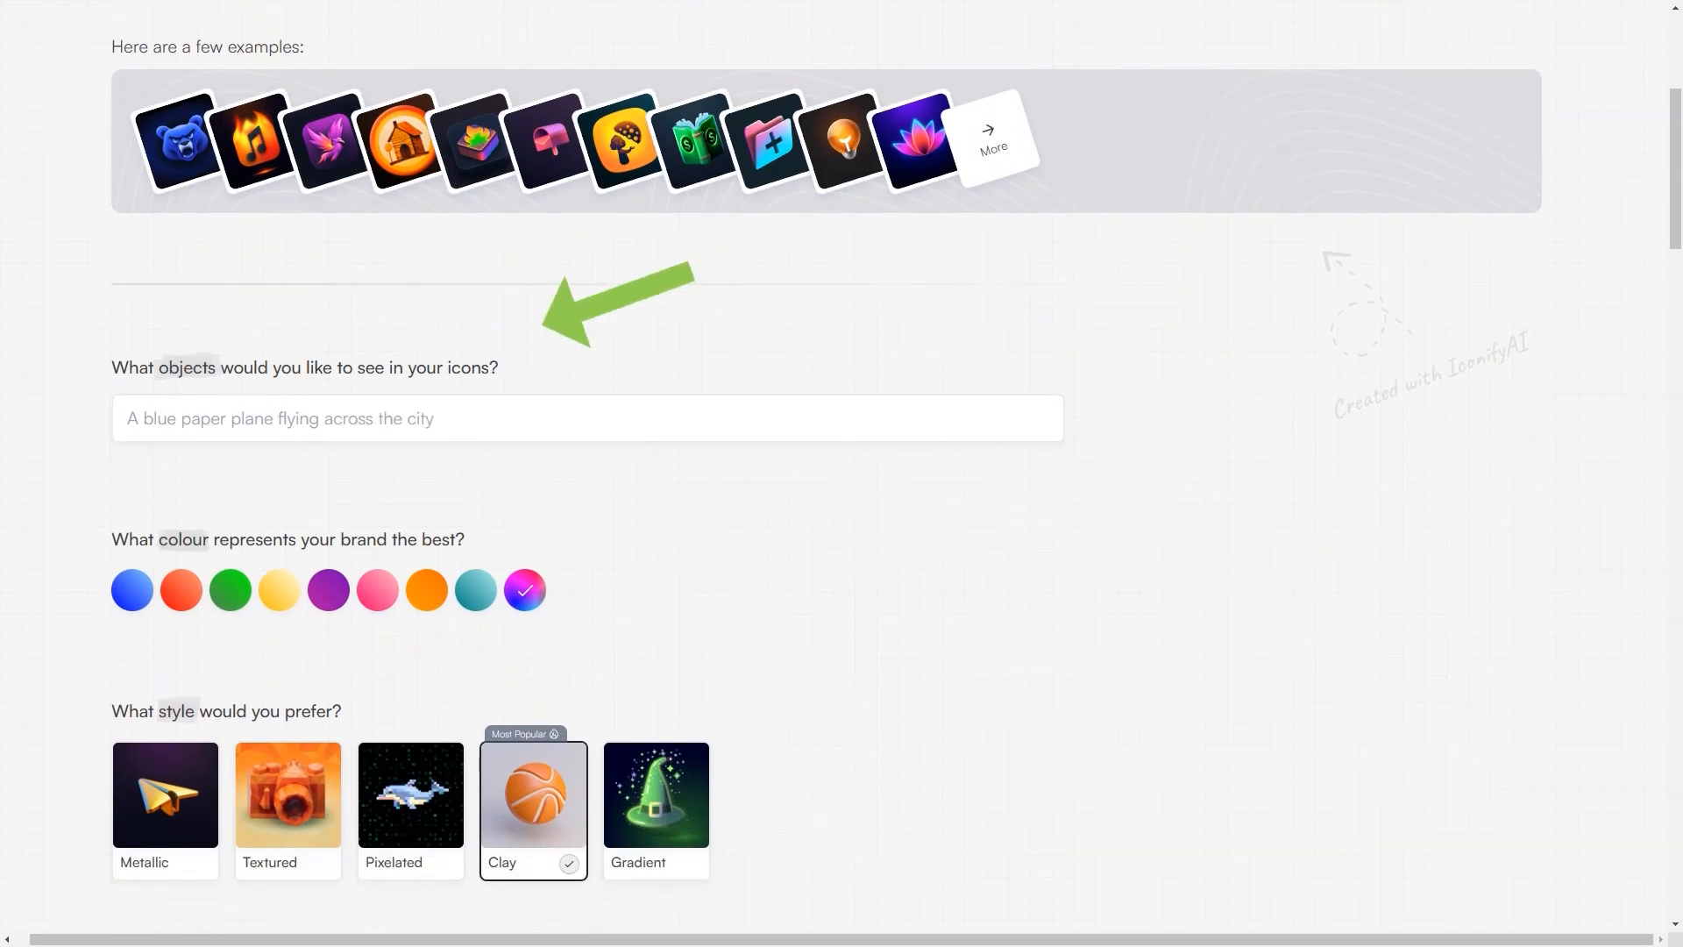
type("A cheesy pepperoni pizza with toppings on the top")
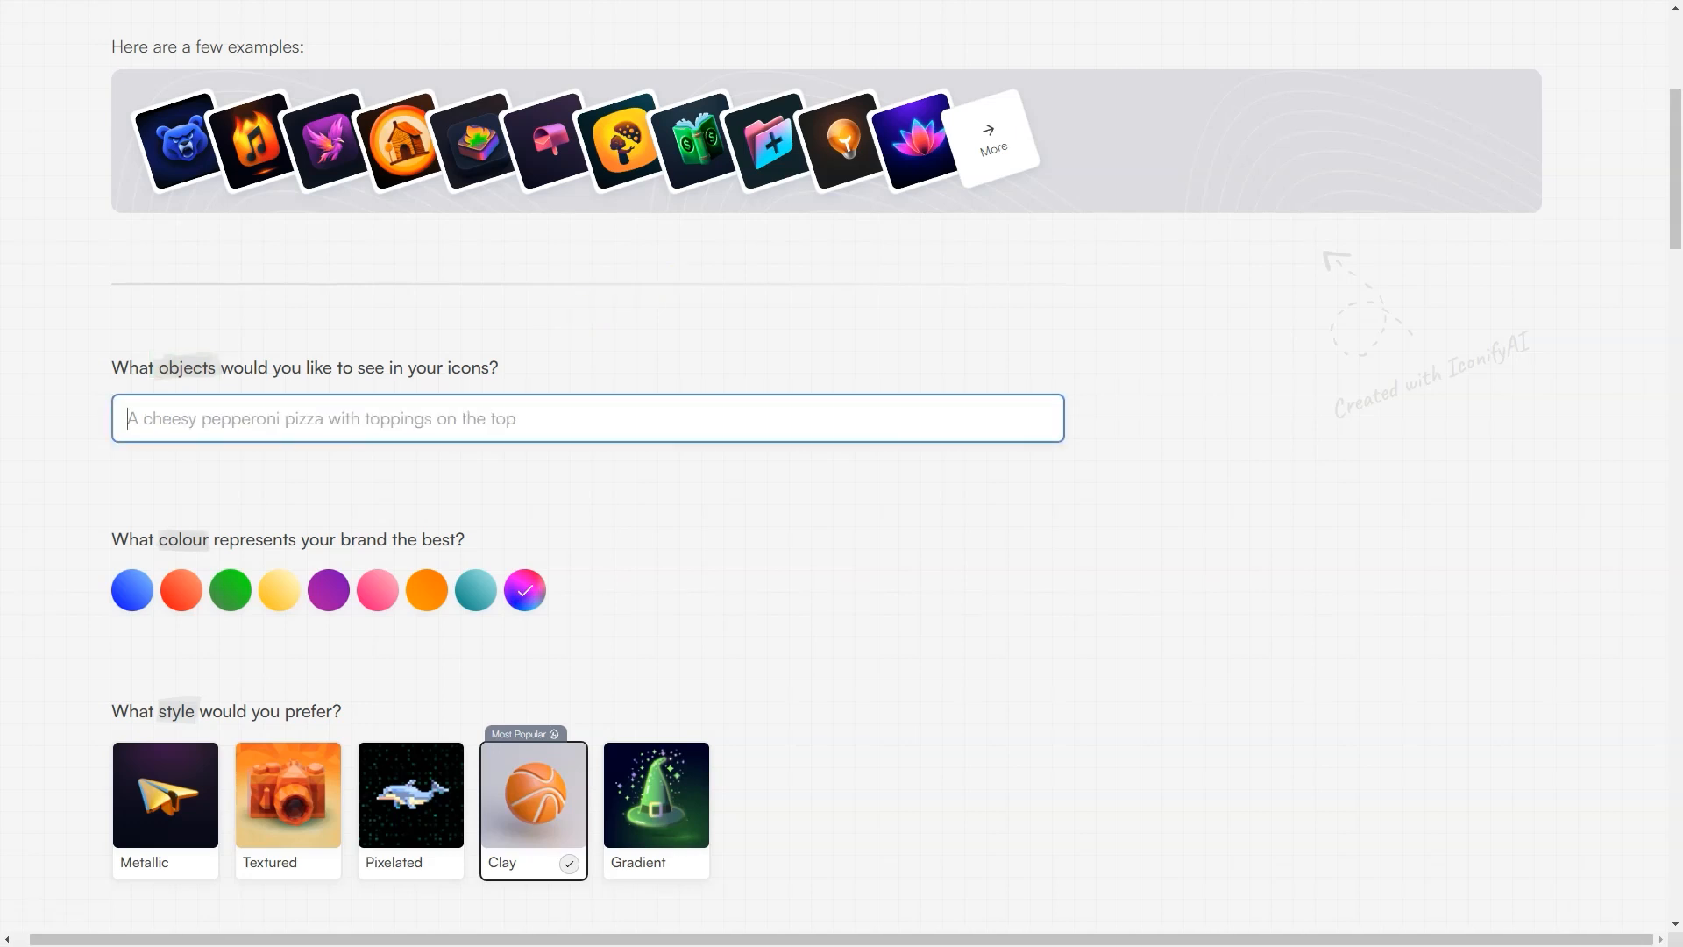
type("house near the sea")
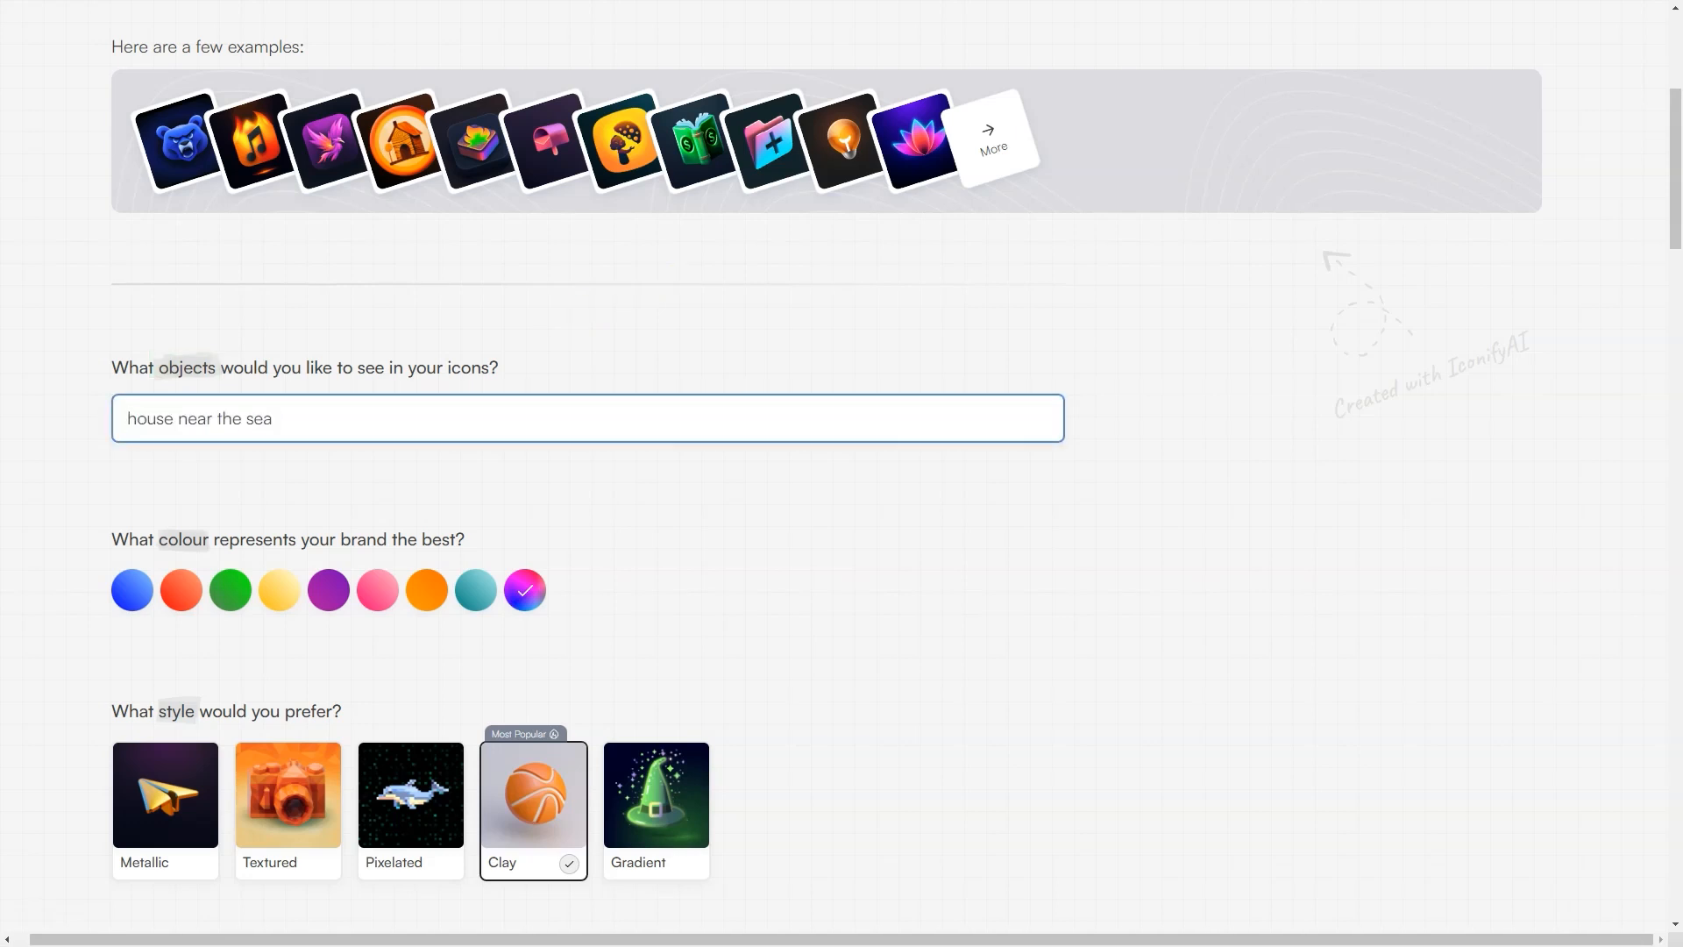
scroll("down", 3)
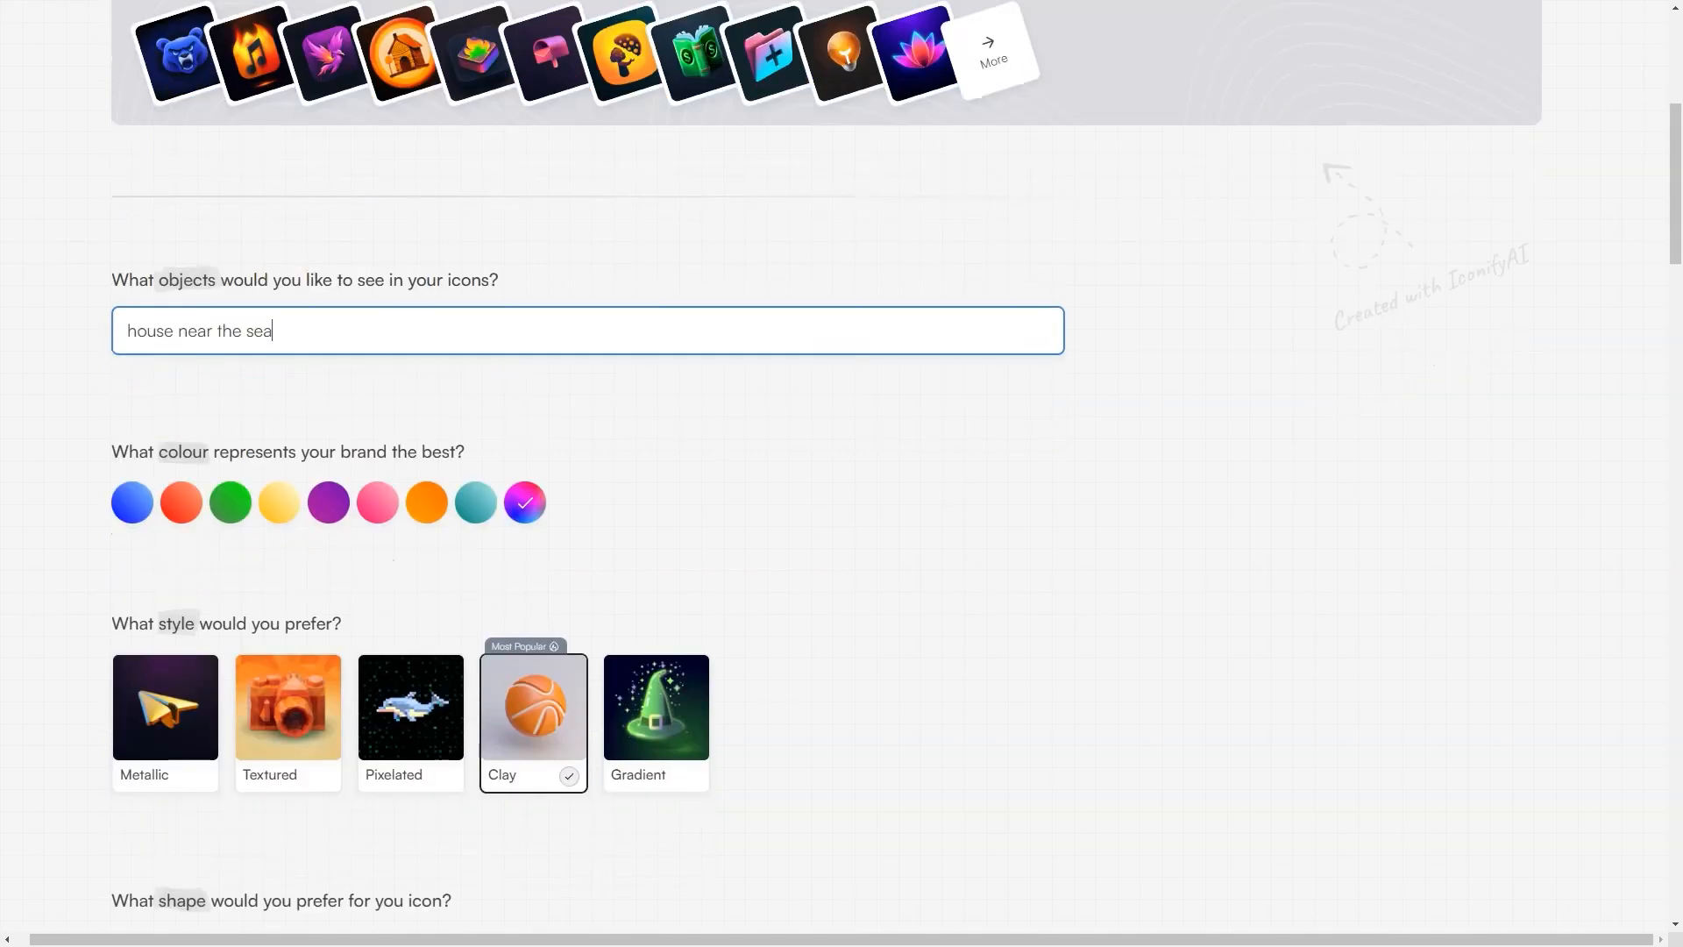
left_click(375, 501)
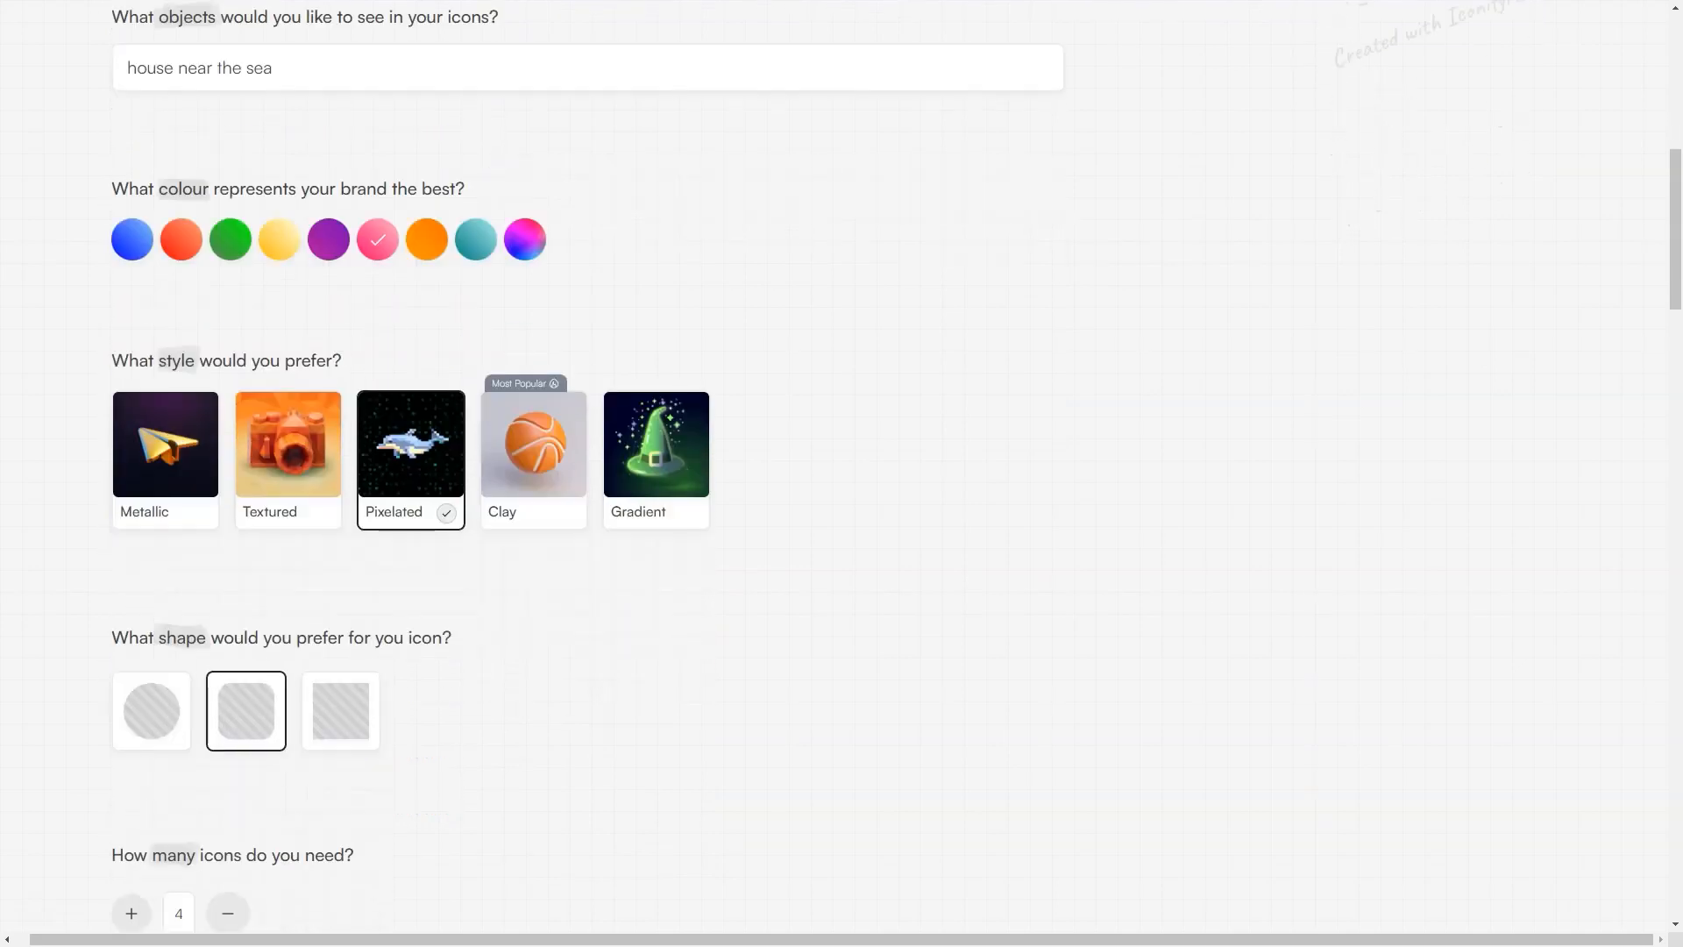
left_click(226, 911)
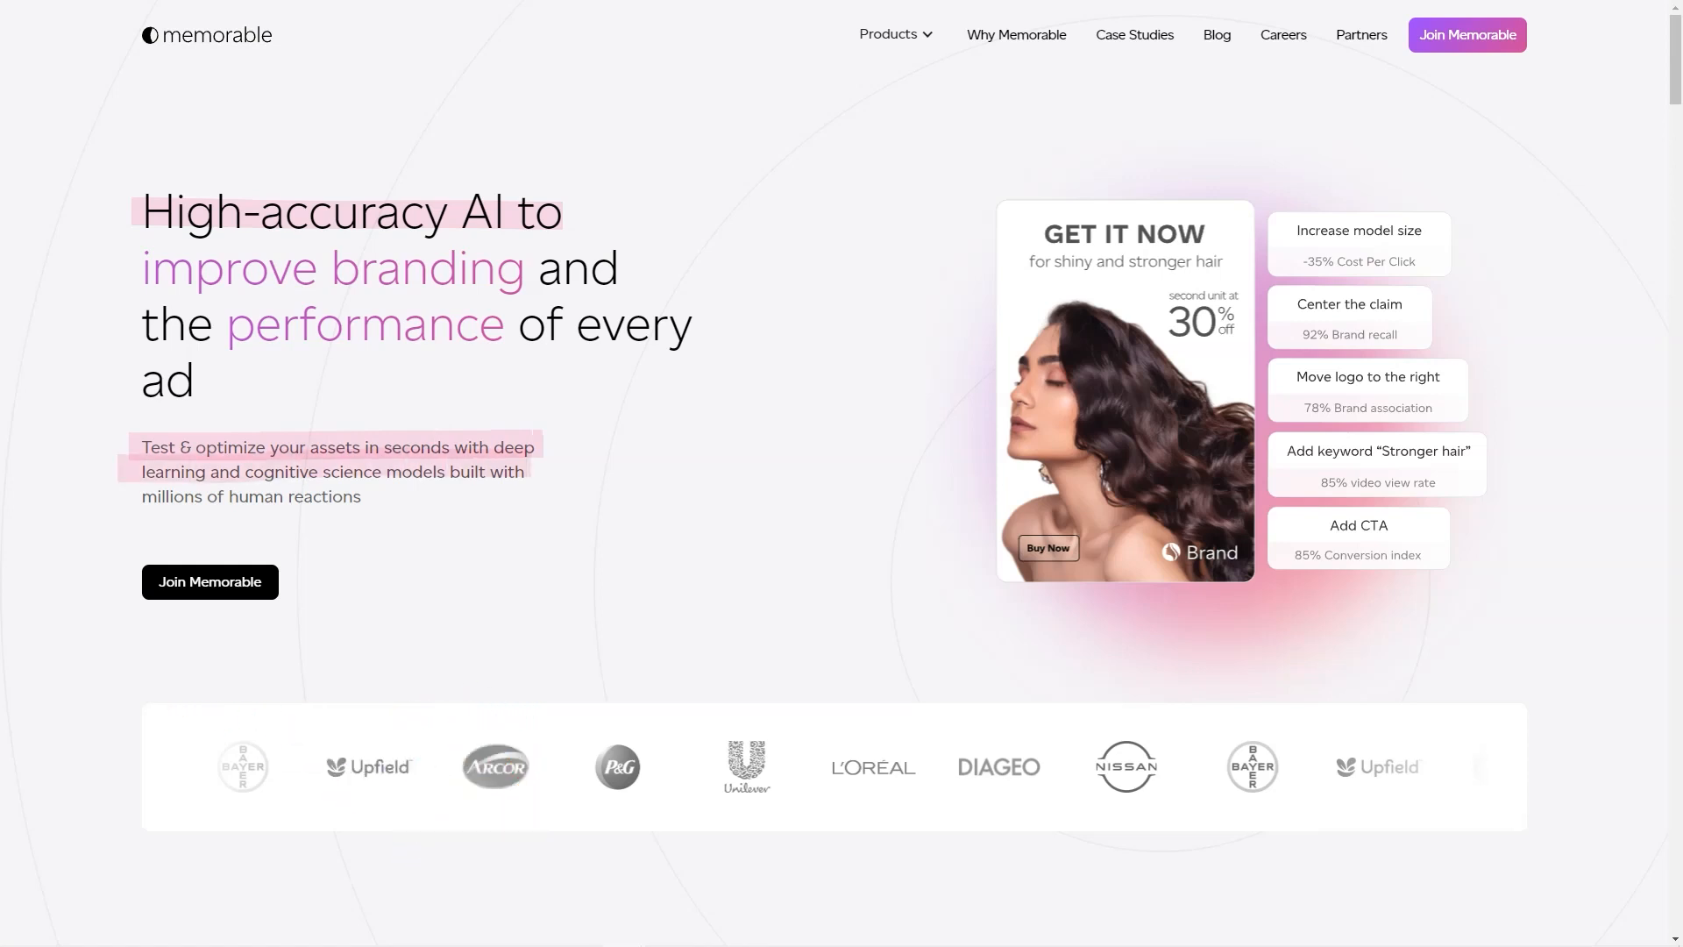
Browse Memorable's home page through platform features, accuracy stats, case studies and Harvard/MIT credentials.
scroll("down", 3)
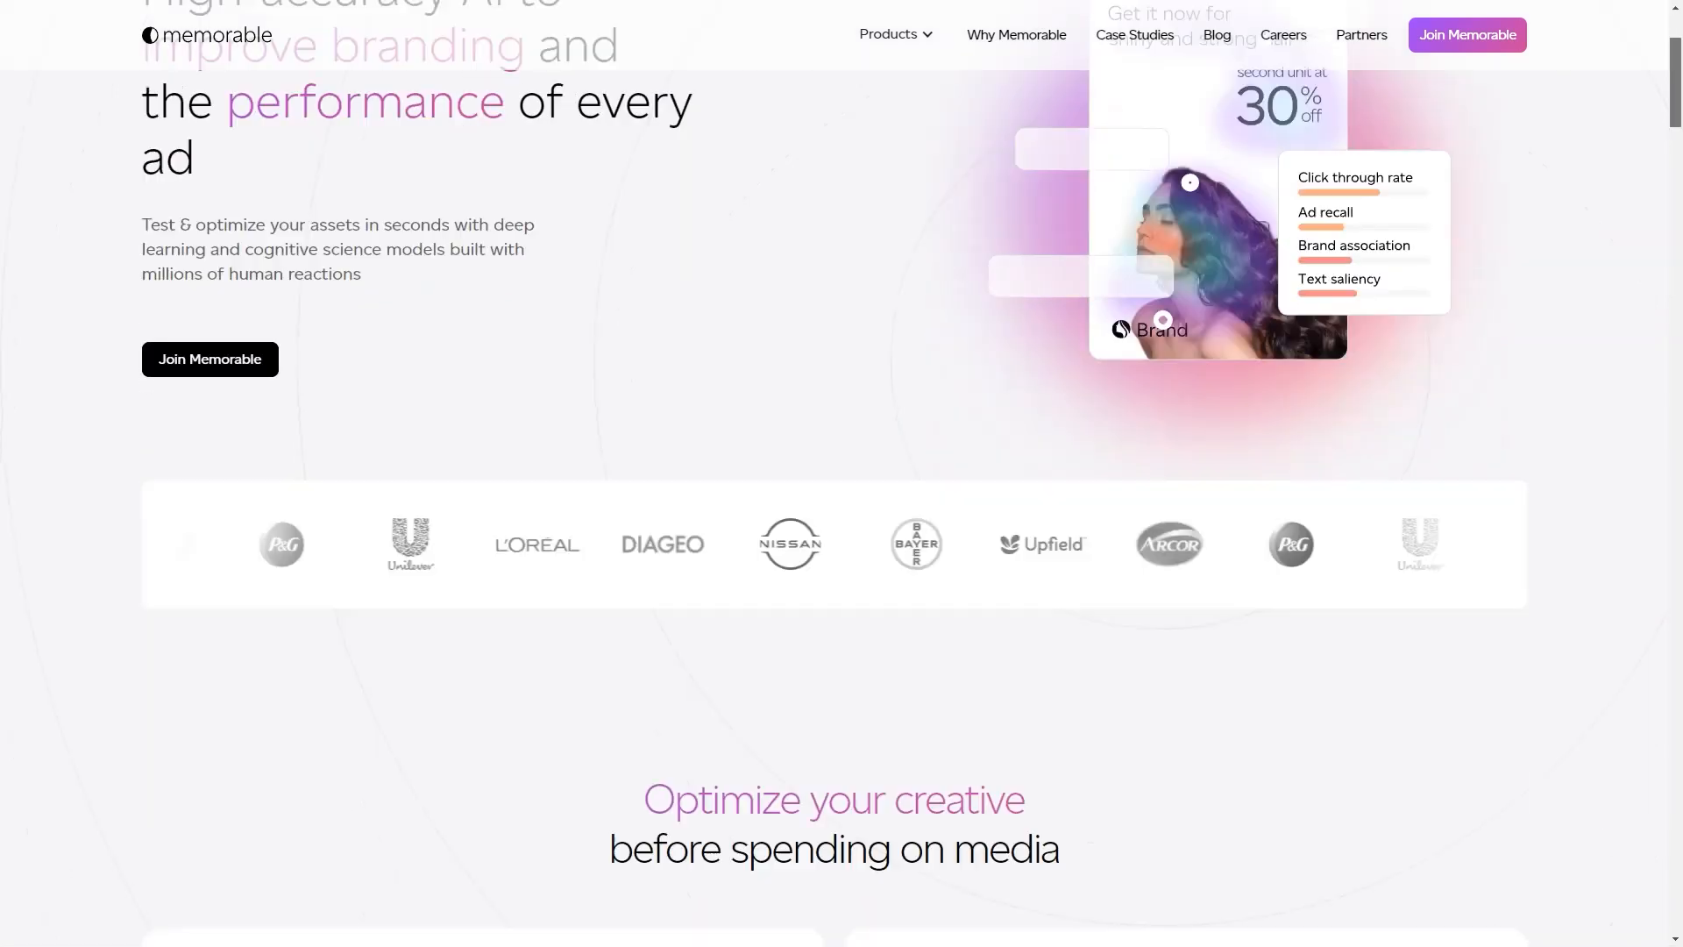
scroll("down", 3)
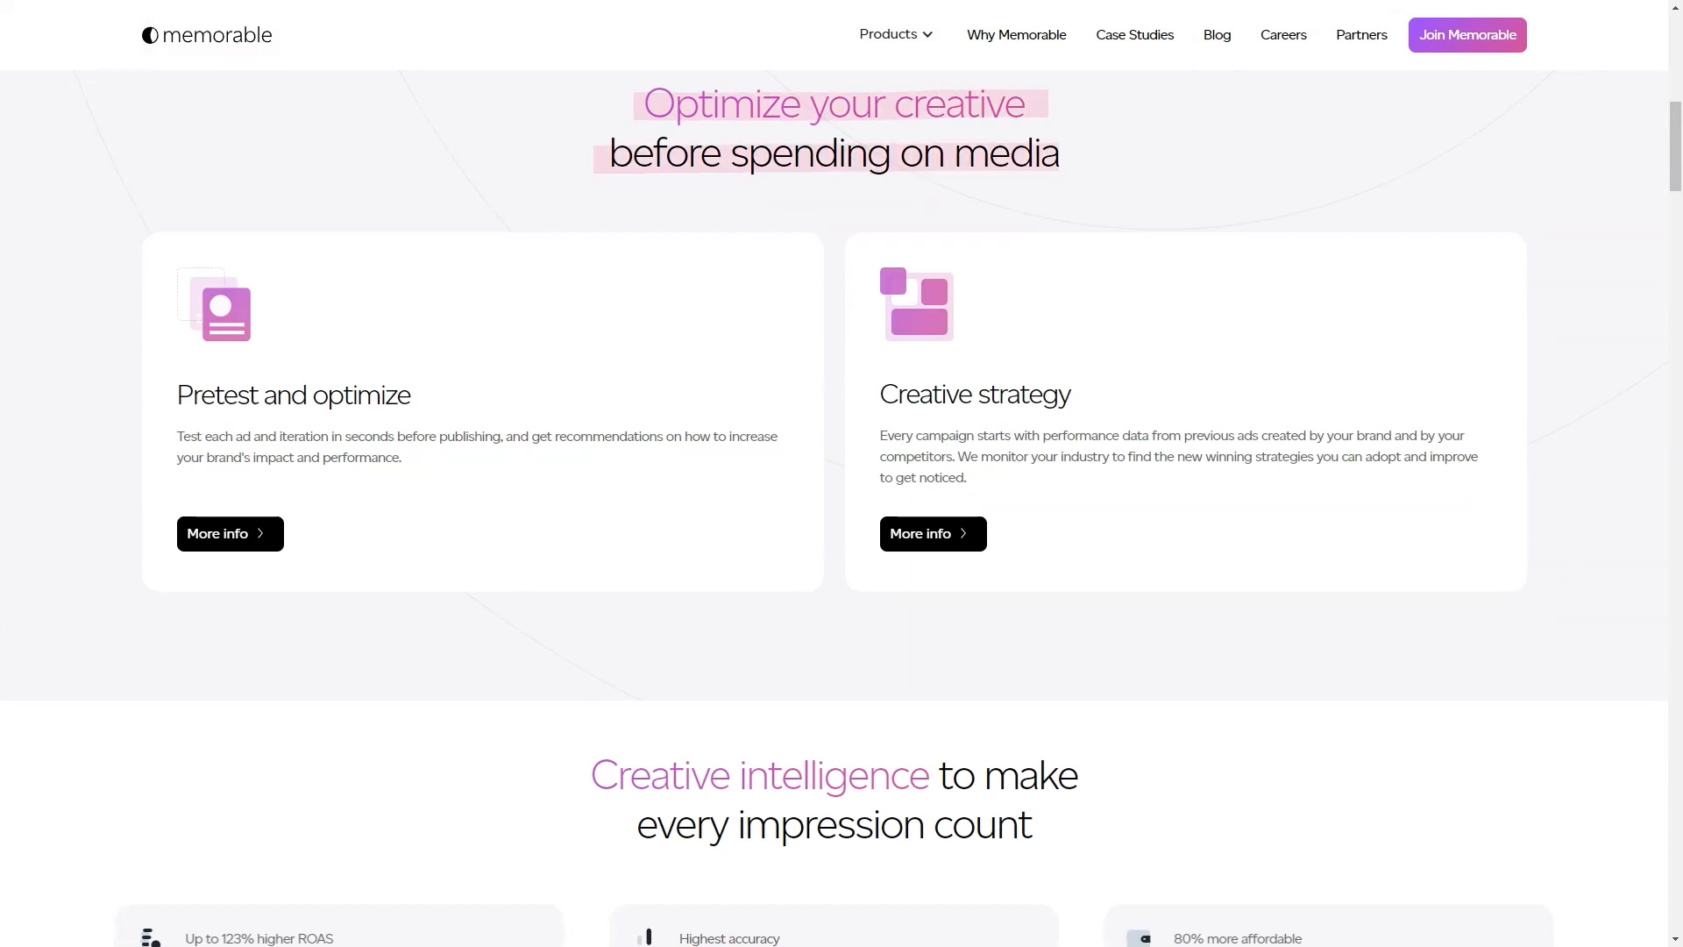
double_click(292, 394)
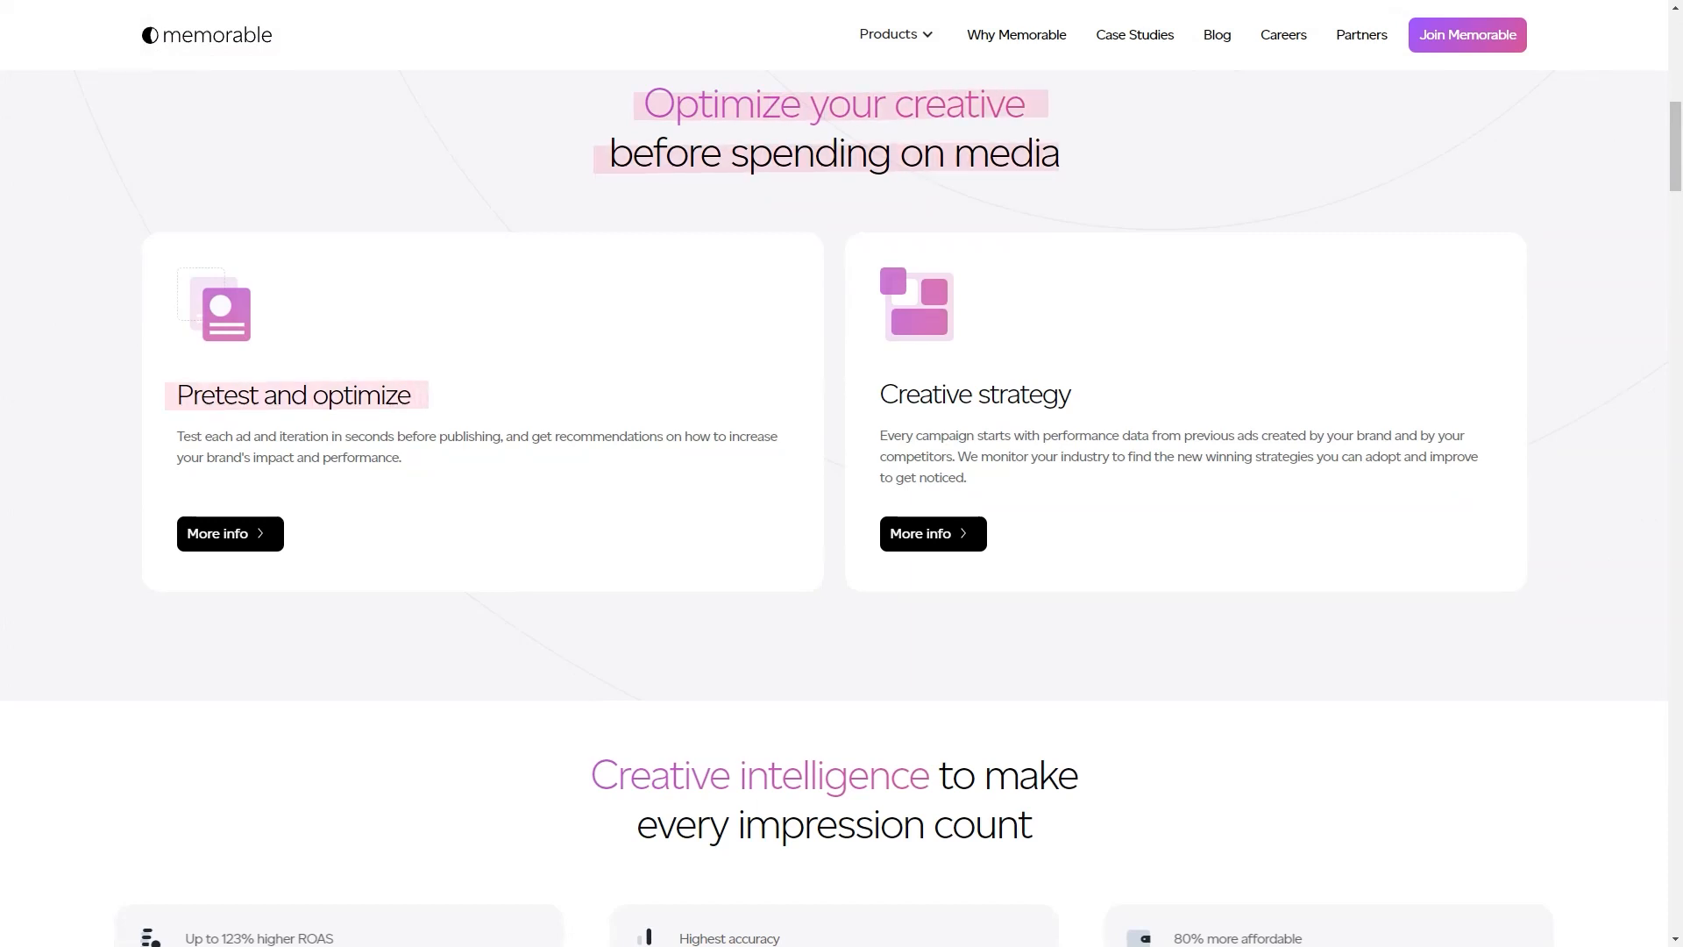
scroll("down", 3)
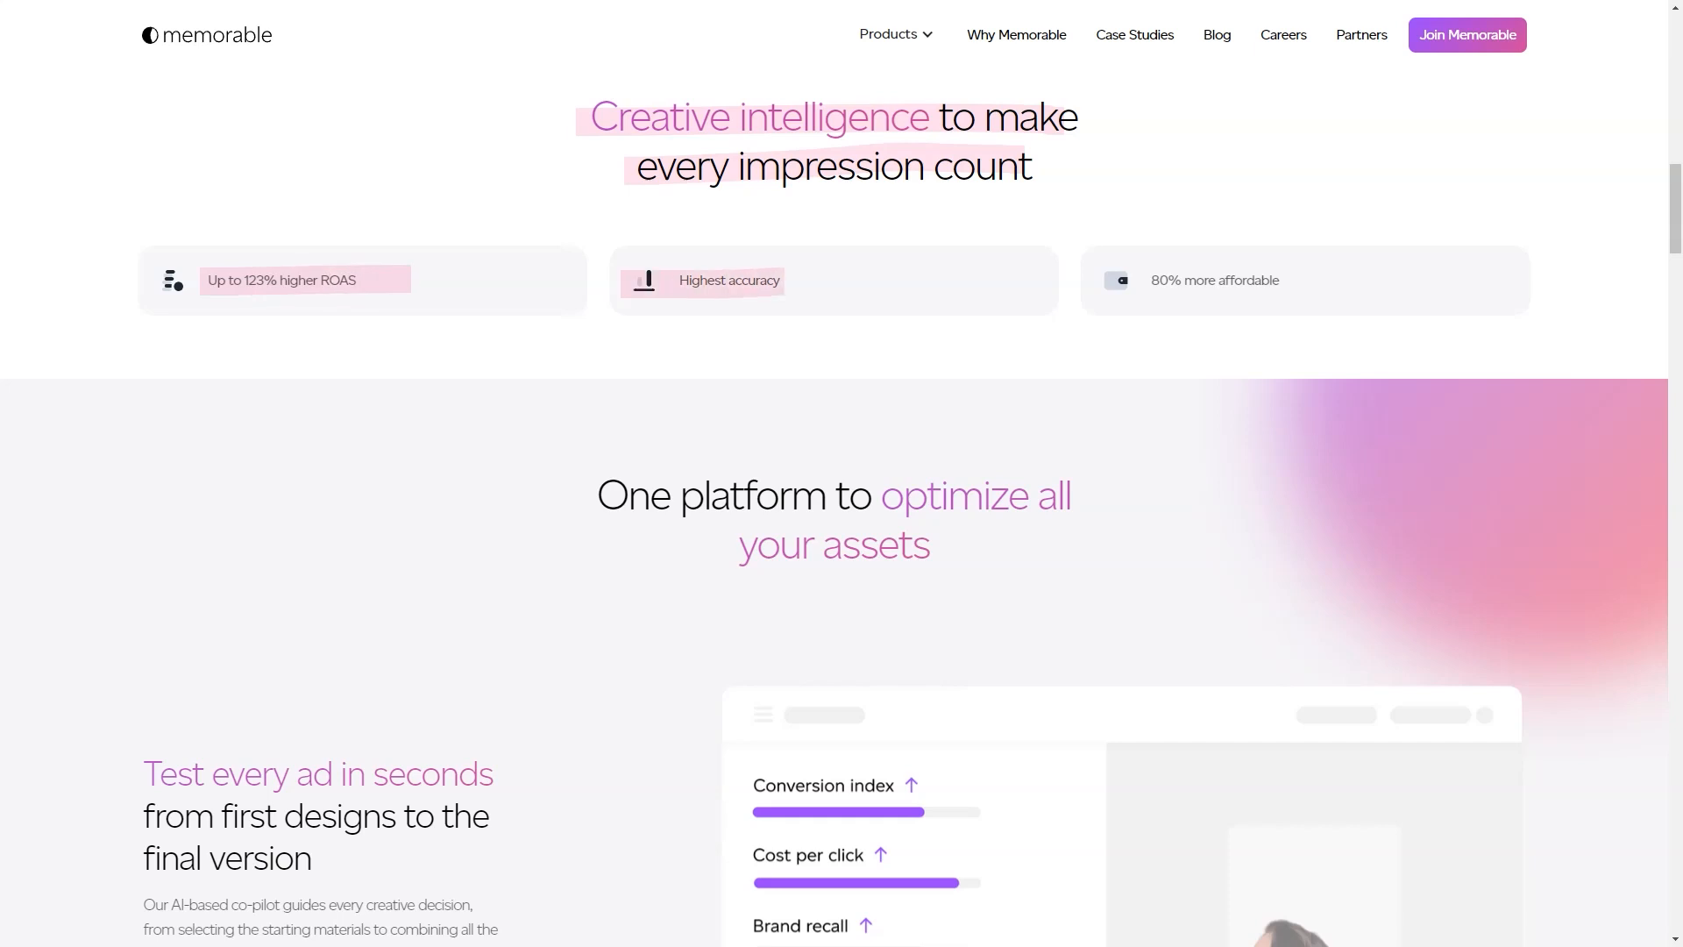
scroll("down", 3)
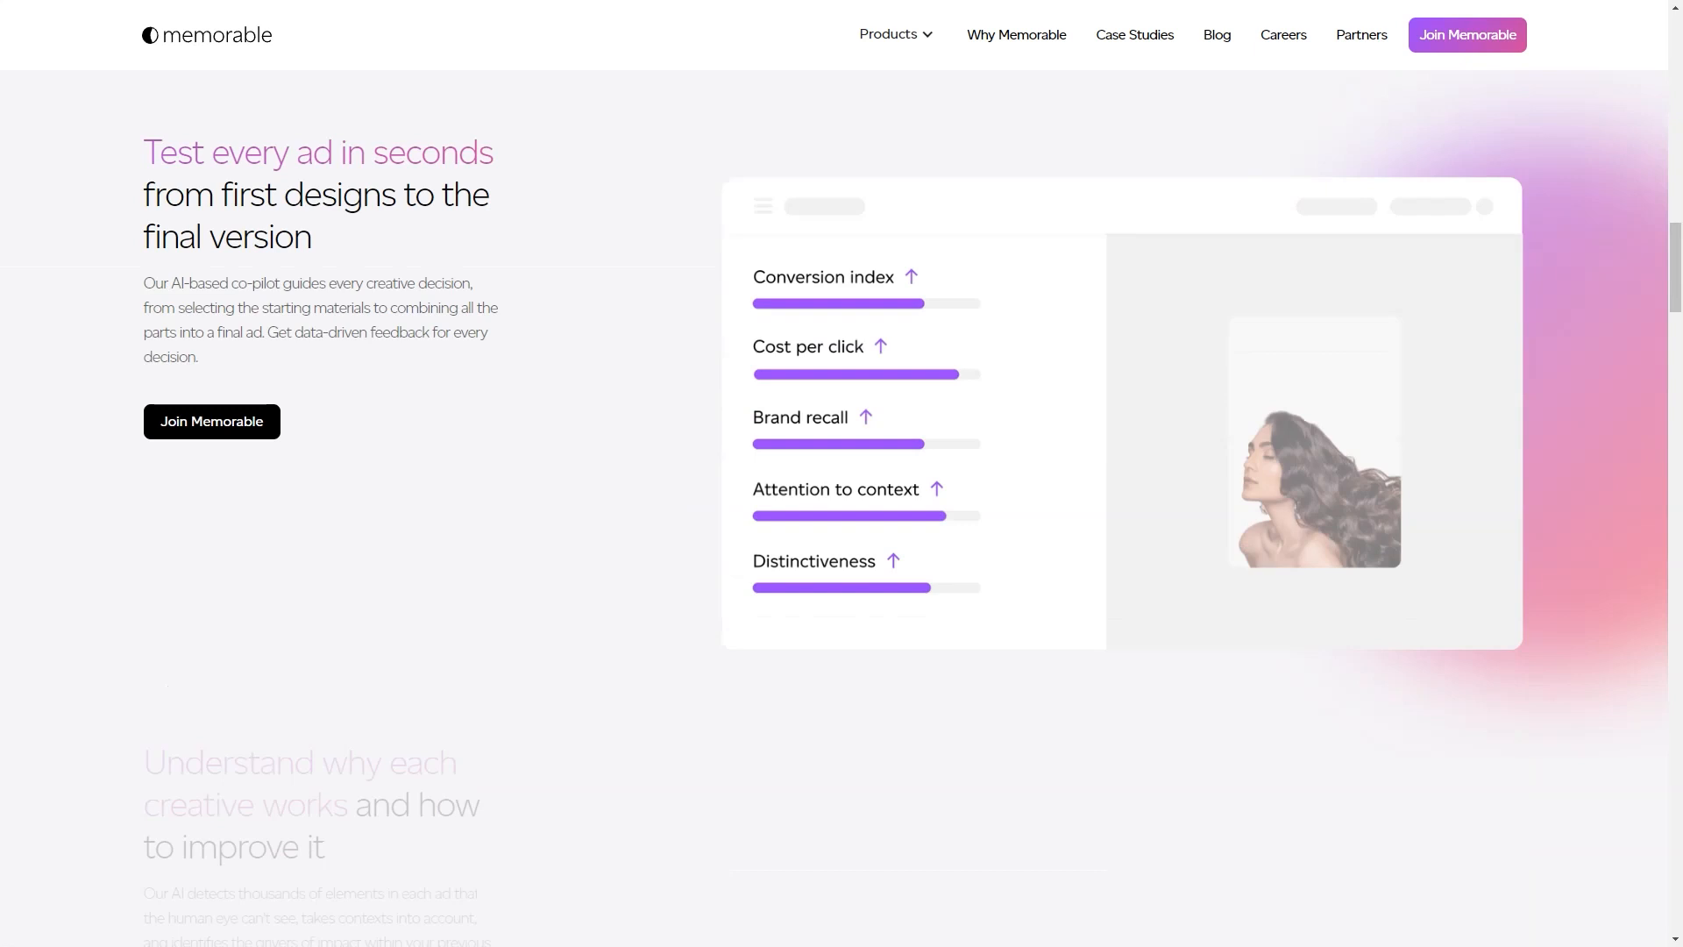
scroll("down", 3)
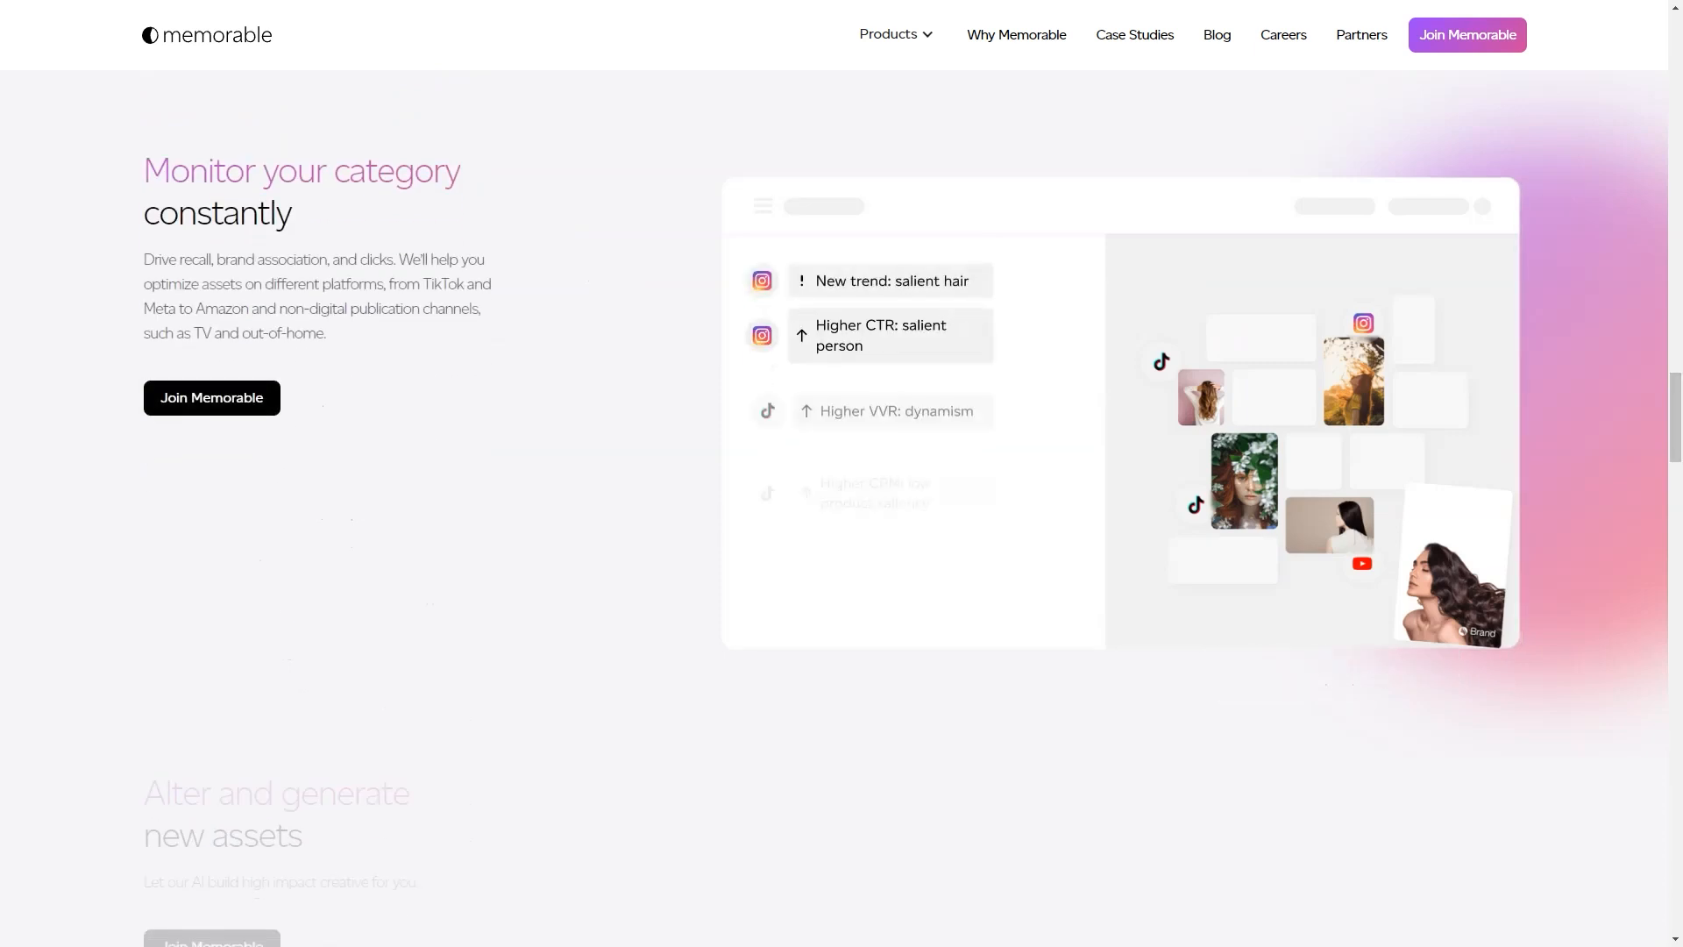
scroll("down", 3)
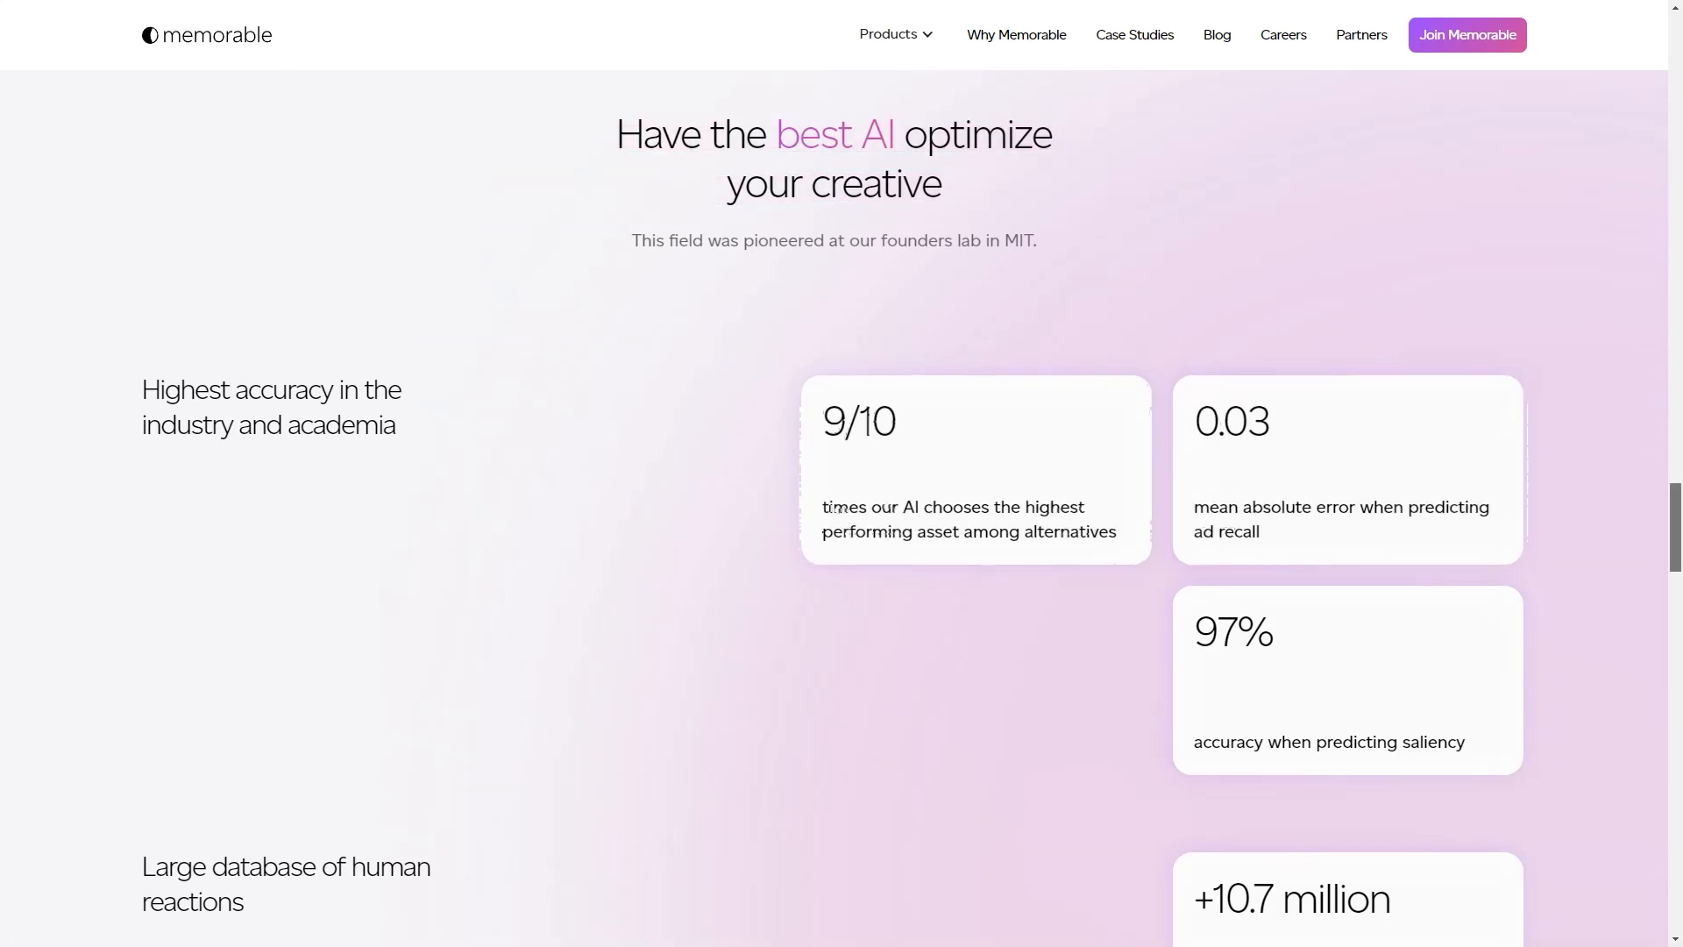
scroll("down", 3)
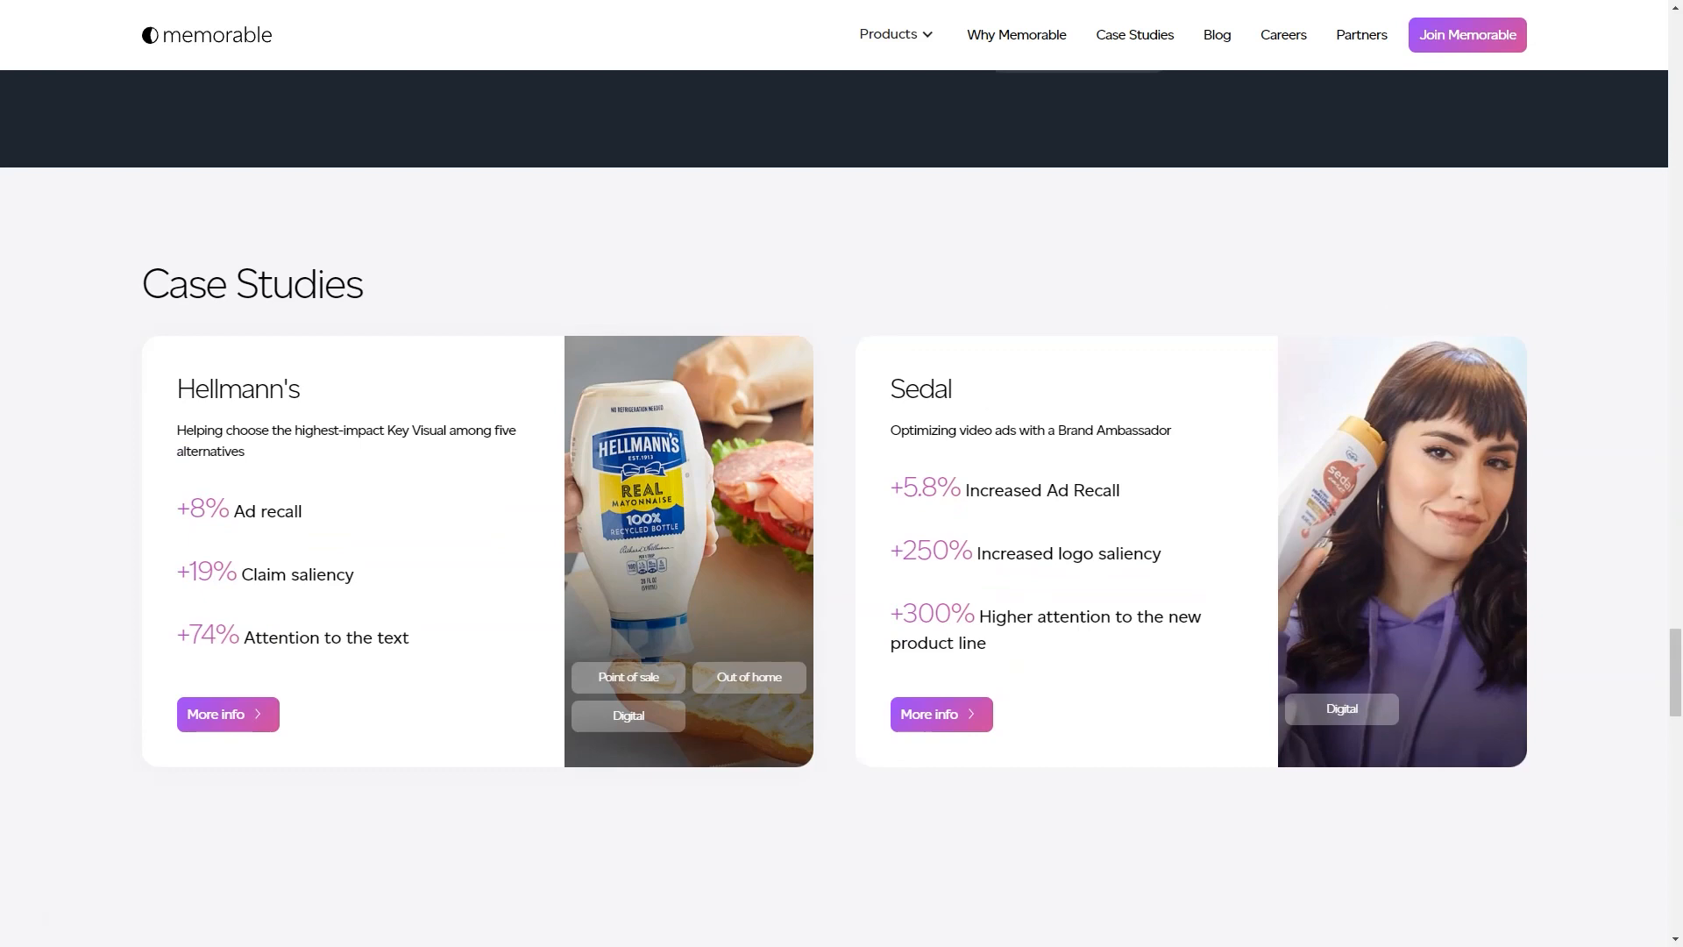
scroll("down", 3)
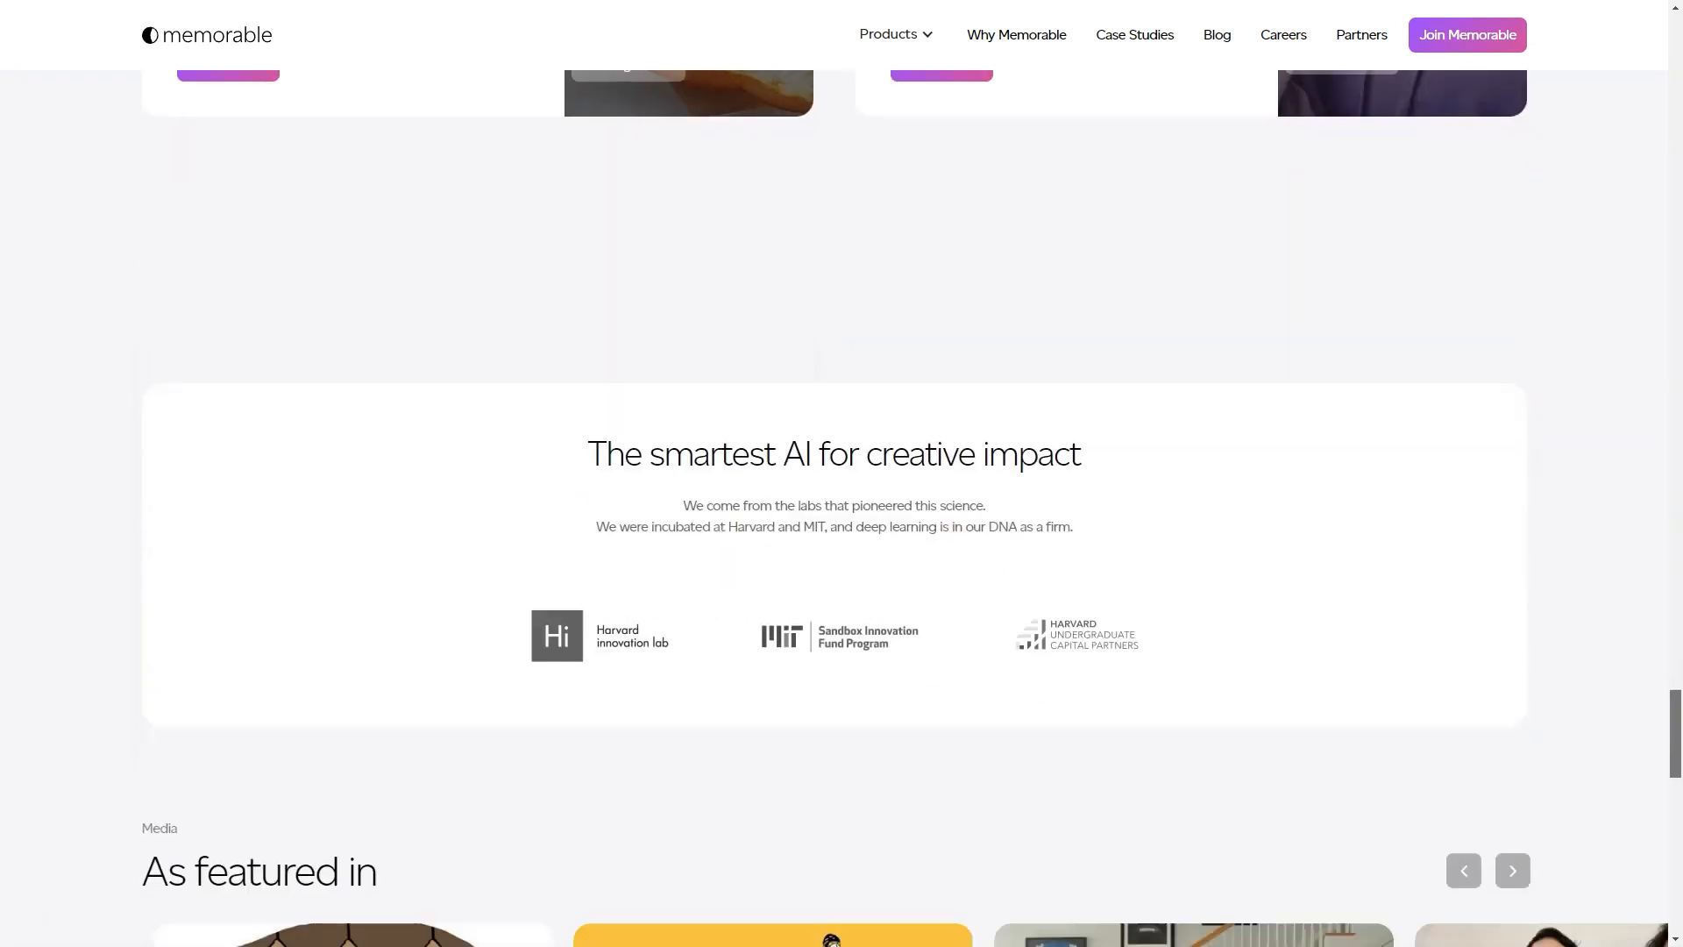
scroll("up", 3)
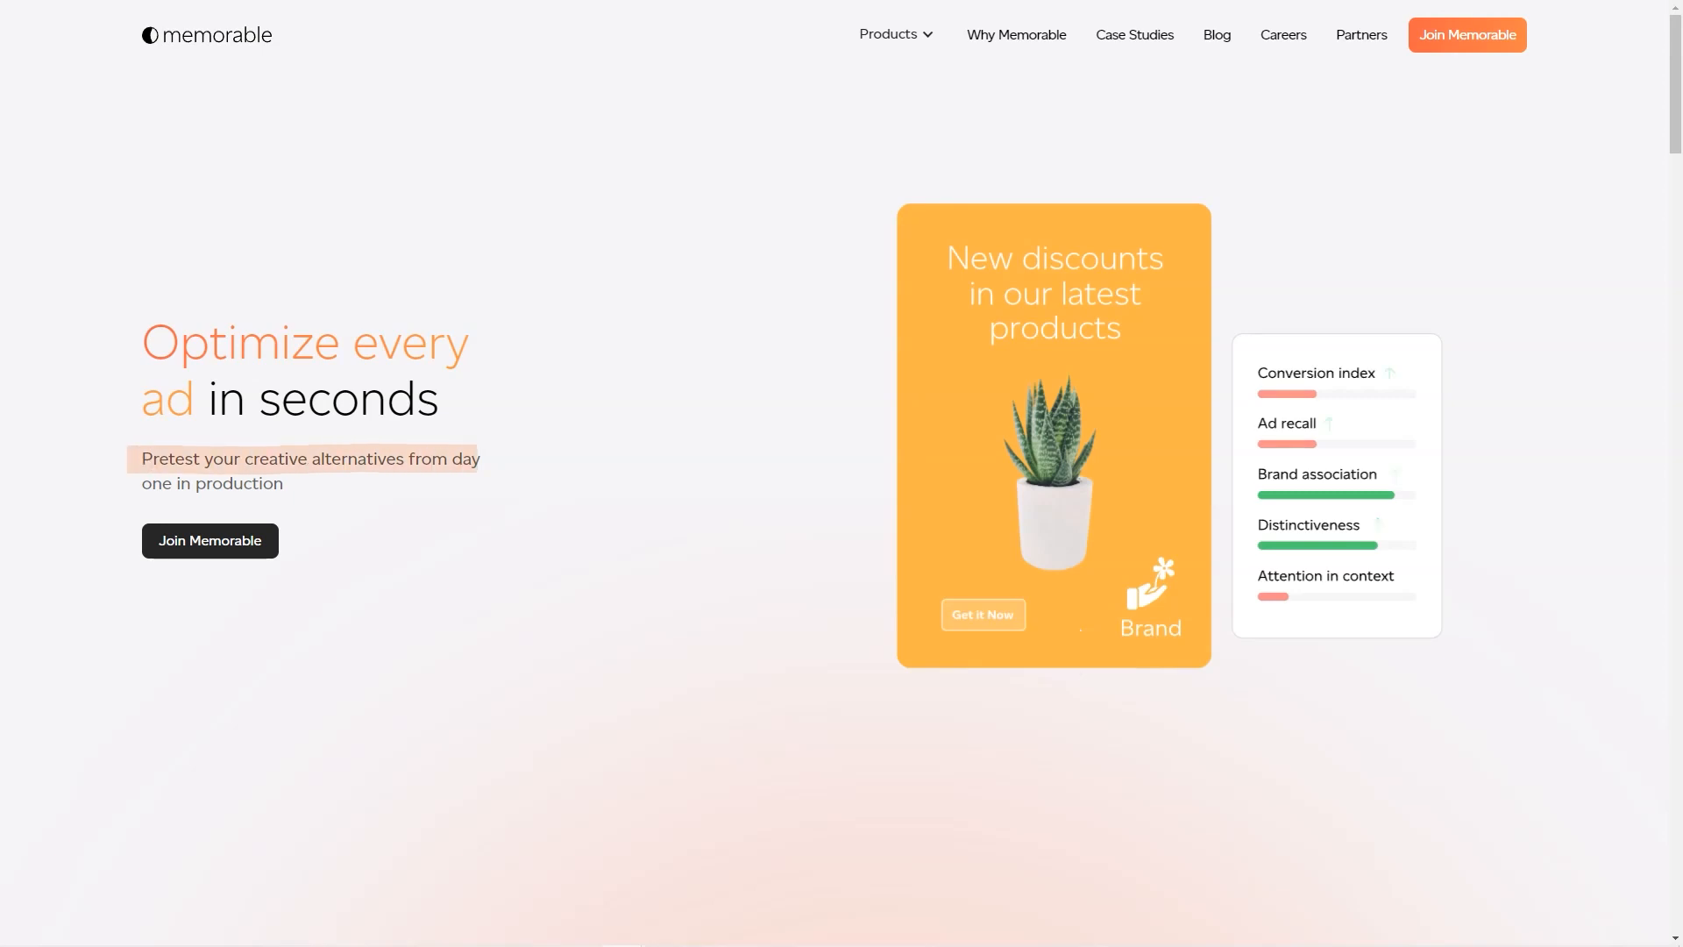
Reach the pretest solution steps and show the Get recommendations step.
scroll("down", 3)
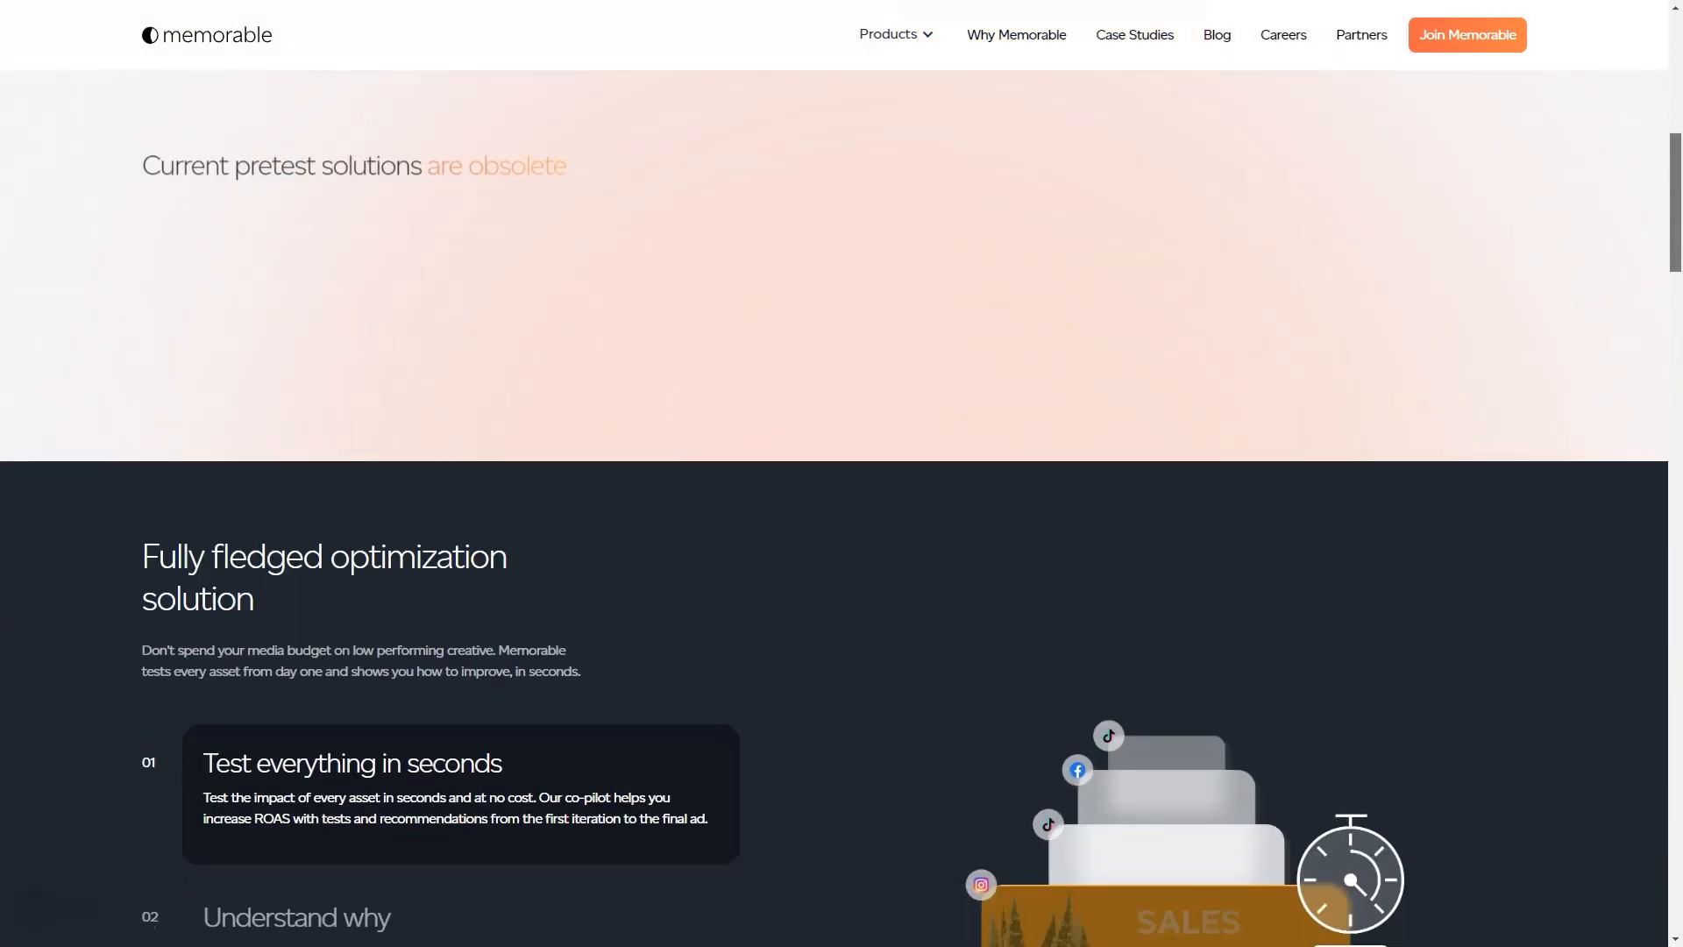
scroll("down", 3)
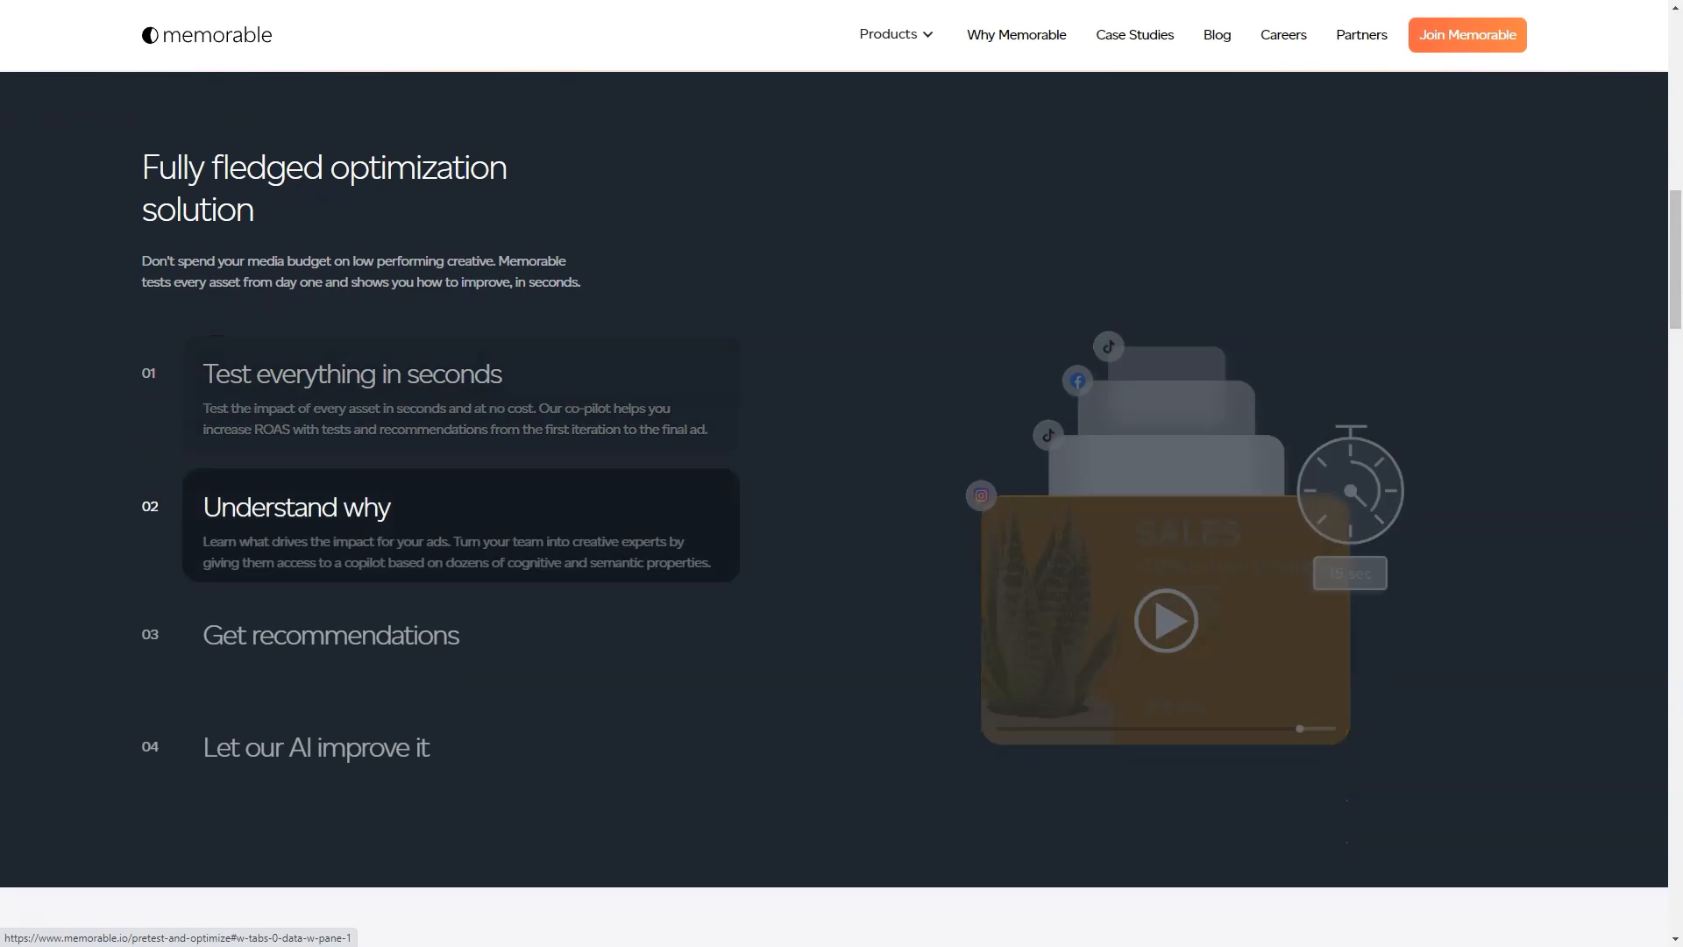
left_click(329, 634)
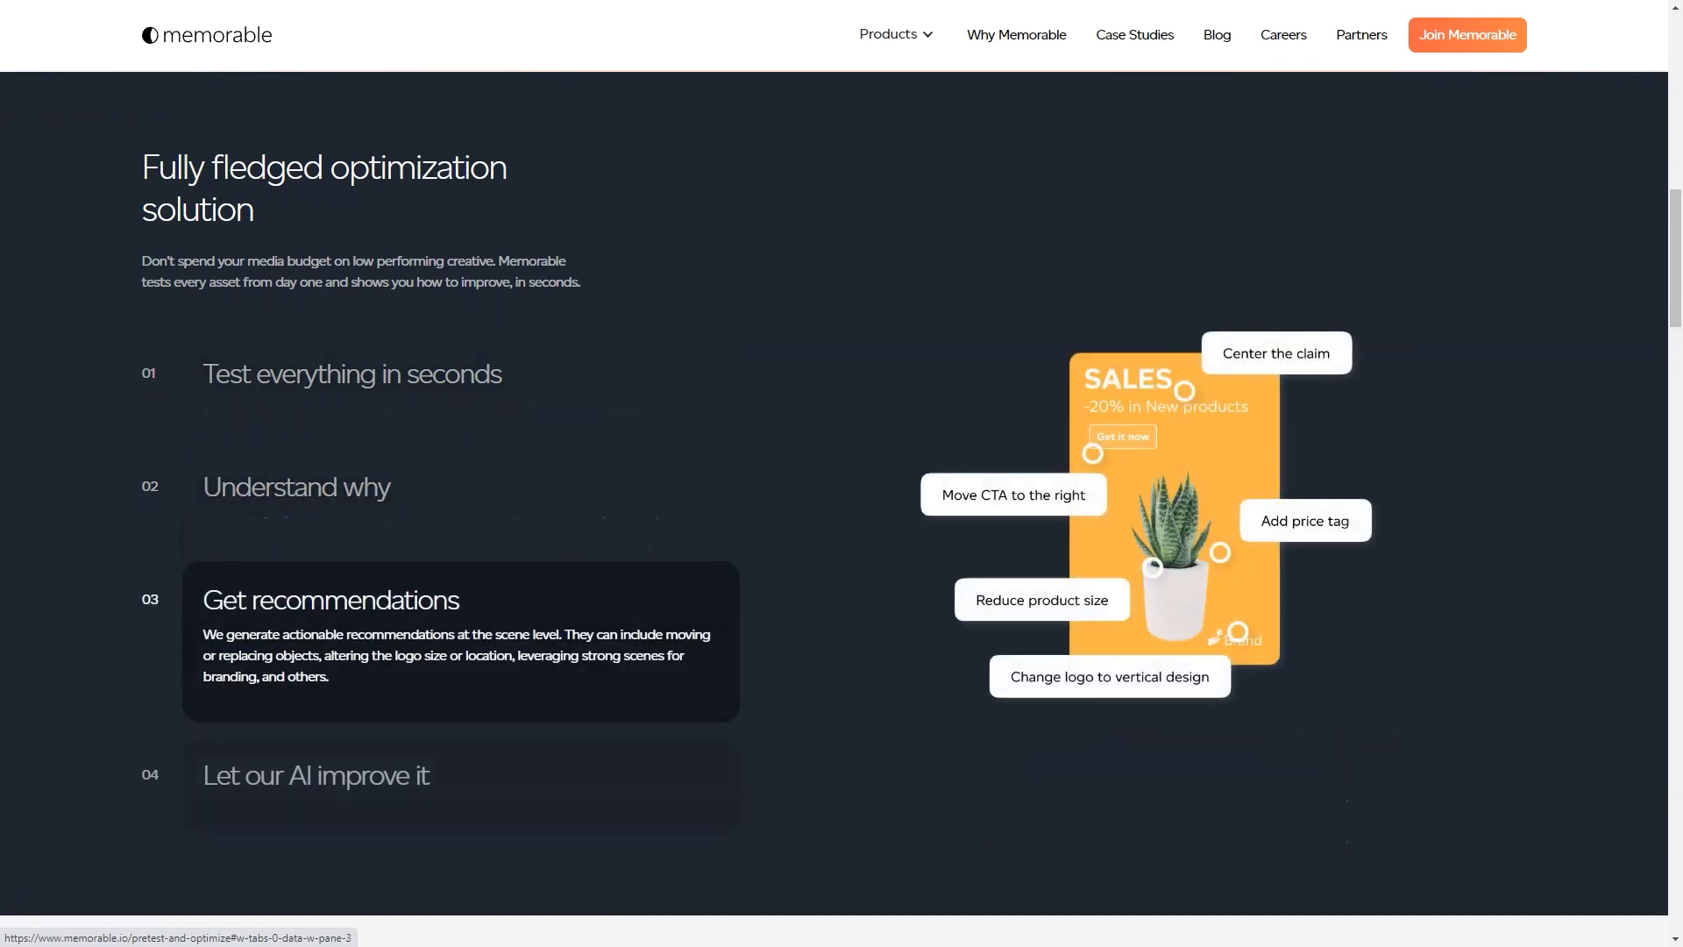
Continue past metrics and platform integrations to the L'Oréal, Unilever and Upfield testimonials.
scroll("down", 3)
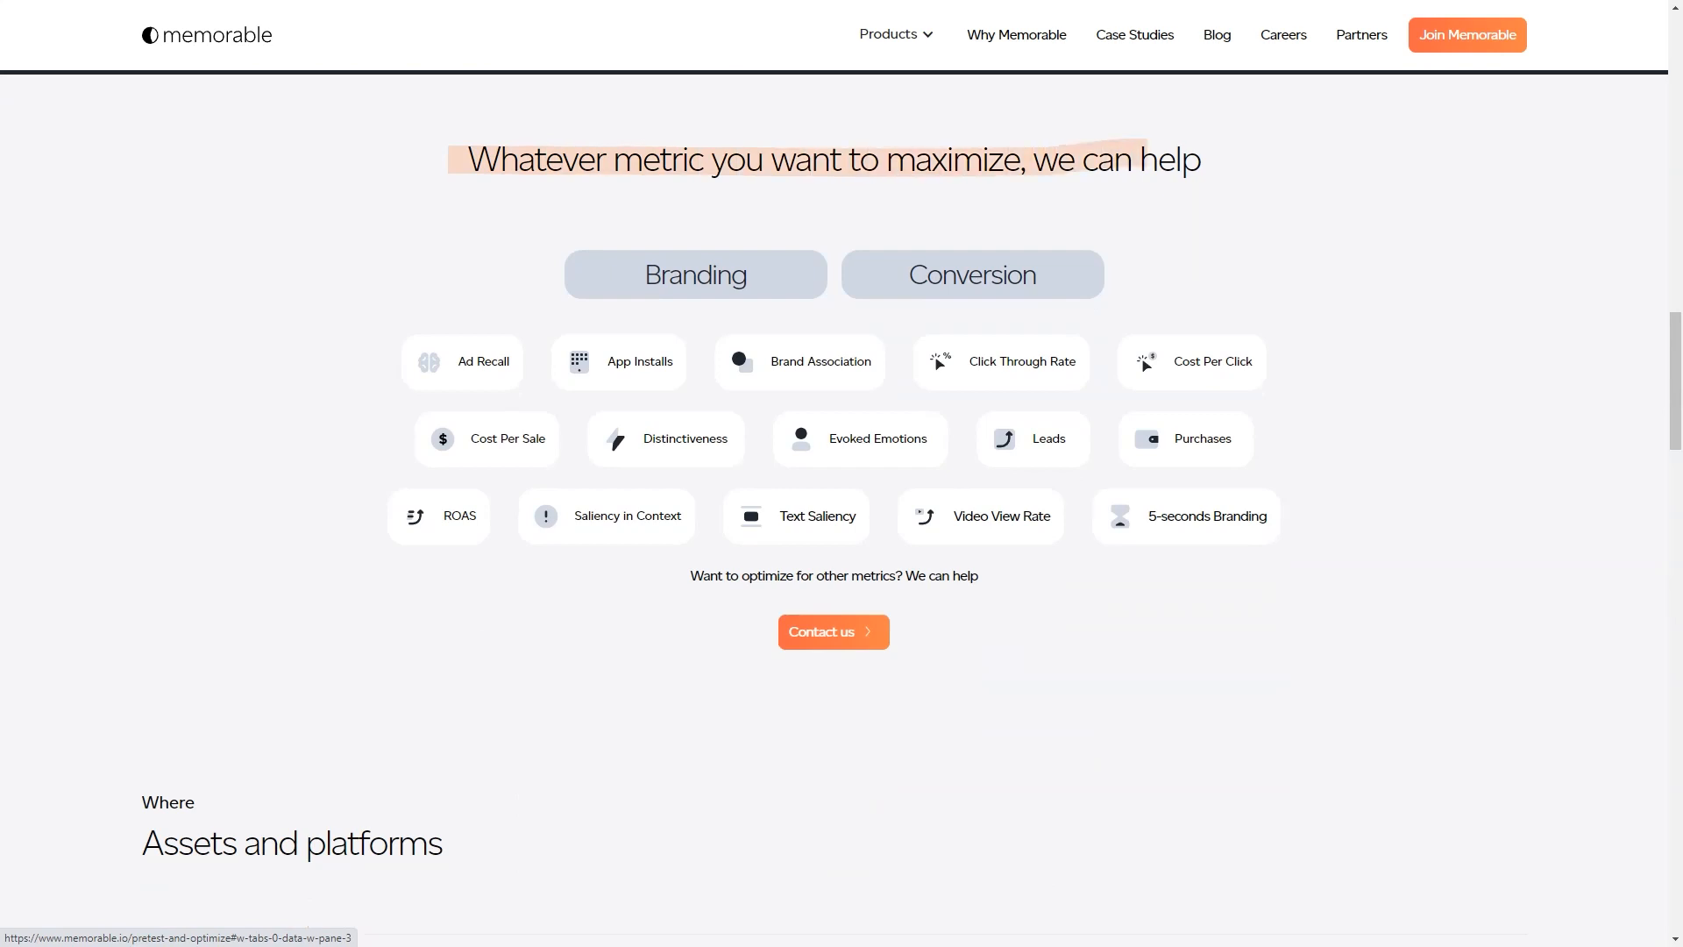
scroll("down", 3)
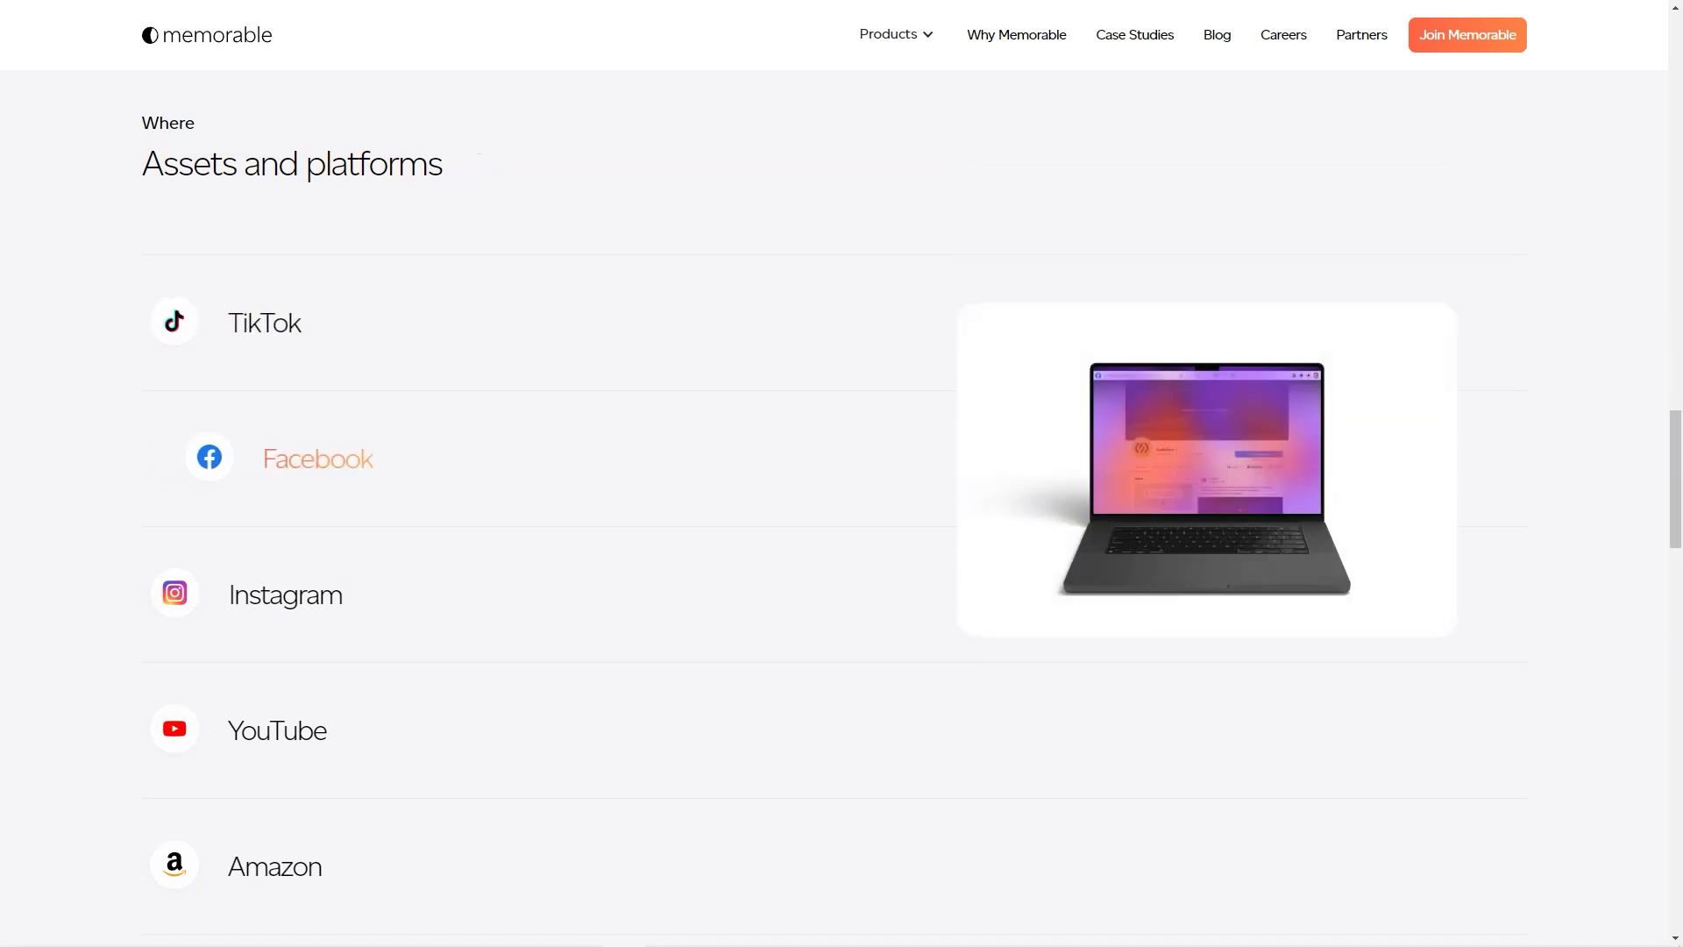
scroll("down", 3)
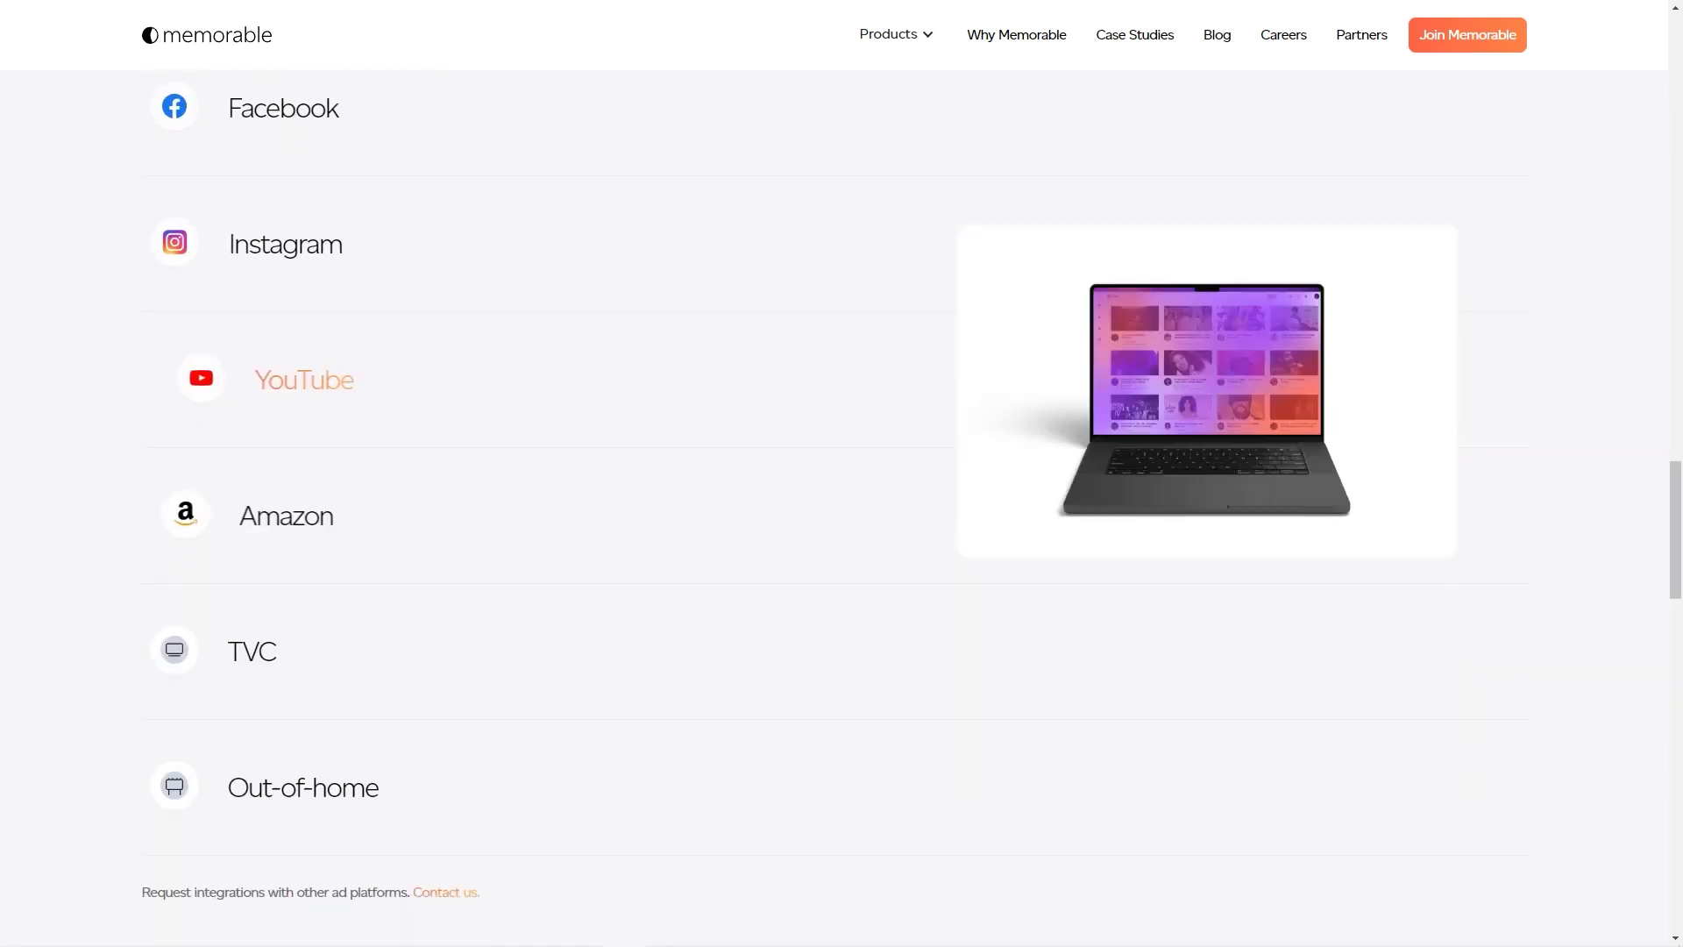
scroll("down", 3)
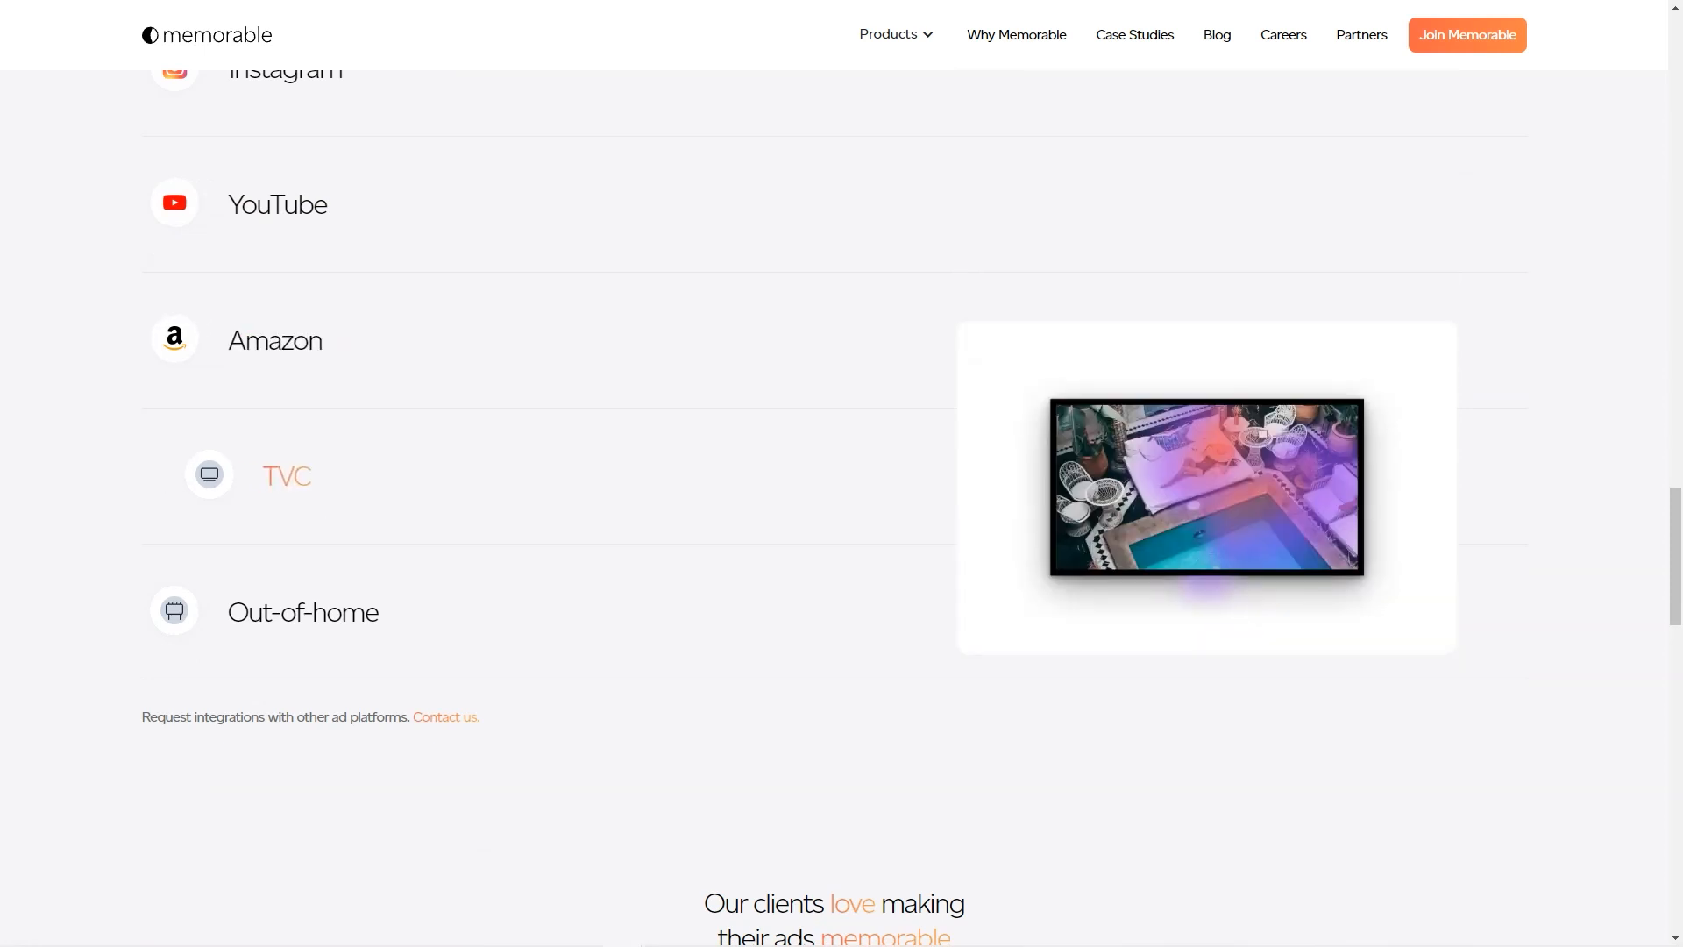
scroll("down", 3)
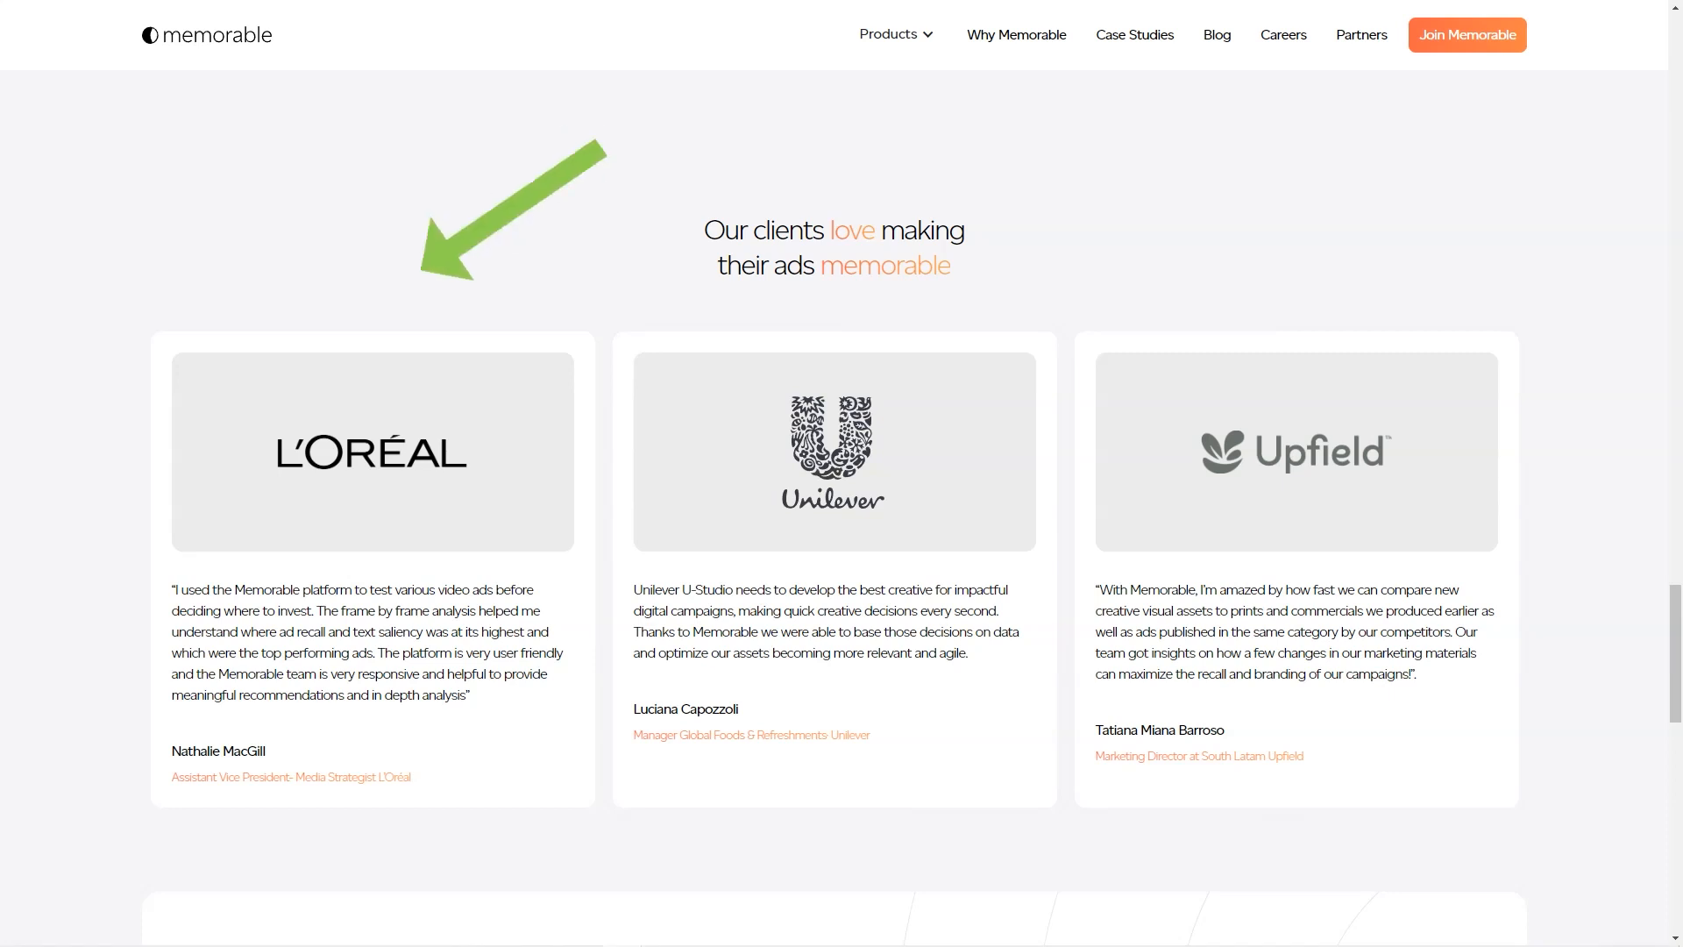
scroll("up", 3)
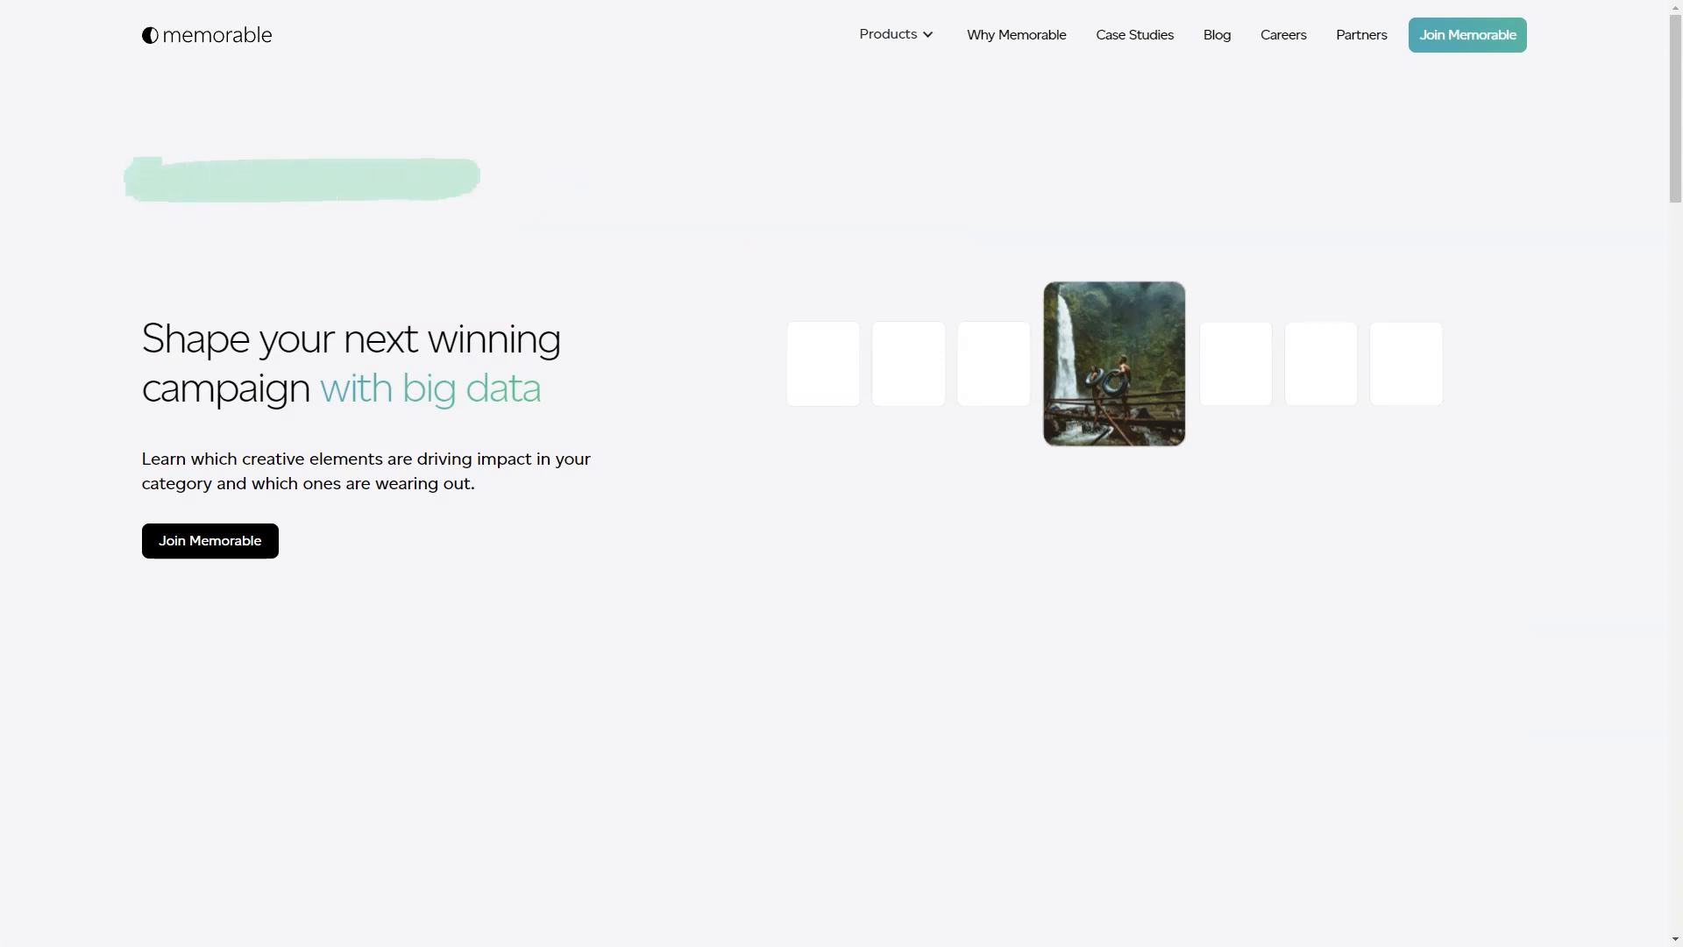
View the impact drivers, expand 'Validate ideas before creating ads', and reach the Newlink, tiendanube and slap testimonials.
scroll("down", 3)
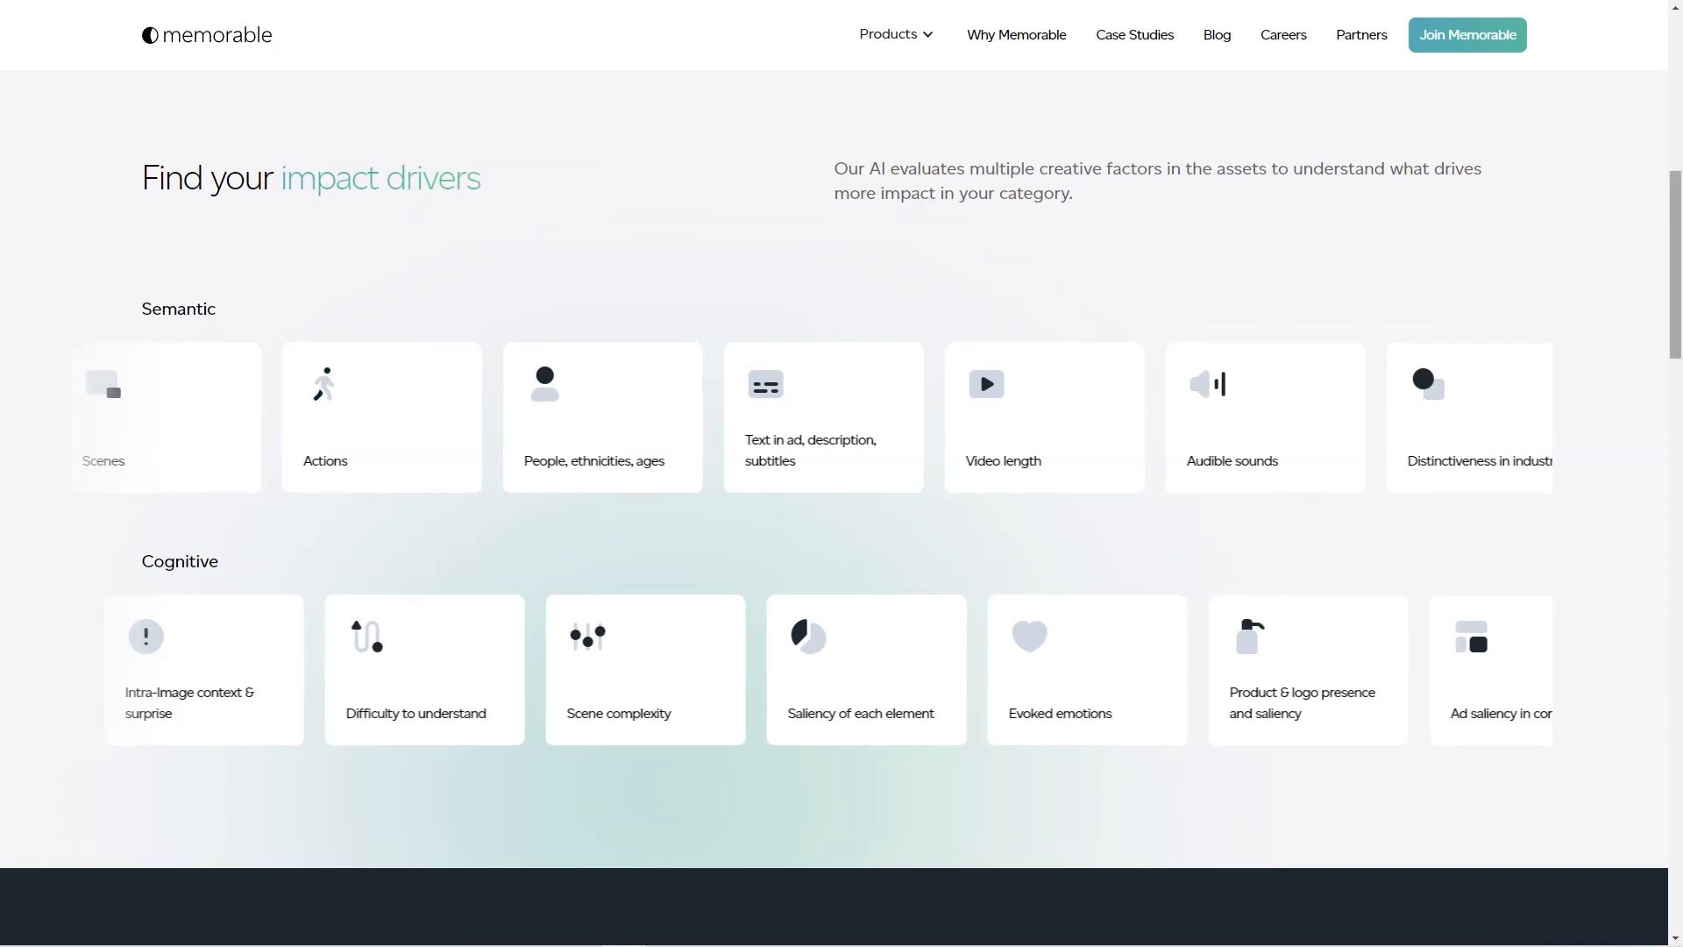
scroll("up", 3)
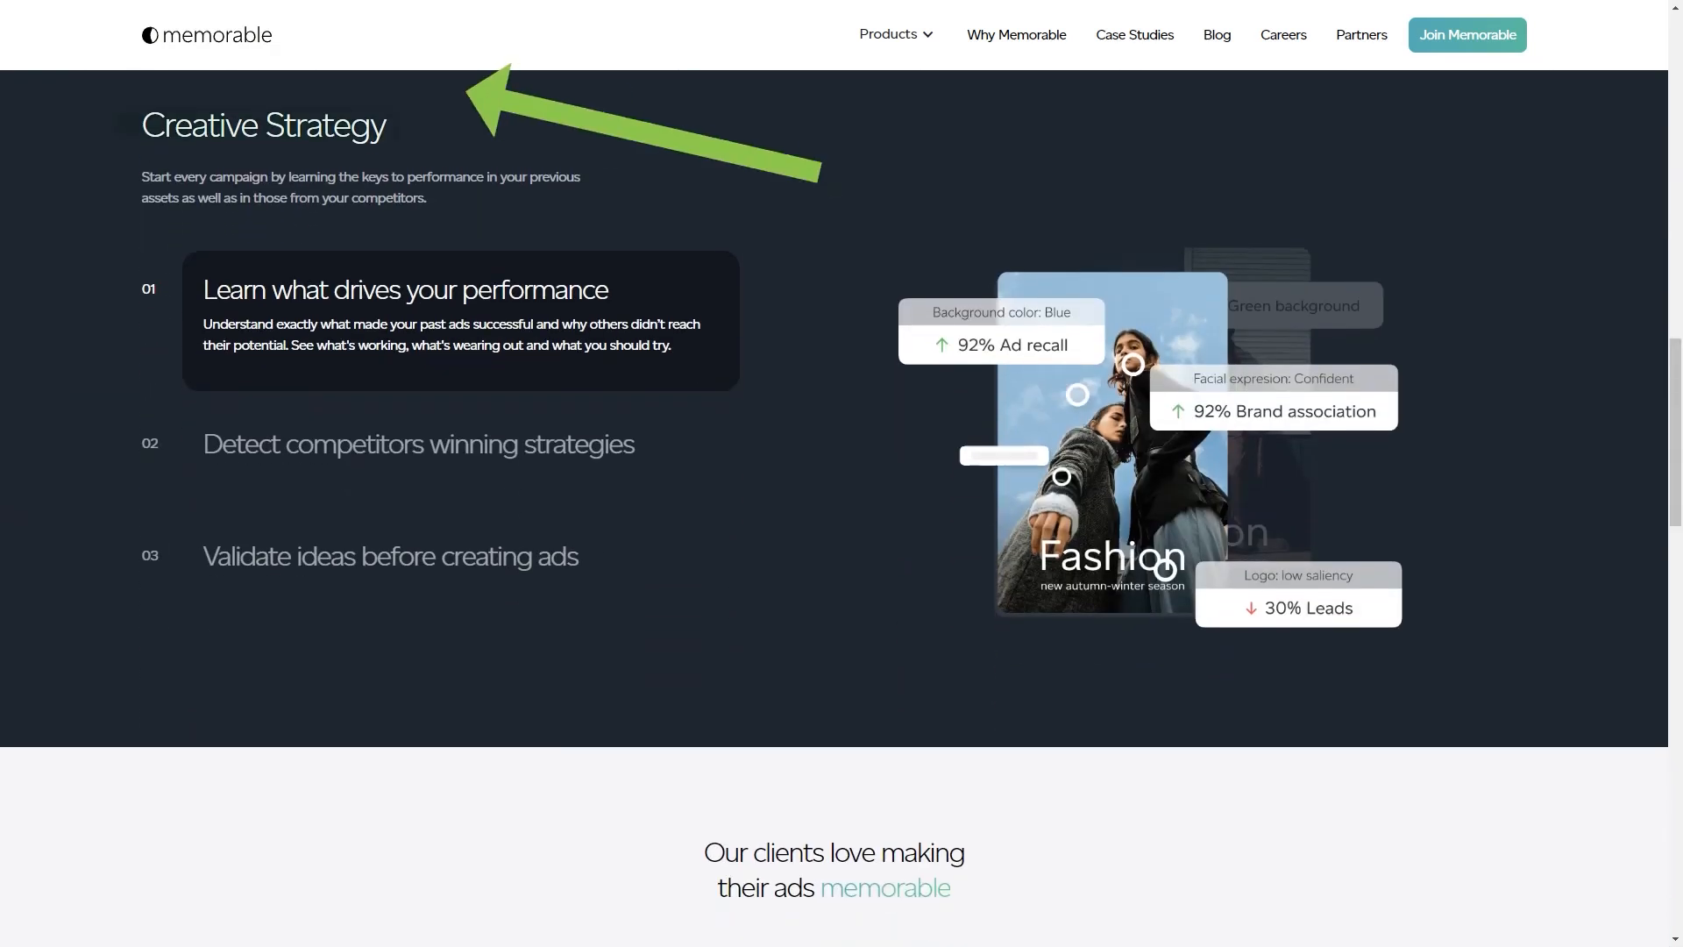
left_click(389, 555)
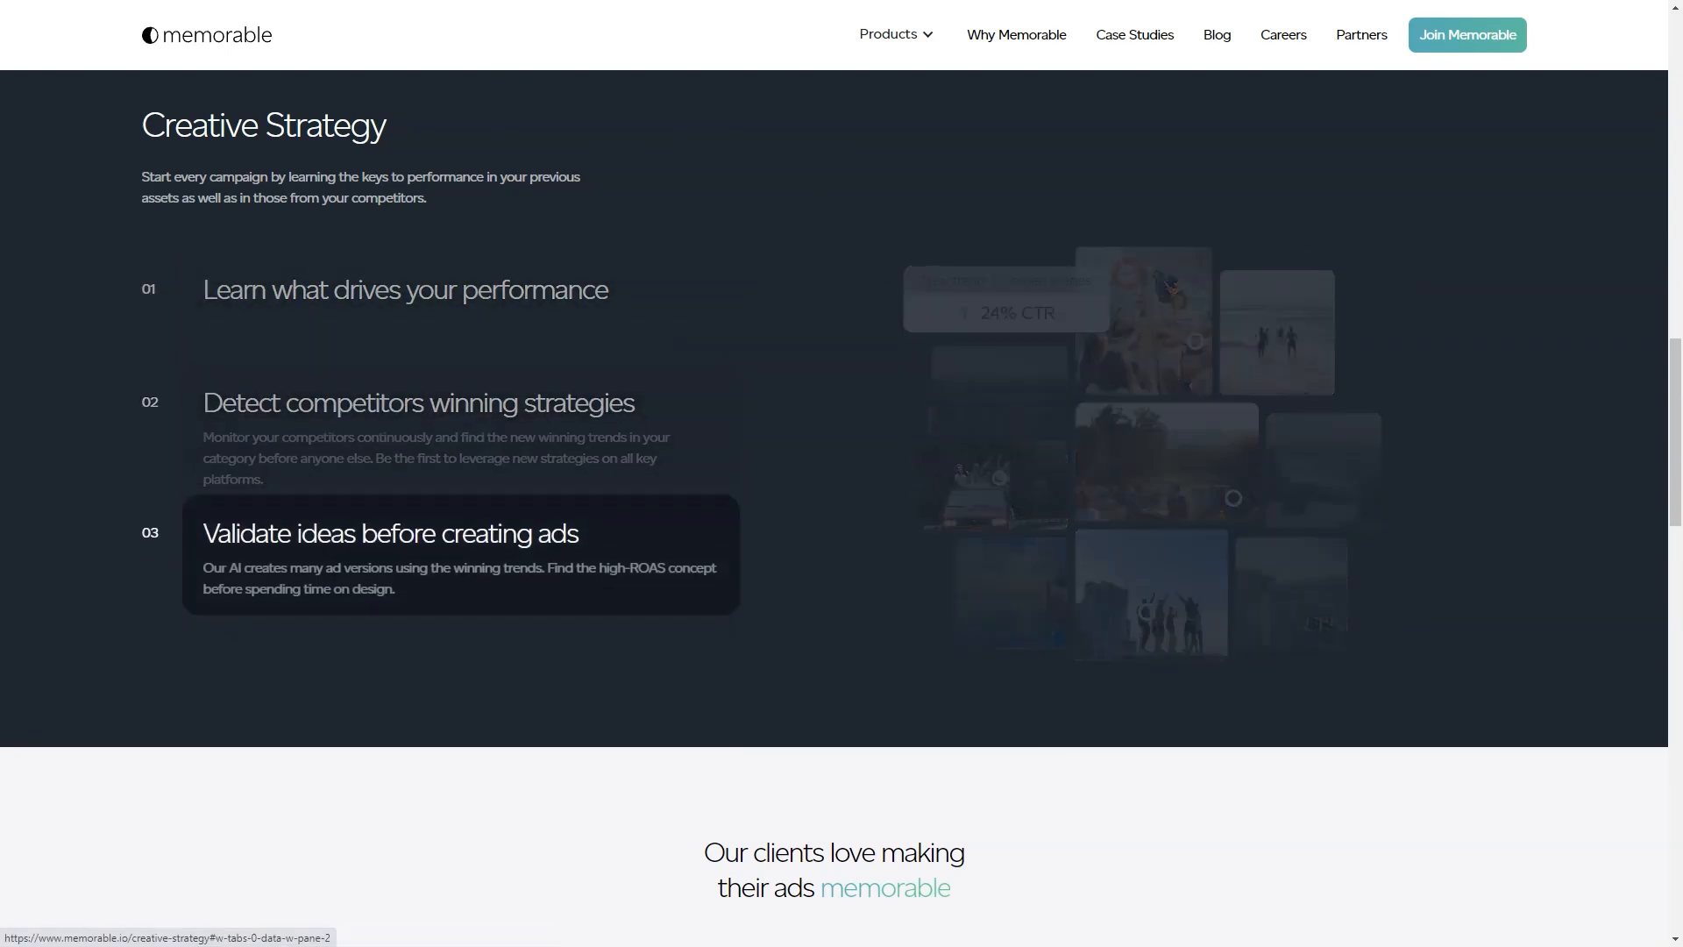
scroll("down", 3)
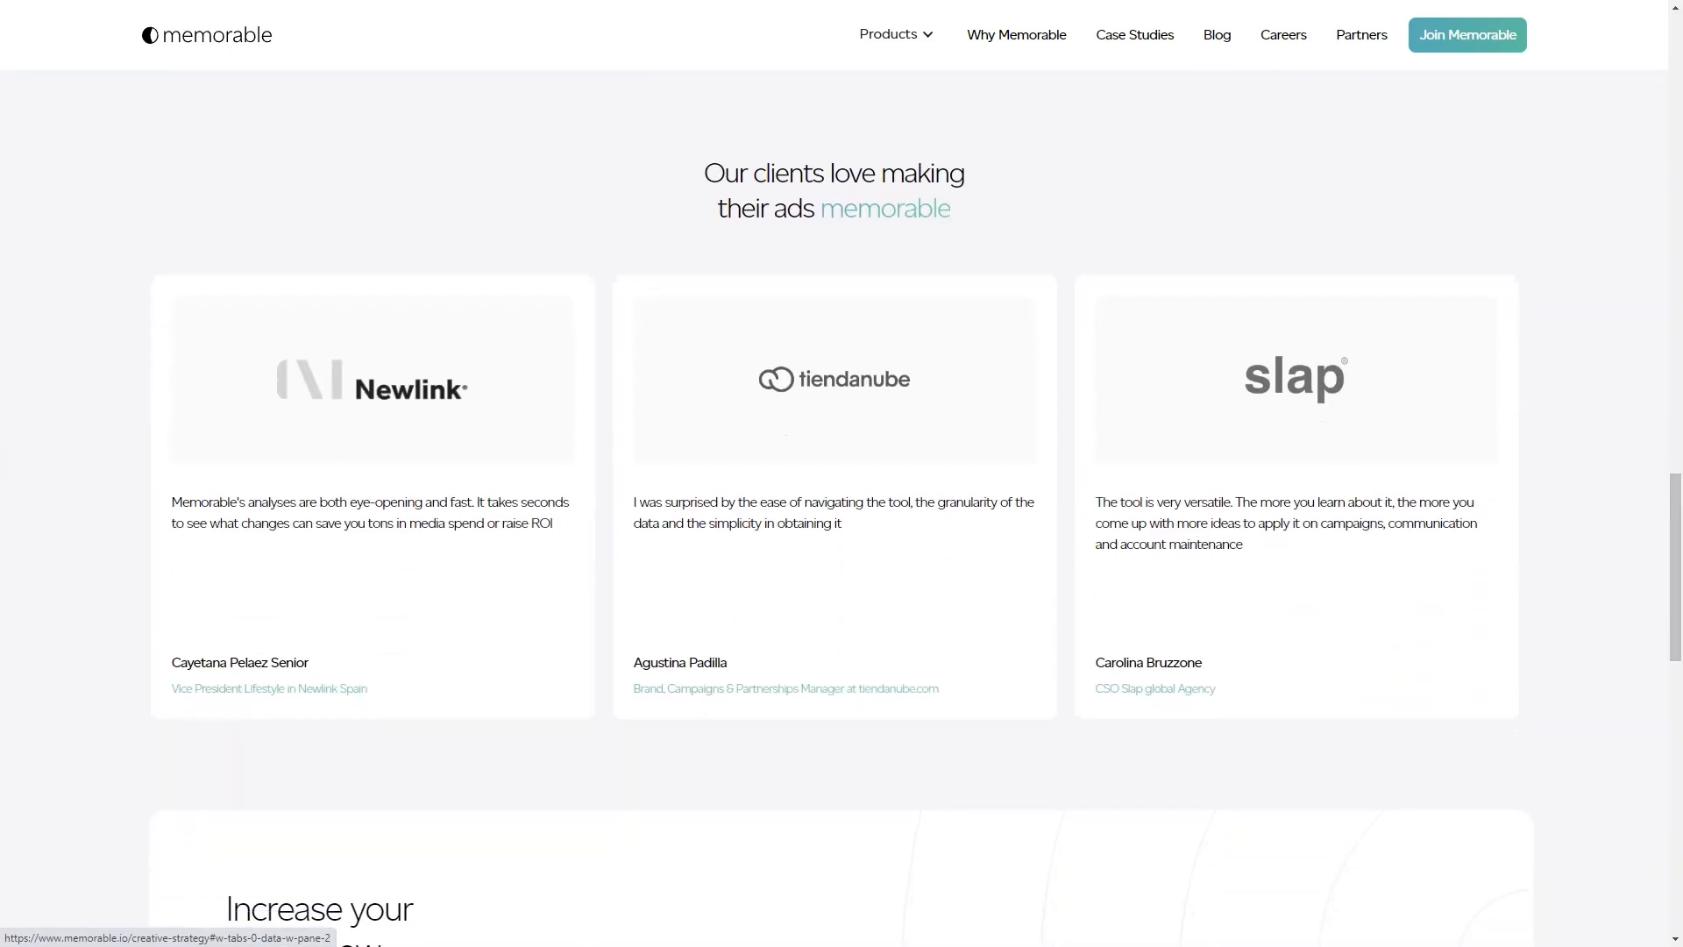
double_click(783, 173)
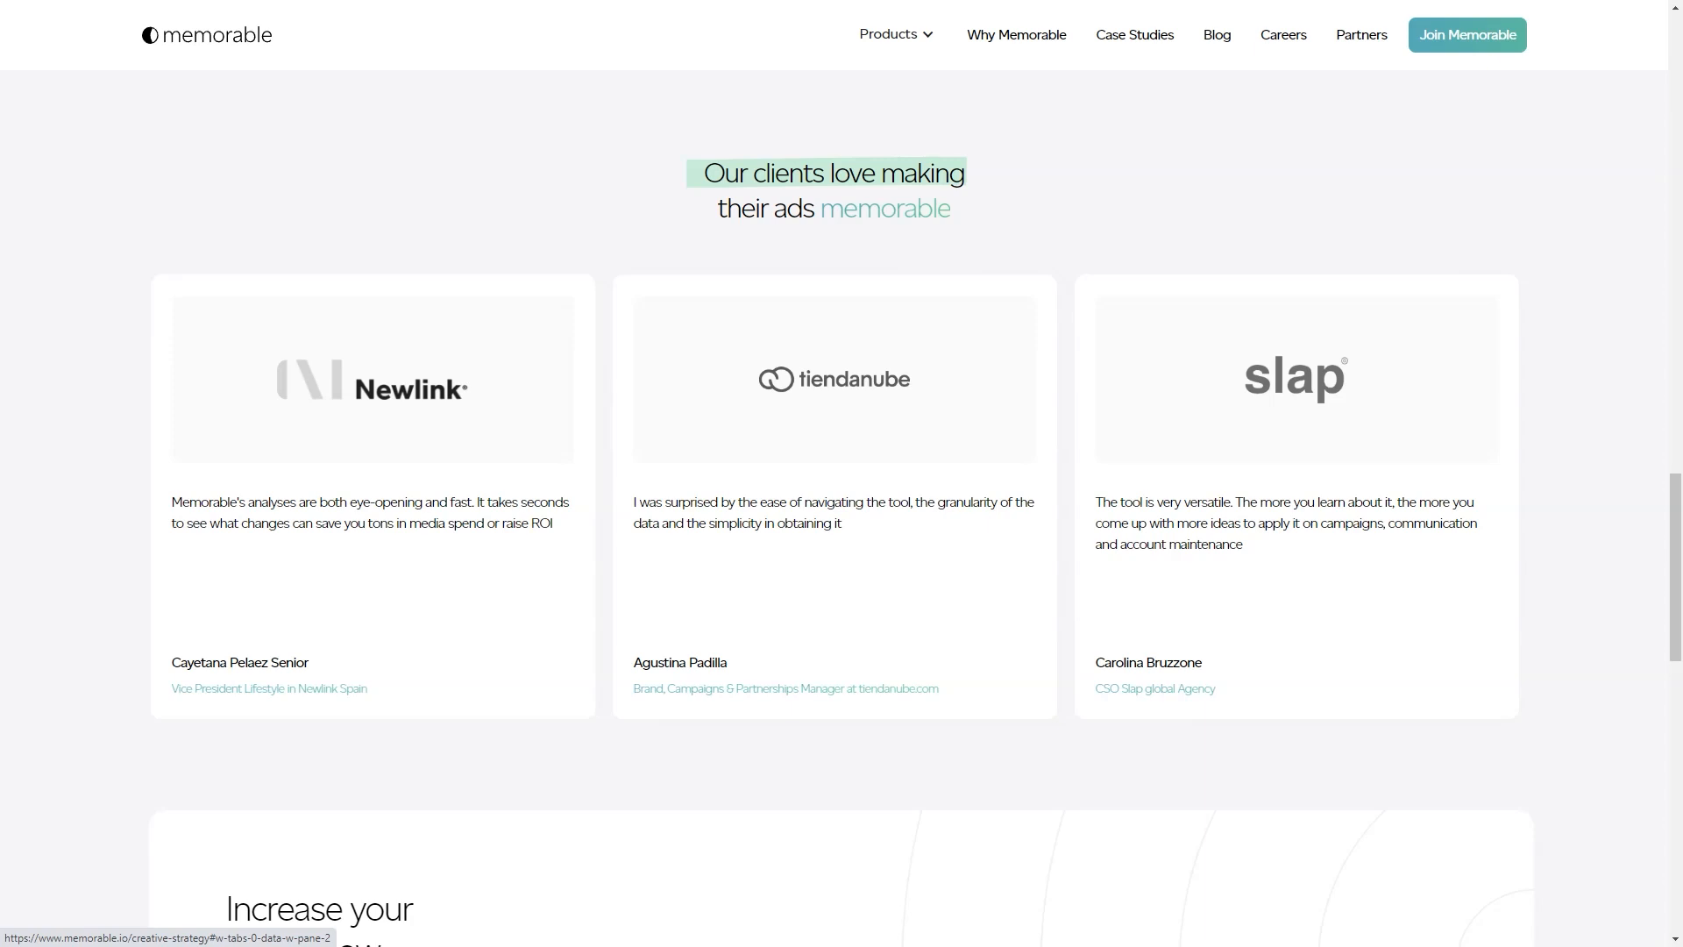
scroll("down", 3)
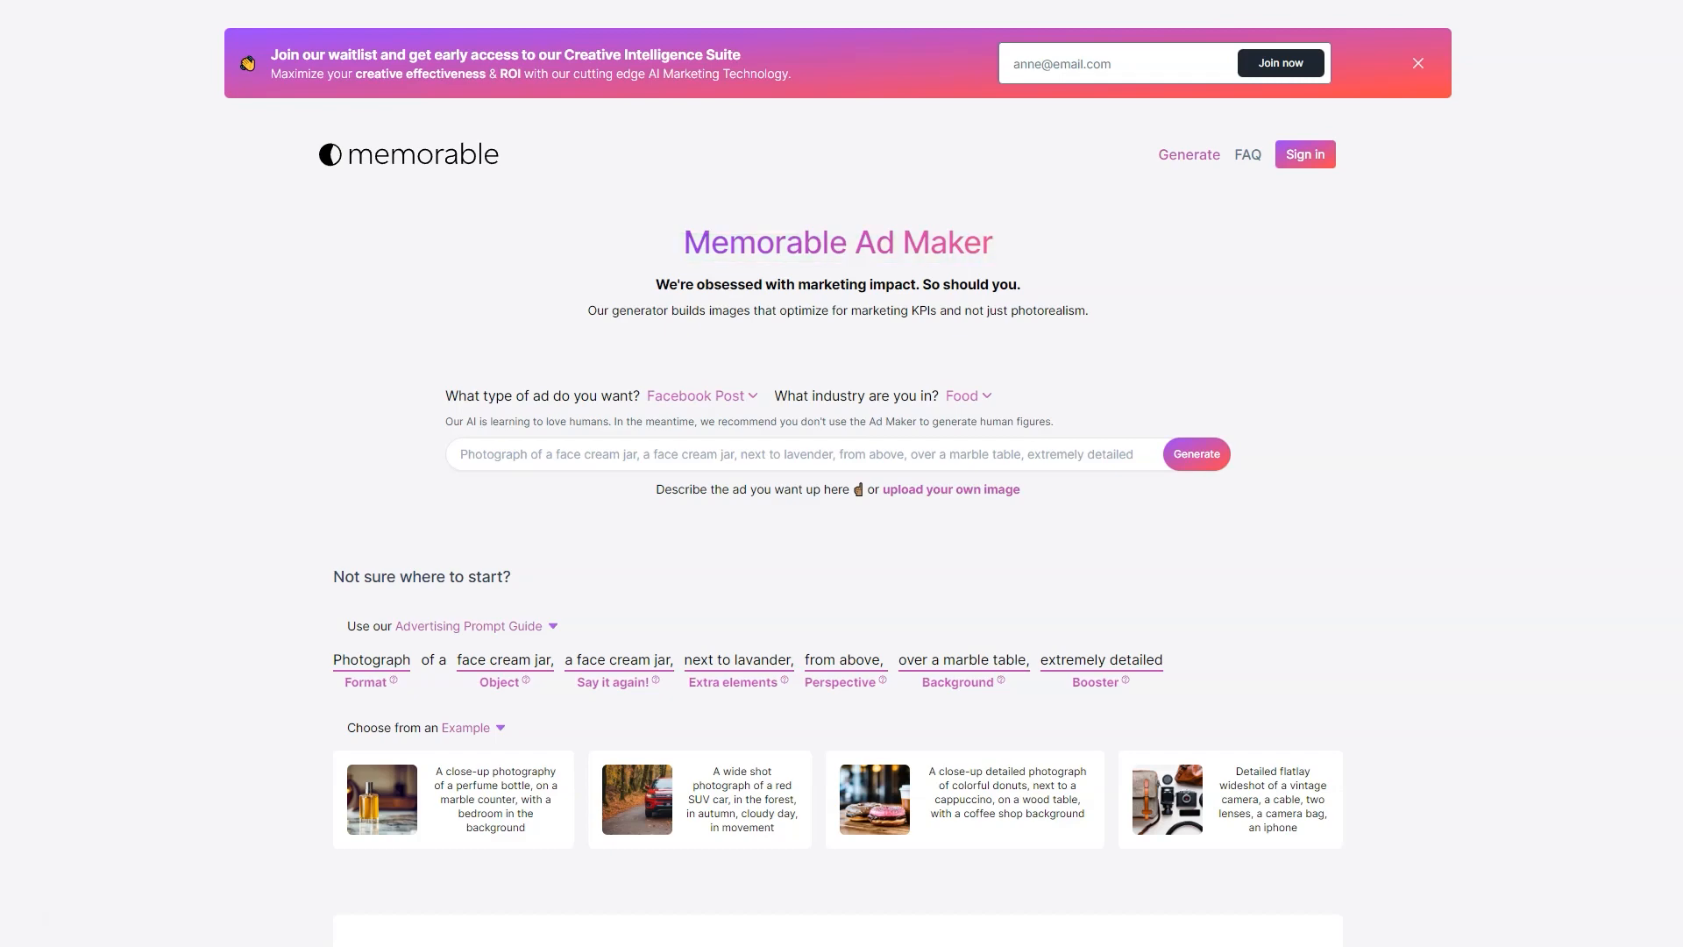
Browse the Ad Maker's community generations, then the Why Memorable page down to its model accuracy figures.
scroll("down", 3)
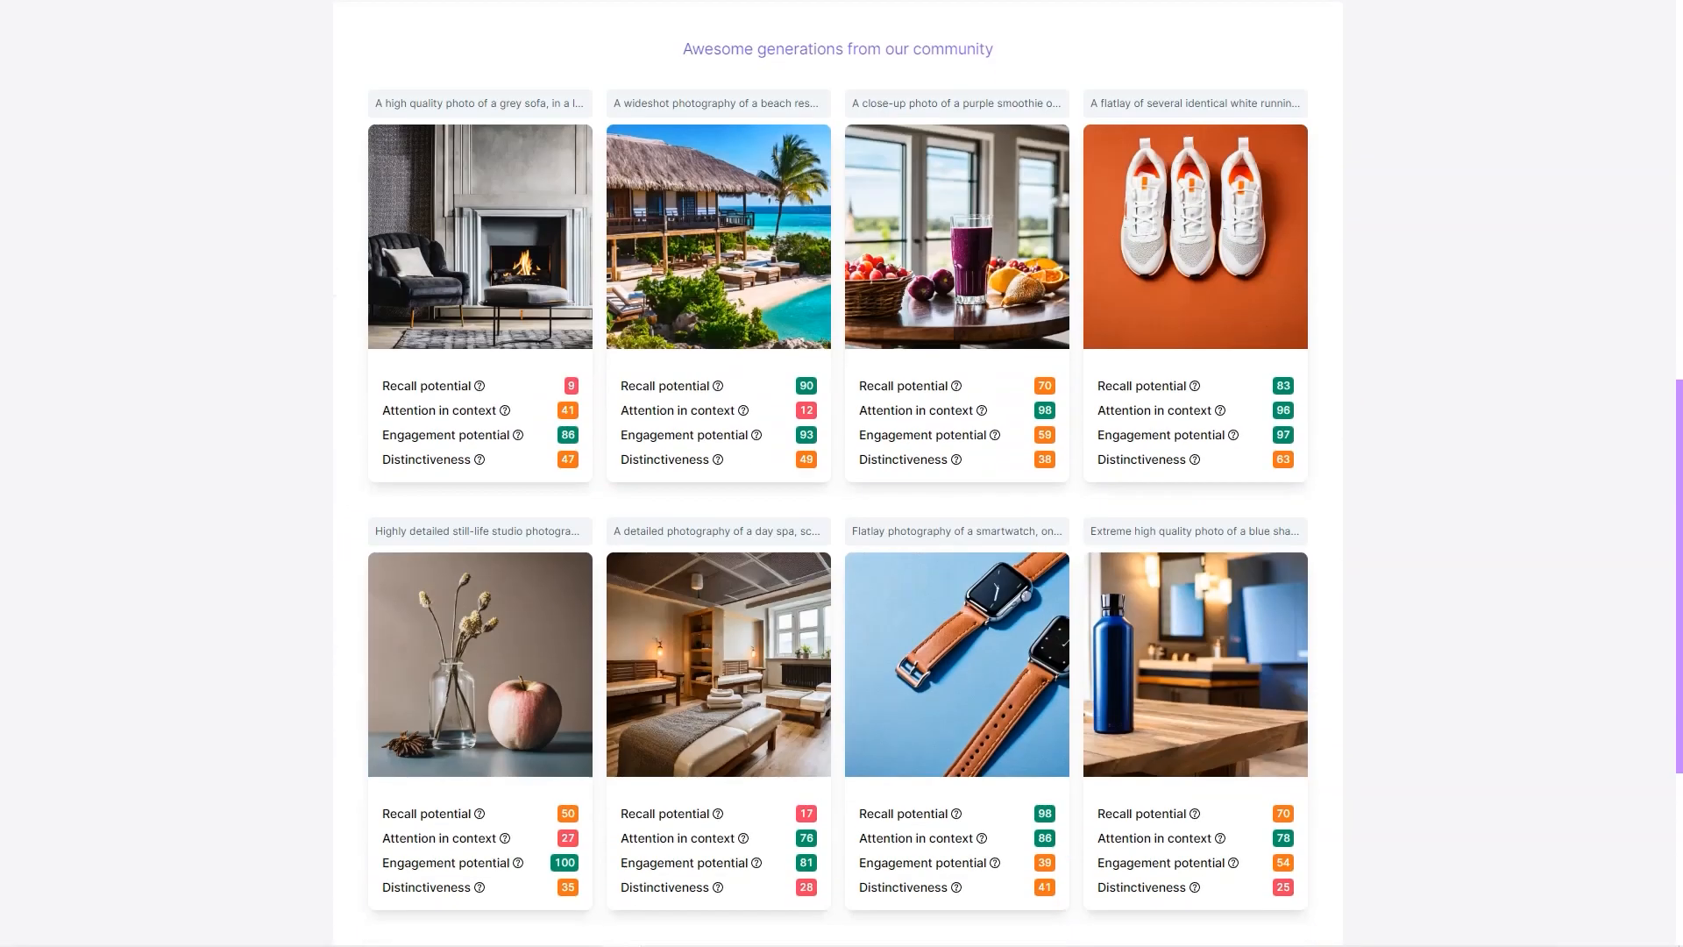
scroll("up", 3)
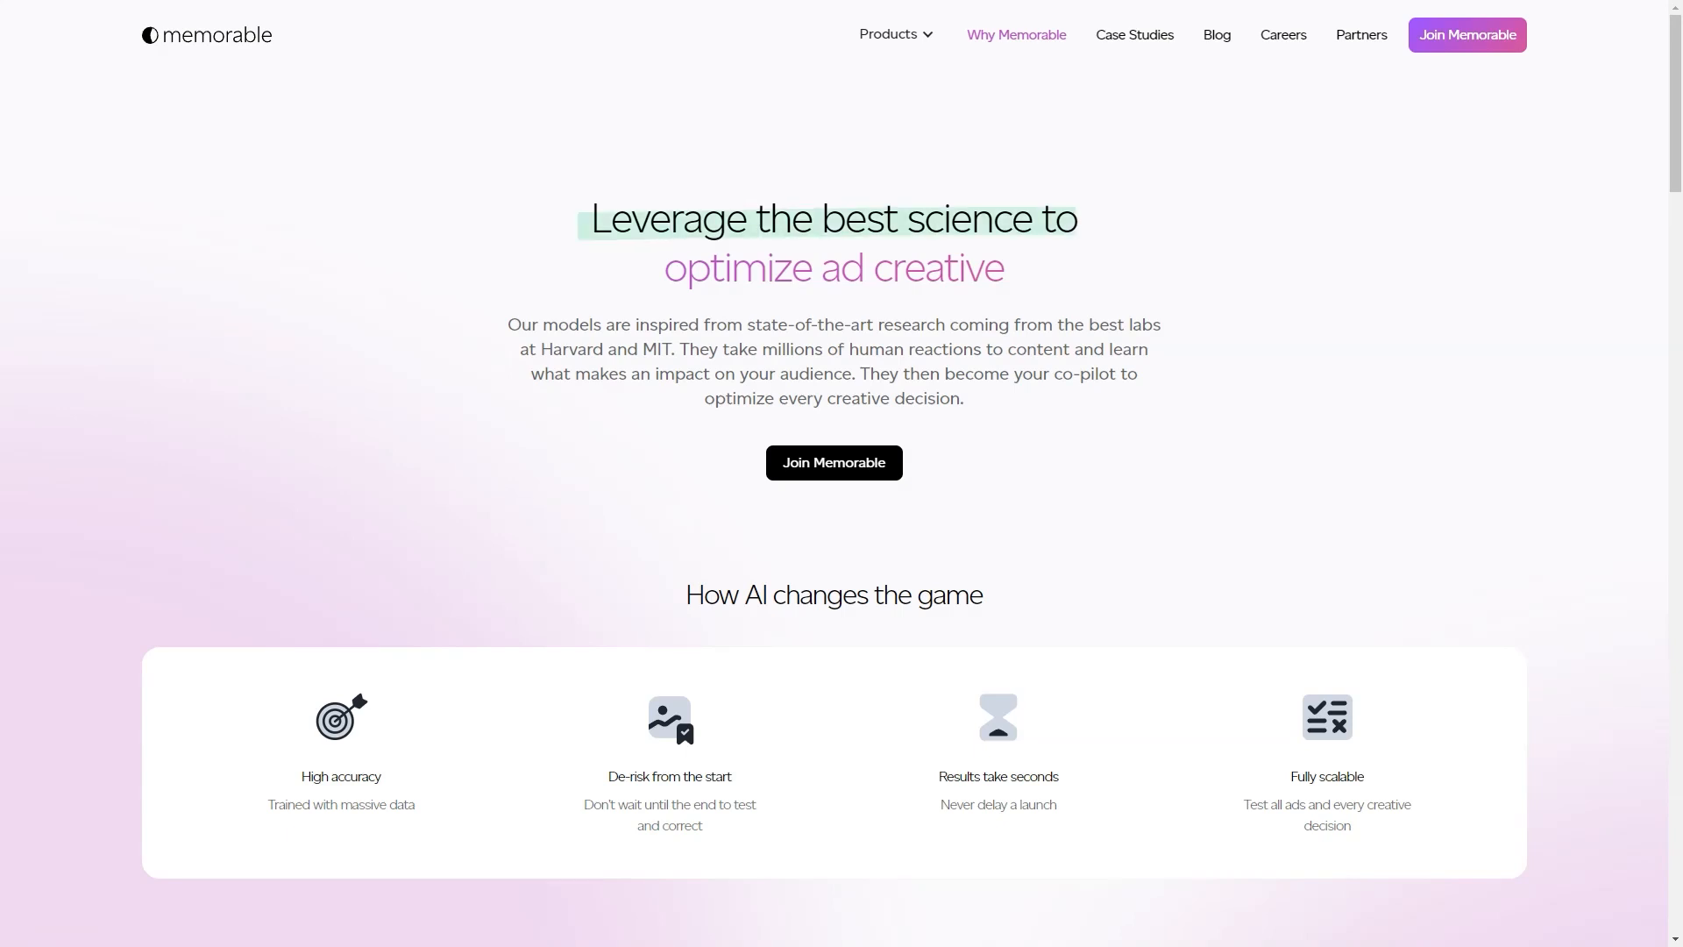
scroll("down", 3)
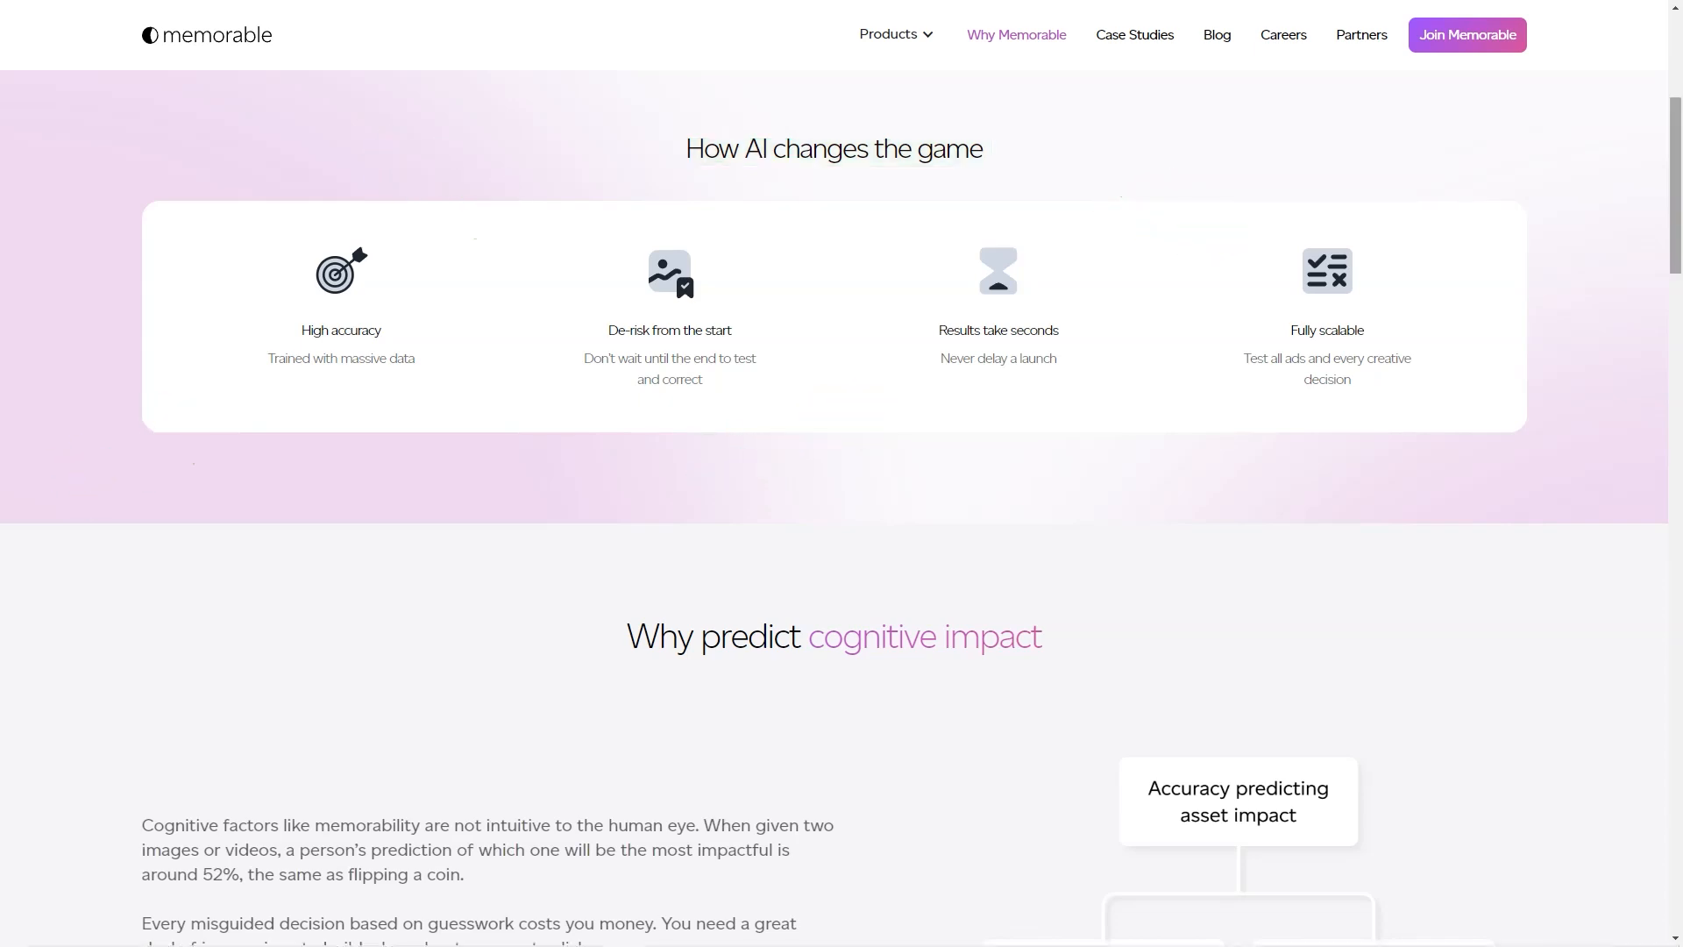
scroll("down", 3)
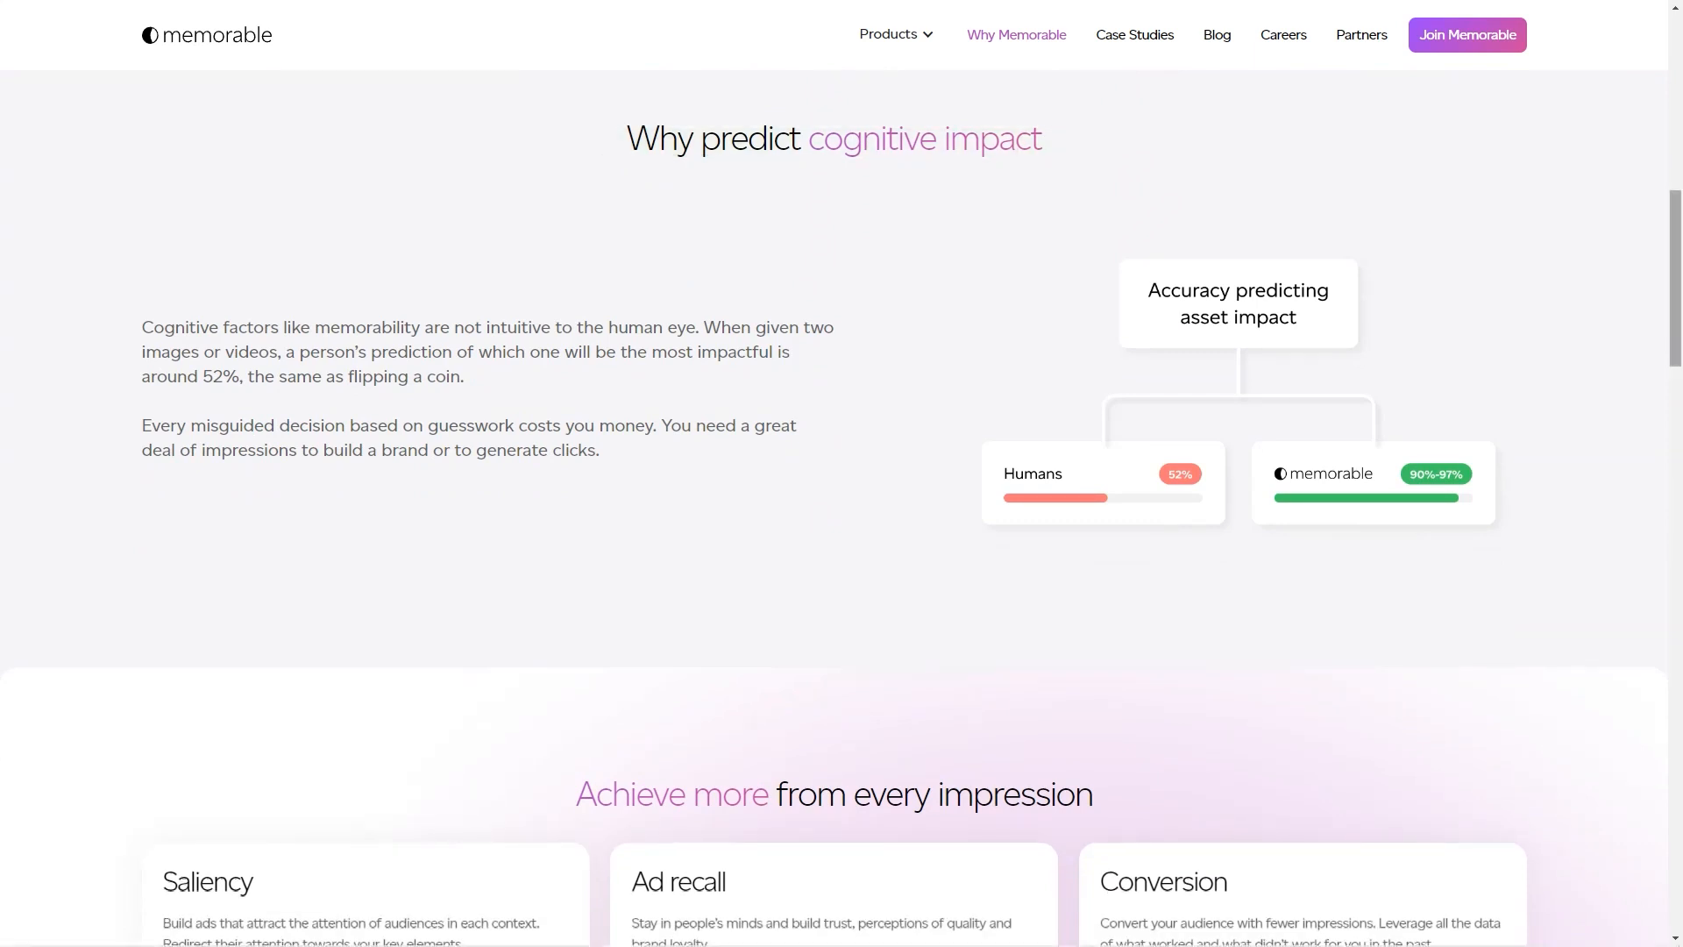
scroll("down", 3)
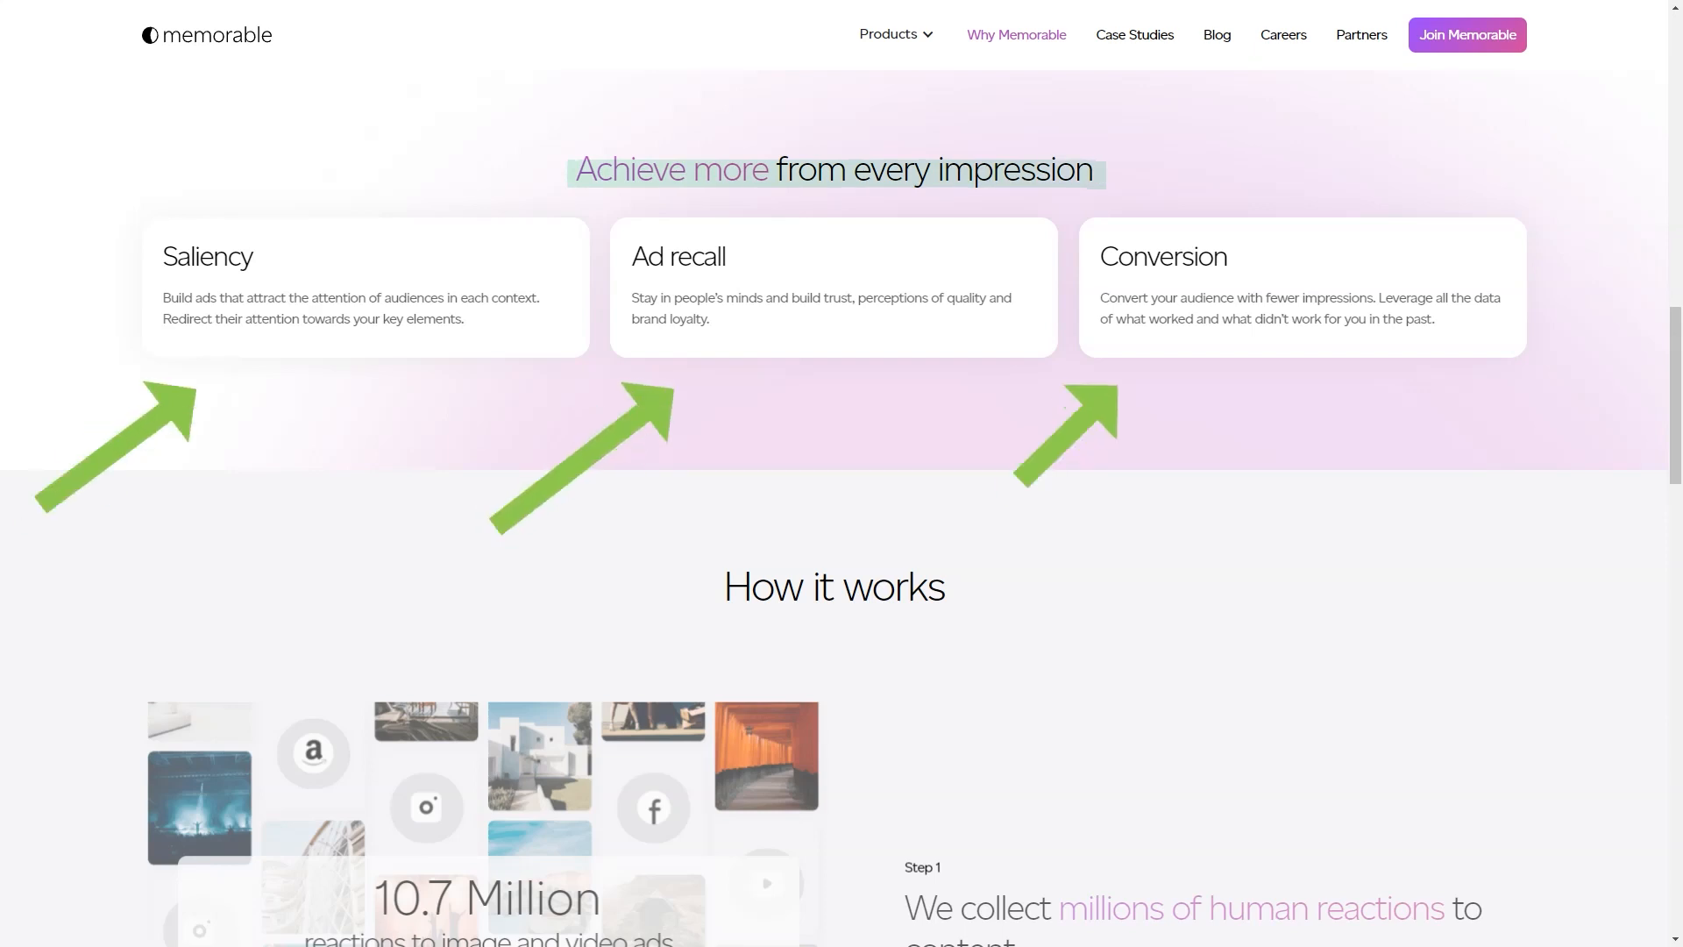
scroll("down", 3)
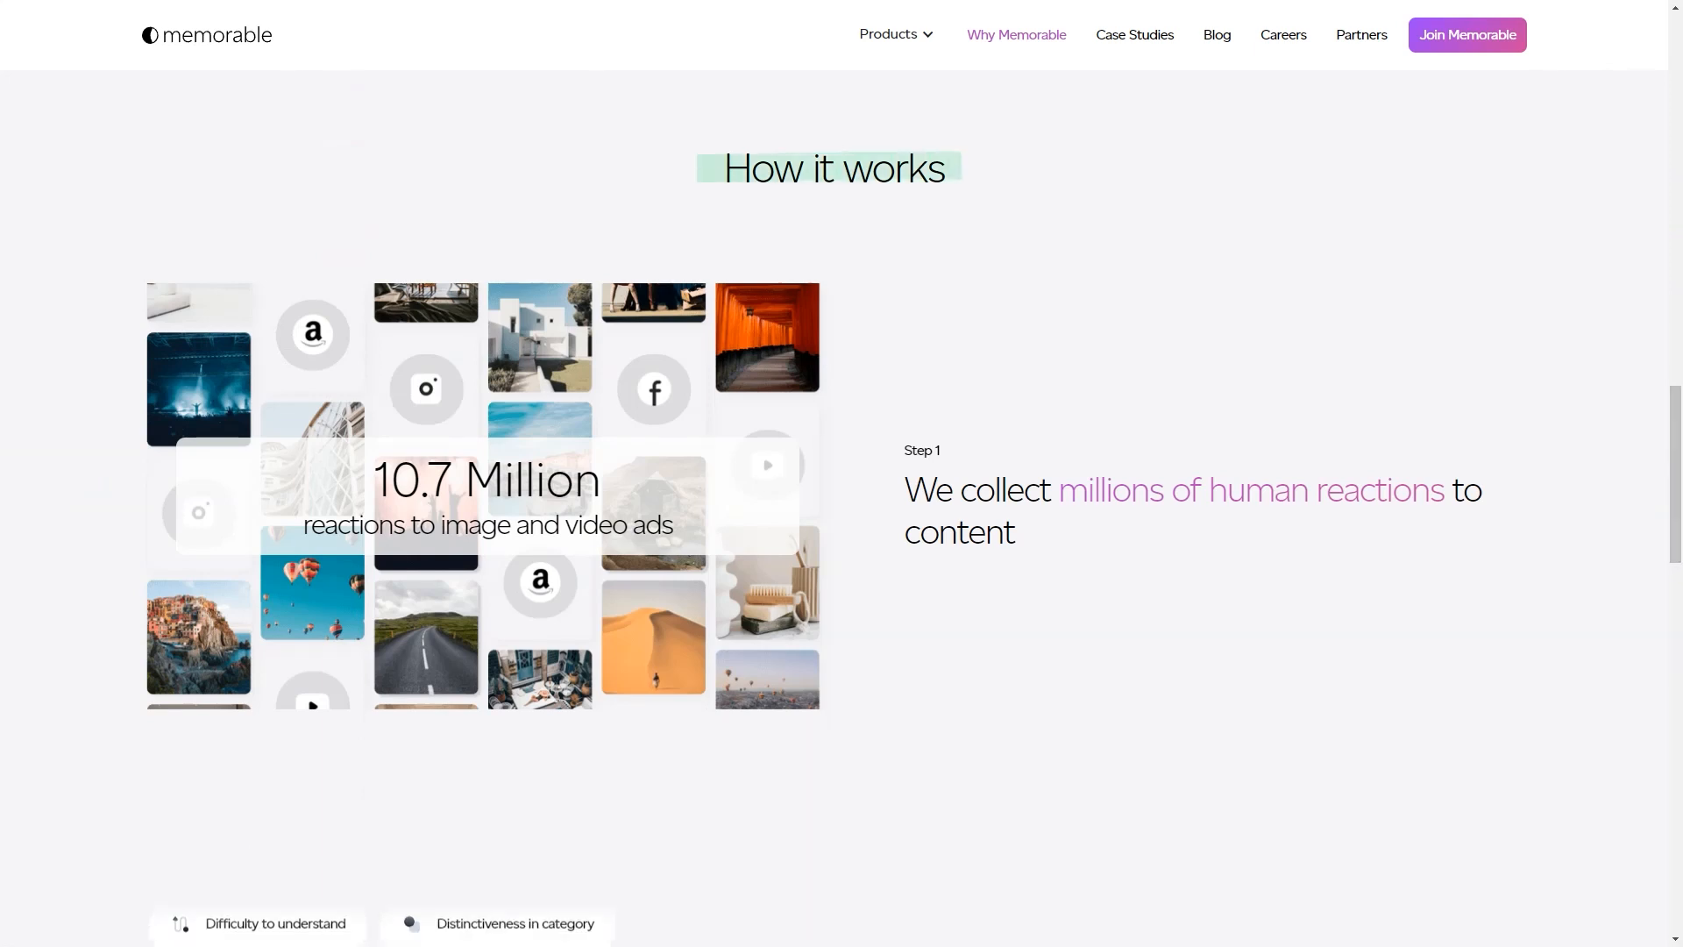
scroll("down", 3)
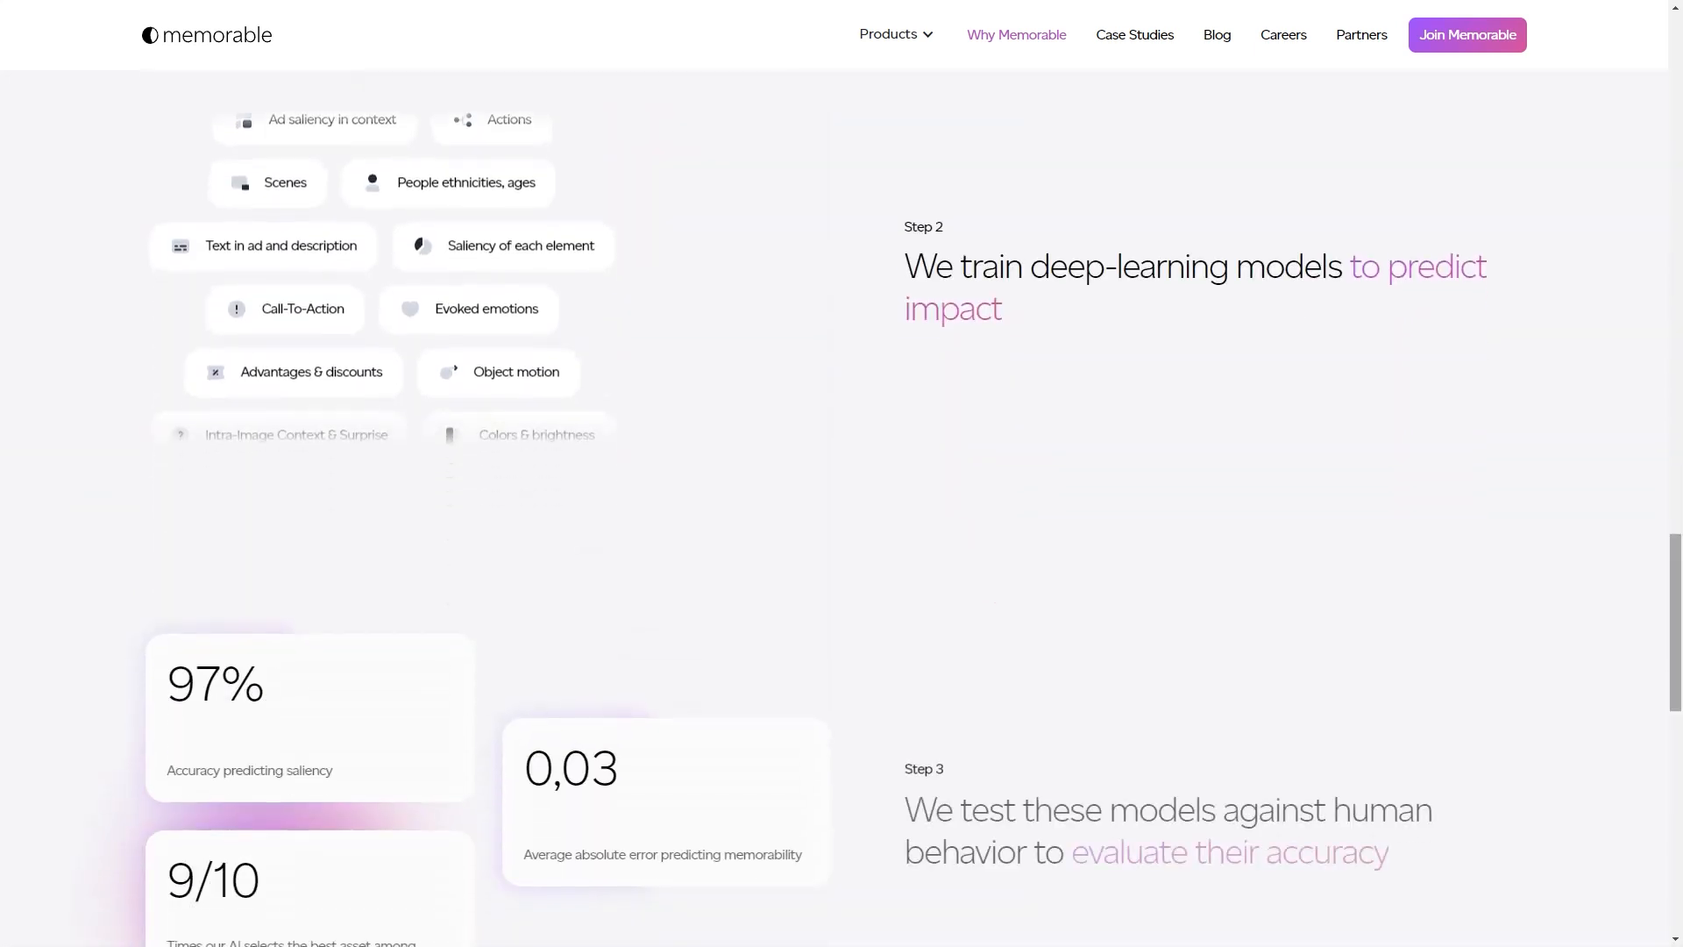
scroll("down", 3)
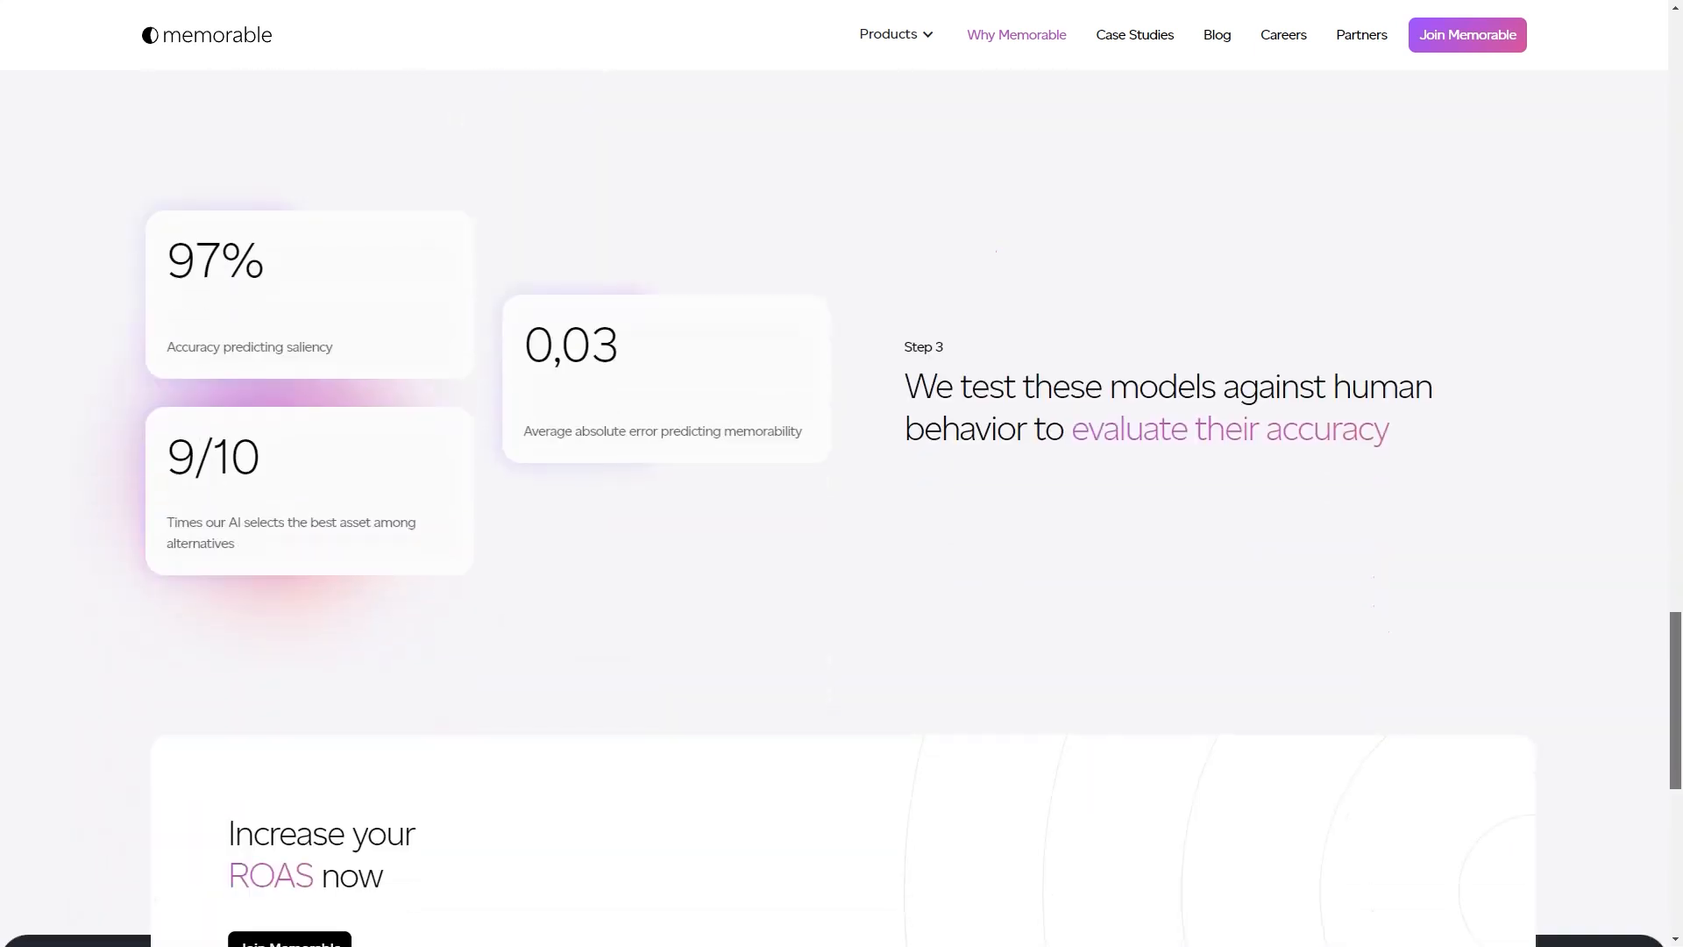
scroll("down", 3)
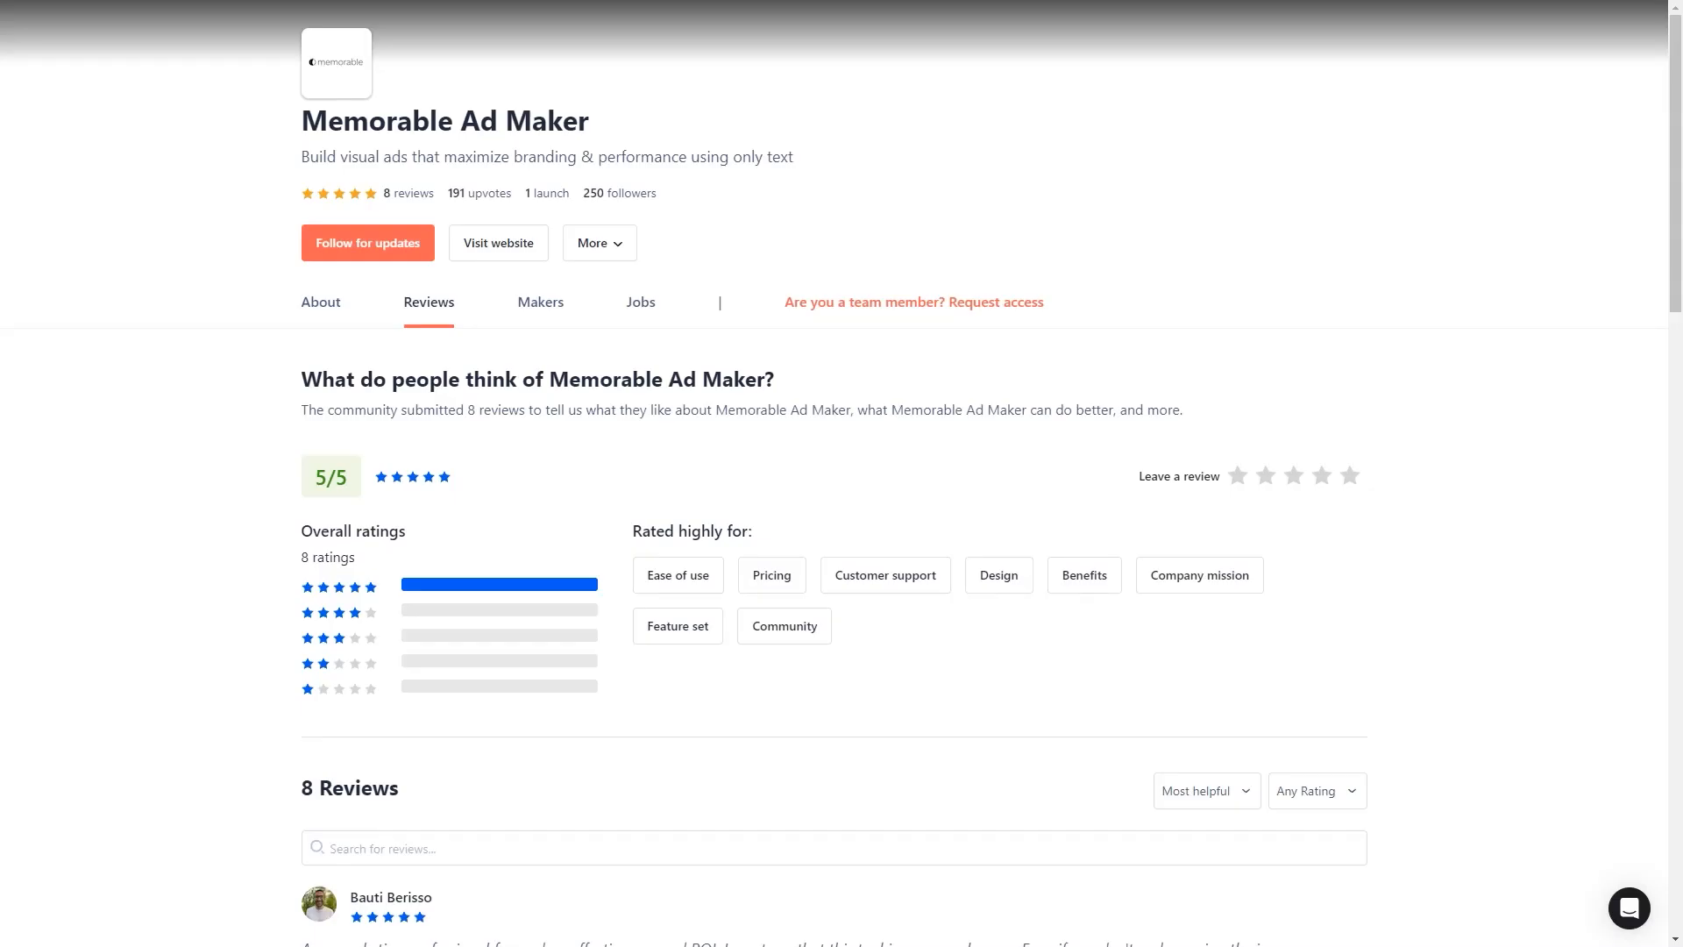
Scroll through the five-star Product Hunt reviews of Memorable Ad Maker.
scroll("down", 3)
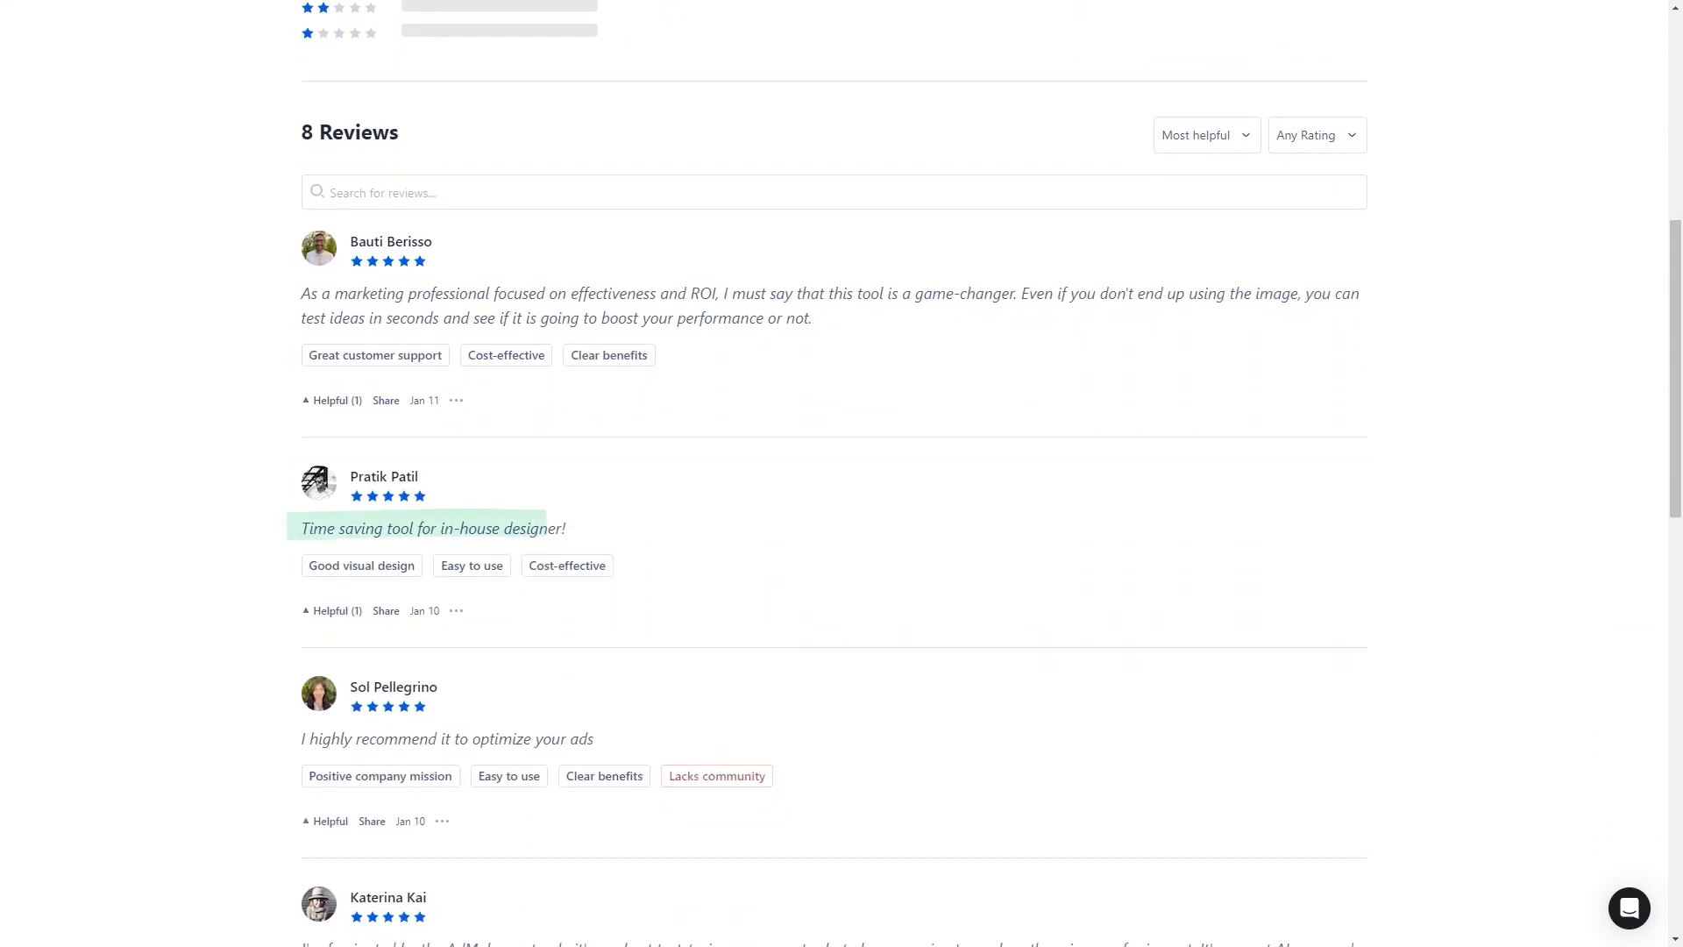
scroll("down", 3)
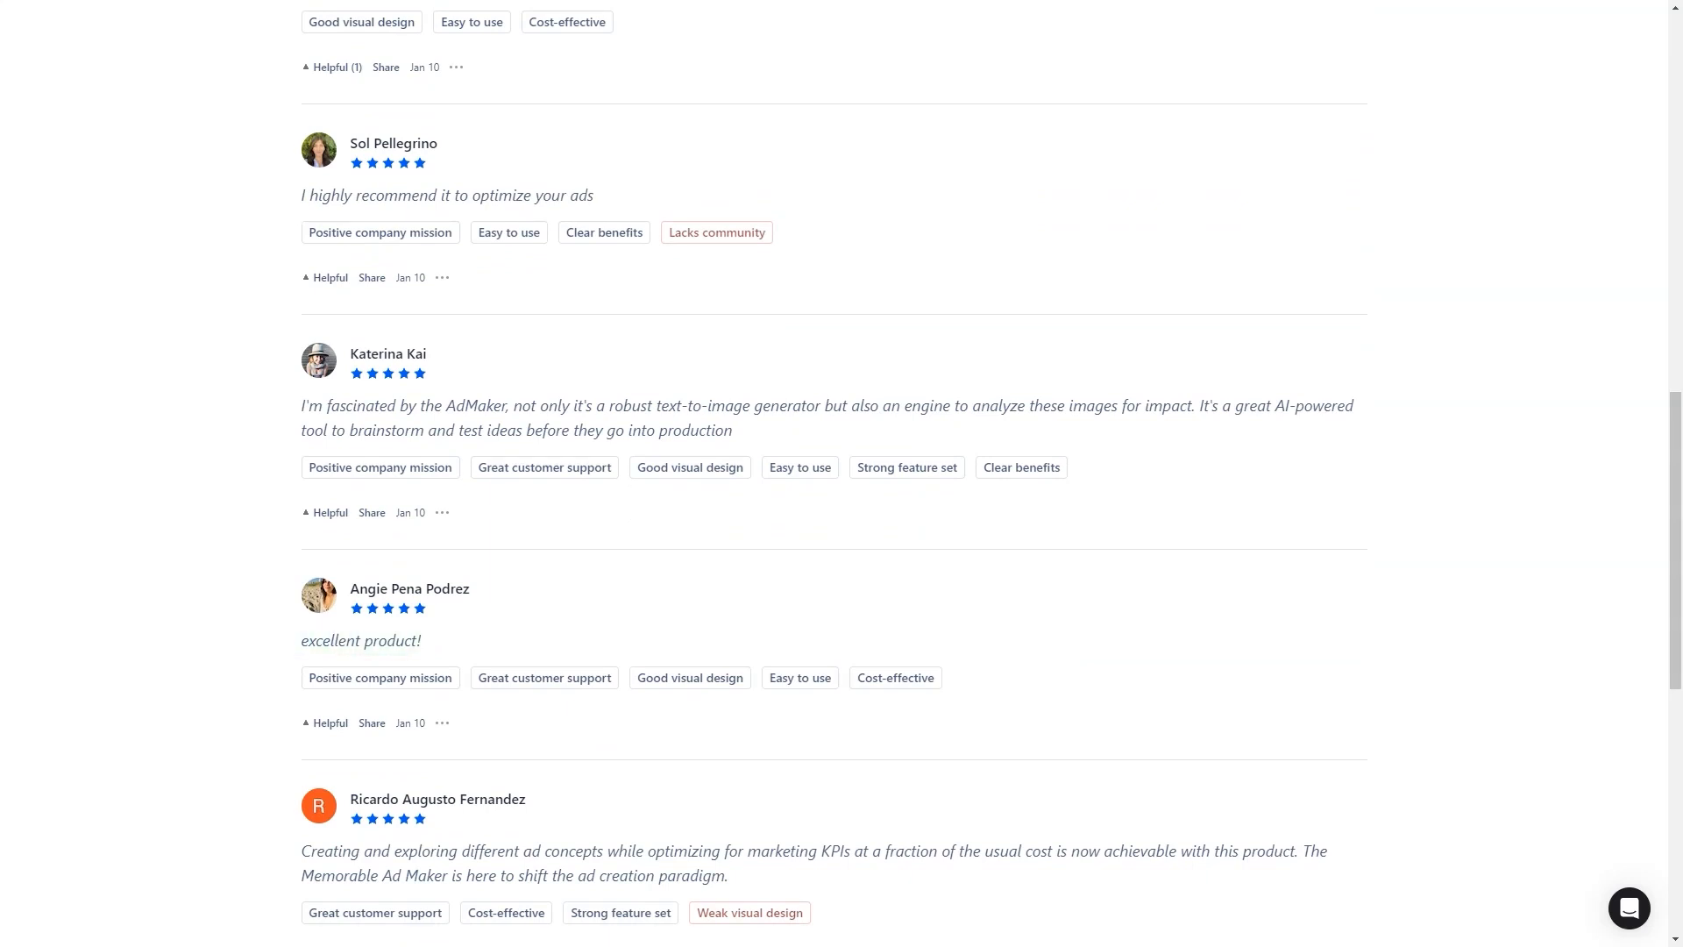
scroll("down", 3)
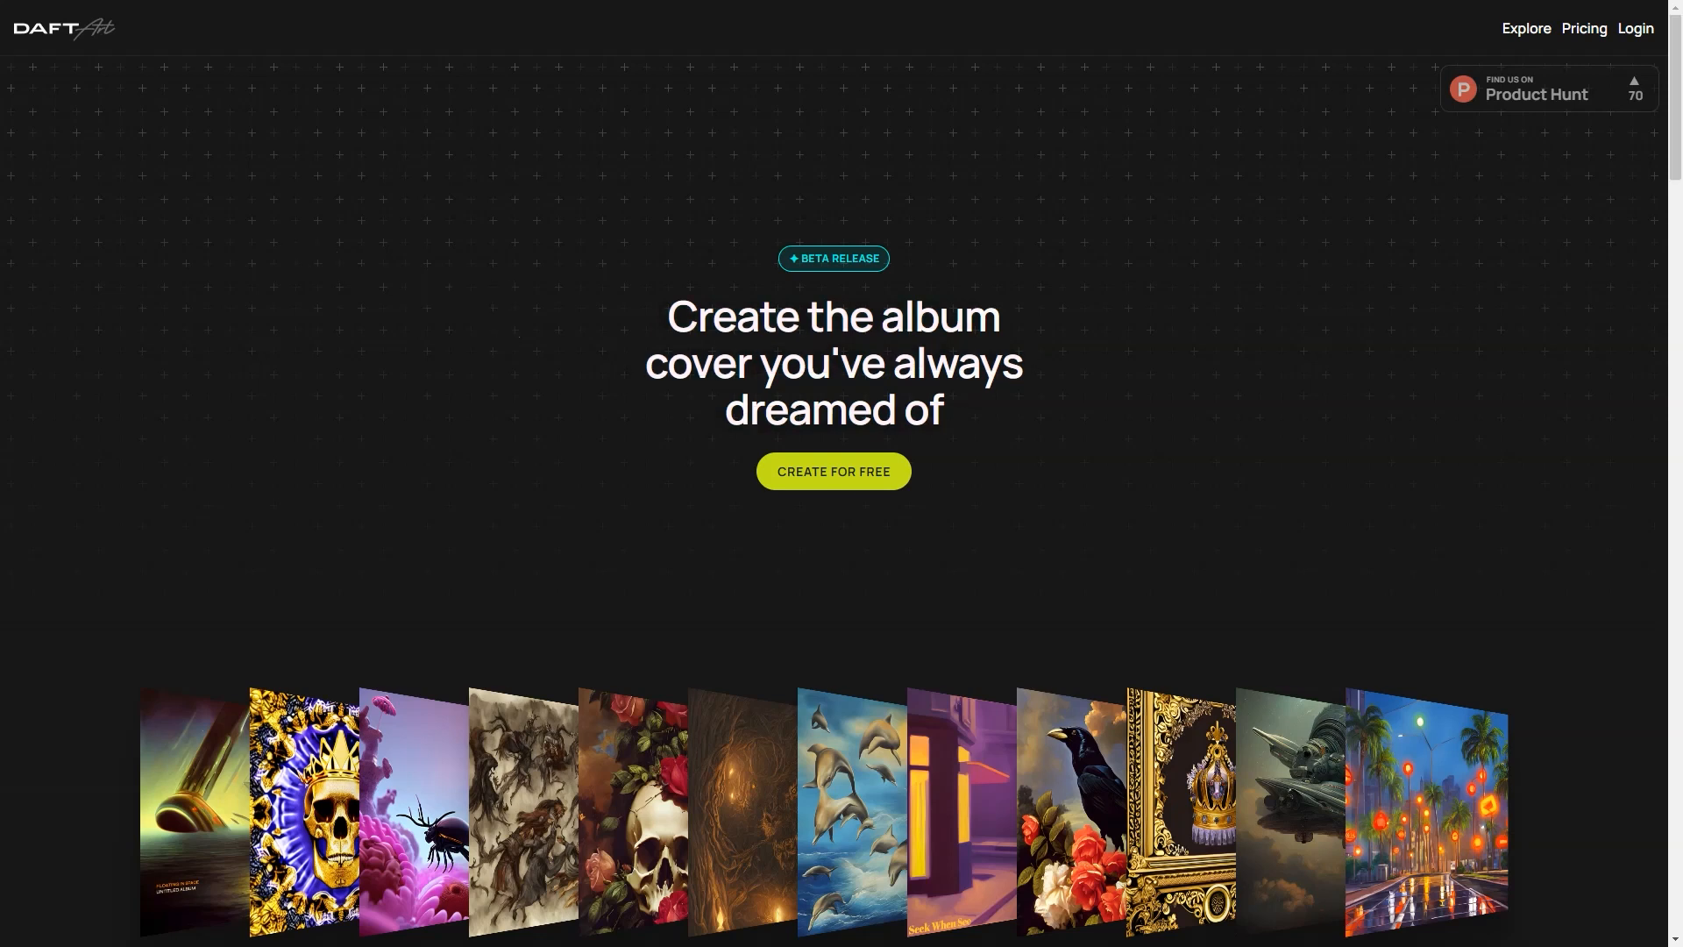
Browse Daft Art's landing page past the cover carousel and four feature panels to a user testimonial.
scroll("down", 3)
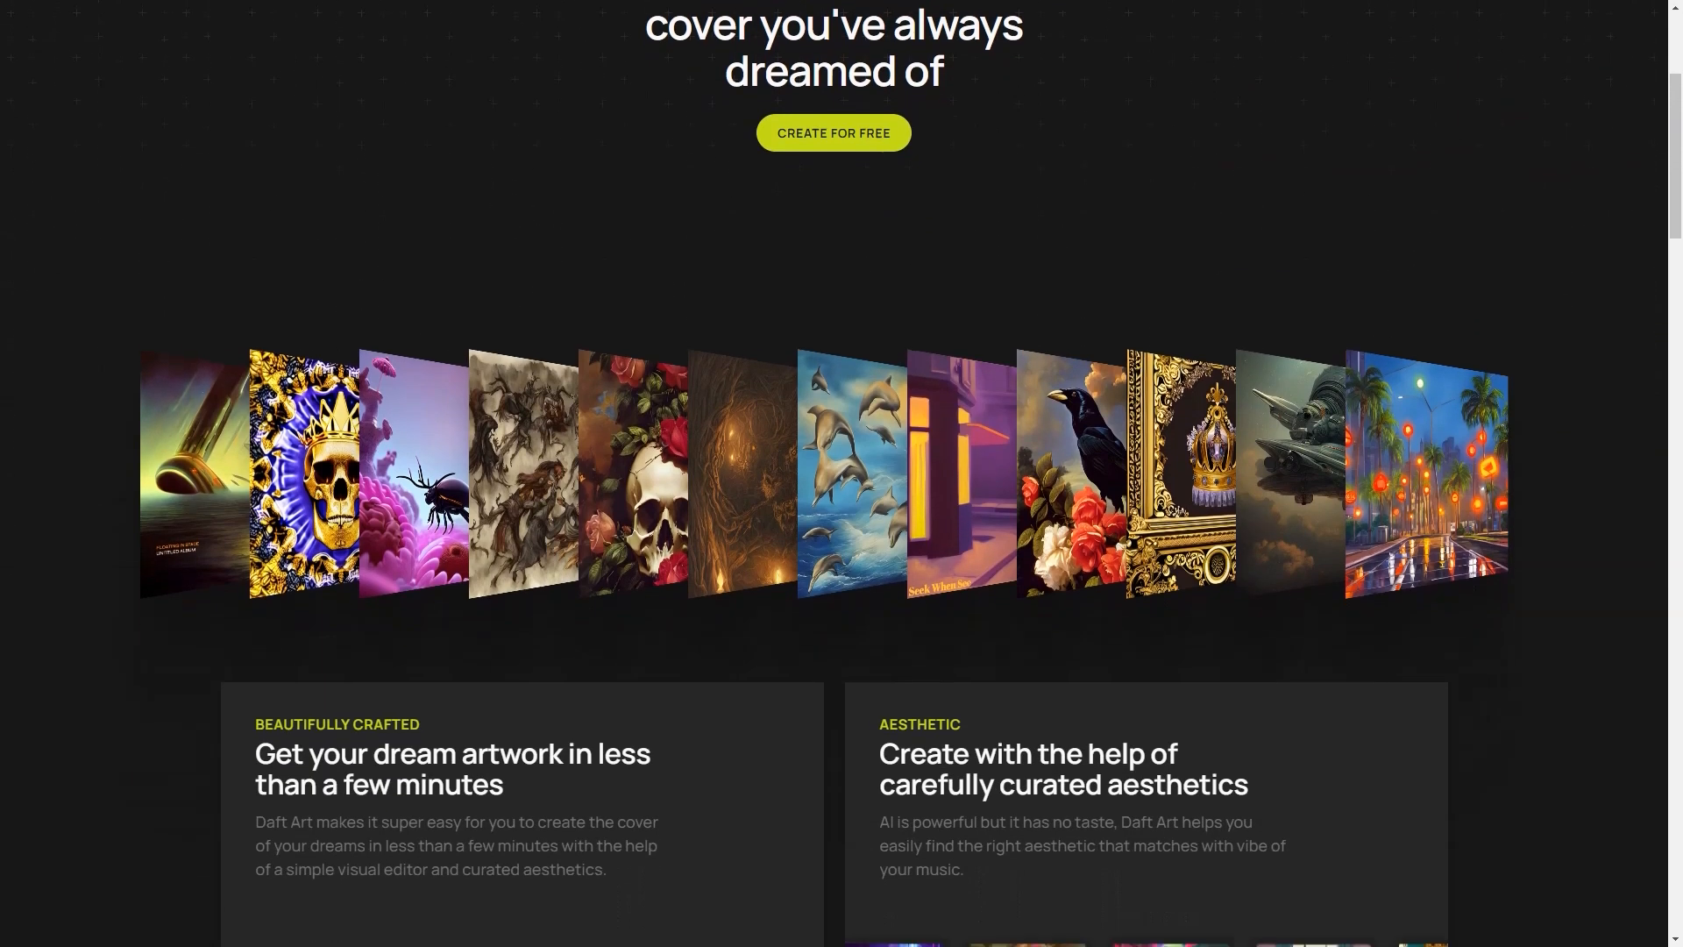
scroll("down", 3)
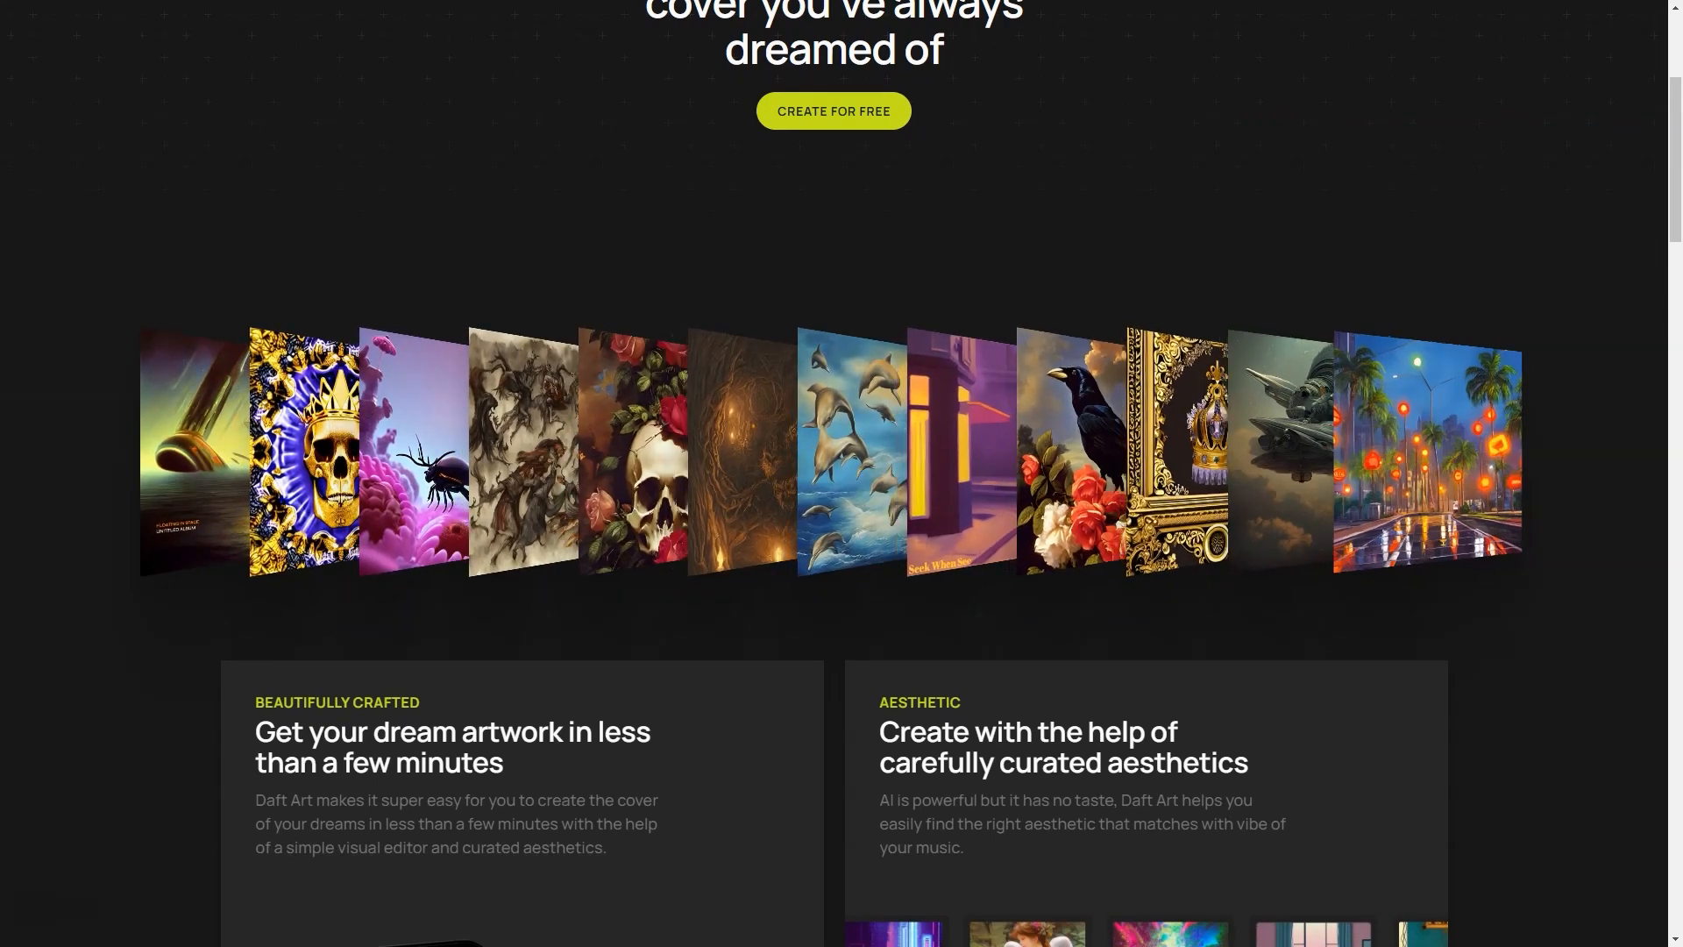
scroll("down", 3)
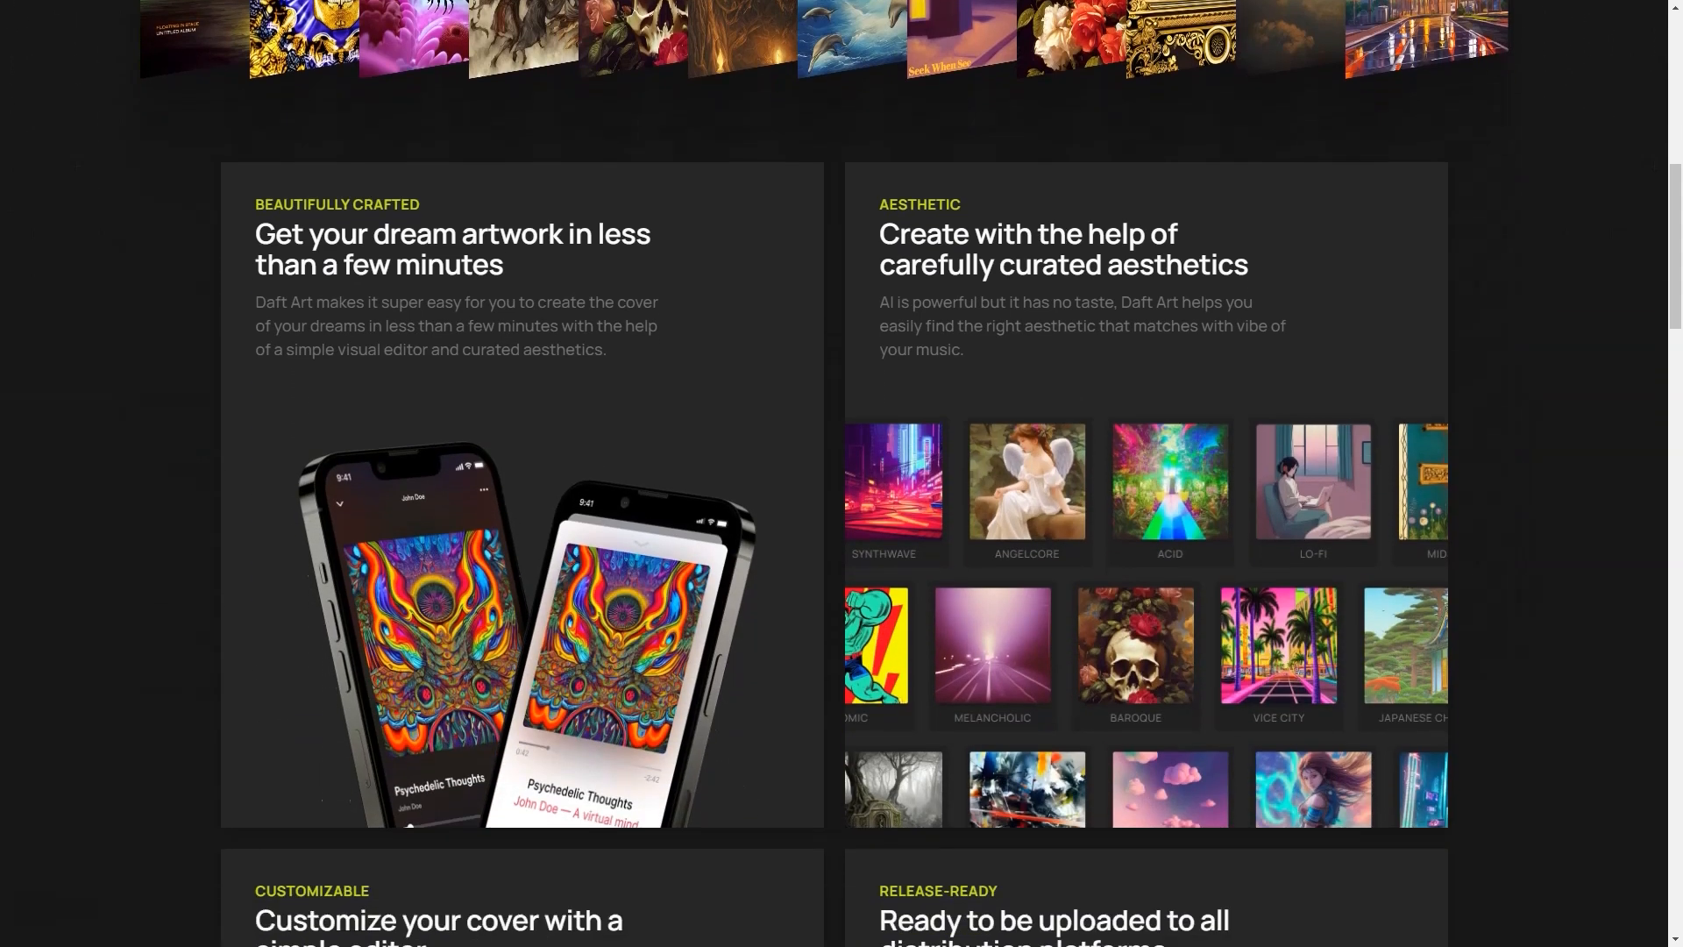
scroll("down", 3)
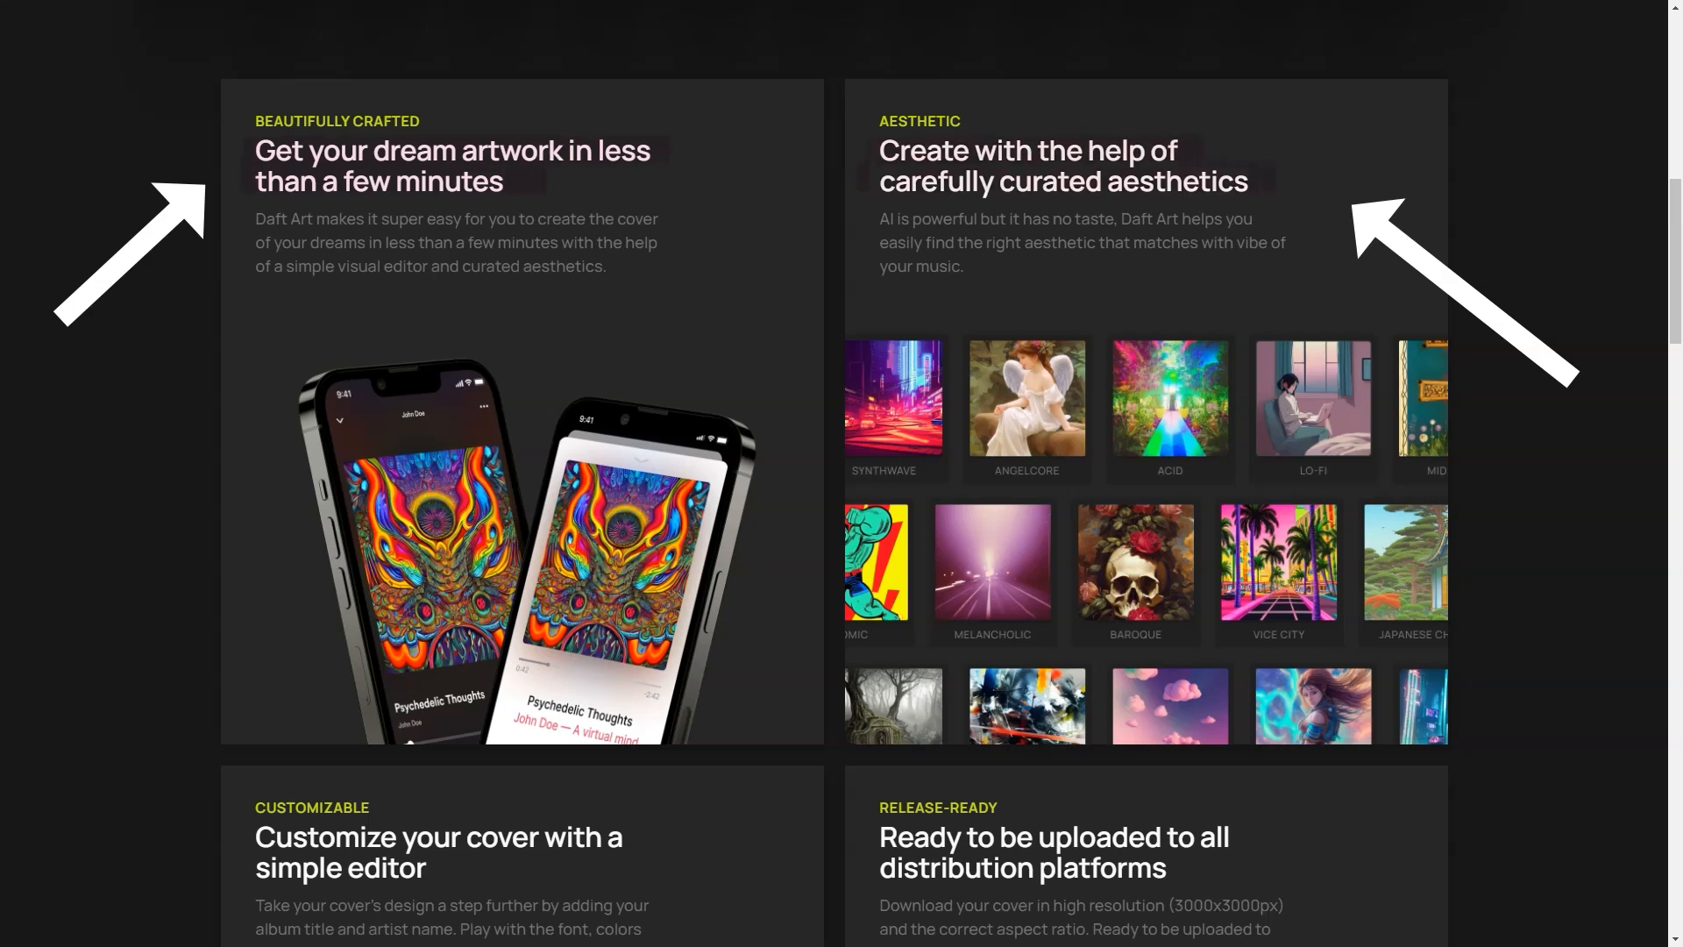
scroll("down", 3)
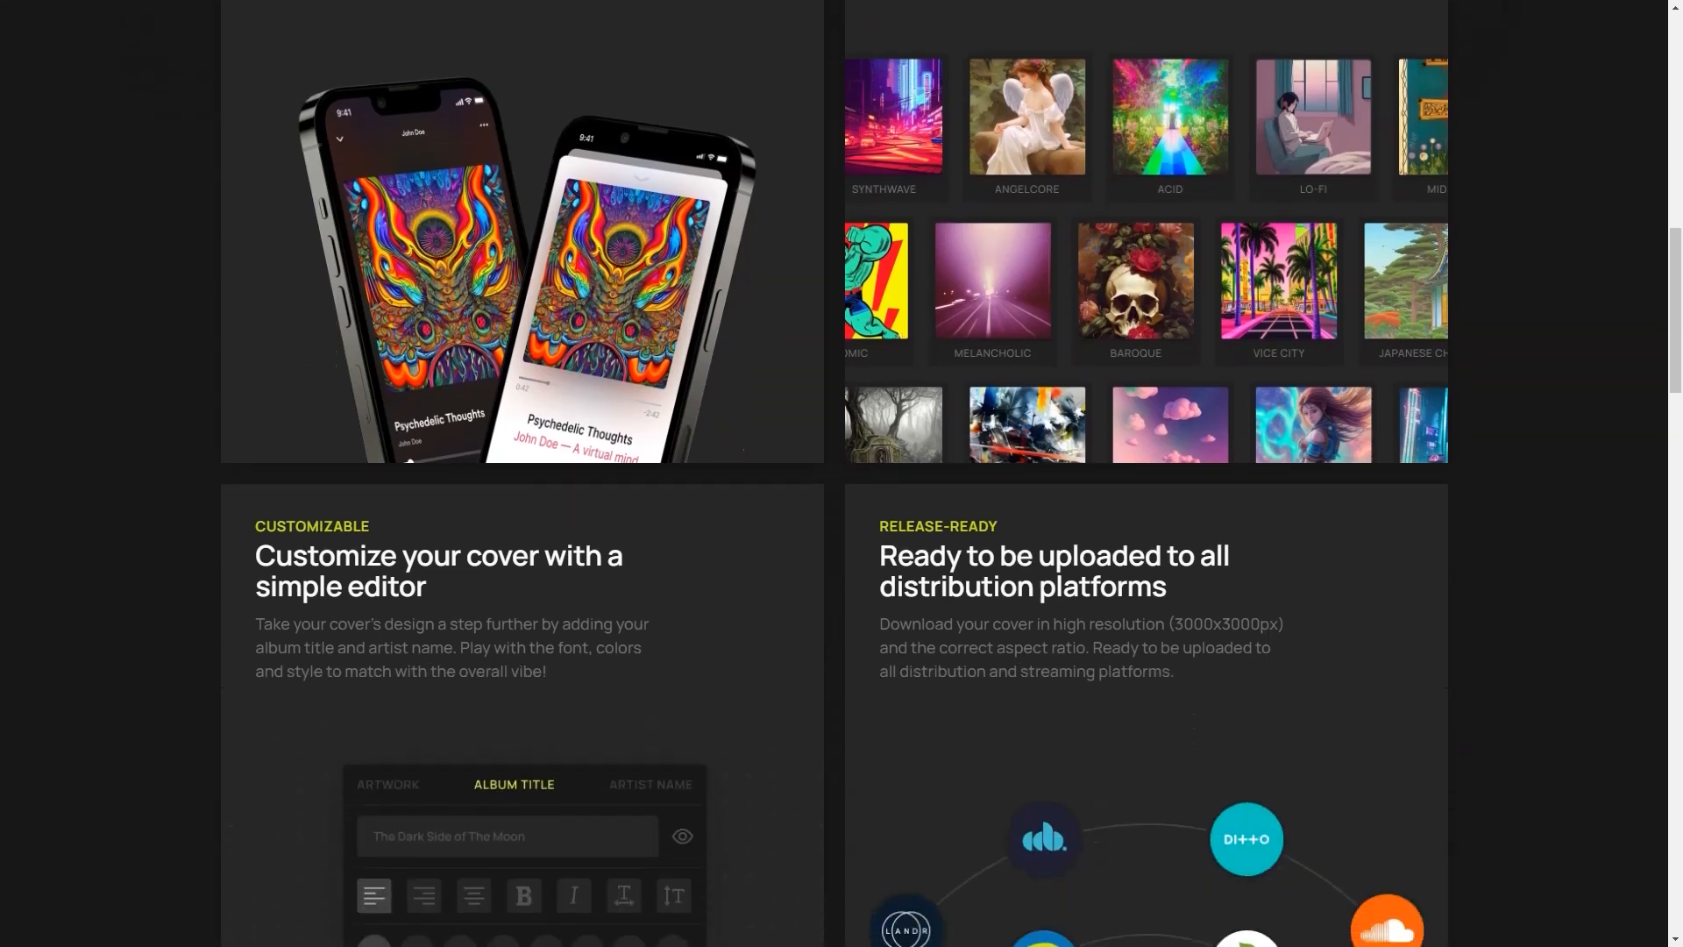
scroll("down", 3)
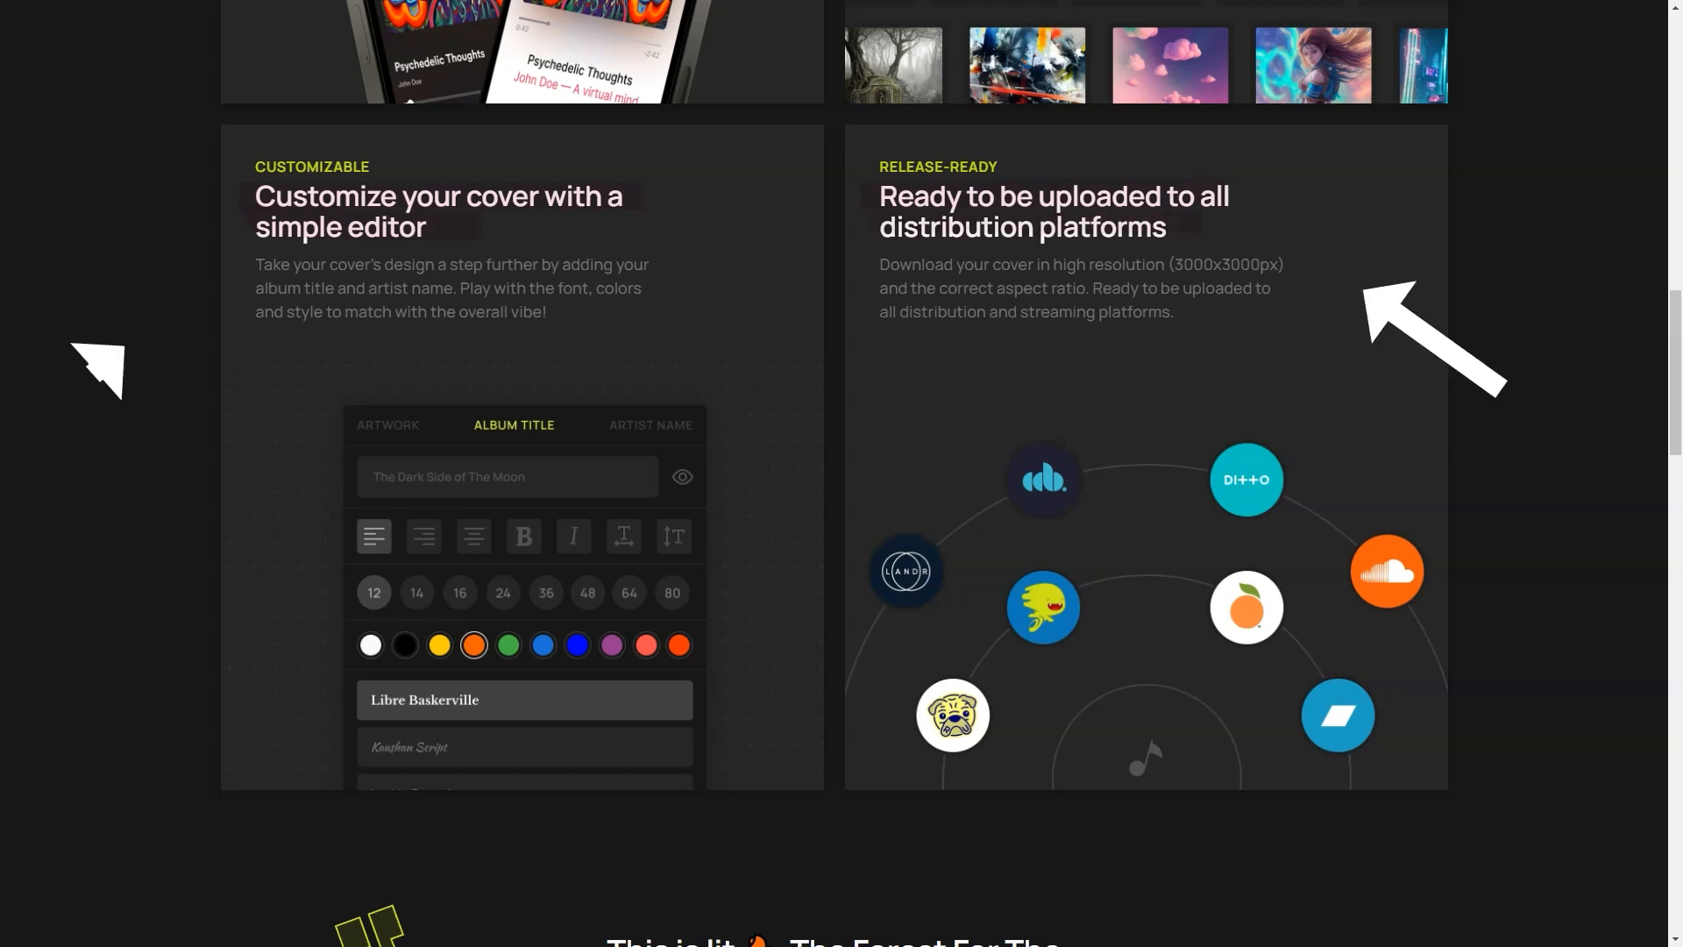
scroll("down", 3)
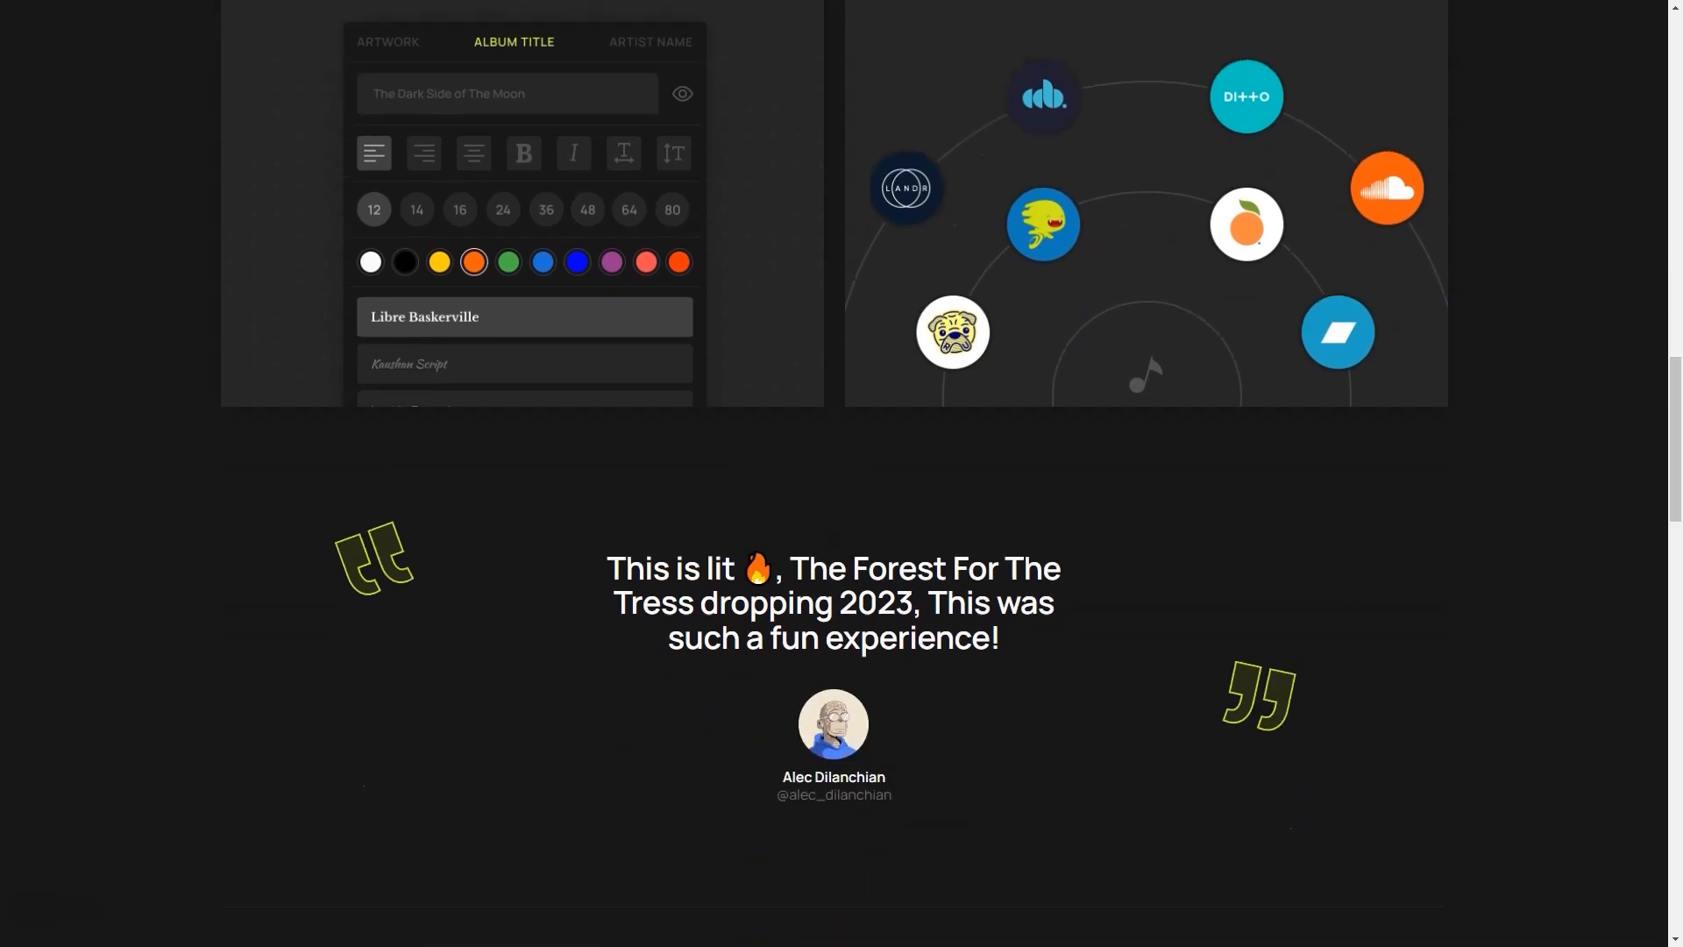
scroll("down", 3)
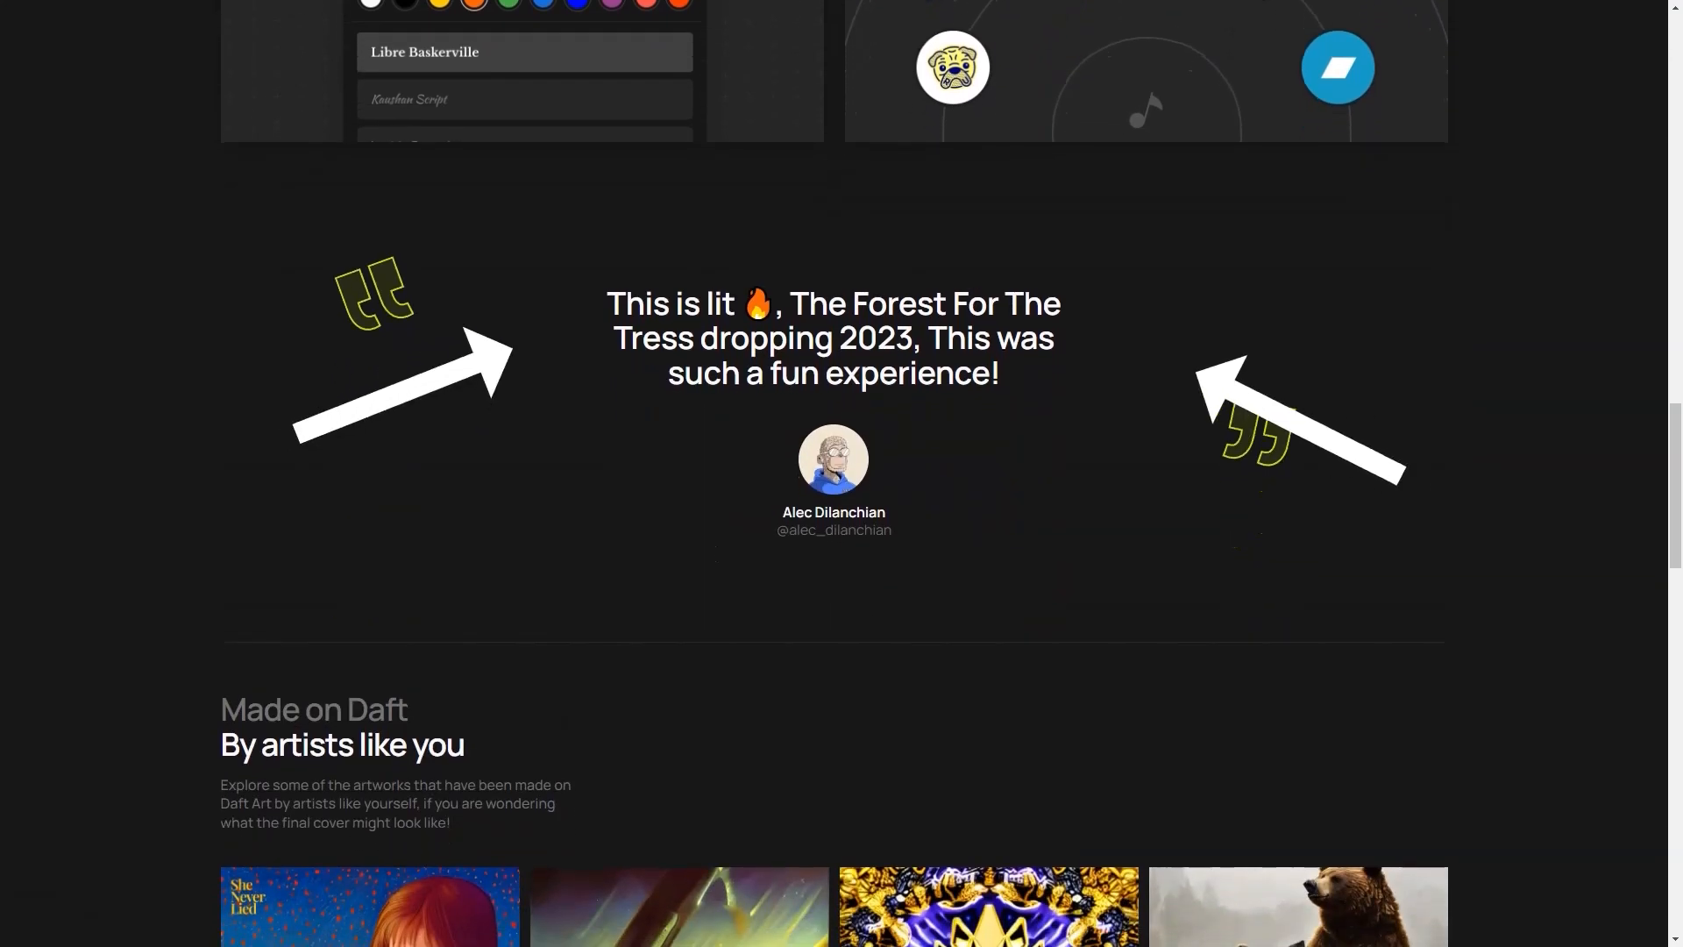
Scroll the home page gallery to the footer and go to the Explore page of community covers.
scroll("down", 3)
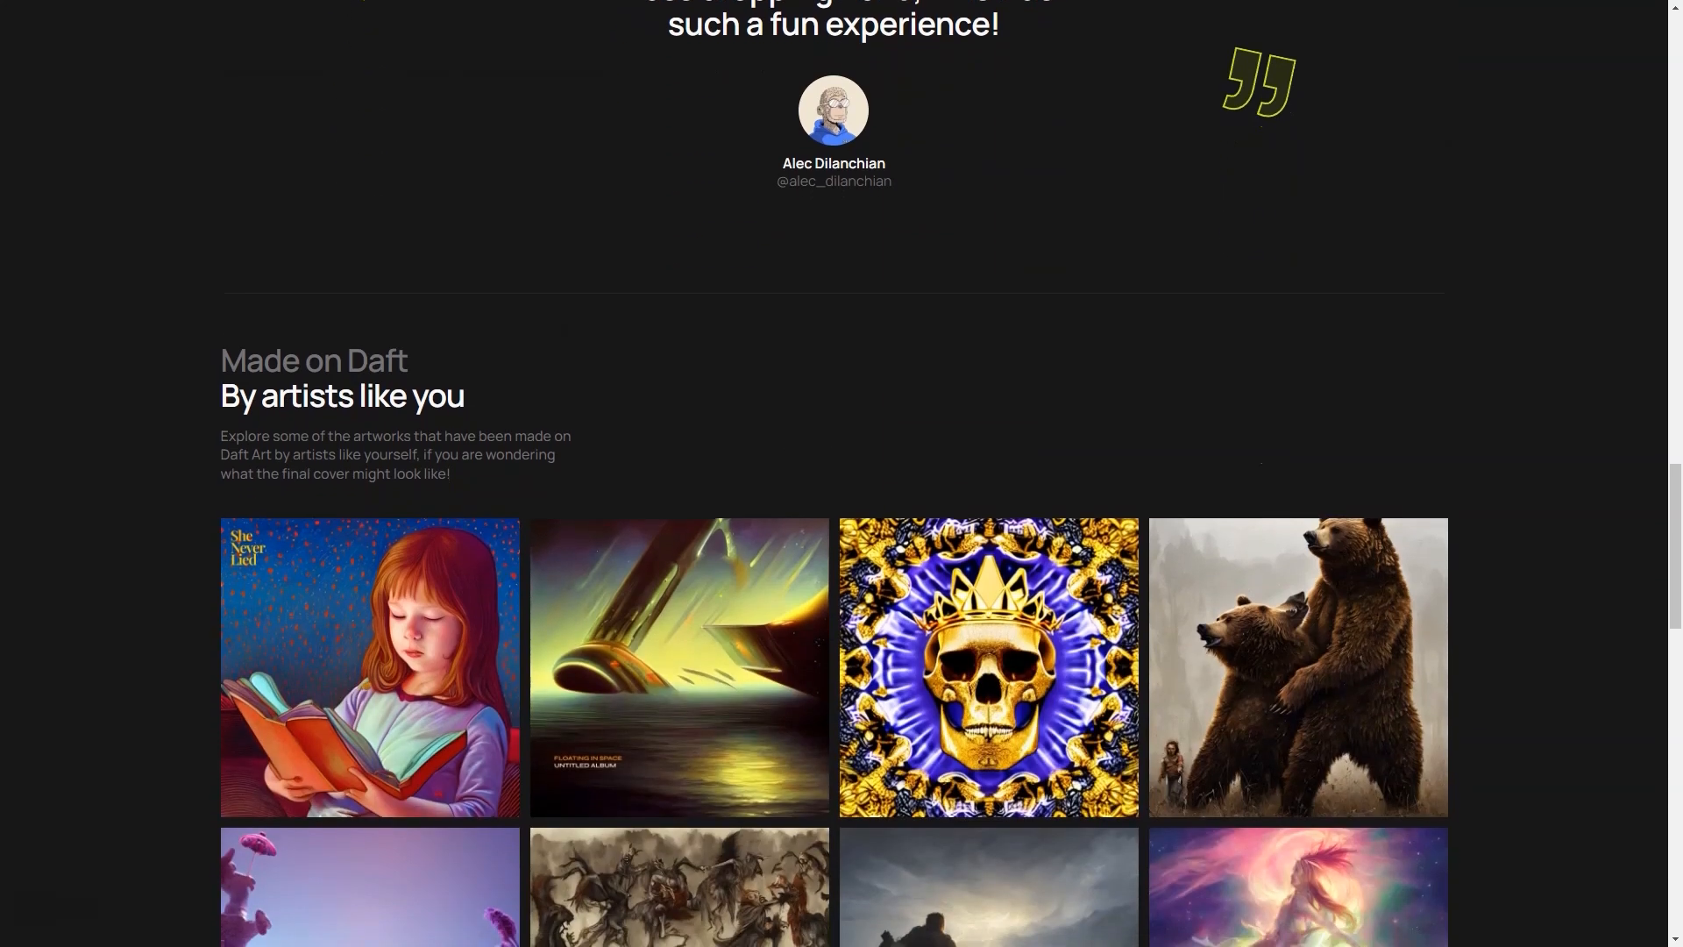
scroll("down", 3)
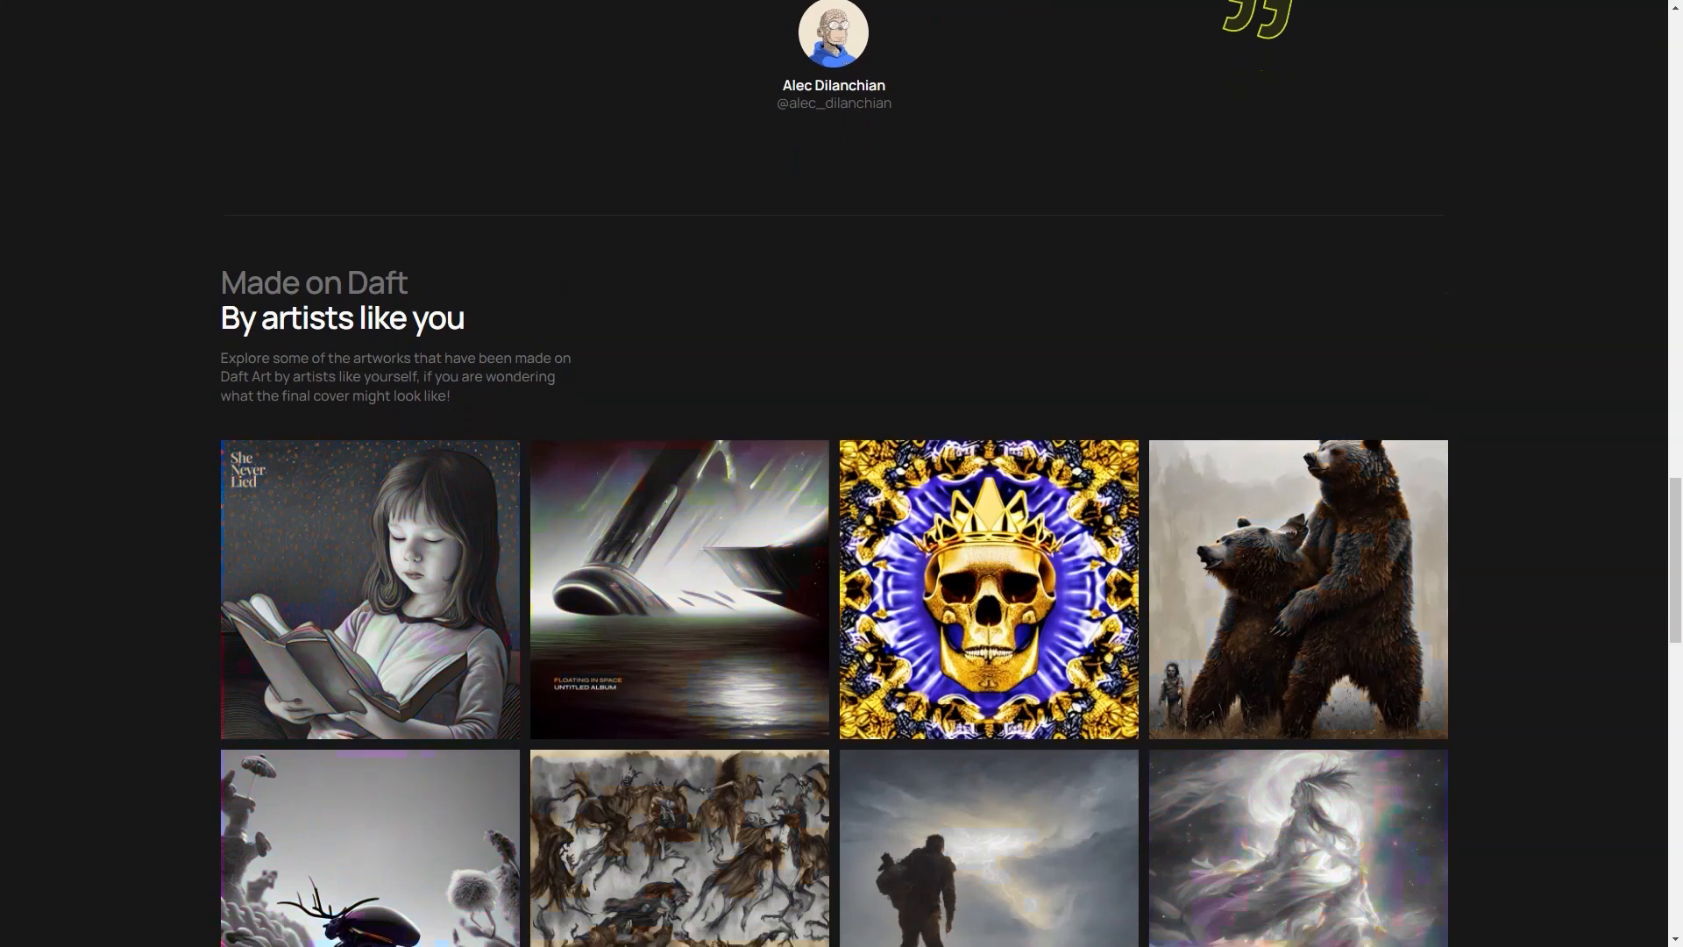
scroll("down", 3)
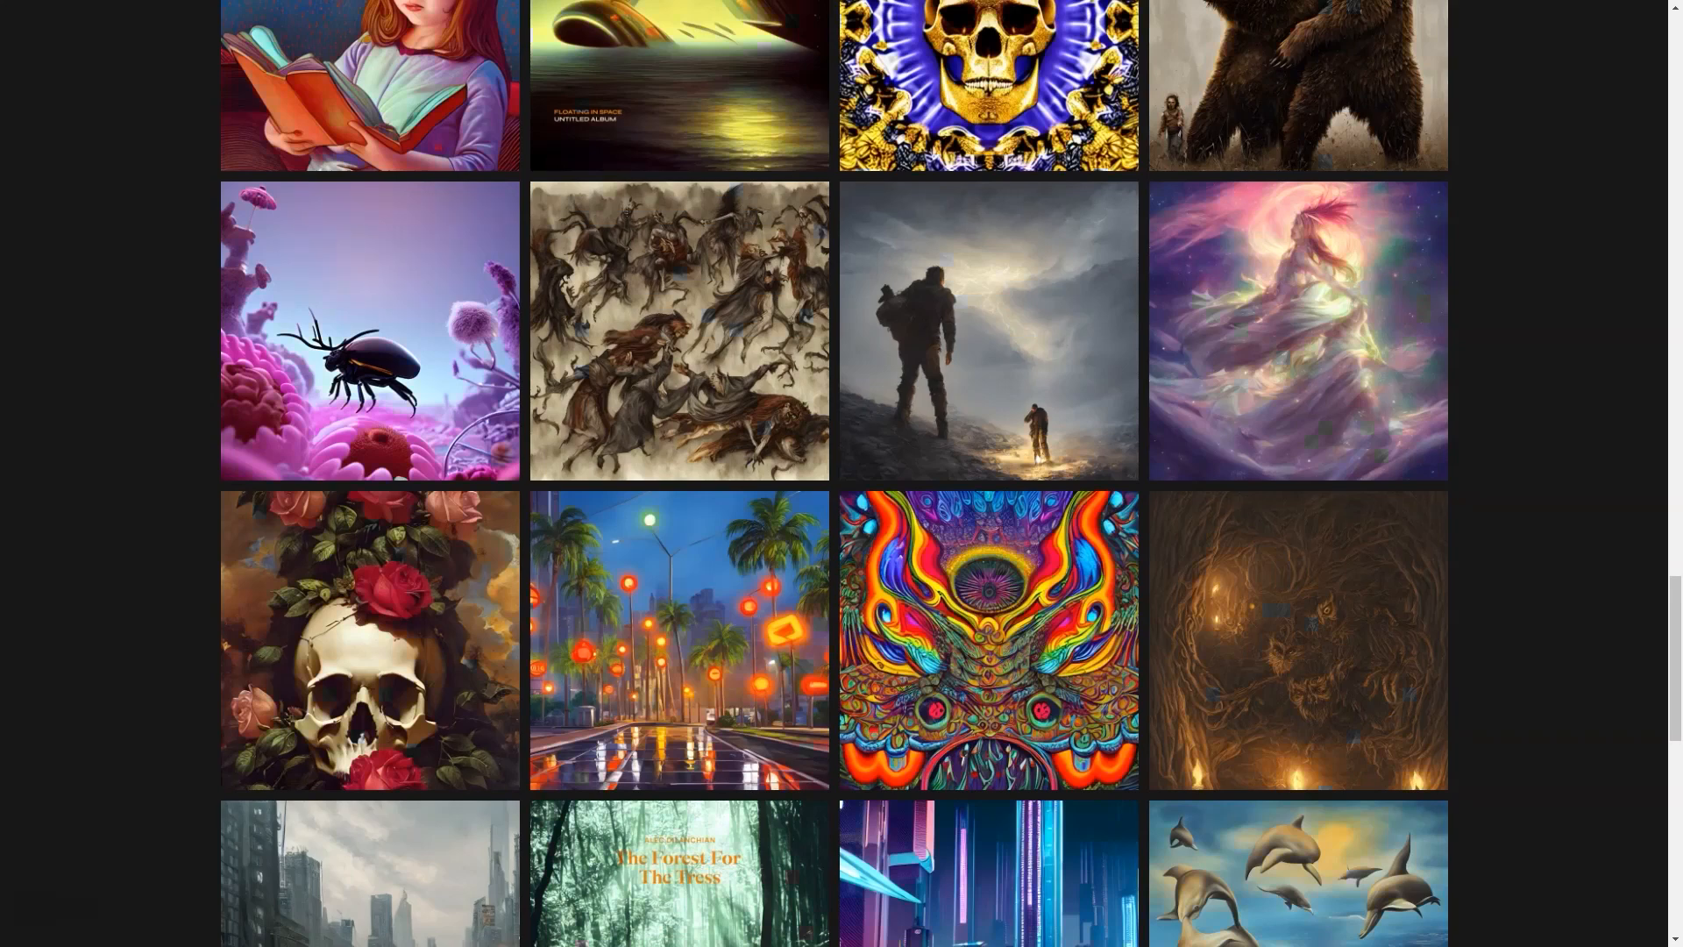
scroll("down", 3)
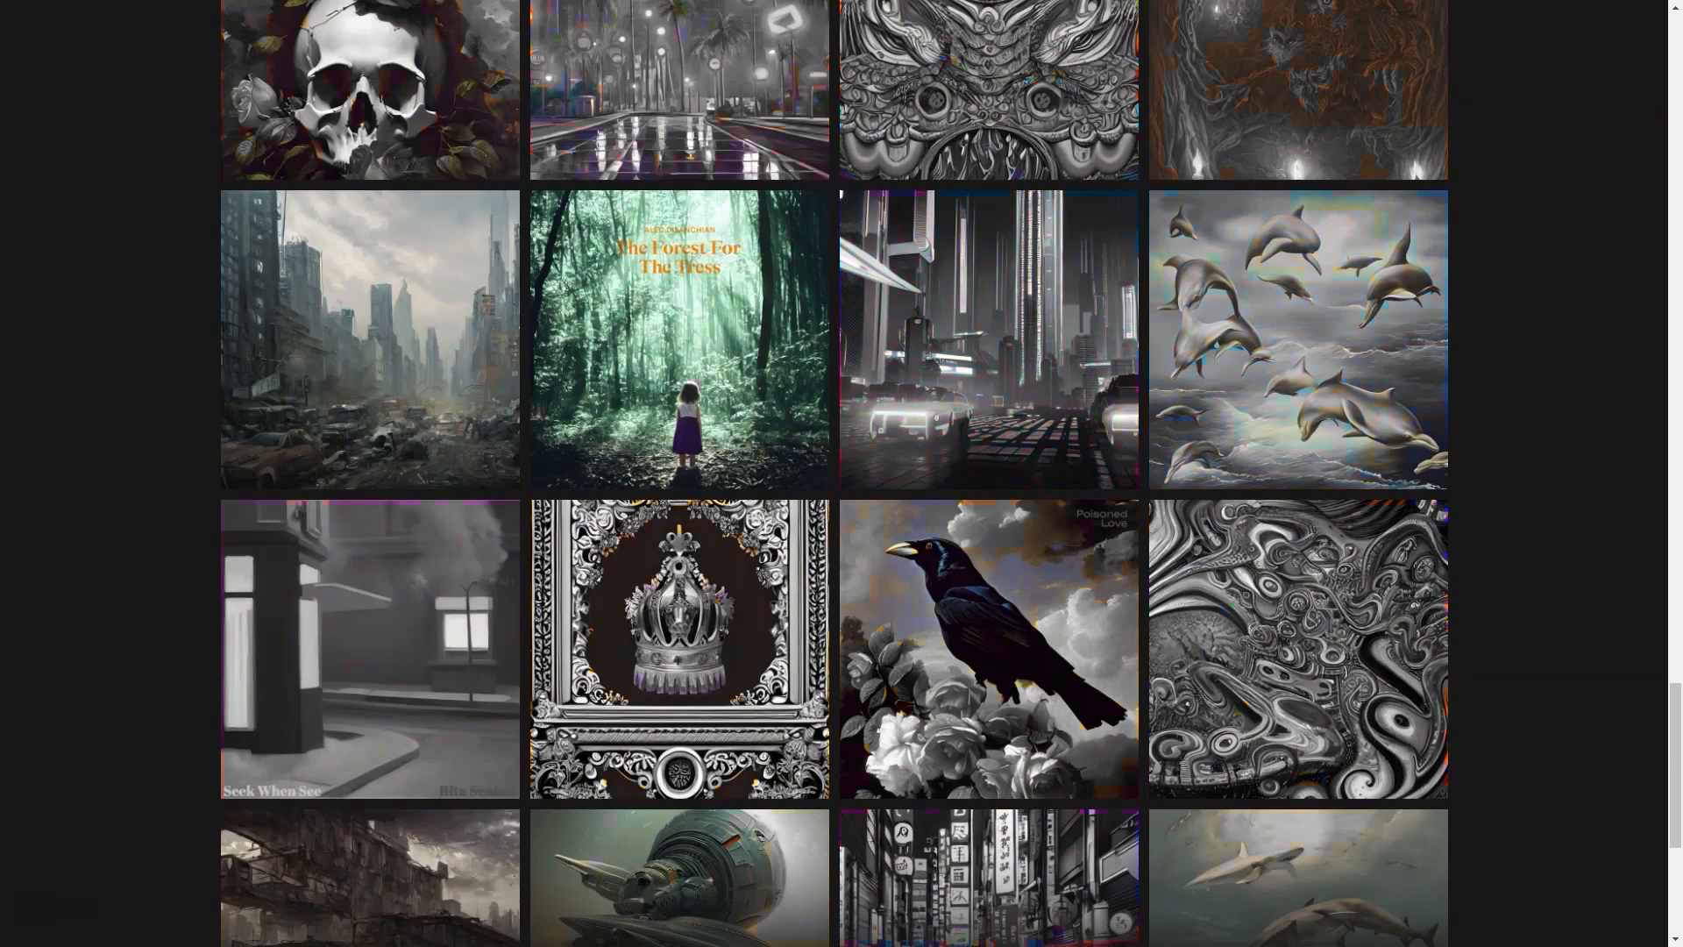
scroll("down", 3)
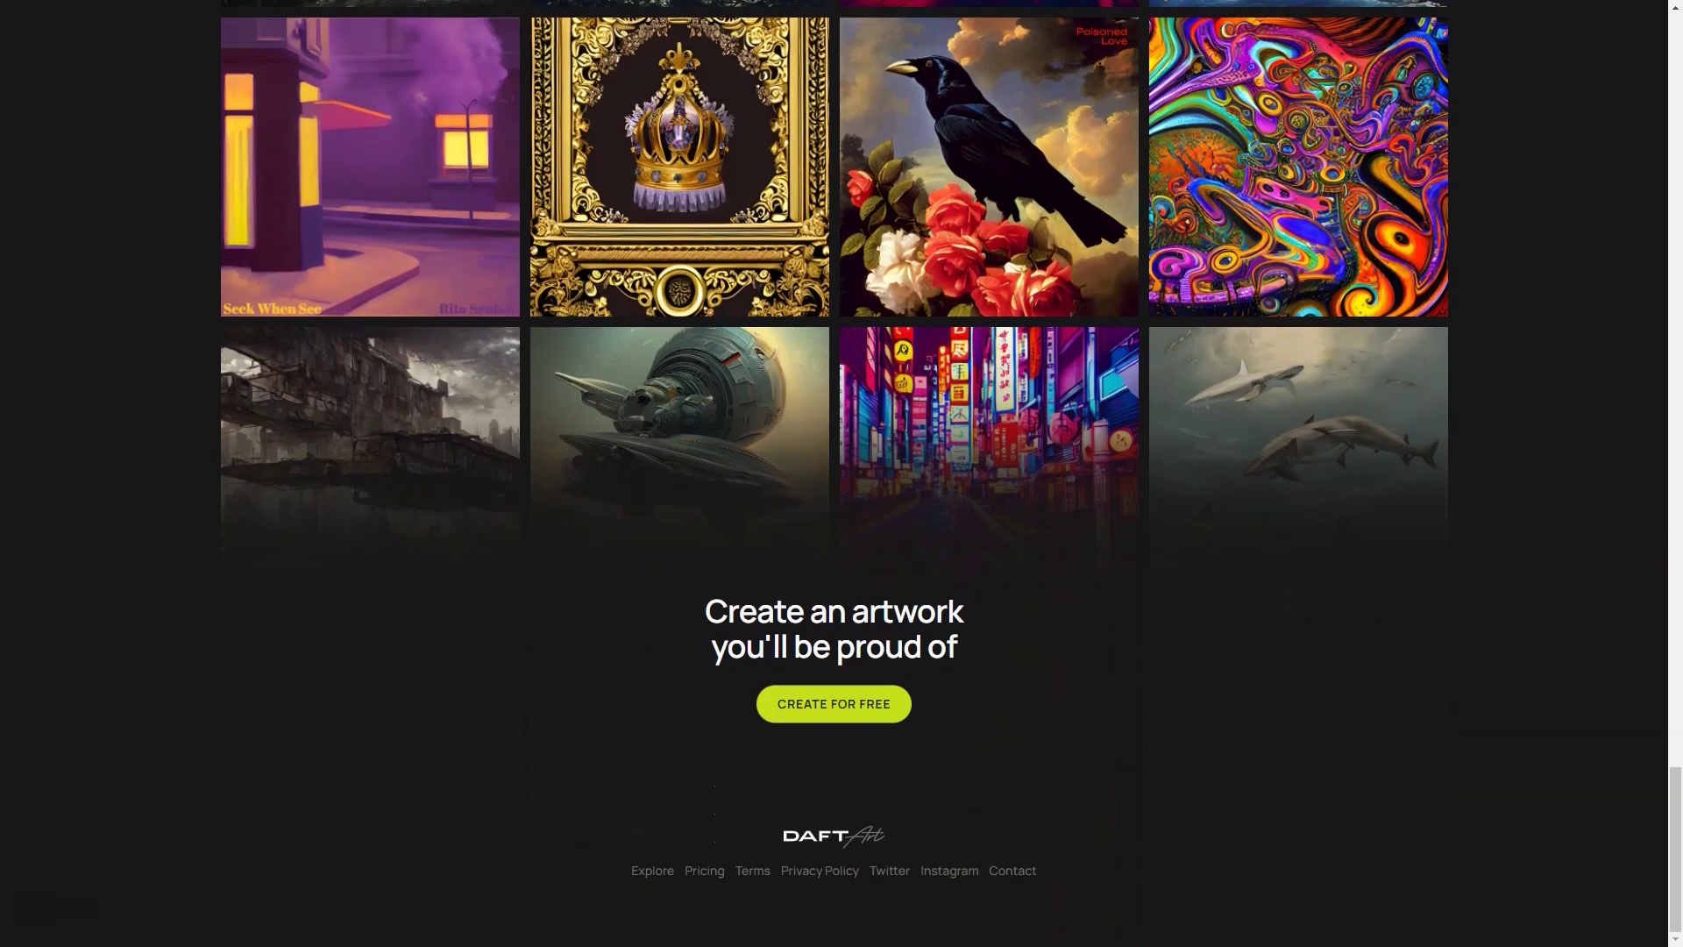
left_click(652, 872)
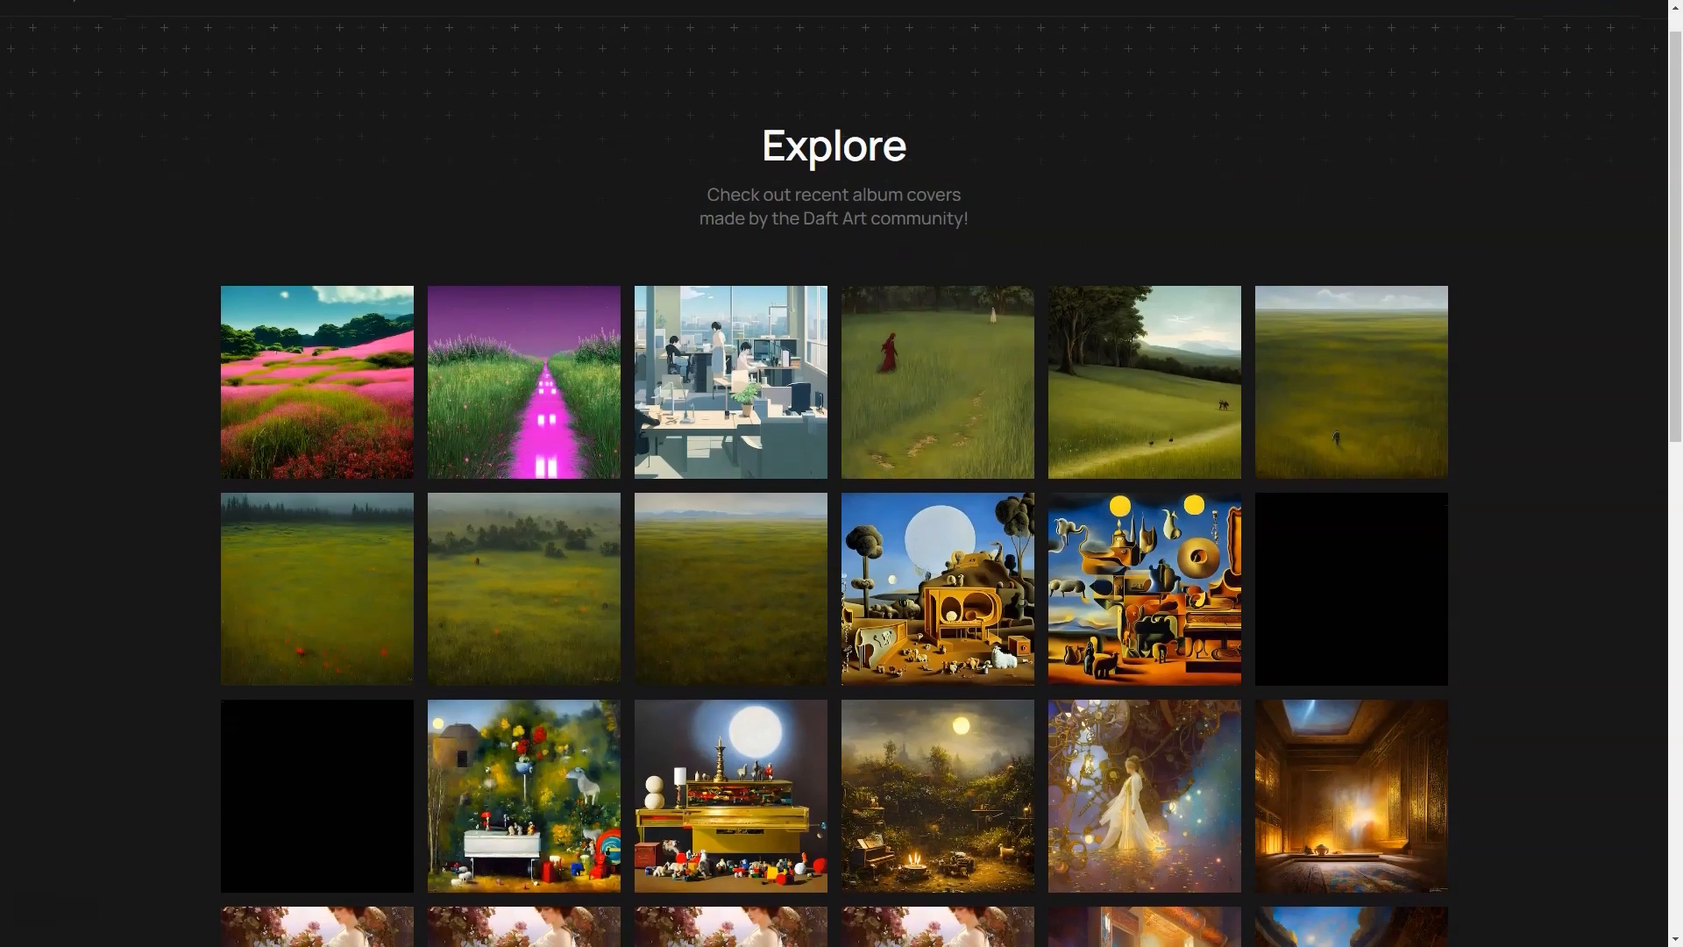
Browse the recent community album covers down to the 'Create an artwork' banner and start a new artwork.
scroll("down", 3)
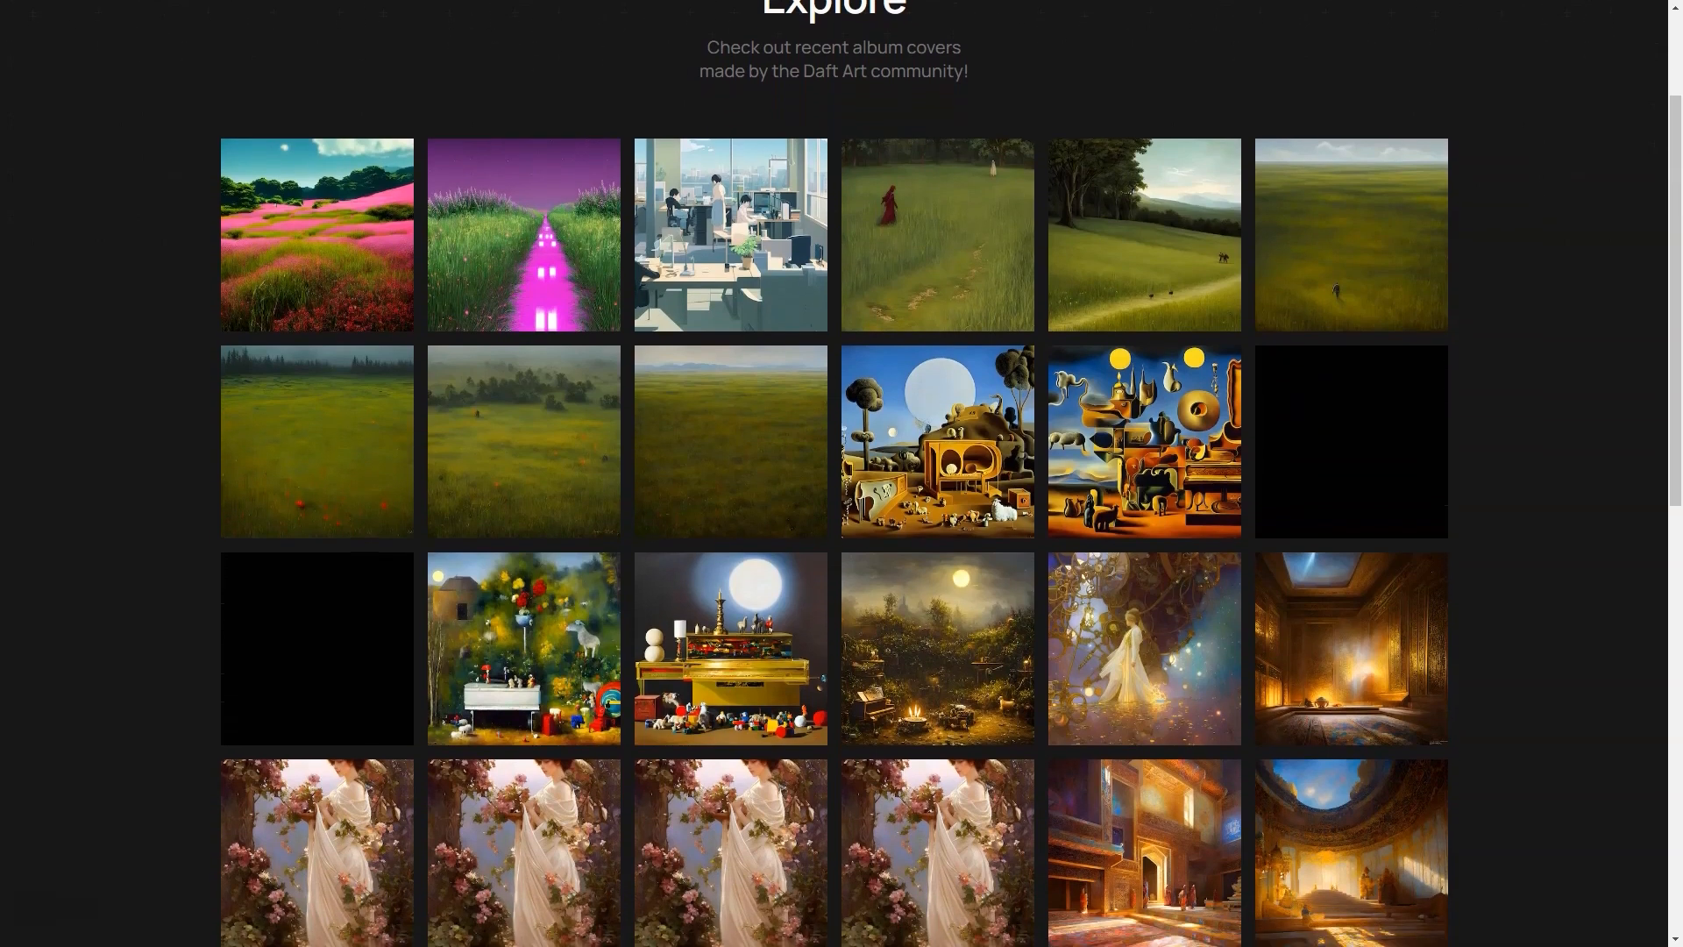
scroll("down", 3)
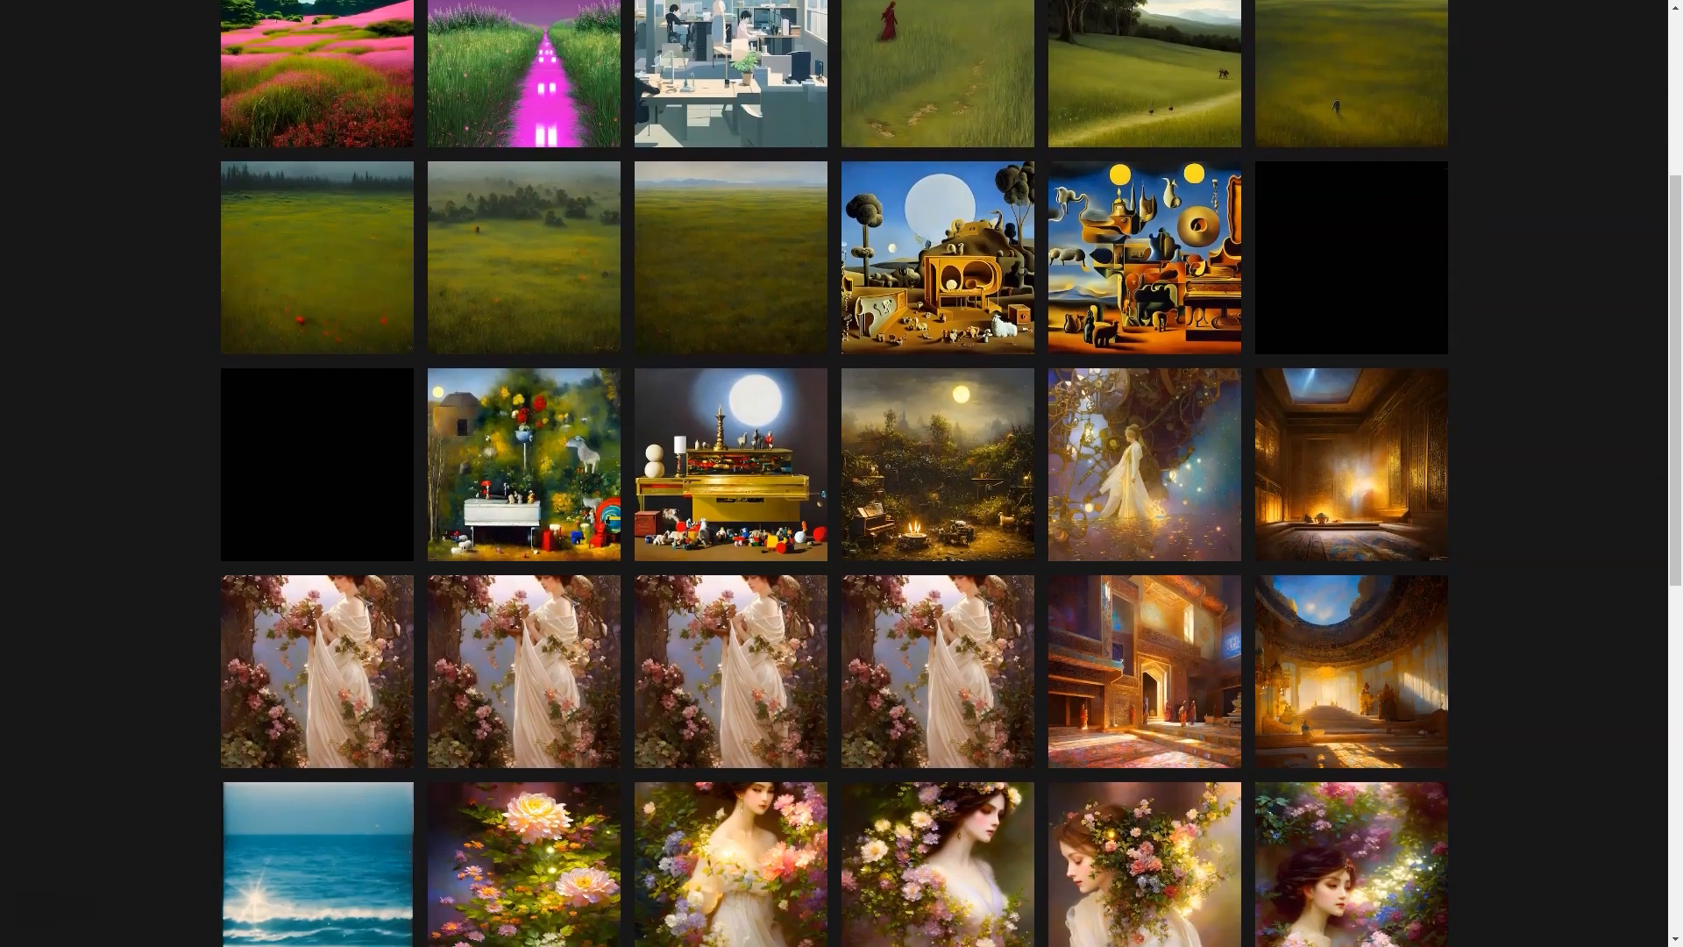
scroll("down", 3)
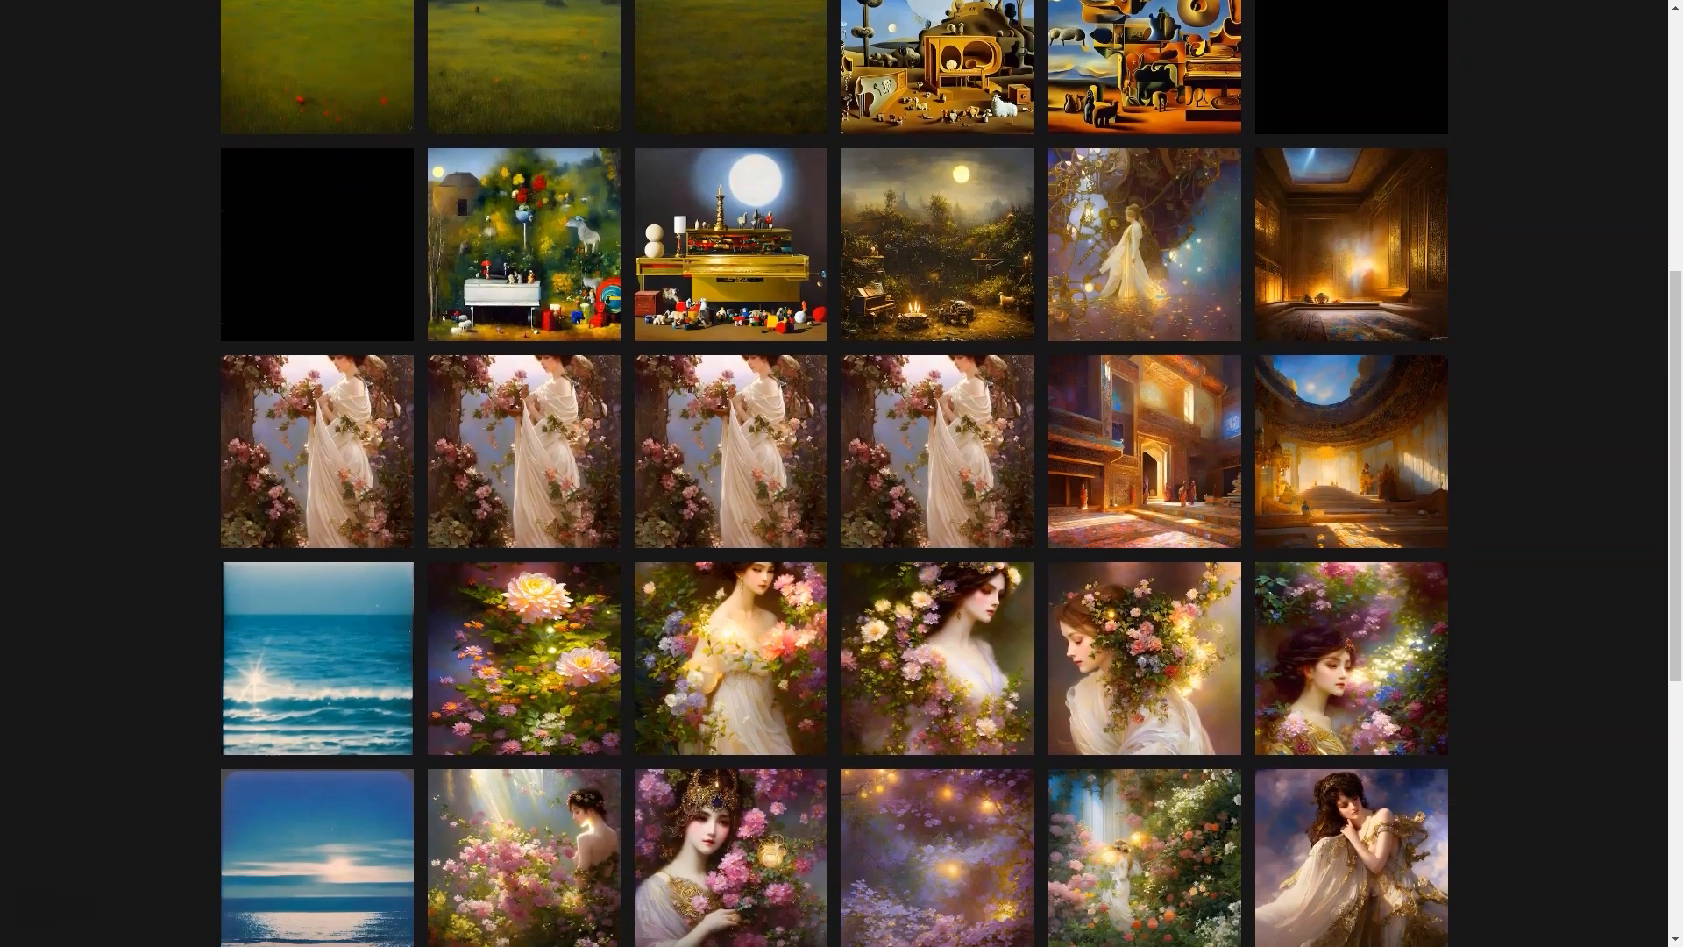
scroll("down", 3)
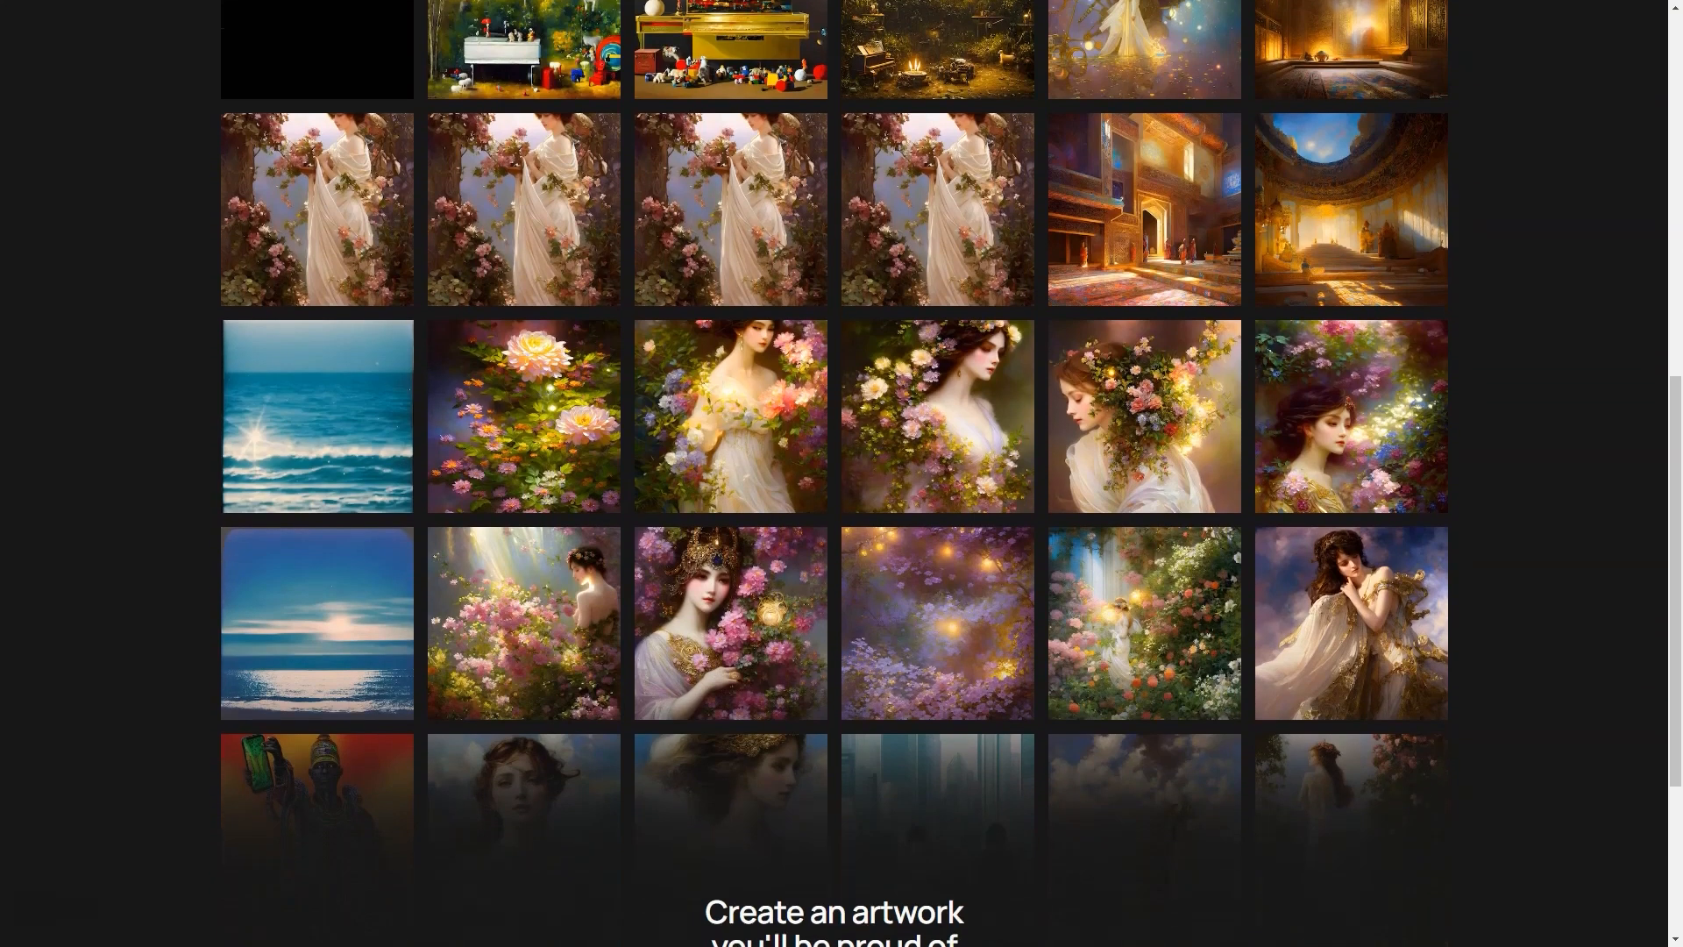
scroll("down", 3)
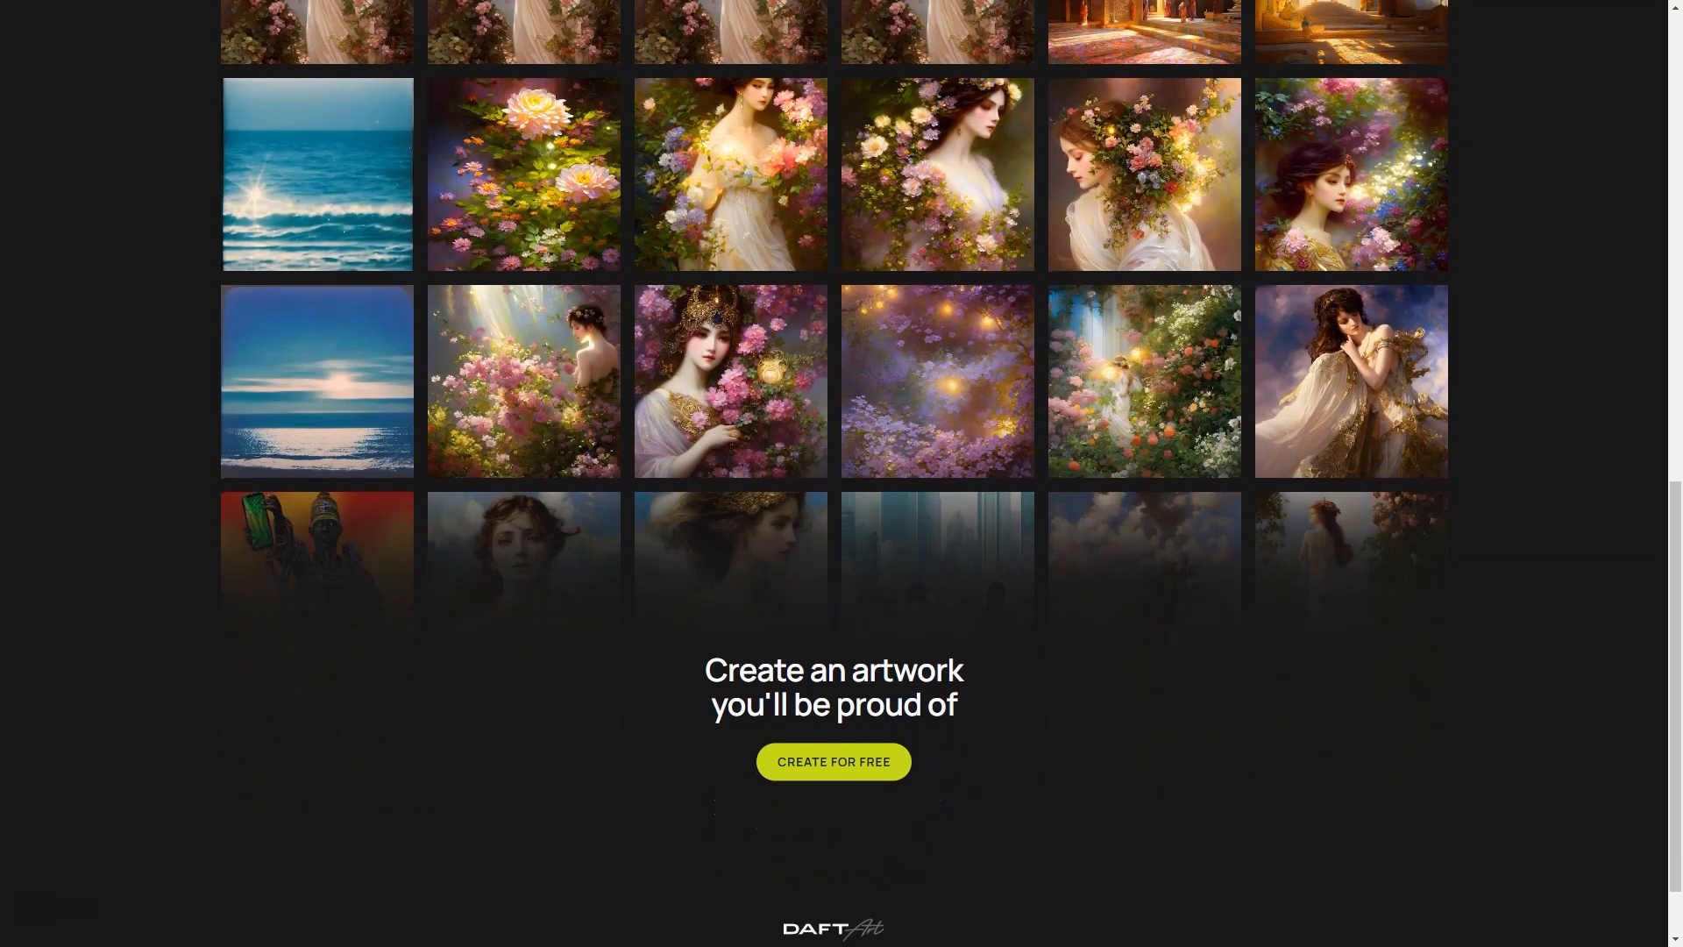
left_click(831, 761)
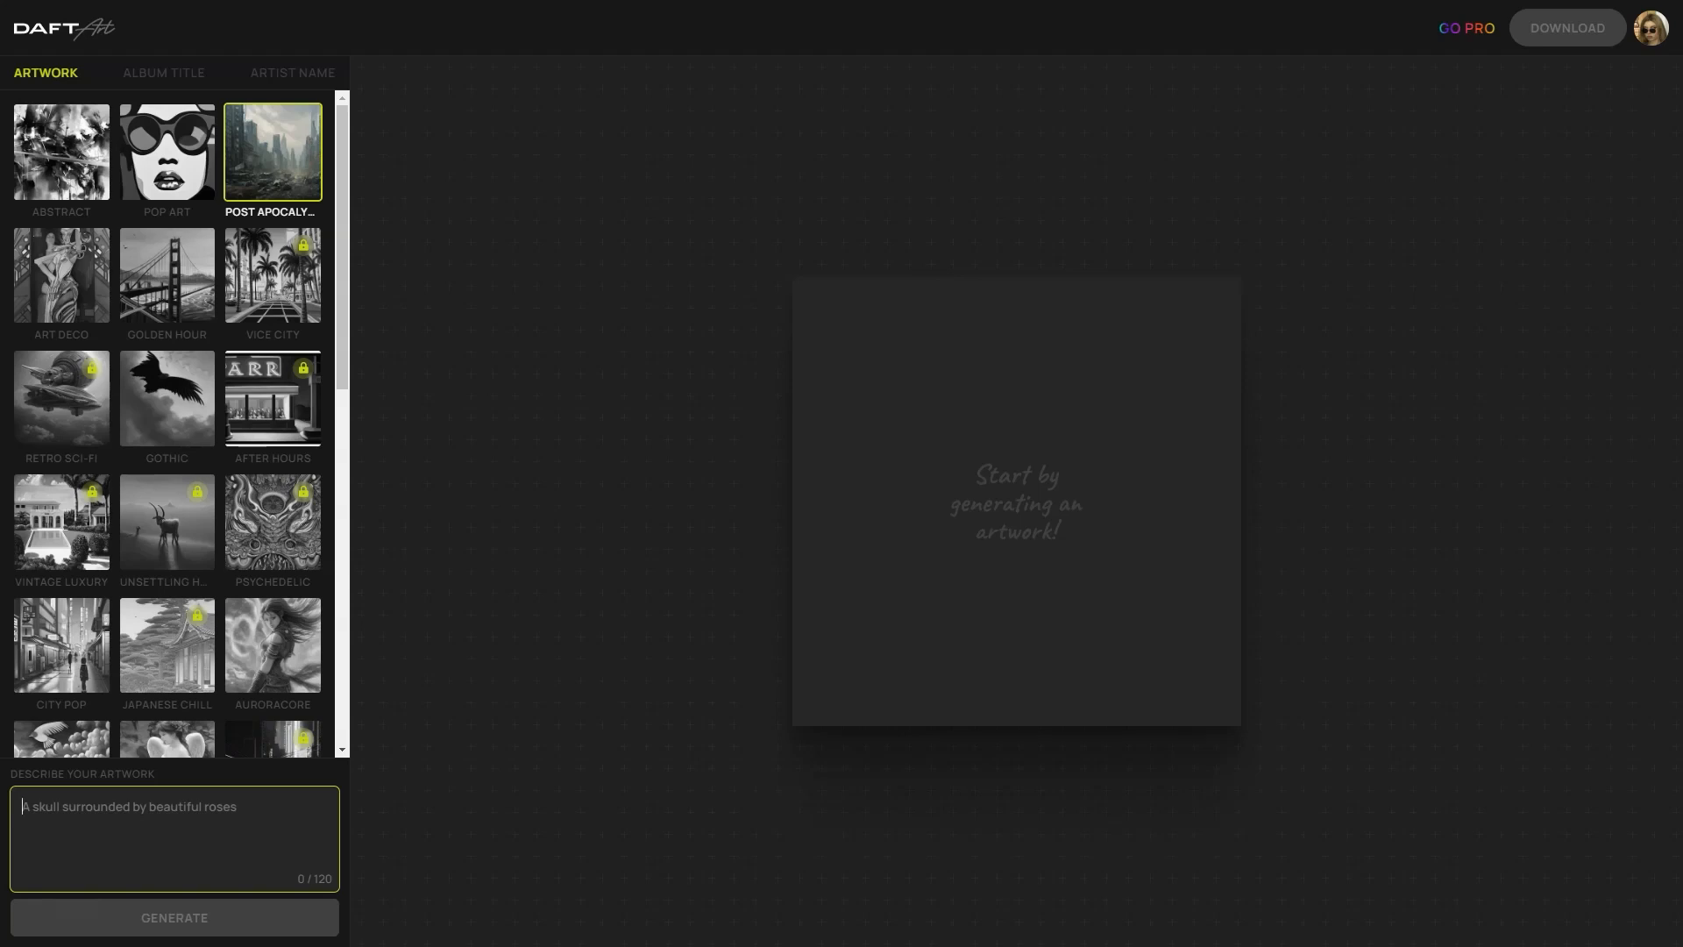
Describe the artwork as 'cyberpank, black cat', deleting a stray letter along the way.
type("cy")
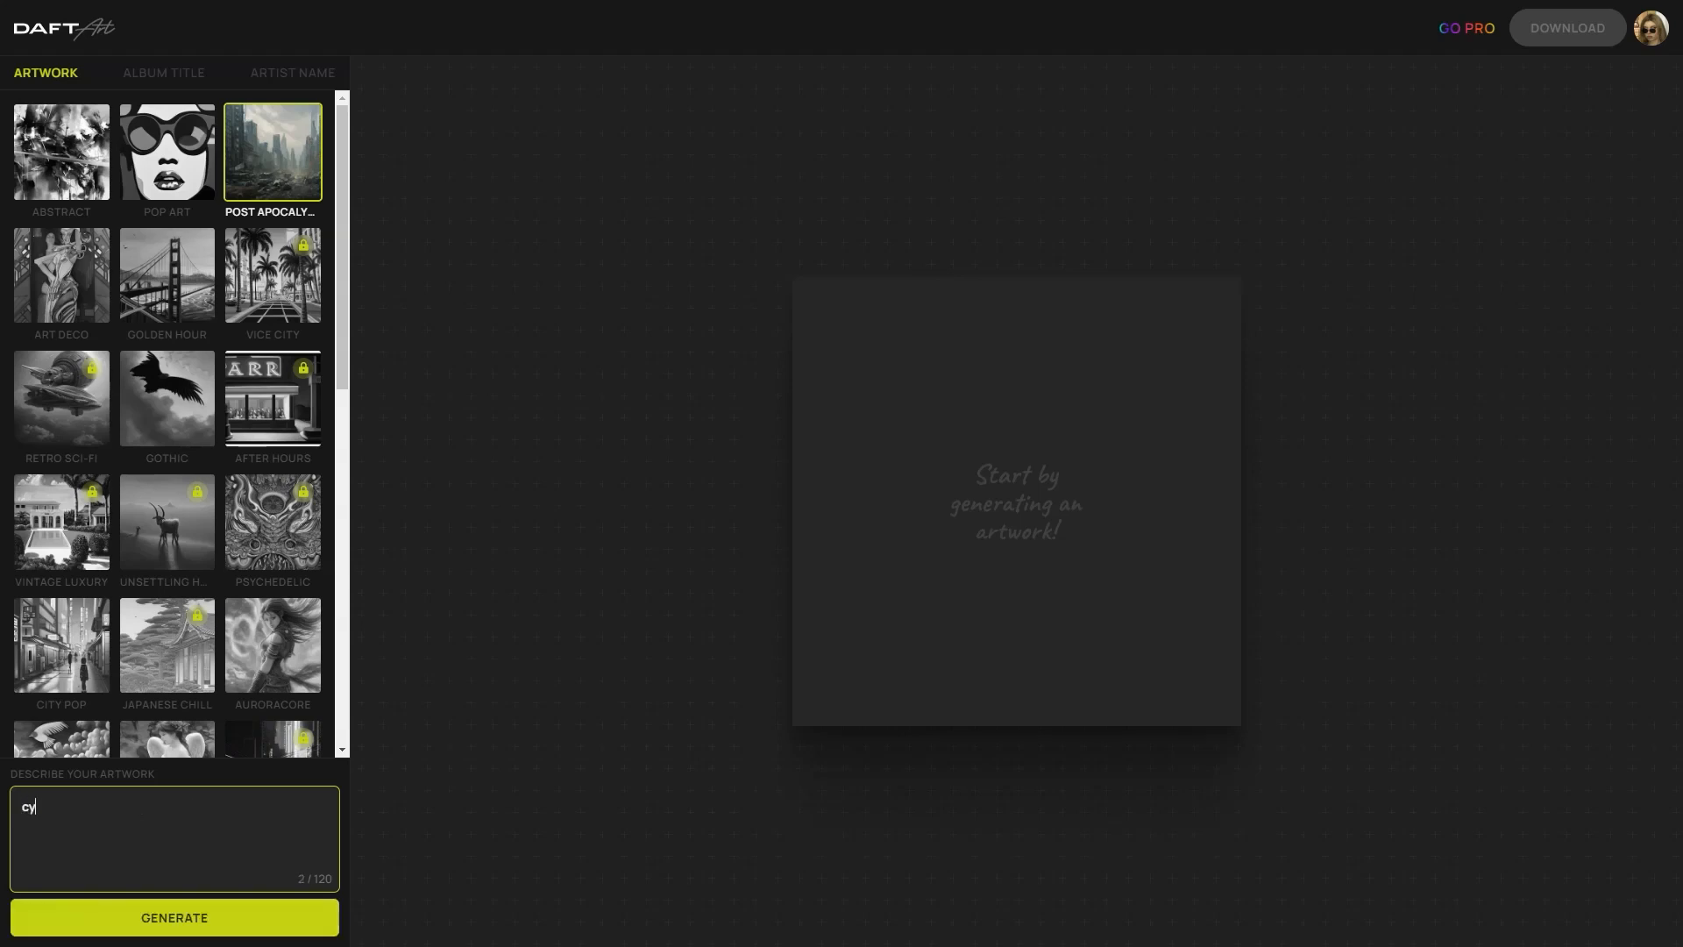
type("berpa")
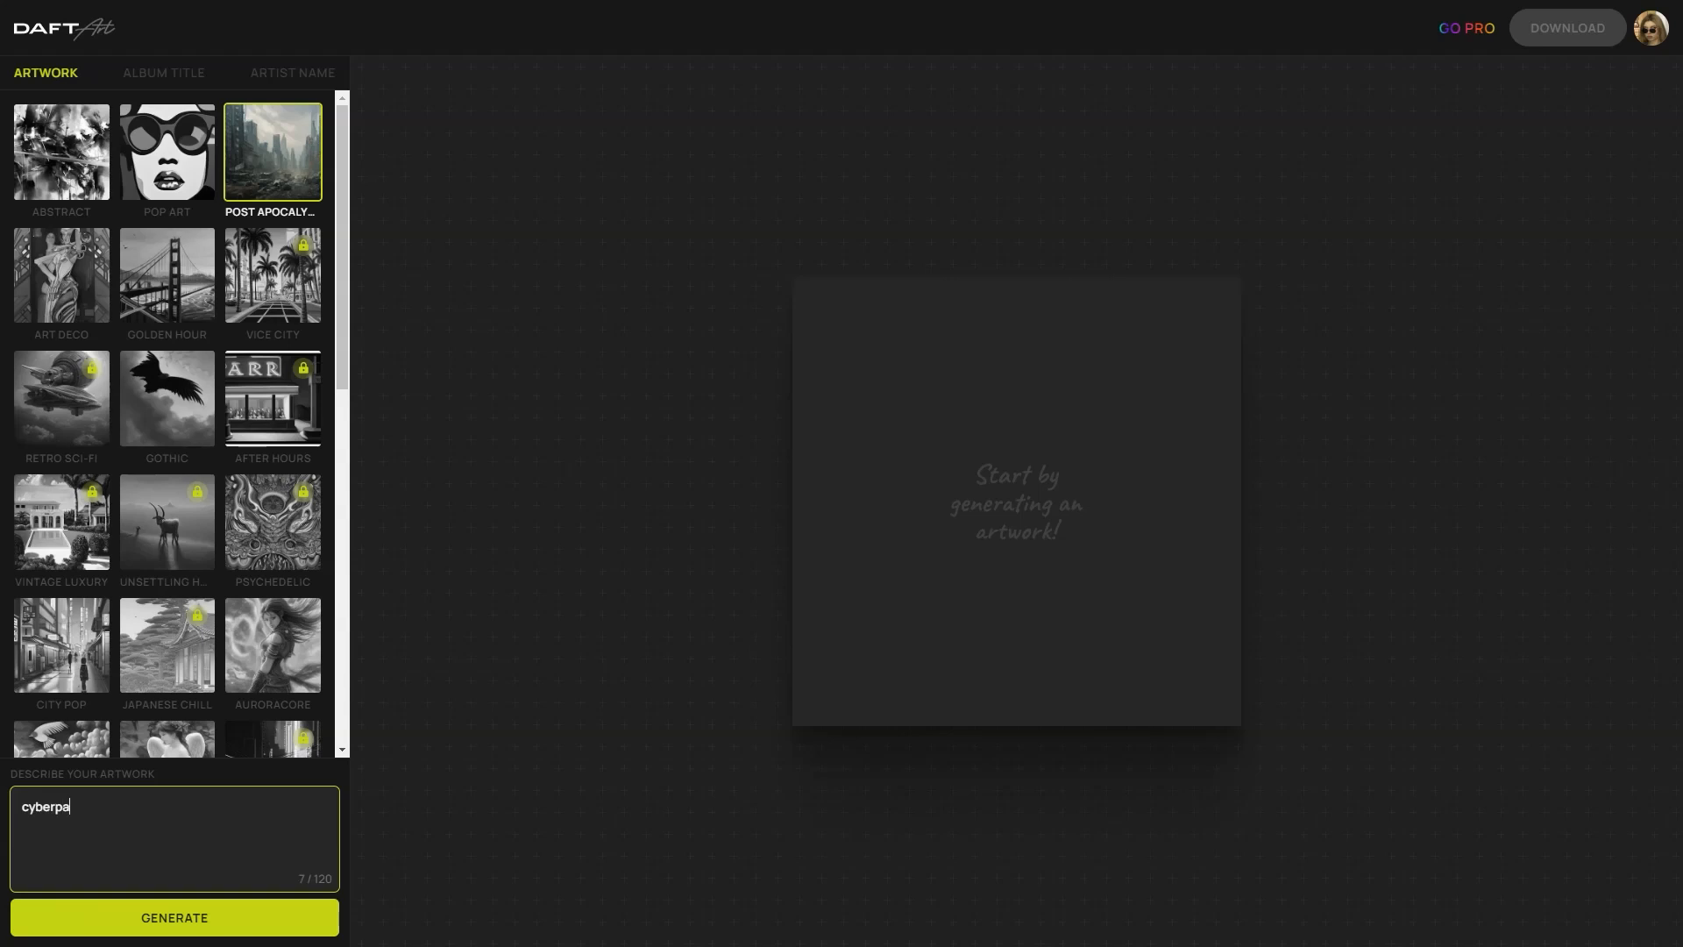
type("nk")
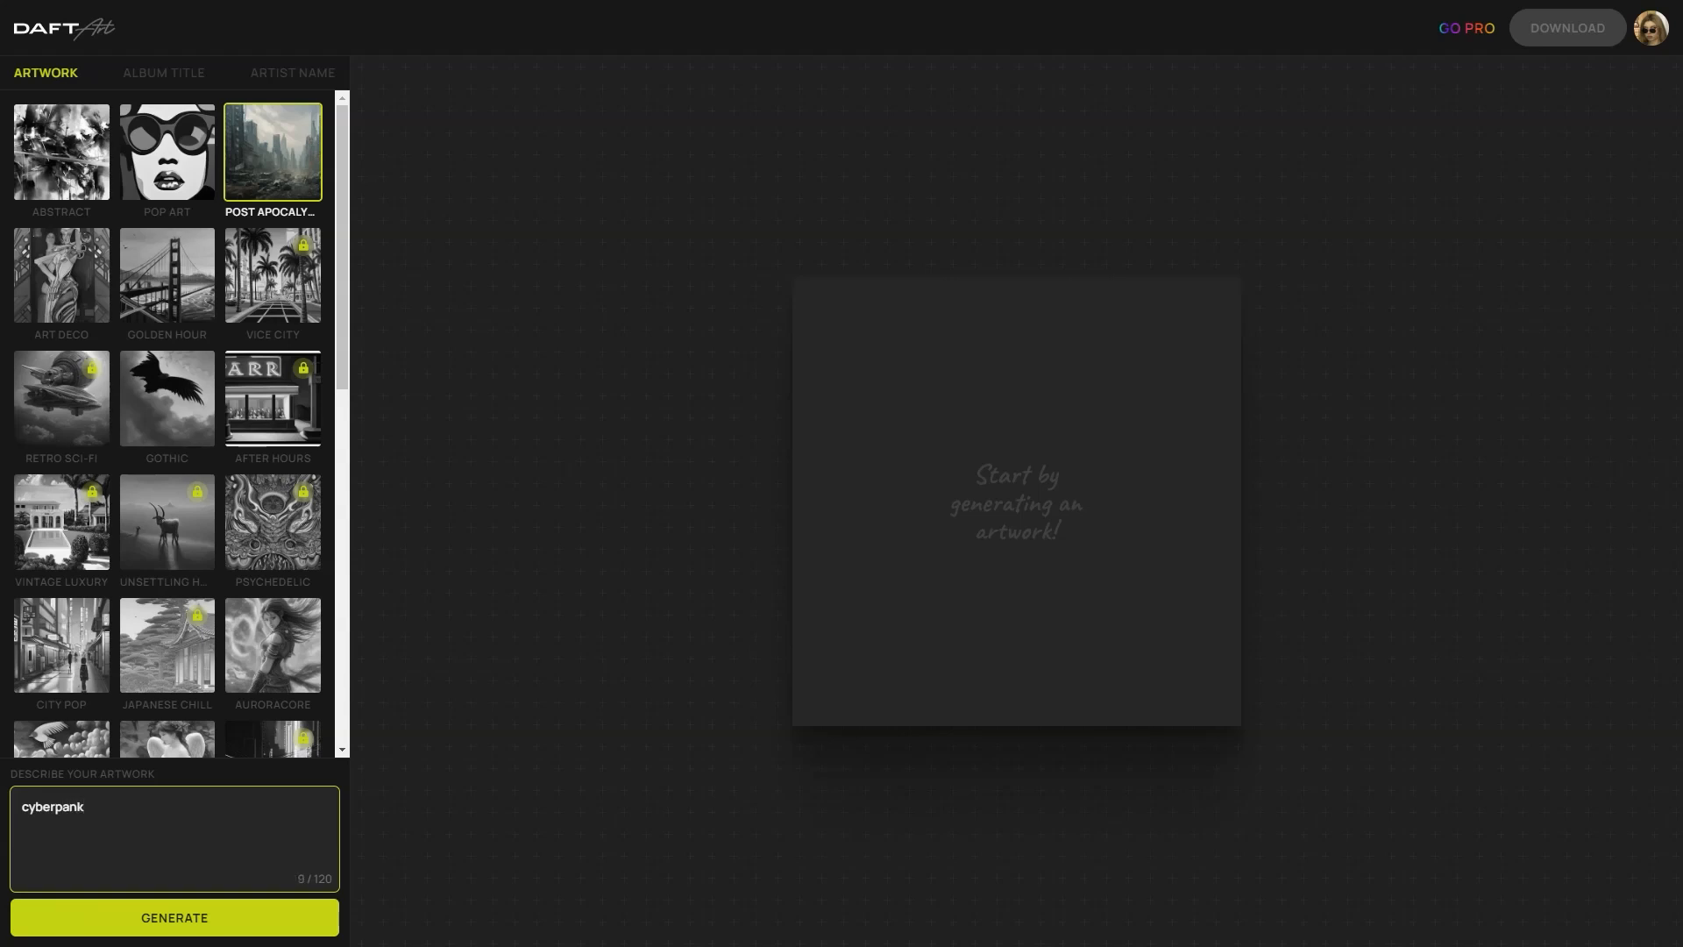
type("r")
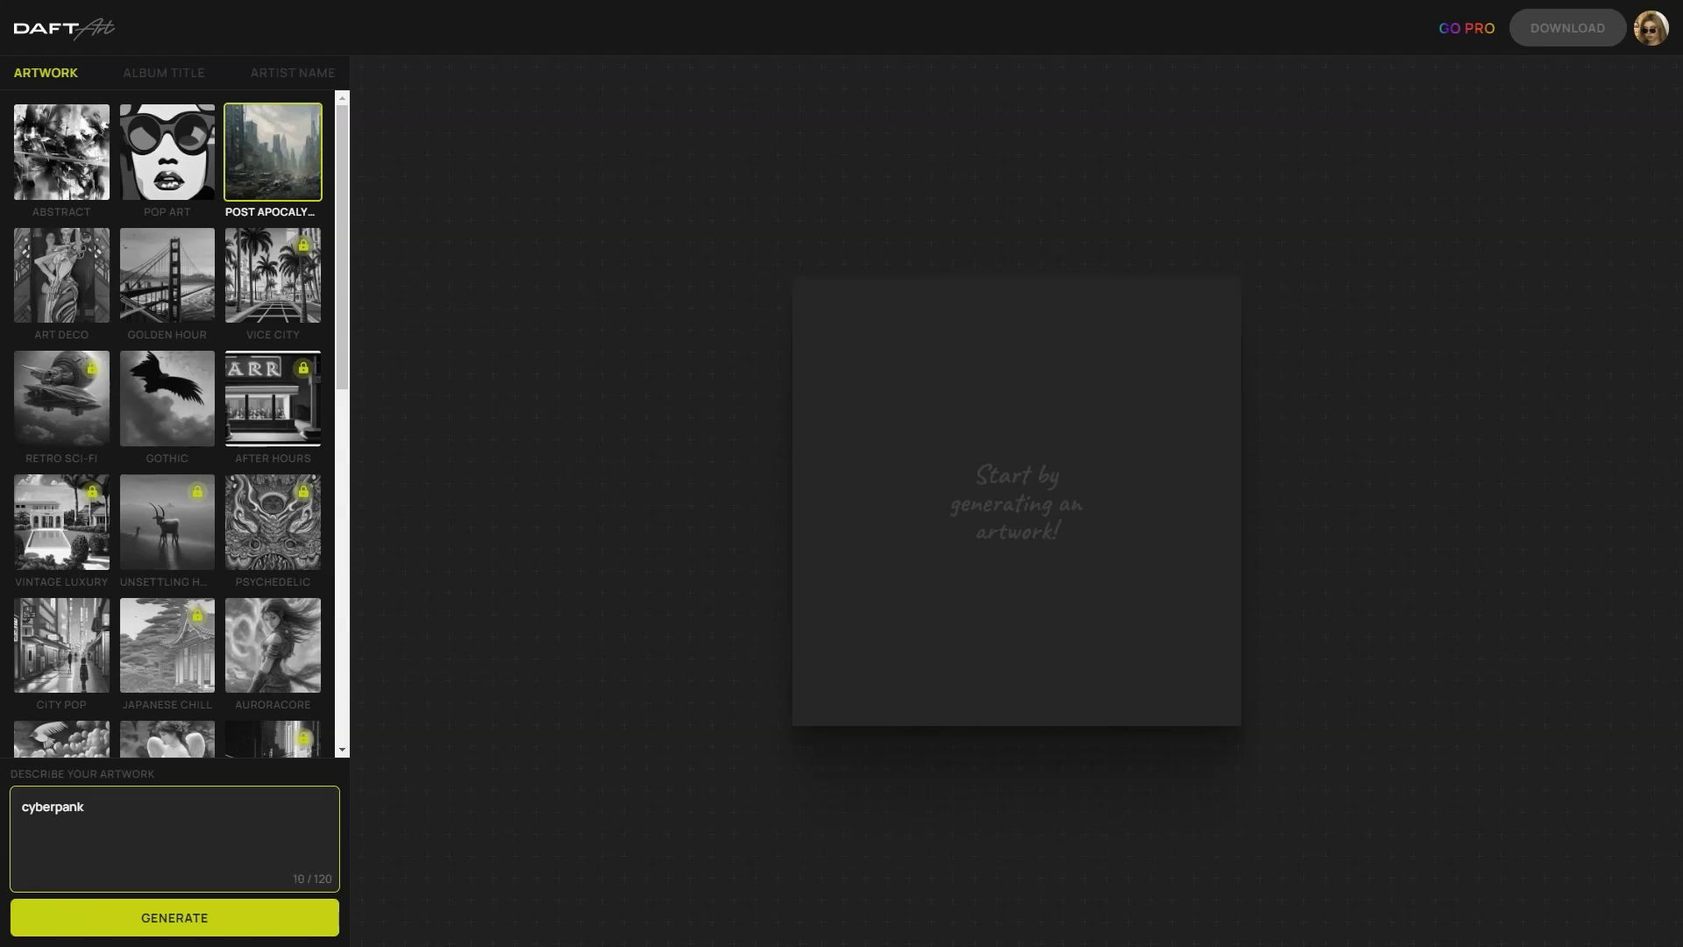
key("Backspace")
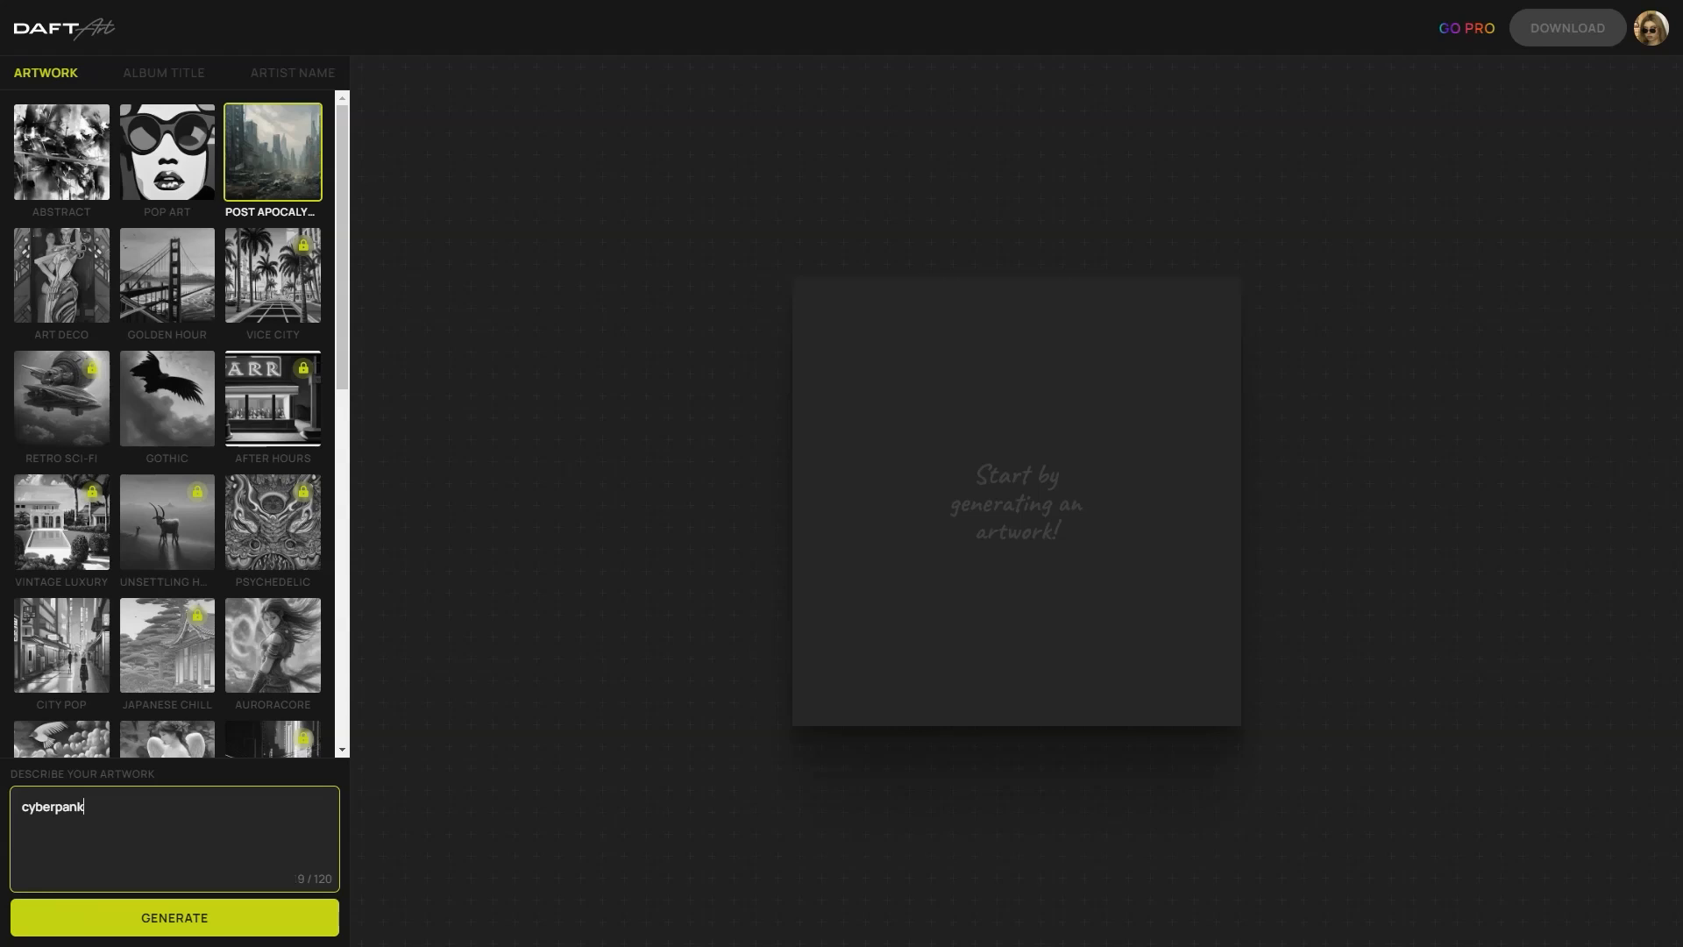
type(",")
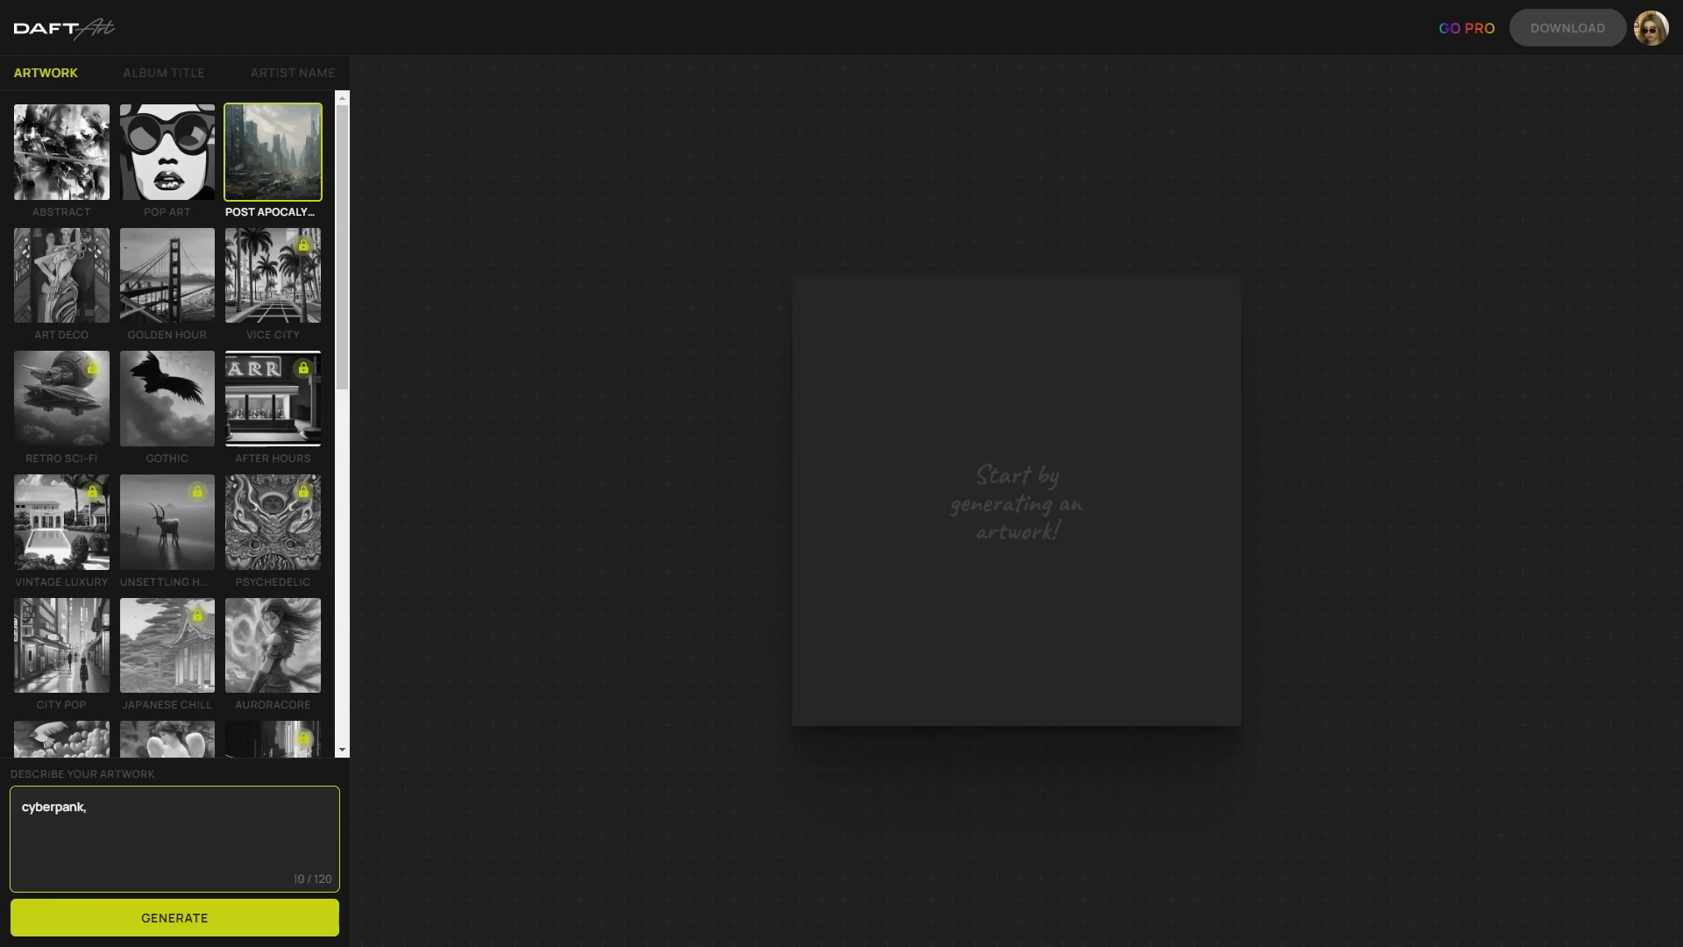
type("bla")
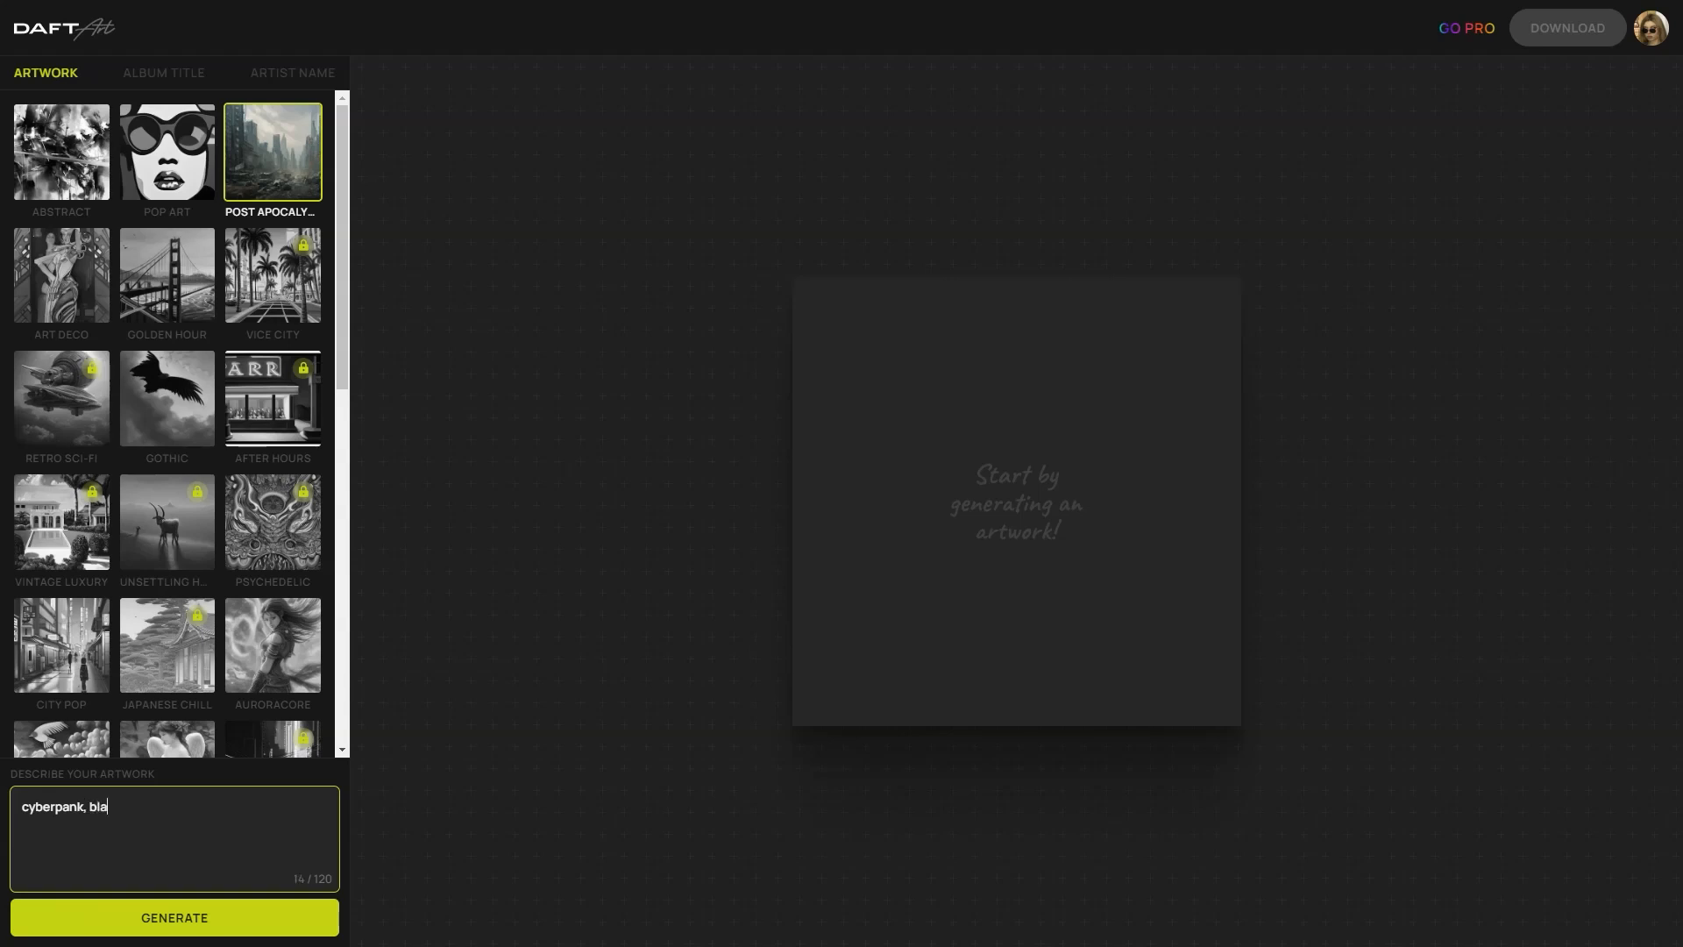
type("ck ca")
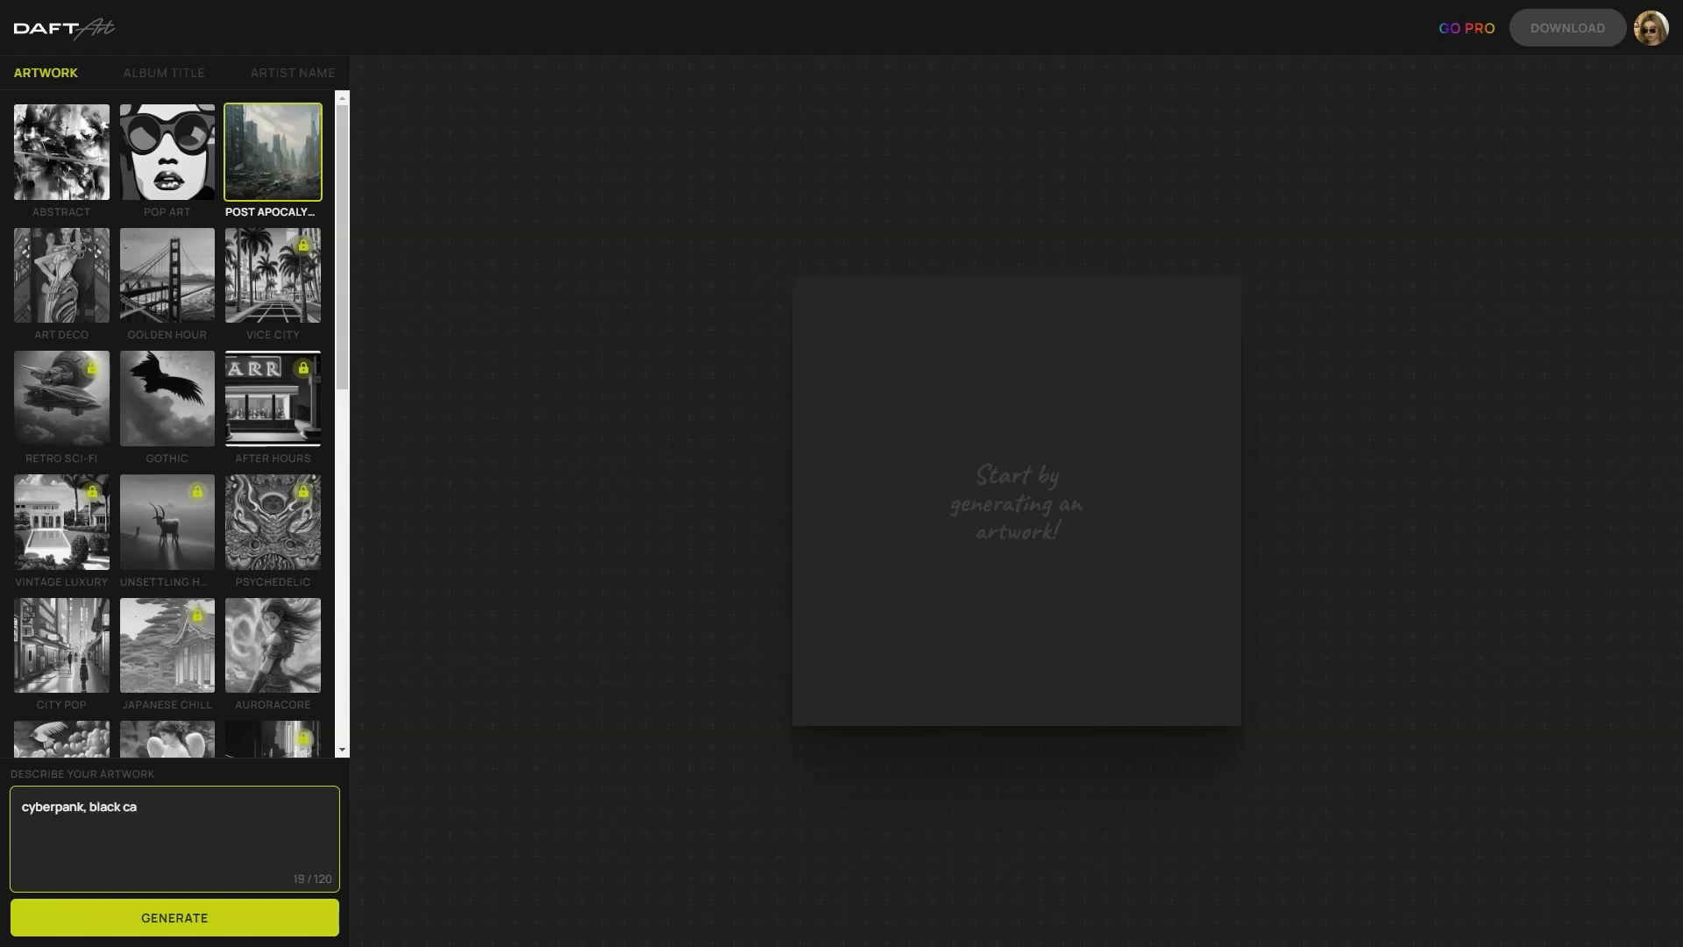
type("t")
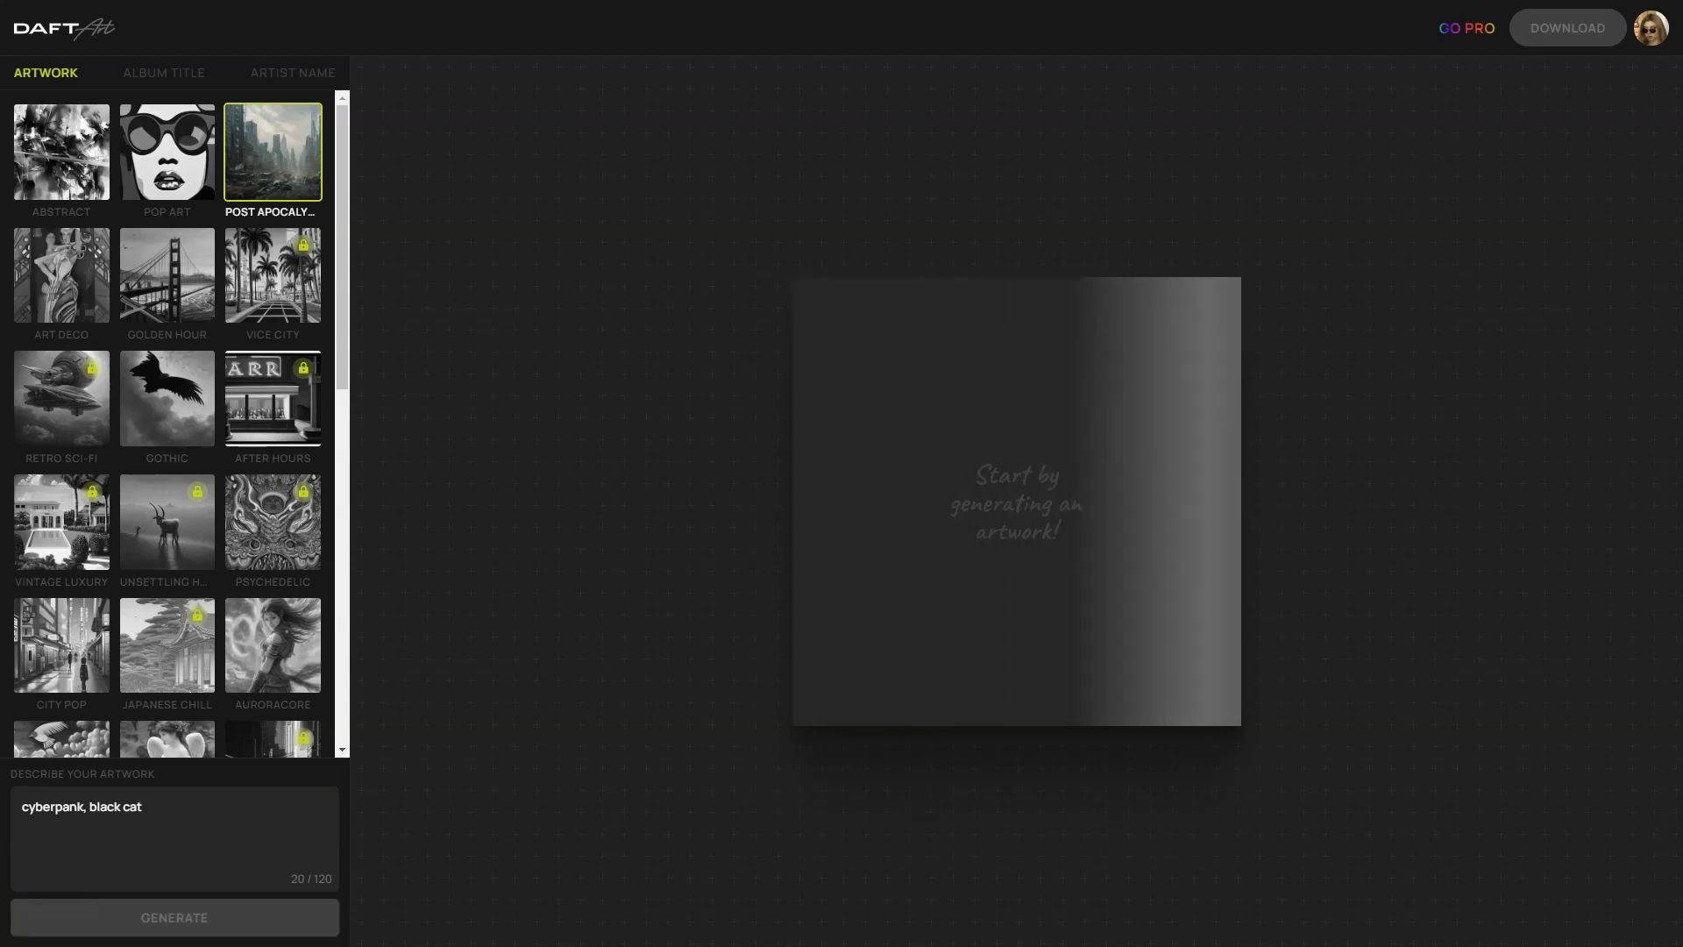
Generate the black cat in a ruined city and start 'Save image as…' on it.
left_click(173, 917)
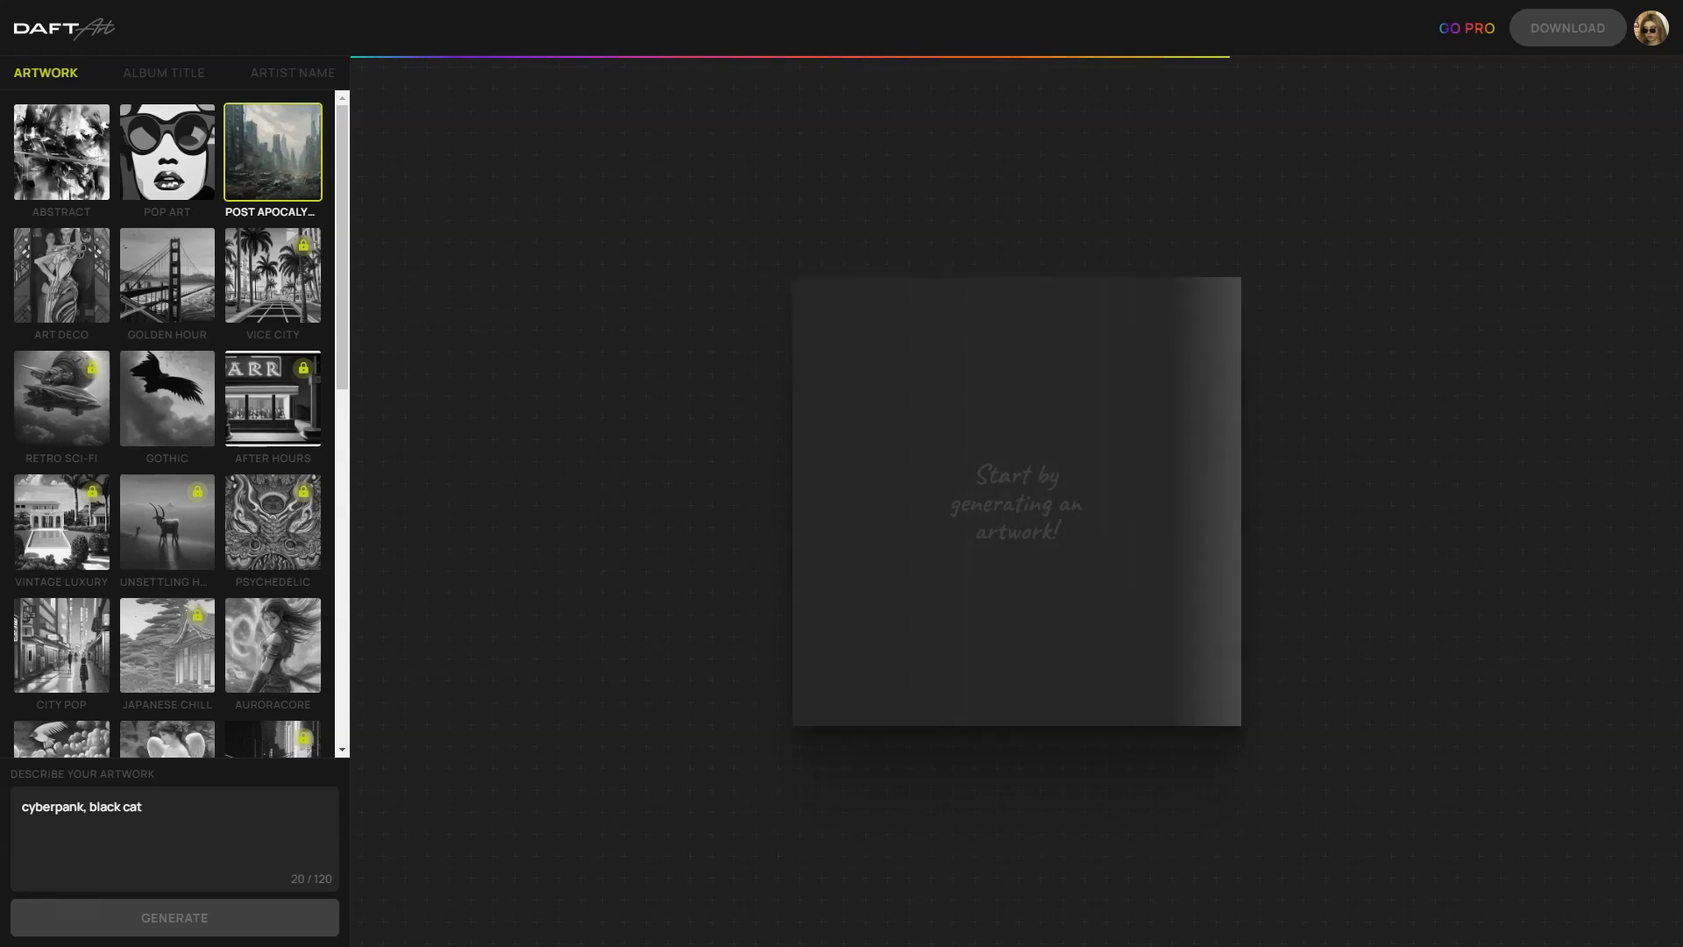
left_click(174, 917)
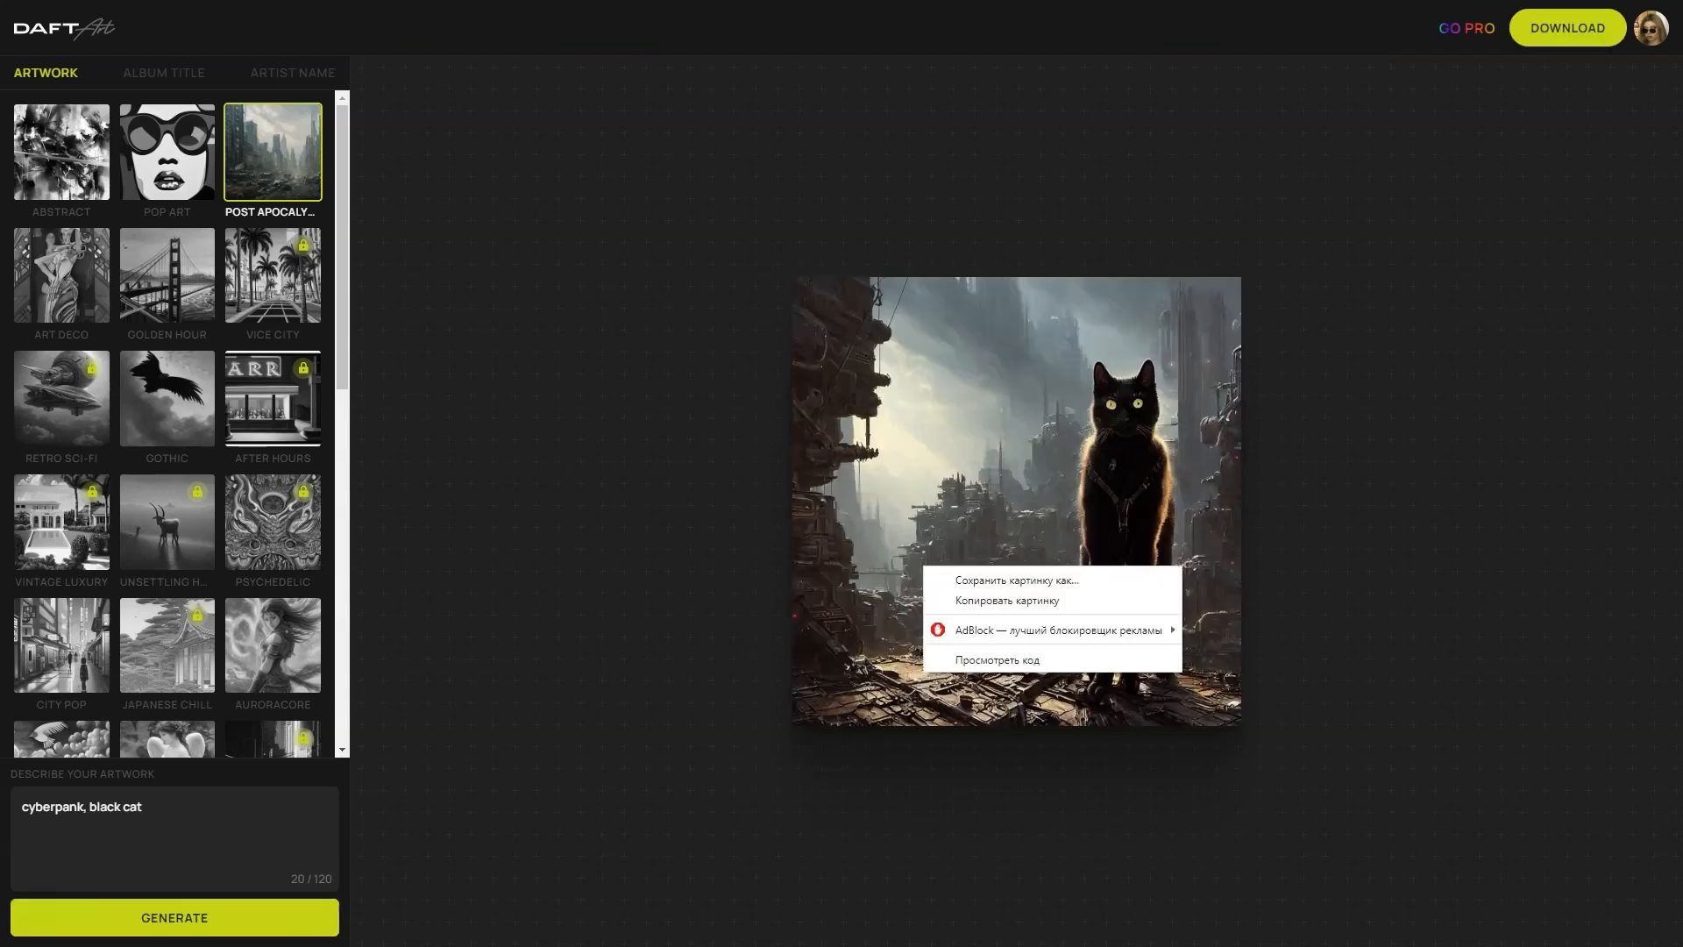
left_click(1016, 580)
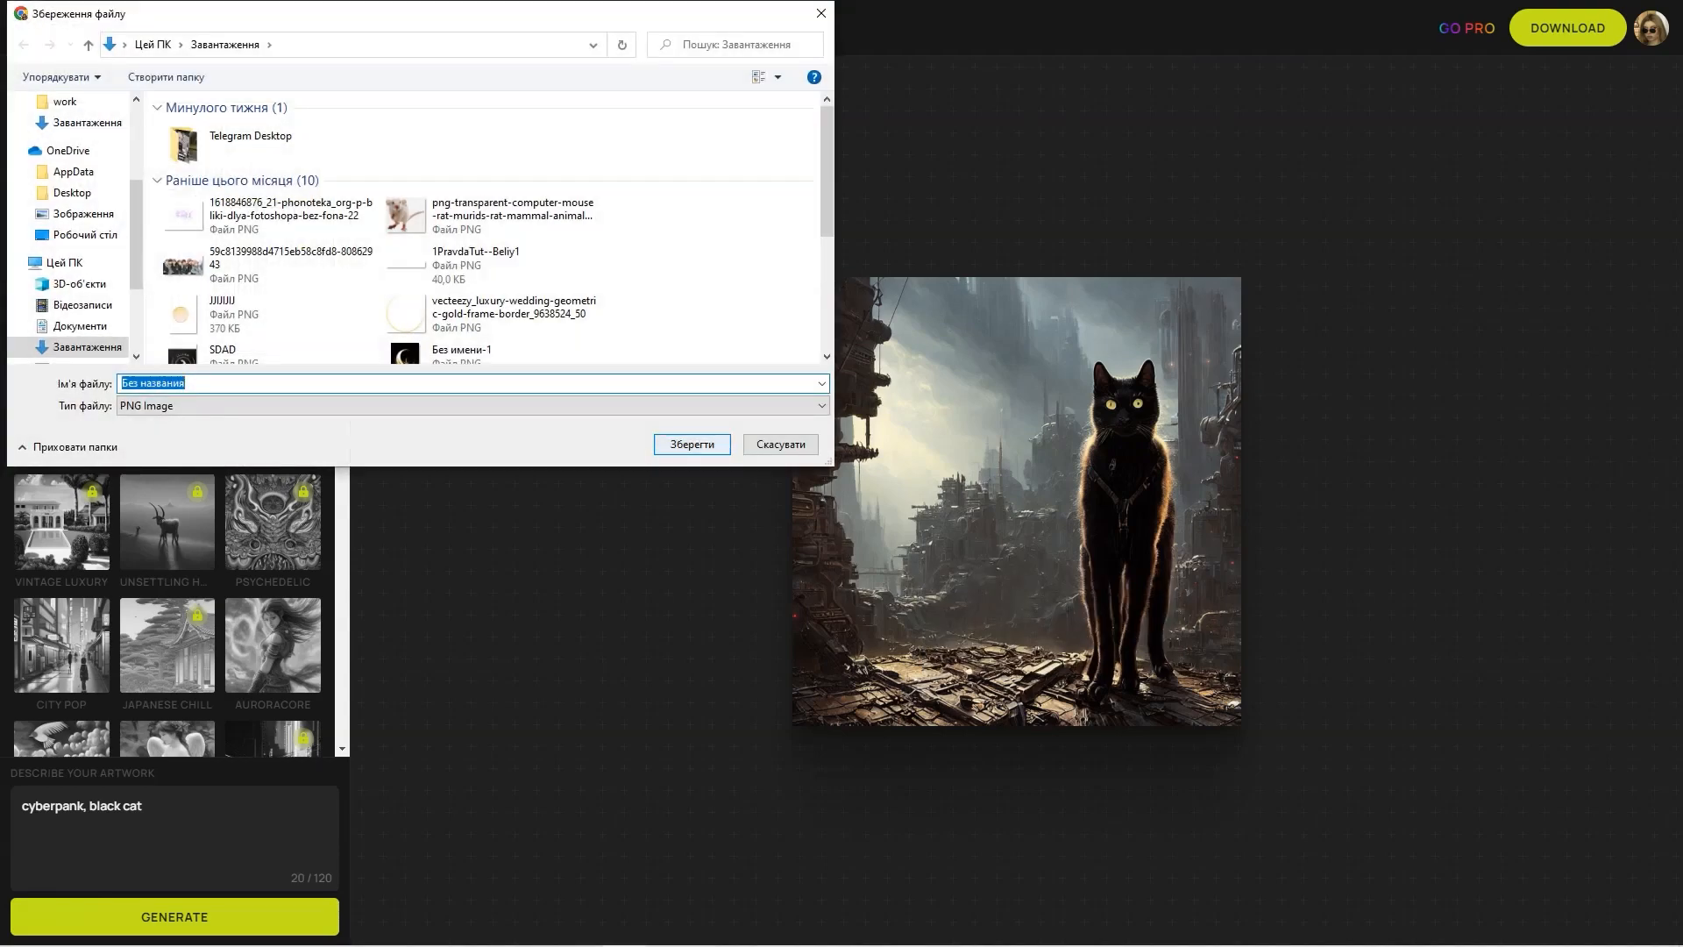
Save the cat image as a PNG to Downloads, then go to the Pricing page.
left_click(691, 444)
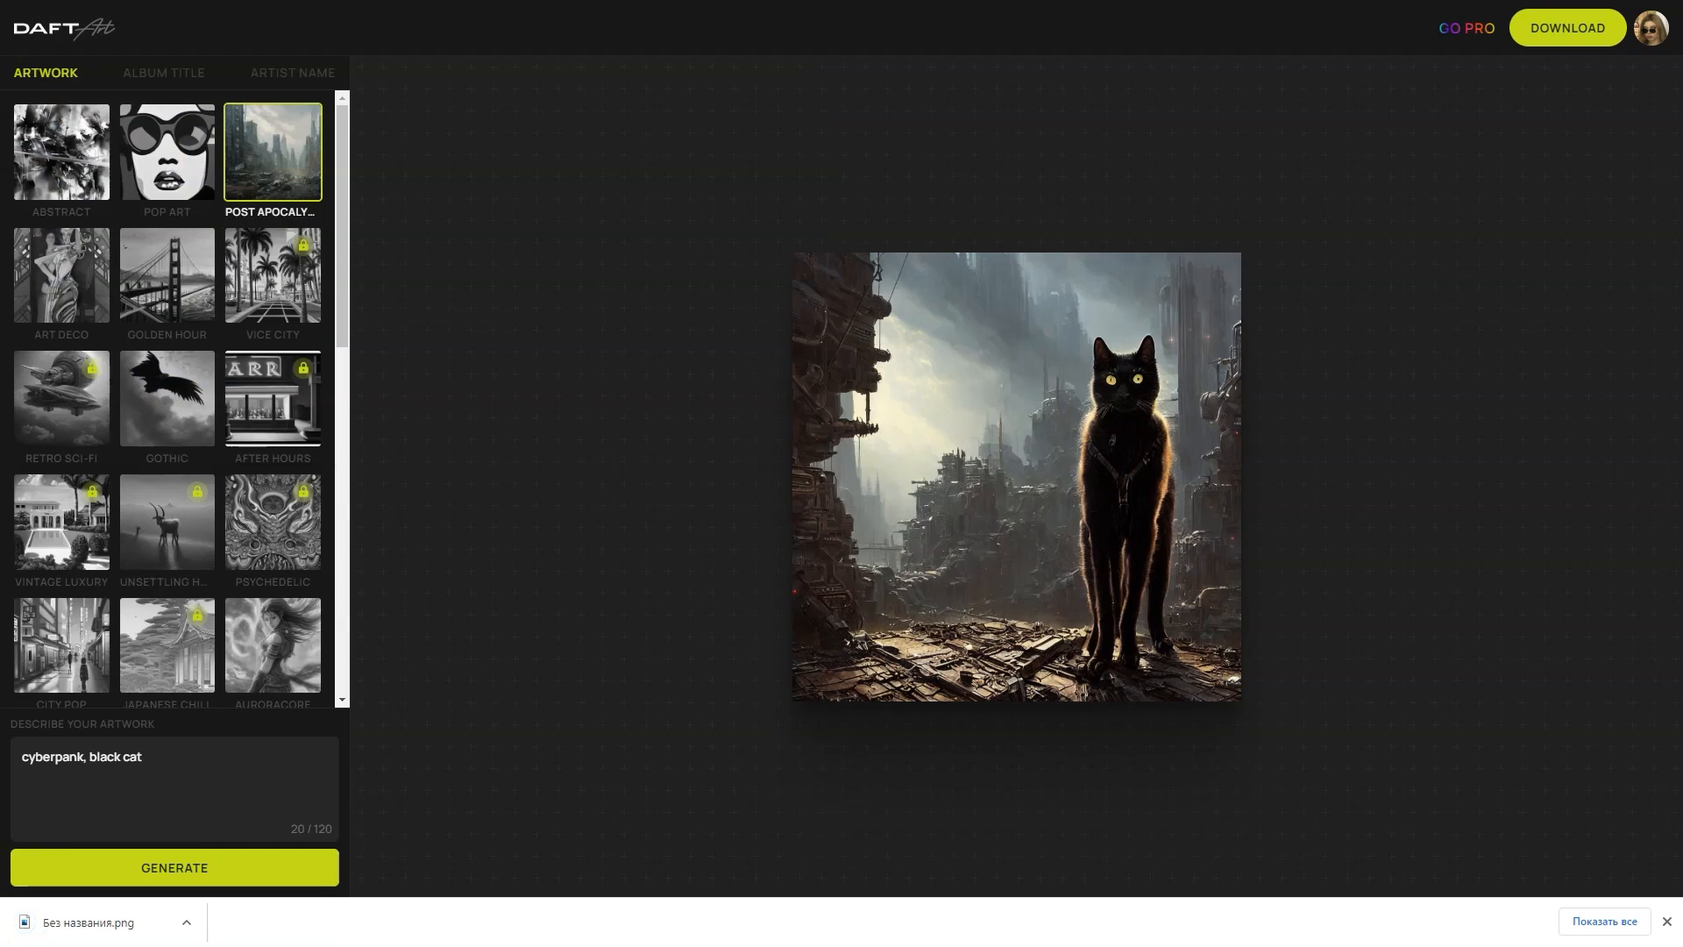
left_click(1464, 28)
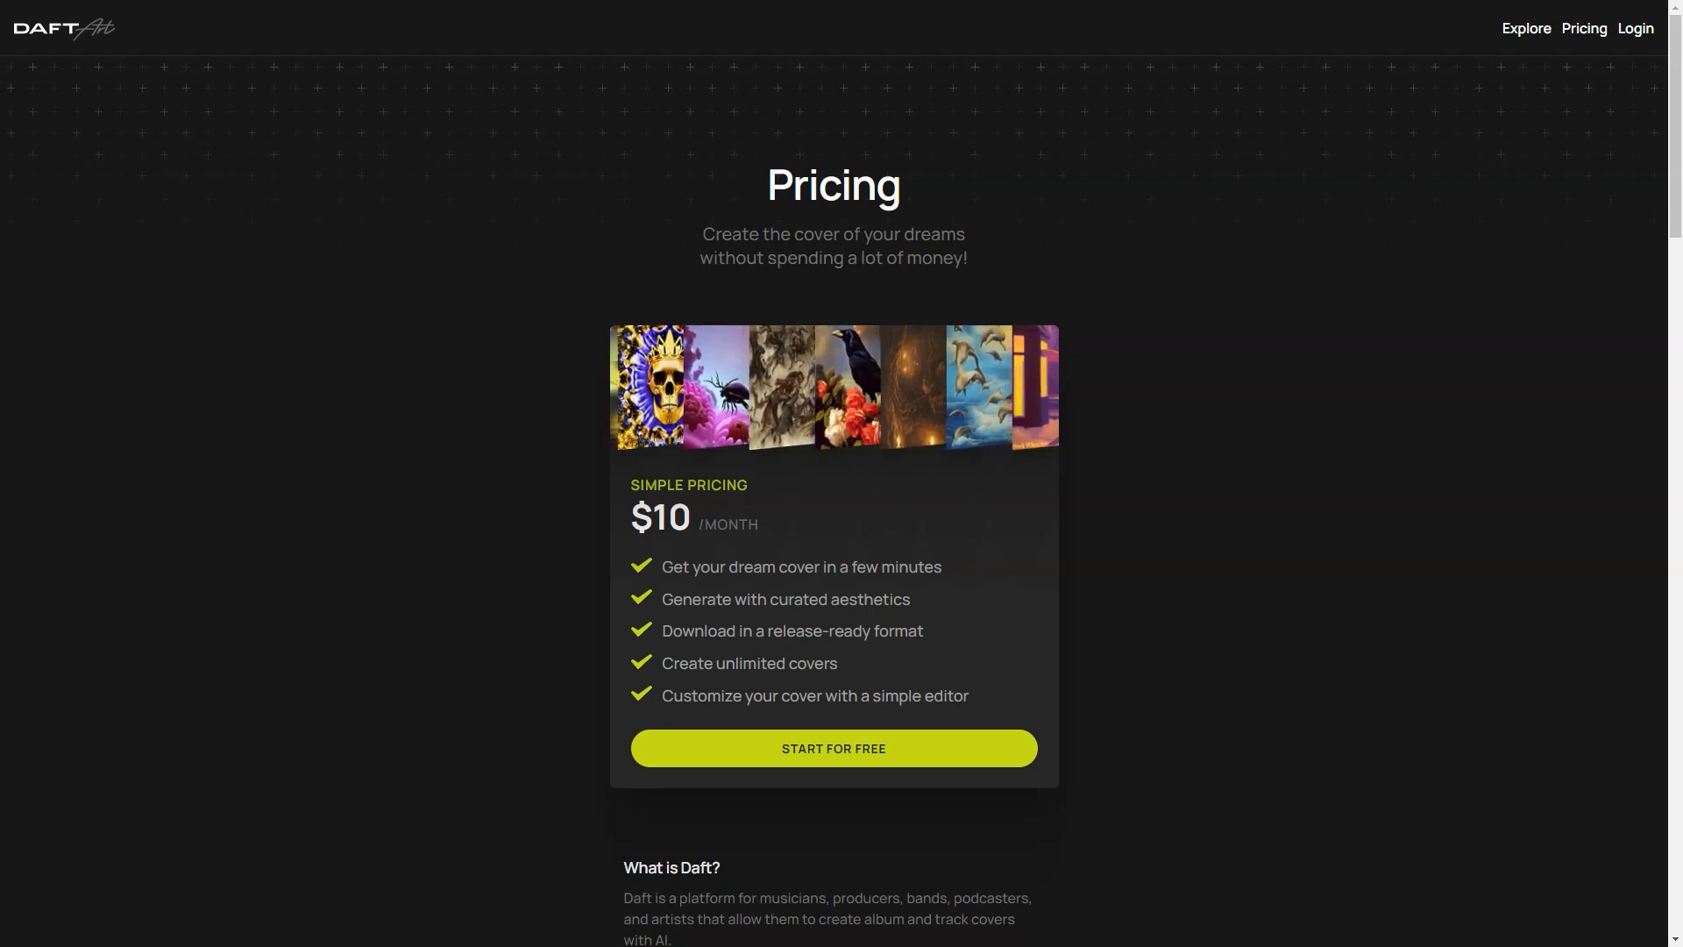
Scroll the pricing page through the $10/month plan and FAQ to 'Made on Daft'.
scroll("down", 3)
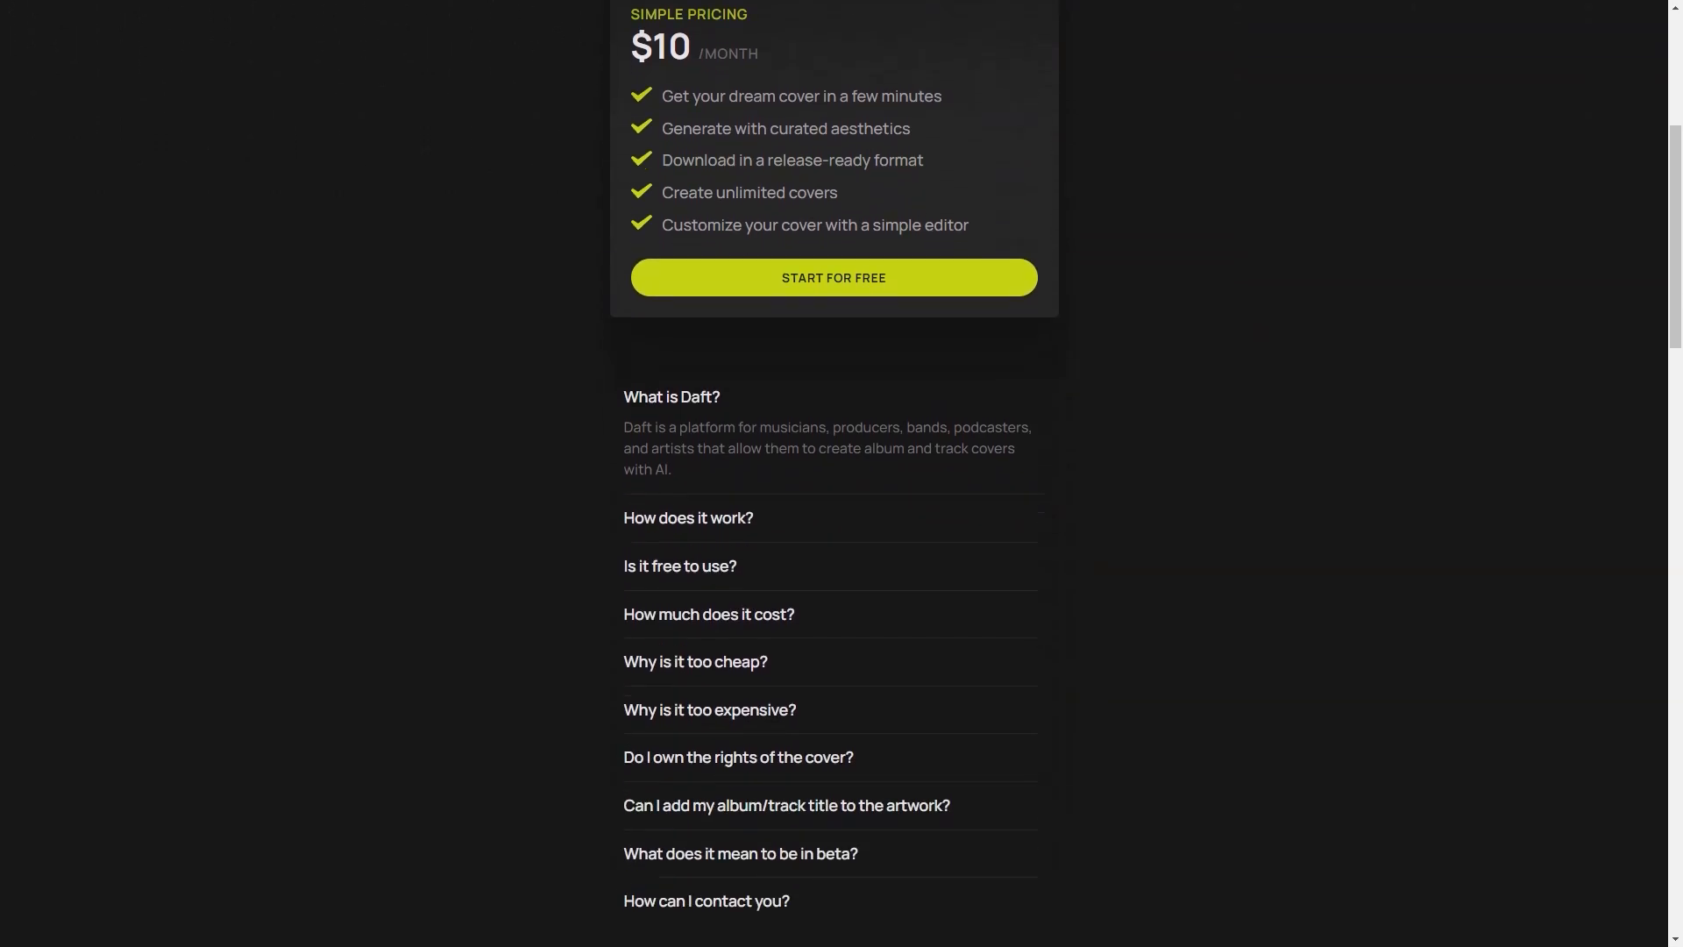
scroll("down", 3)
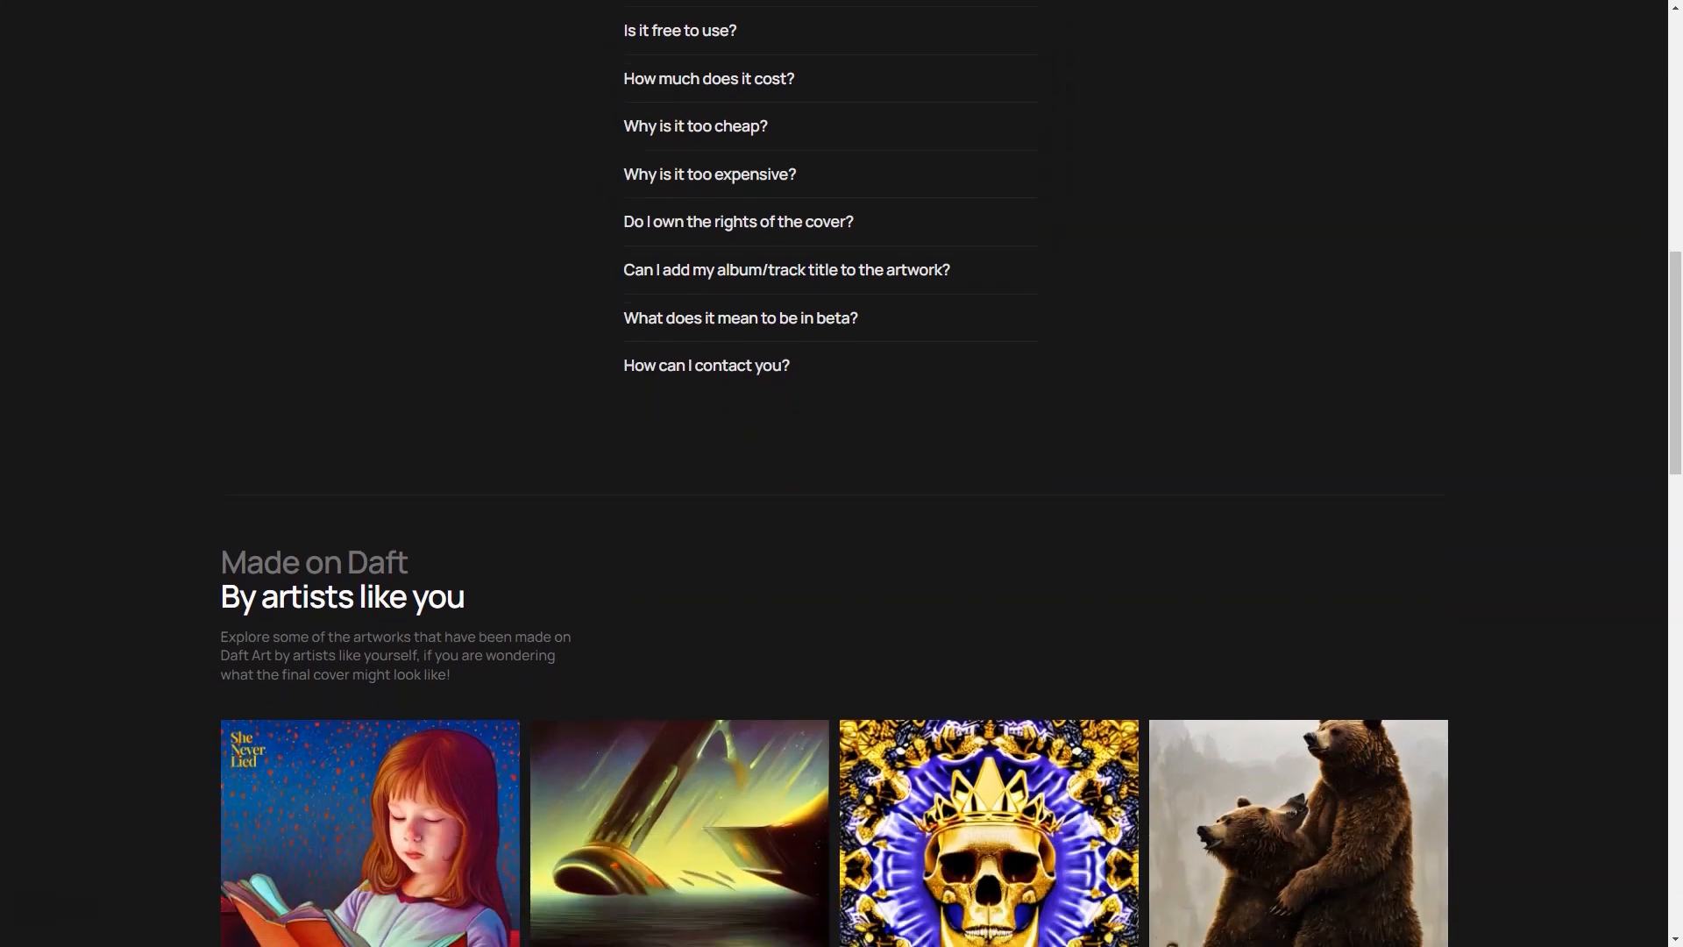
scroll("down", 3)
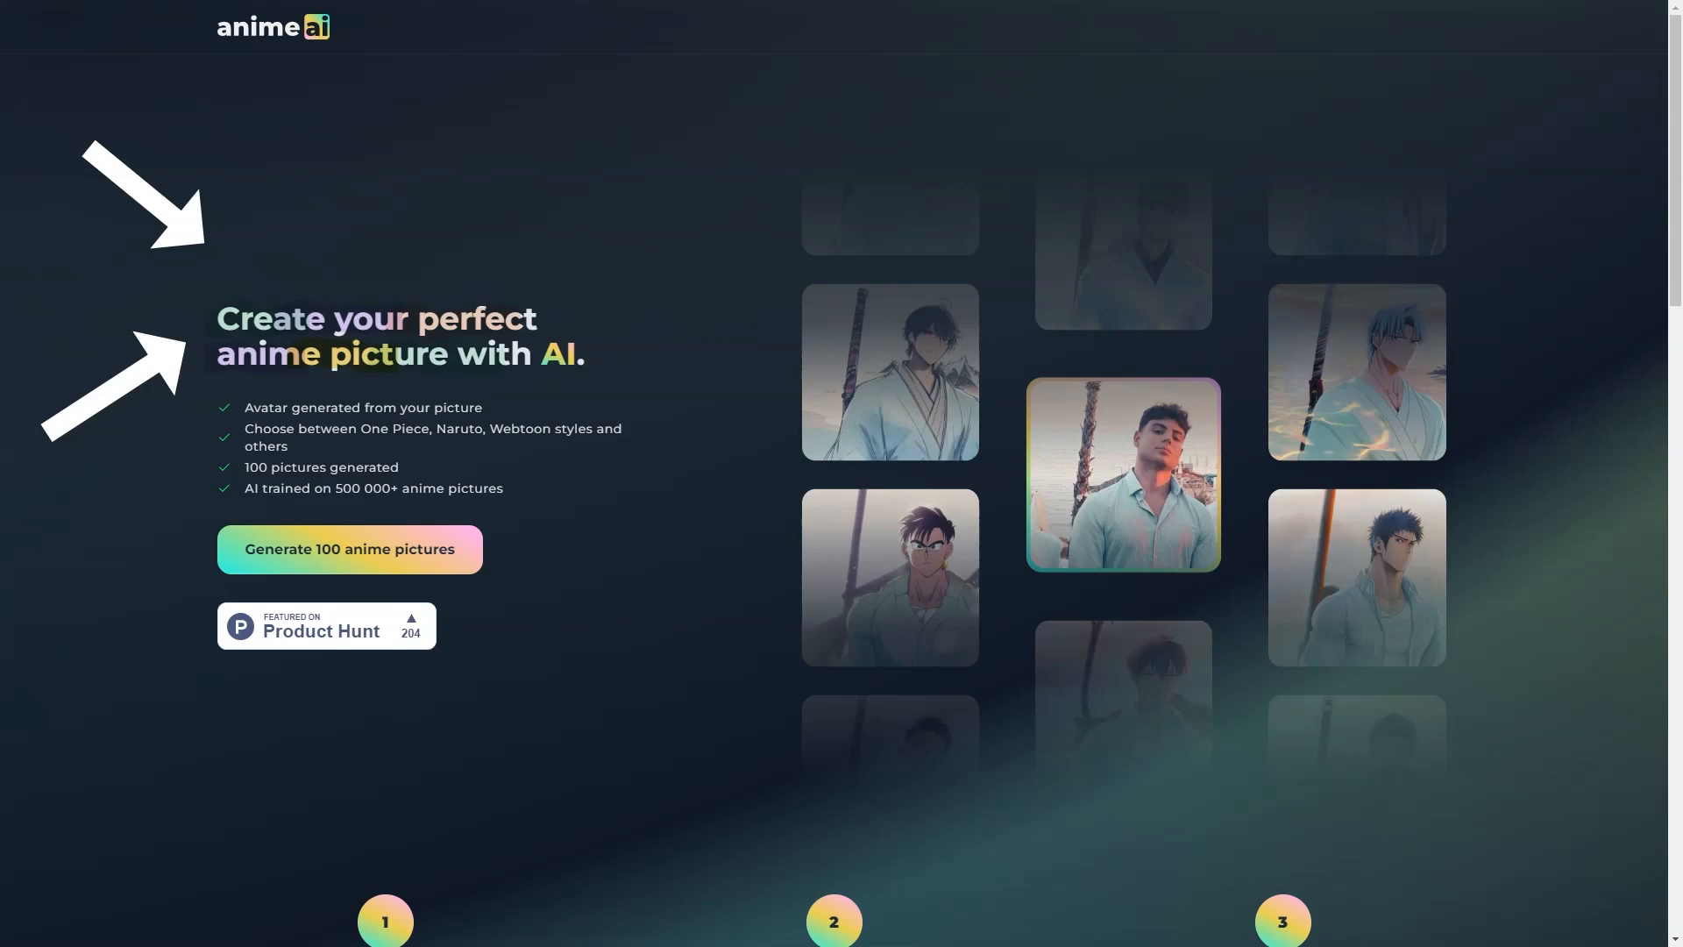
Scroll through Anime AI's upload form, style options and FAQ.
scroll("down", 3)
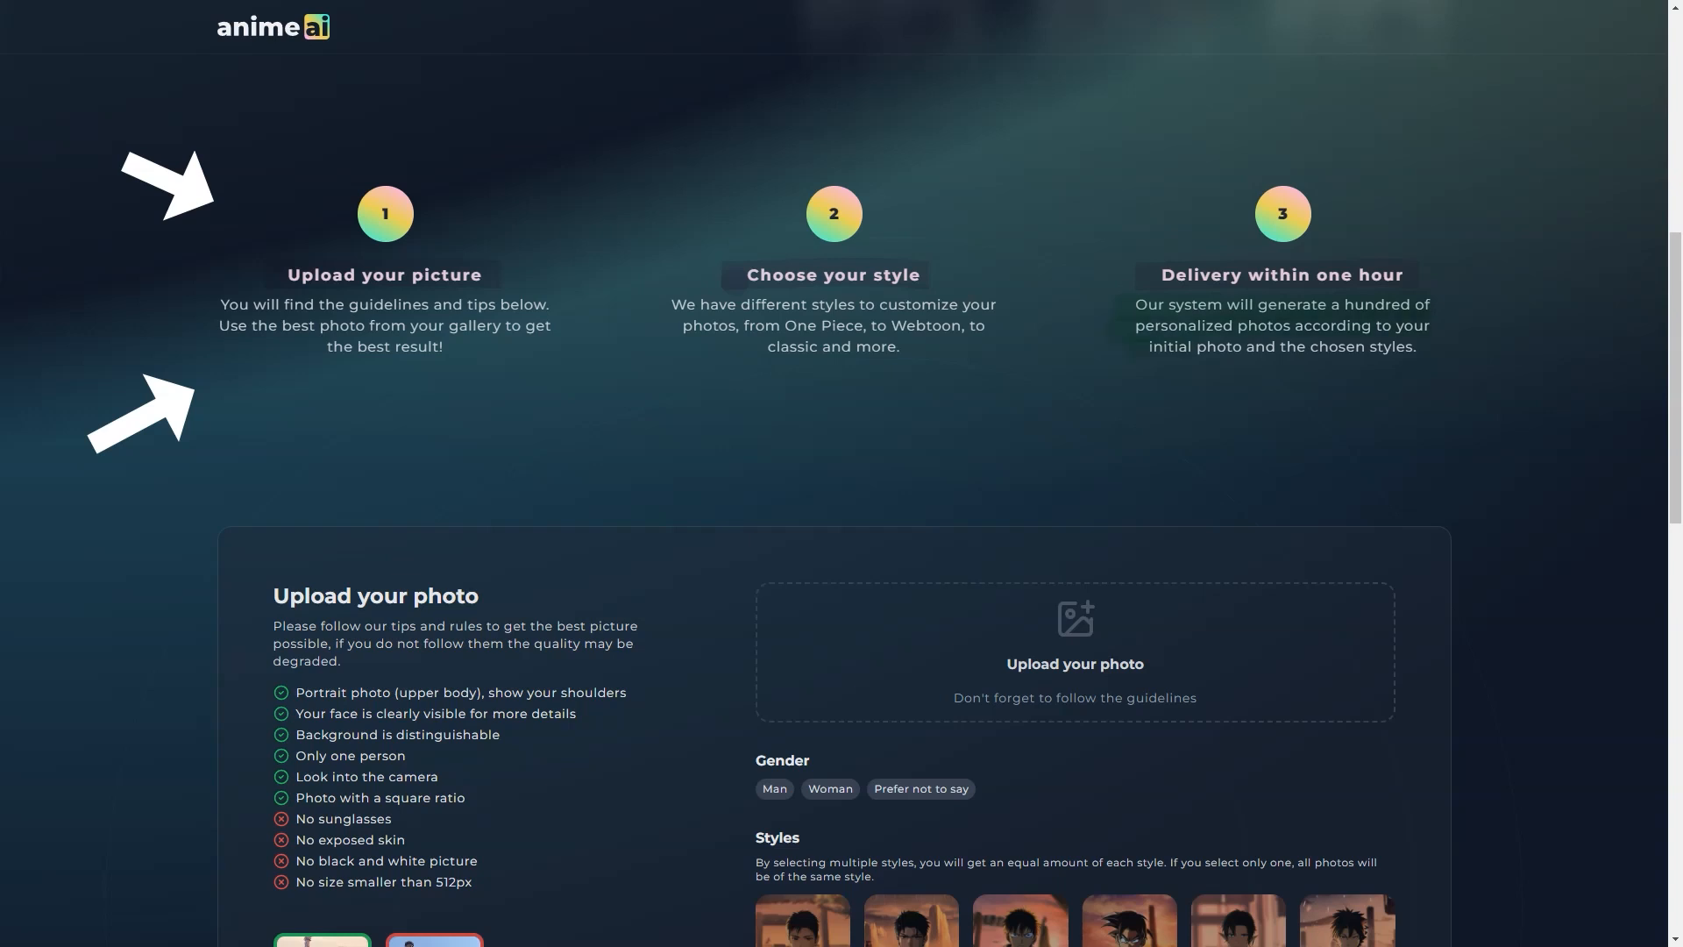
scroll("down", 3)
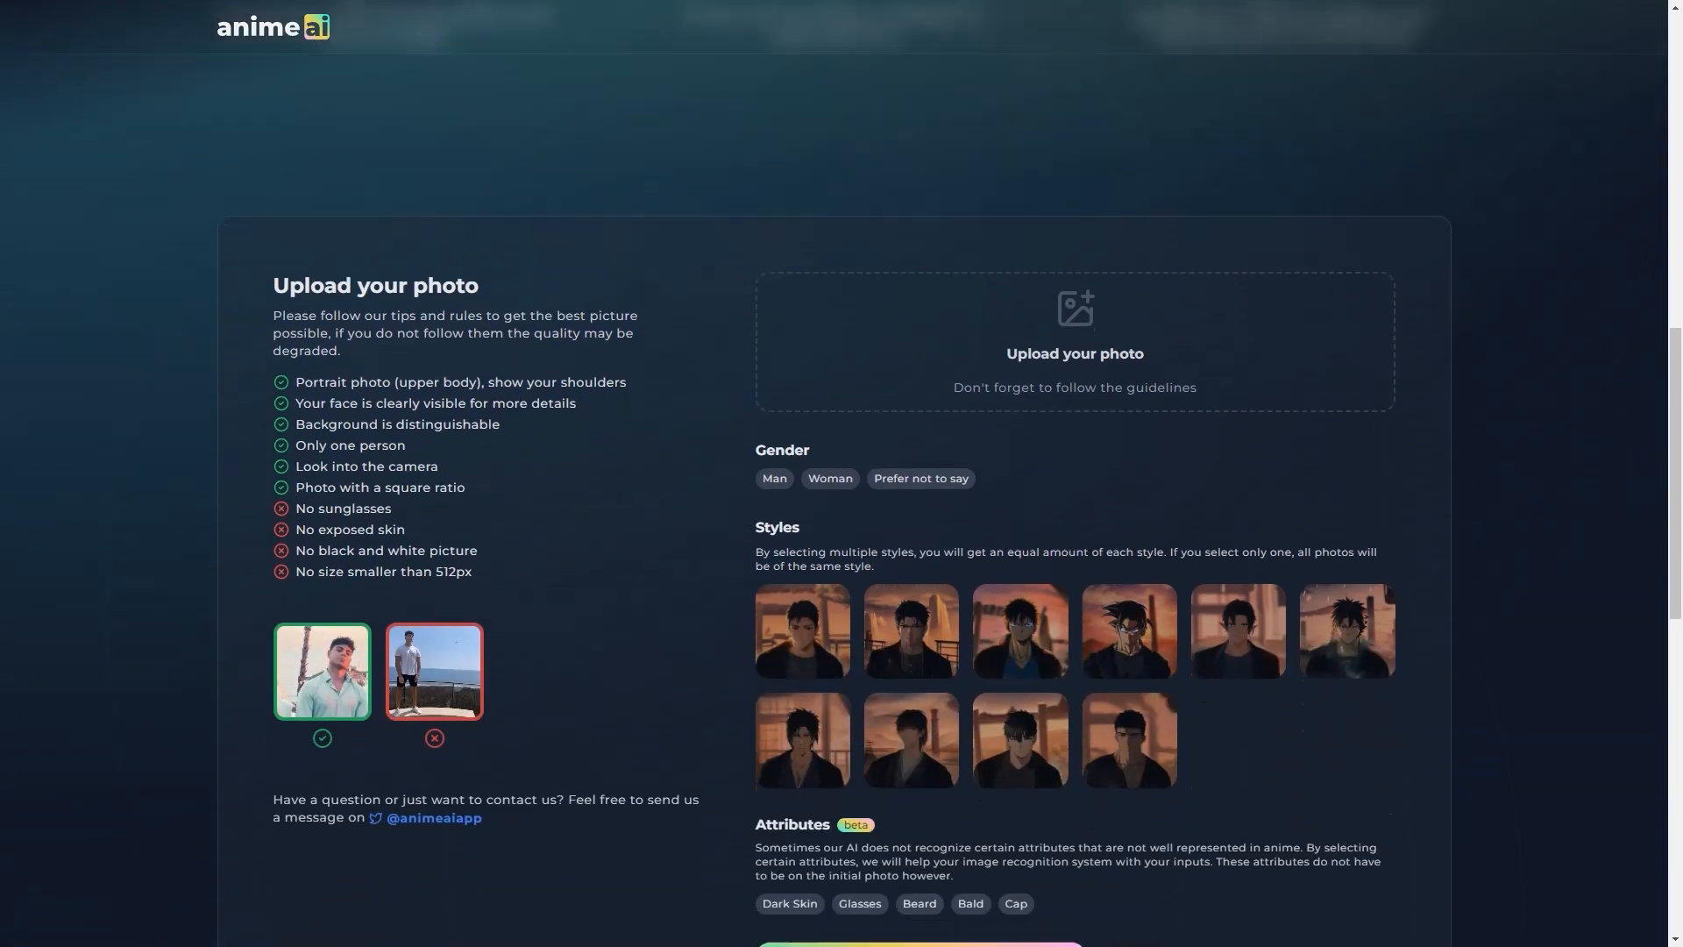
scroll("down", 3)
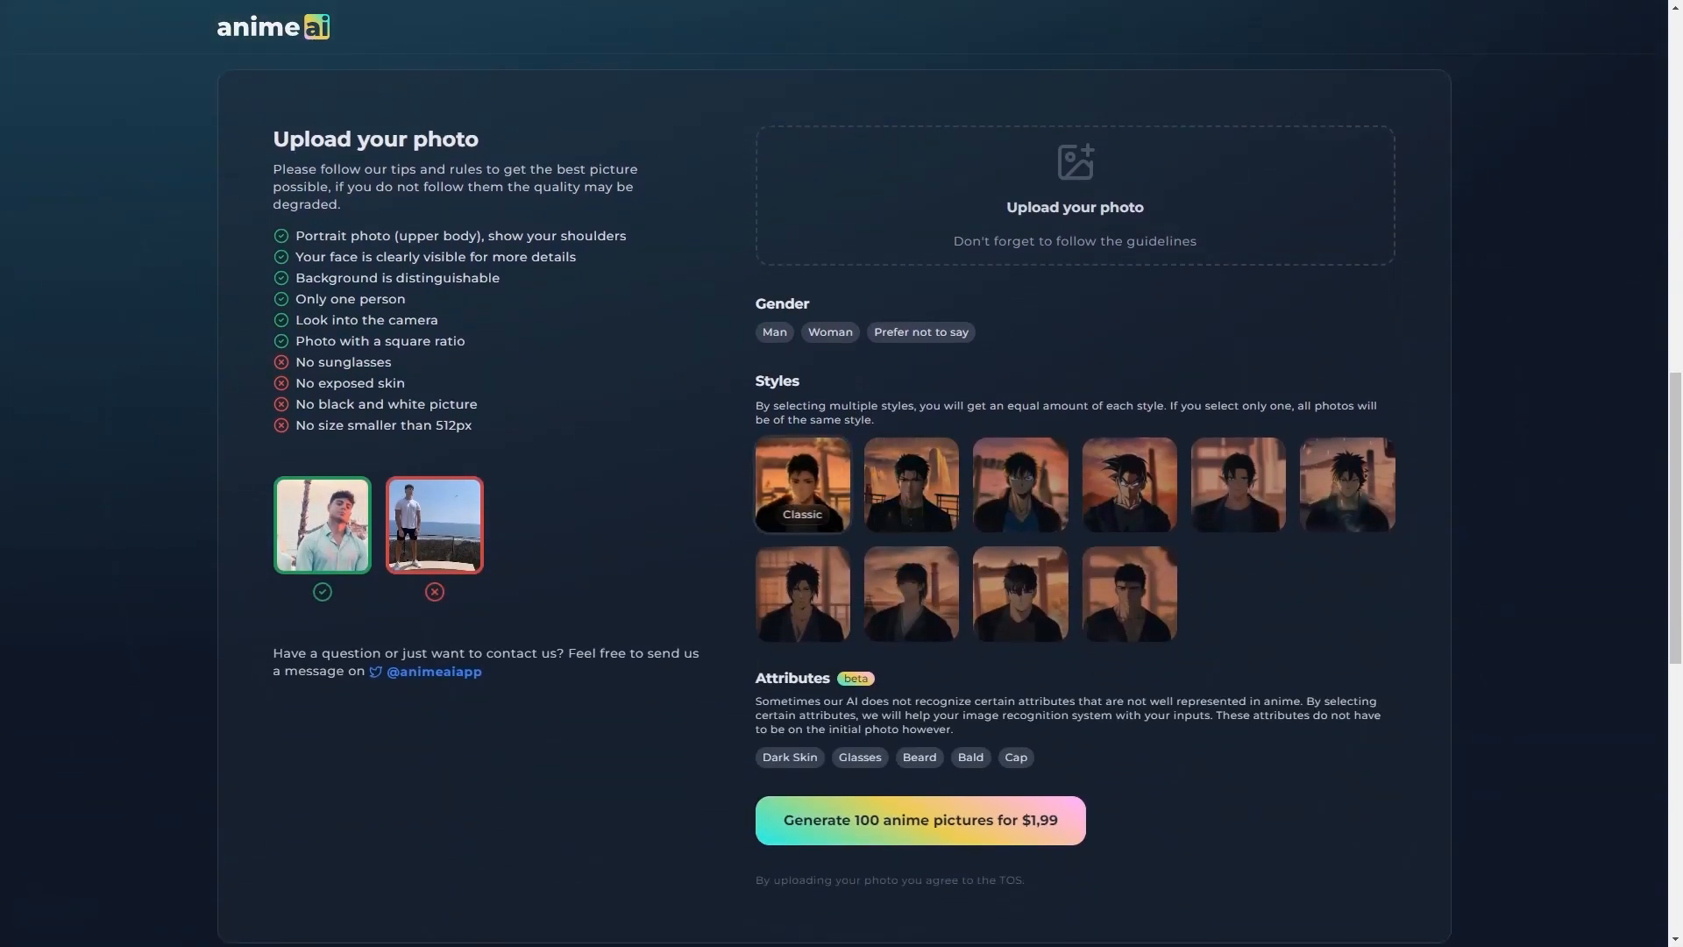
left_click(1019, 483)
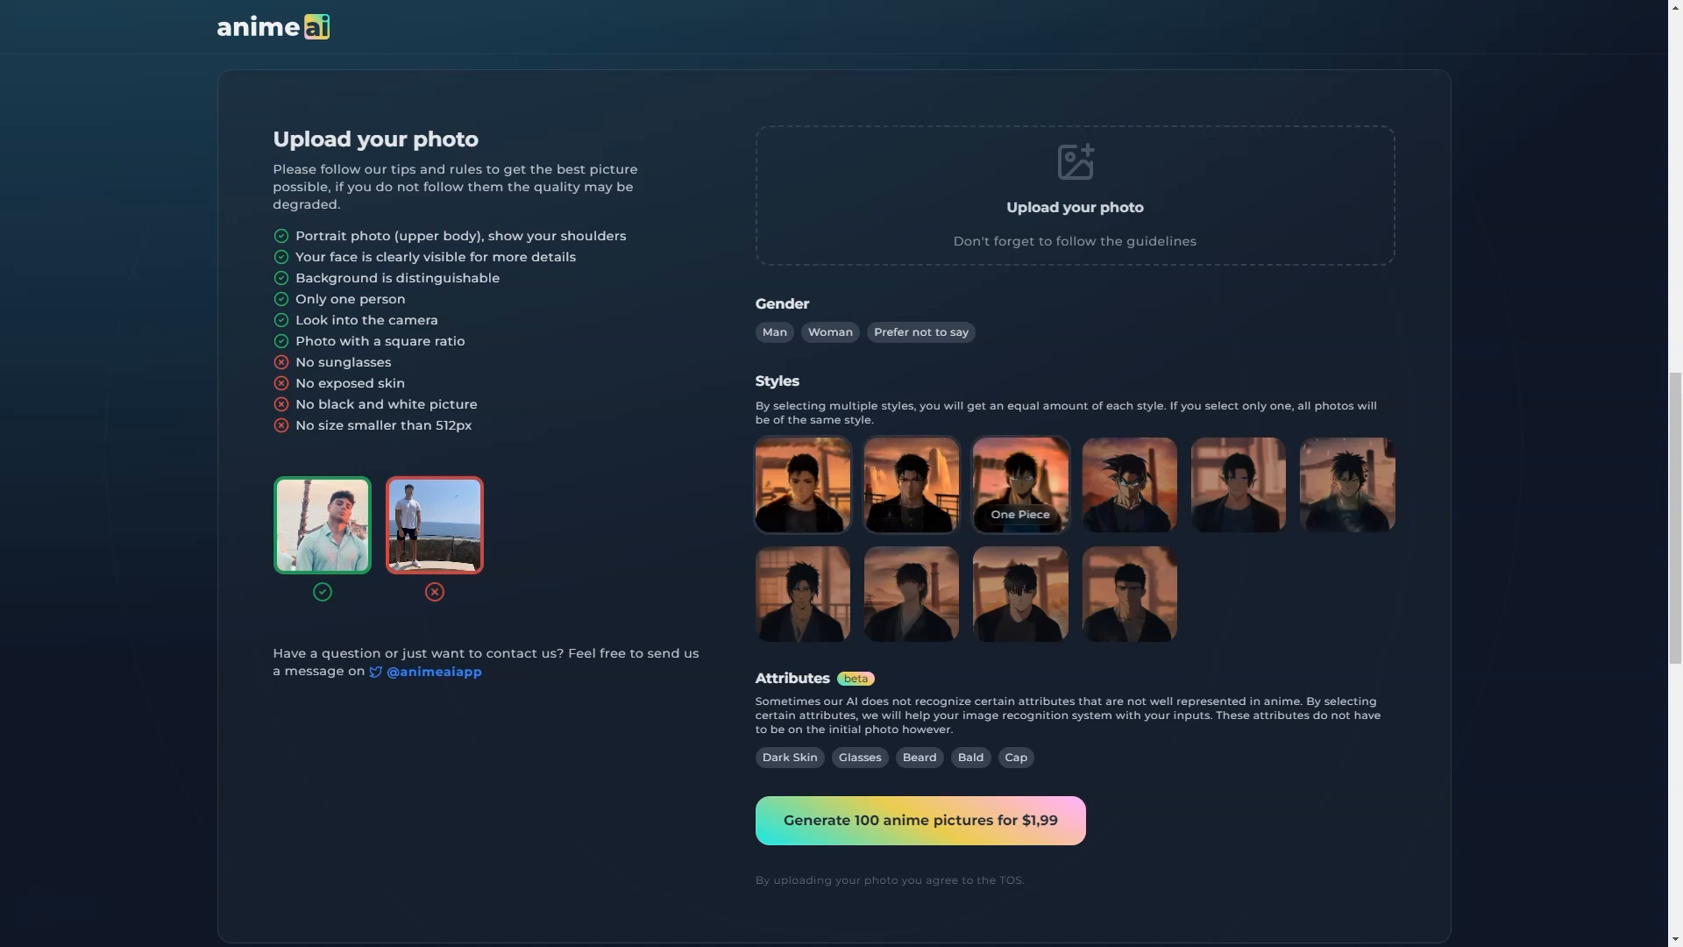
mouse_move(1344, 484)
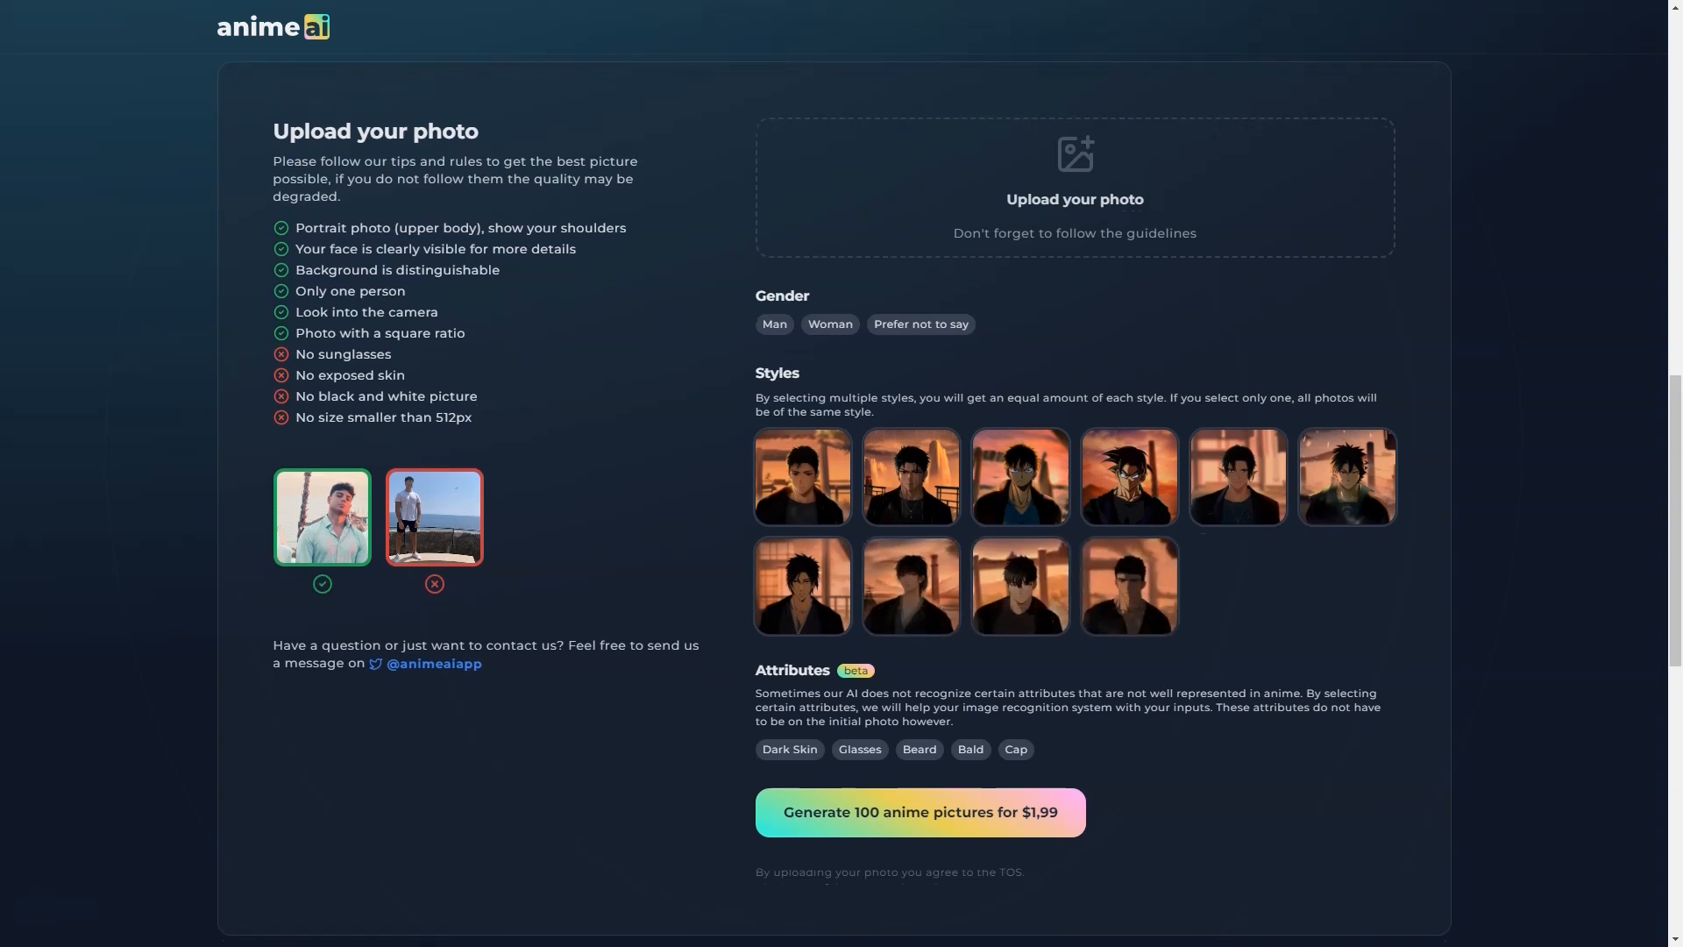
Return to the top and follow the 'Featured on Product Hunt' badge to the reviews.
scroll("down", 3)
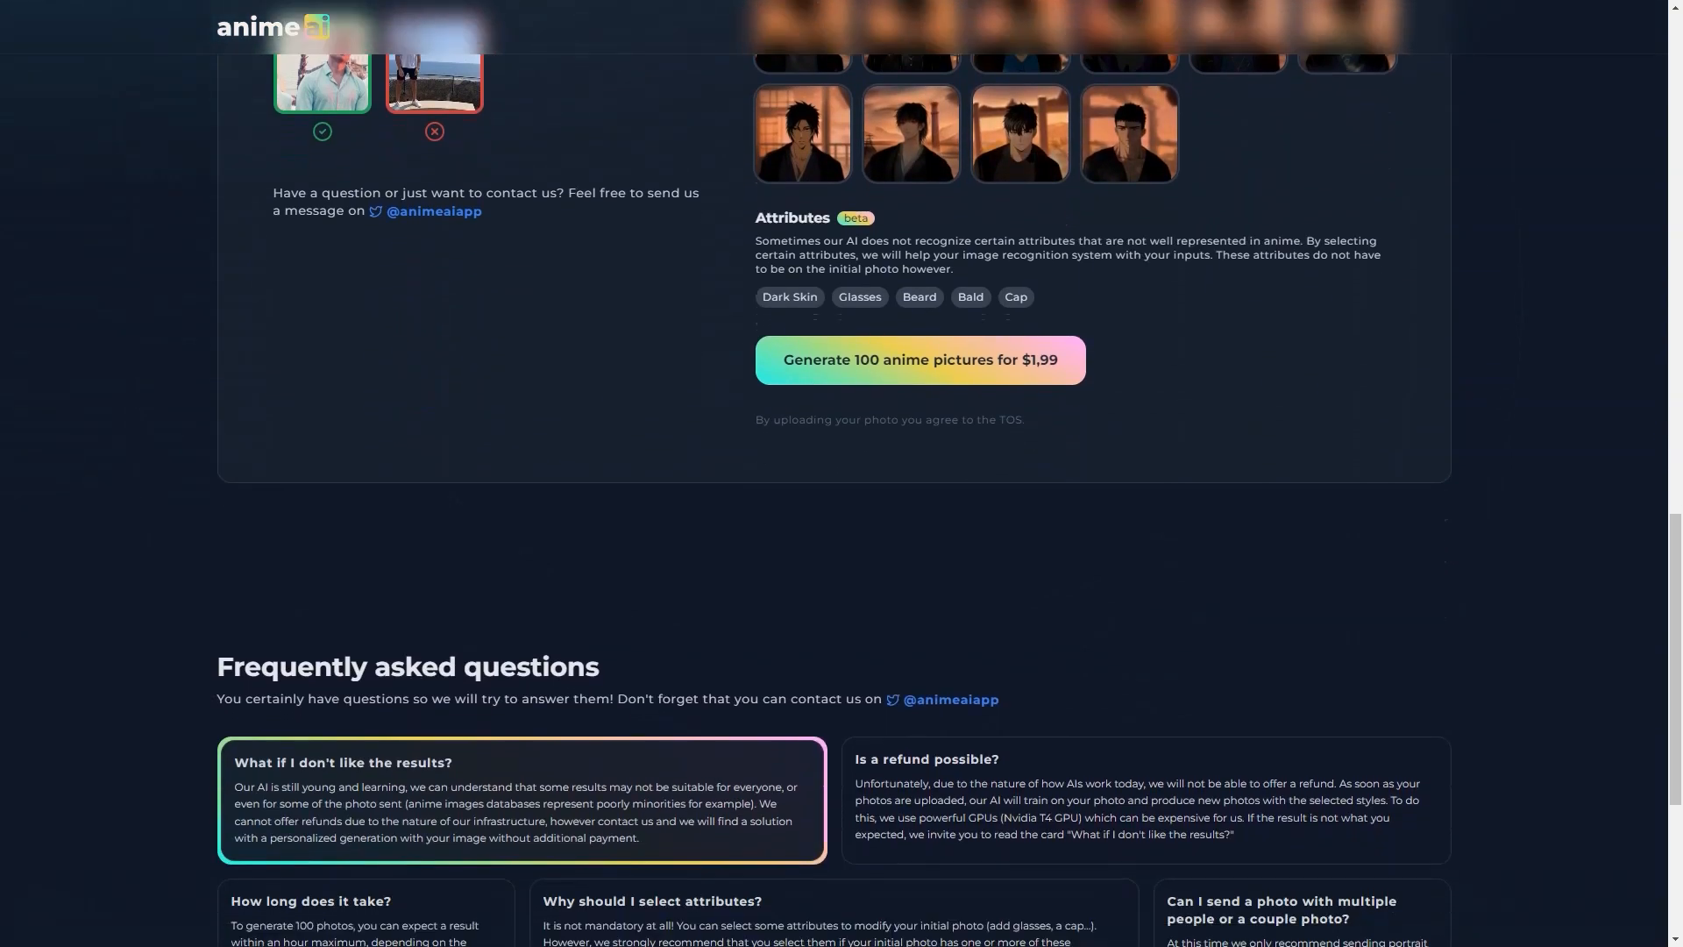
scroll("up", 3)
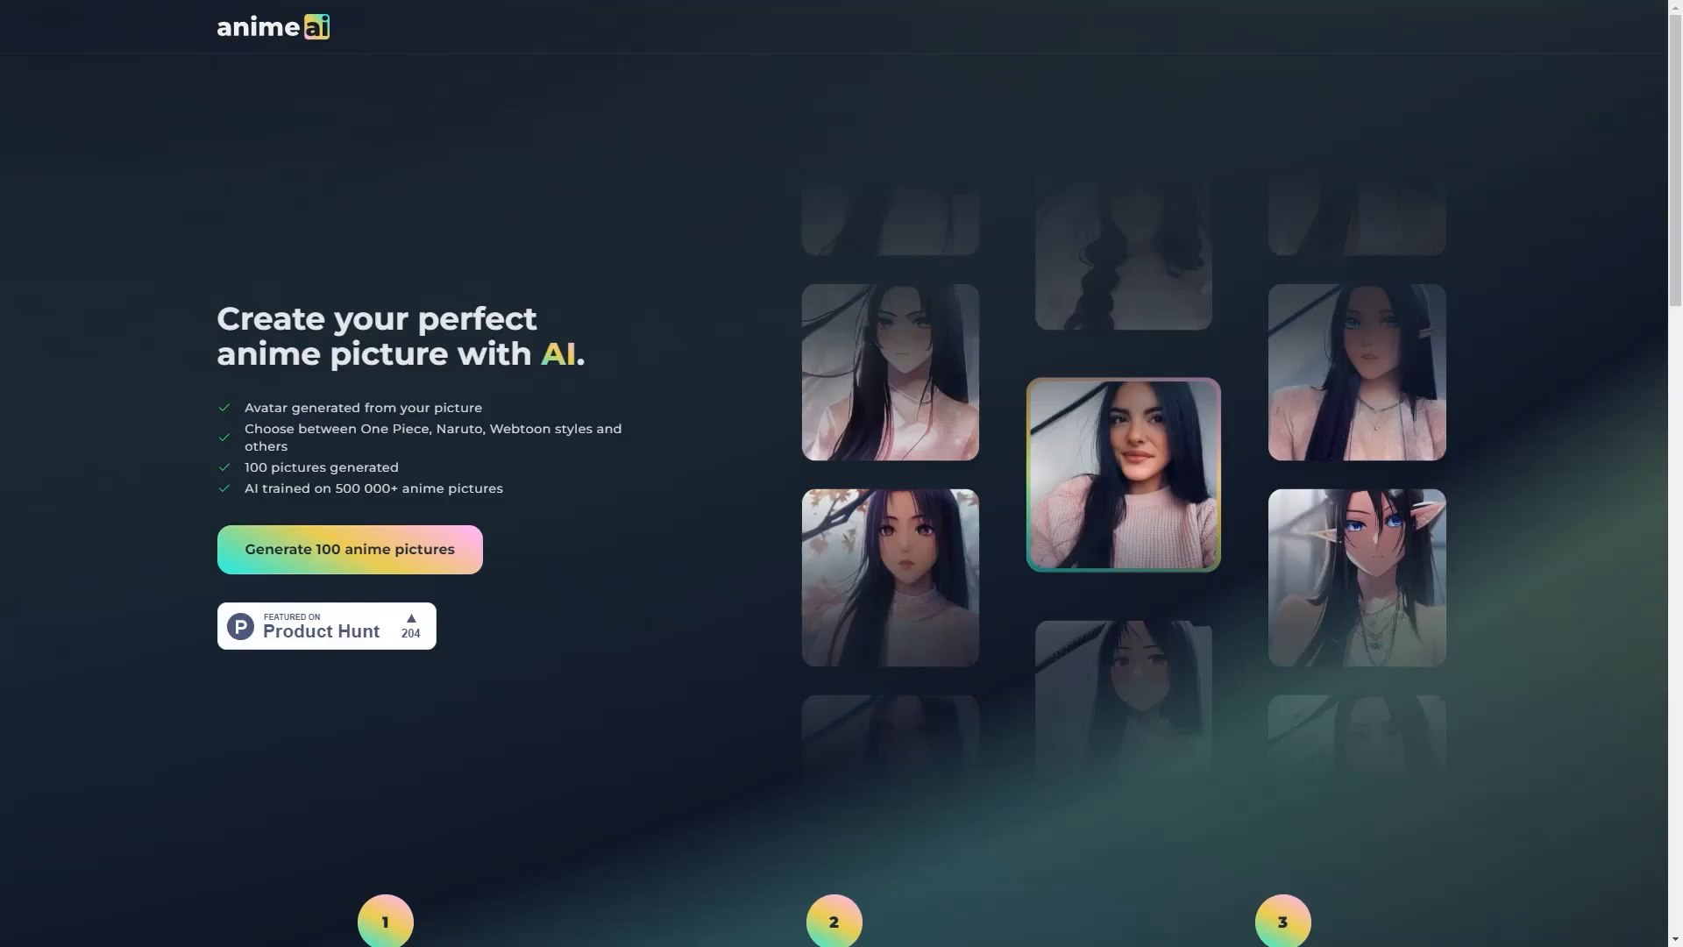
left_click(326, 628)
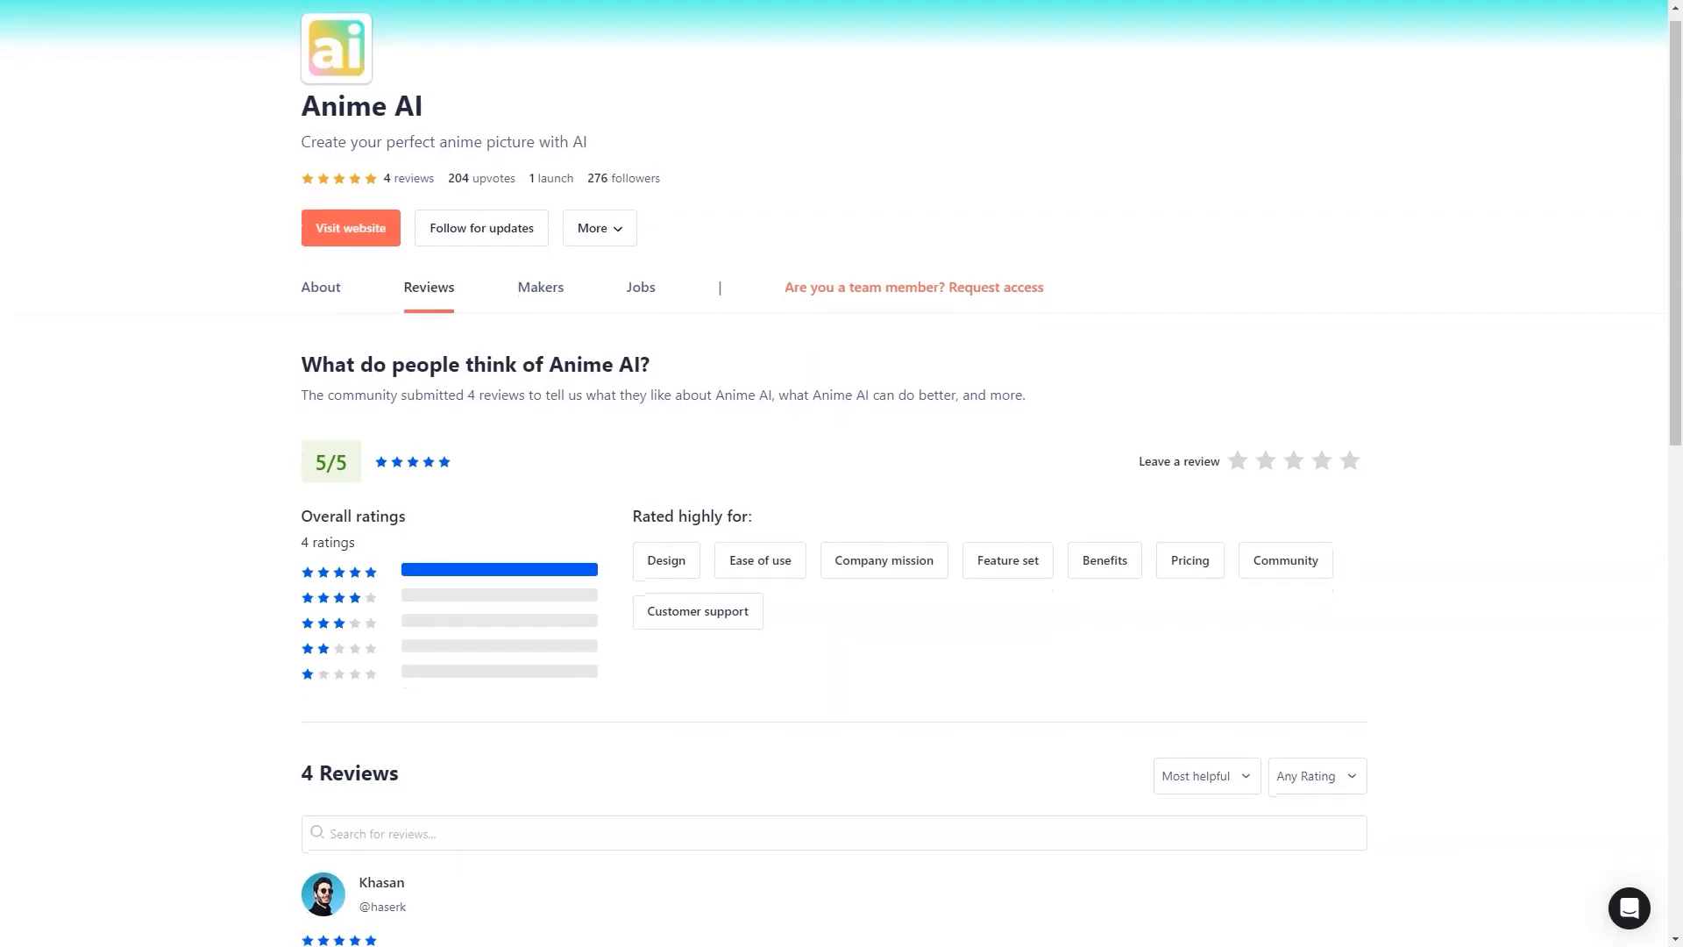
Scroll down the Reviews tab through the first Anime AI reviews.
scroll("down", 3)
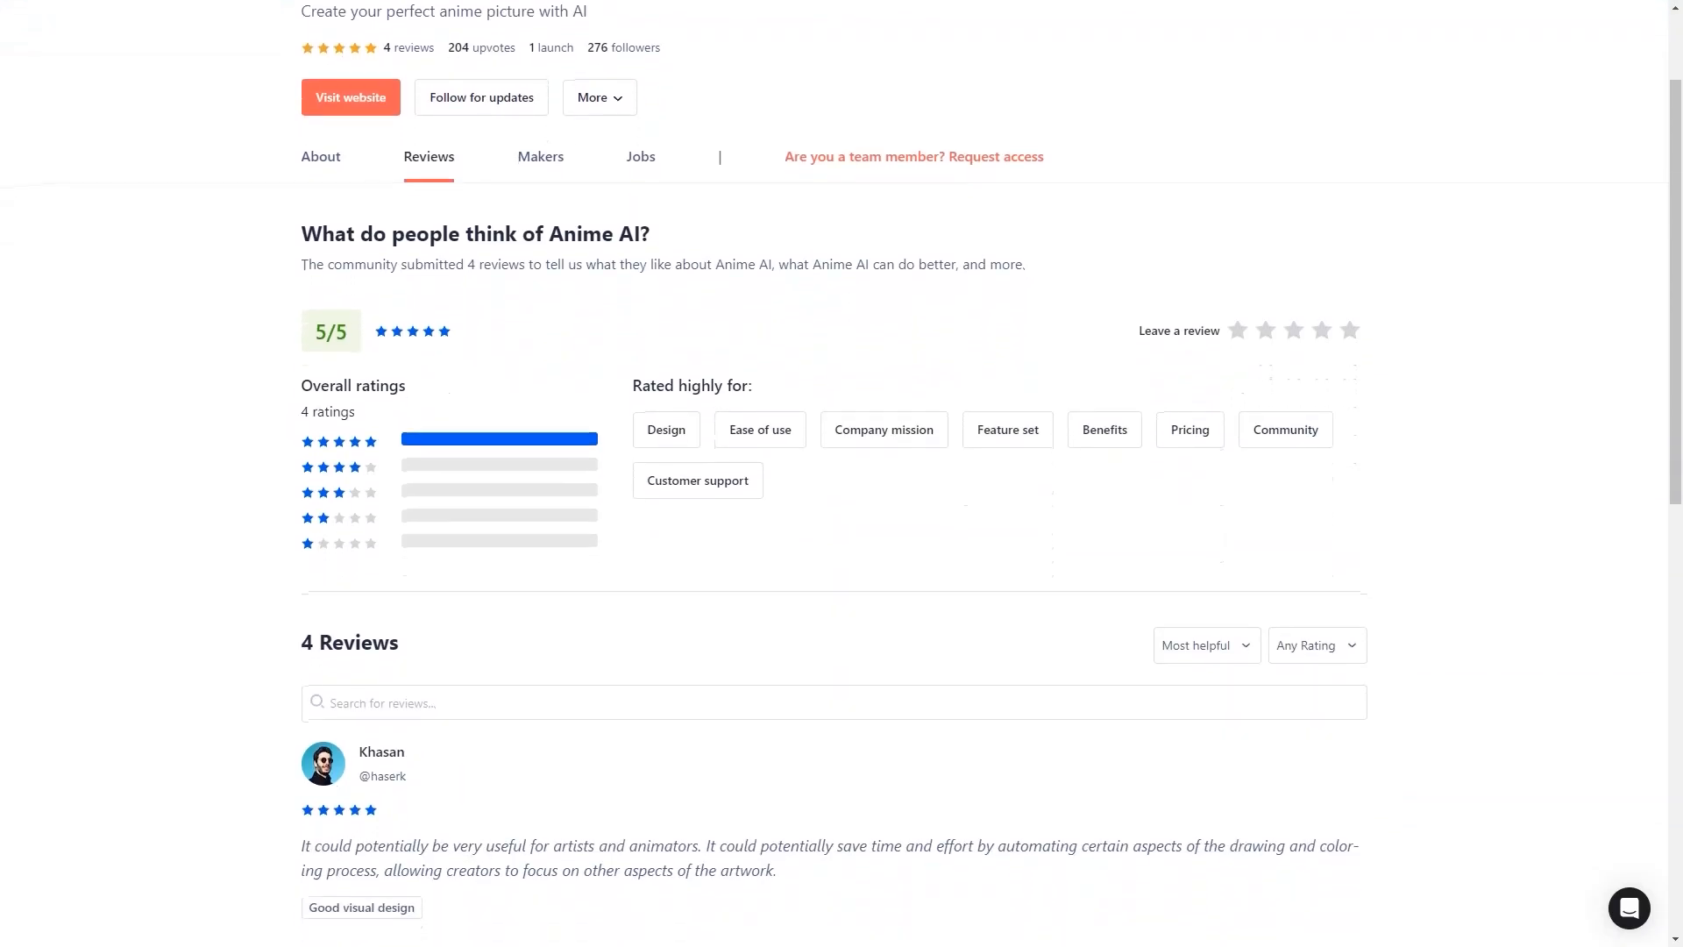
scroll("down", 3)
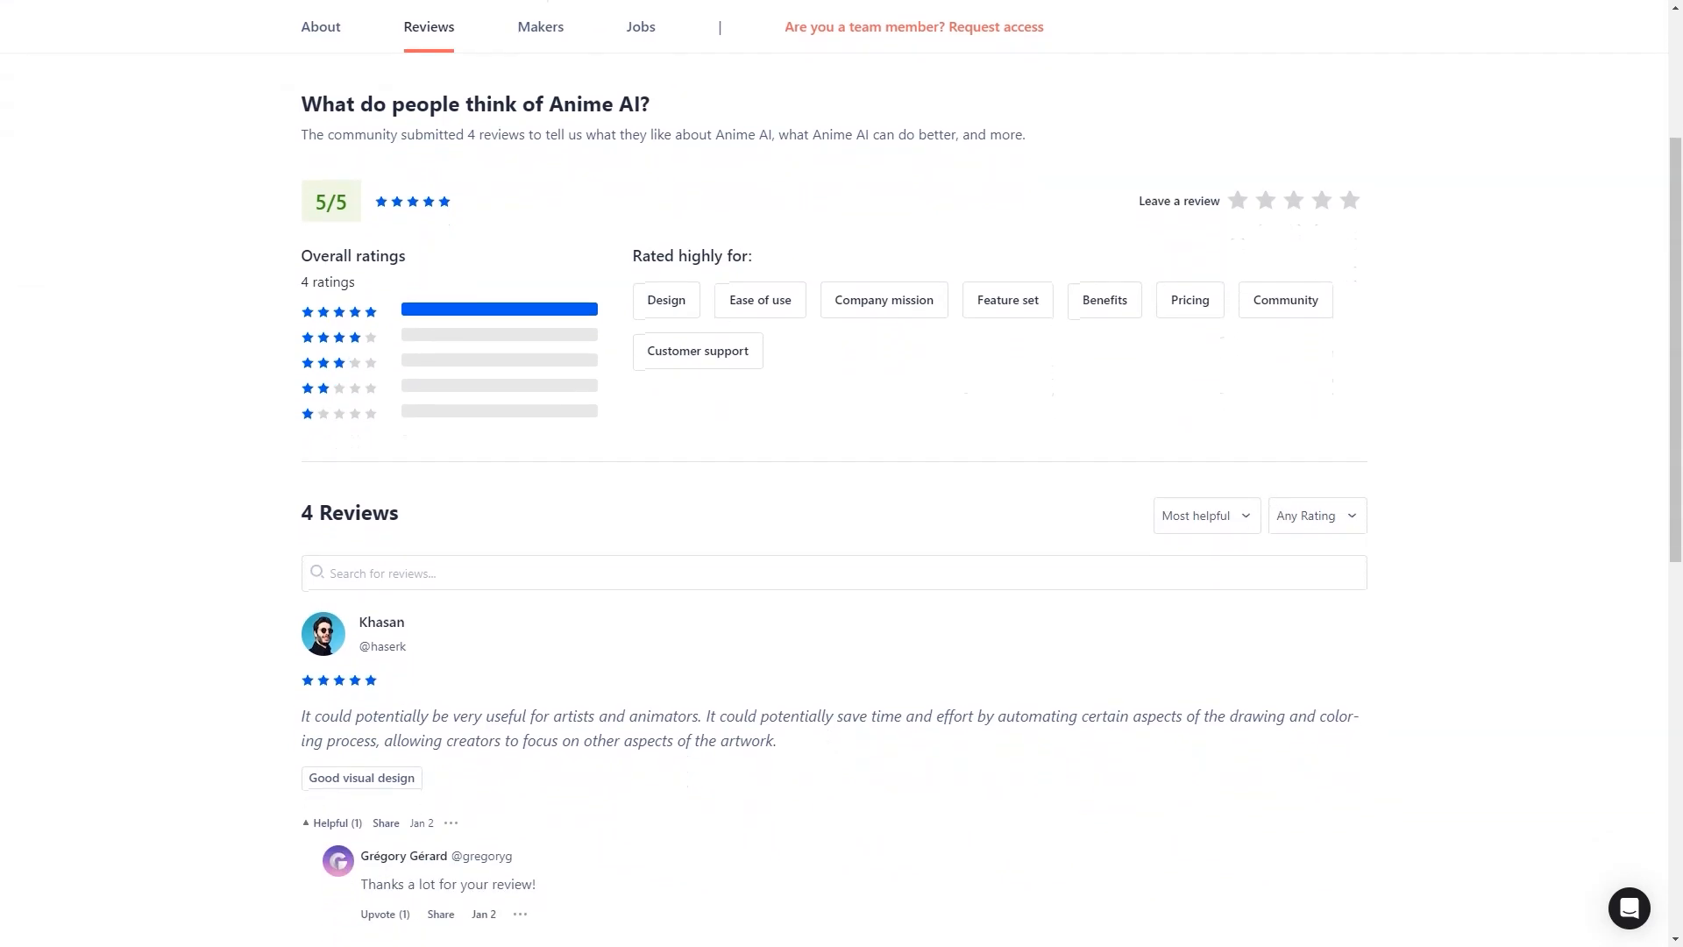
scroll("down", 3)
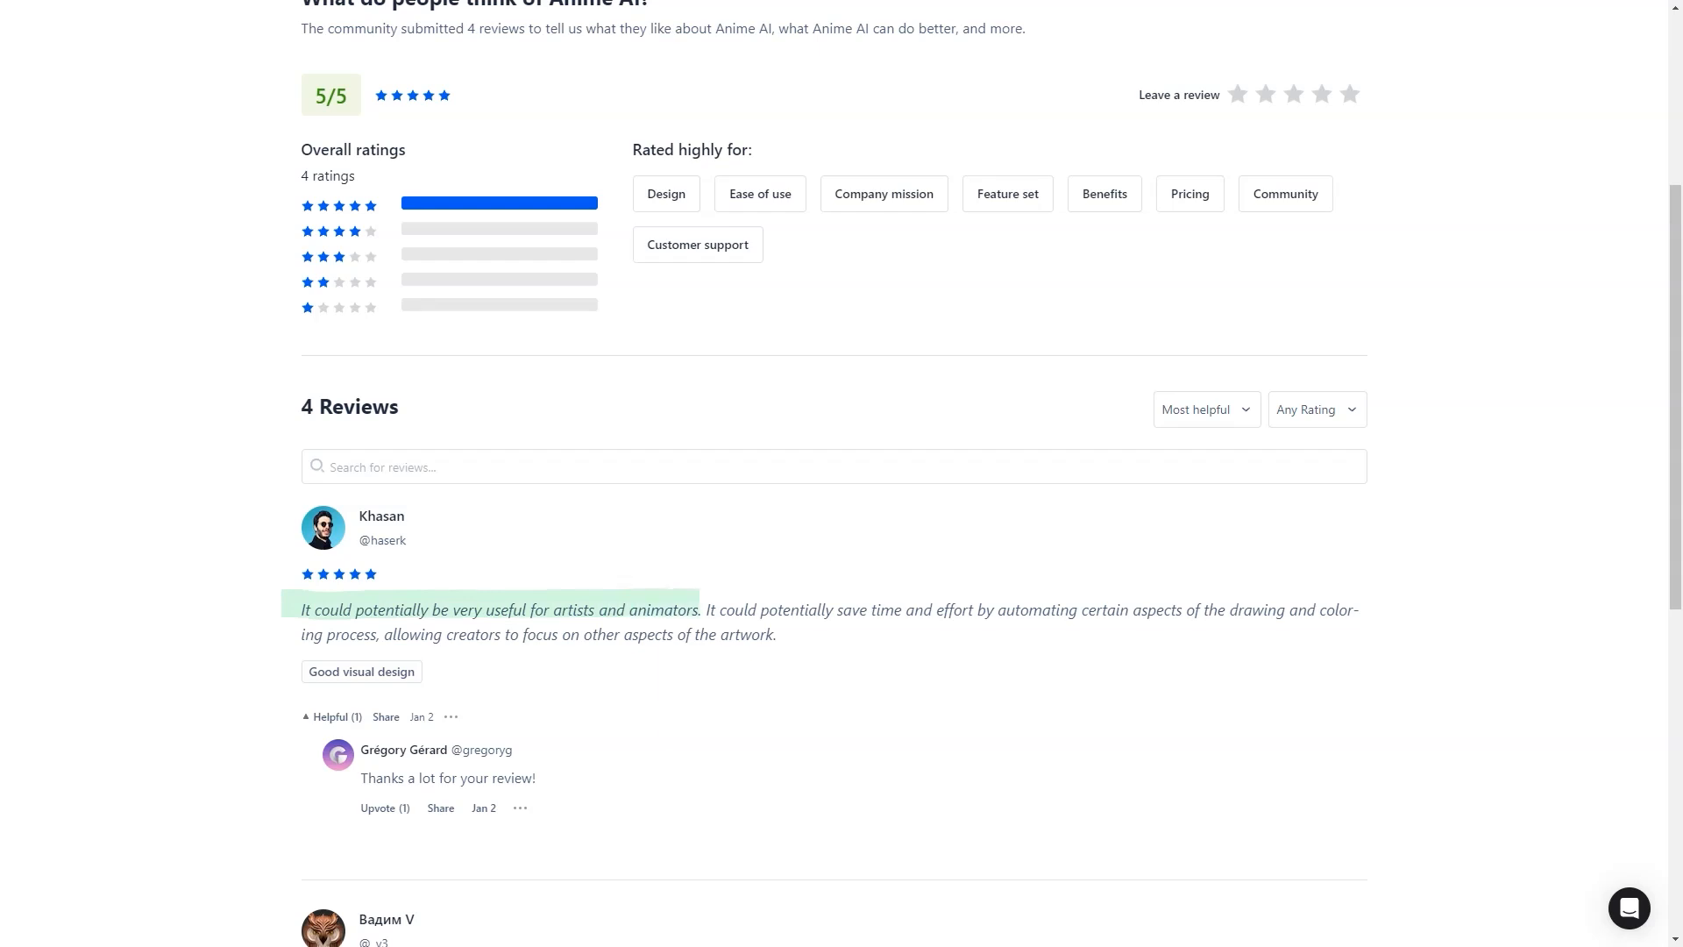
scroll("down", 3)
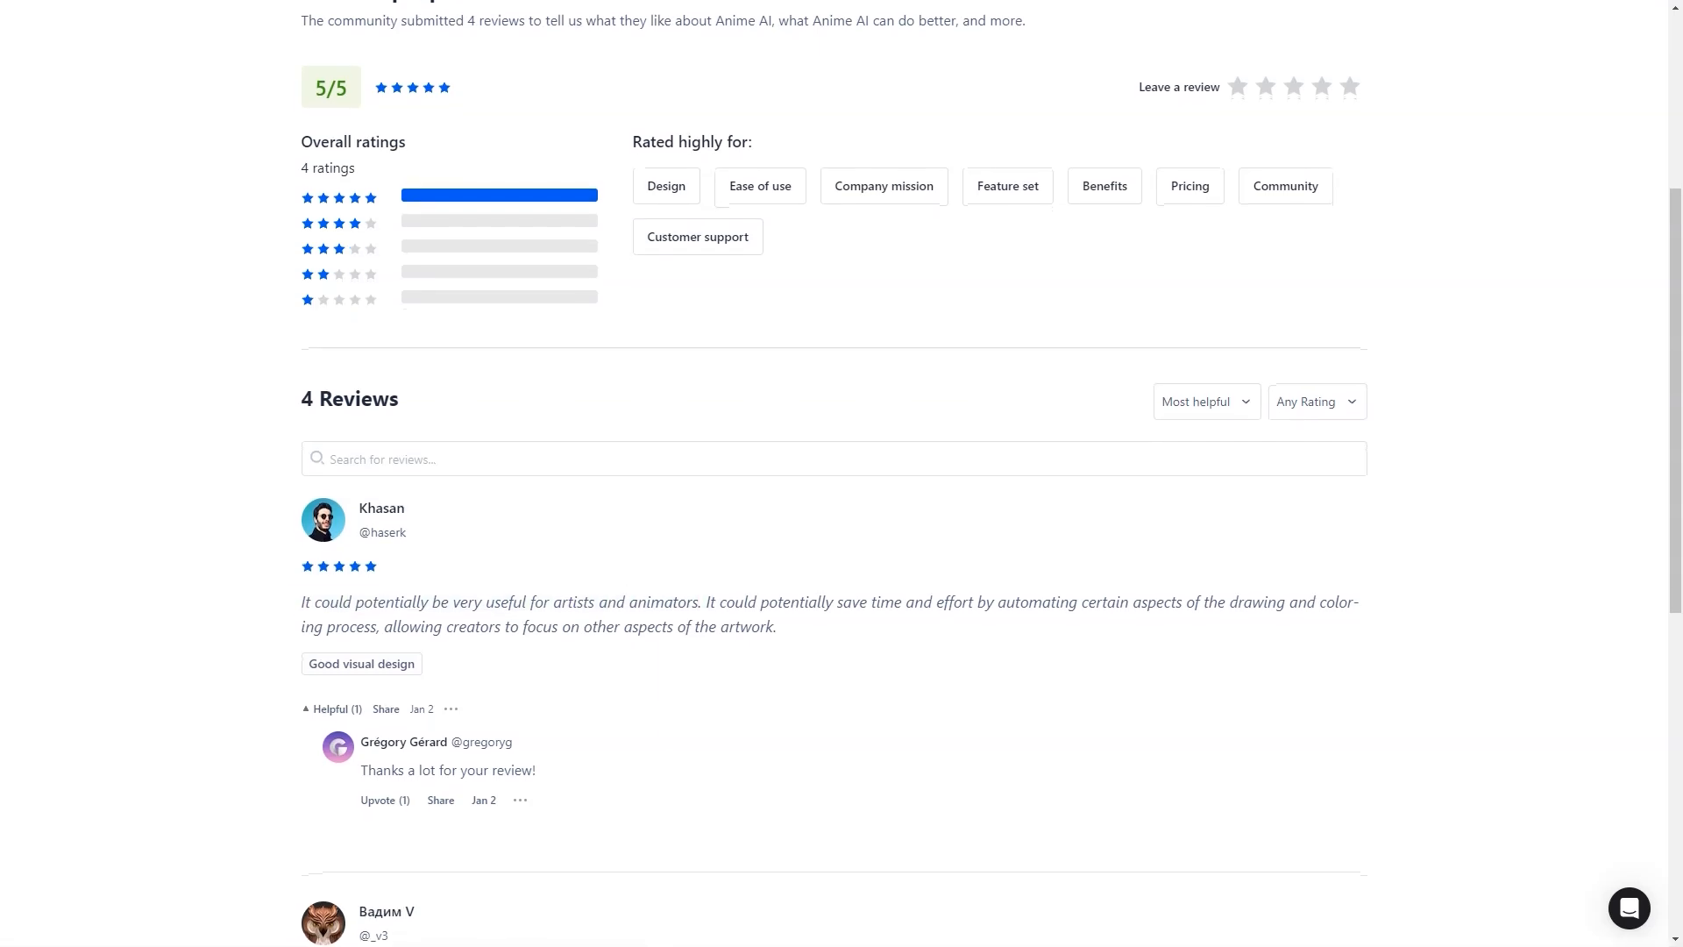
scroll("down", 3)
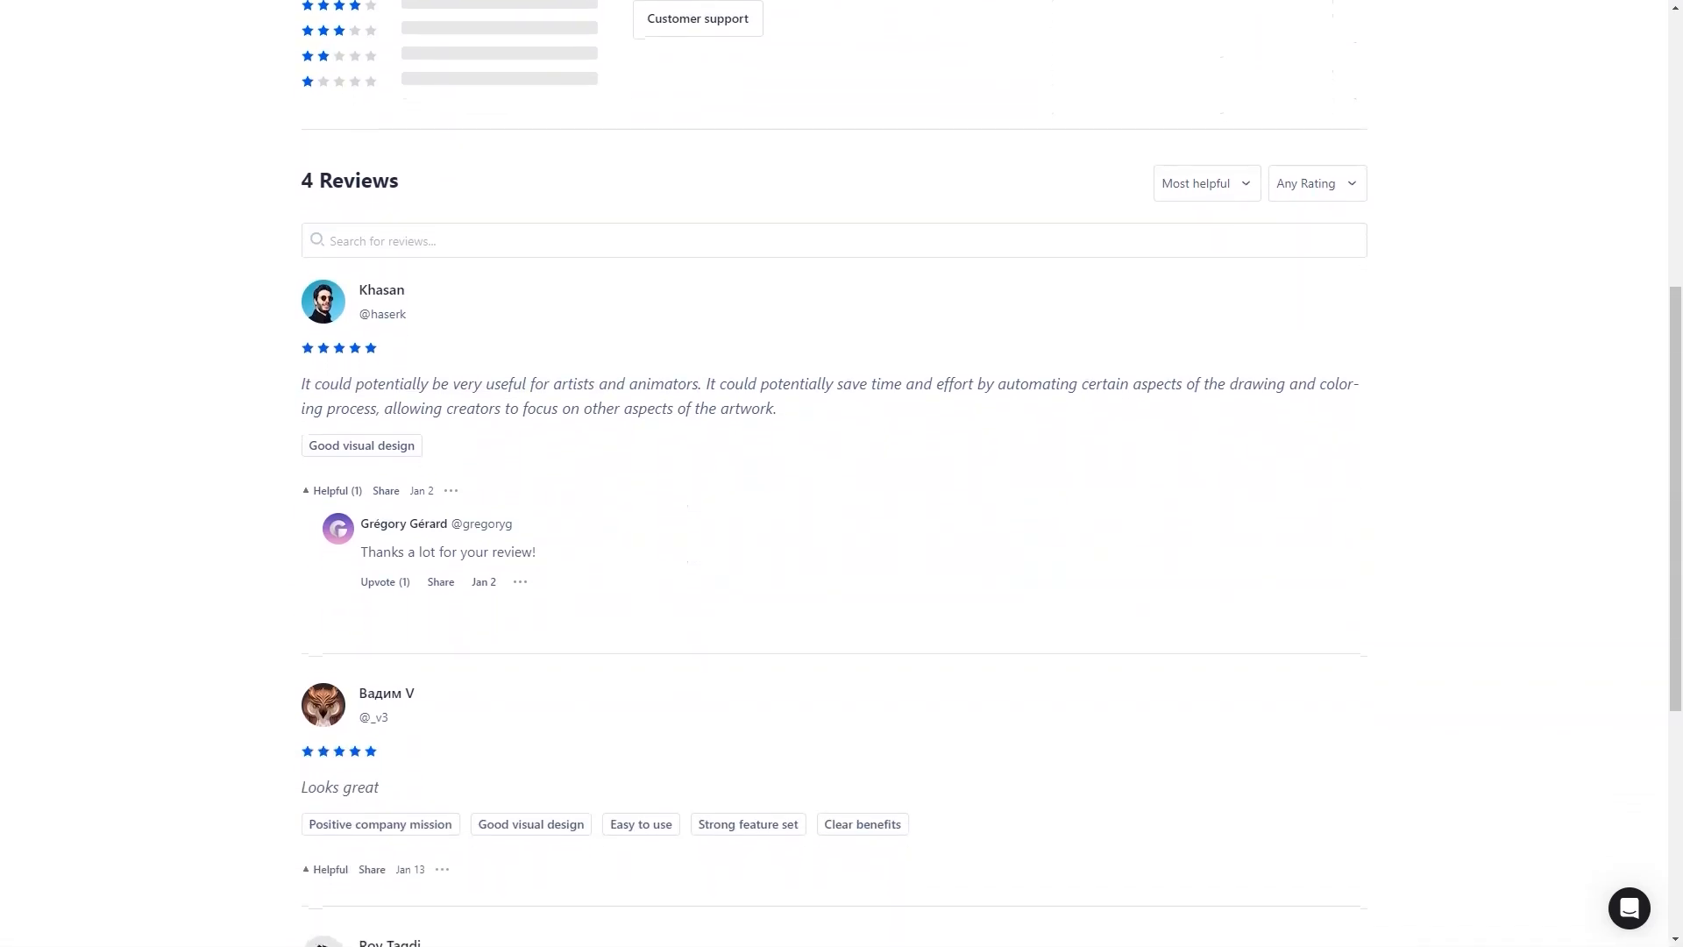
Read to the fourth review, then go back to the Anime AI landing page.
scroll("down", 3)
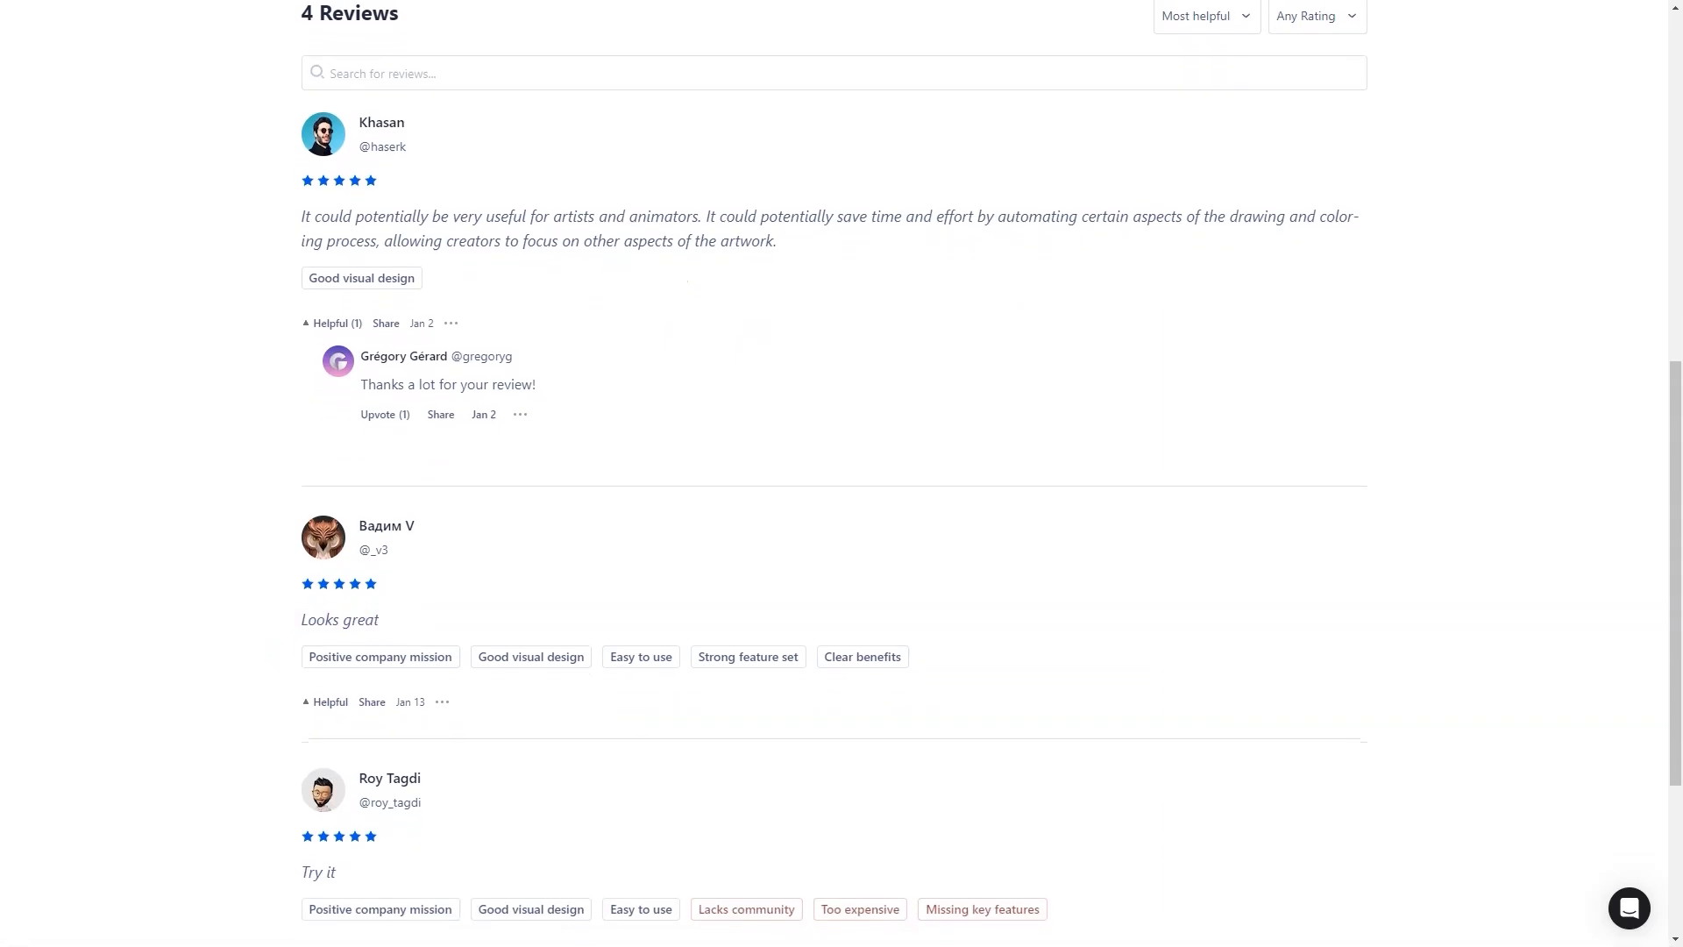
scroll("down", 3)
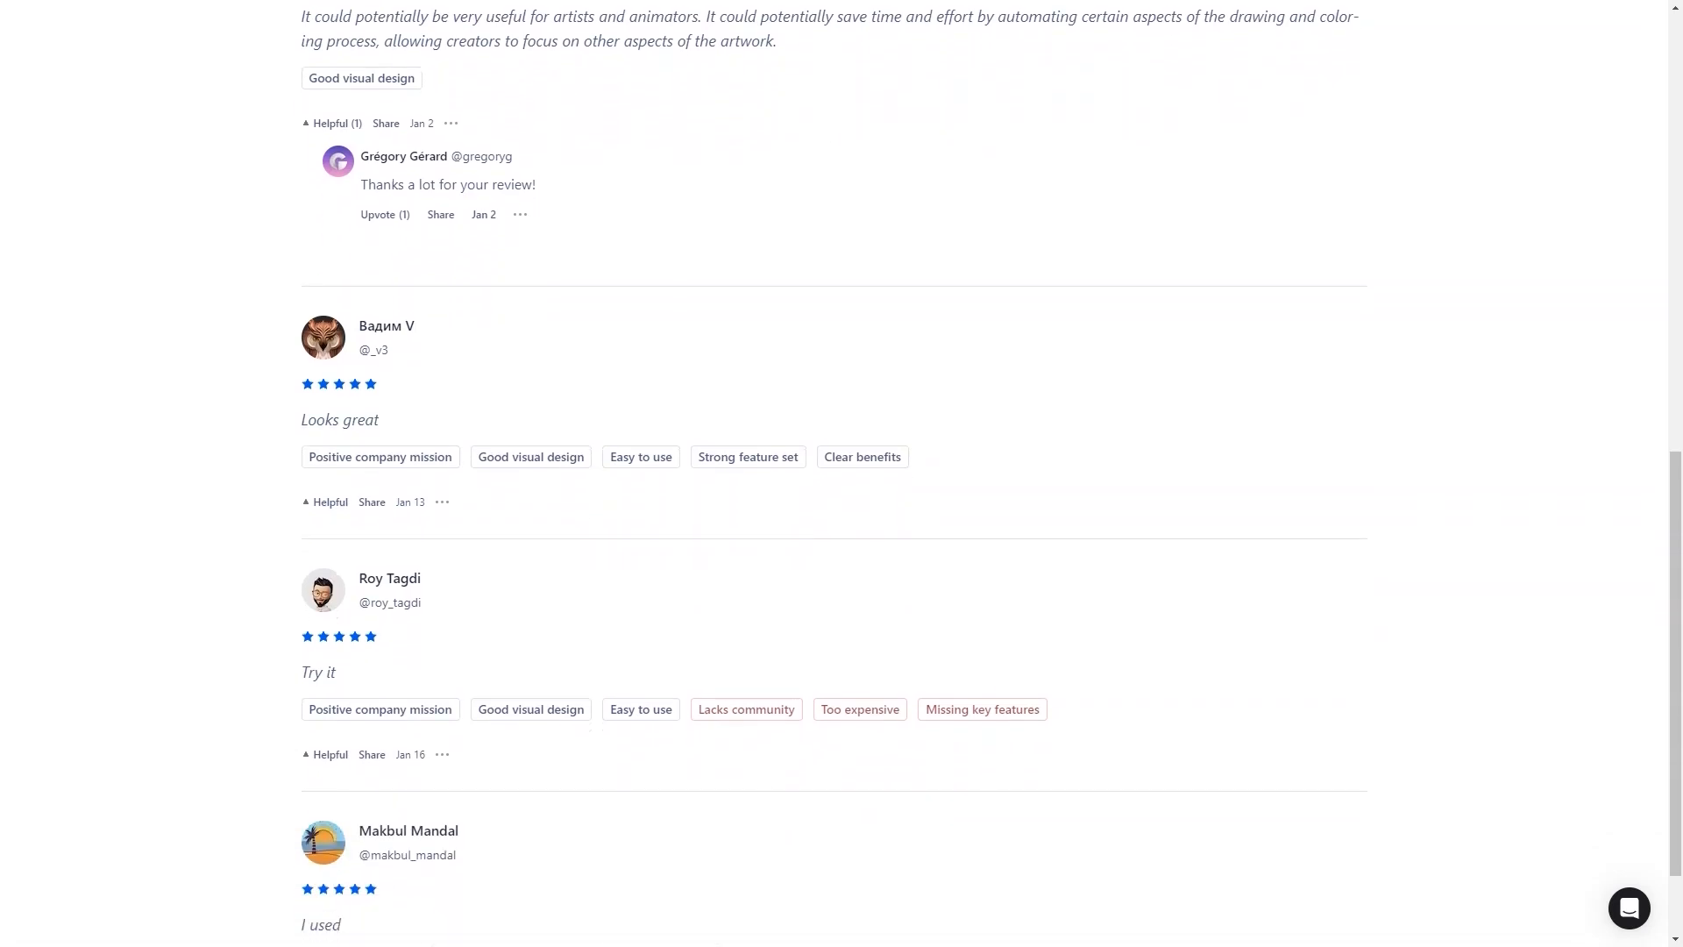
scroll("down", 3)
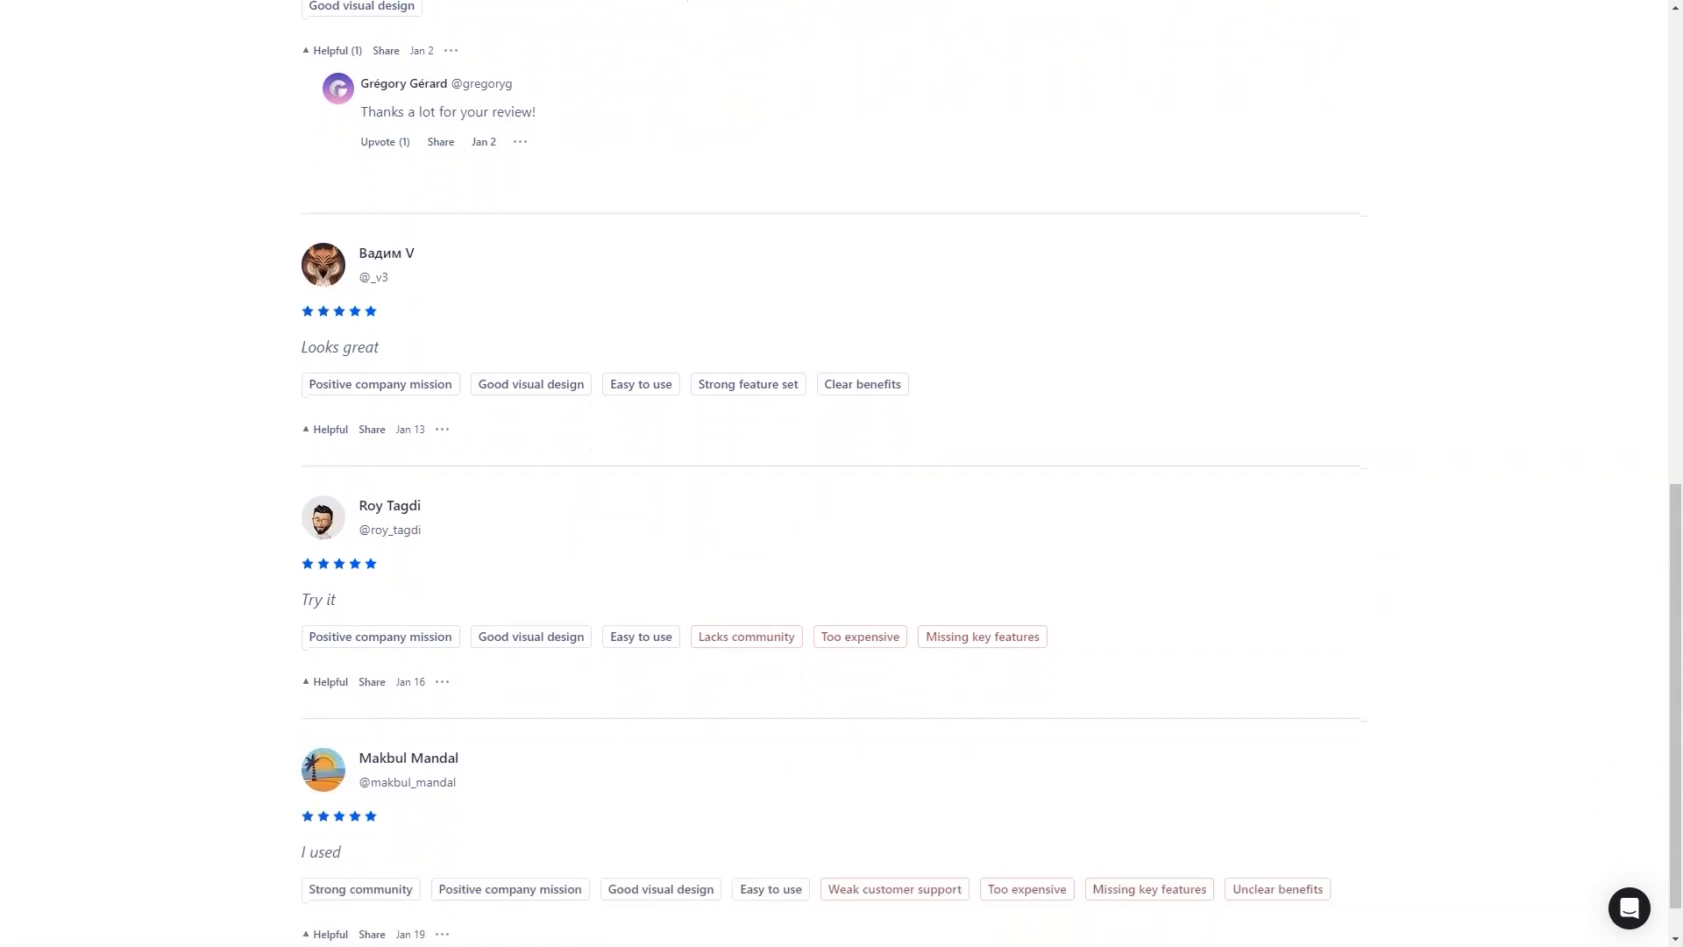
double_click(318, 599)
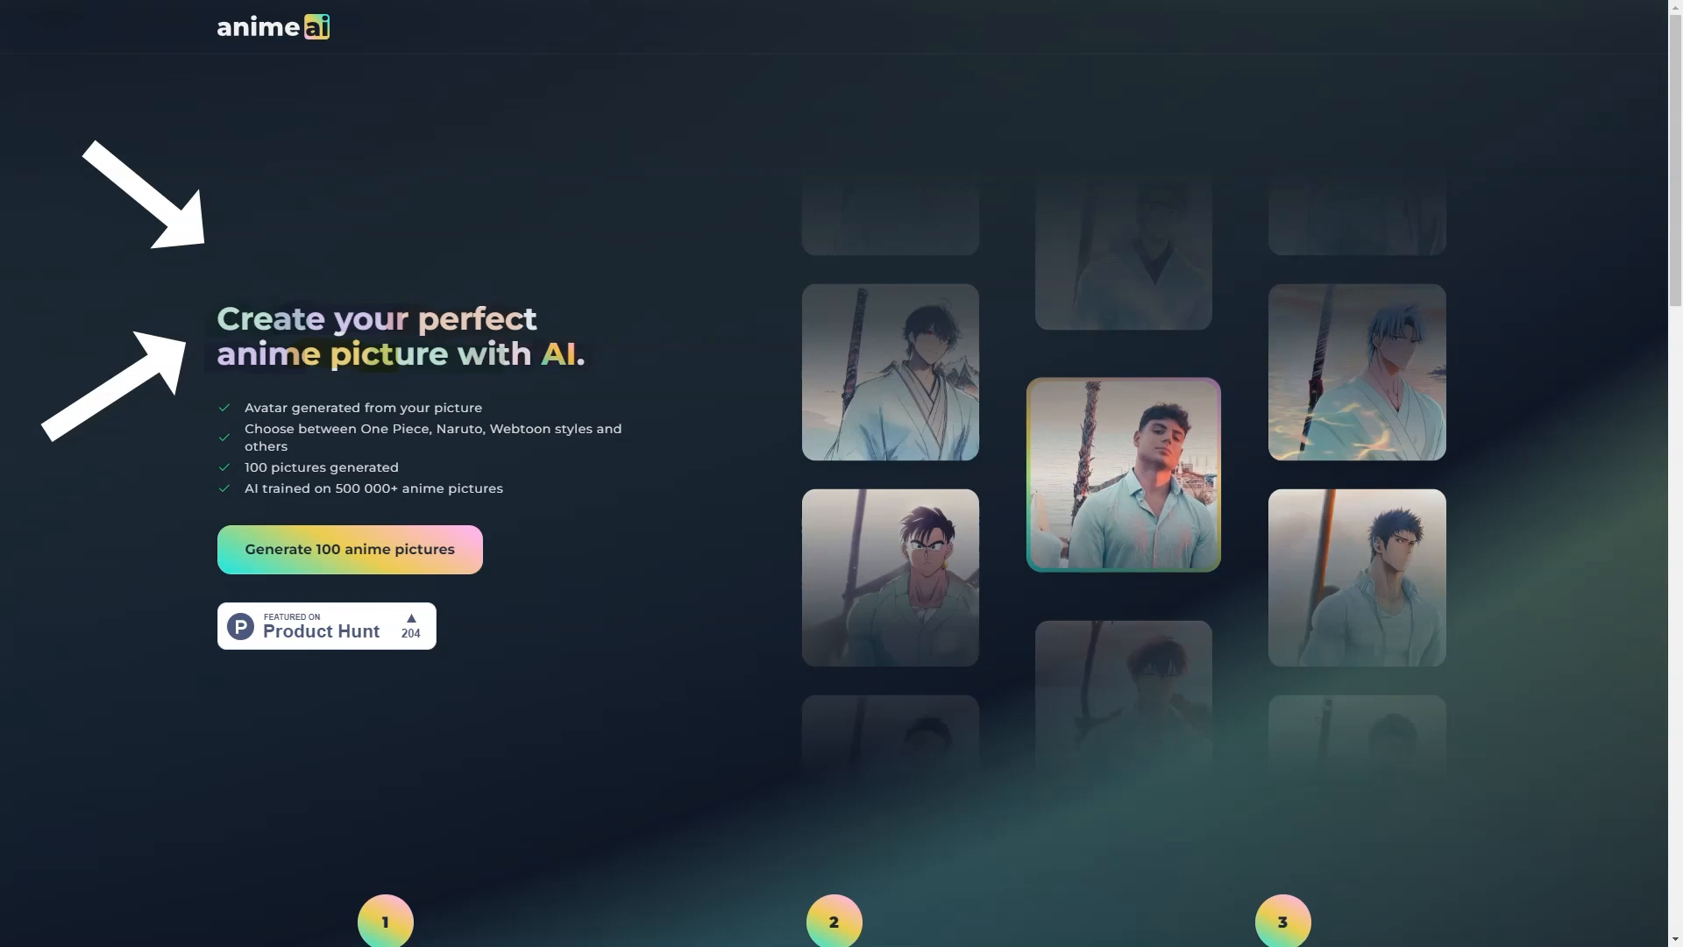
scroll("down", 3)
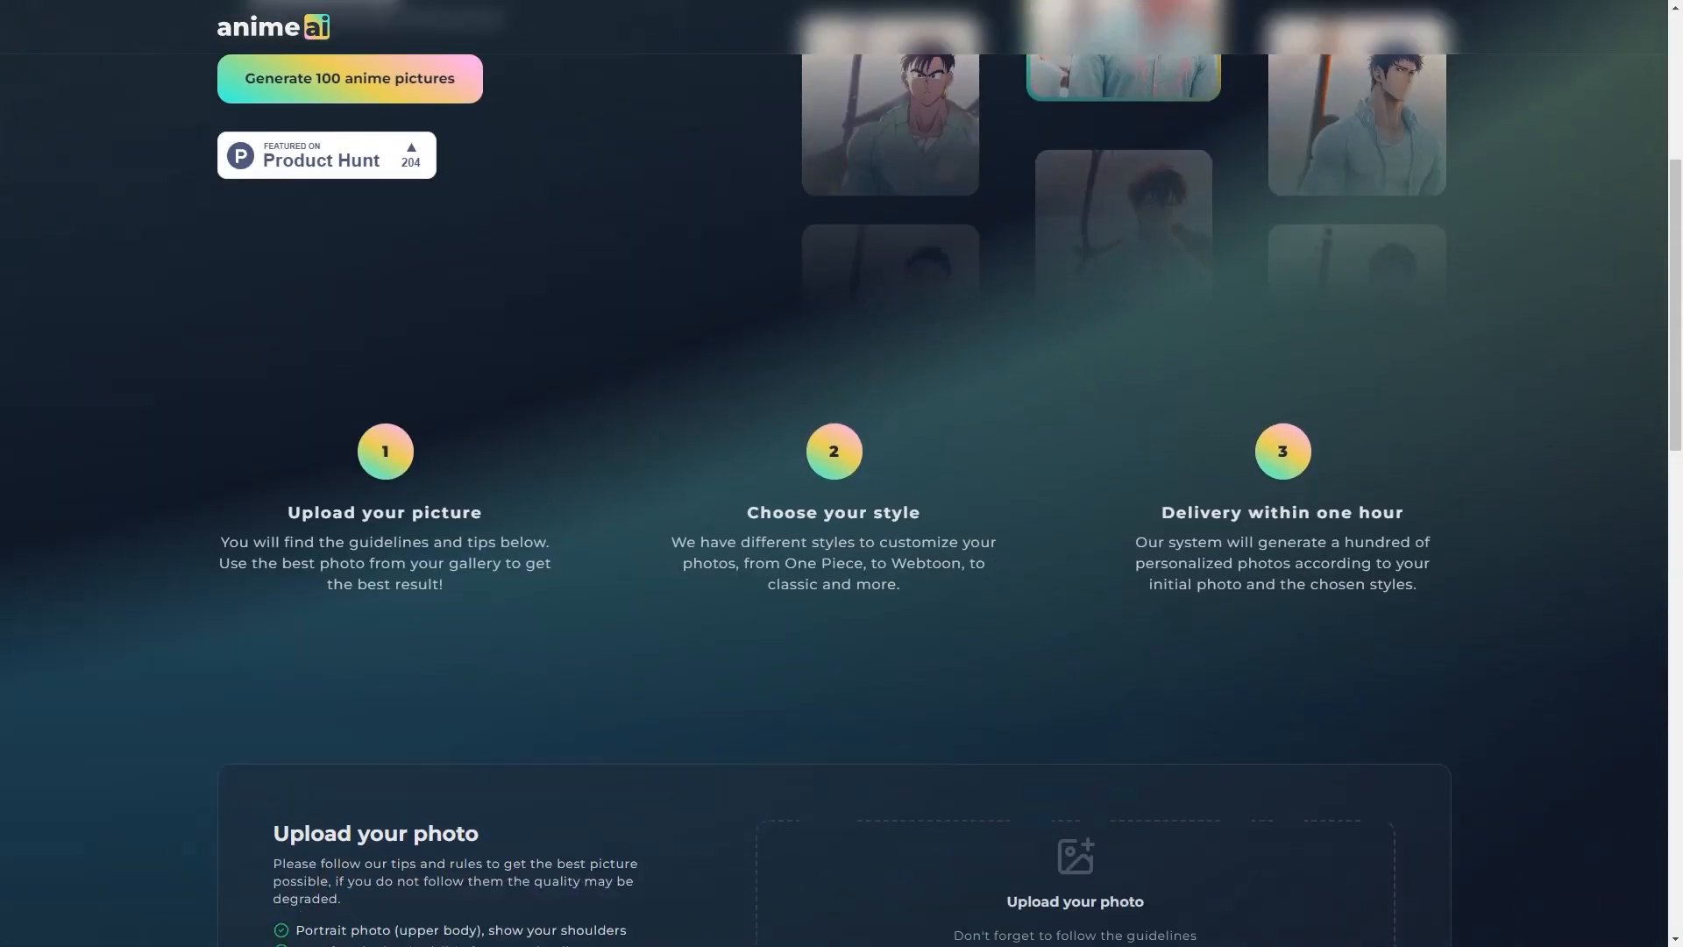
scroll("down", 3)
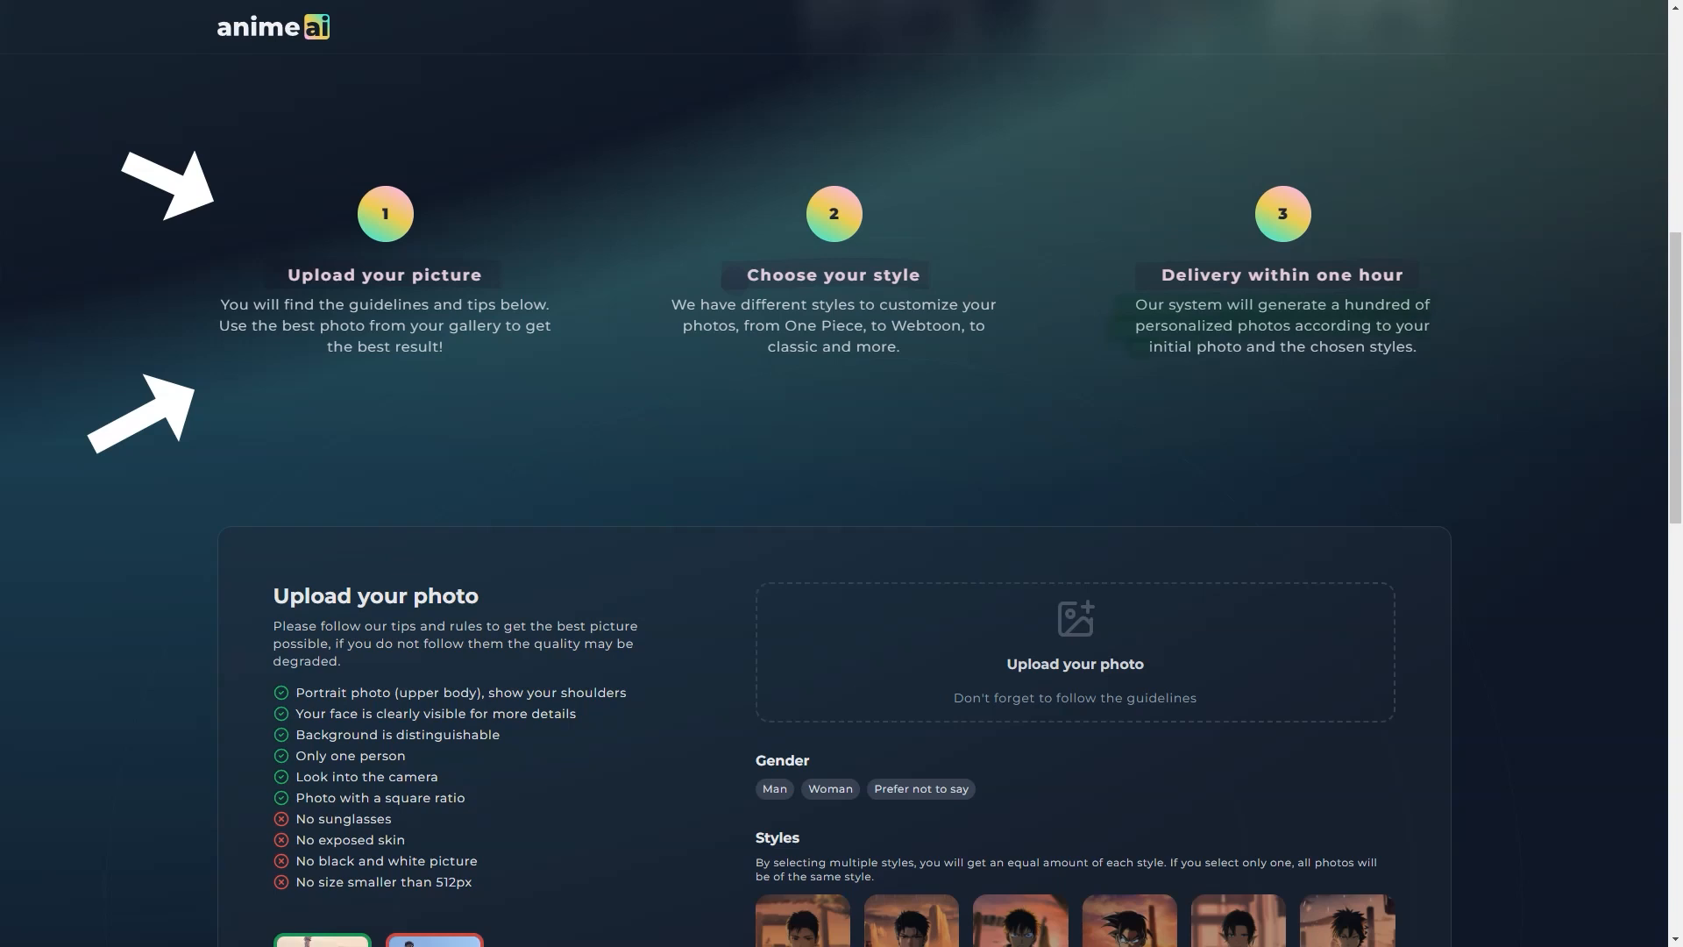
scroll("down", 3)
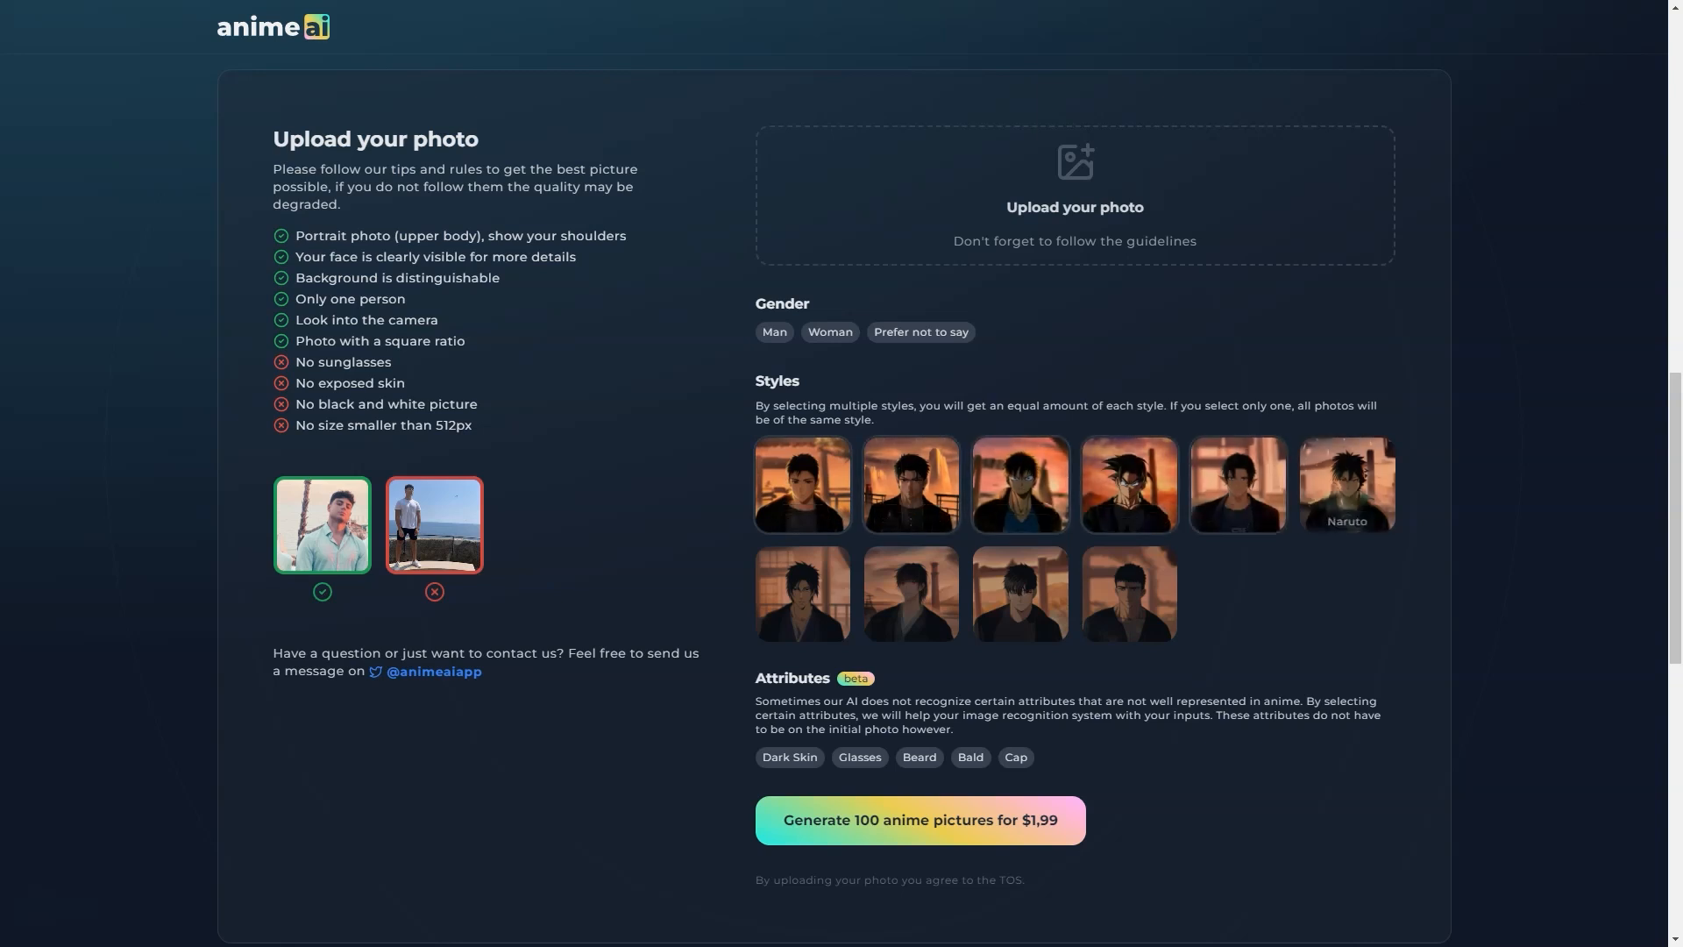
mouse_move(910, 592)
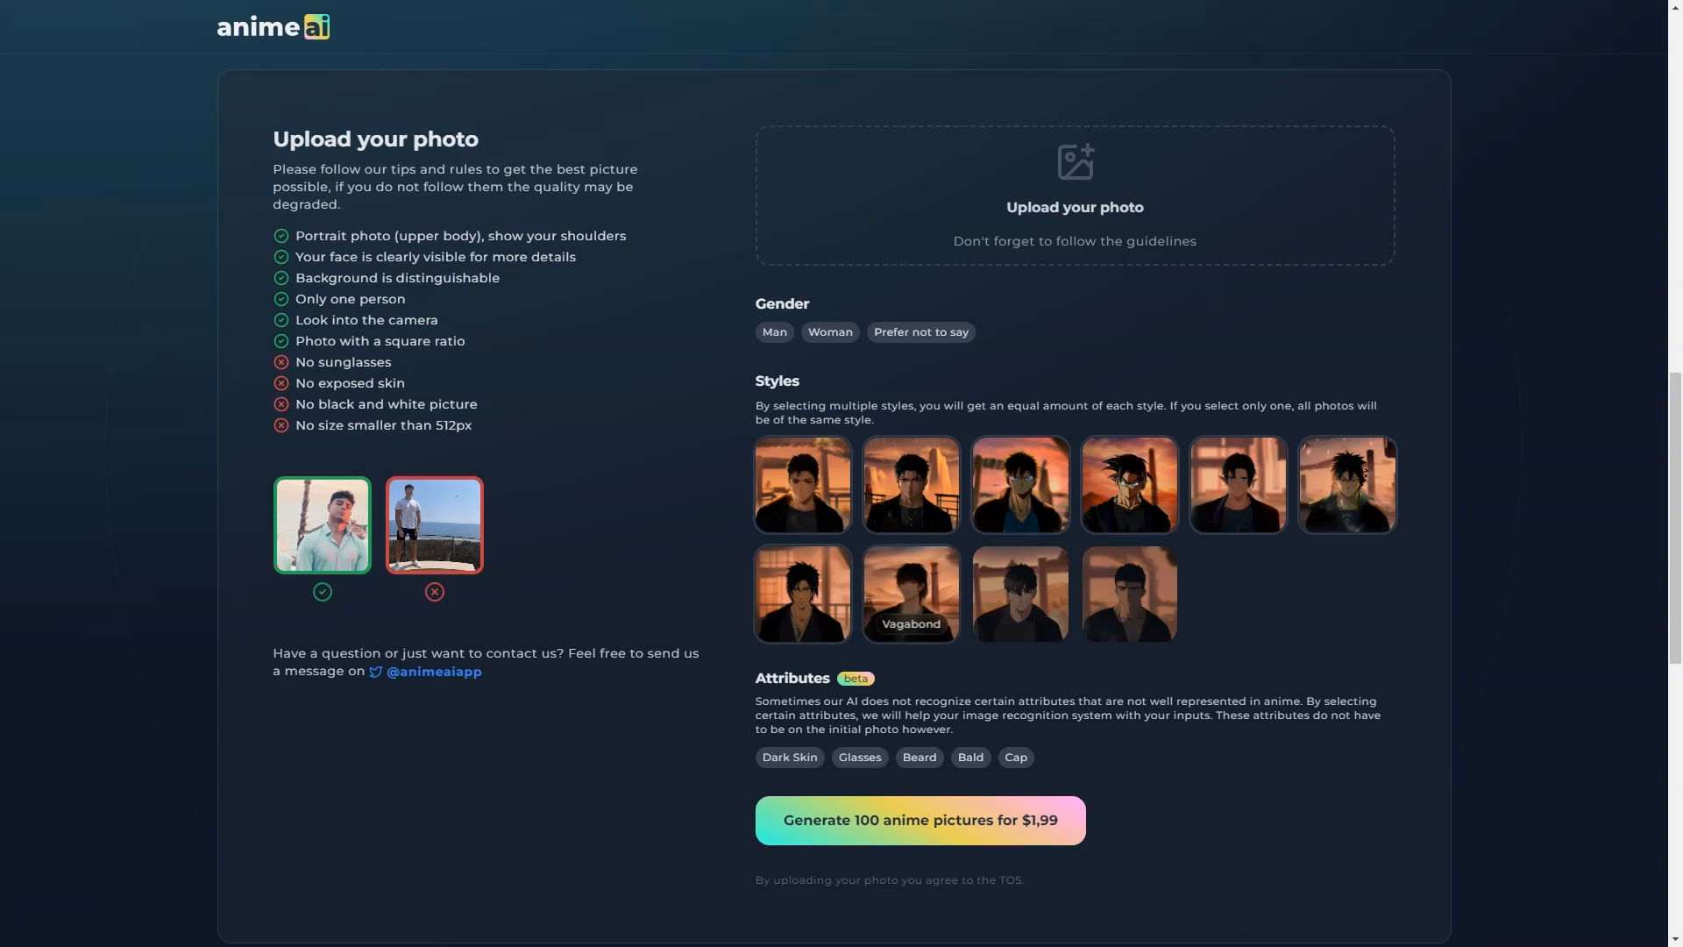
mouse_move(1128, 592)
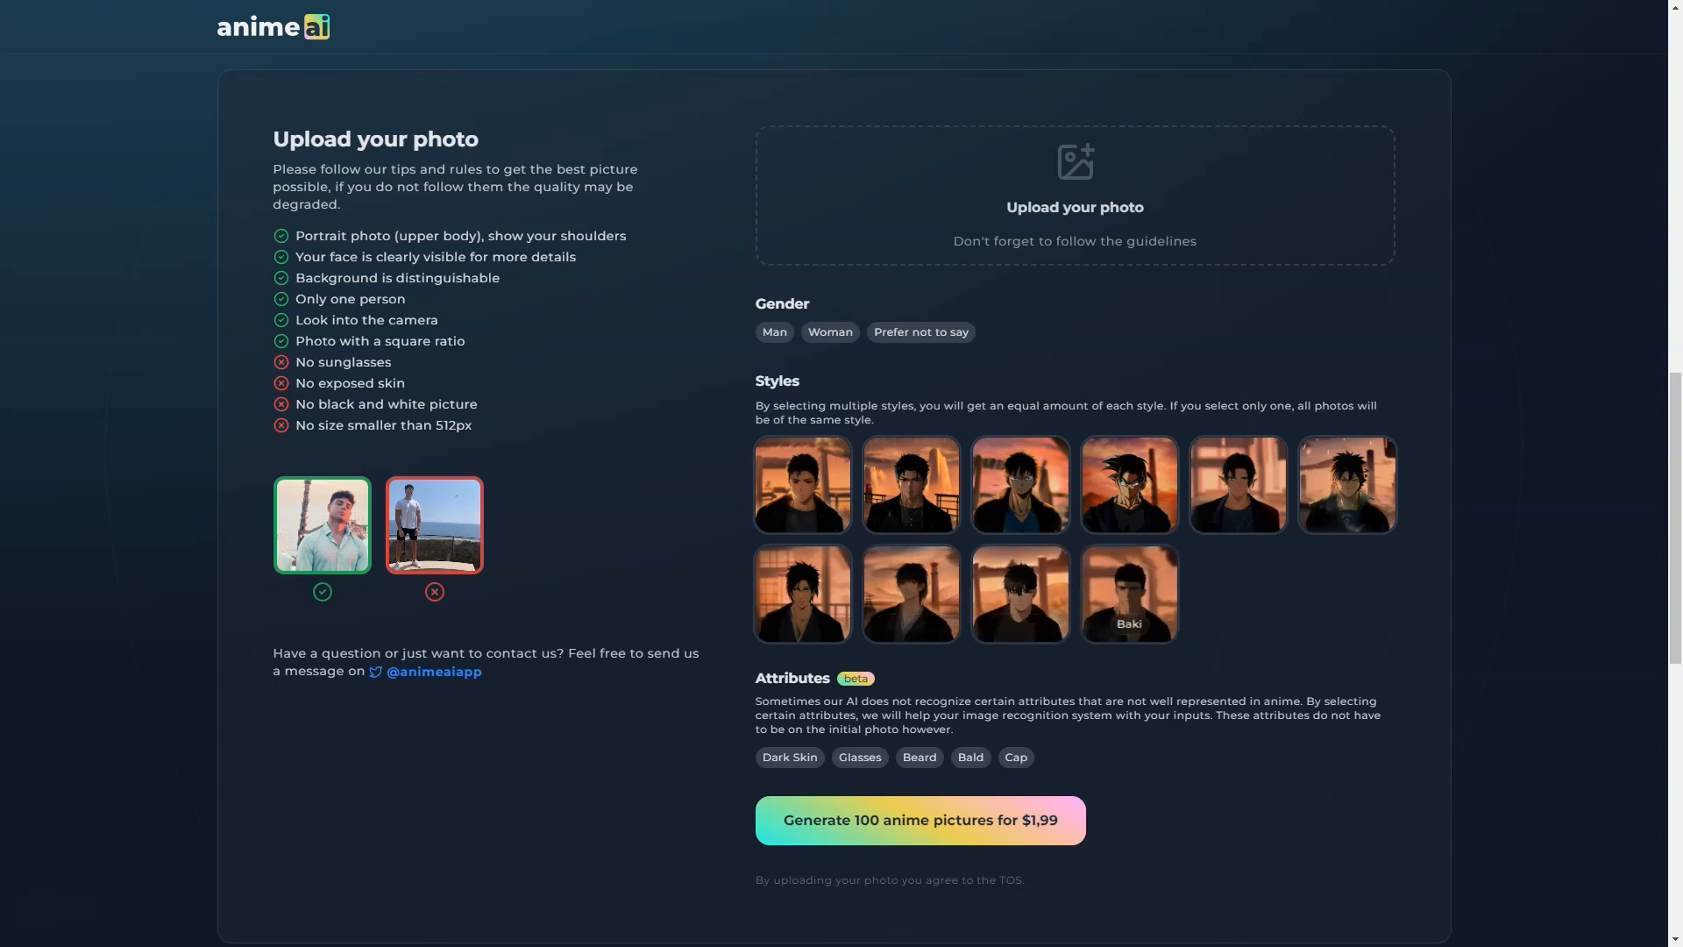
scroll("down", 3)
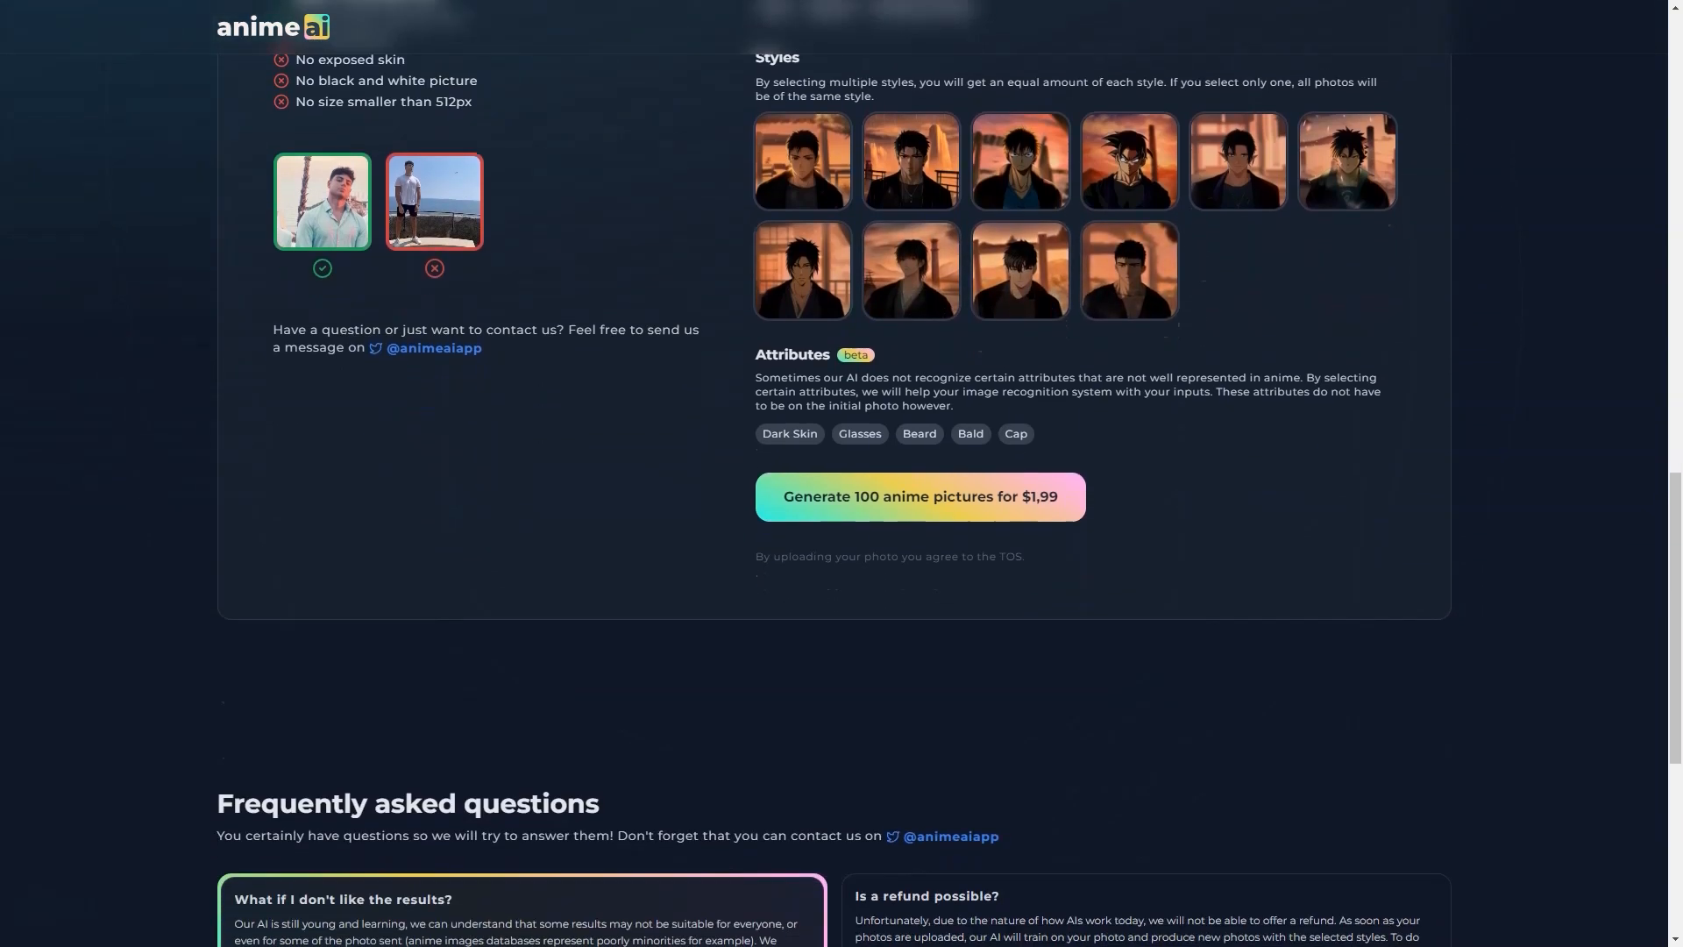
scroll("down", 3)
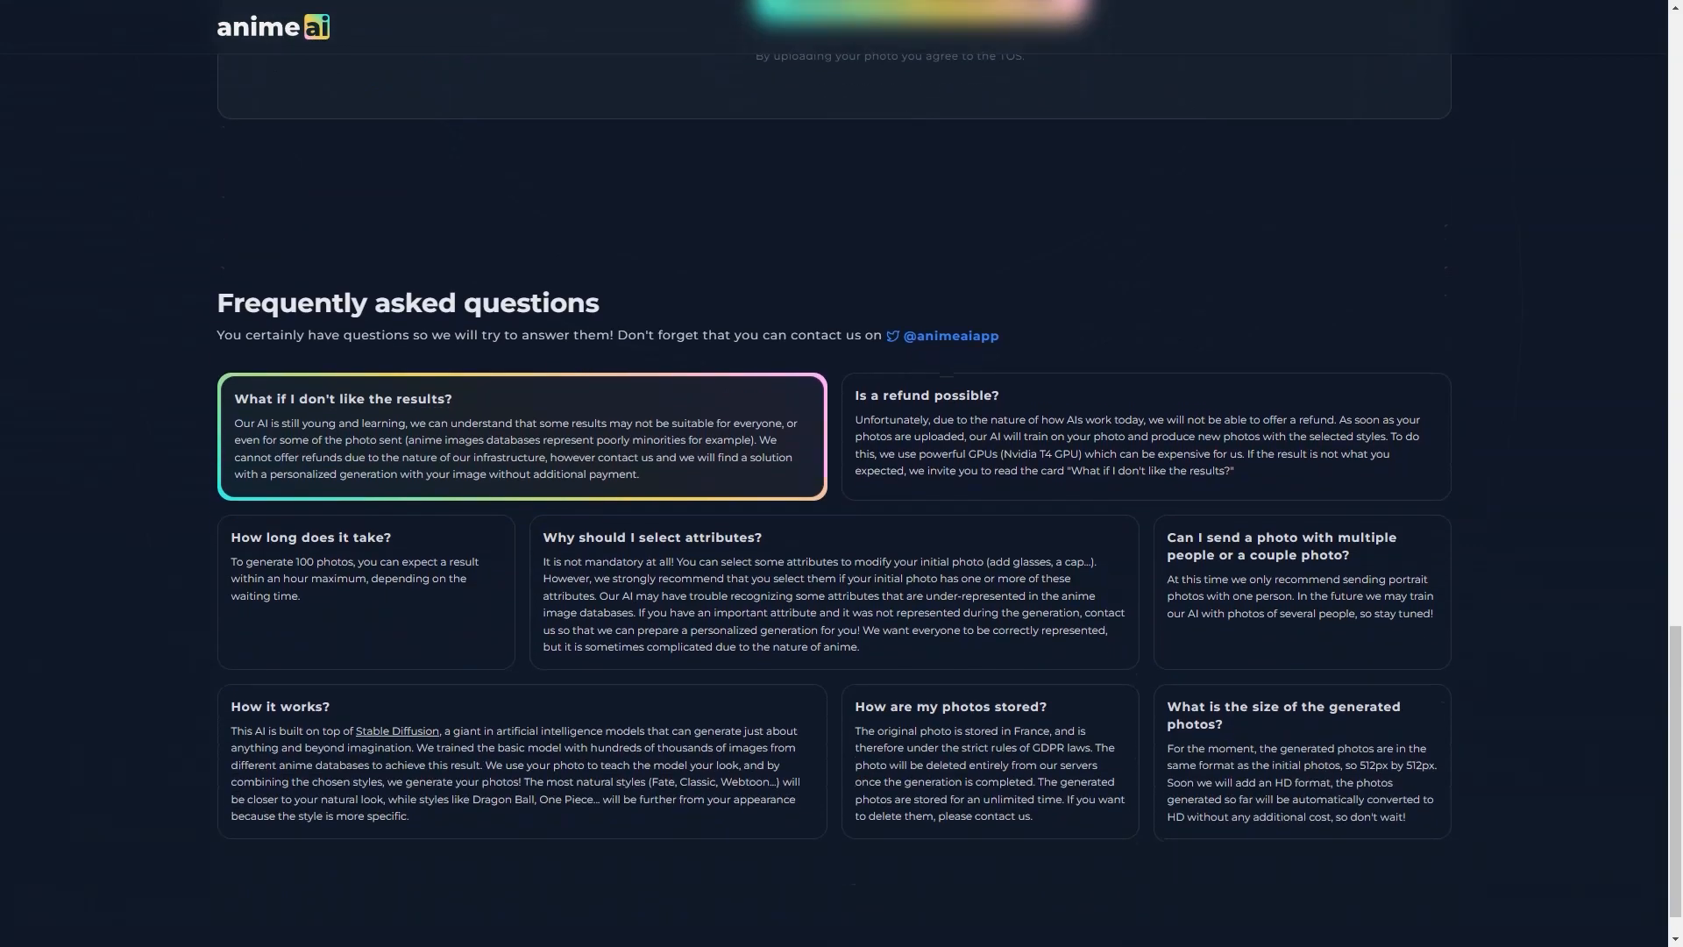
scroll("up", 3)
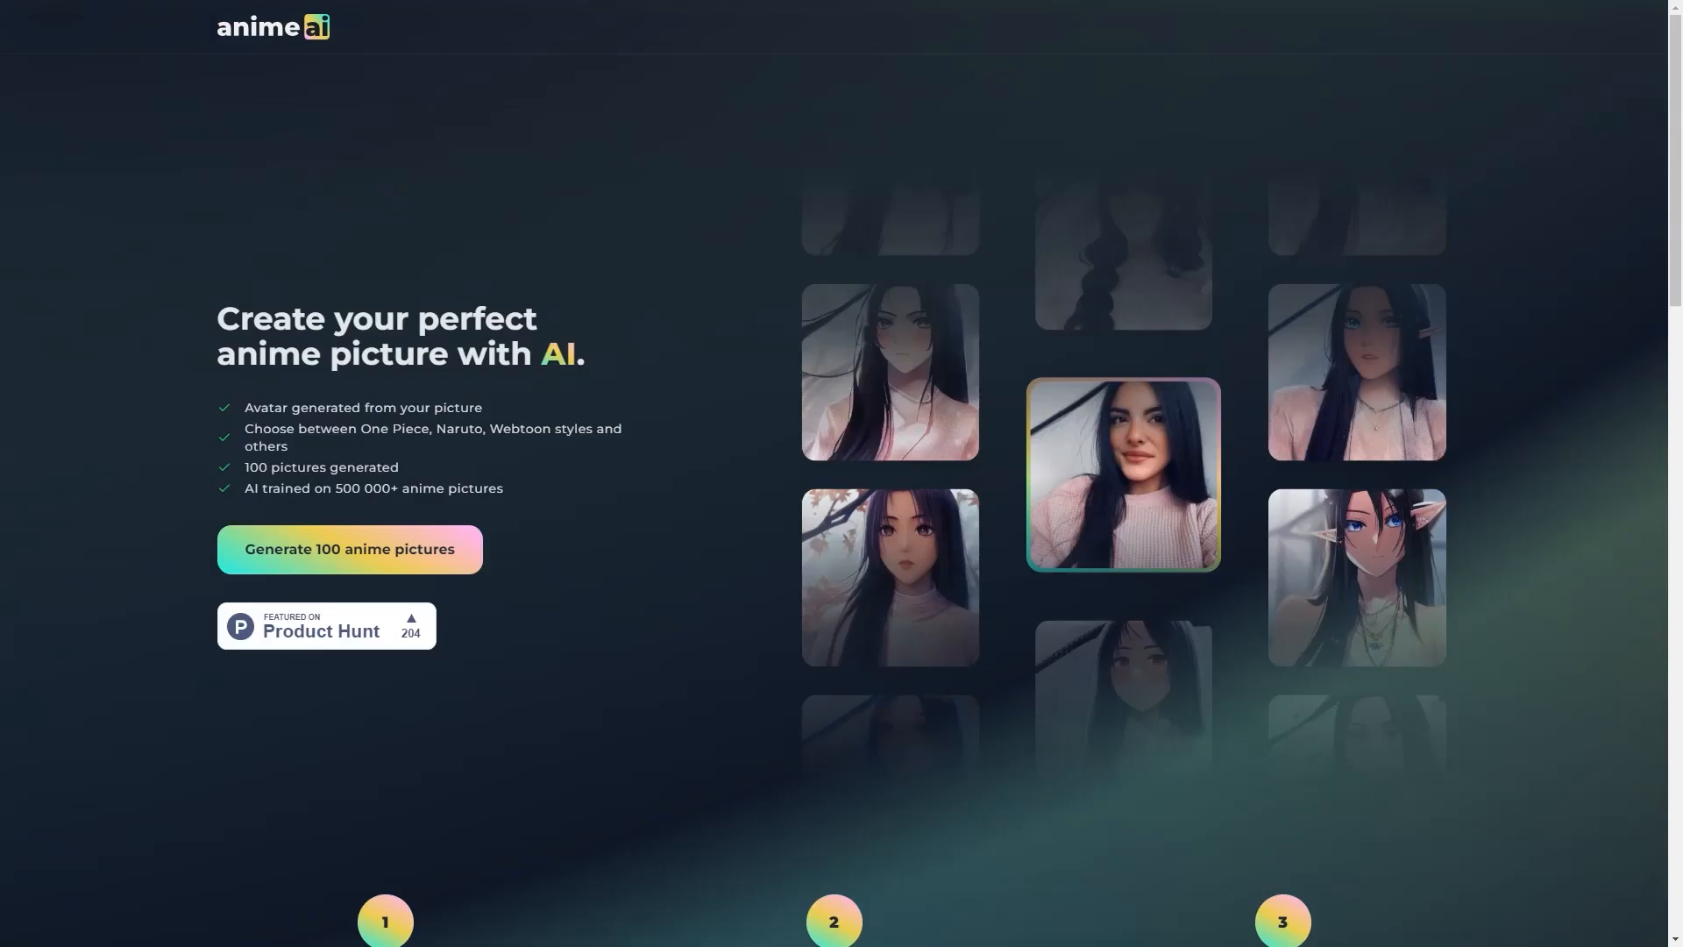
Go to Anime AI's Product Hunt page via the badge and scroll down its reviews.
left_click(326, 626)
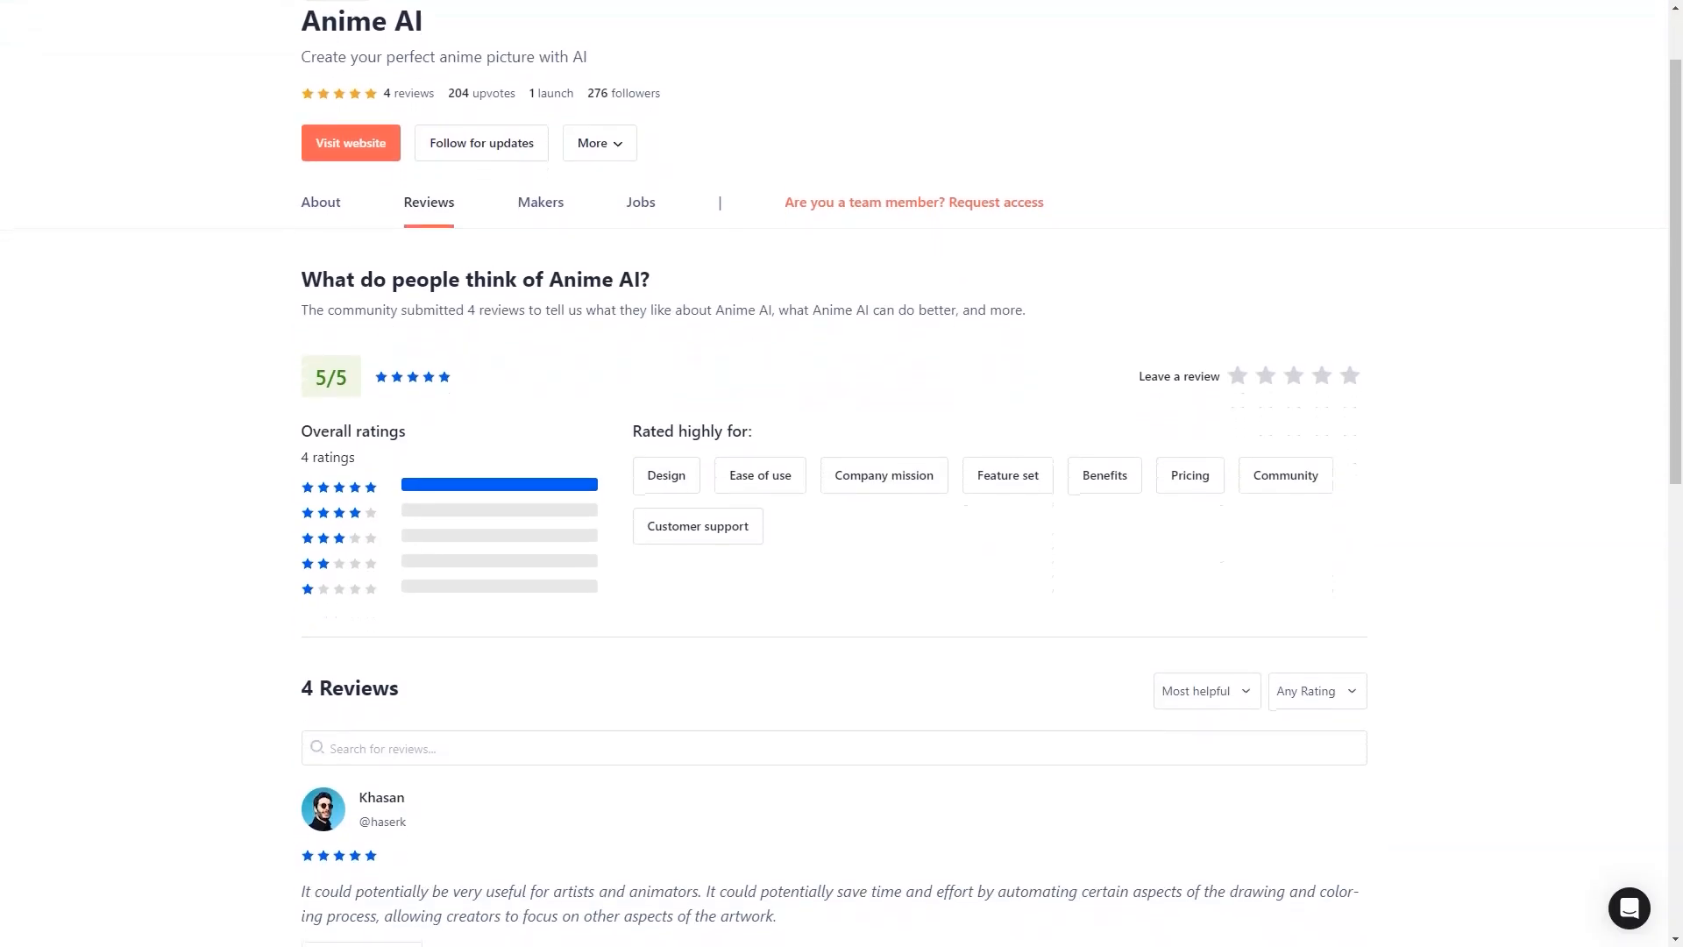
scroll("down", 3)
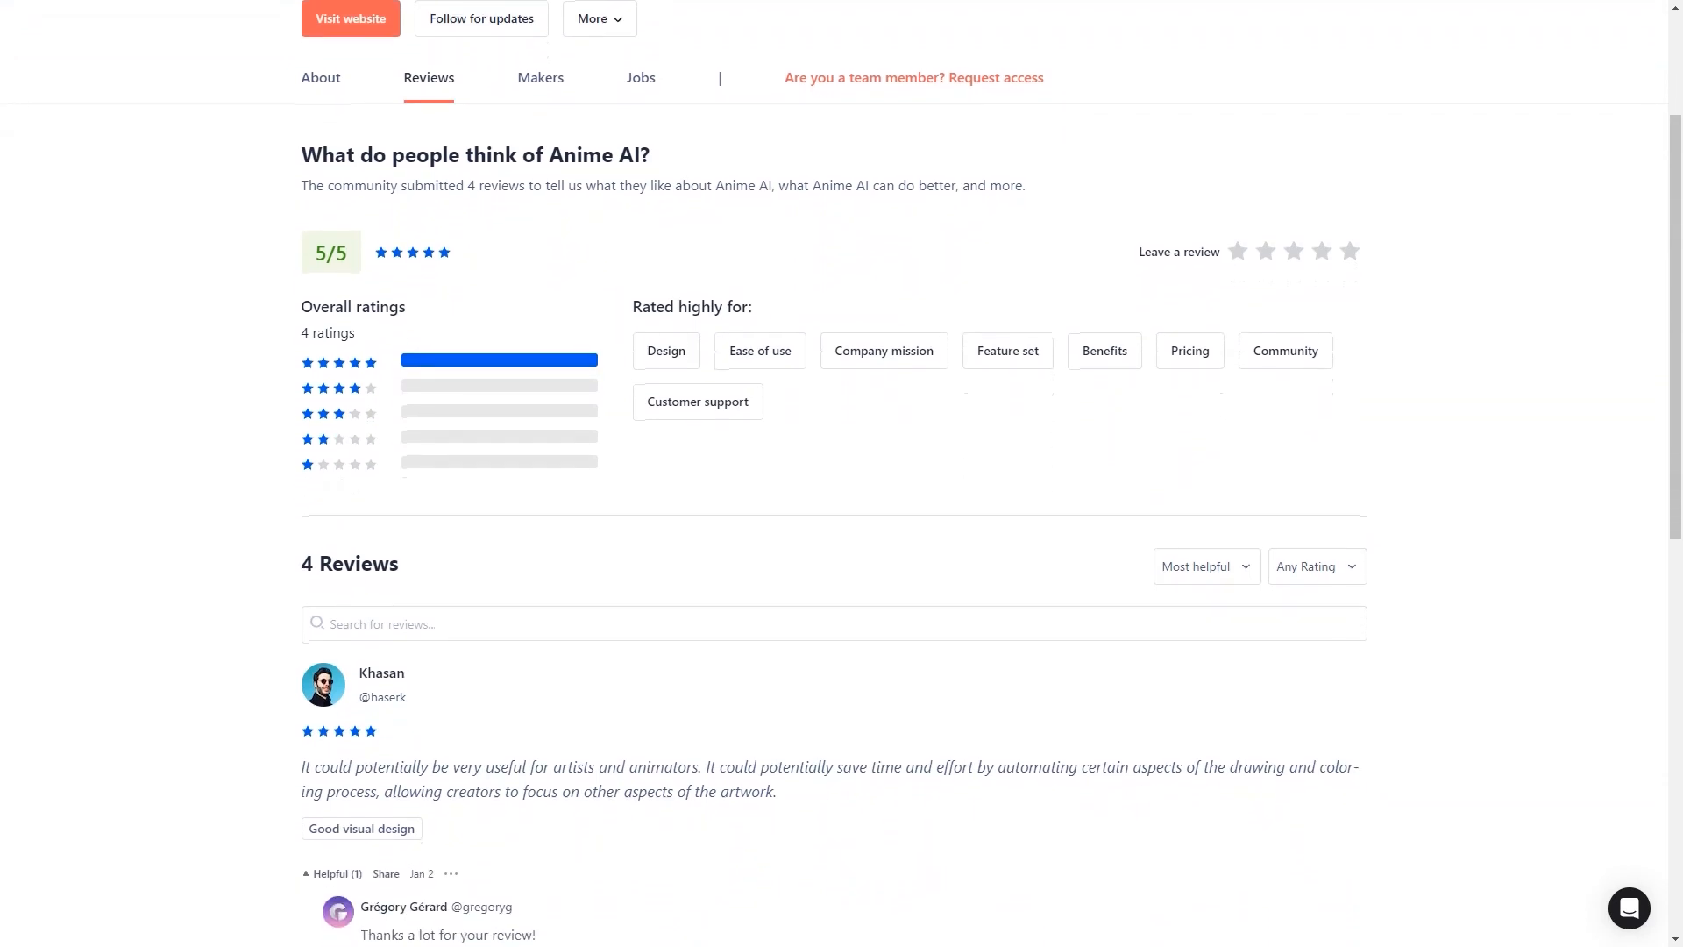
scroll("down", 3)
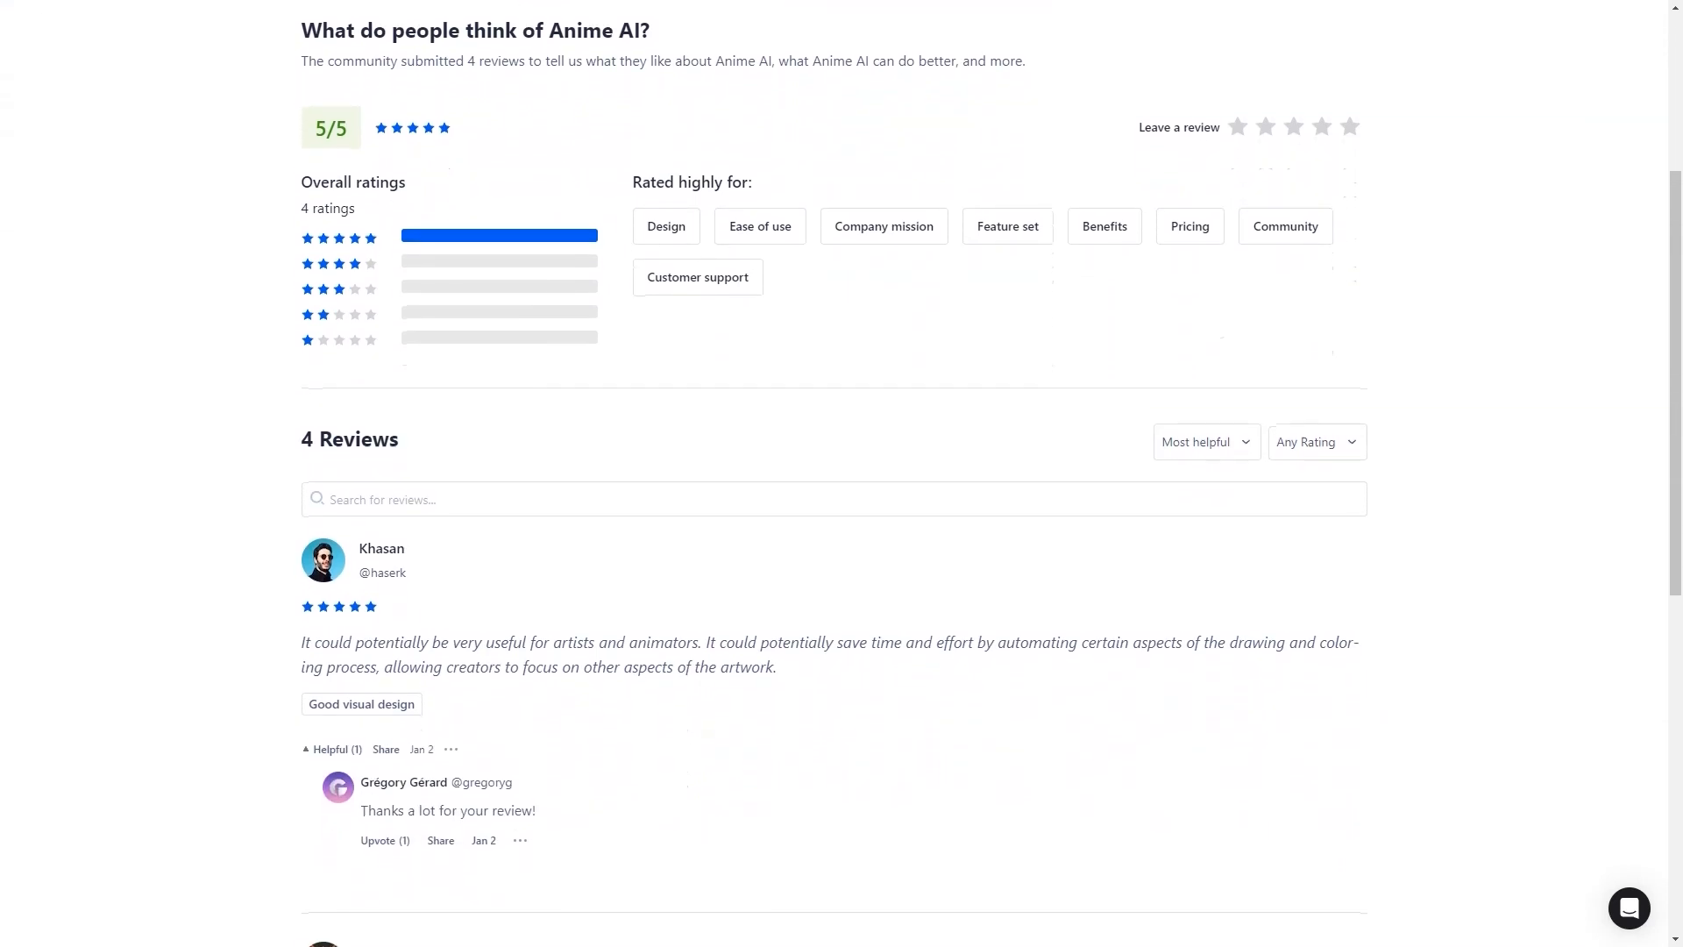
scroll("down", 3)
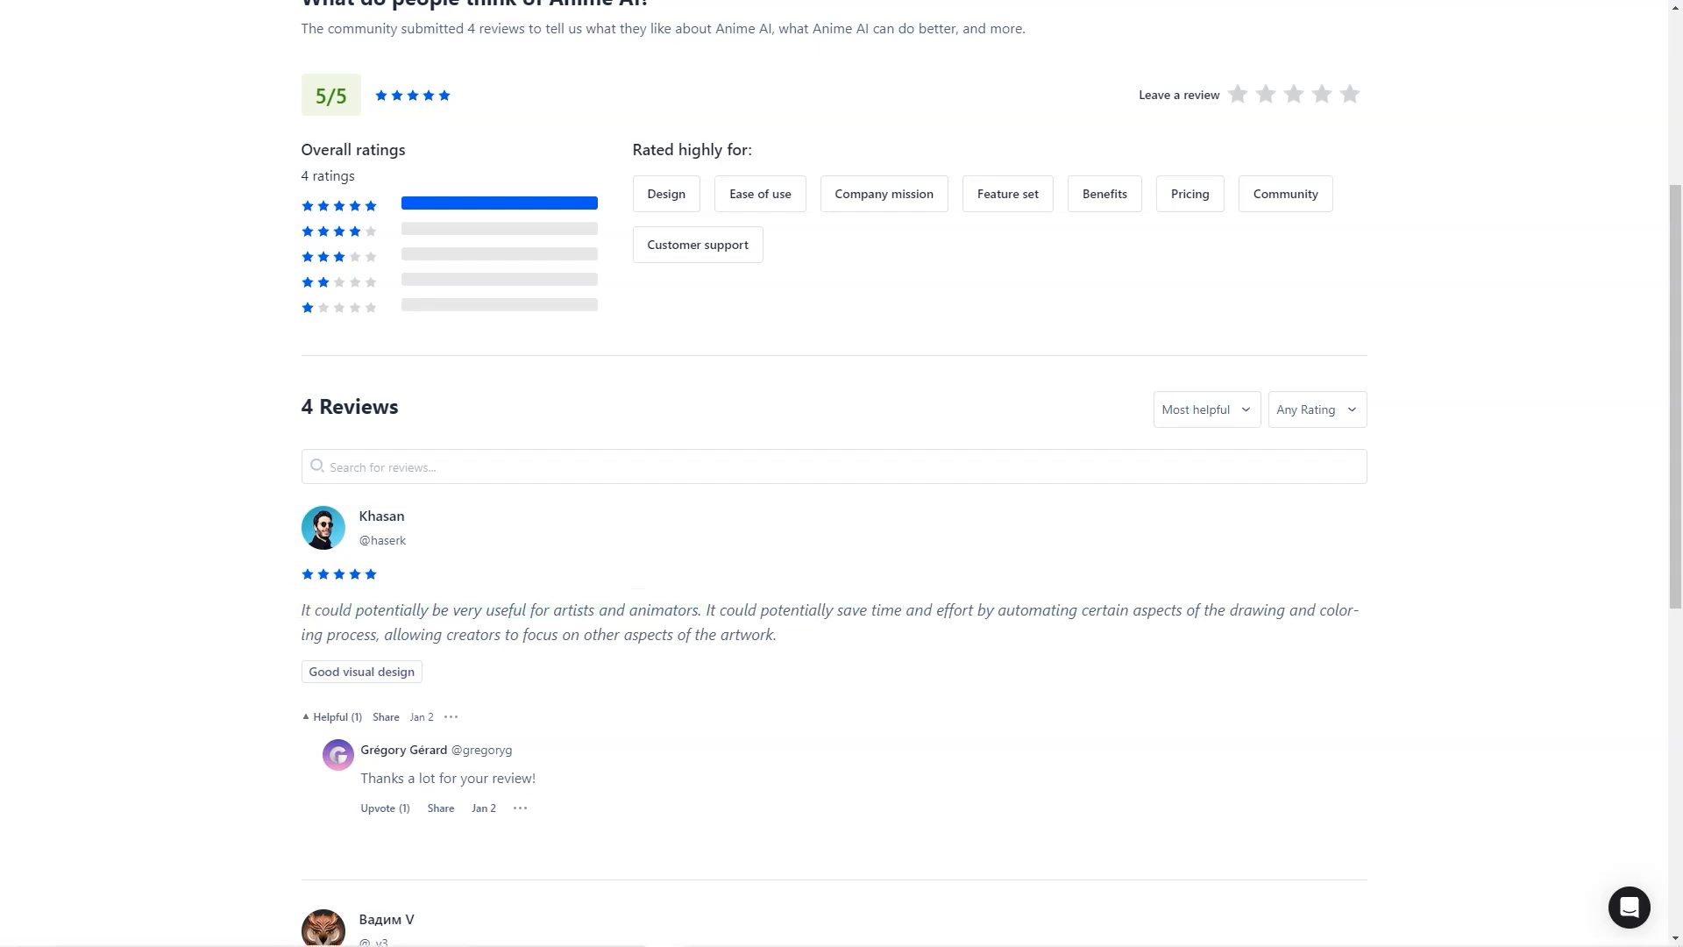
scroll("down", 3)
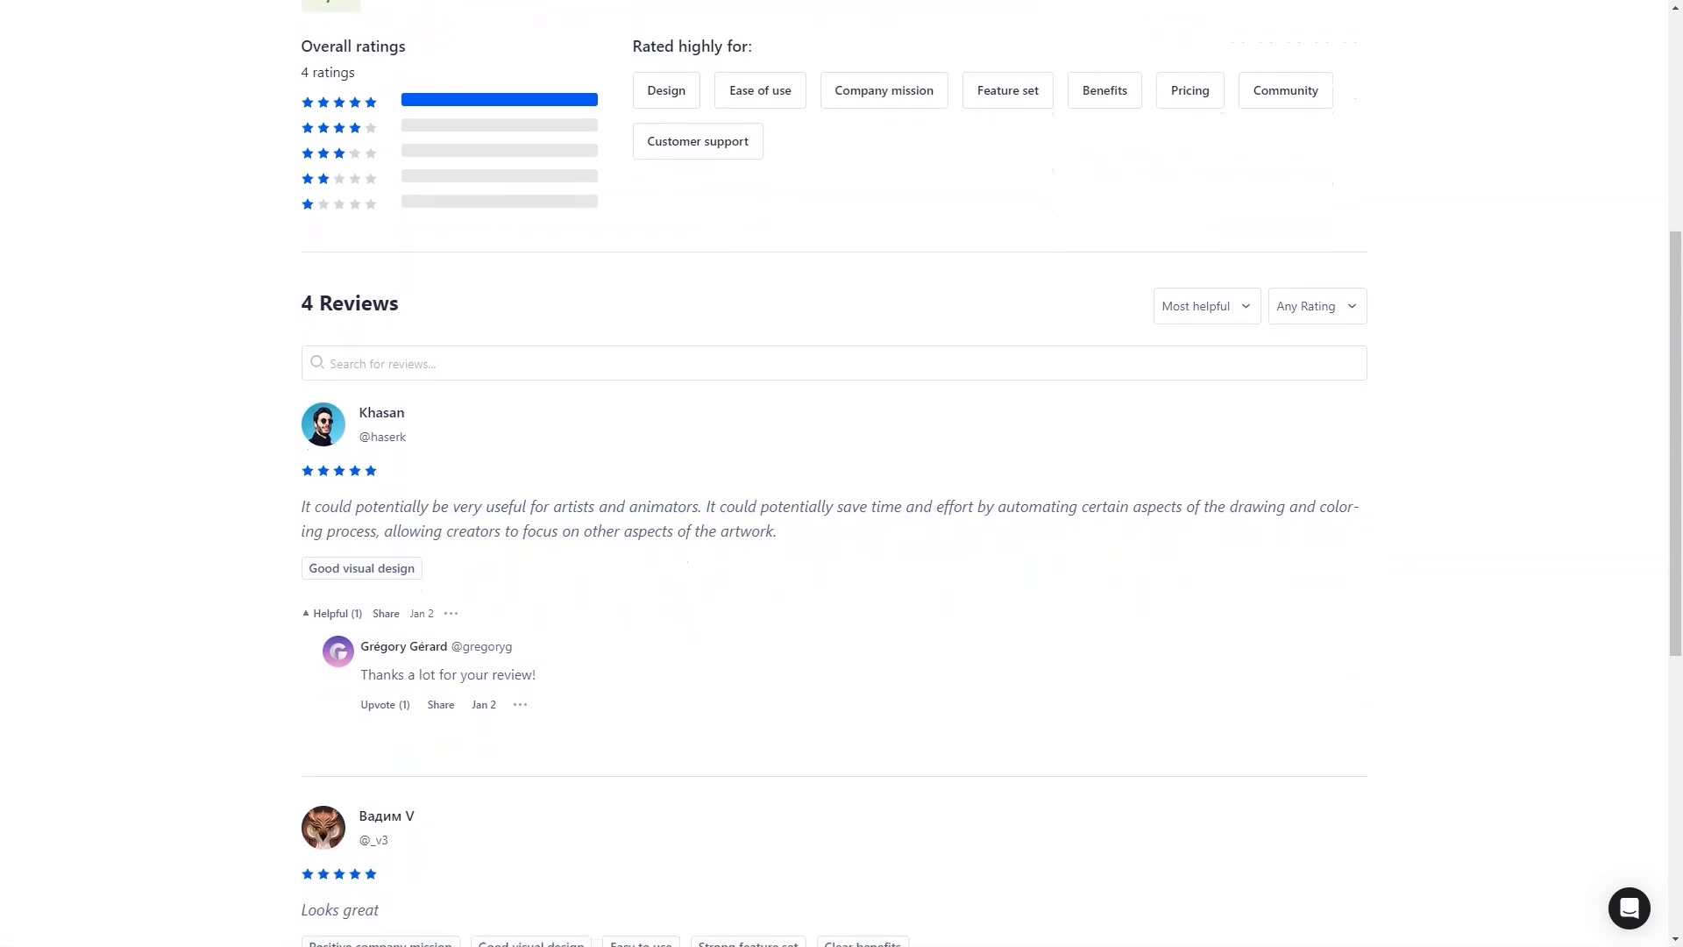
scroll("down", 3)
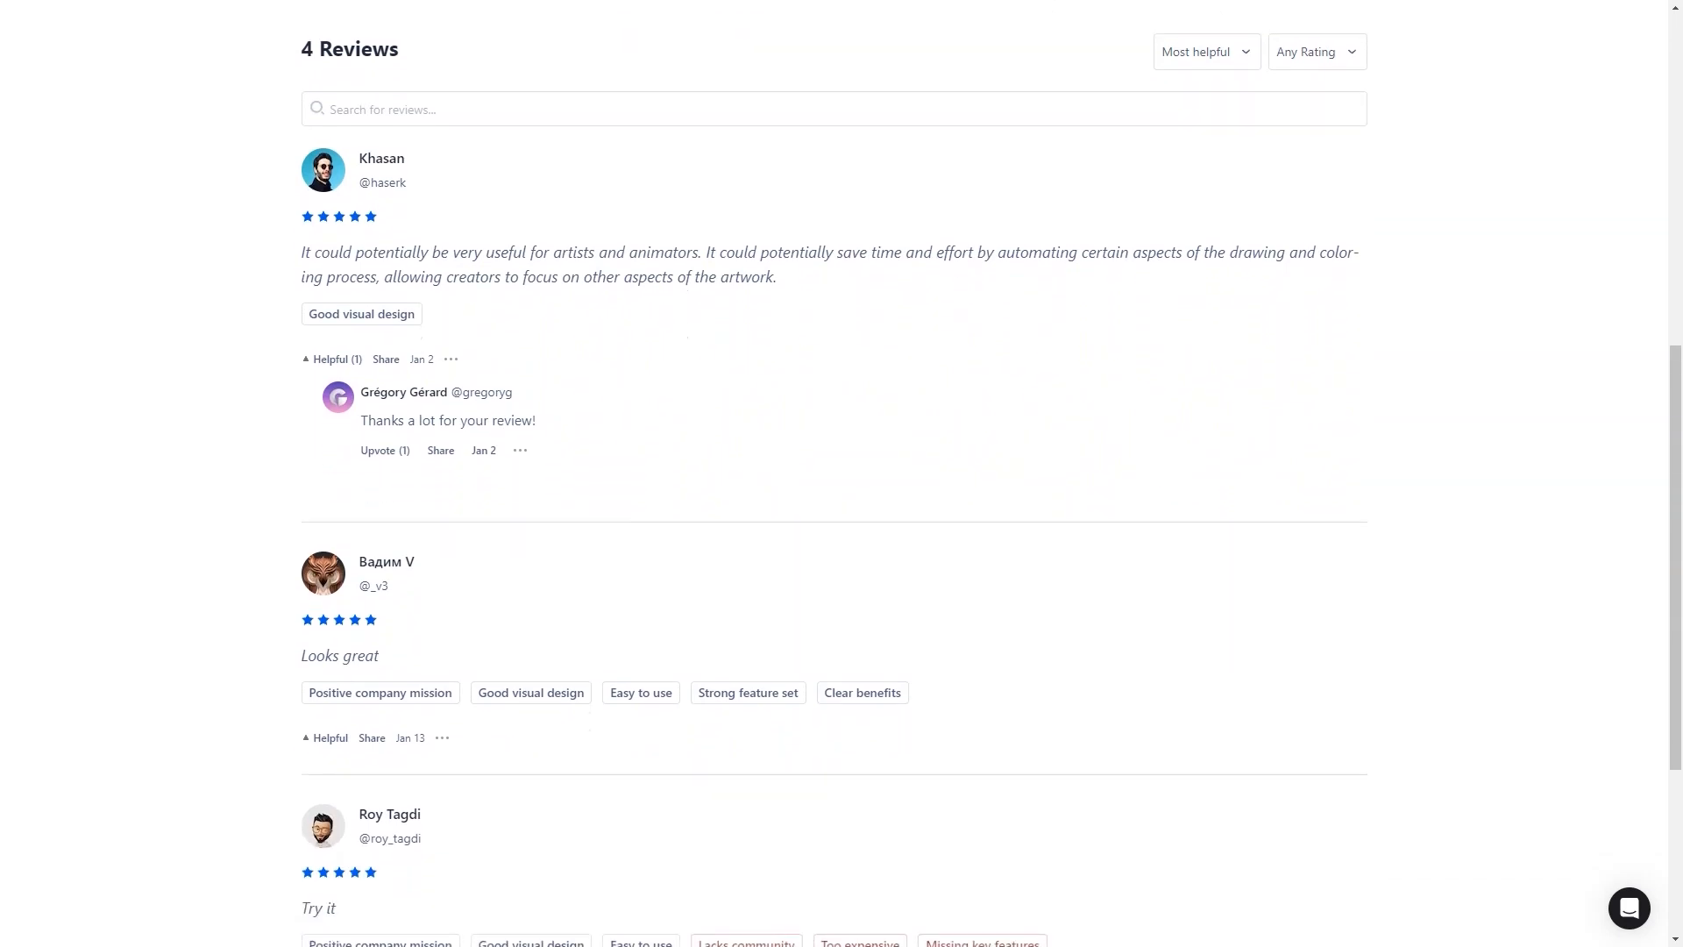
double_click(338, 654)
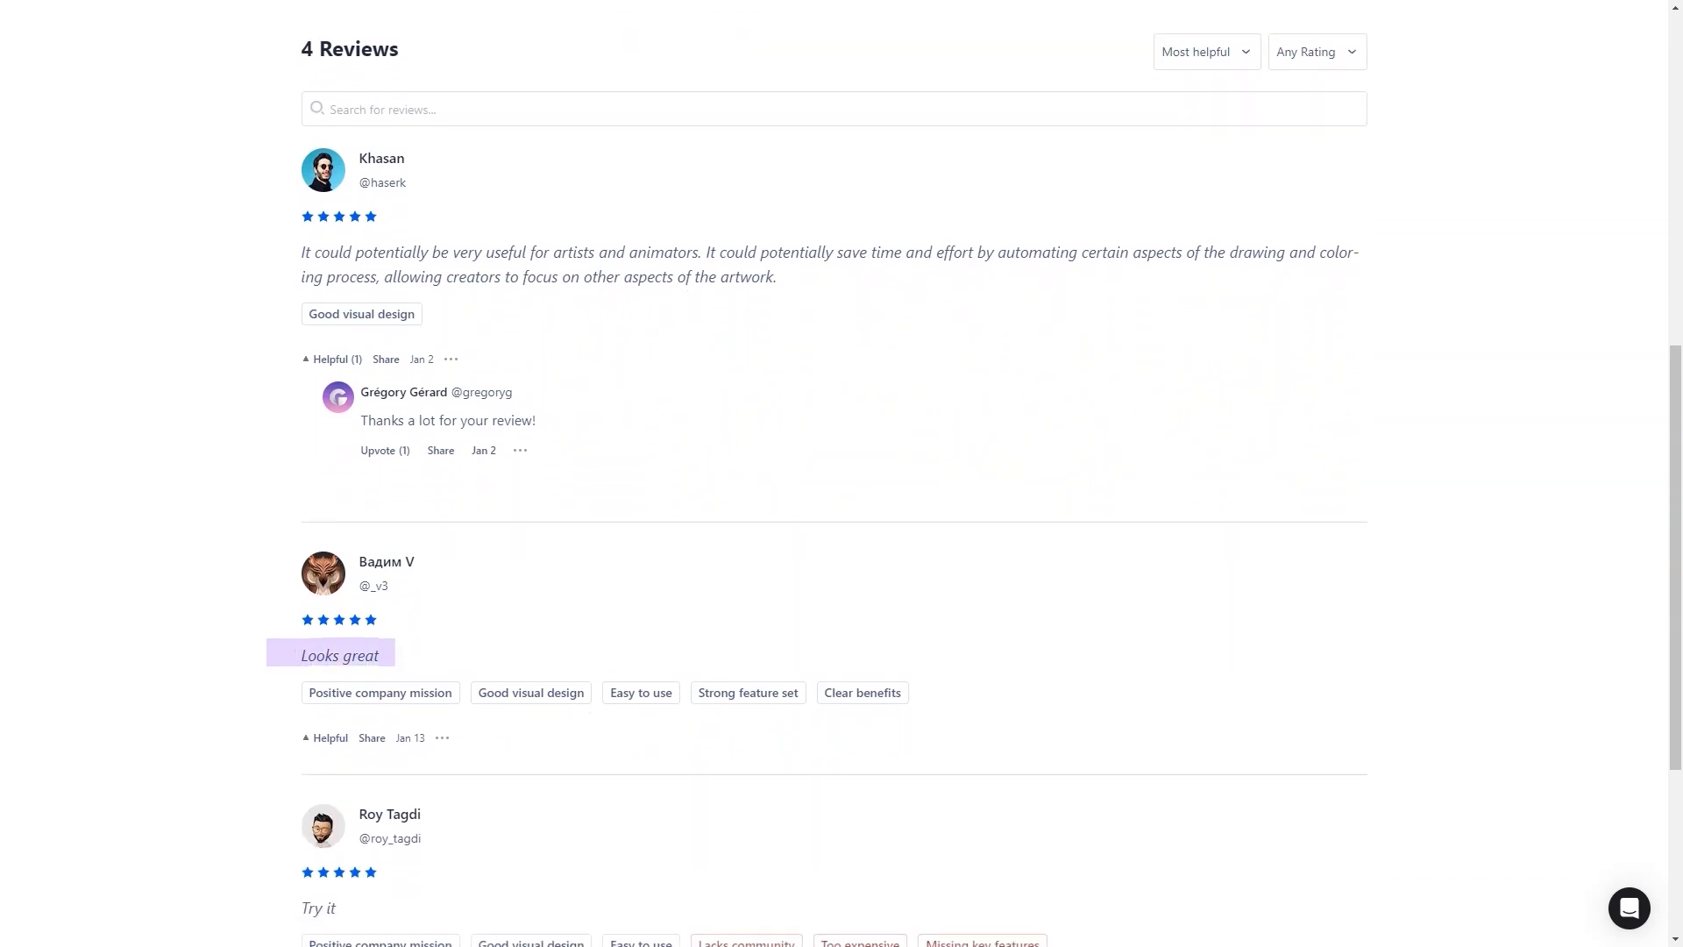
scroll("down", 3)
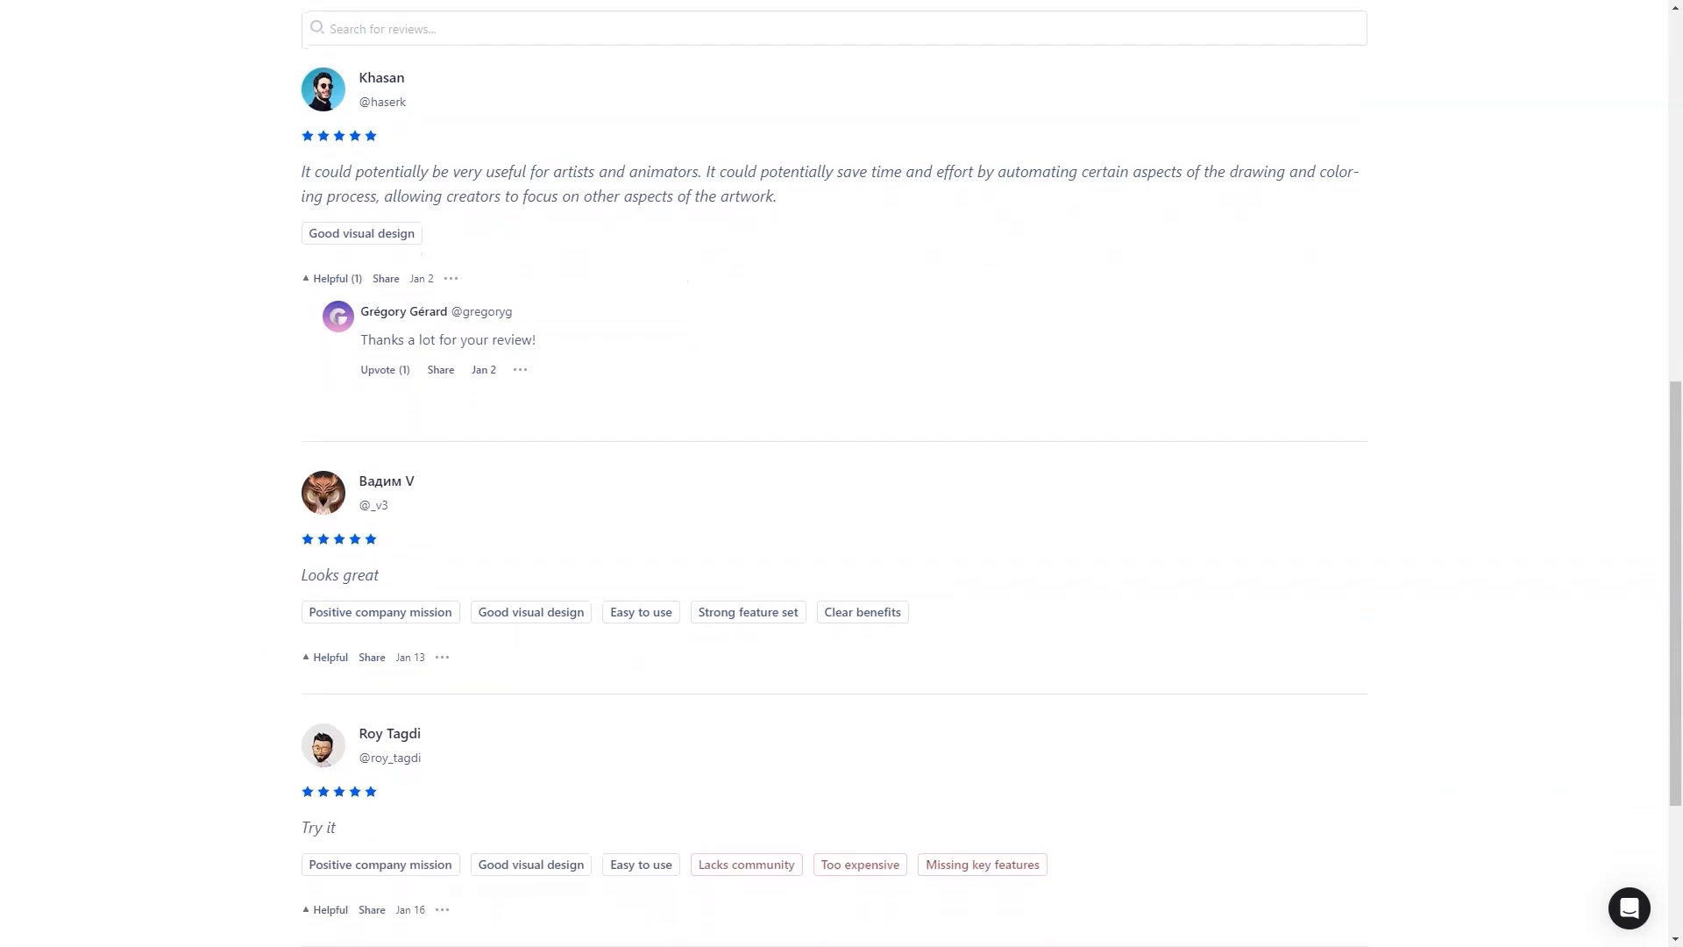
scroll("down", 3)
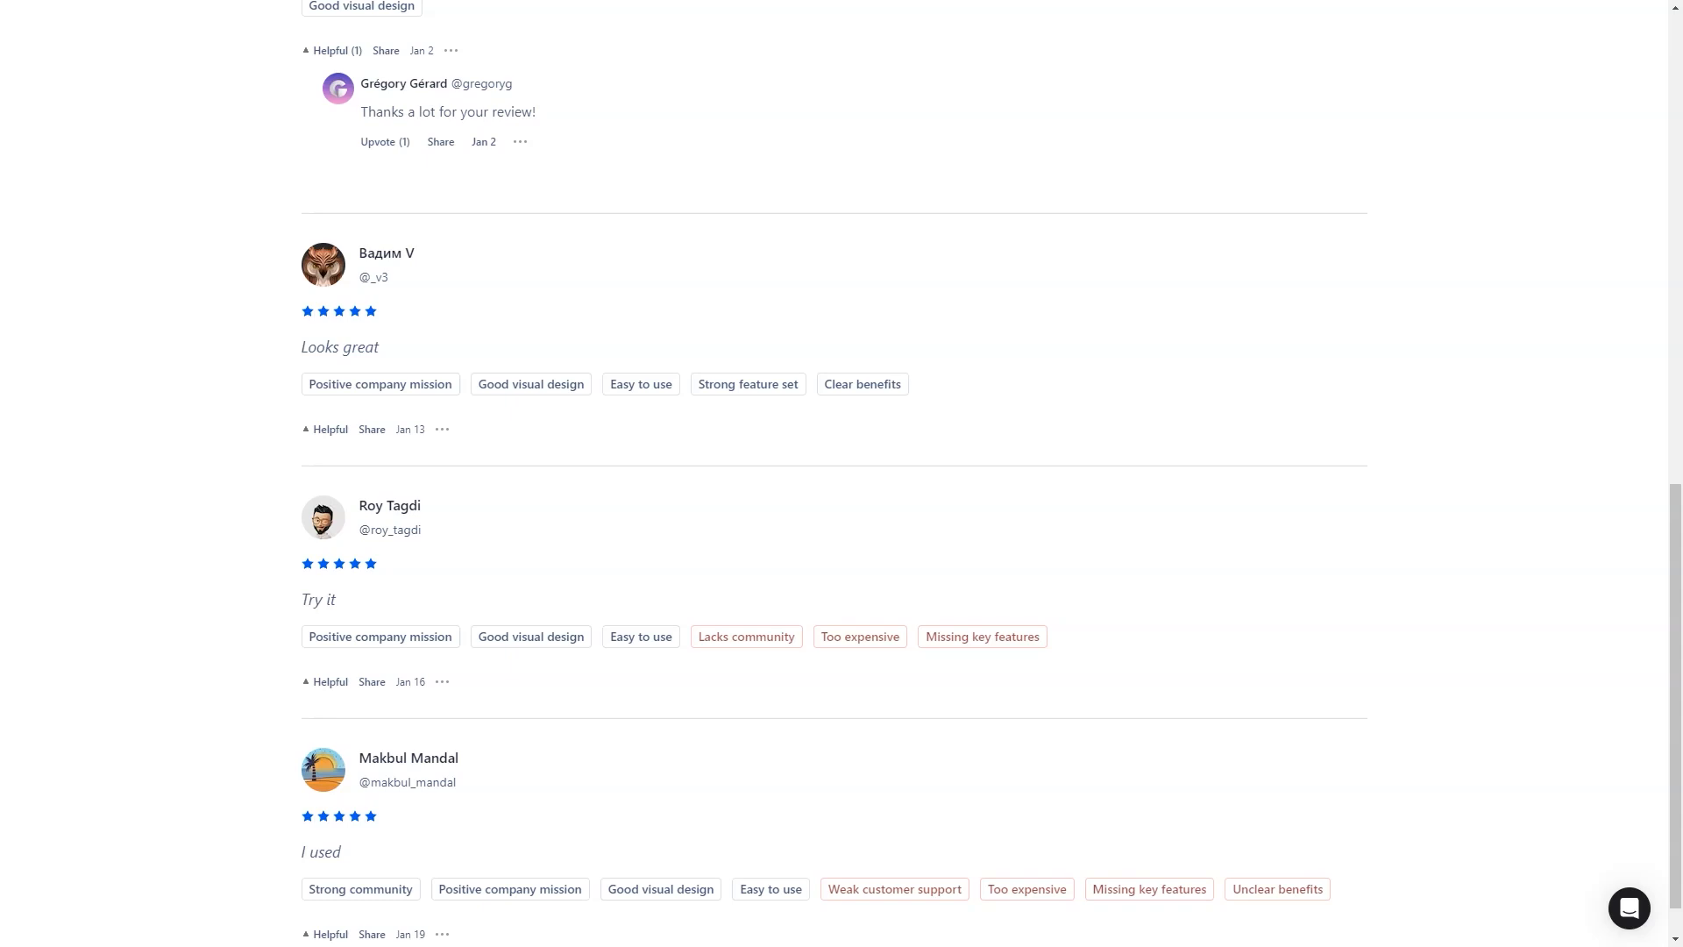
double_click(317, 600)
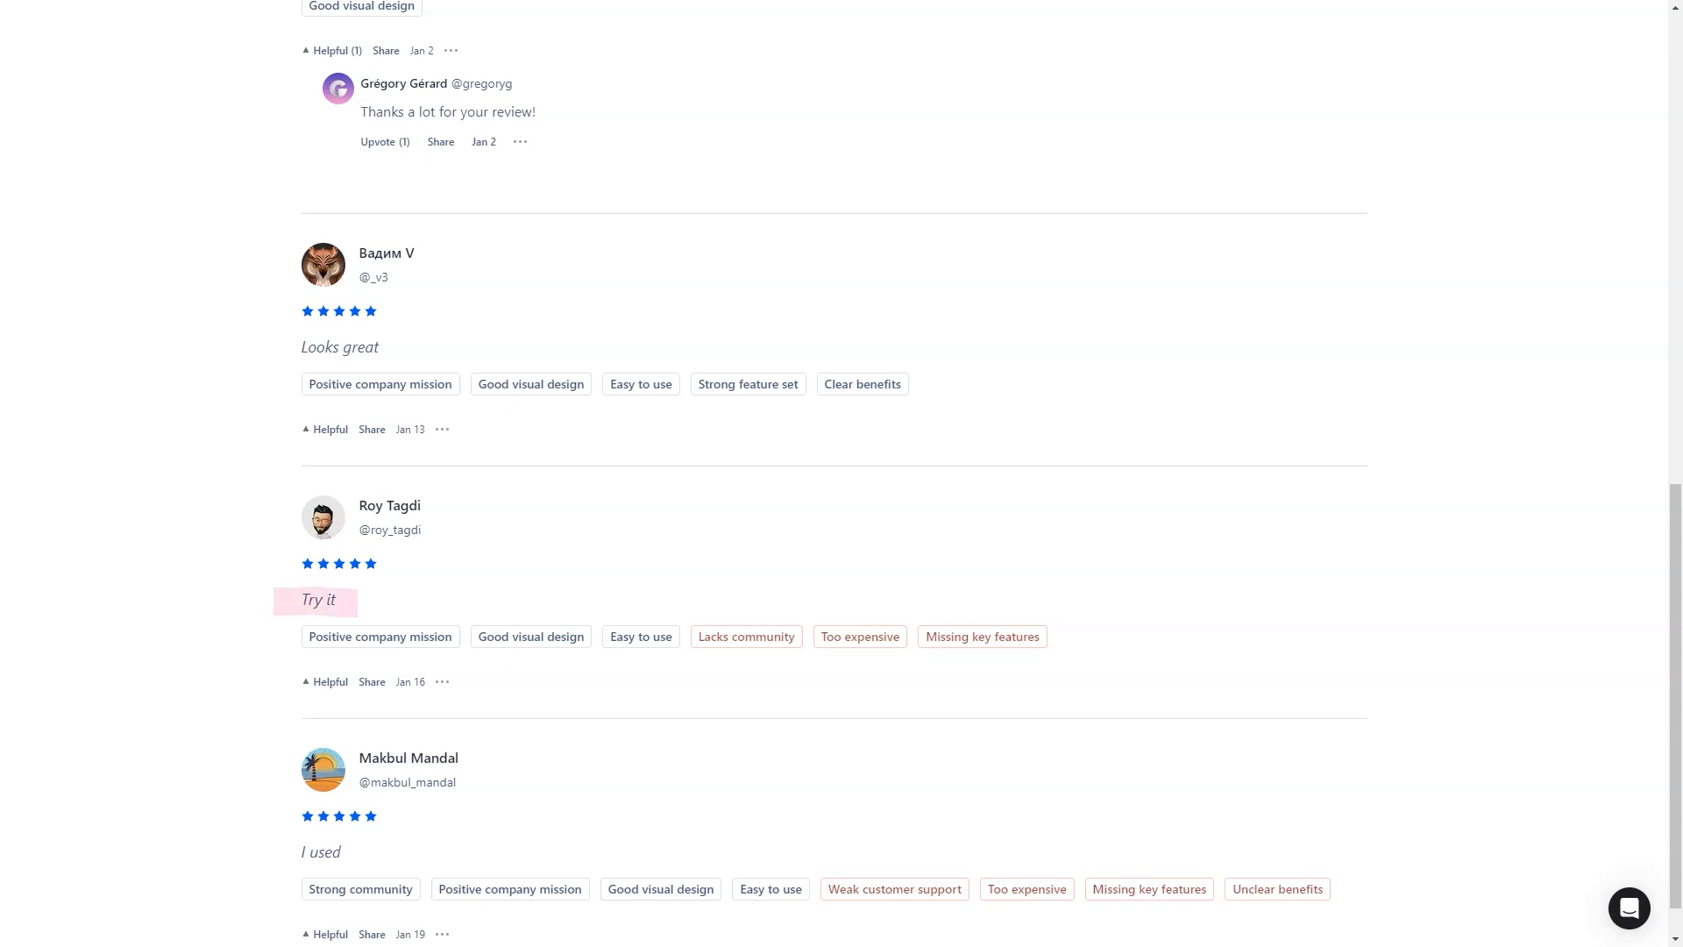